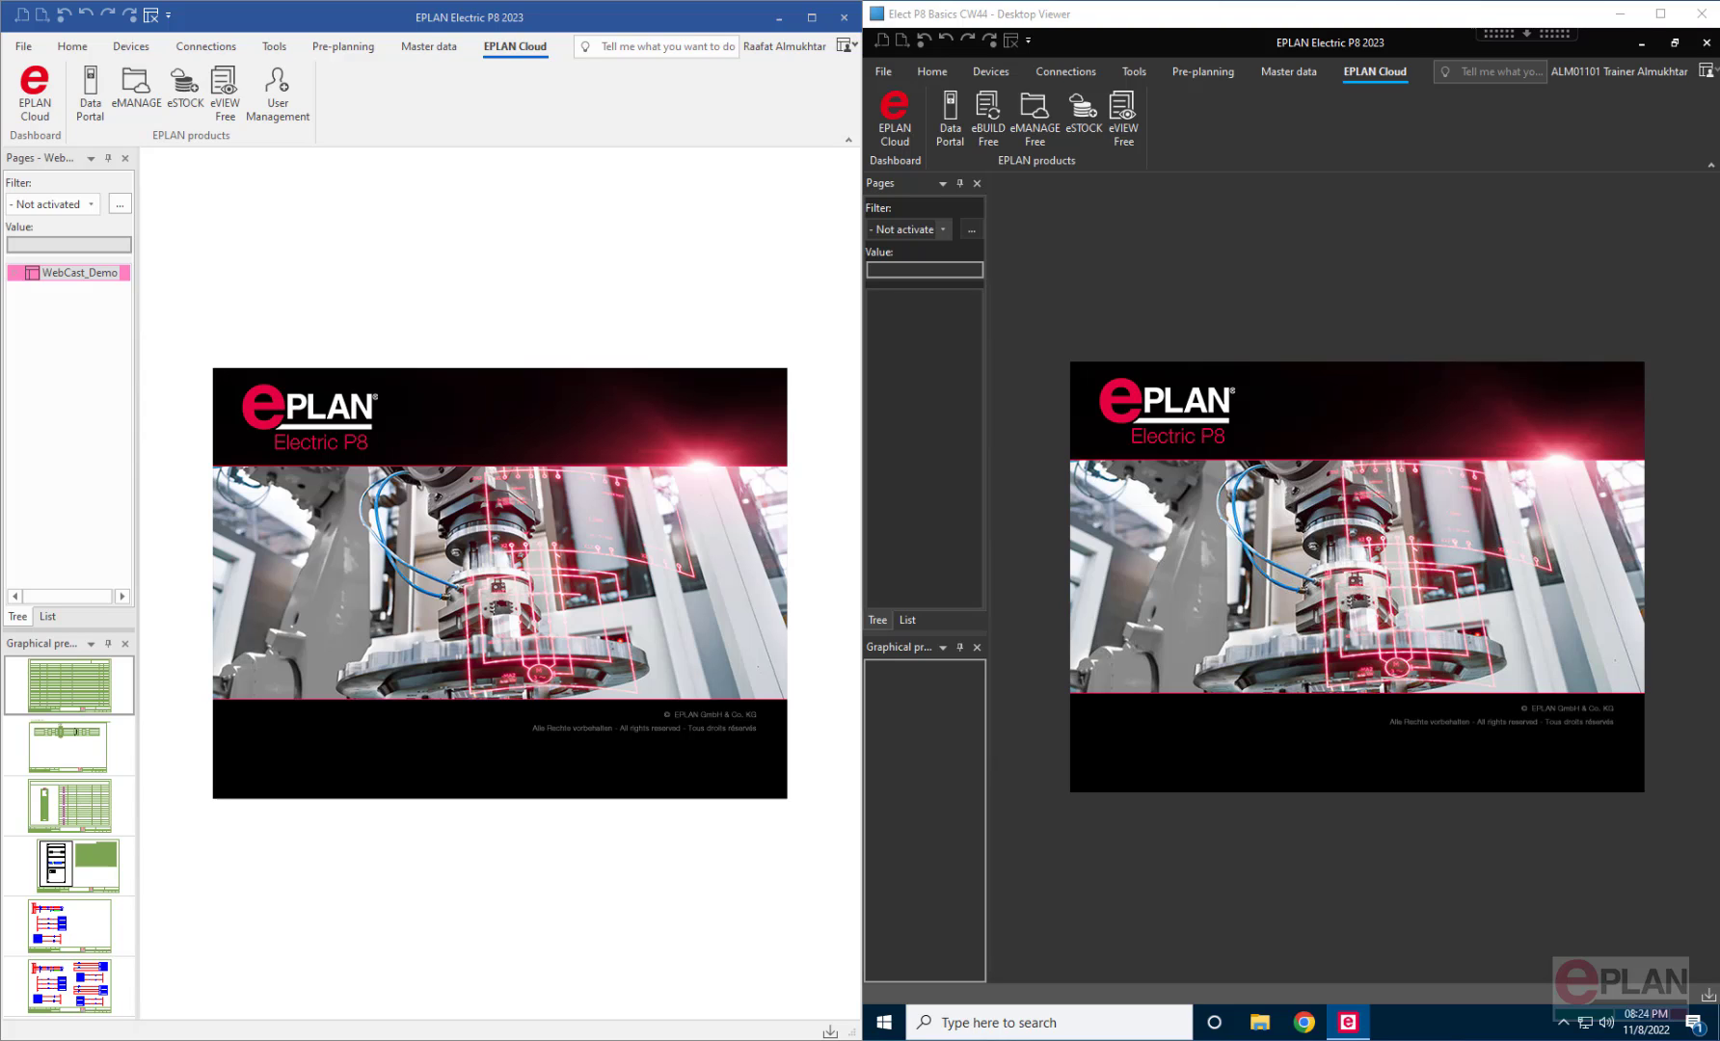
pyautogui.moveTo(370, 948)
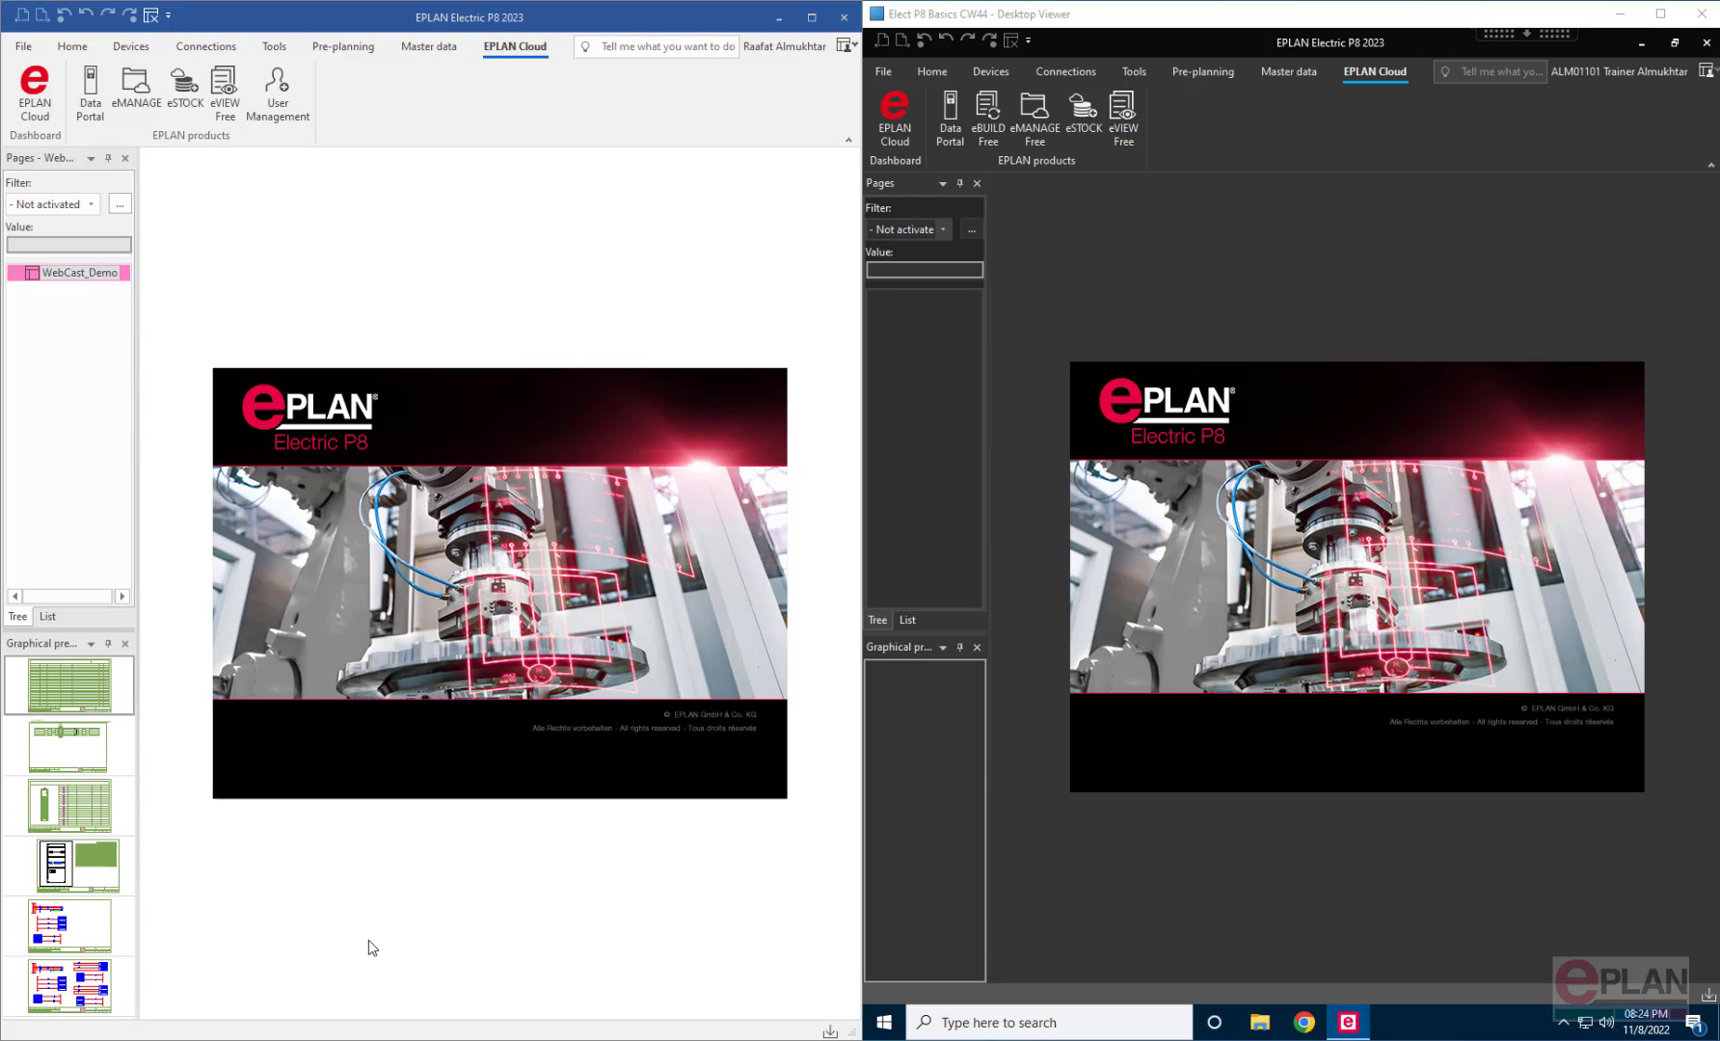
pyautogui.moveTo(363, 931)
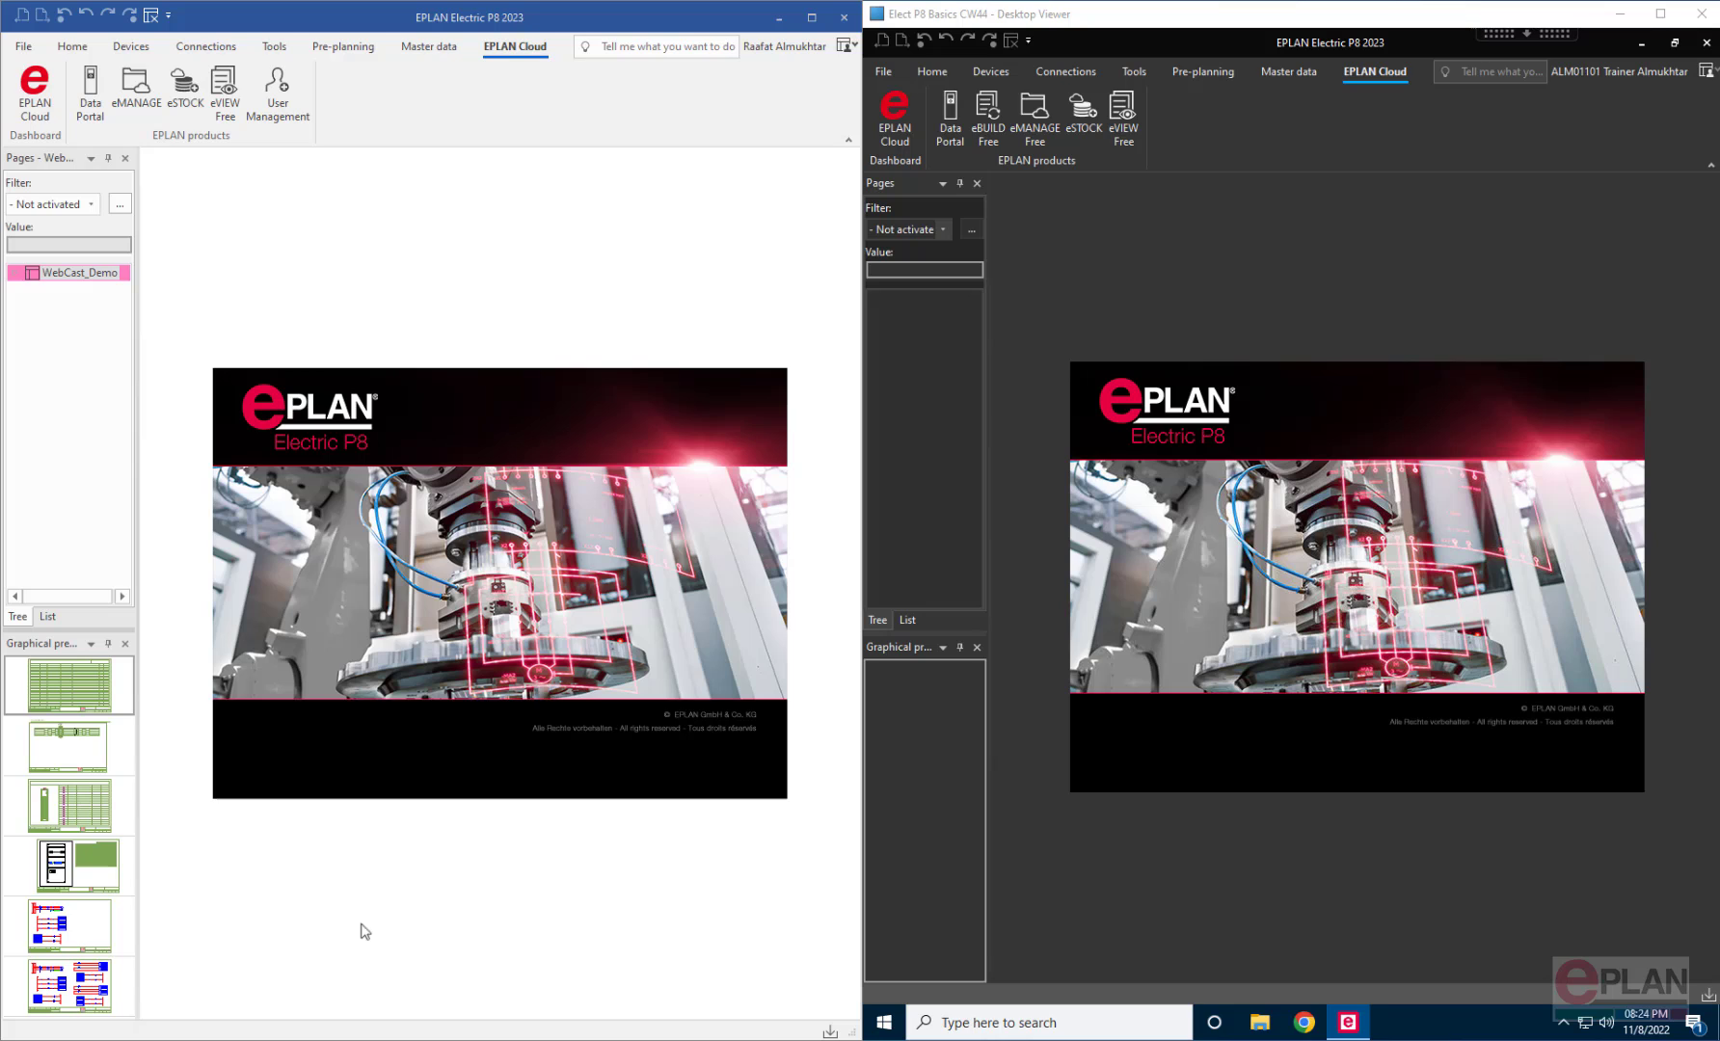
# Select the WebCast_Demo project in the Pages navigator as the current project
pyautogui.click(75, 272)
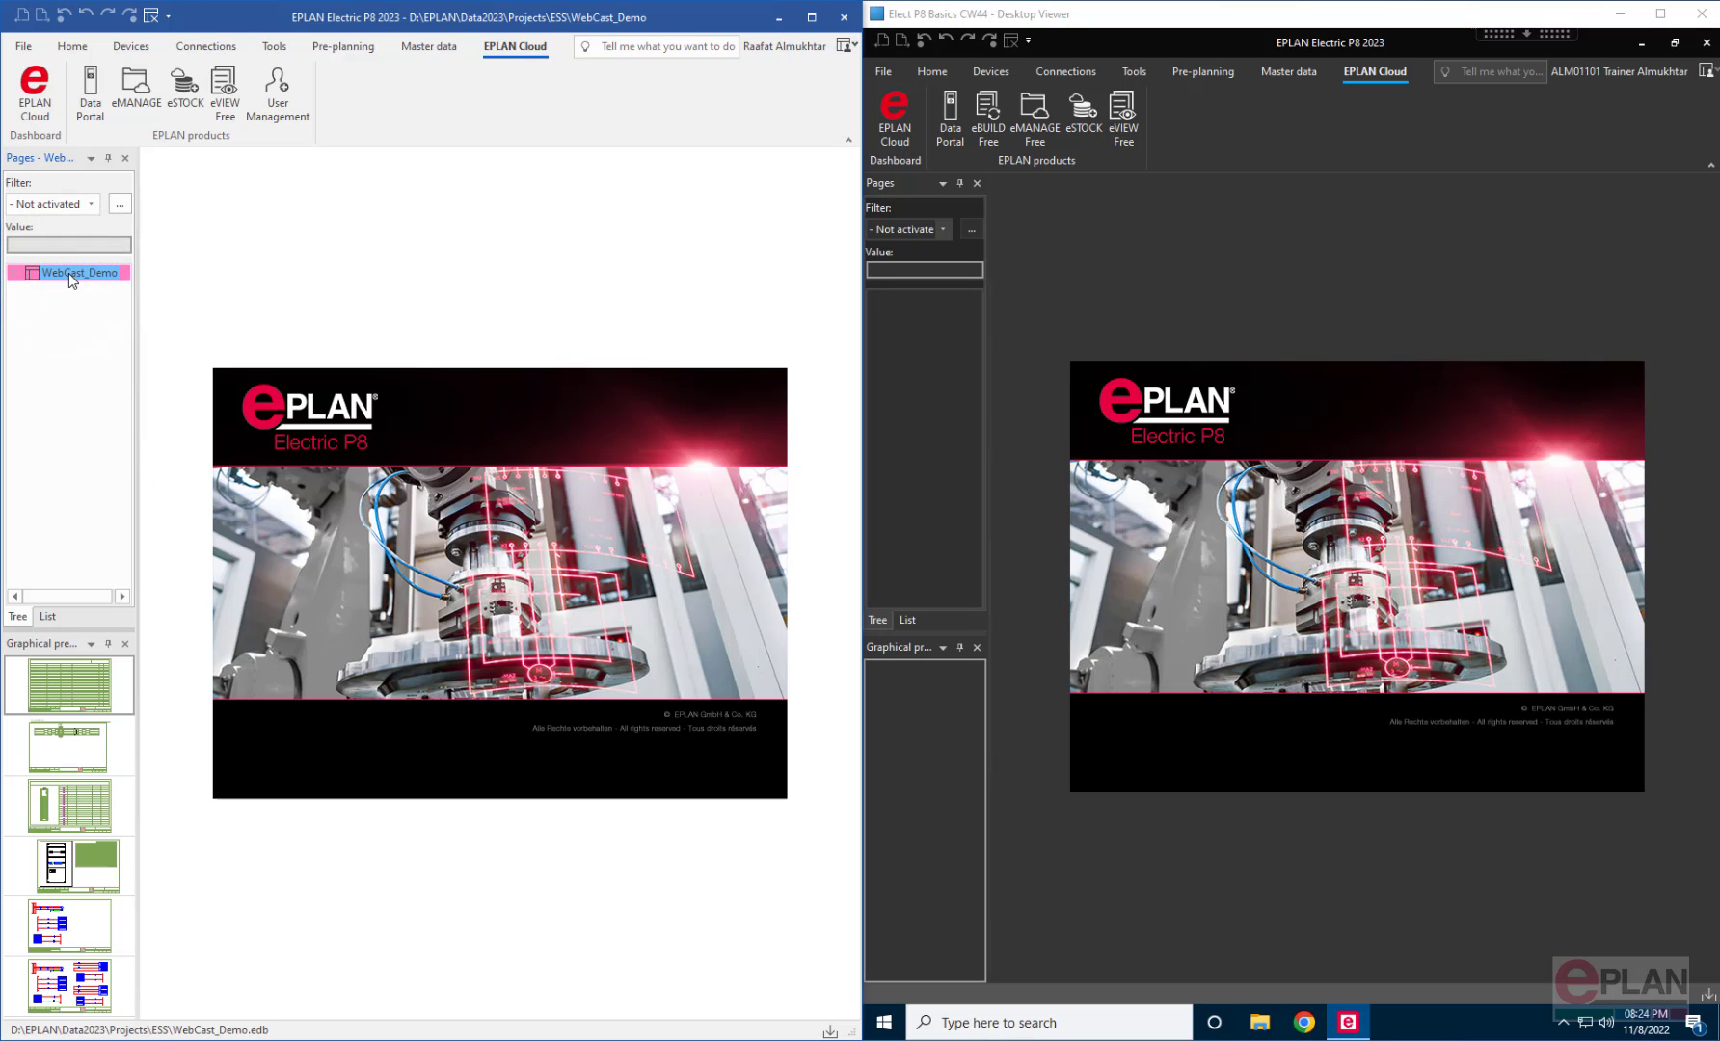
# Launch eMANAGE from the EPLAN Cloud ribbon and upload the WebCast_Demo backup
pyautogui.click(137, 92)
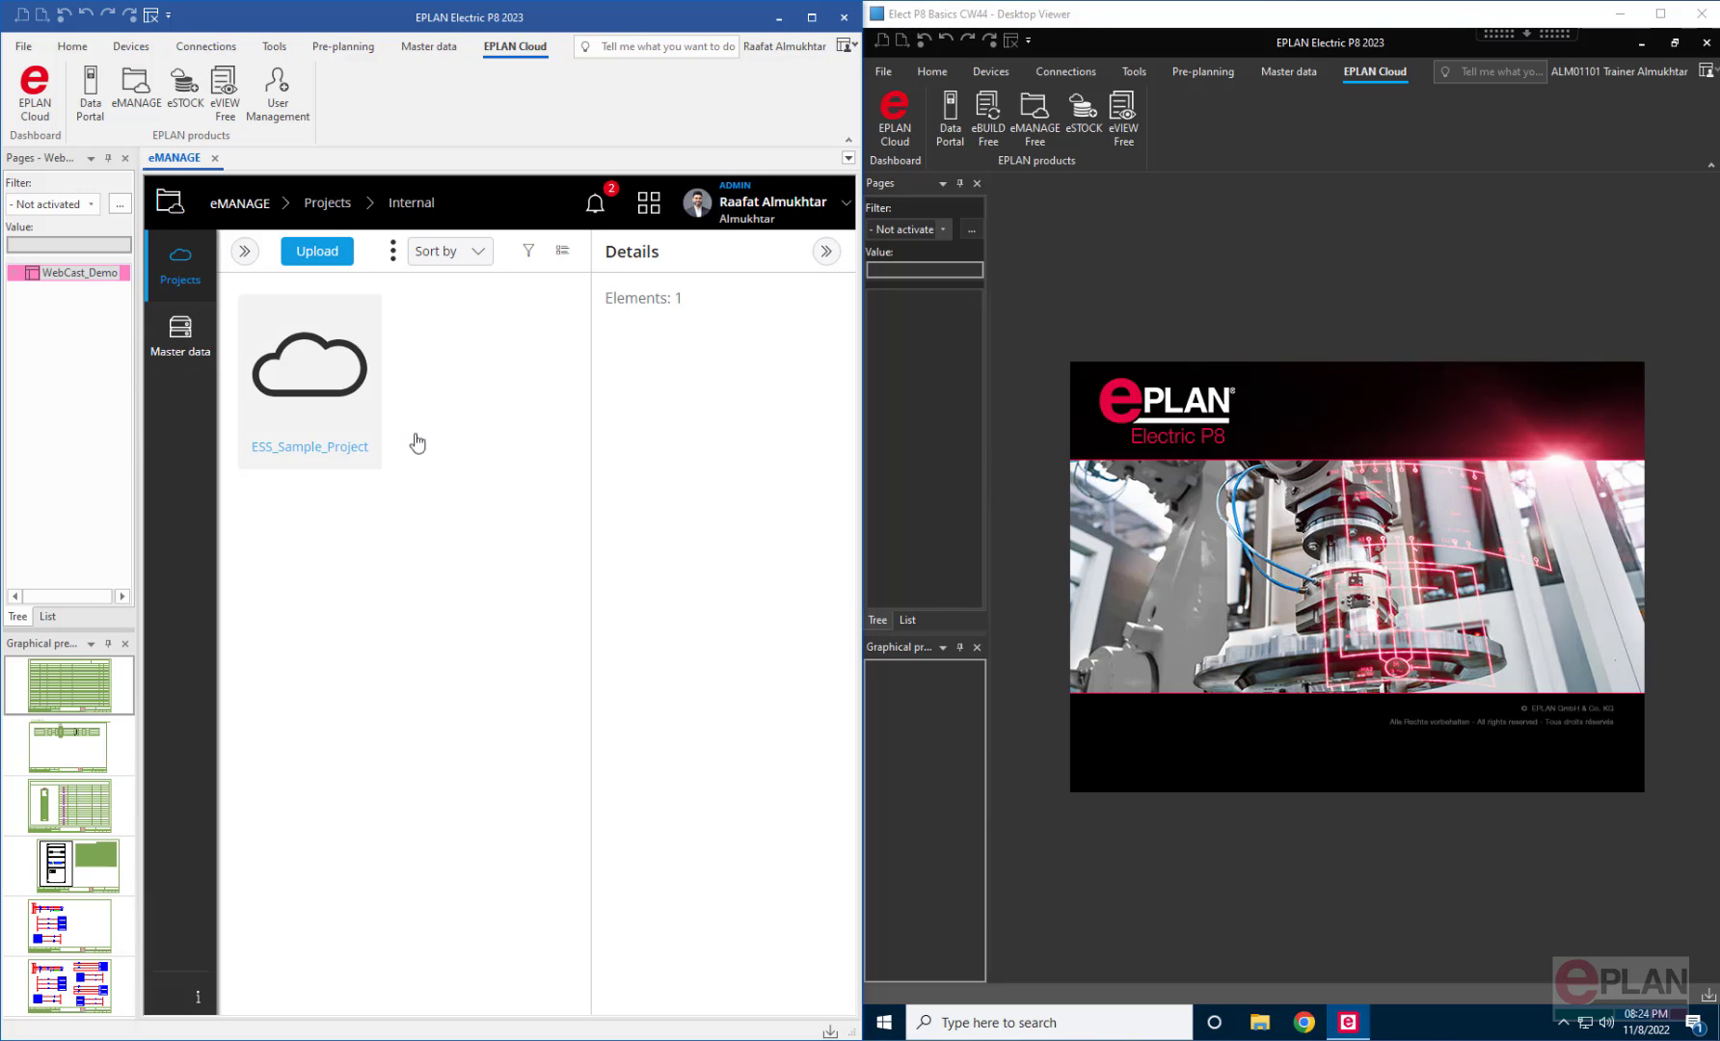
pyautogui.moveTo(266, 407)
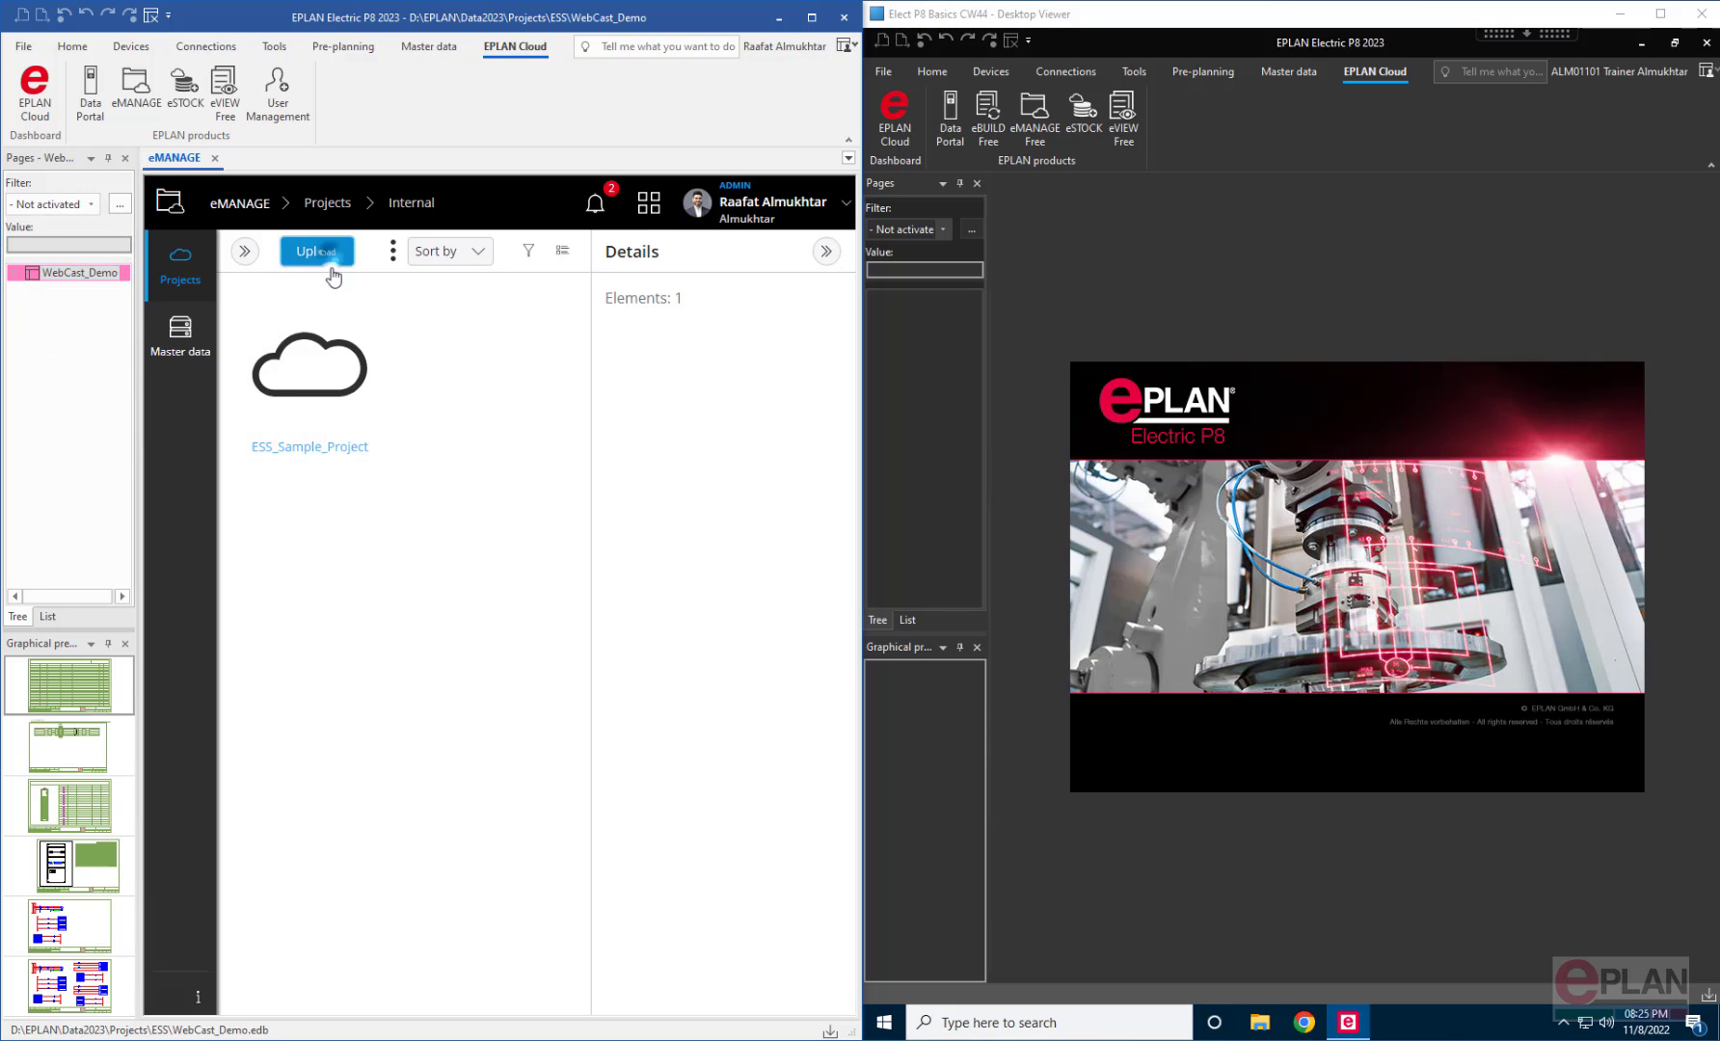
pyautogui.click(317, 251)
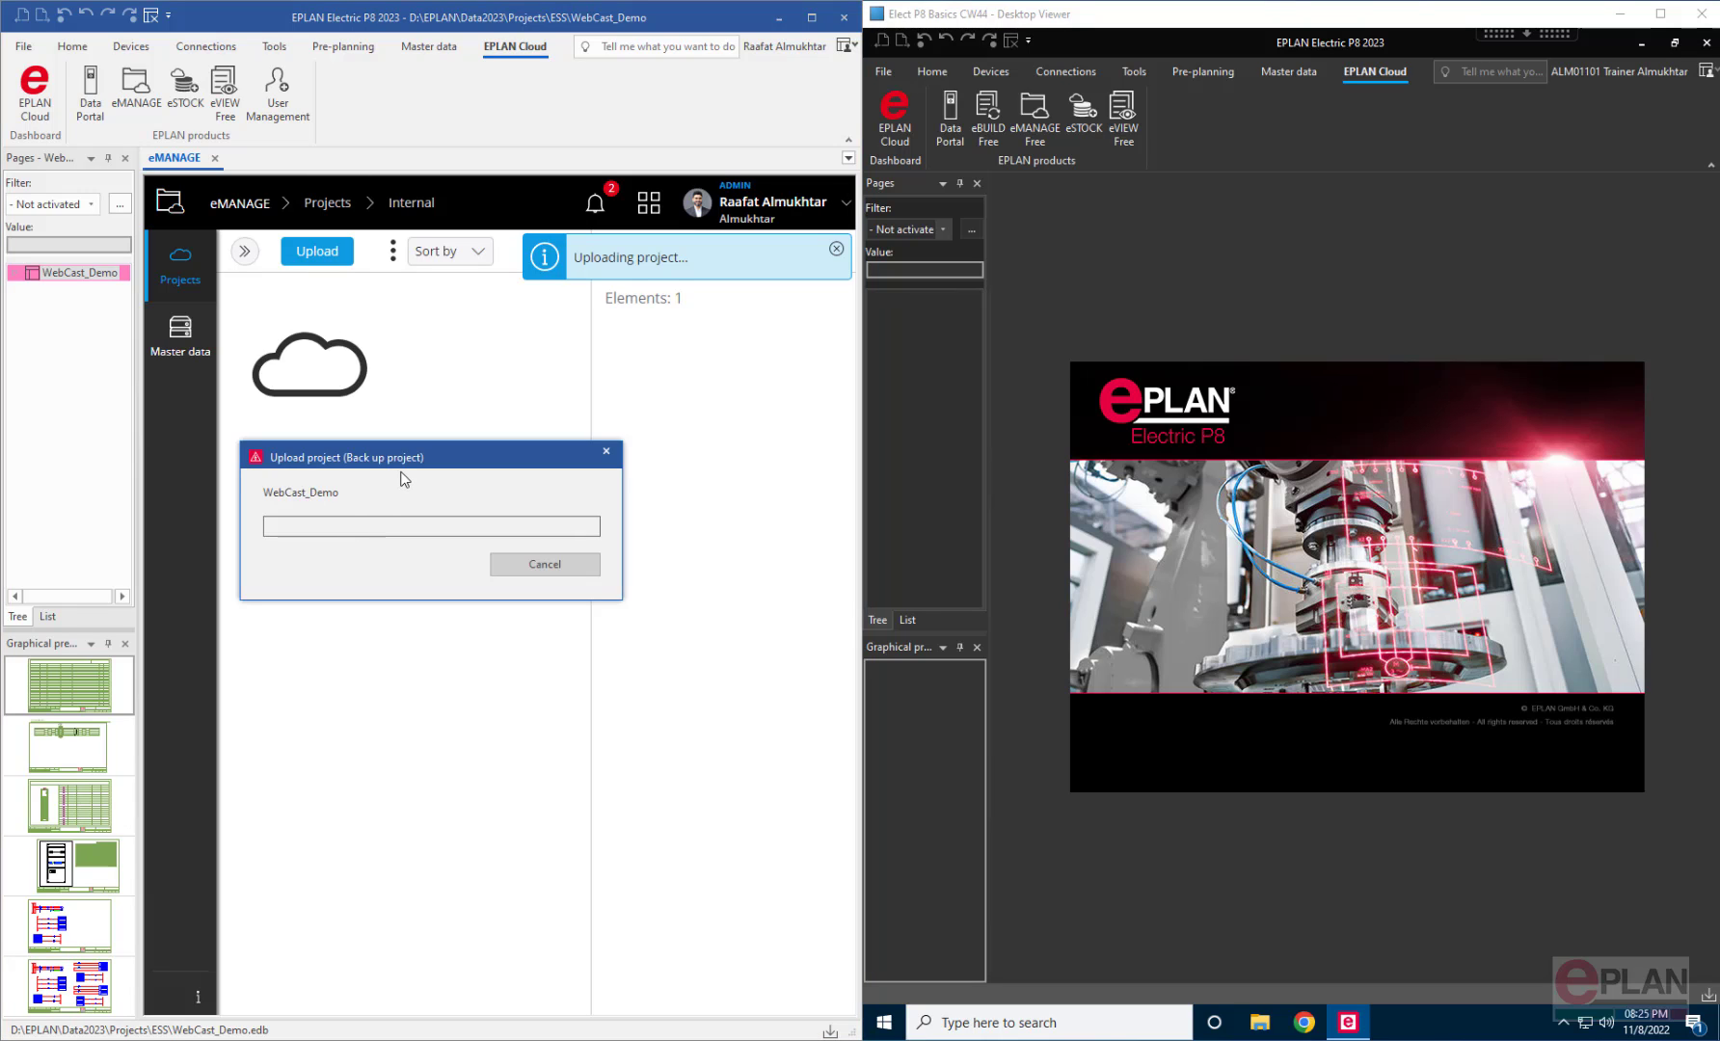
pyautogui.moveTo(430, 494)
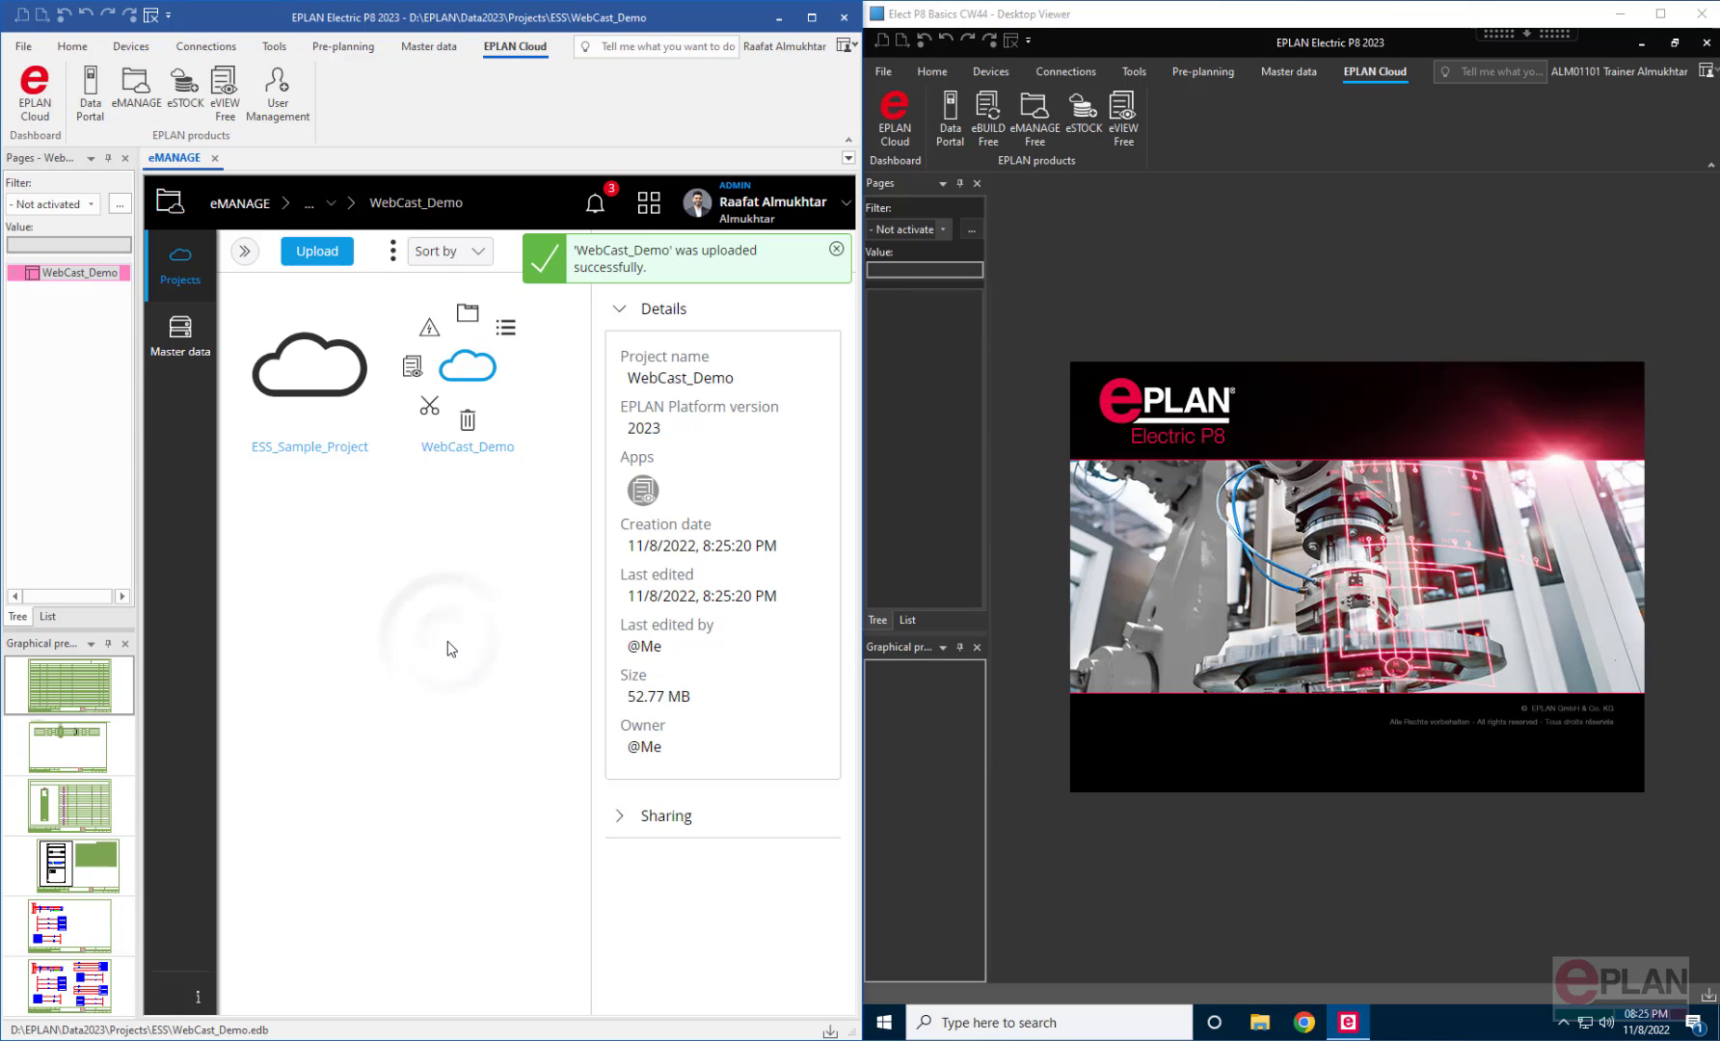
# Create a new eMANAGE folder named Sample Project
pyautogui.click(835, 248)
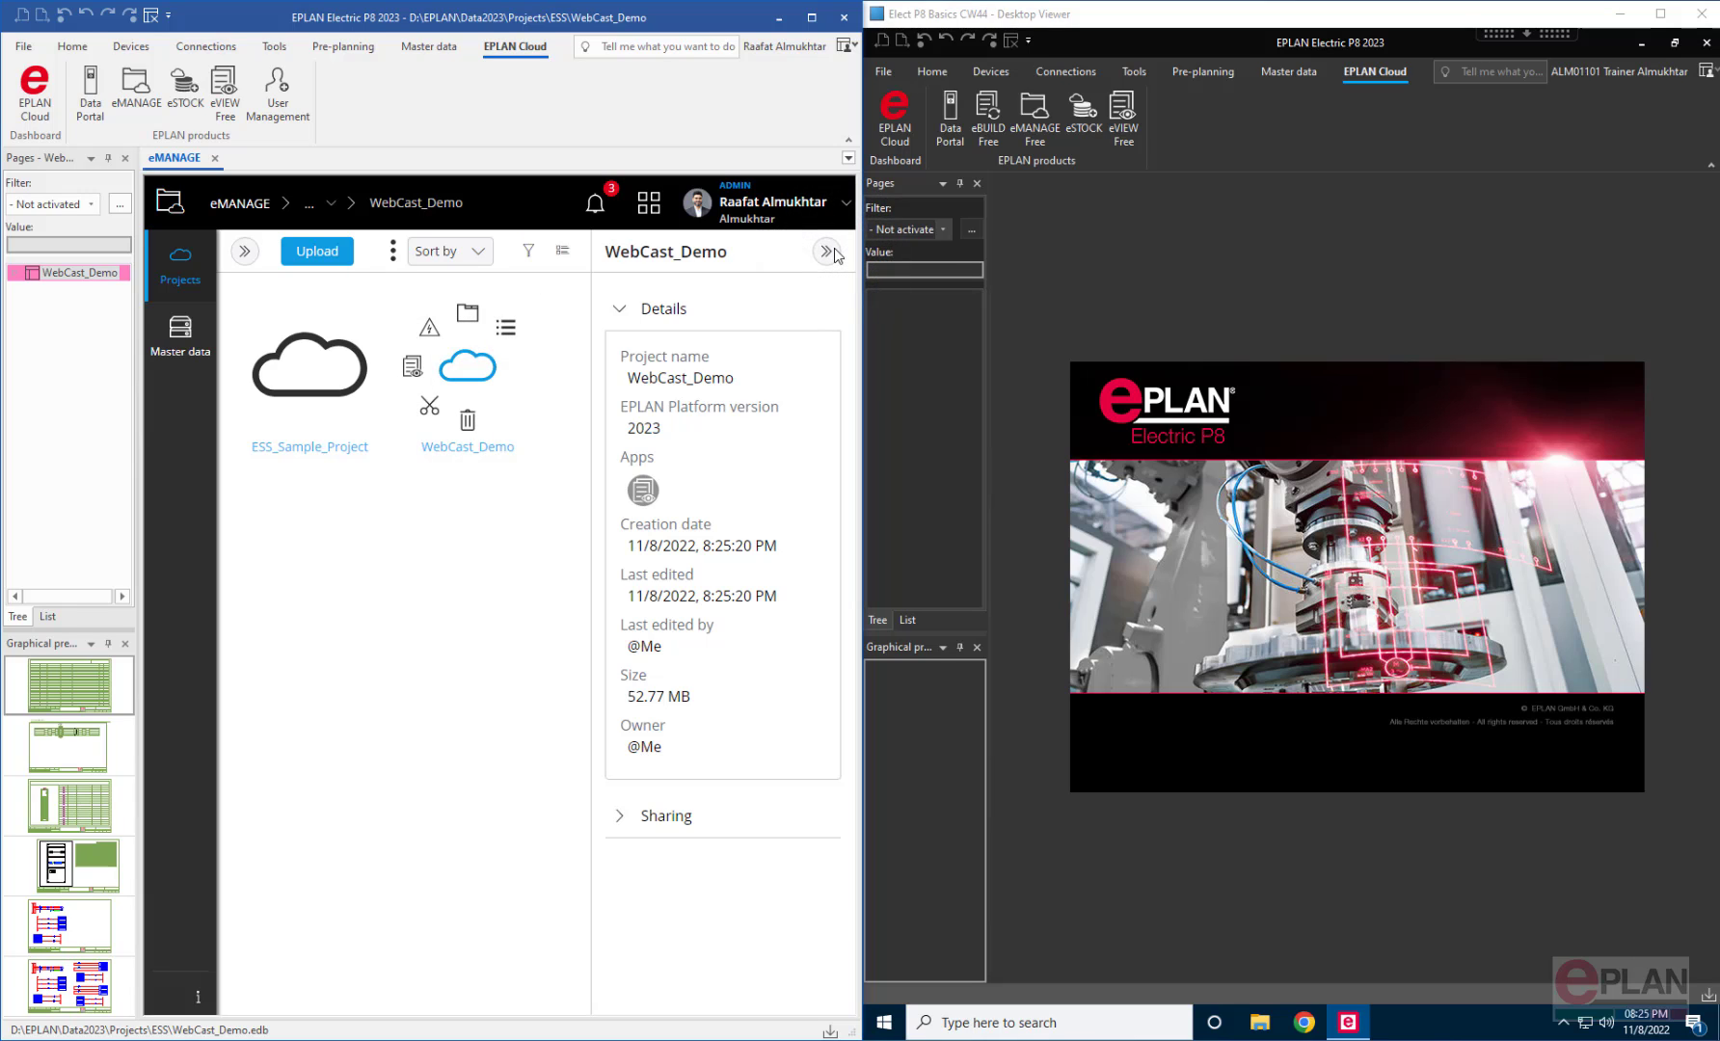
pyautogui.click(392, 250)
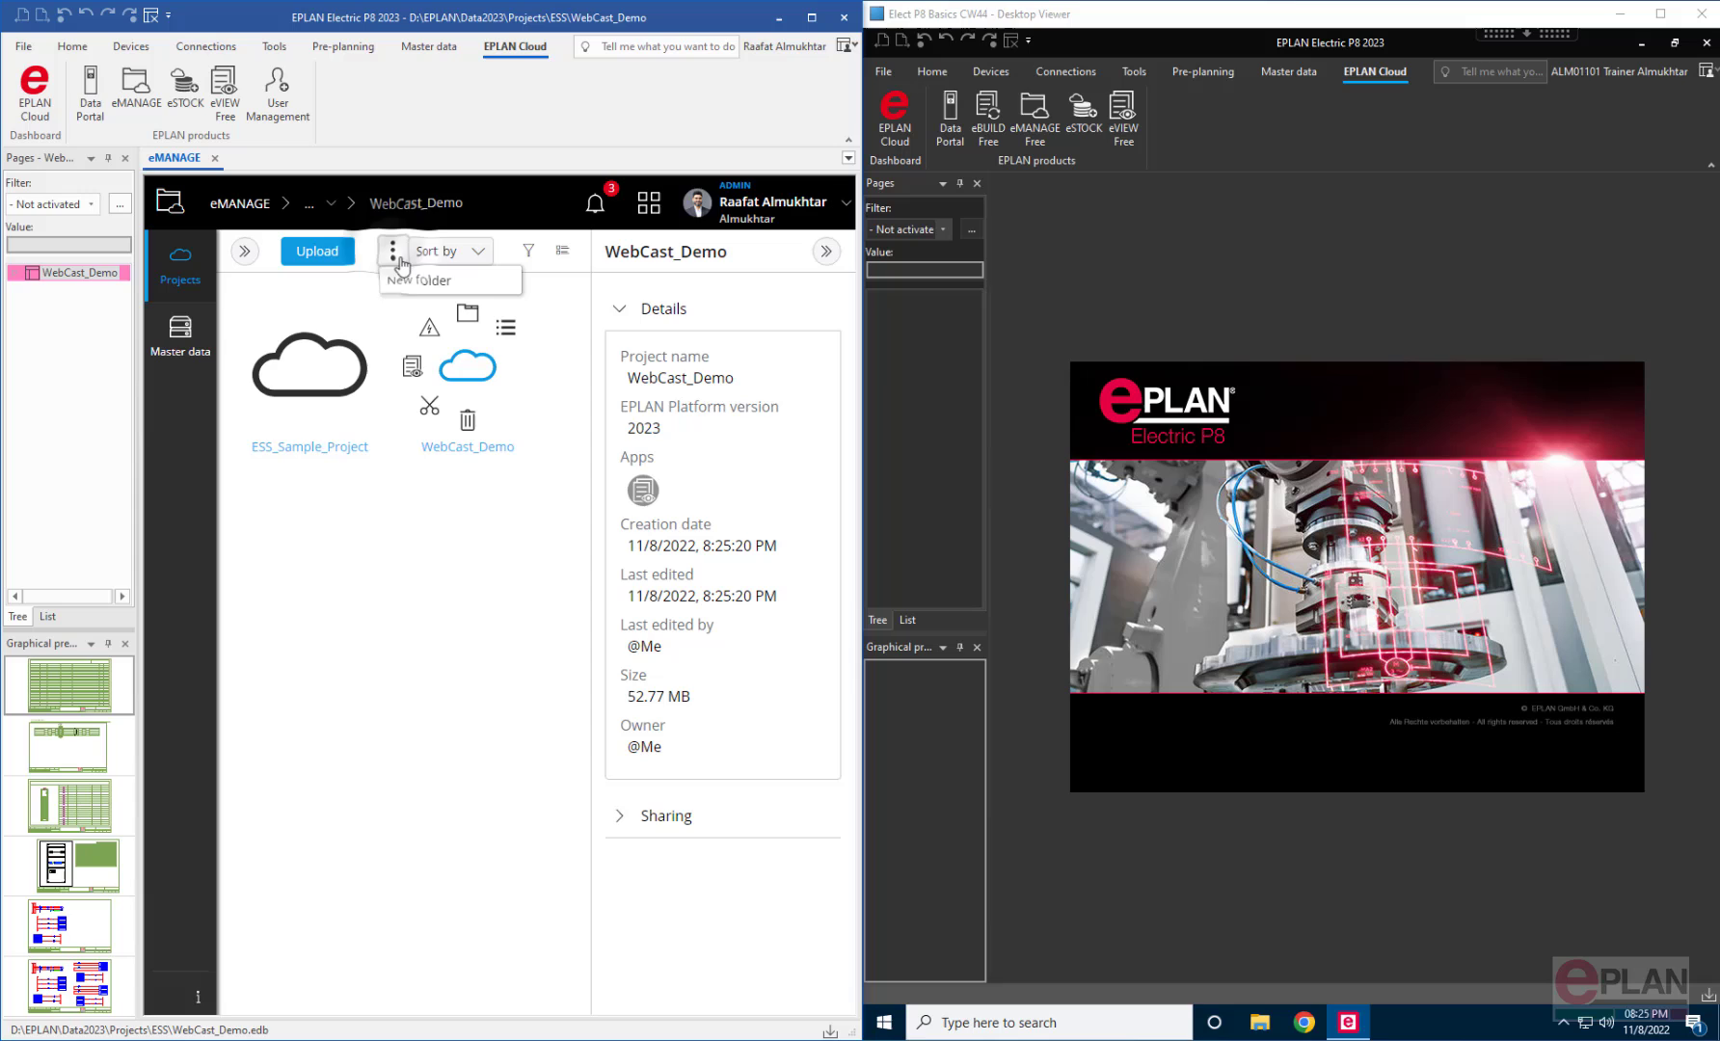
pyautogui.click(420, 280)
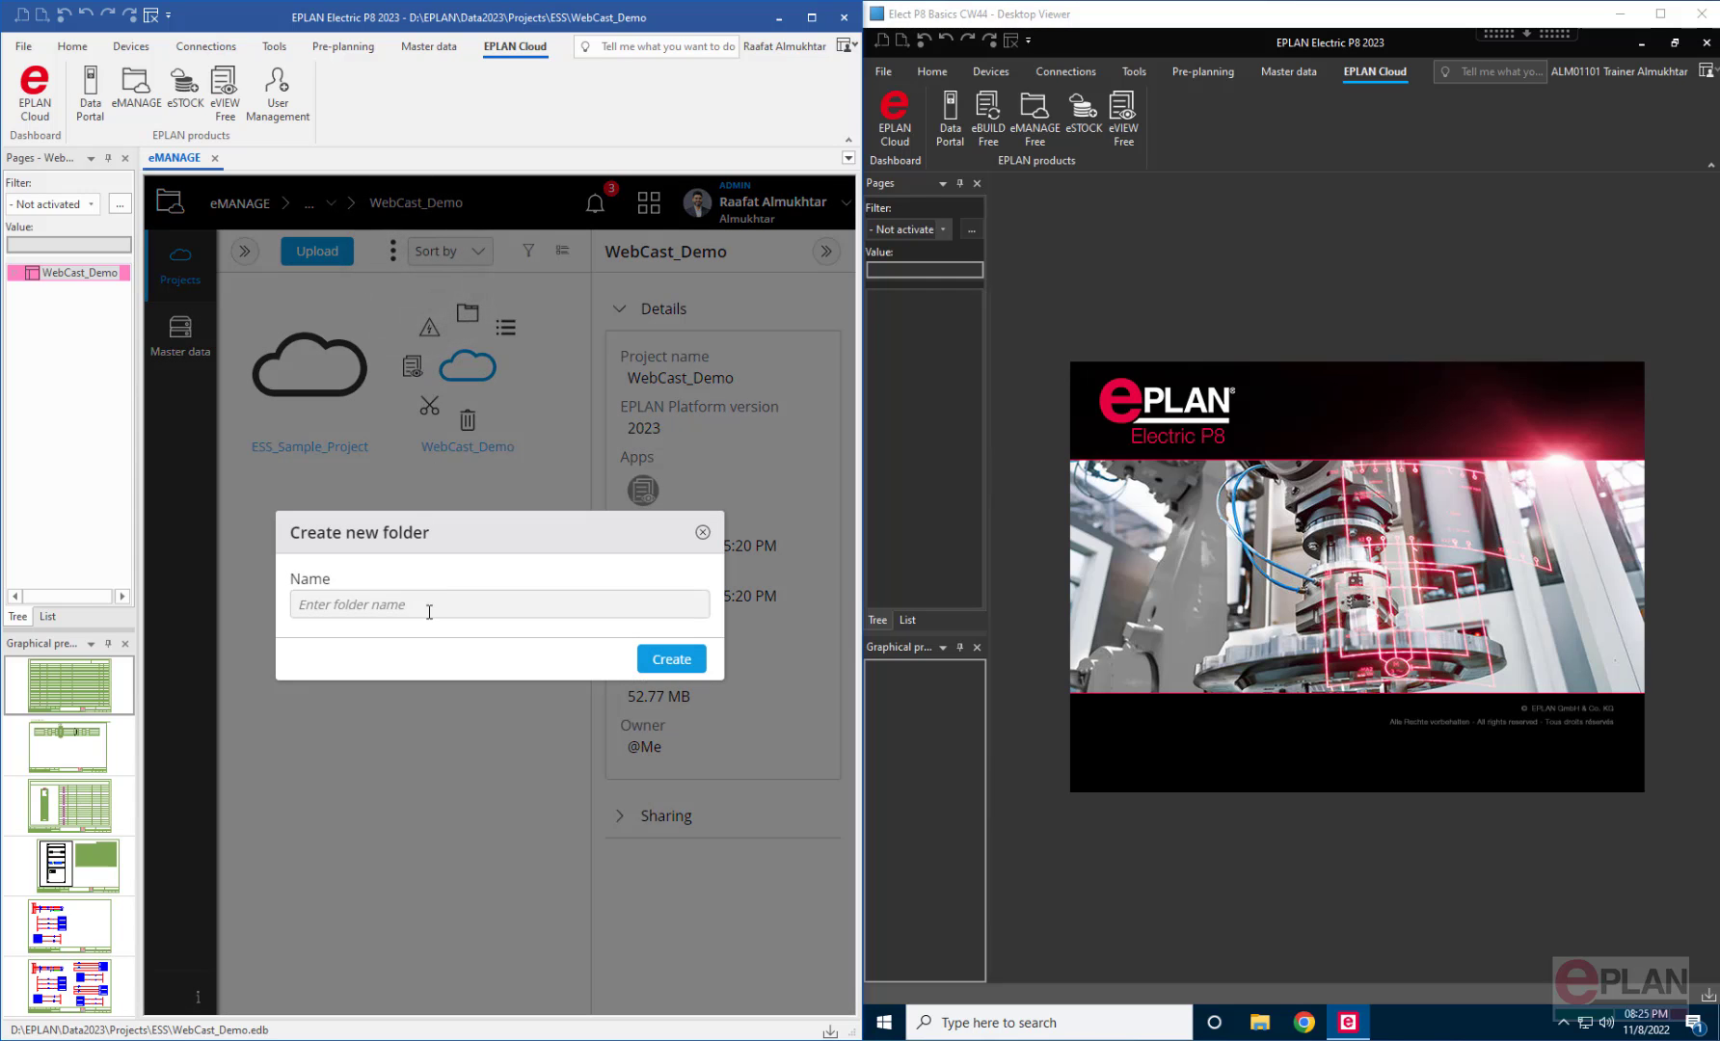
pyautogui.write('Sam')
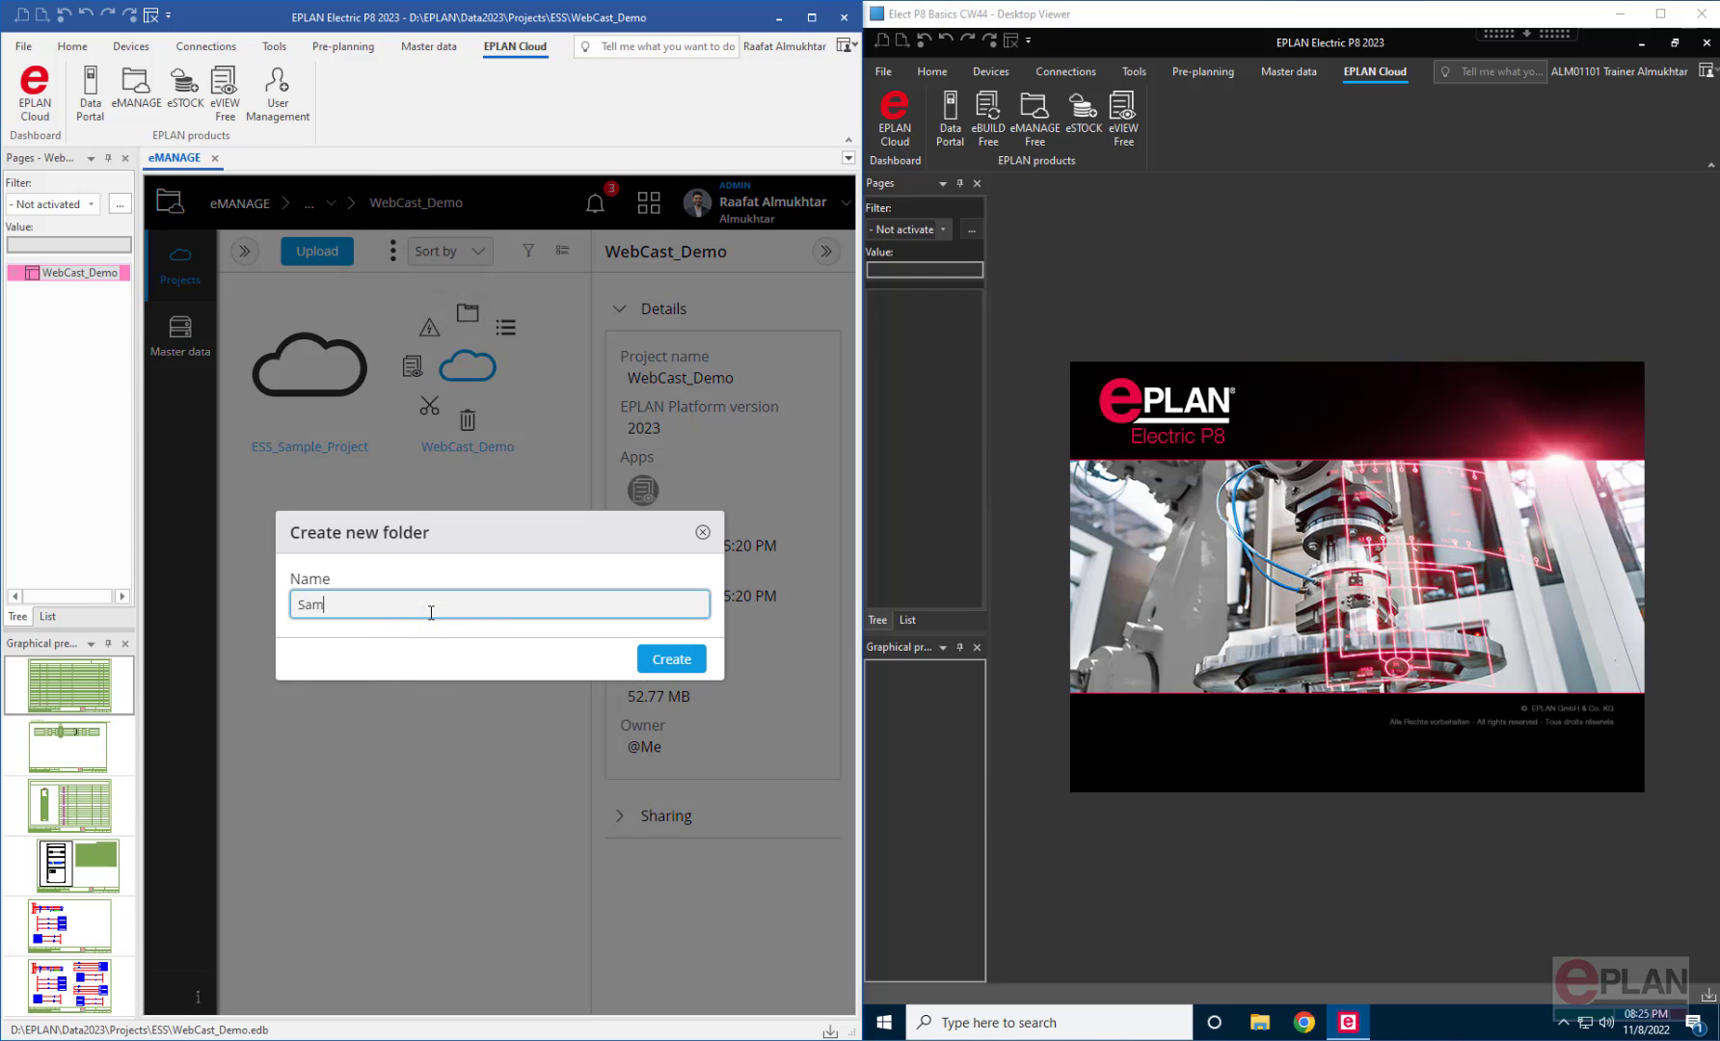
pyautogui.write('ple Proj')
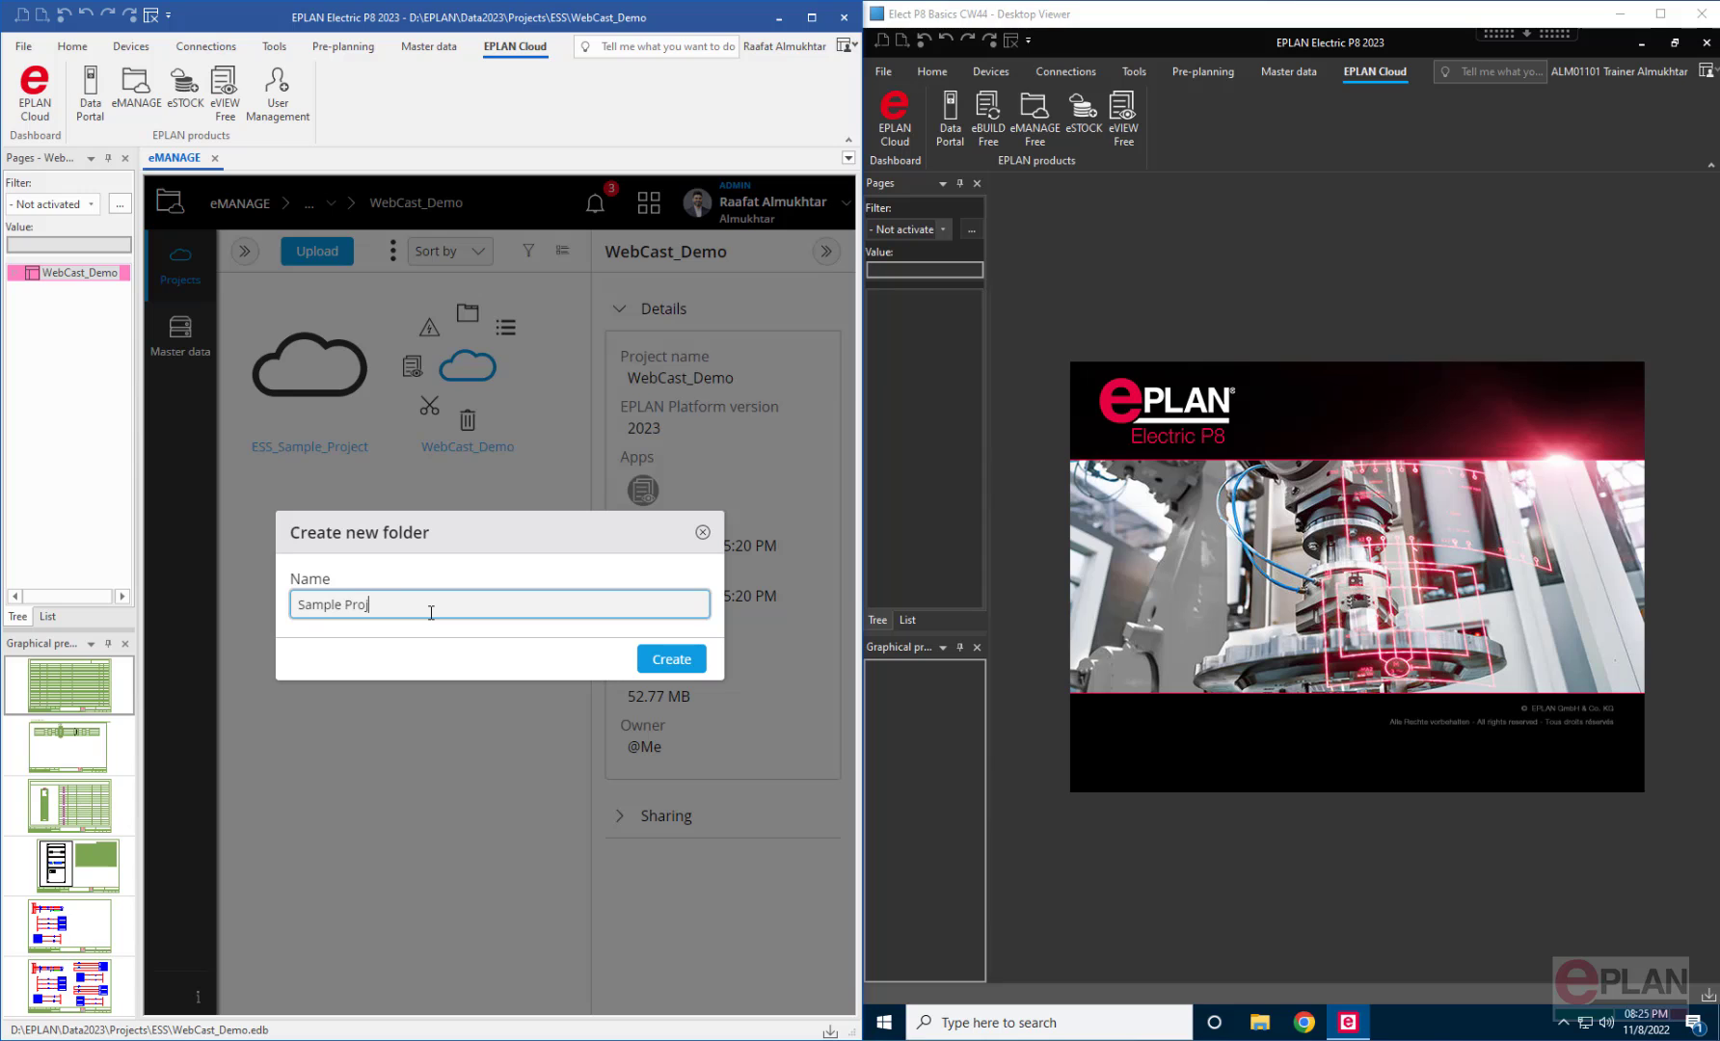
pyautogui.click(671, 657)
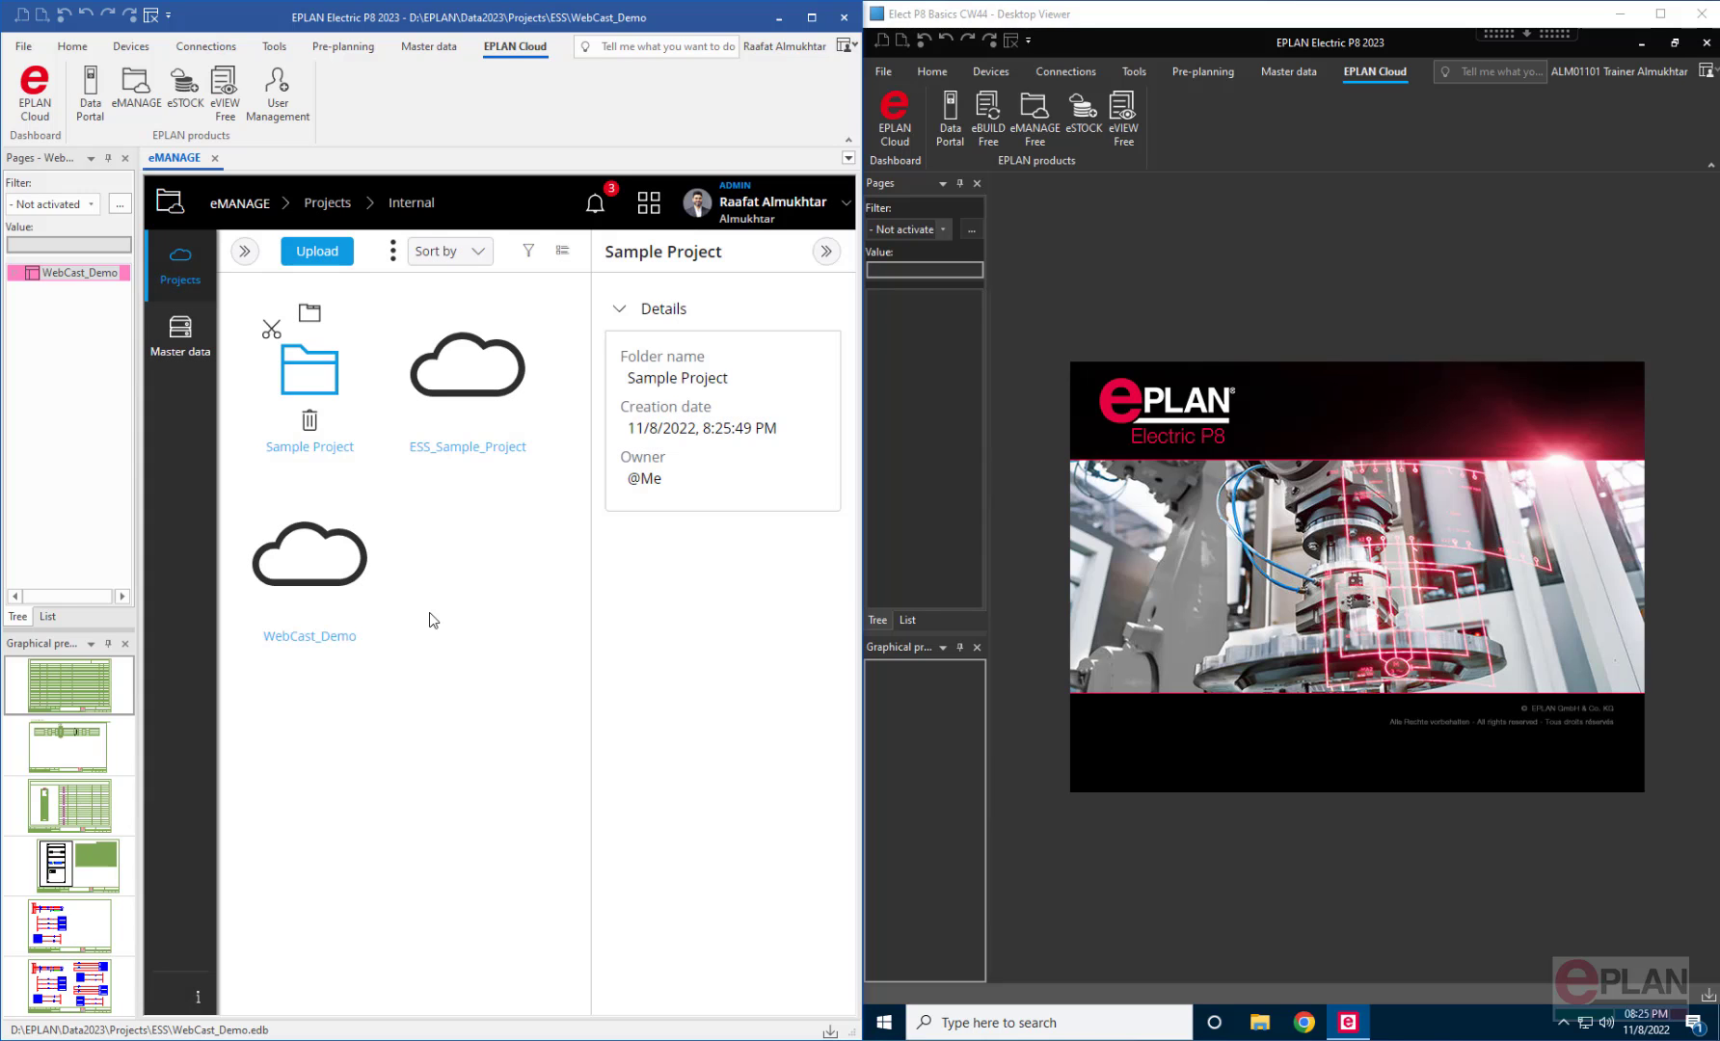
# Move ESS_Sample_Project into the Sample Project folder, leaving WebCast_Demo beside it
pyautogui.click(467, 368)
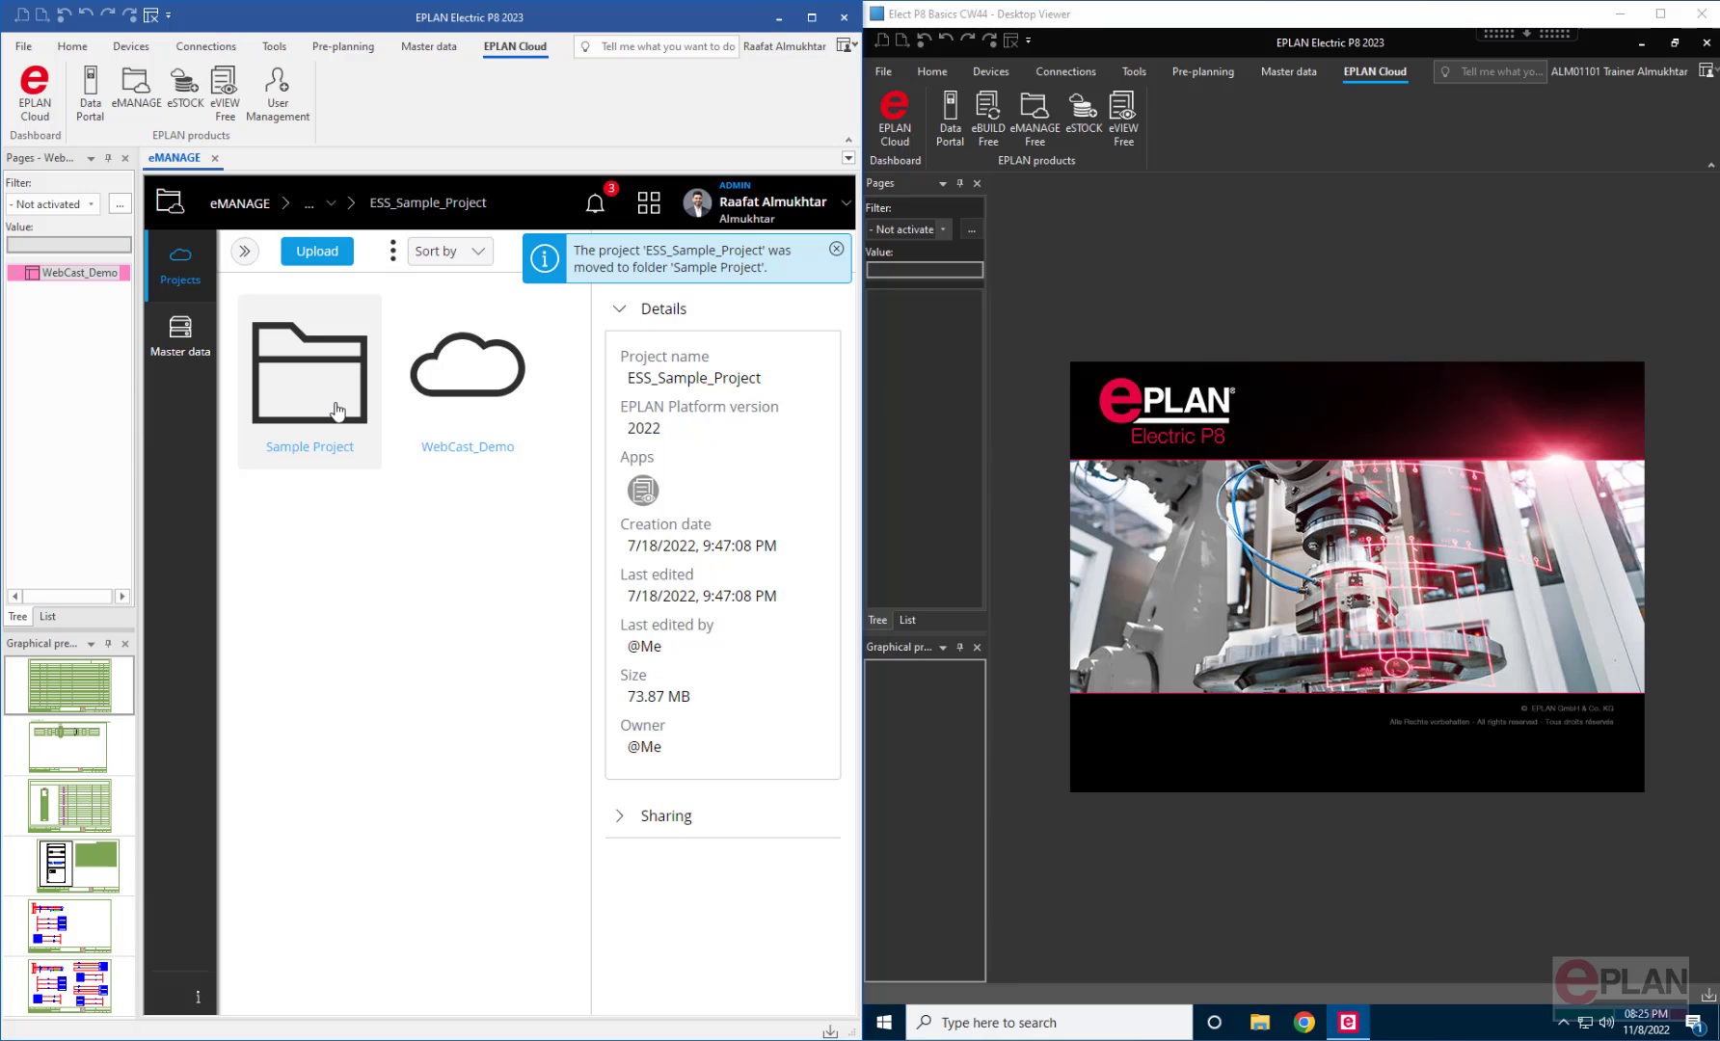
pyautogui.moveTo(472, 528)
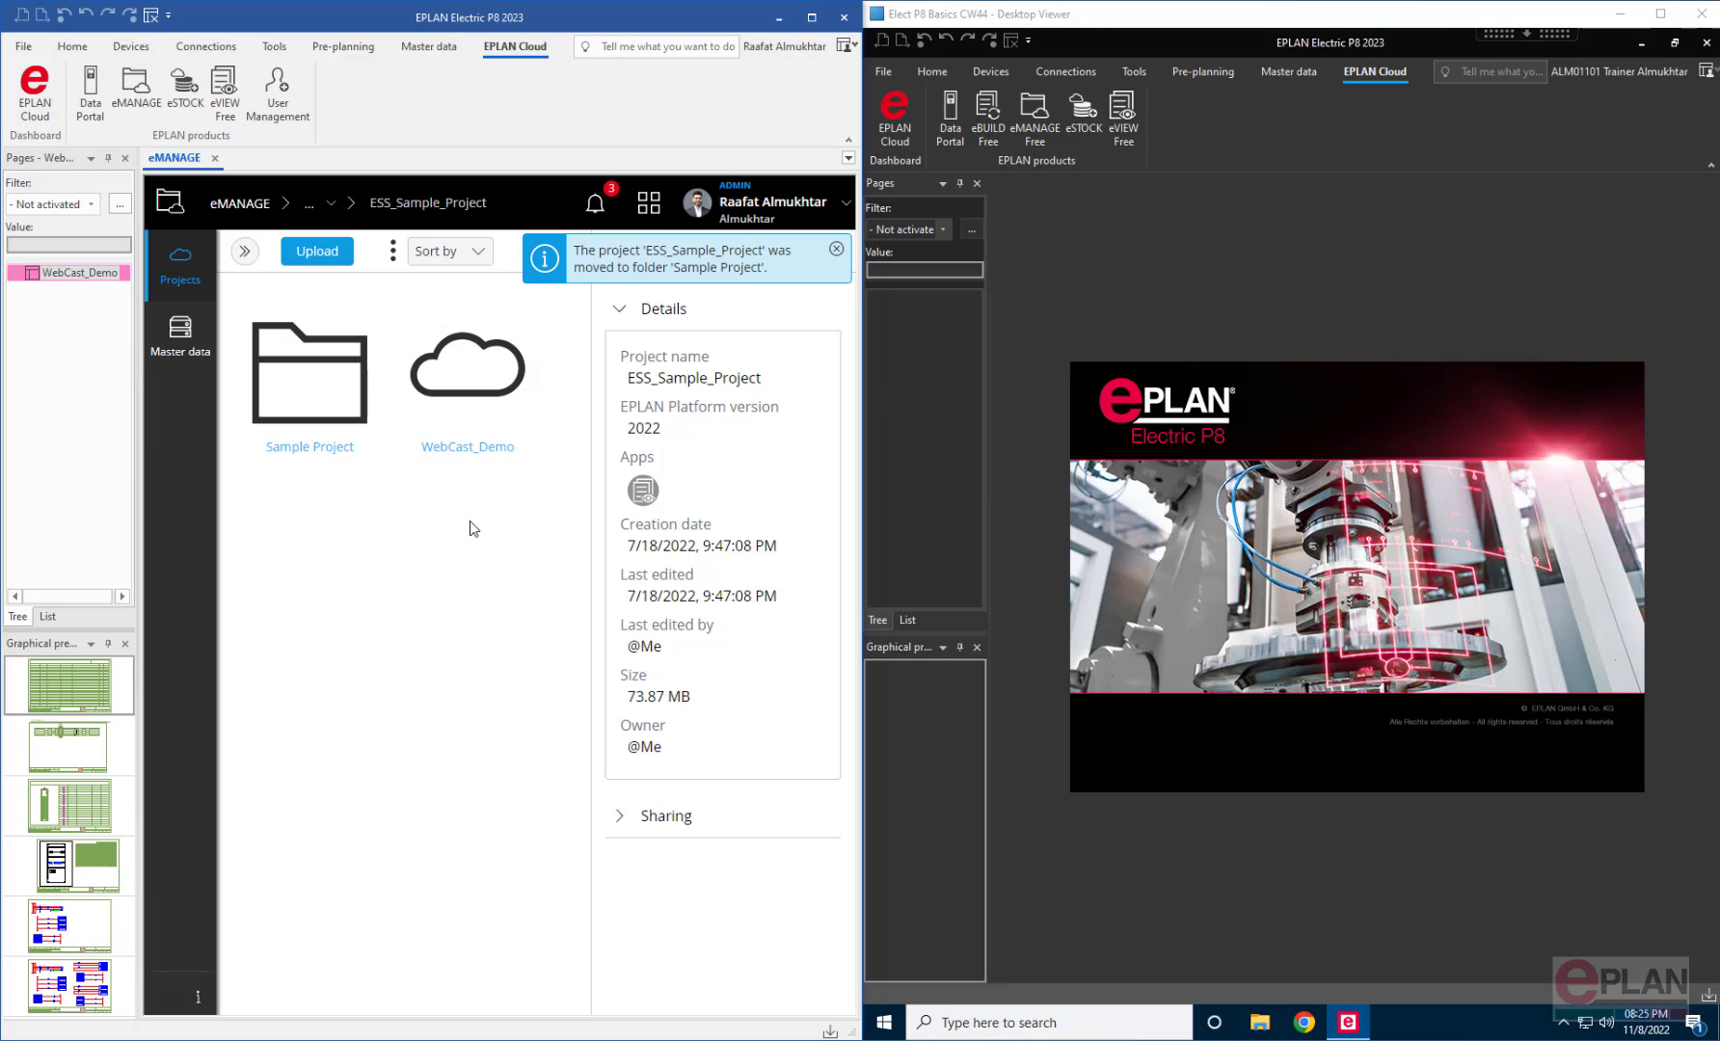
pyautogui.moveTo(432, 546)
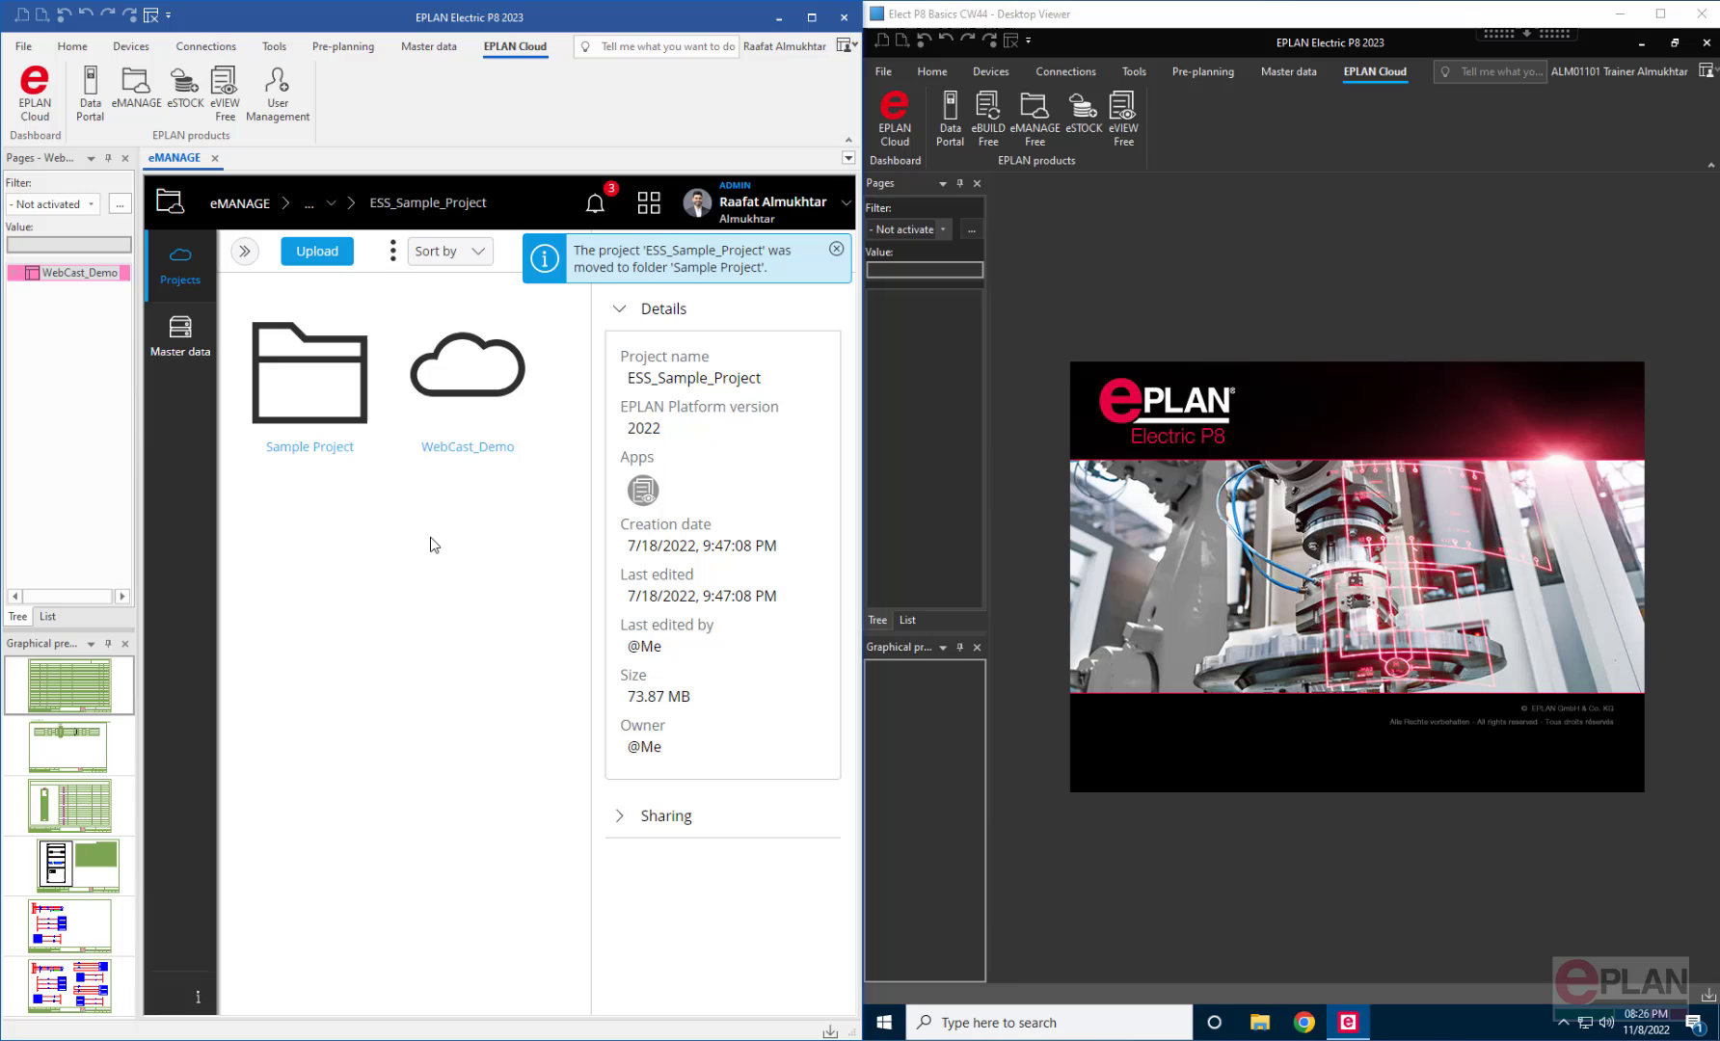
pyautogui.click(835, 249)
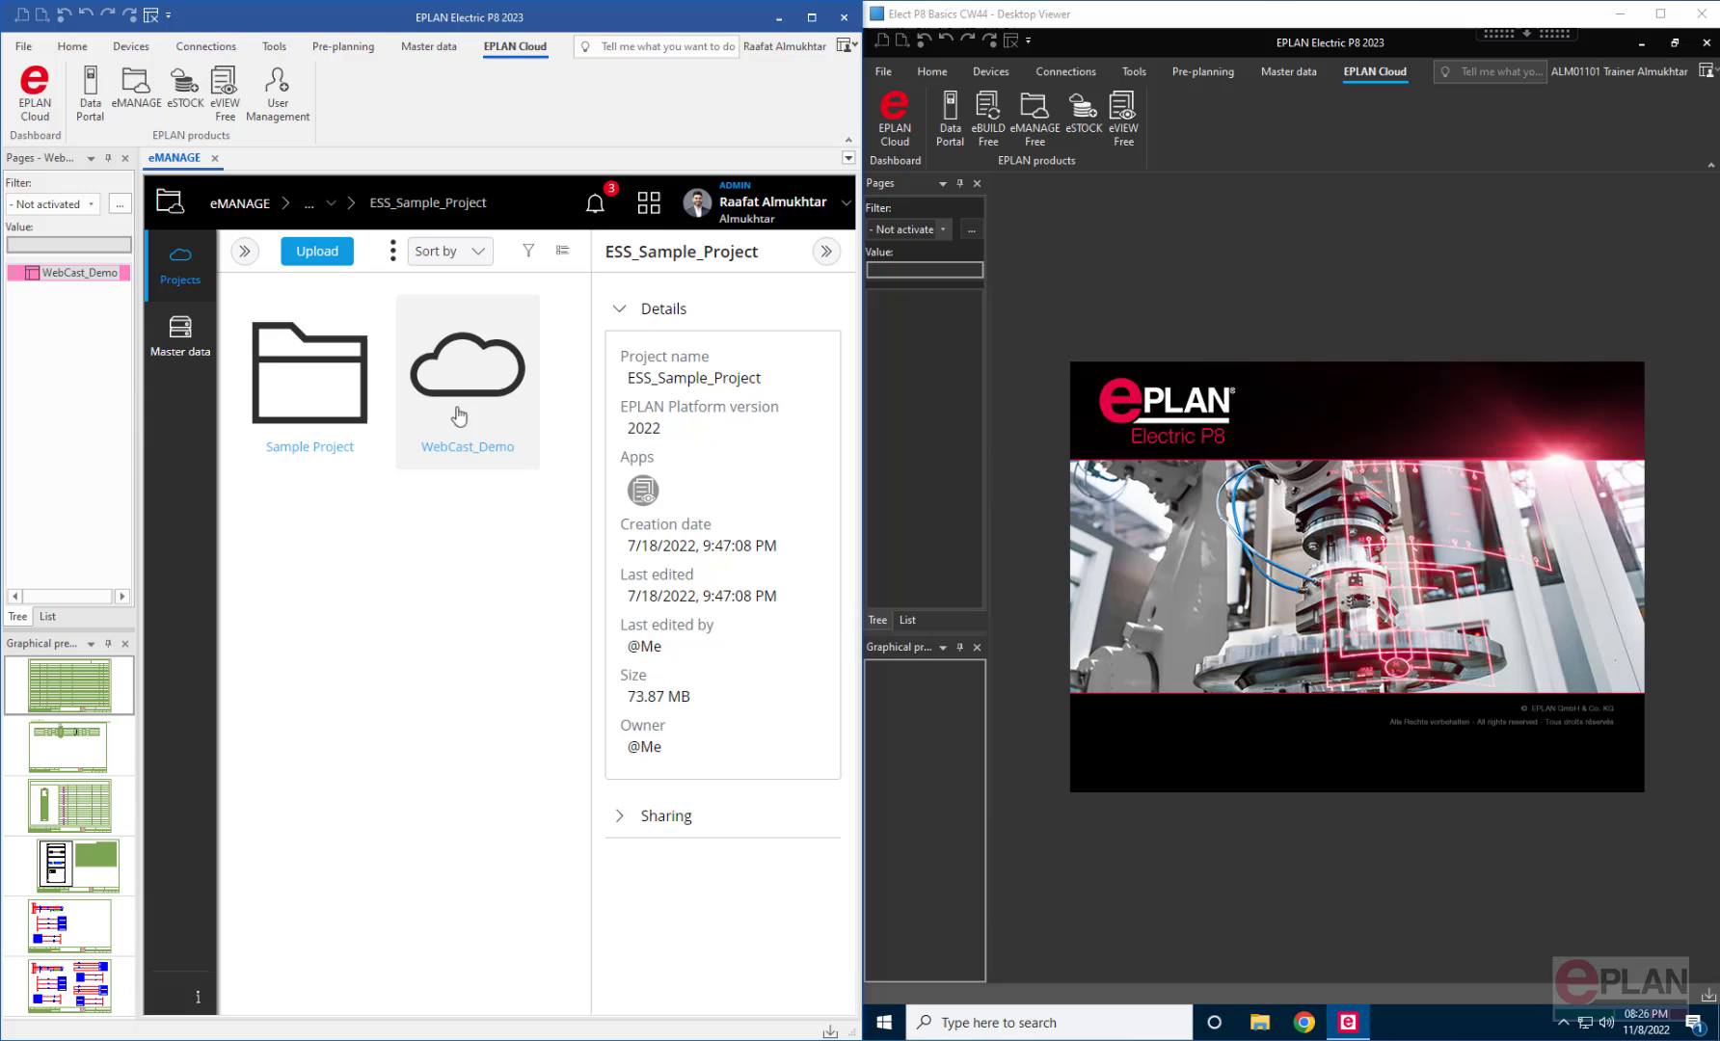
# View the full details page of WebCast_Demo, then return to the top project level
pyautogui.click(465, 380)
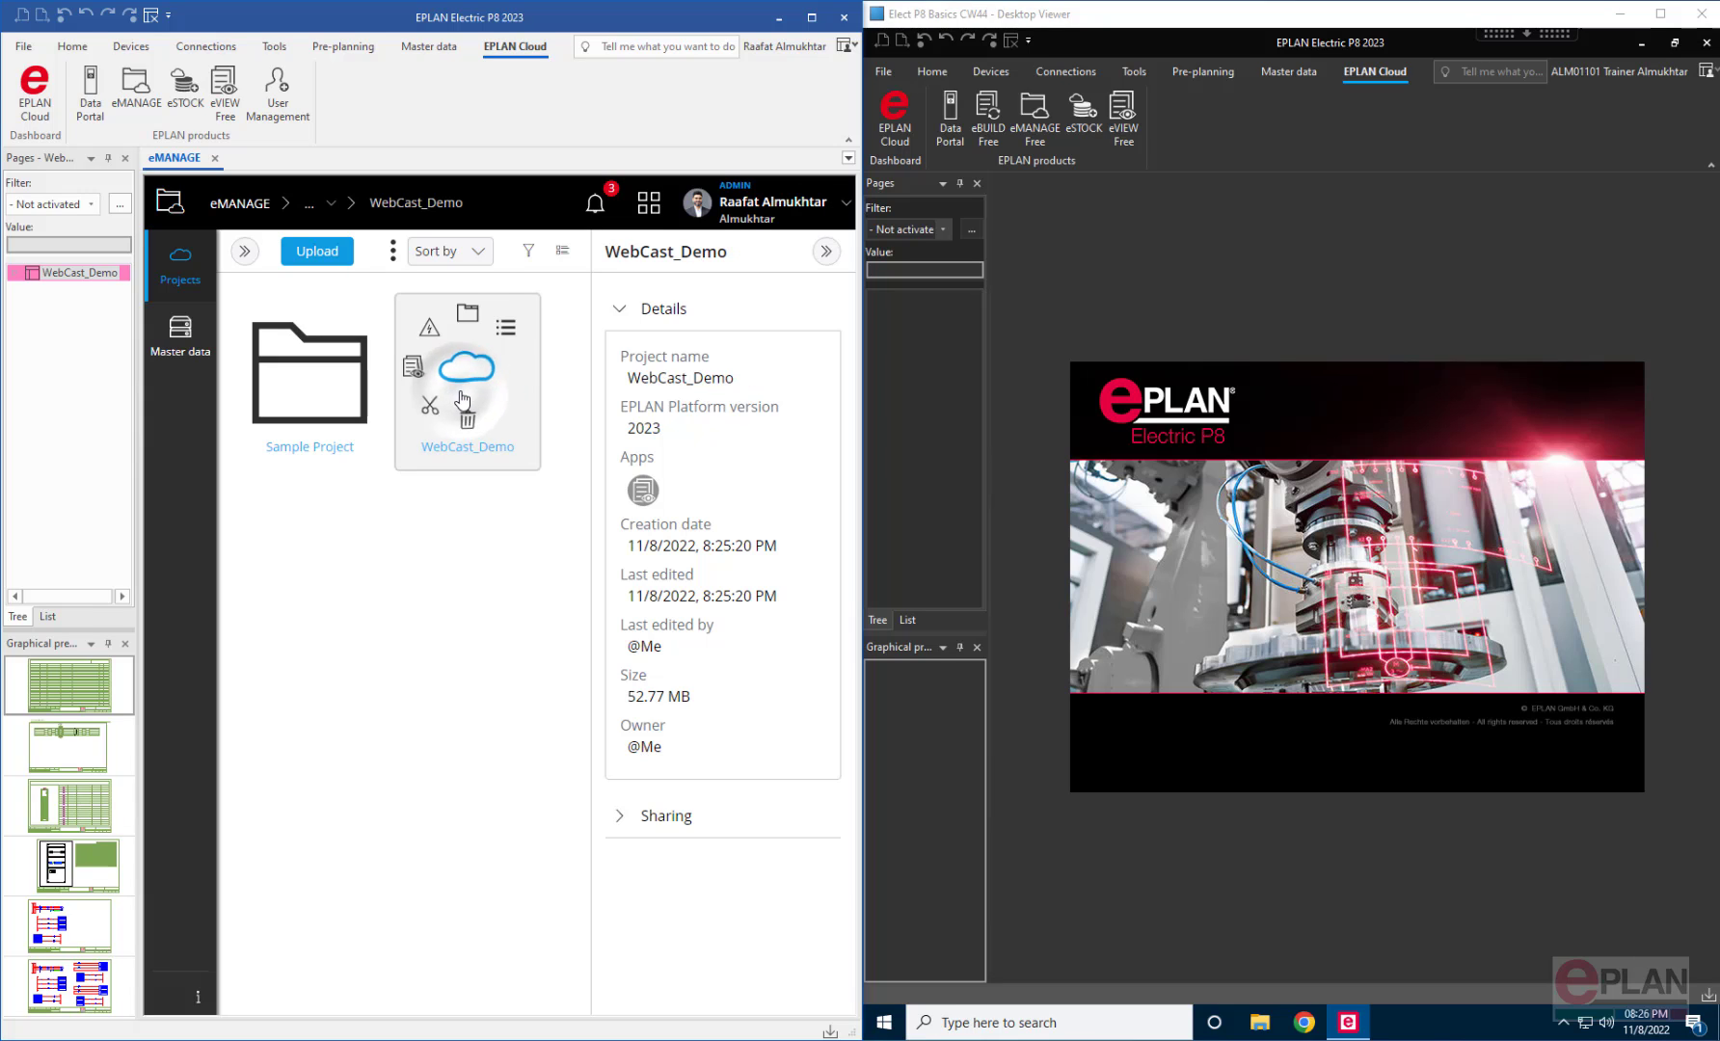
pyautogui.moveTo(505, 328)
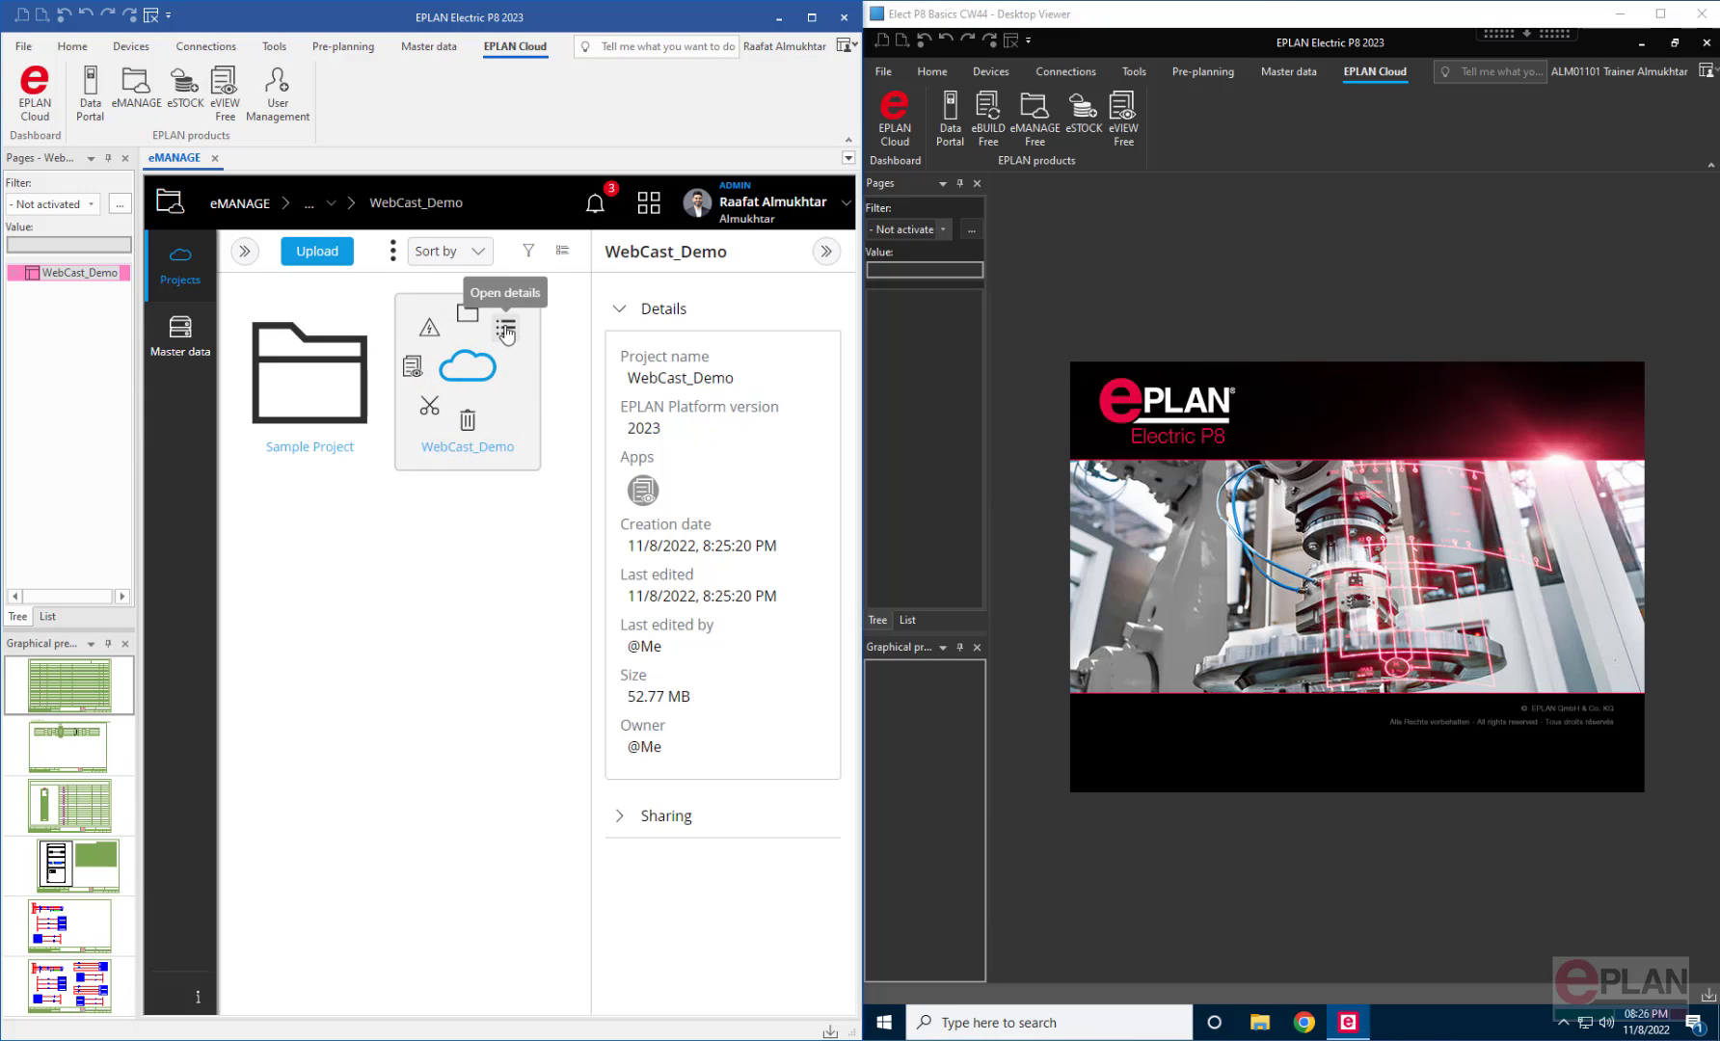
pyautogui.click(505, 330)
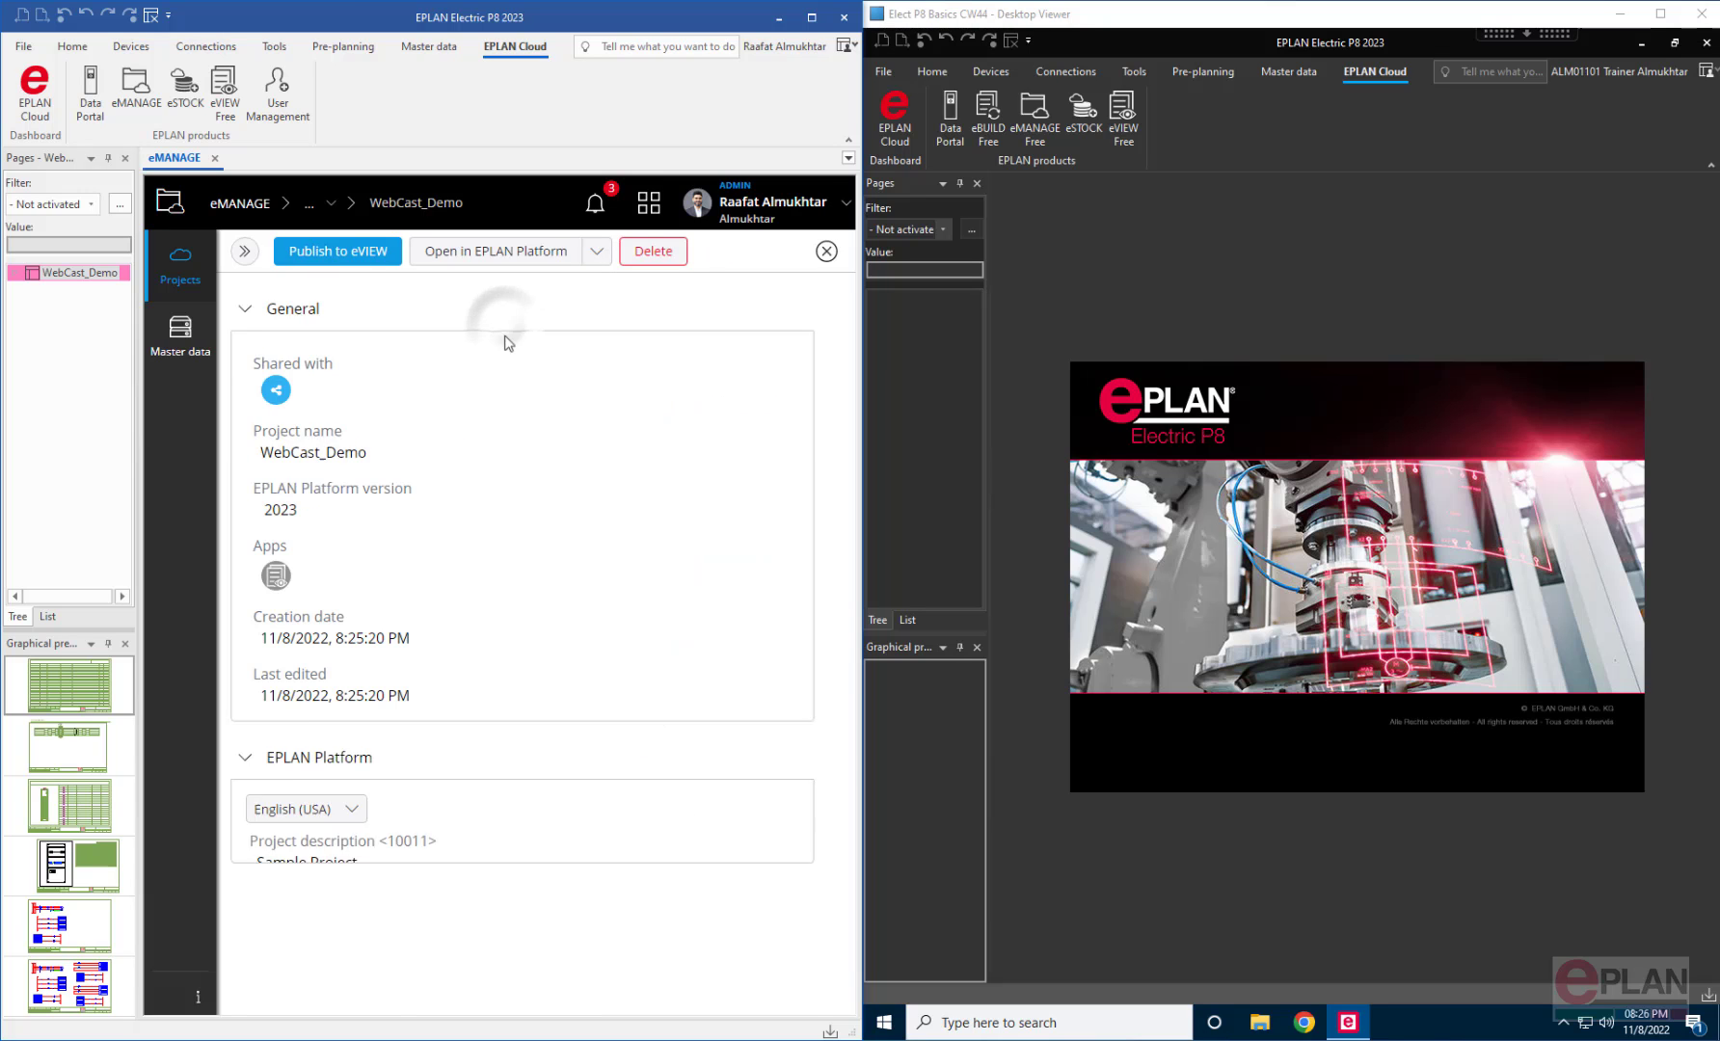
pyautogui.scroll(-3)
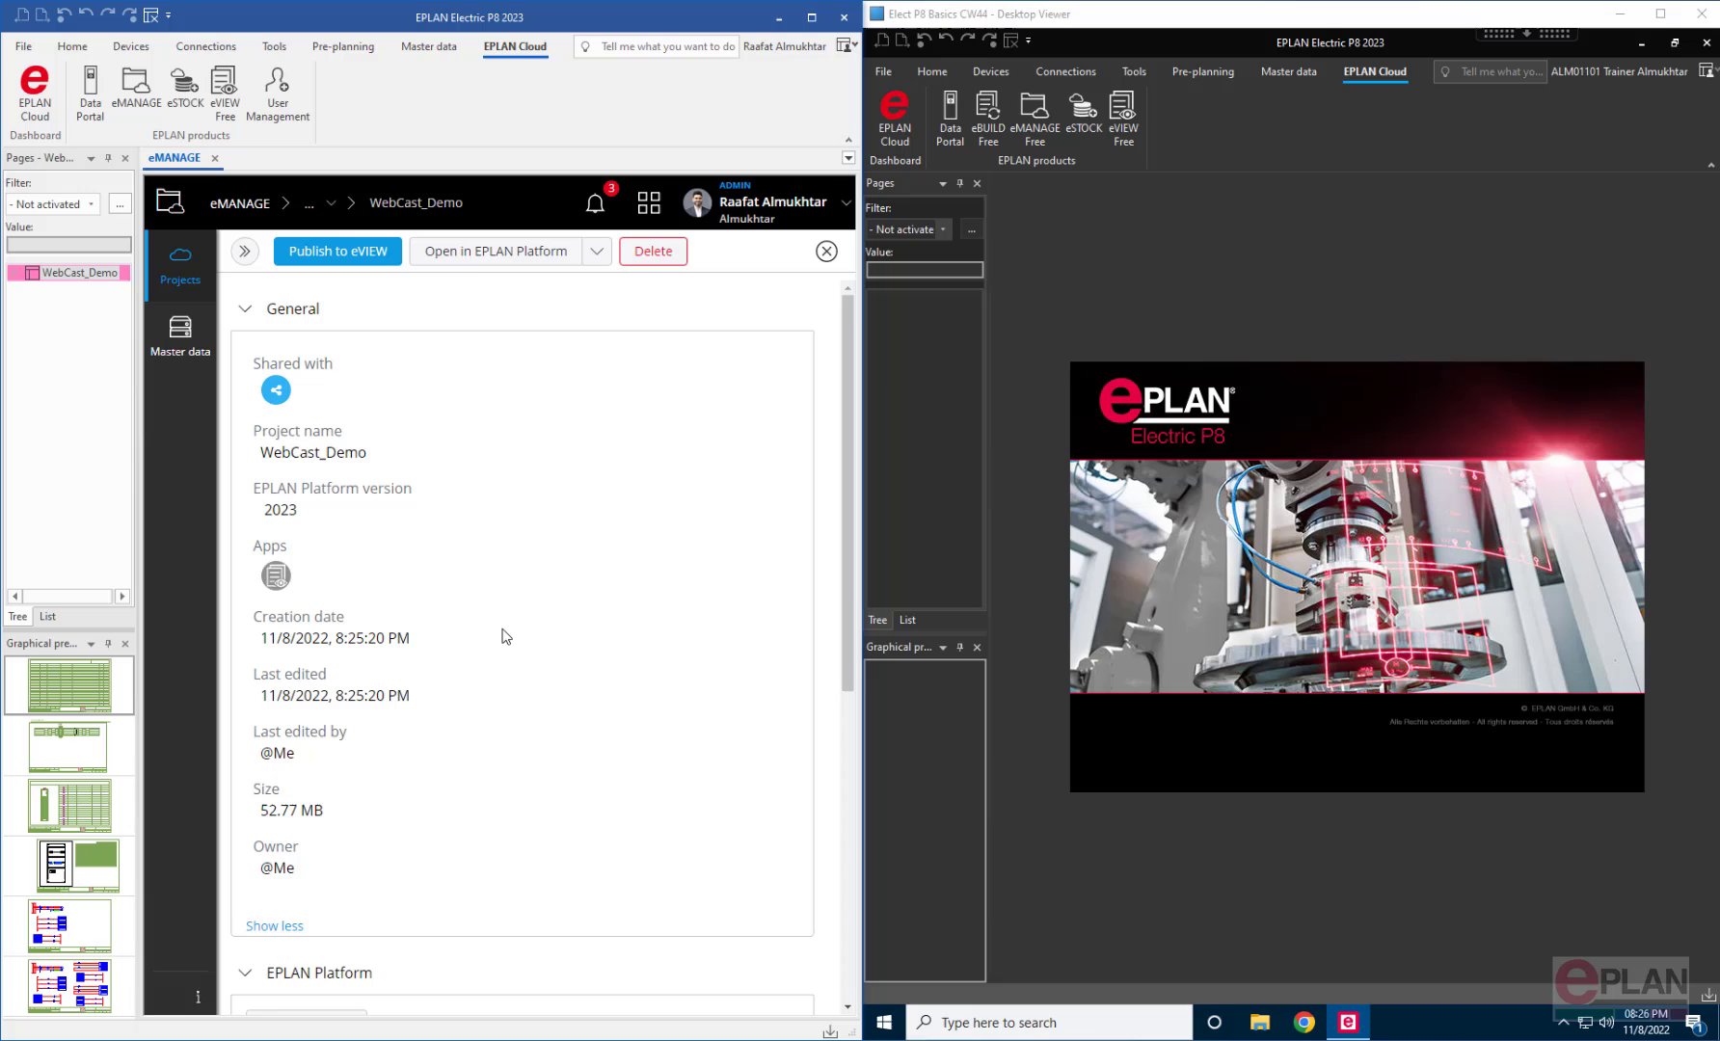
pyautogui.click(239, 202)
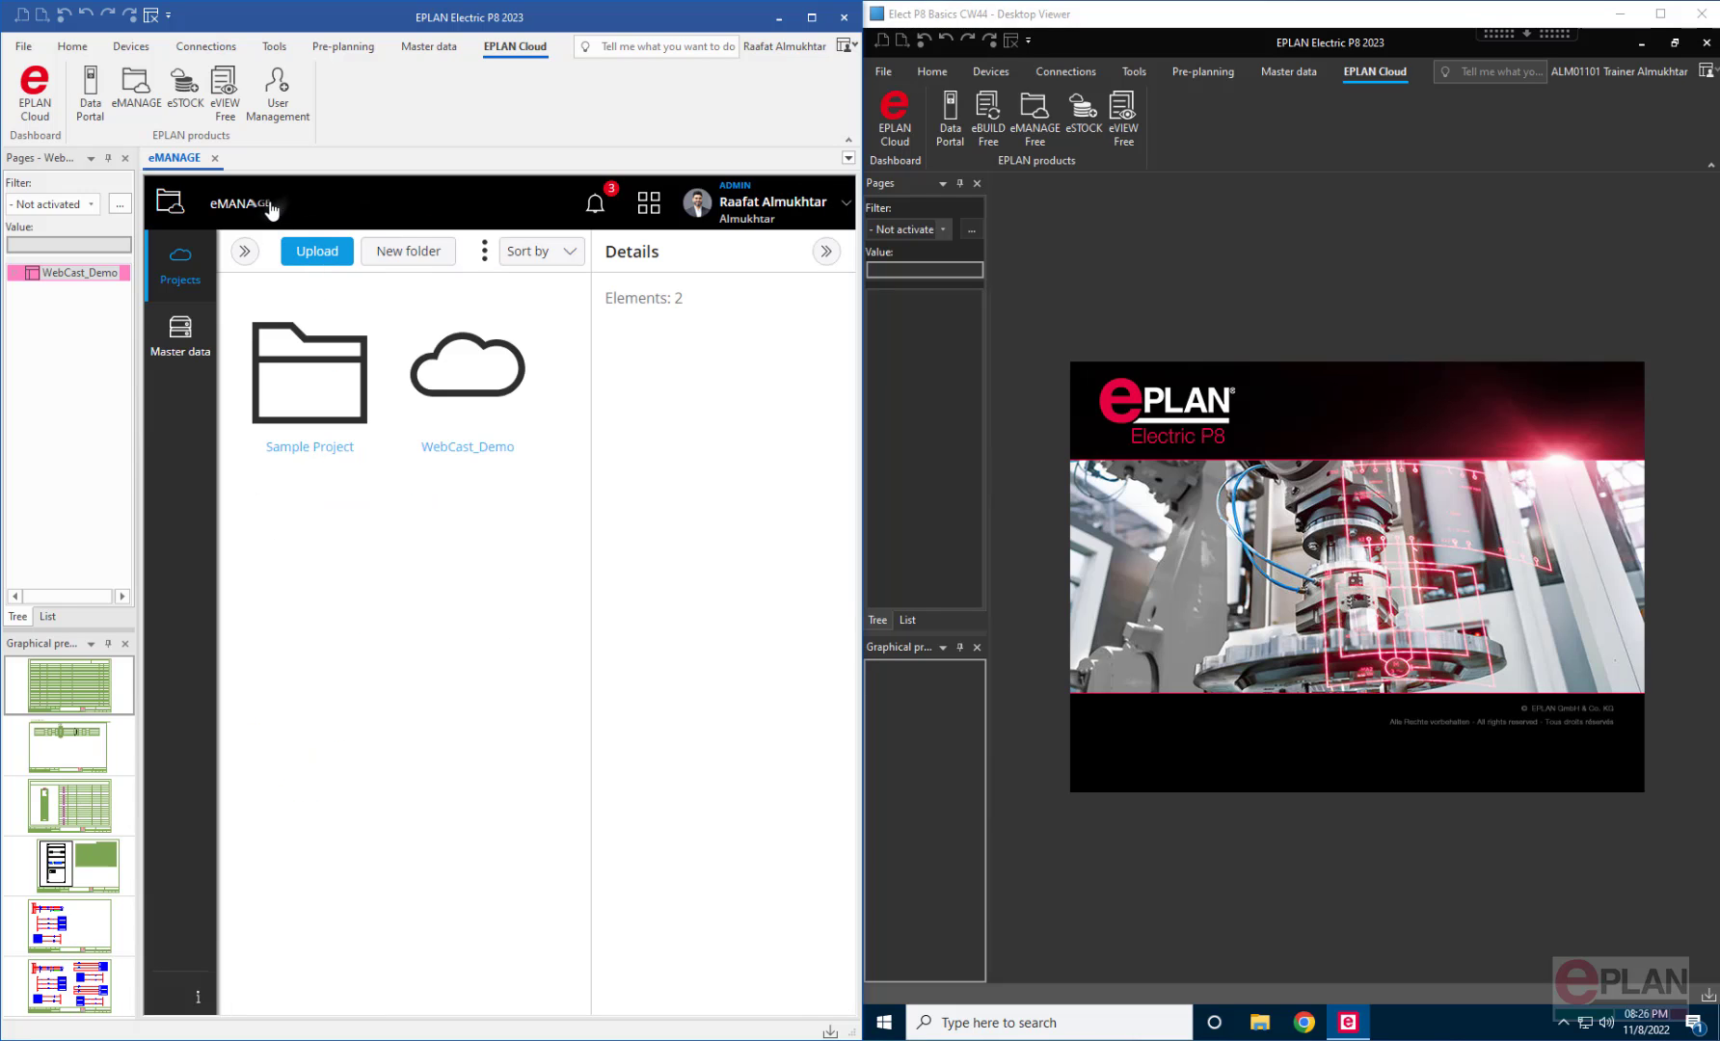
# Browse into WebCast_Demo's Documents folder and show its PDF file details
pyautogui.click(467, 368)
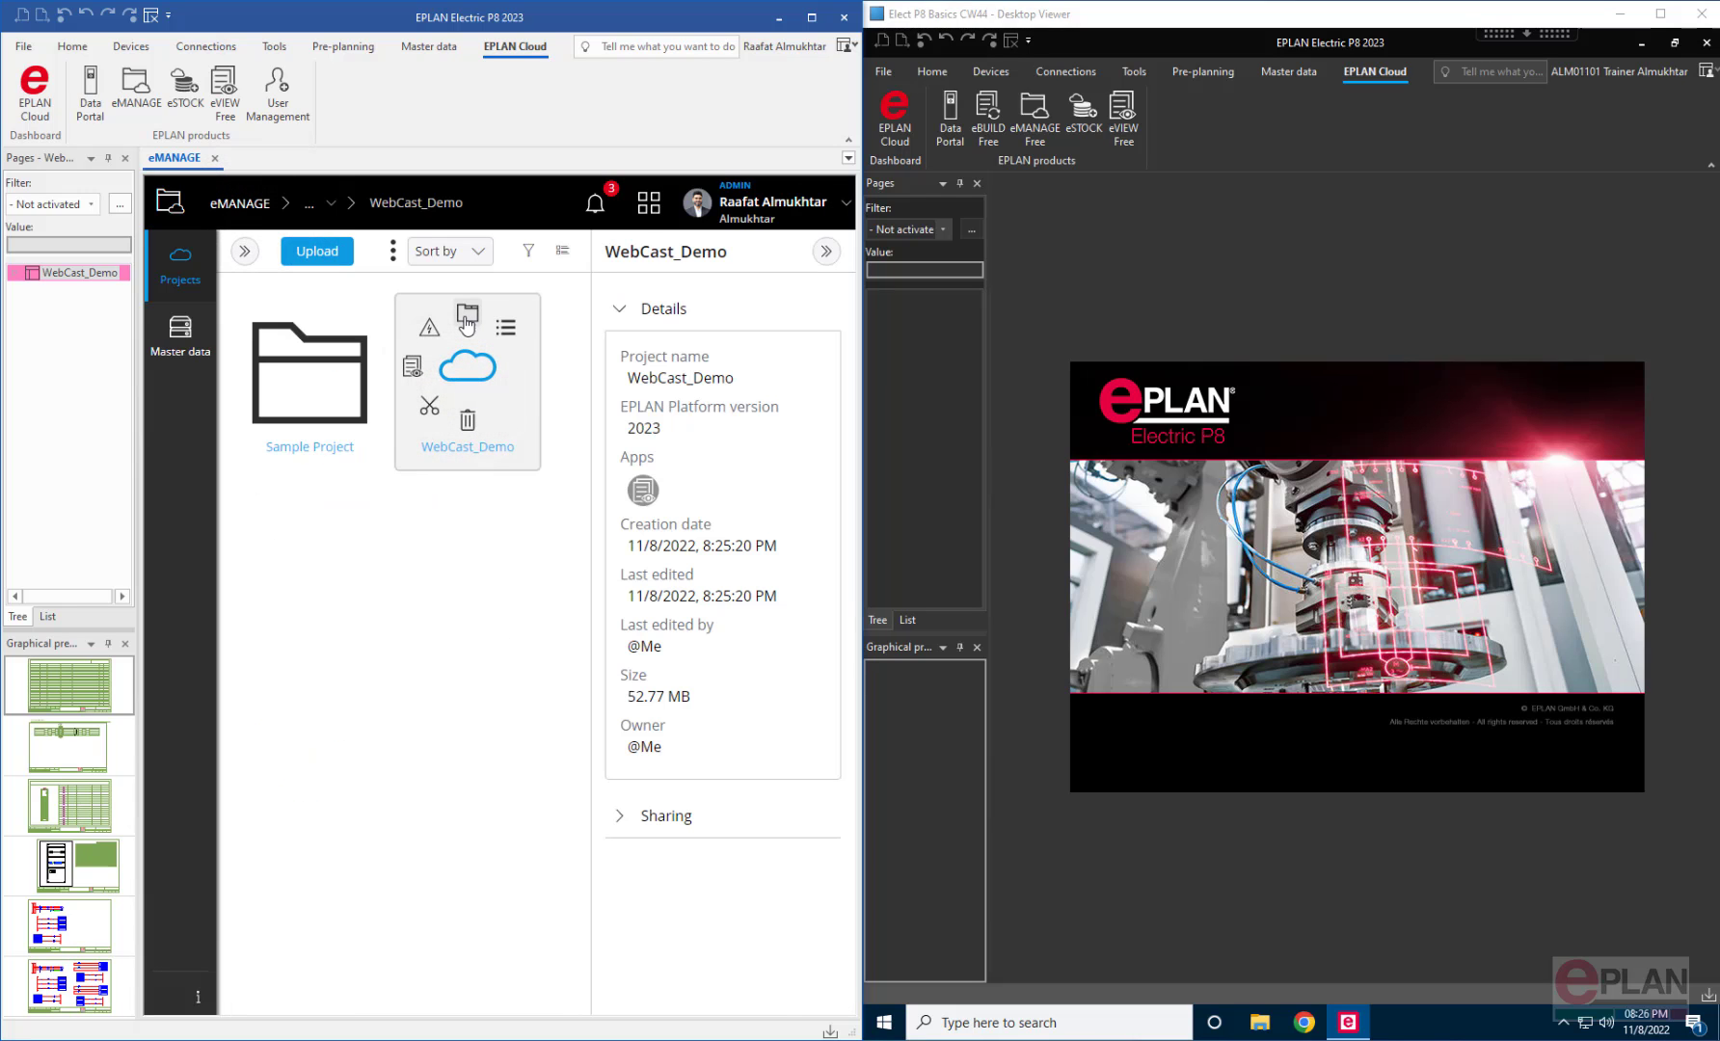
pyautogui.doubleClick(467, 368)
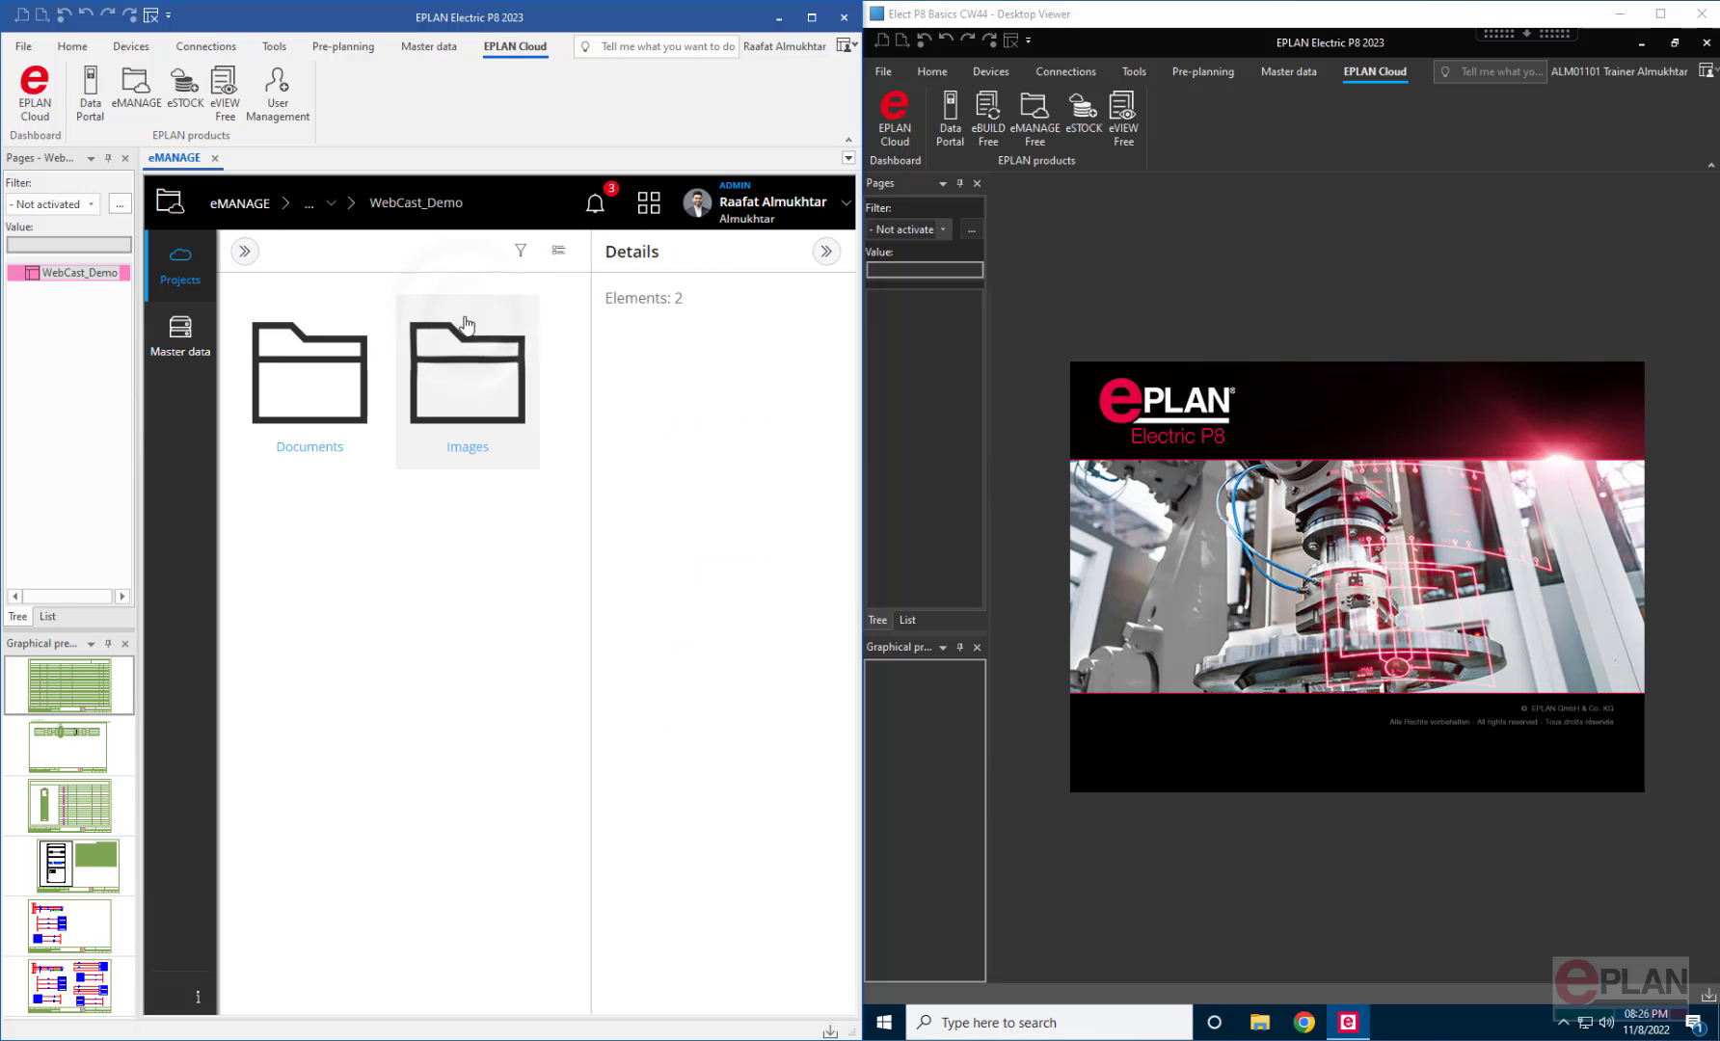
pyautogui.doubleClick(308, 372)
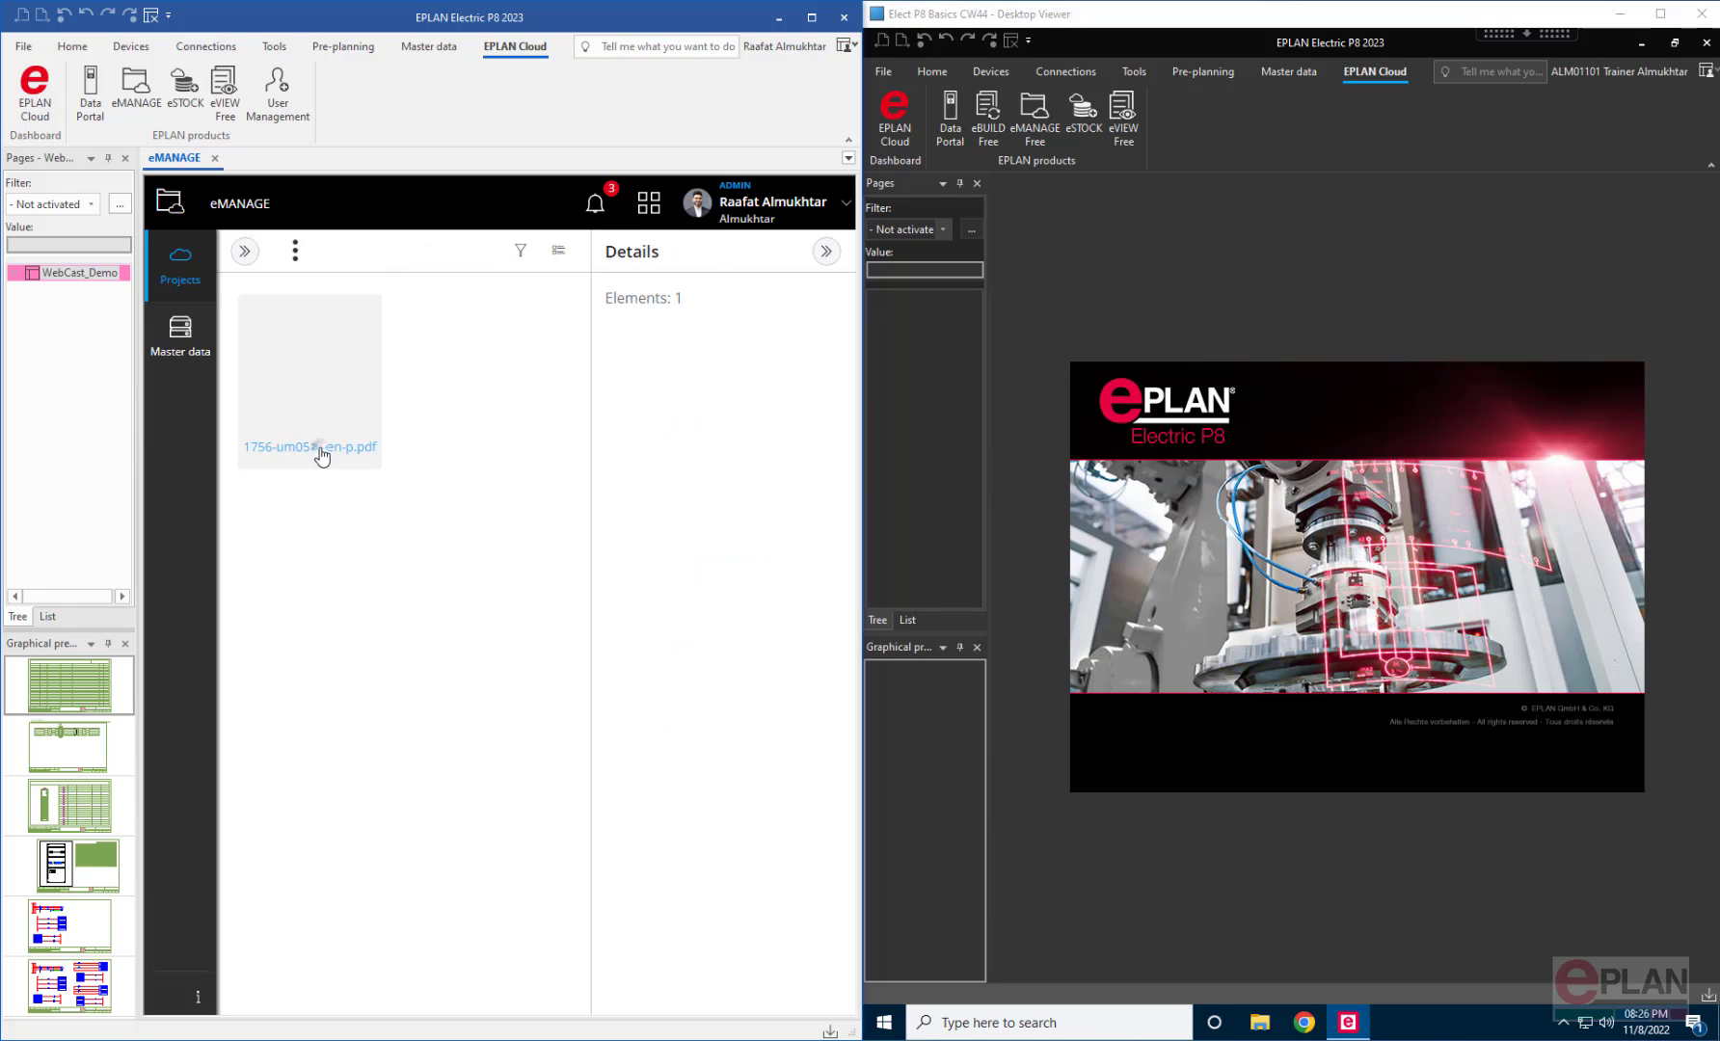
pyautogui.click(309, 378)
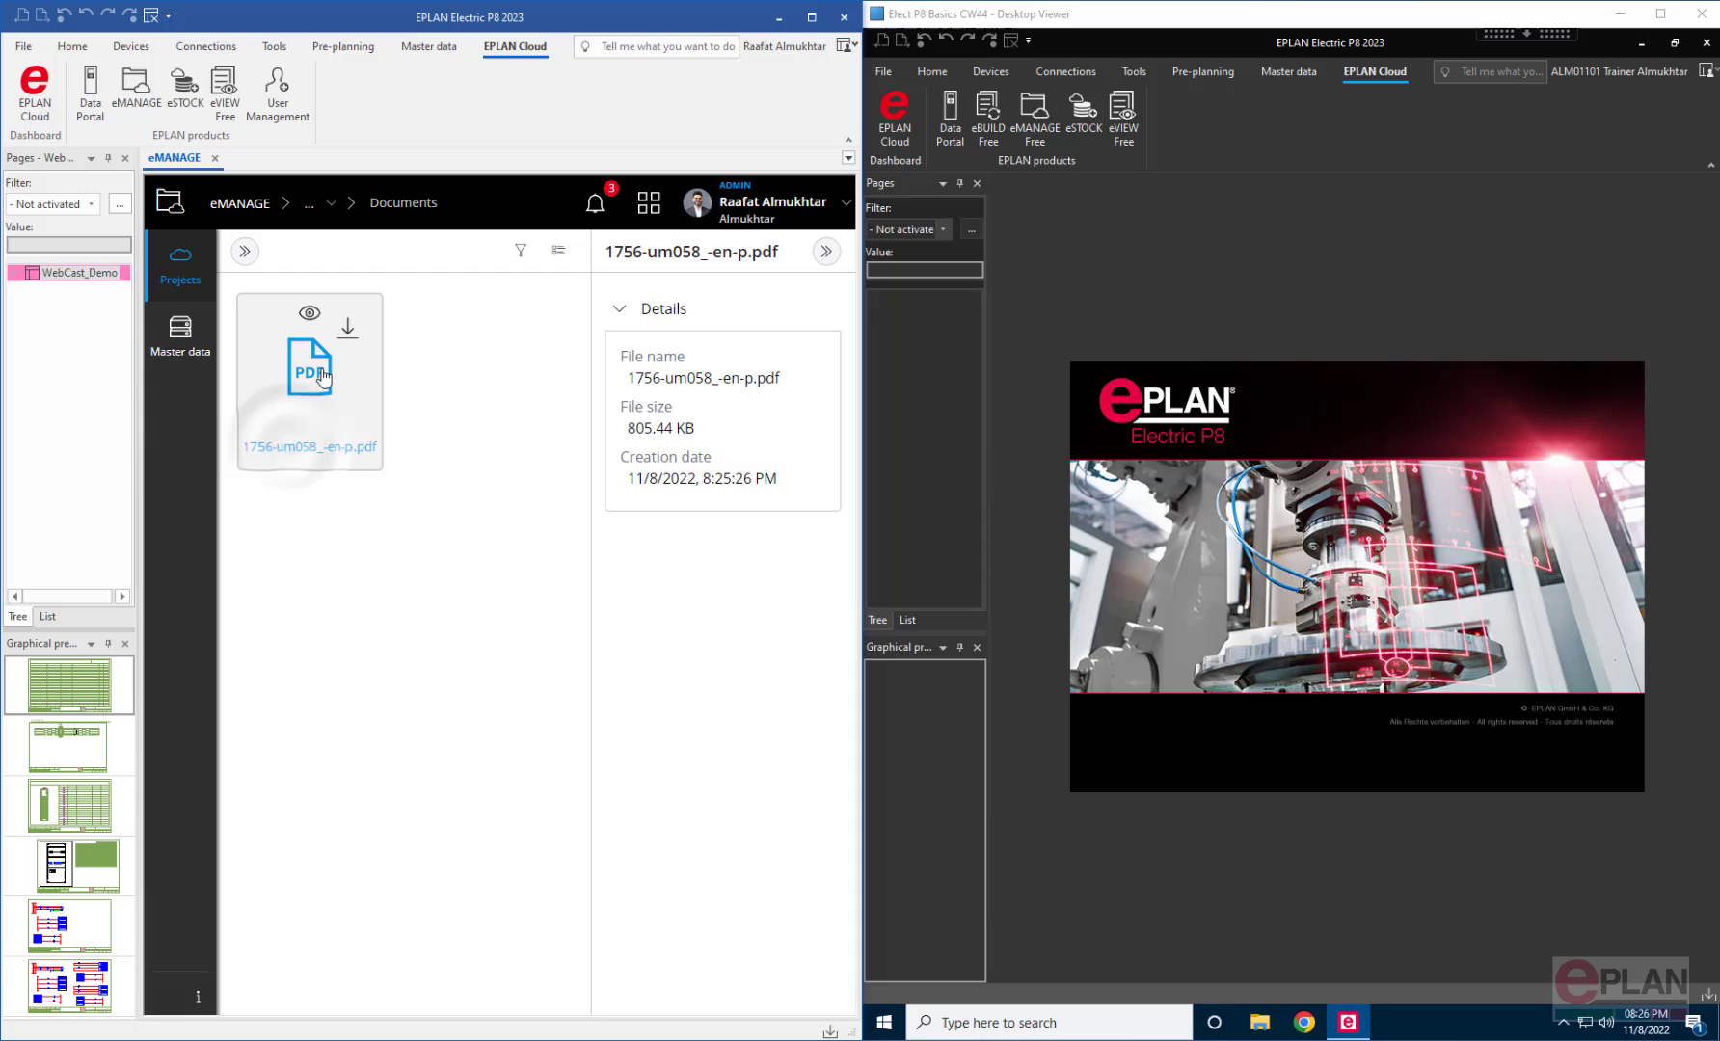
pyautogui.moveTo(328, 251)
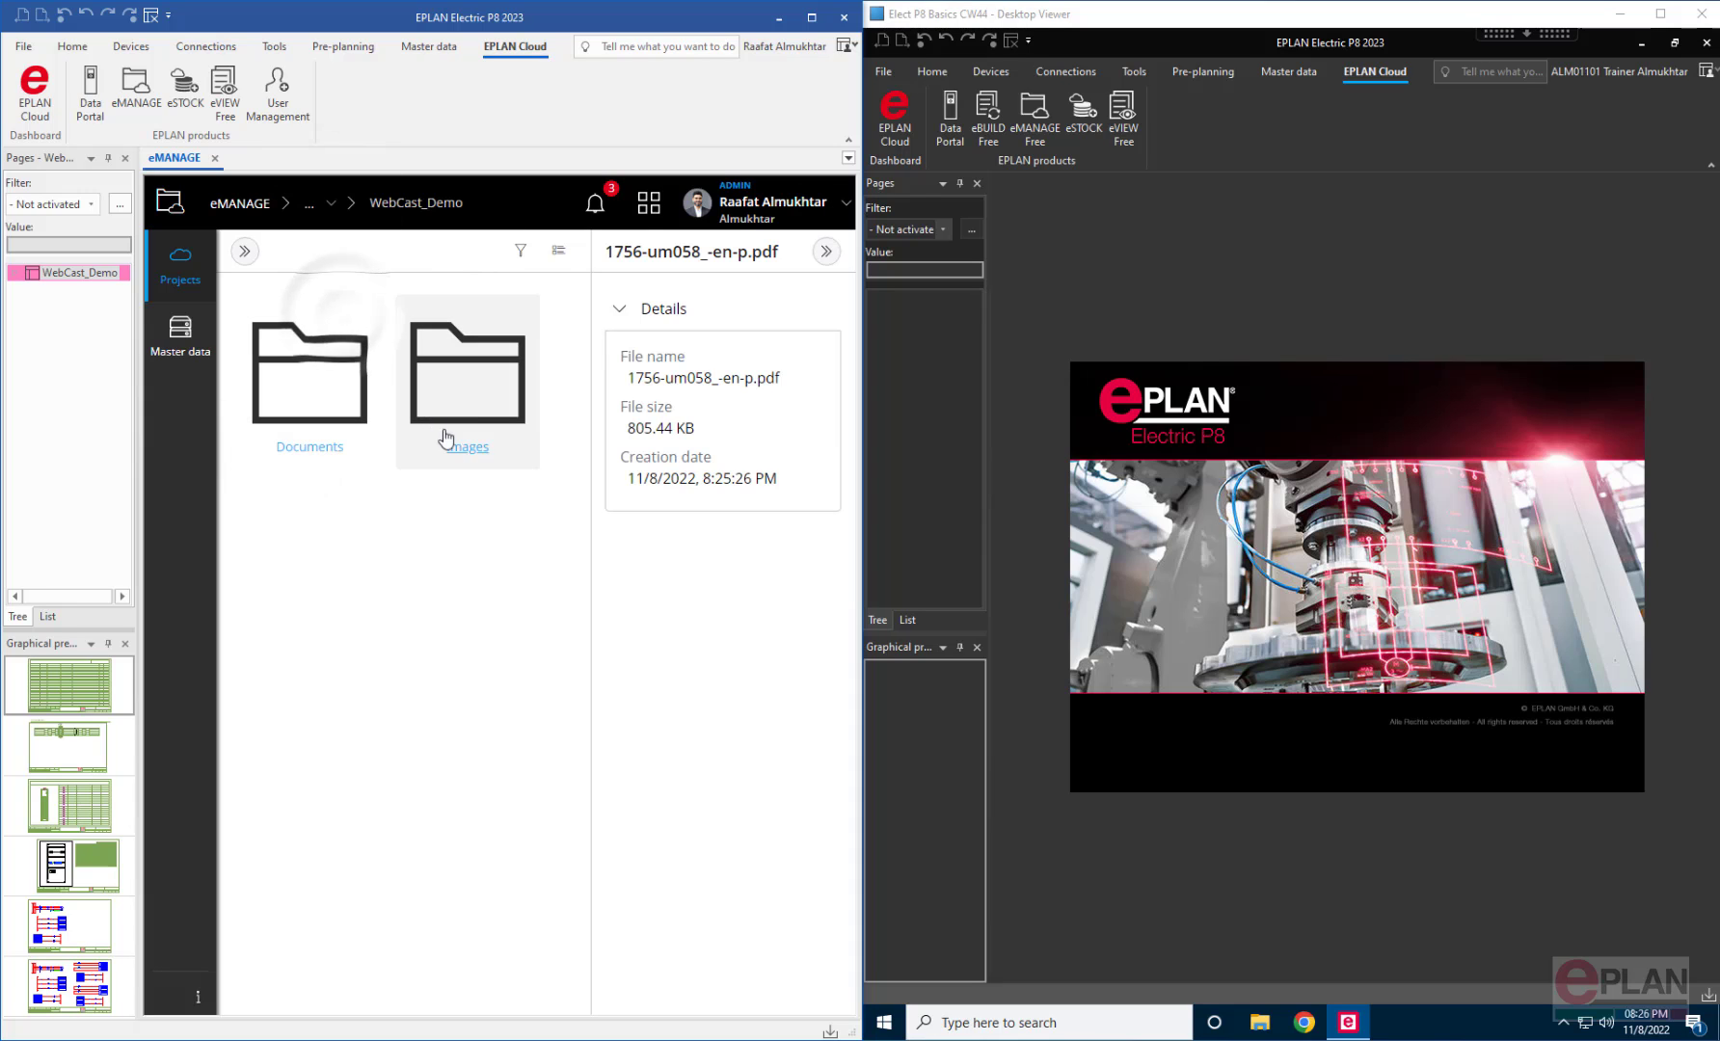
# Browse the Images folder, select the Cylinder-DNC-JPG image, and go back up
pyautogui.doubleClick(465, 373)
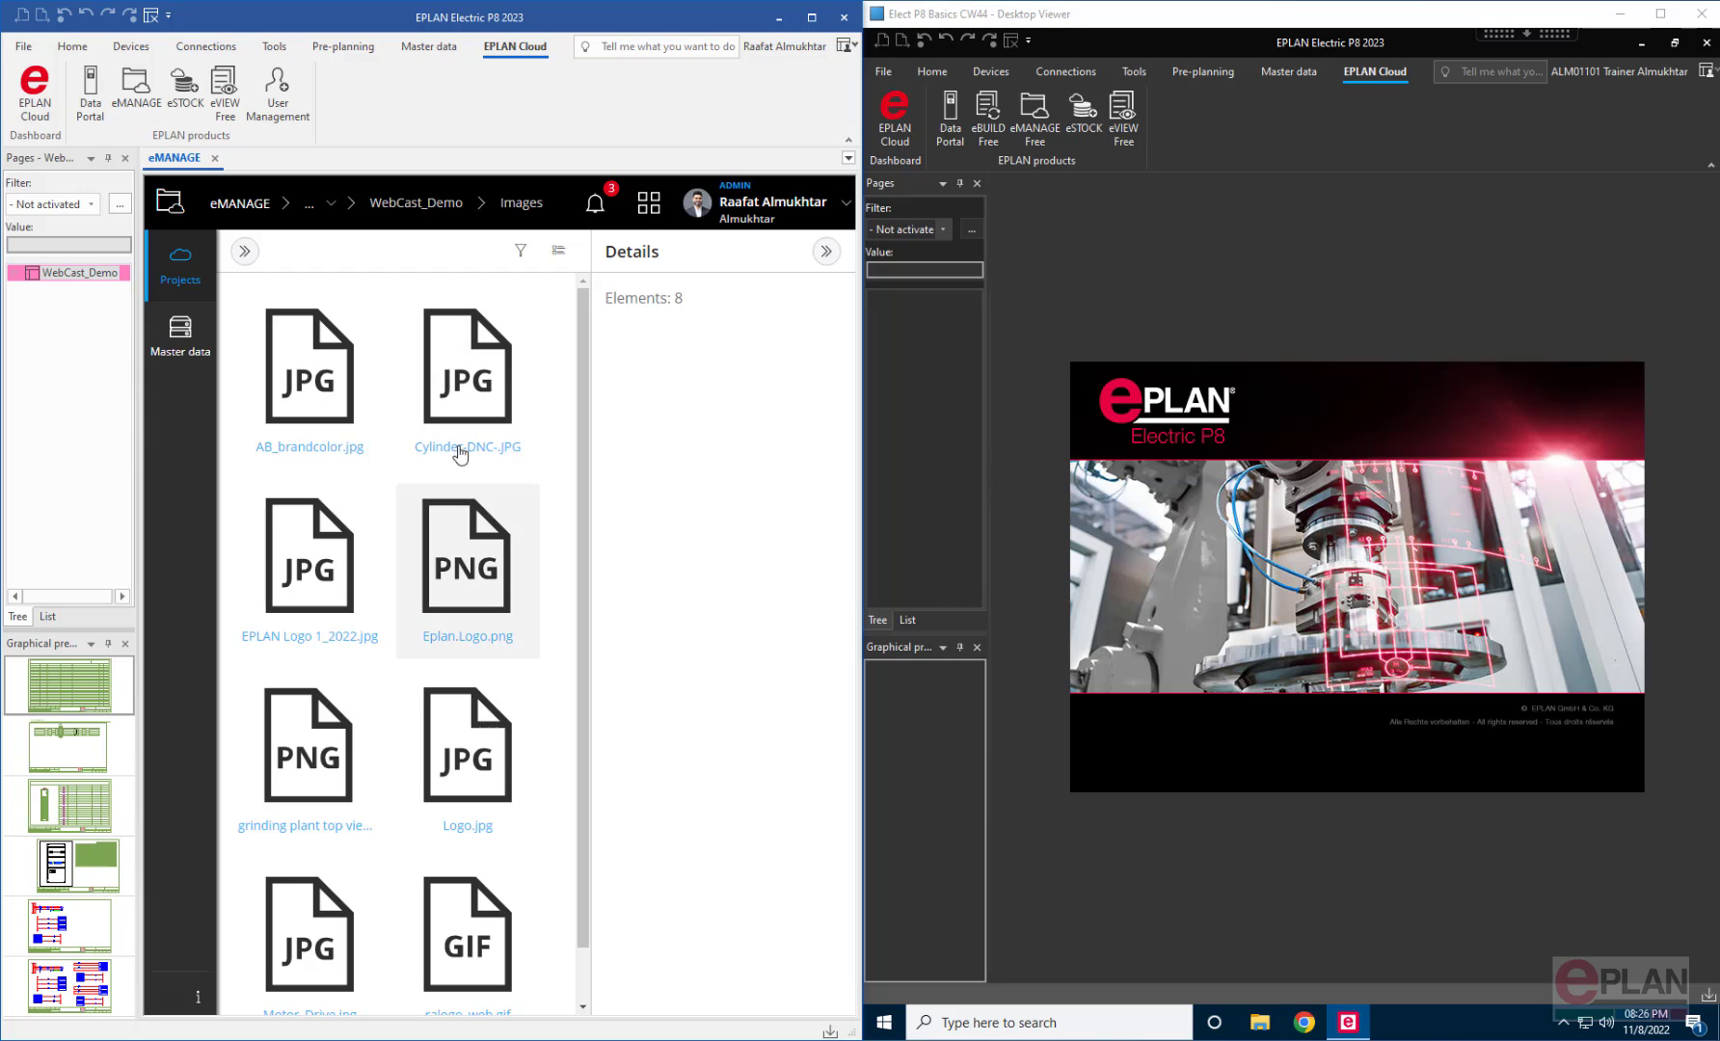
pyautogui.click(465, 365)
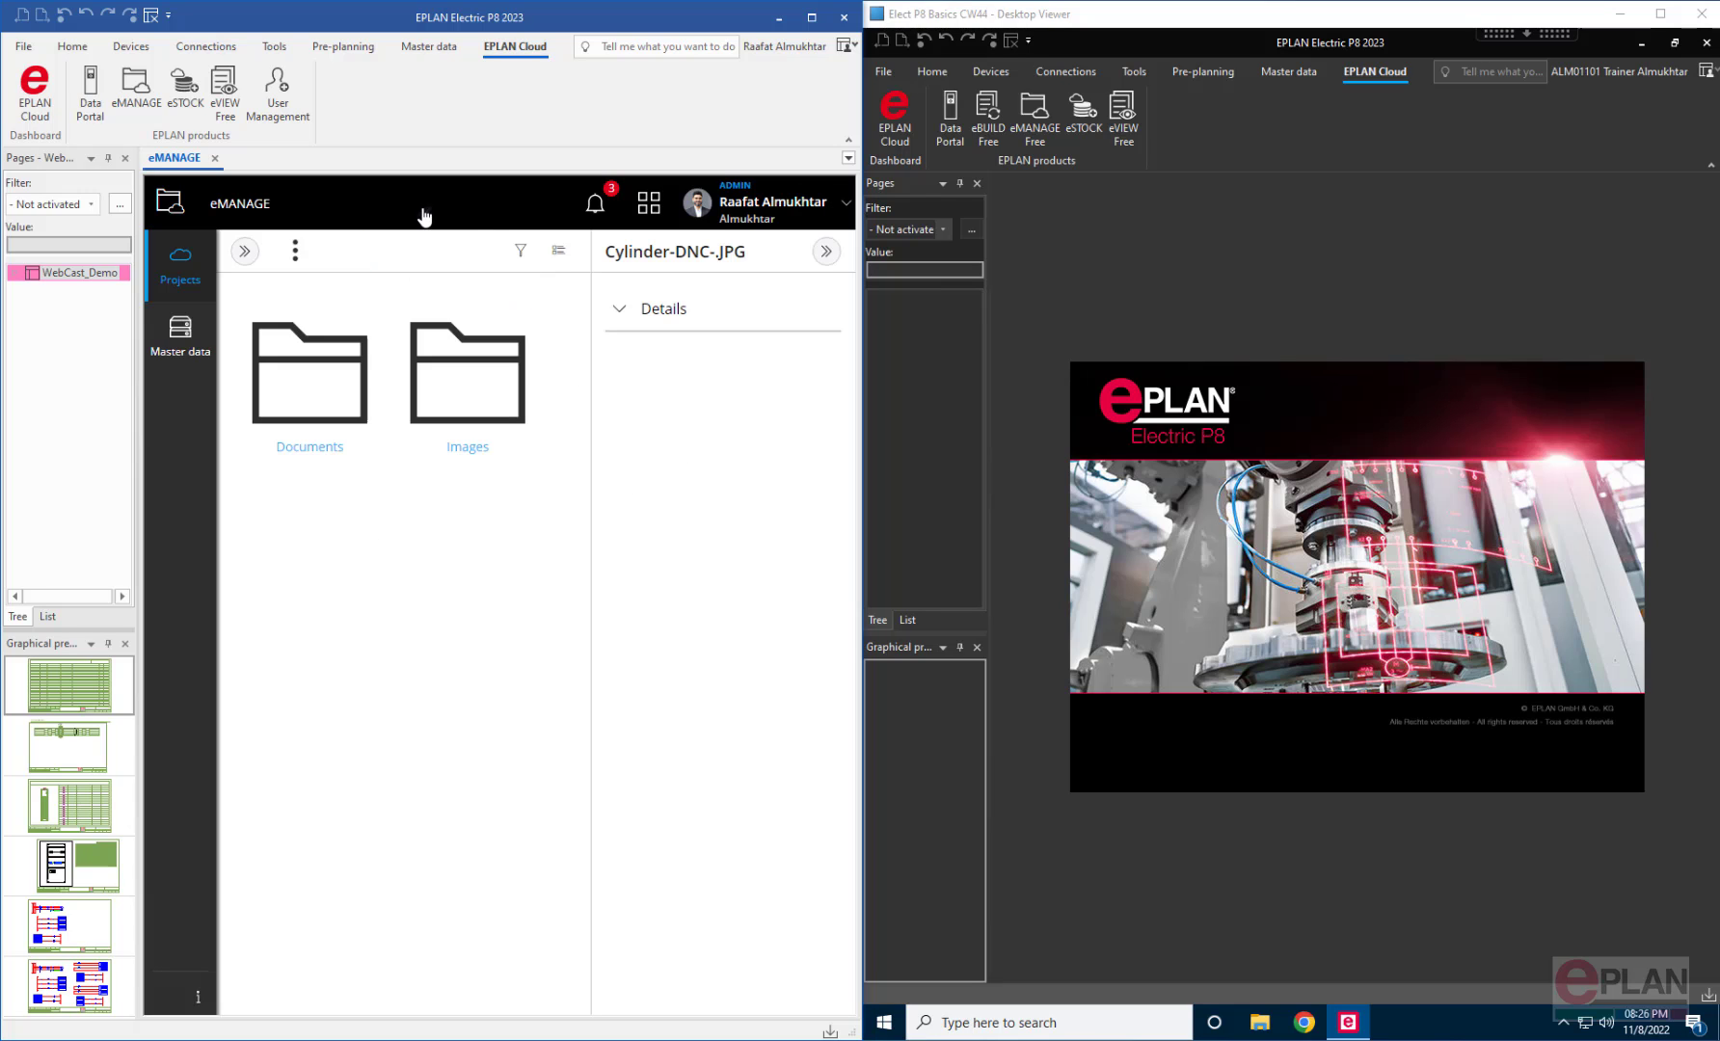
pyautogui.click(310, 203)
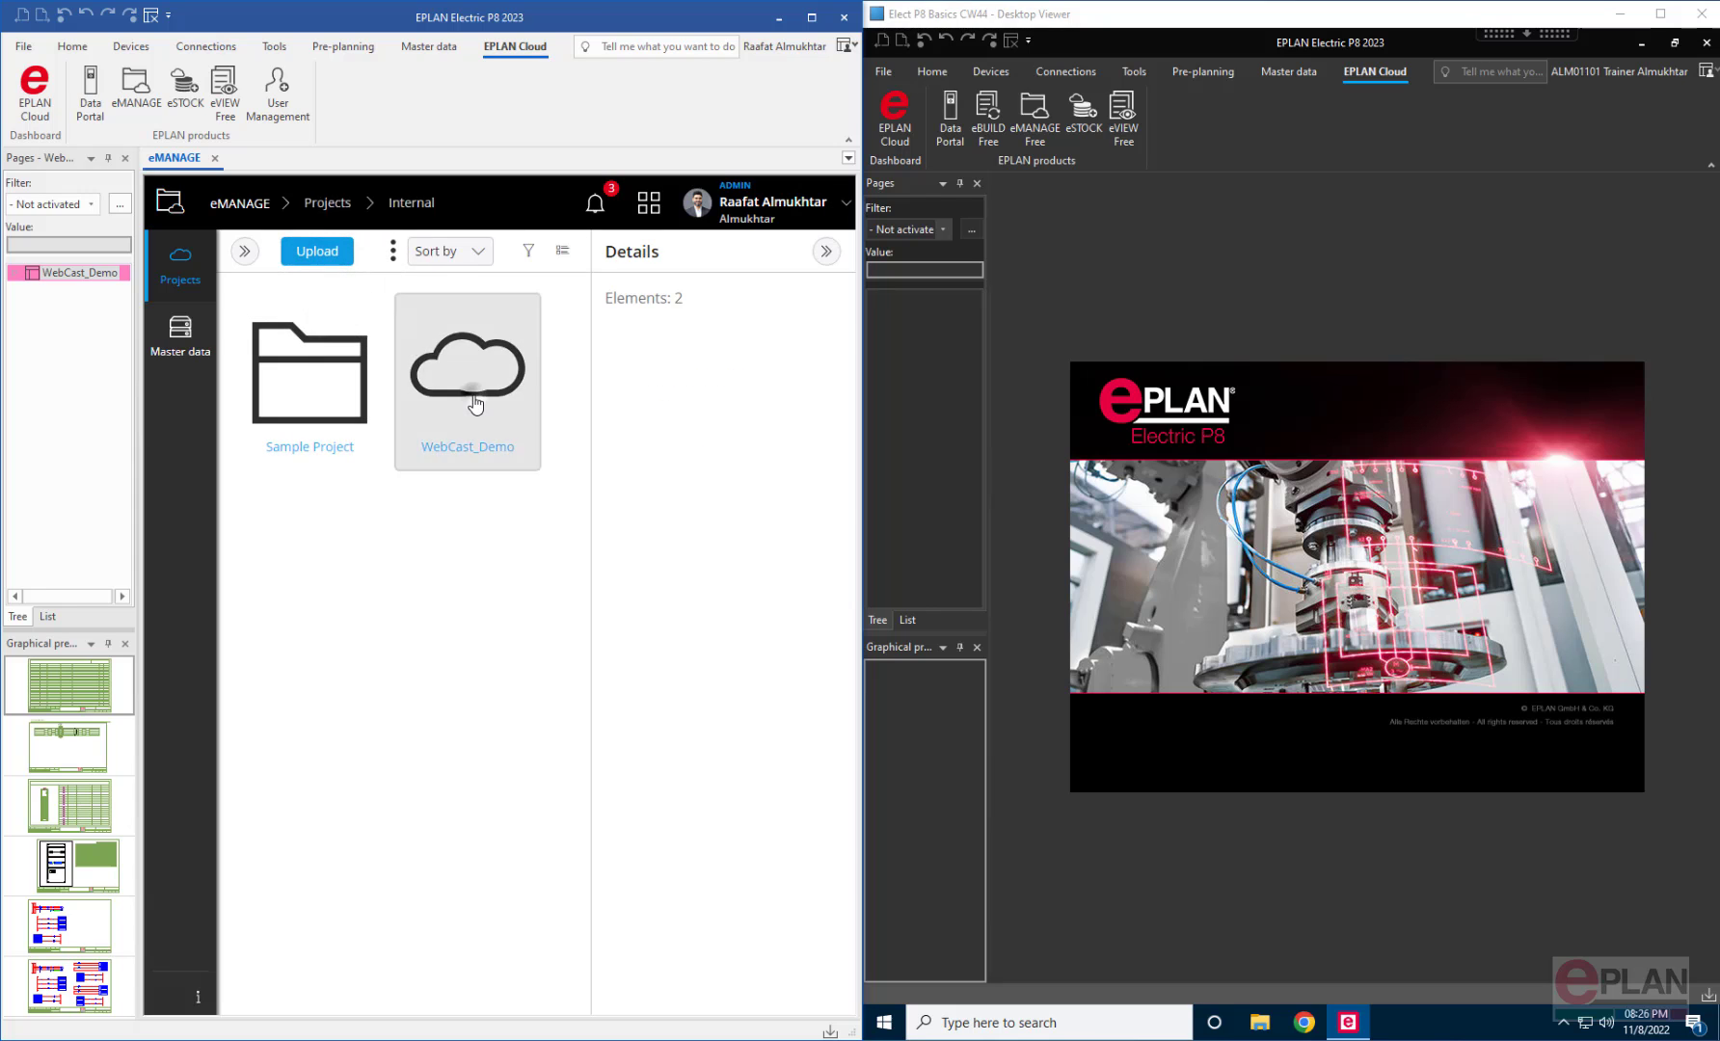
# Show WebCast_Demo's details panel and list which EPLAN platform versions can open it
pyautogui.click(467, 378)
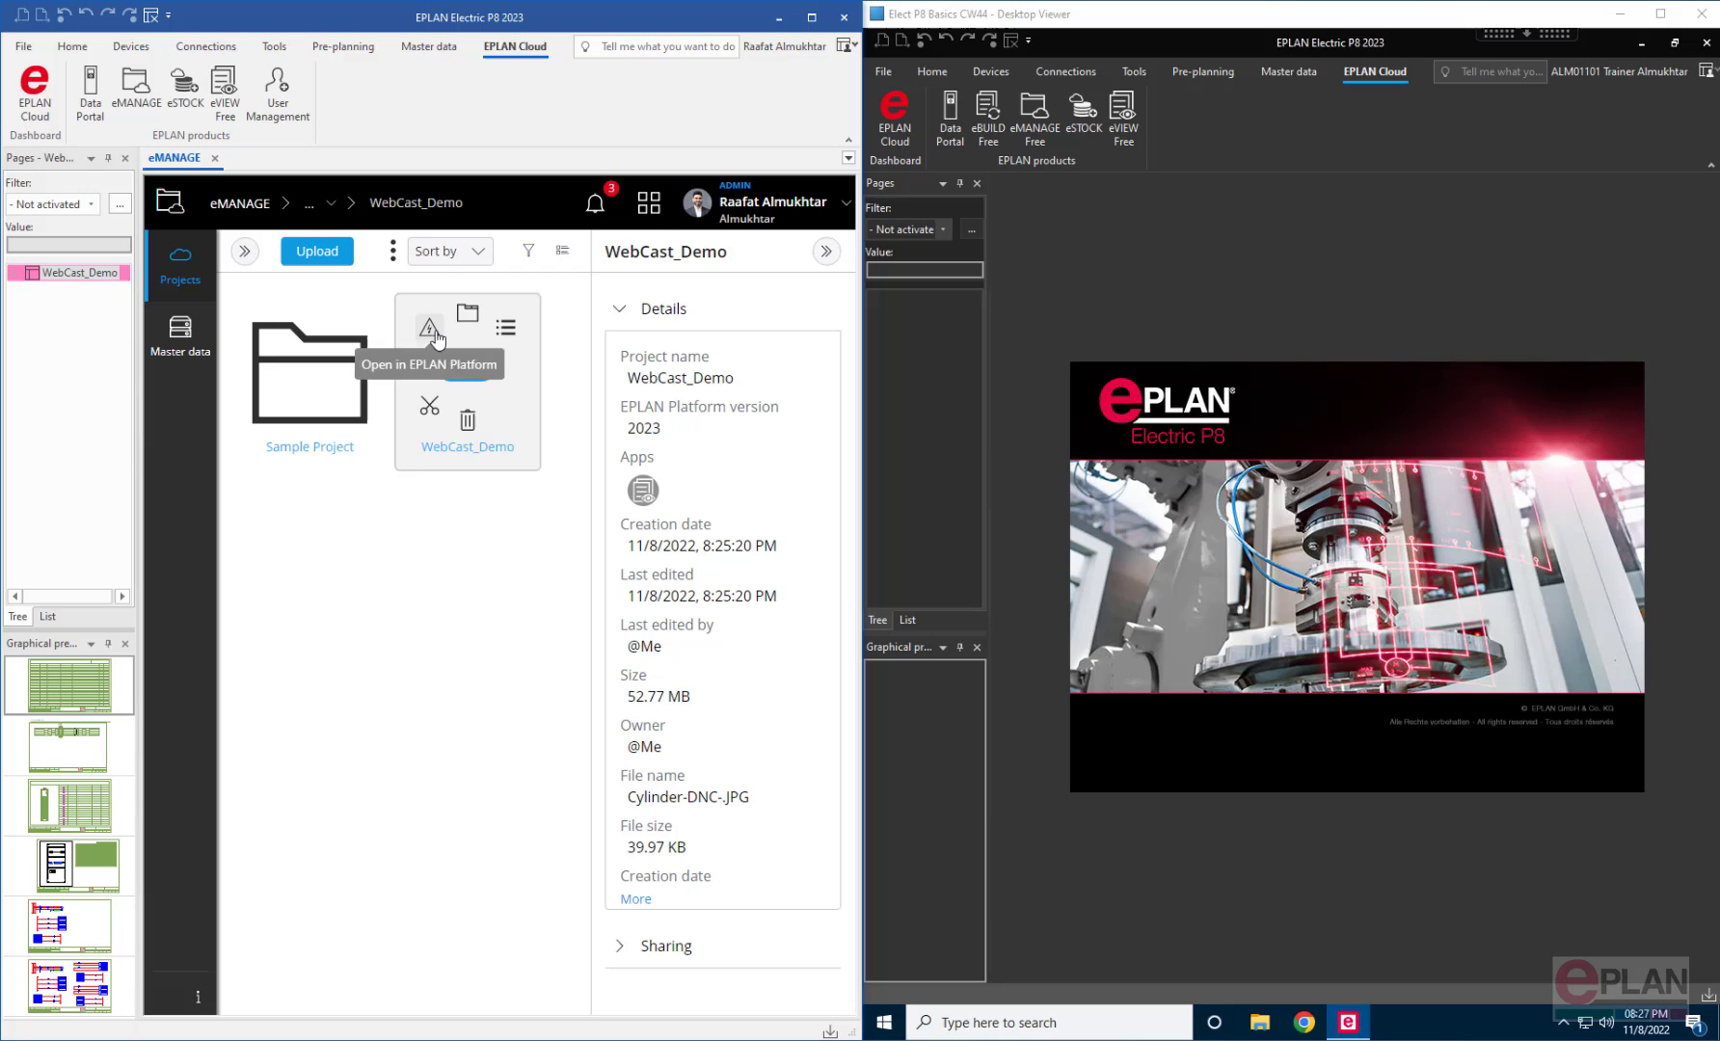
pyautogui.click(428, 328)
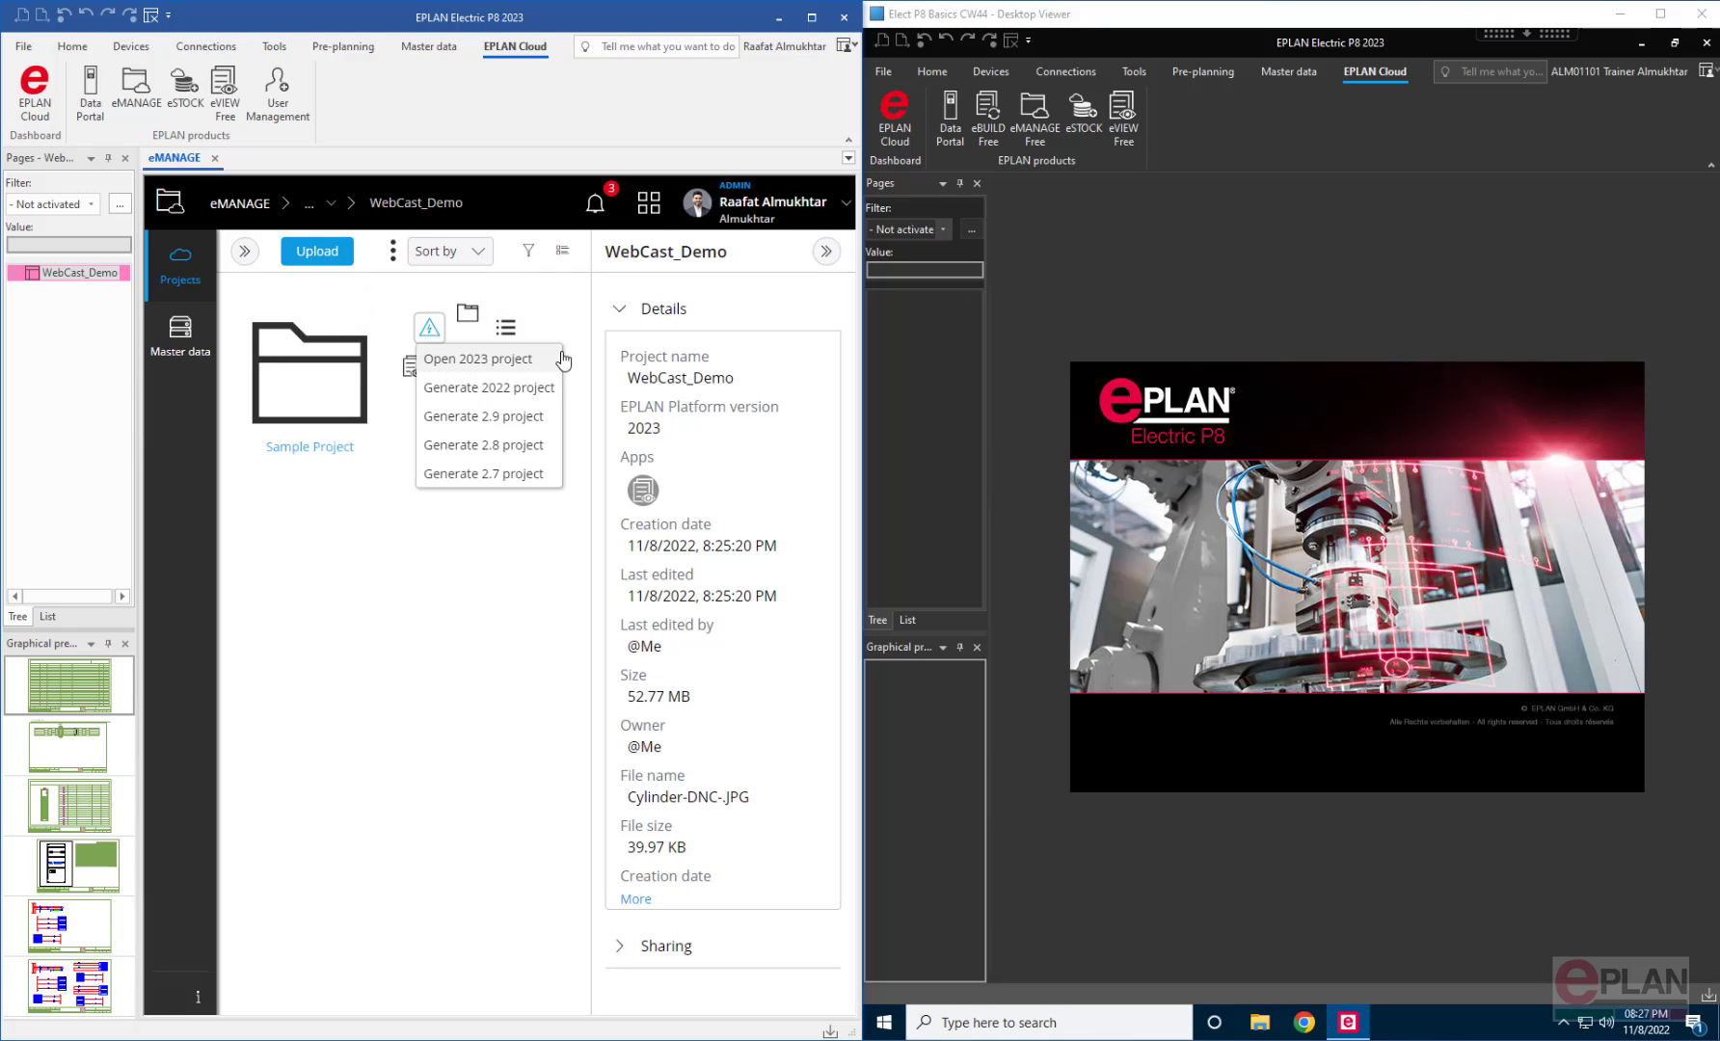
pyautogui.moveTo(467, 364)
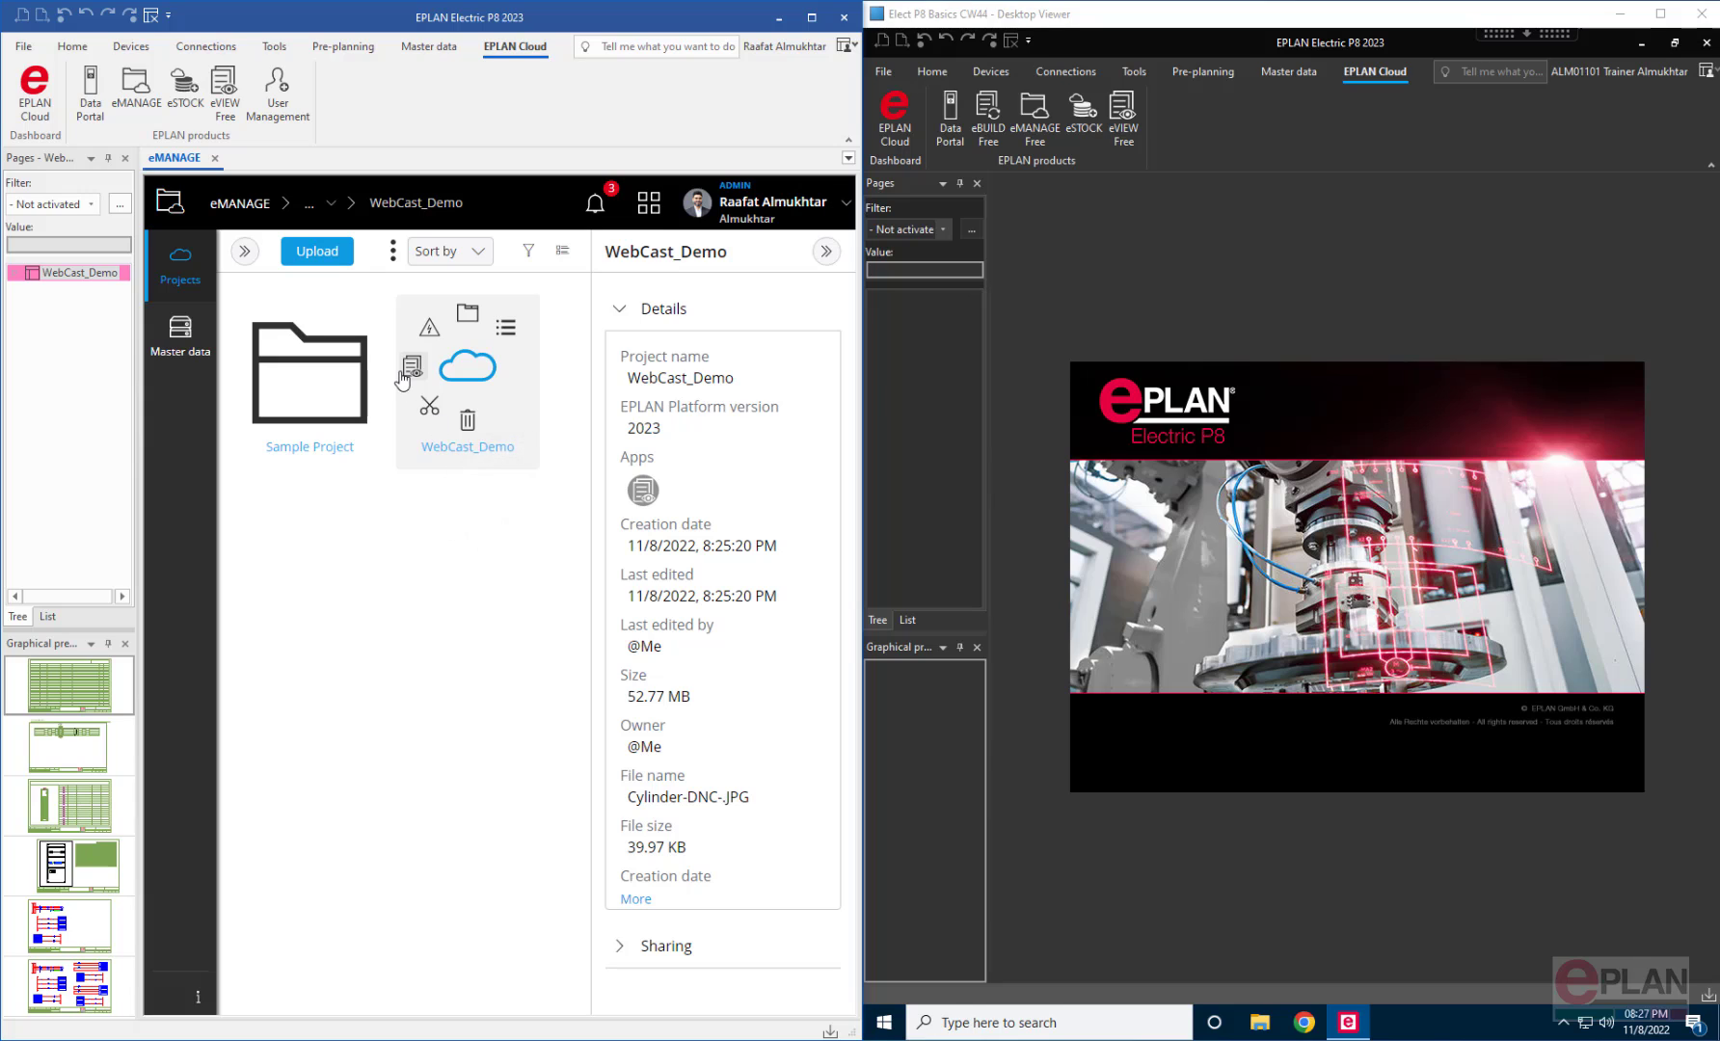
pyautogui.moveTo(408, 364)
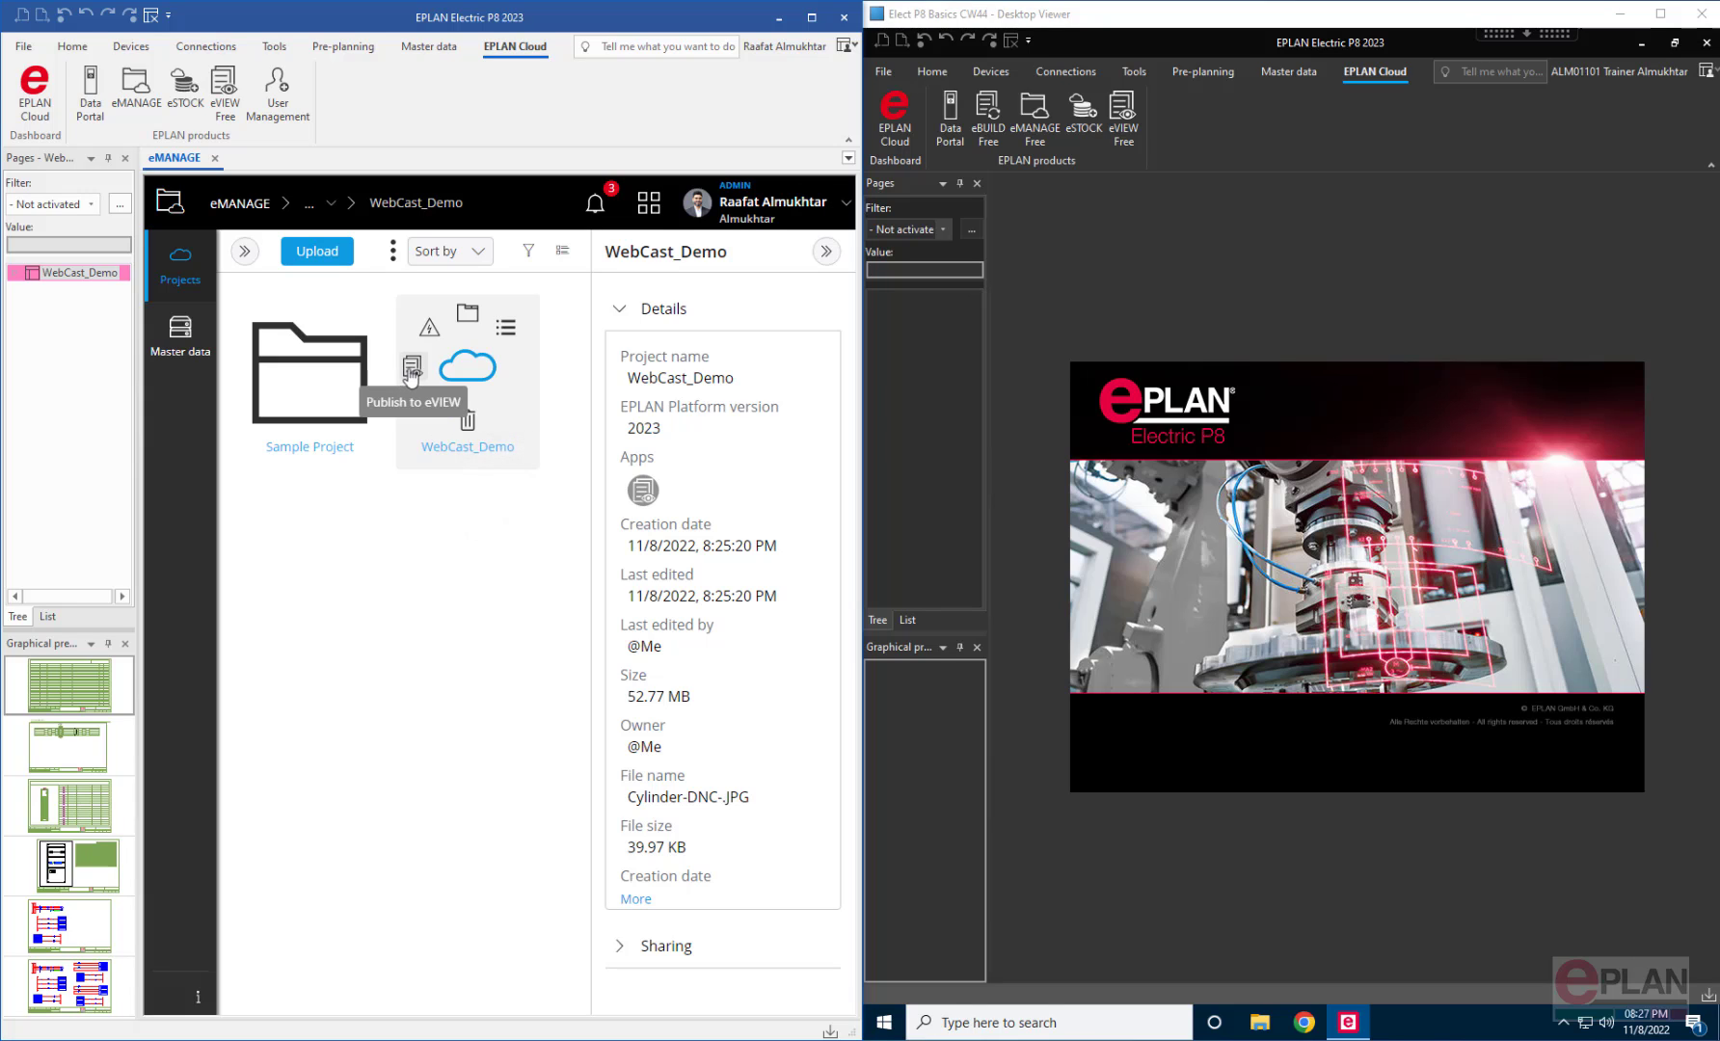
# Publish WebCast_Demo to eVIEW and dismiss the publishing notification
pyautogui.click(411, 366)
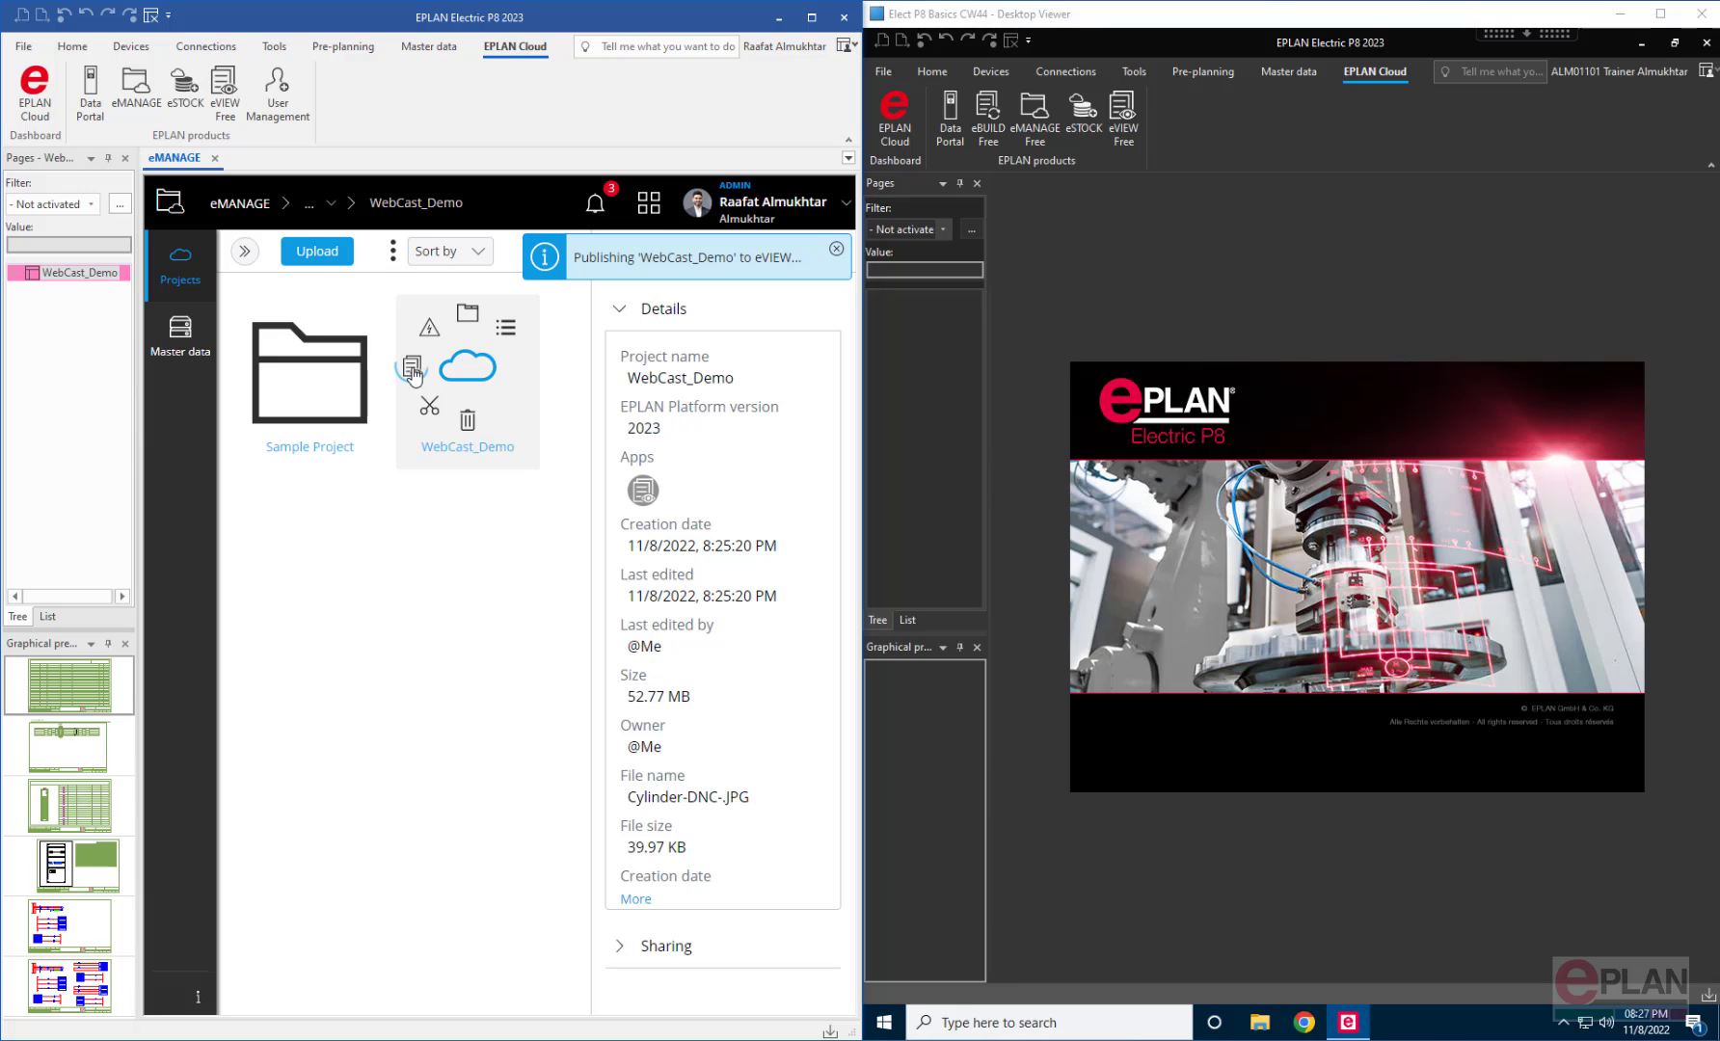
pyautogui.click(835, 251)
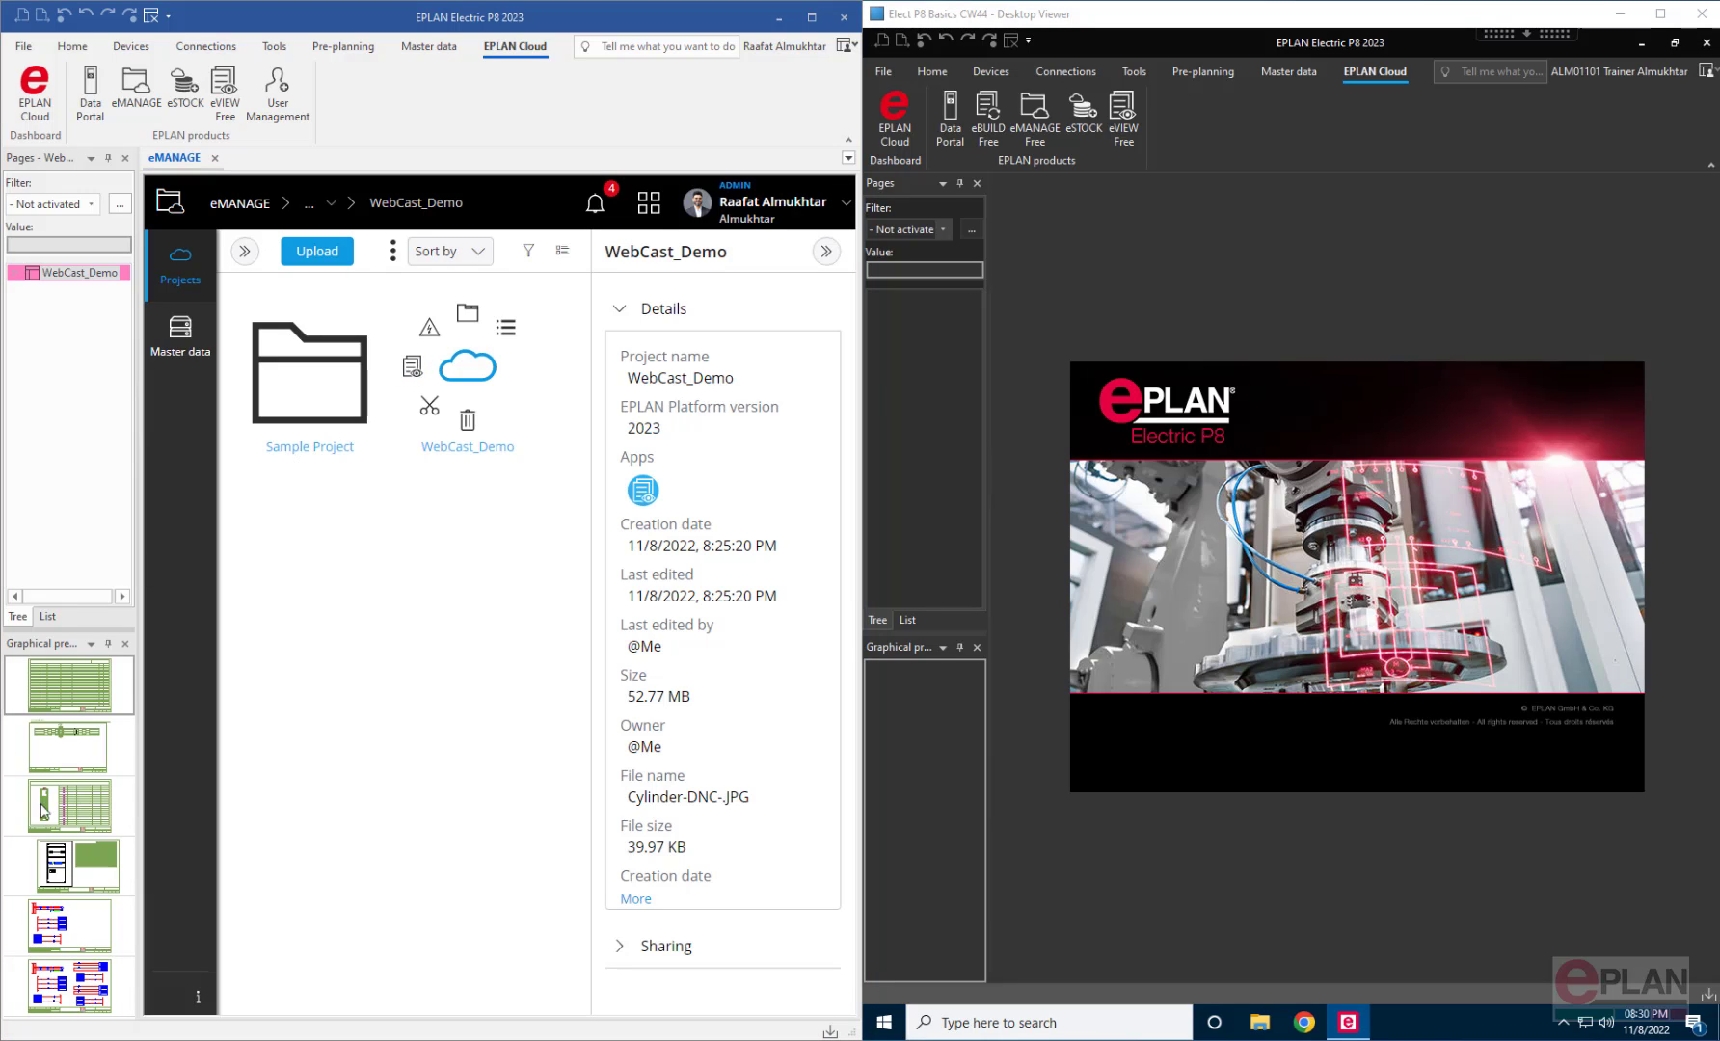
pyautogui.moveTo(420, 821)
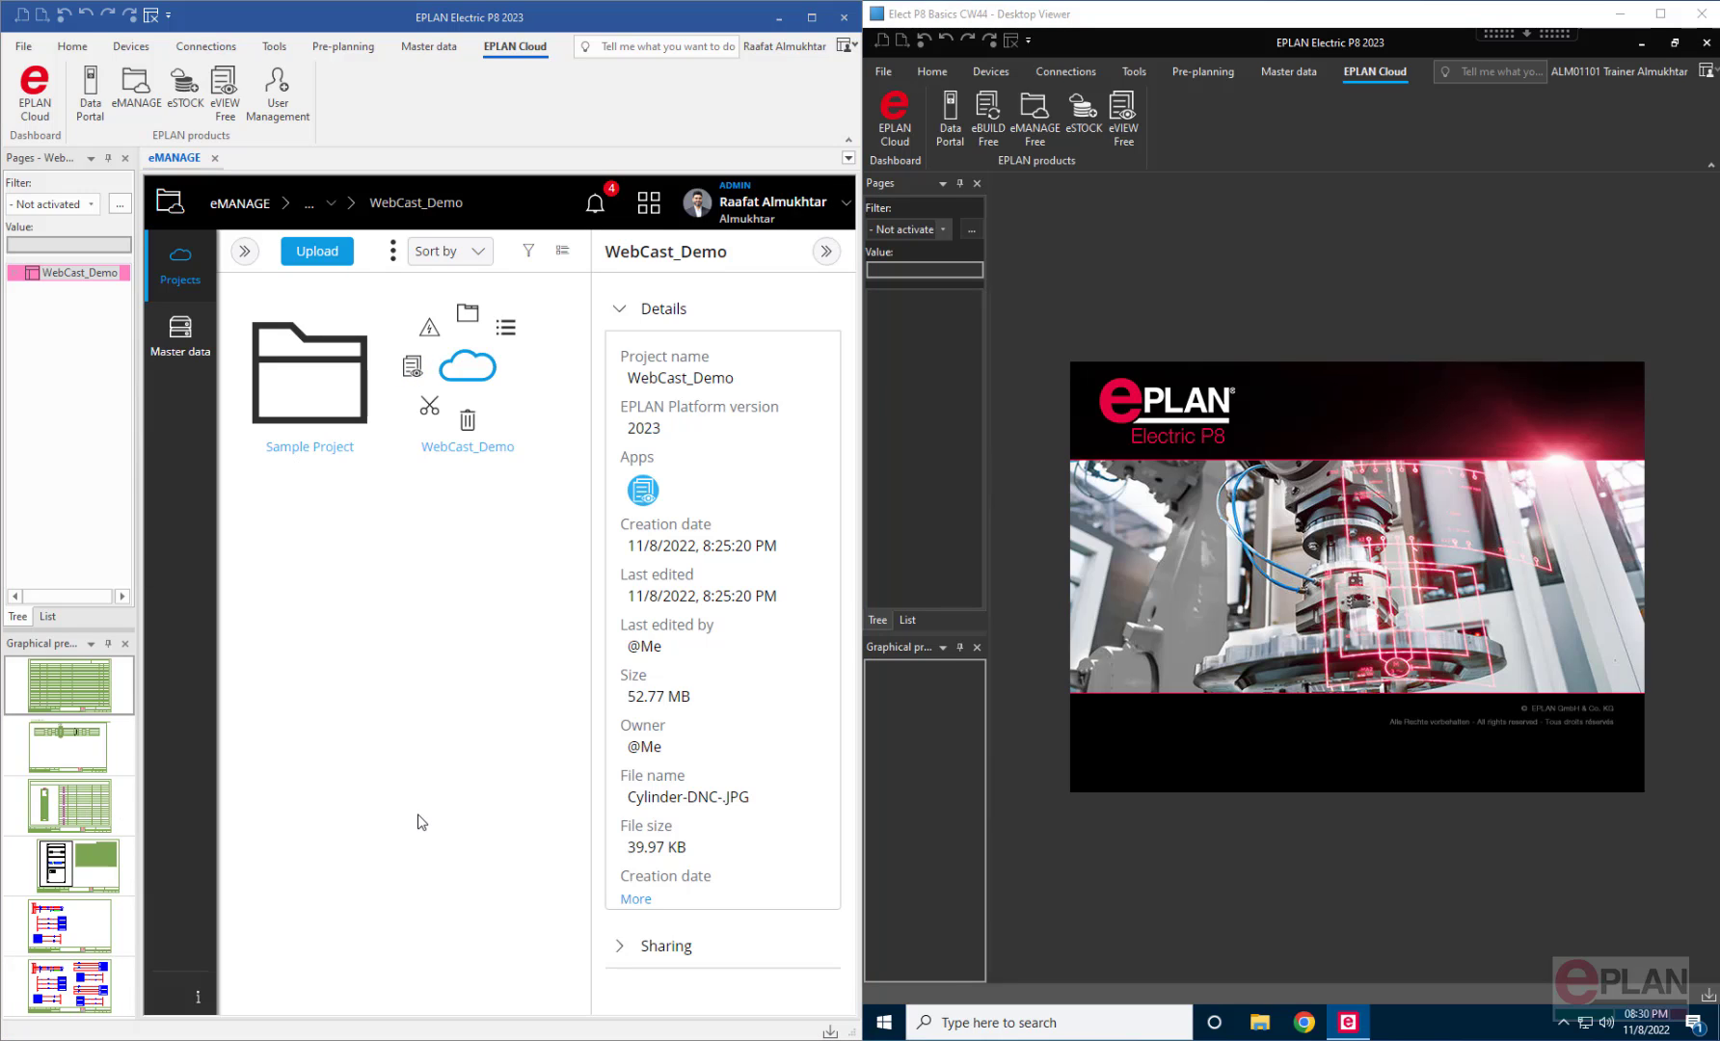
pyautogui.moveTo(447, 762)
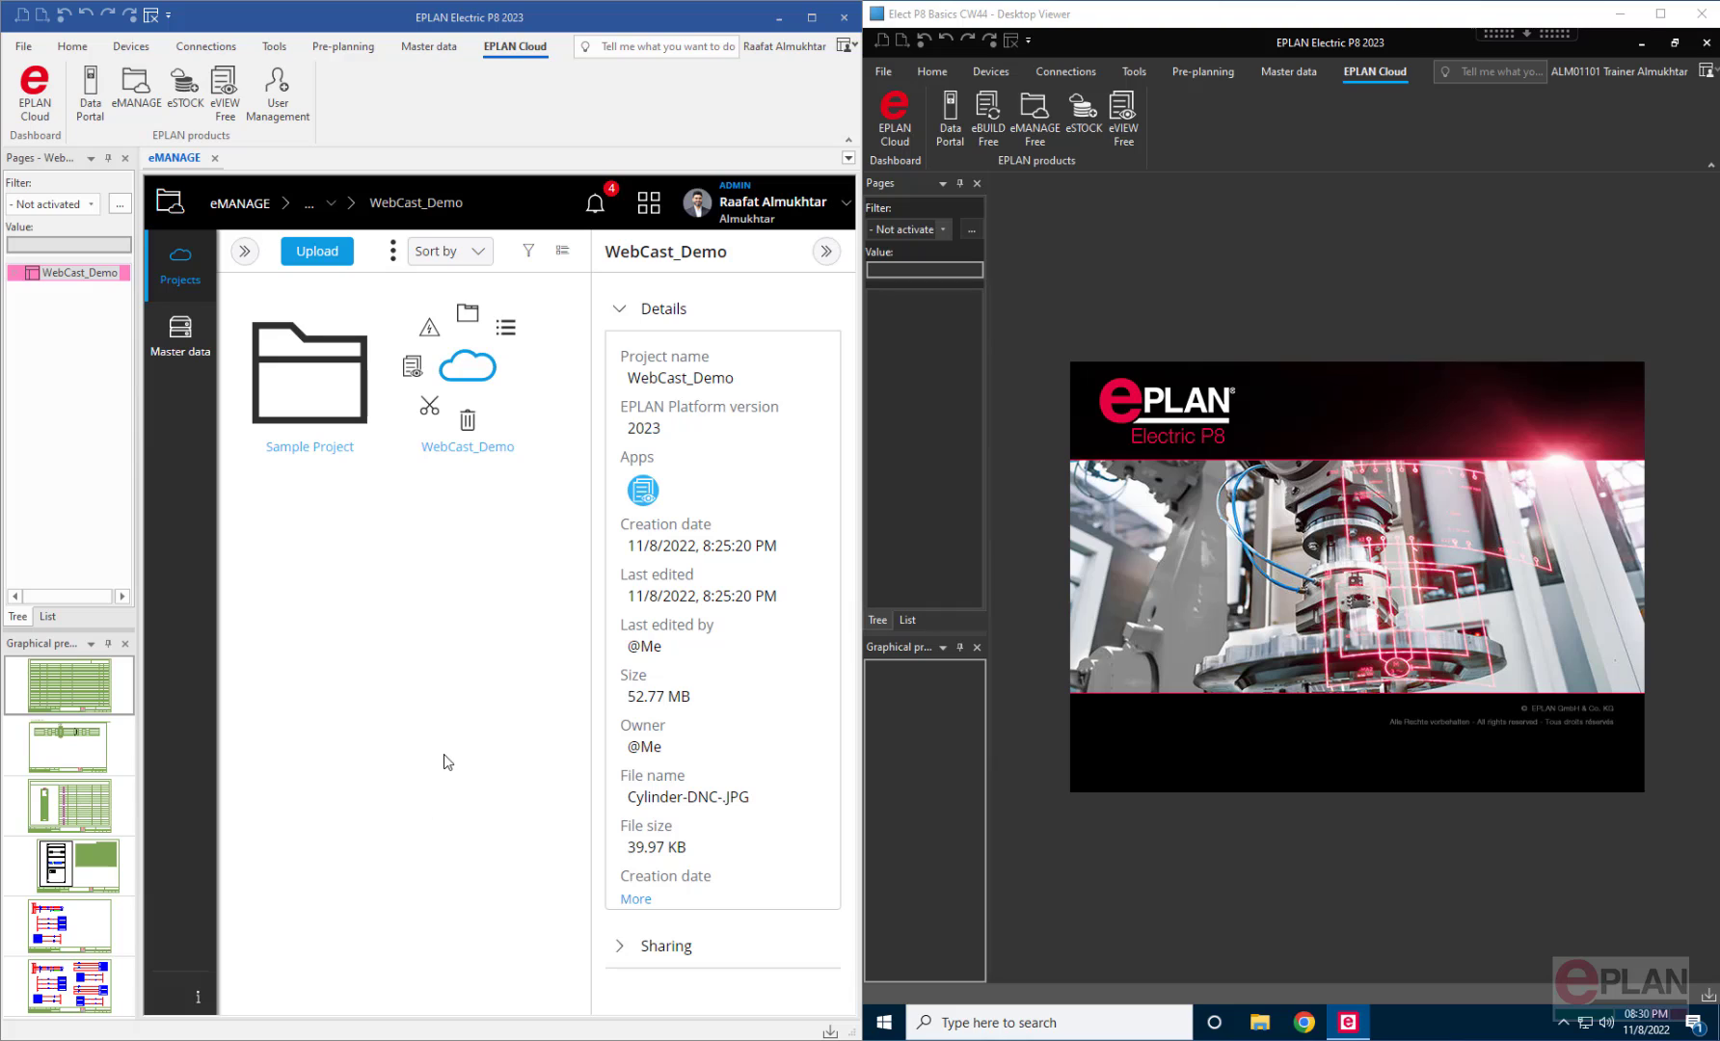
pyautogui.moveTo(1101, 266)
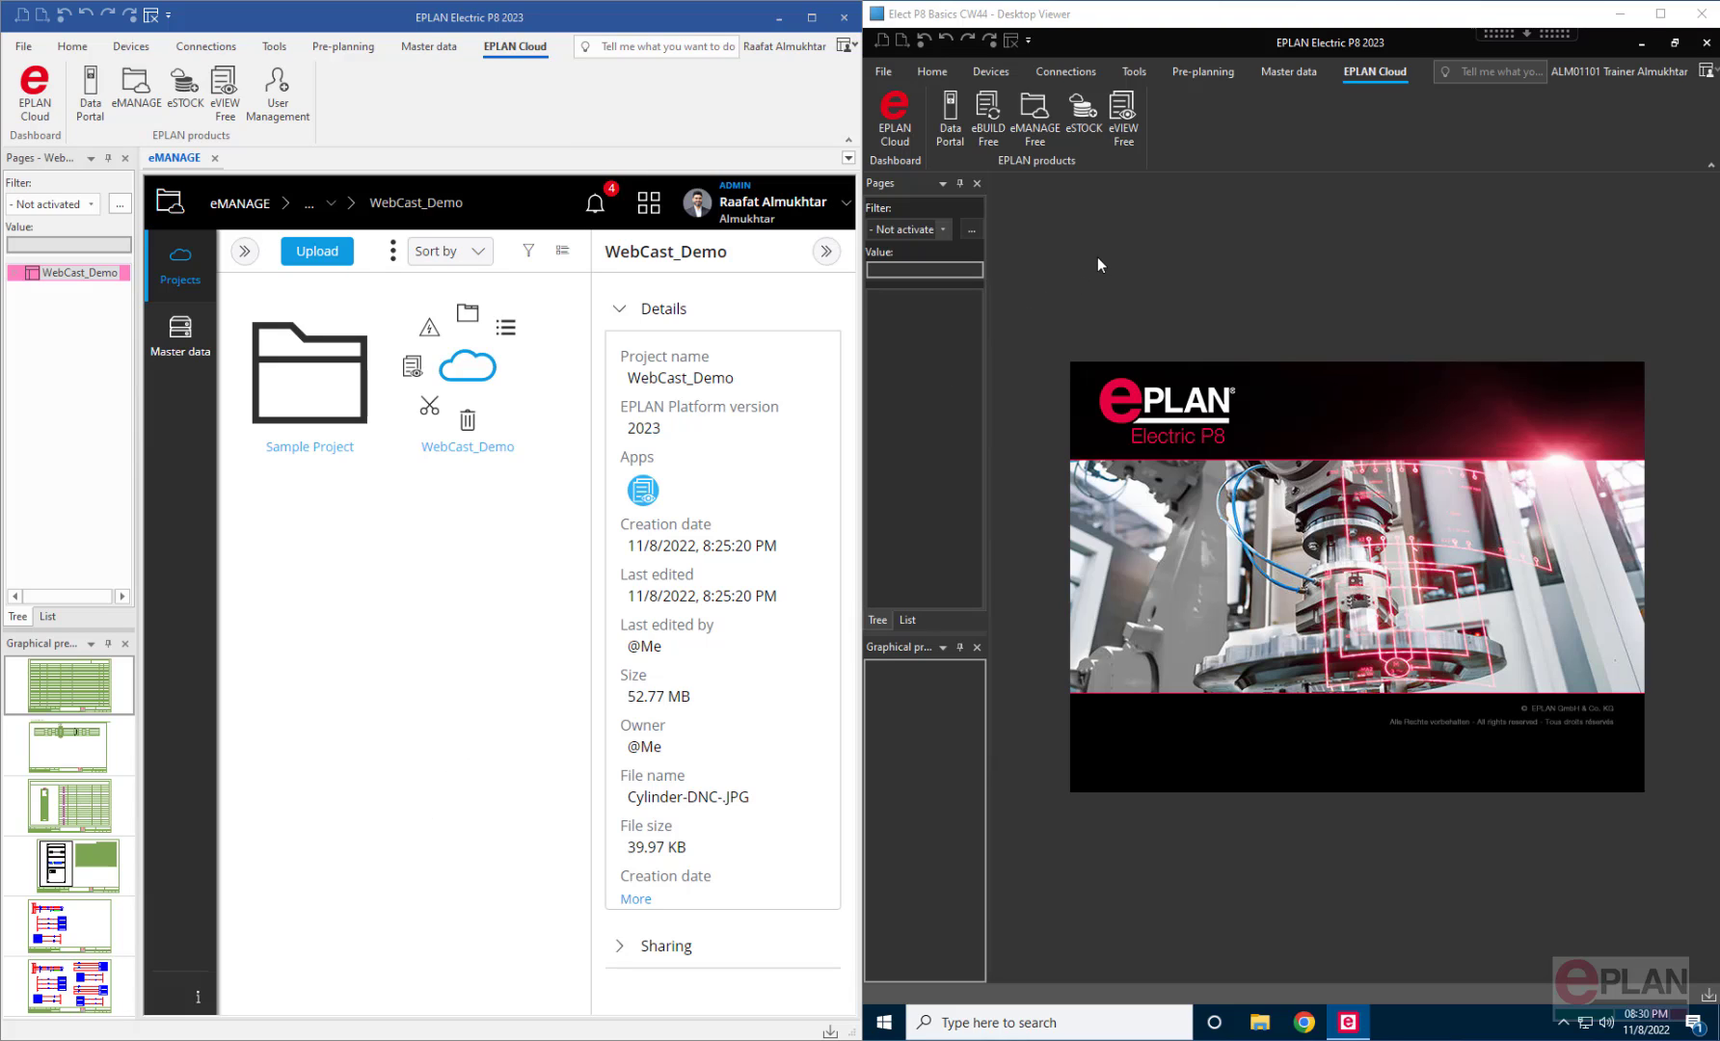
pyautogui.moveTo(1059, 178)
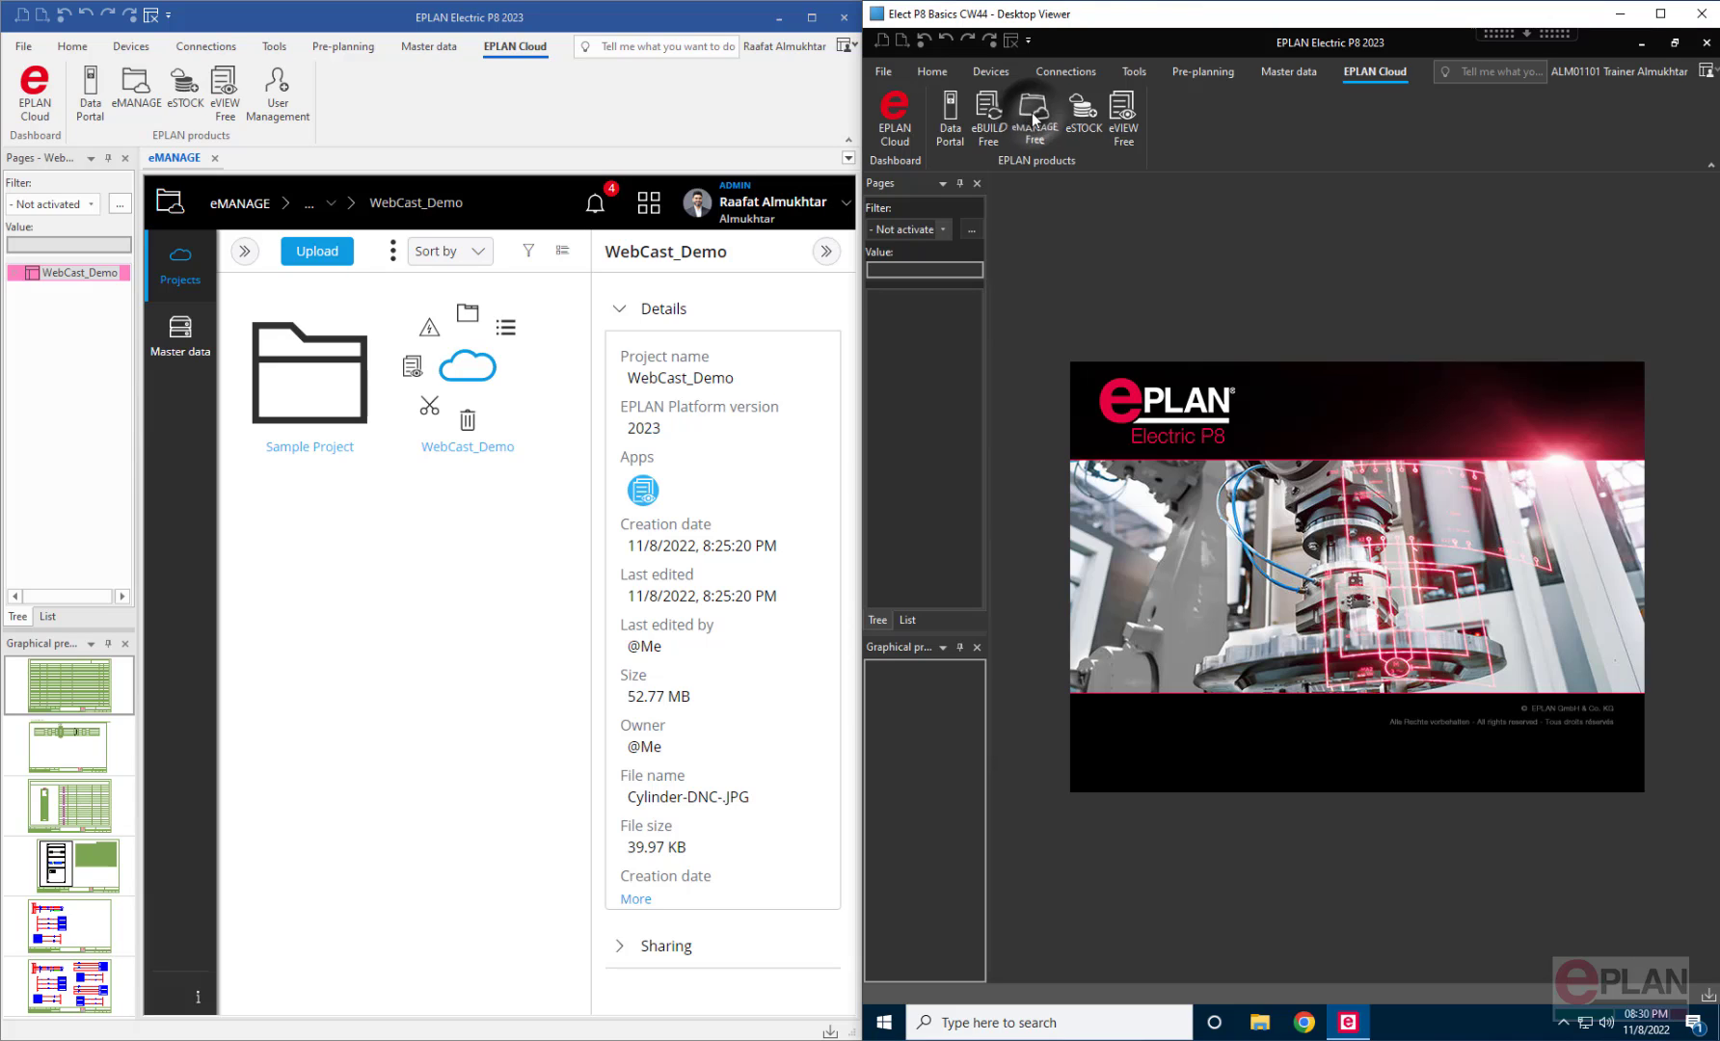
# Launch eMANAGE Free on the second workstation and show its internal projects
pyautogui.click(1031, 118)
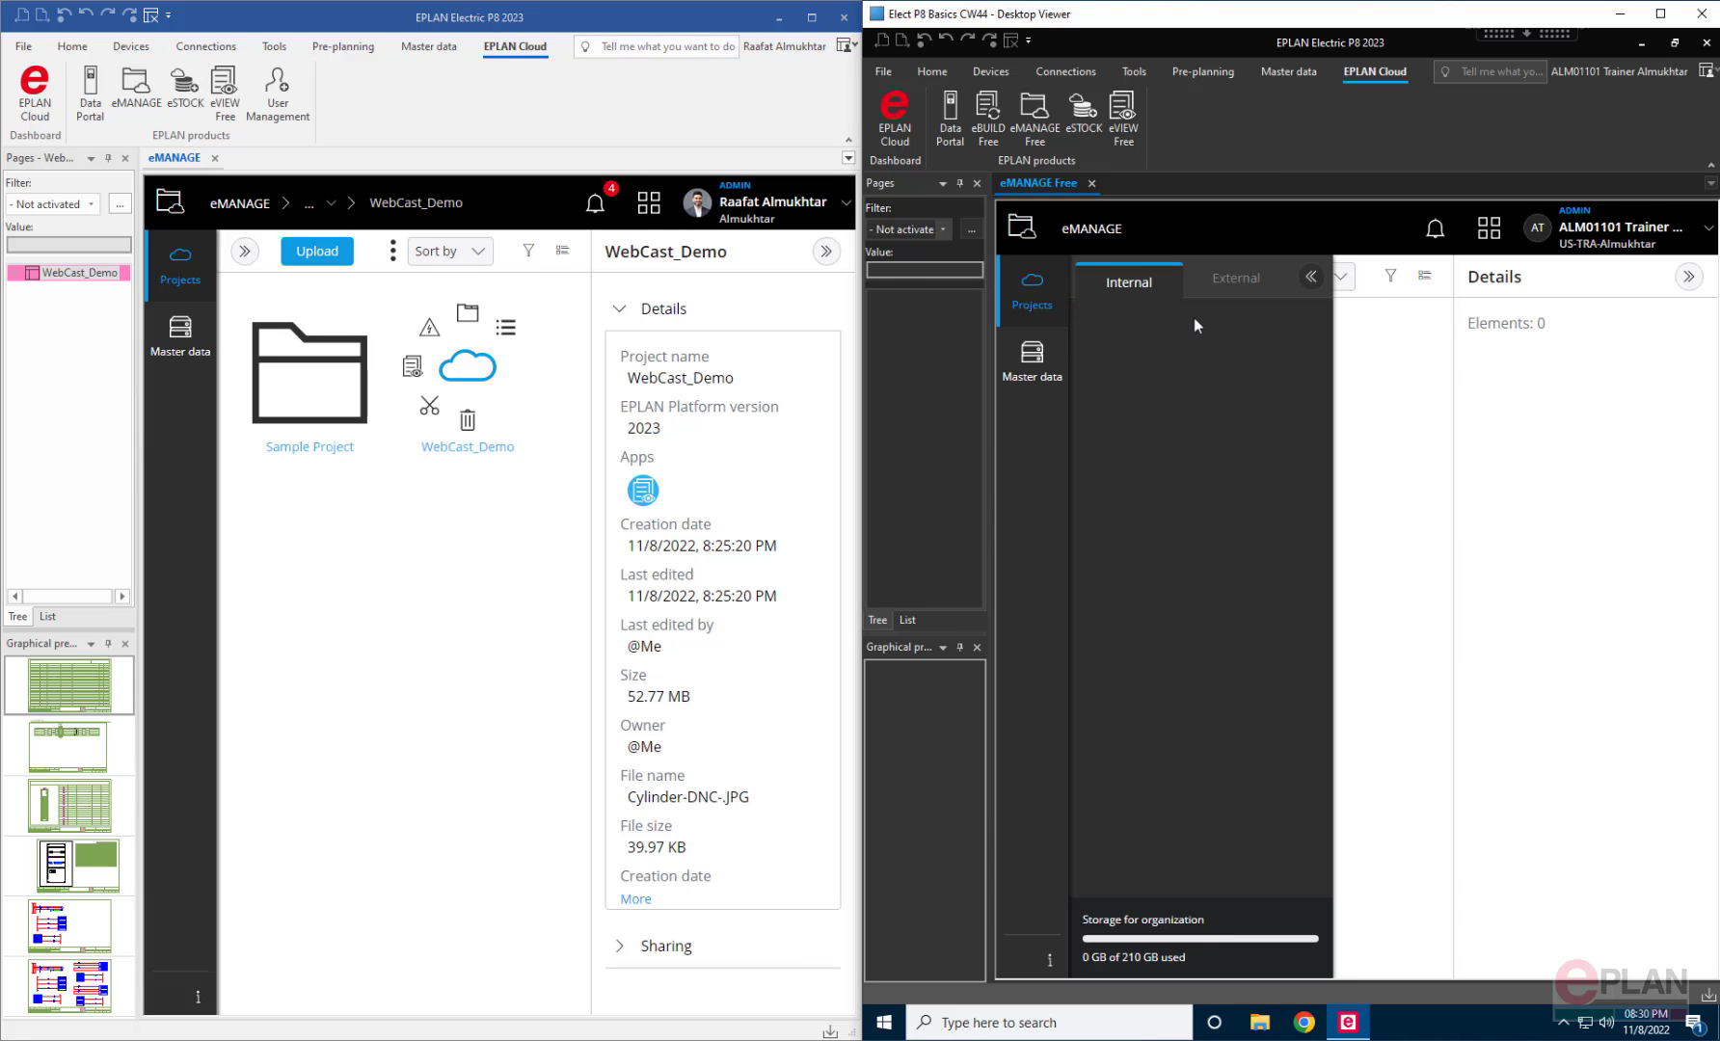
pyautogui.click(1126, 282)
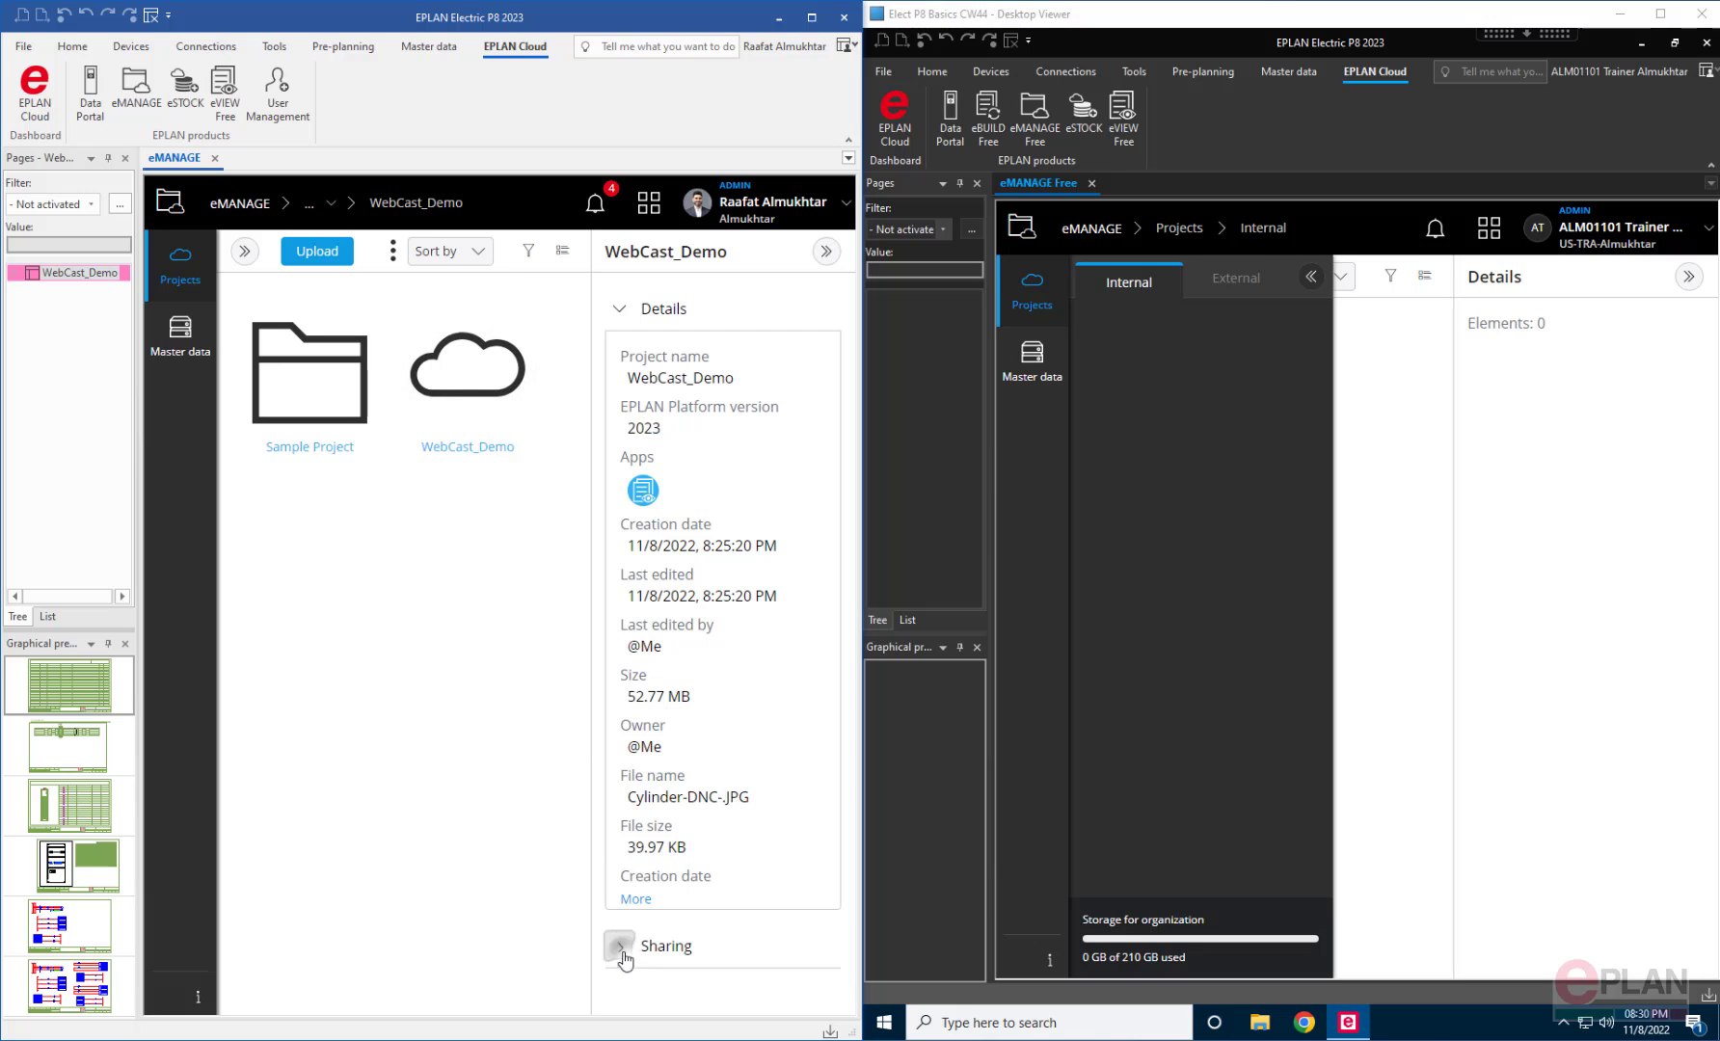
# Expand WebCast_Demo's Sharing section and bring up the Share project dialog
pyautogui.click(621, 944)
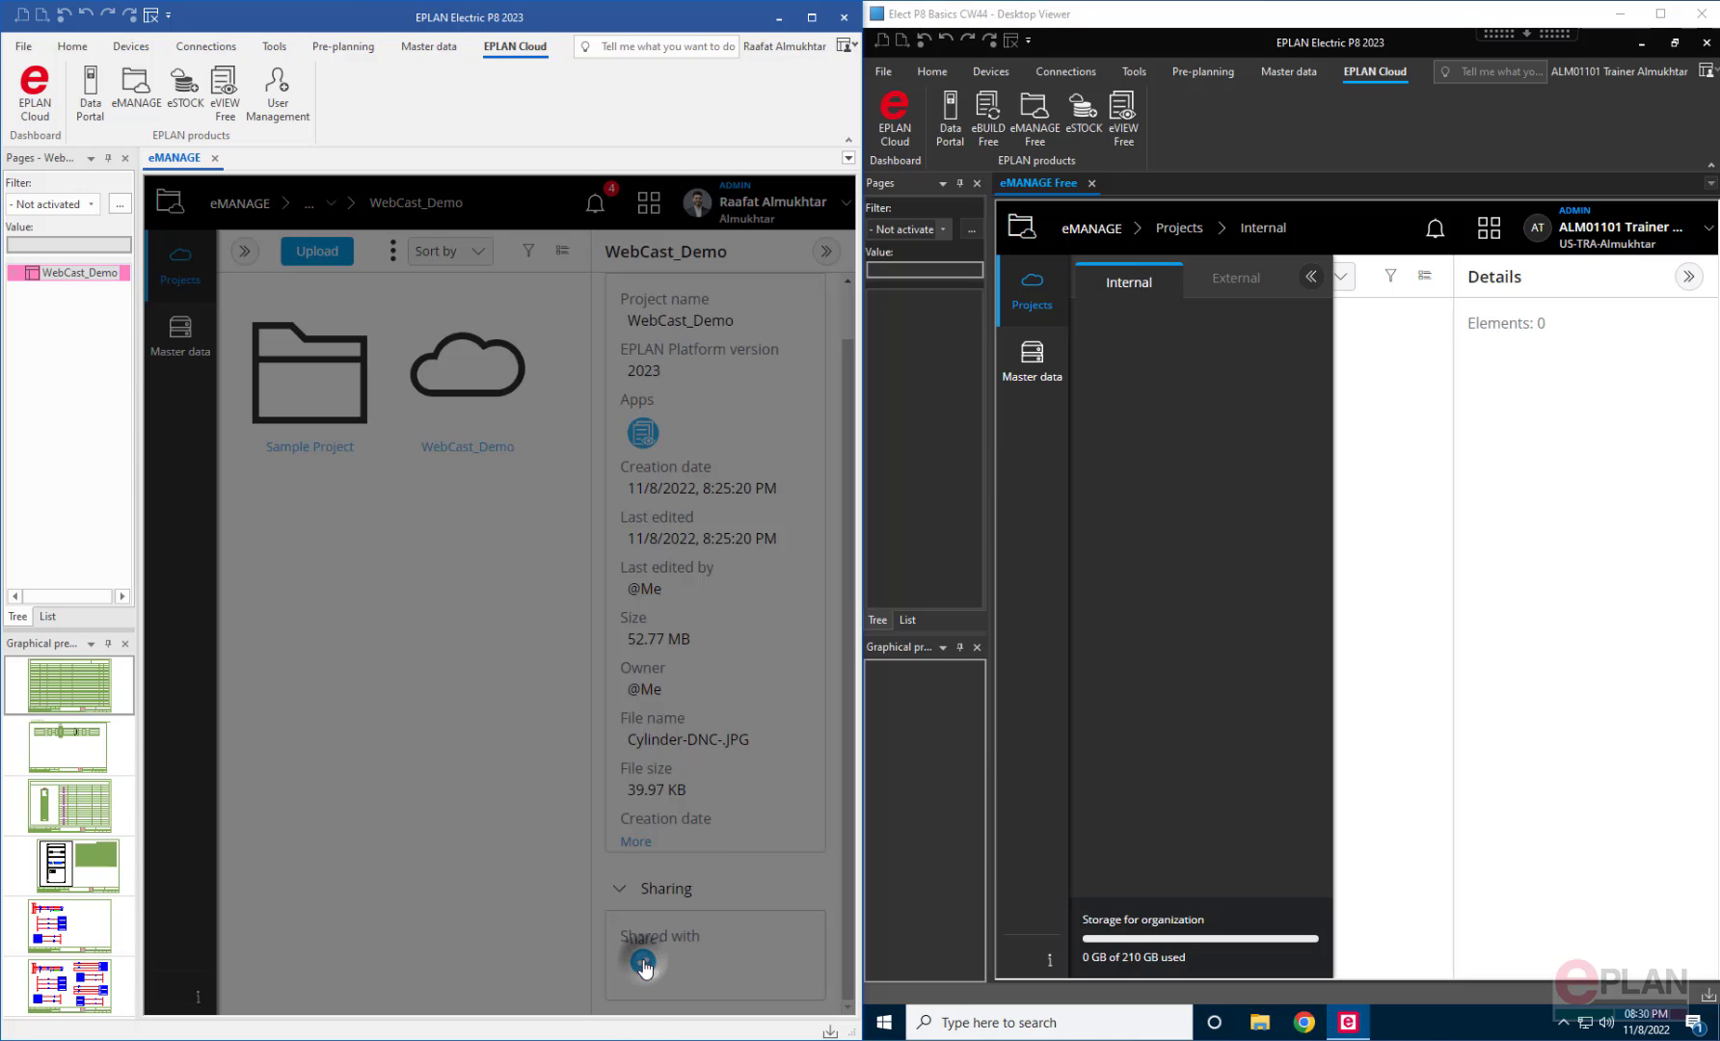
pyautogui.click(644, 966)
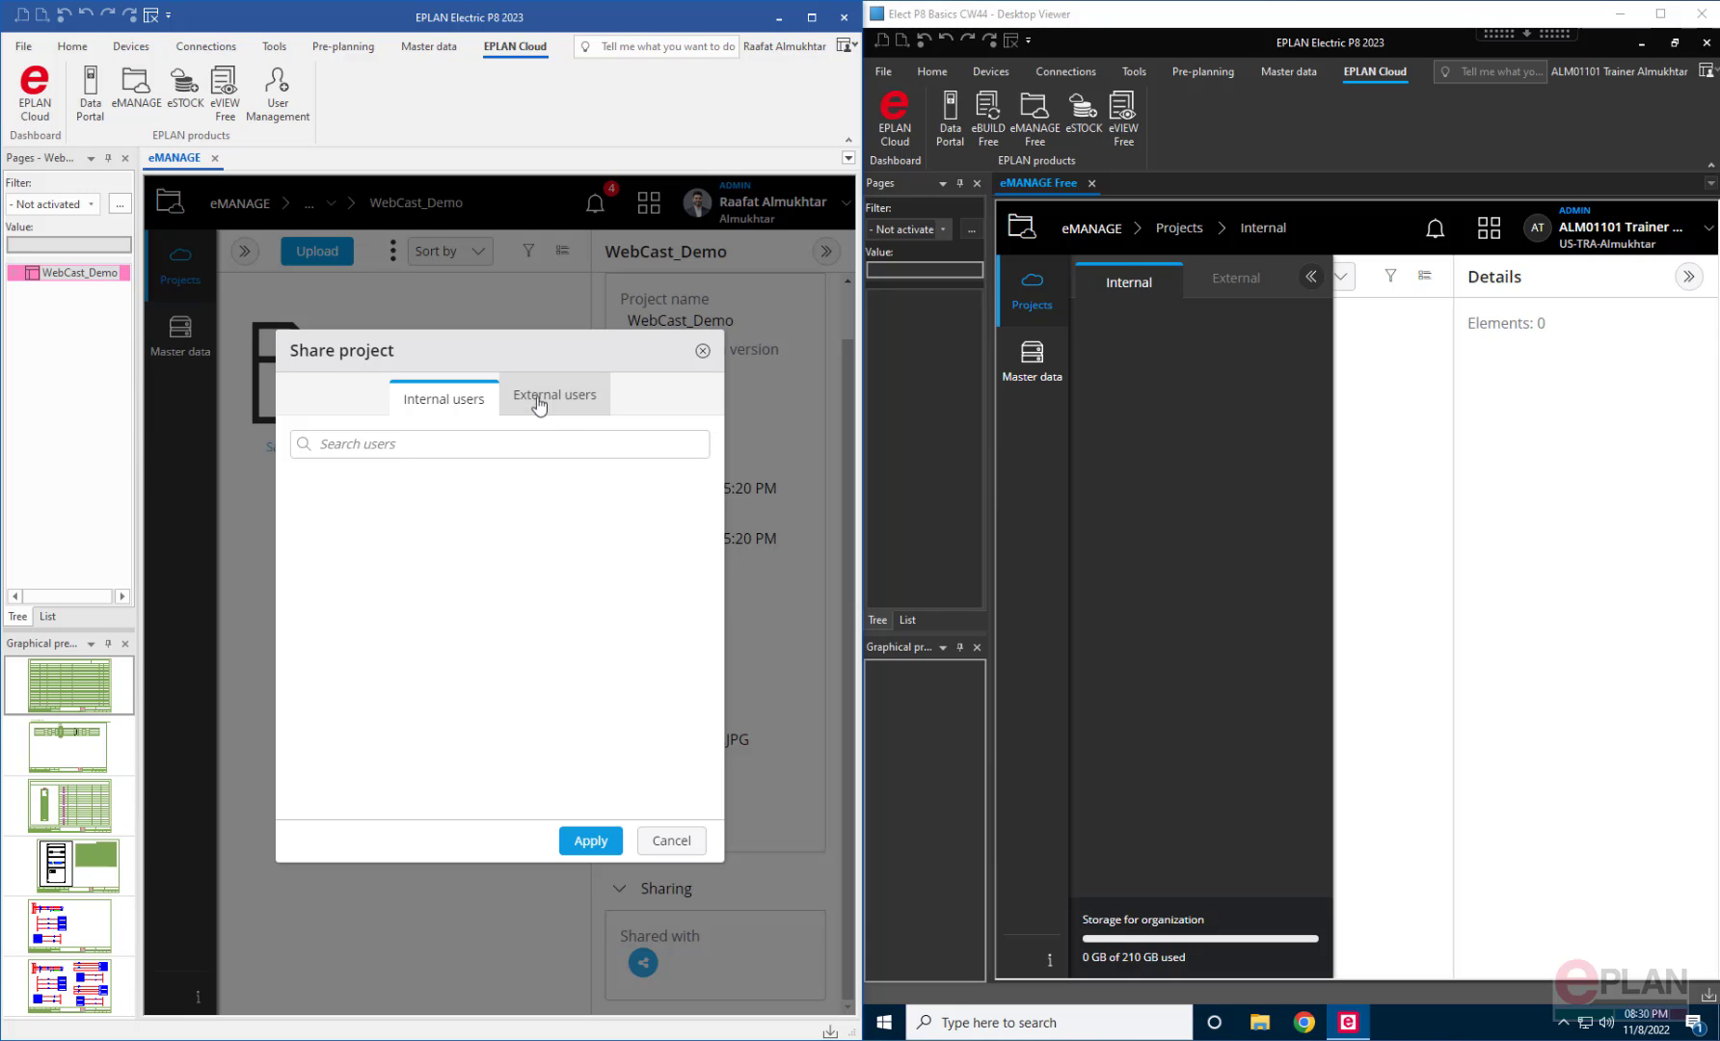
# Add the trainer's e-mail as an external recipient with Download permission
pyautogui.click(553, 395)
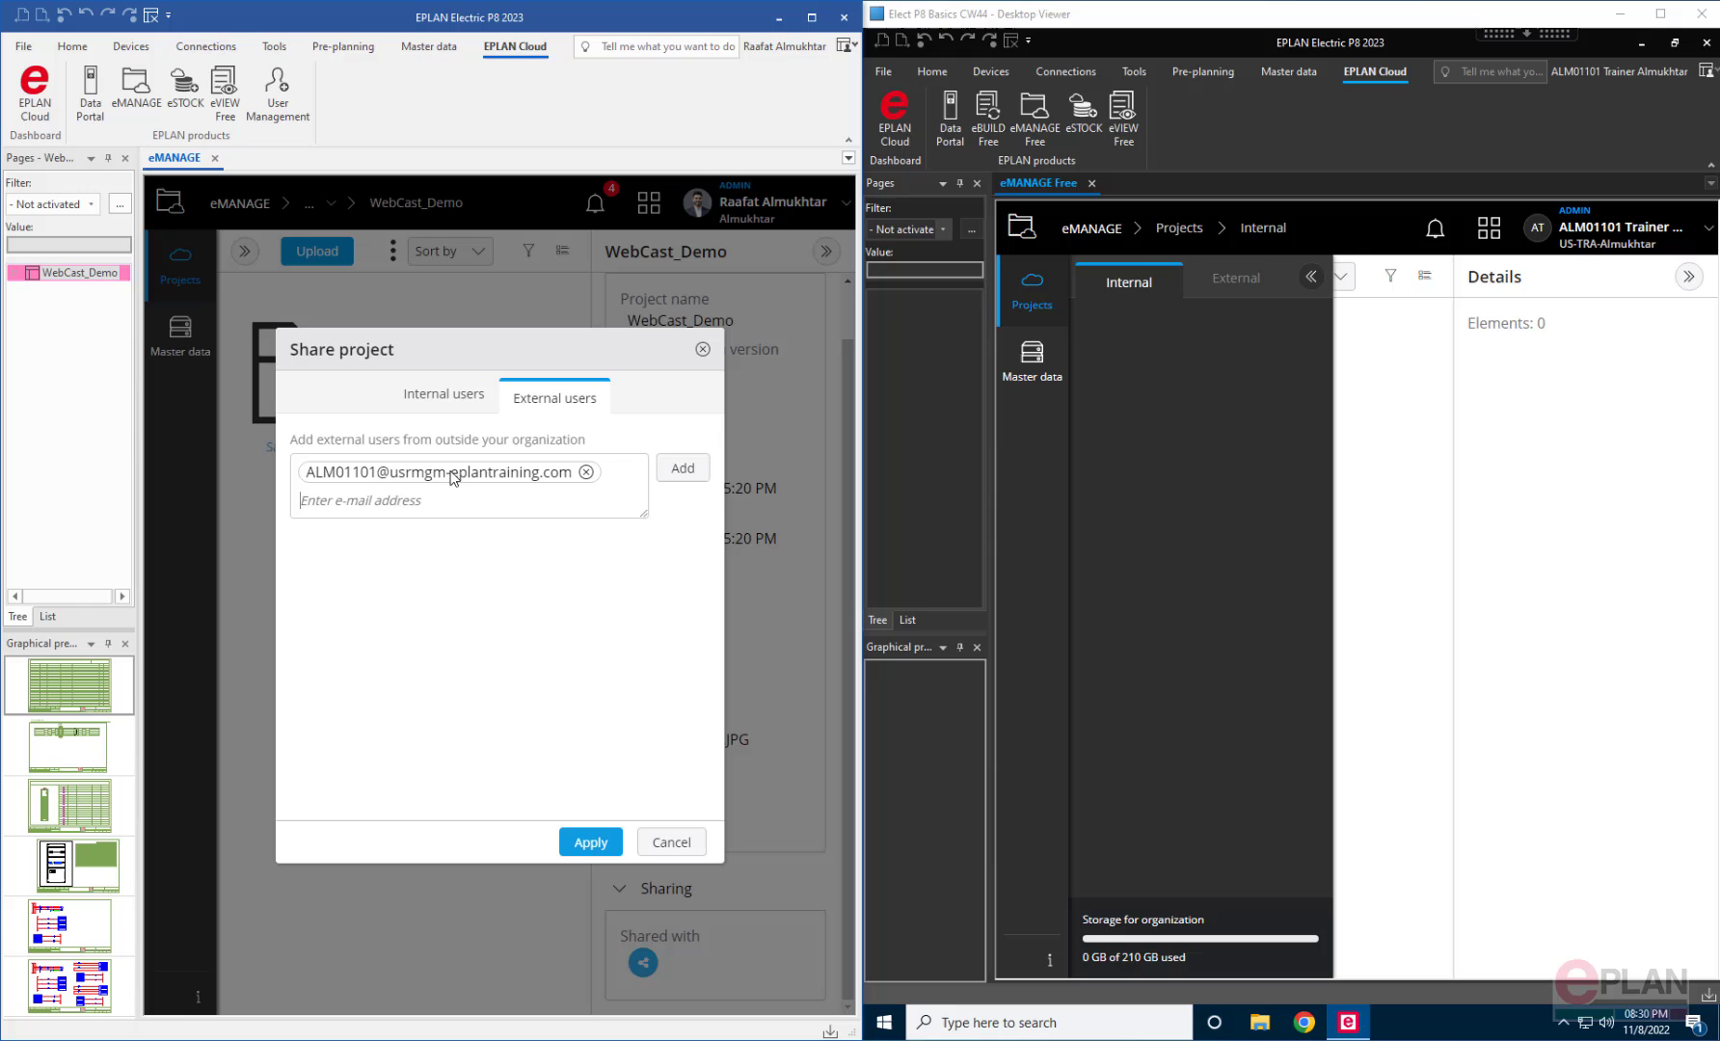
pyautogui.click(680, 467)
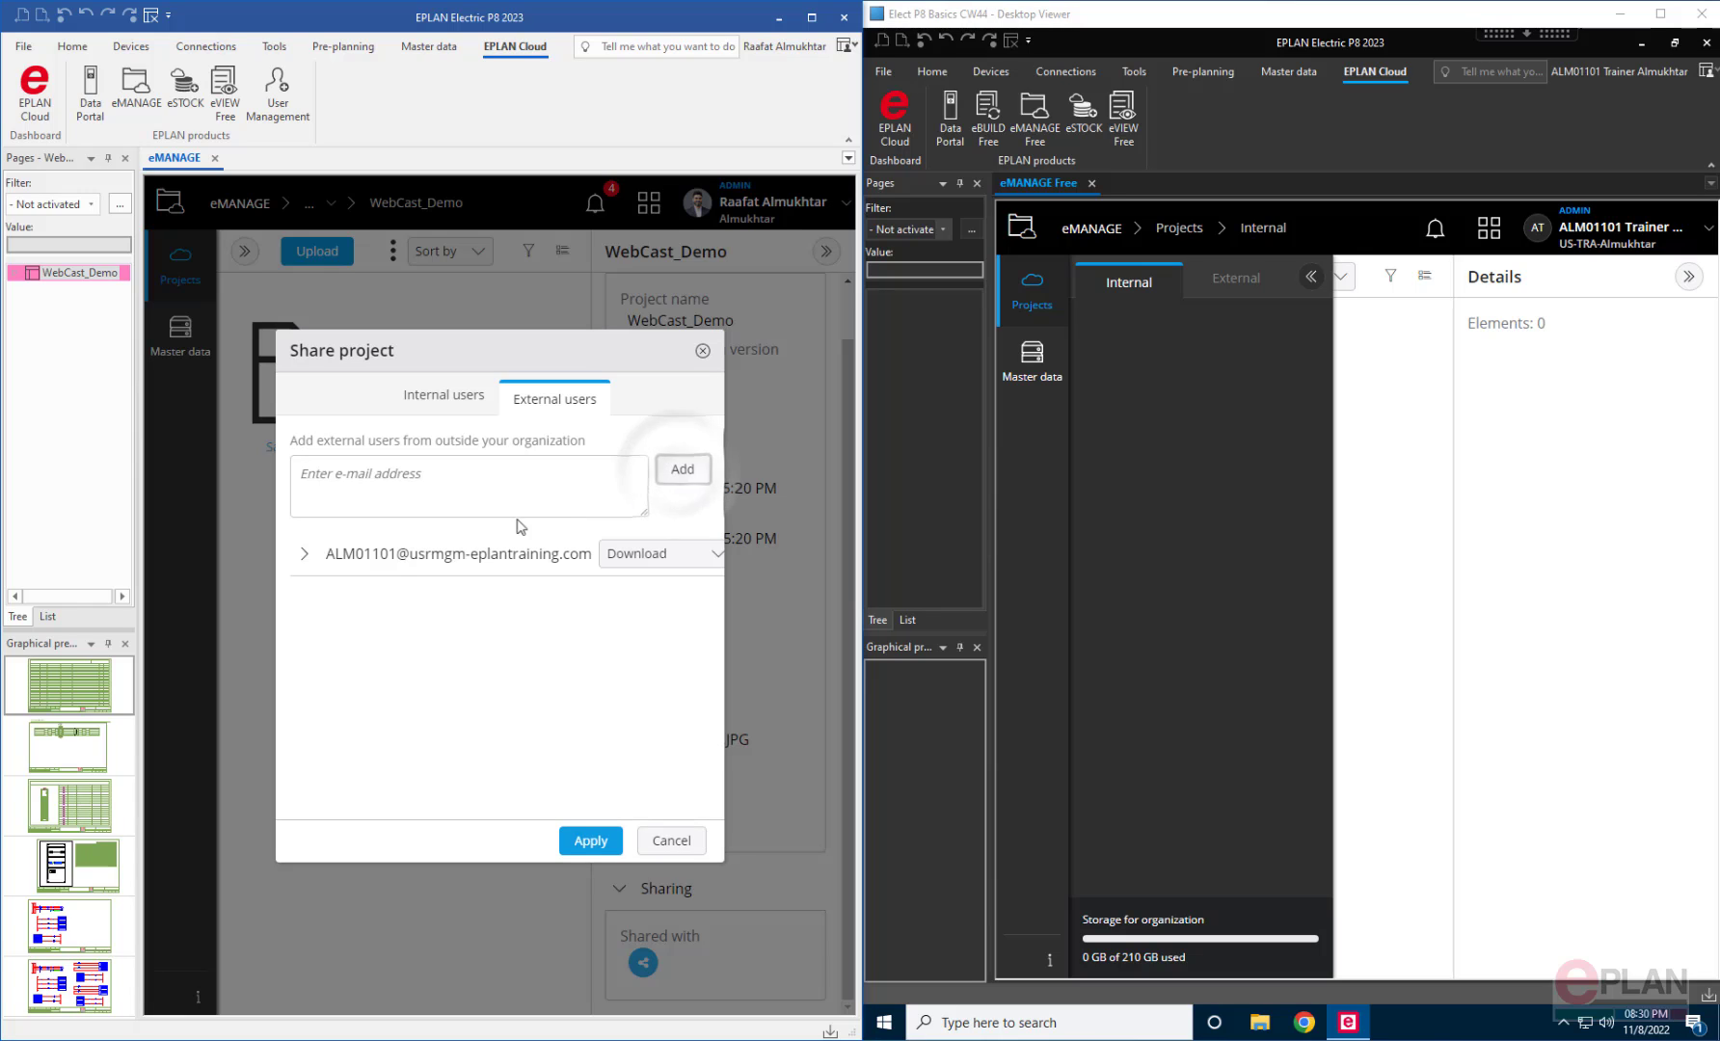
pyautogui.moveTo(396, 563)
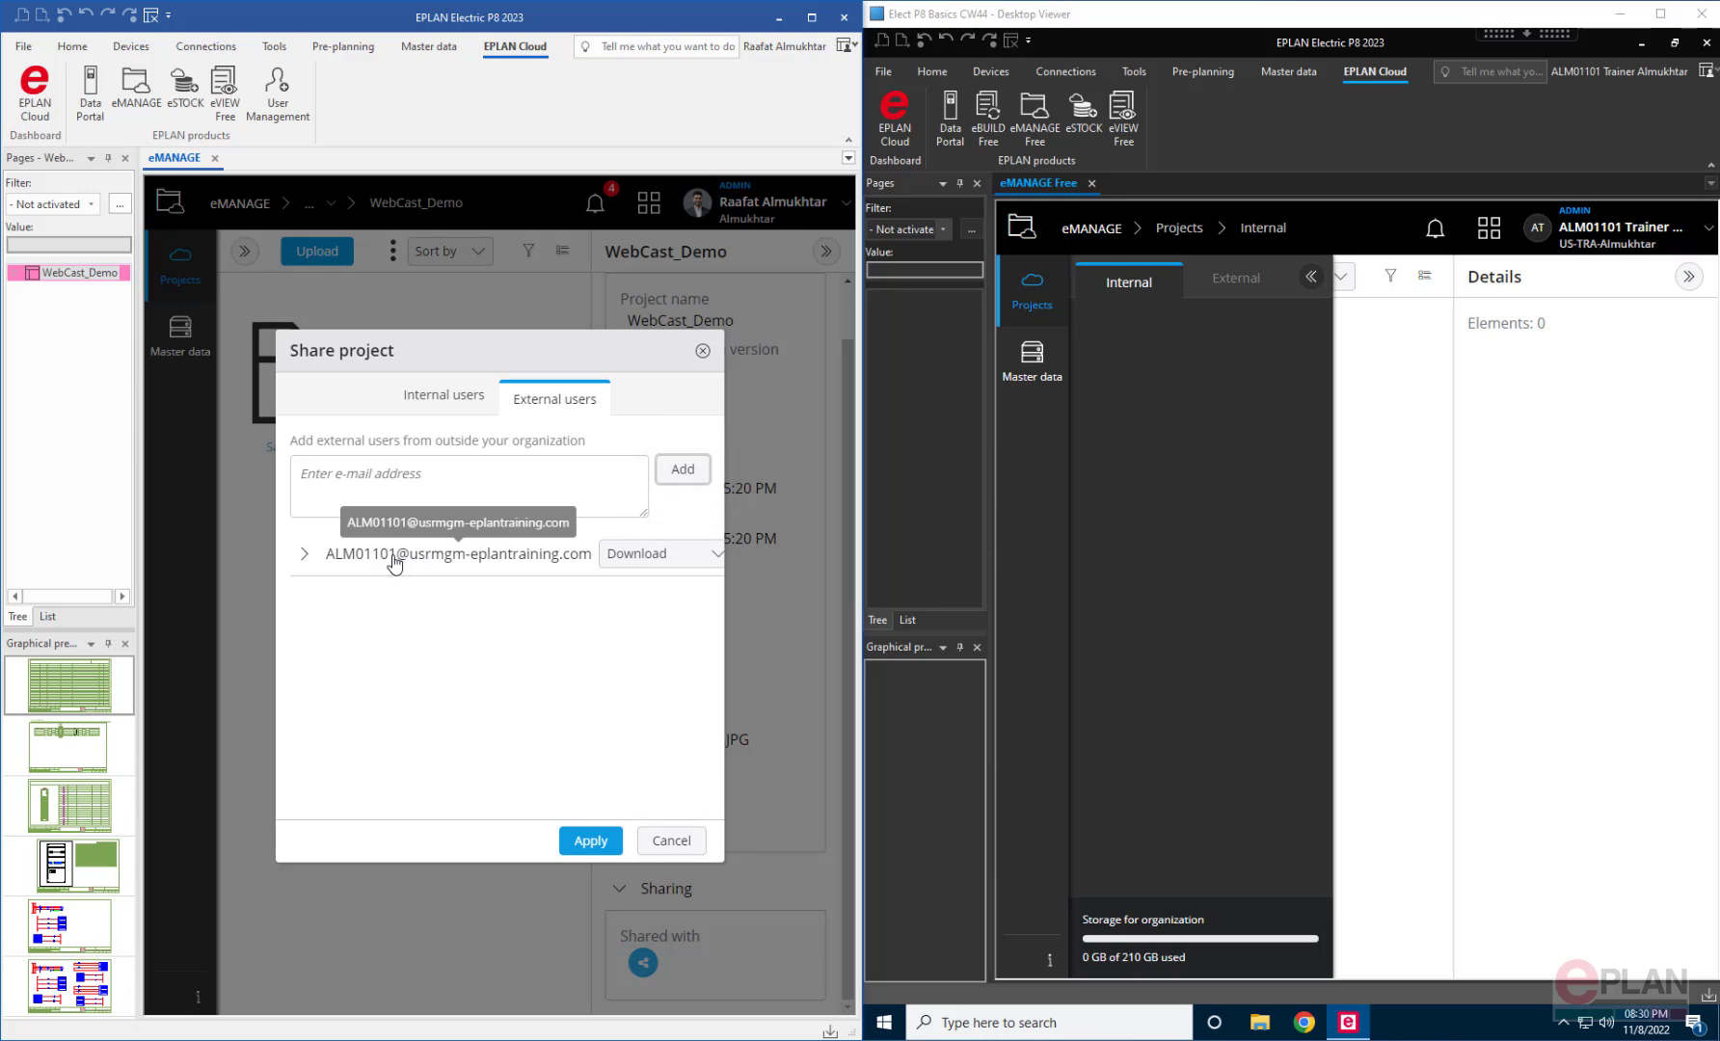
pyautogui.moveTo(507, 563)
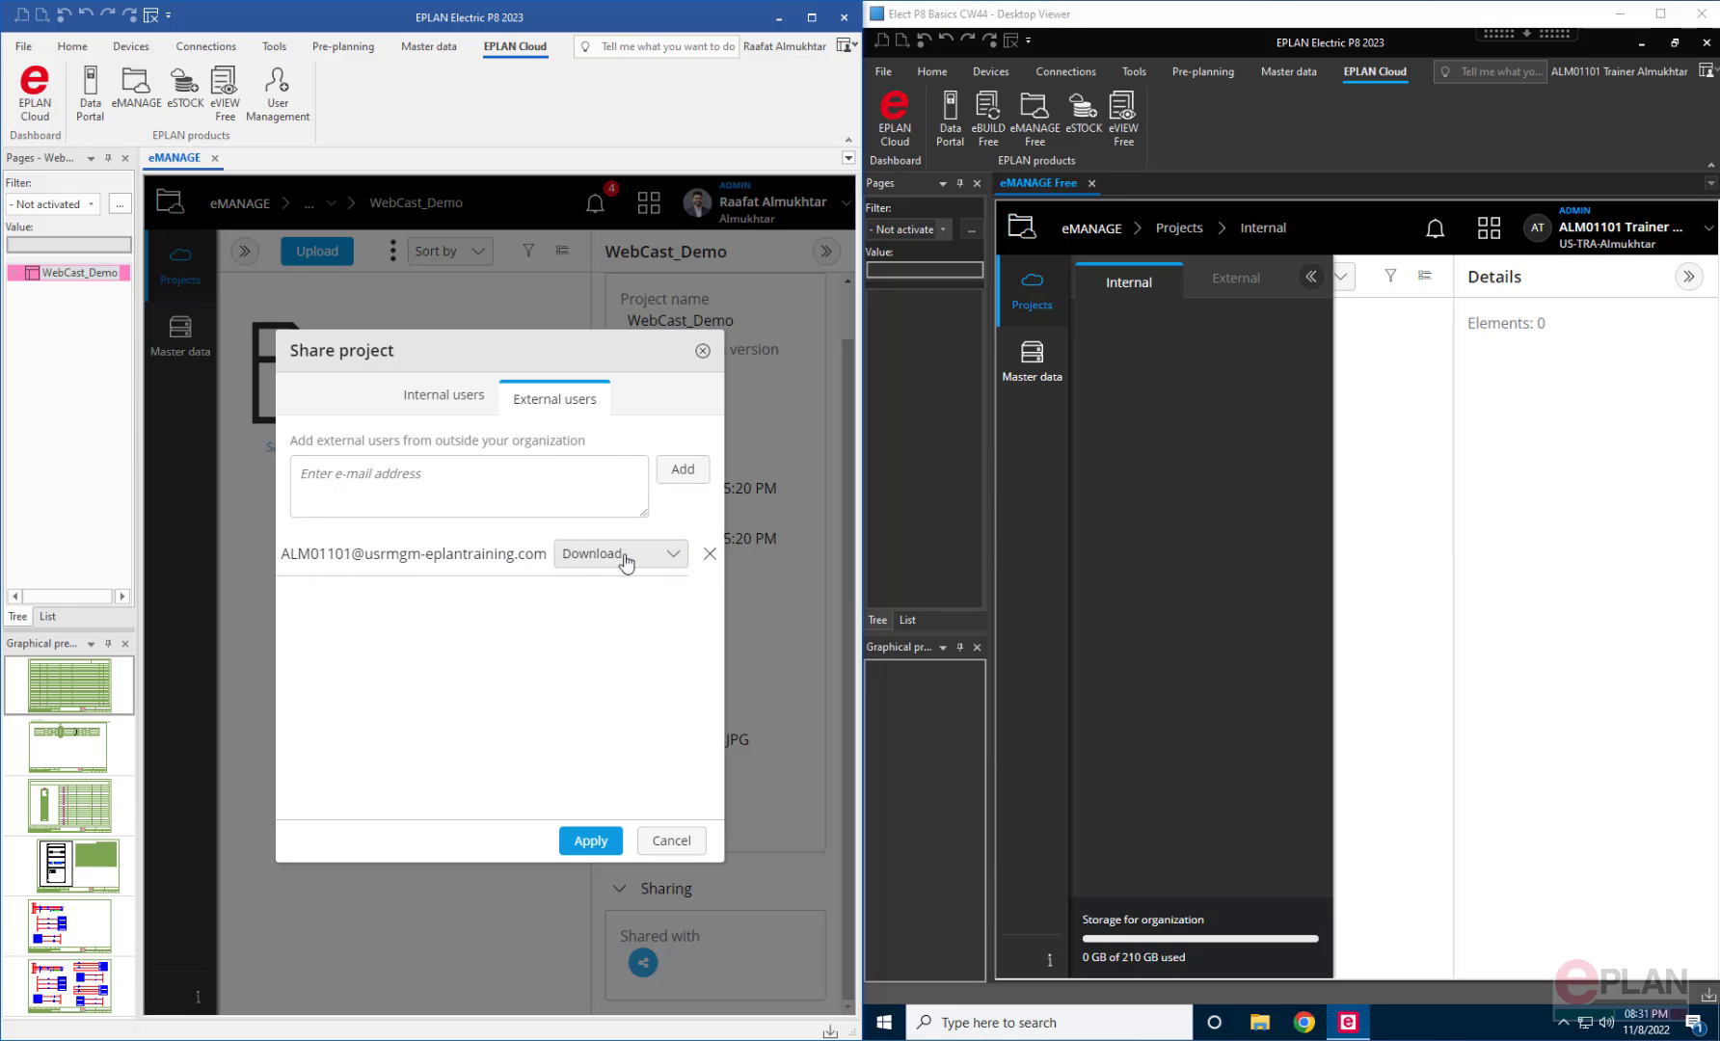
pyautogui.click(617, 554)
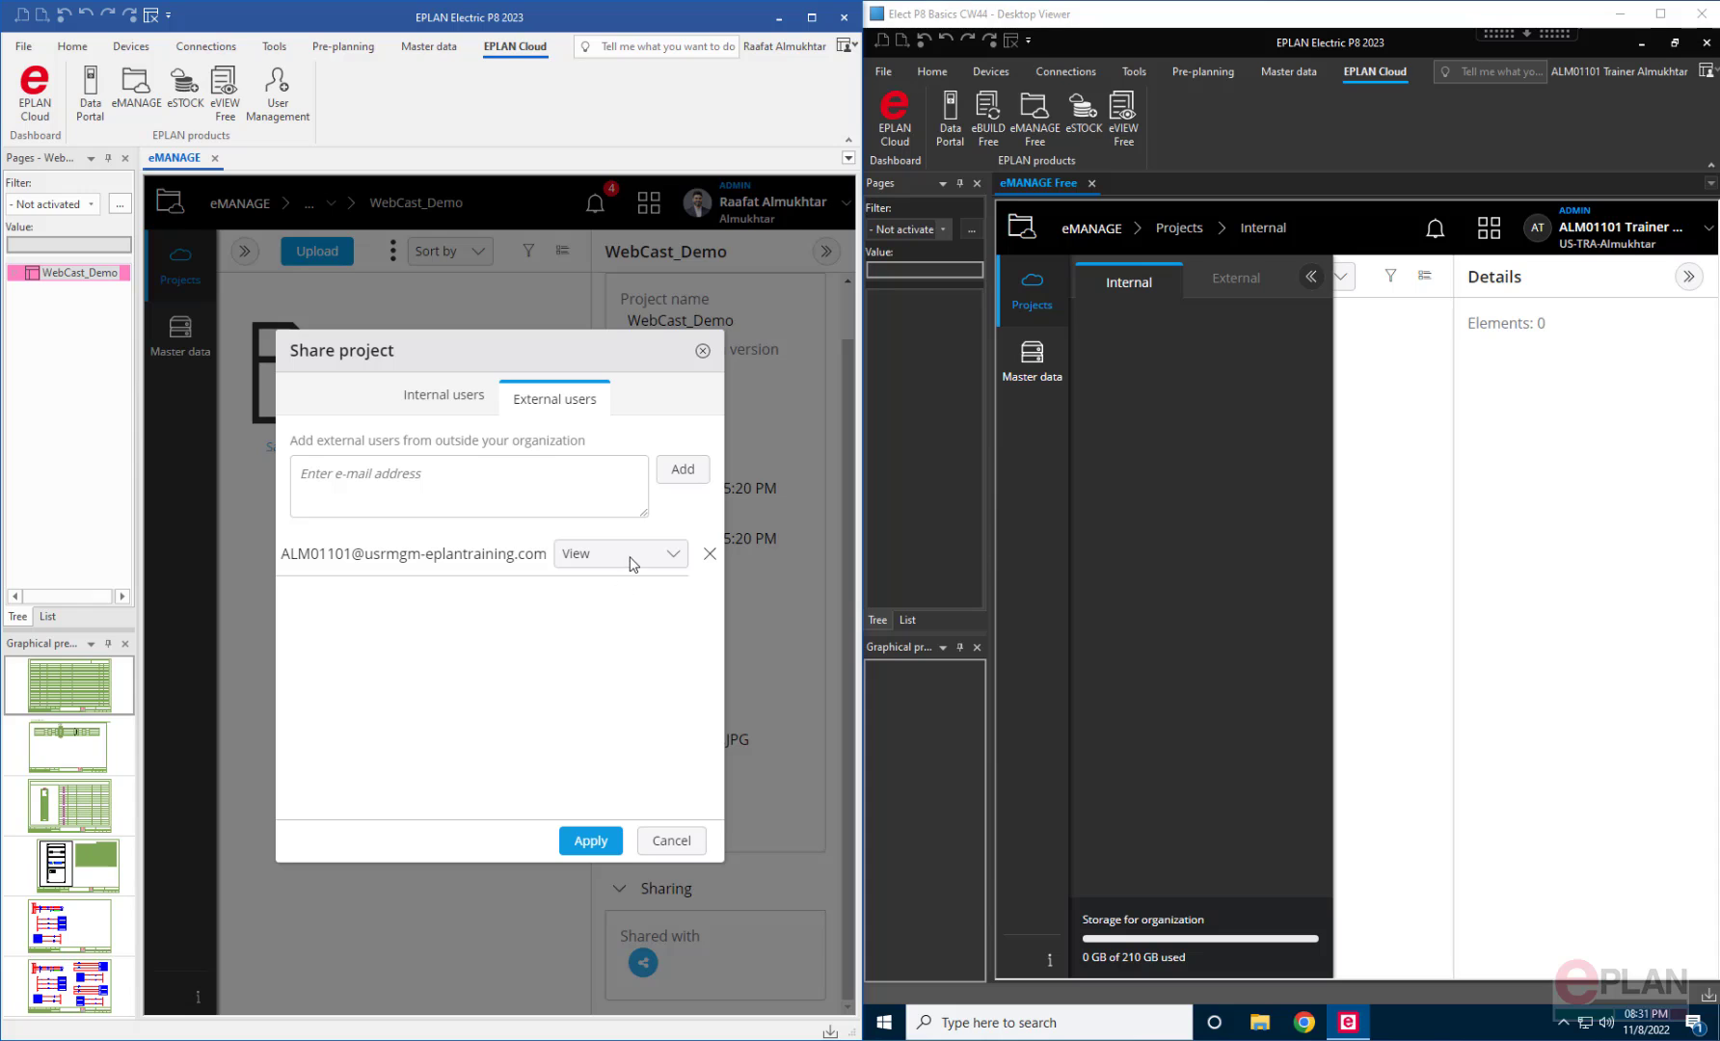
pyautogui.click(619, 553)
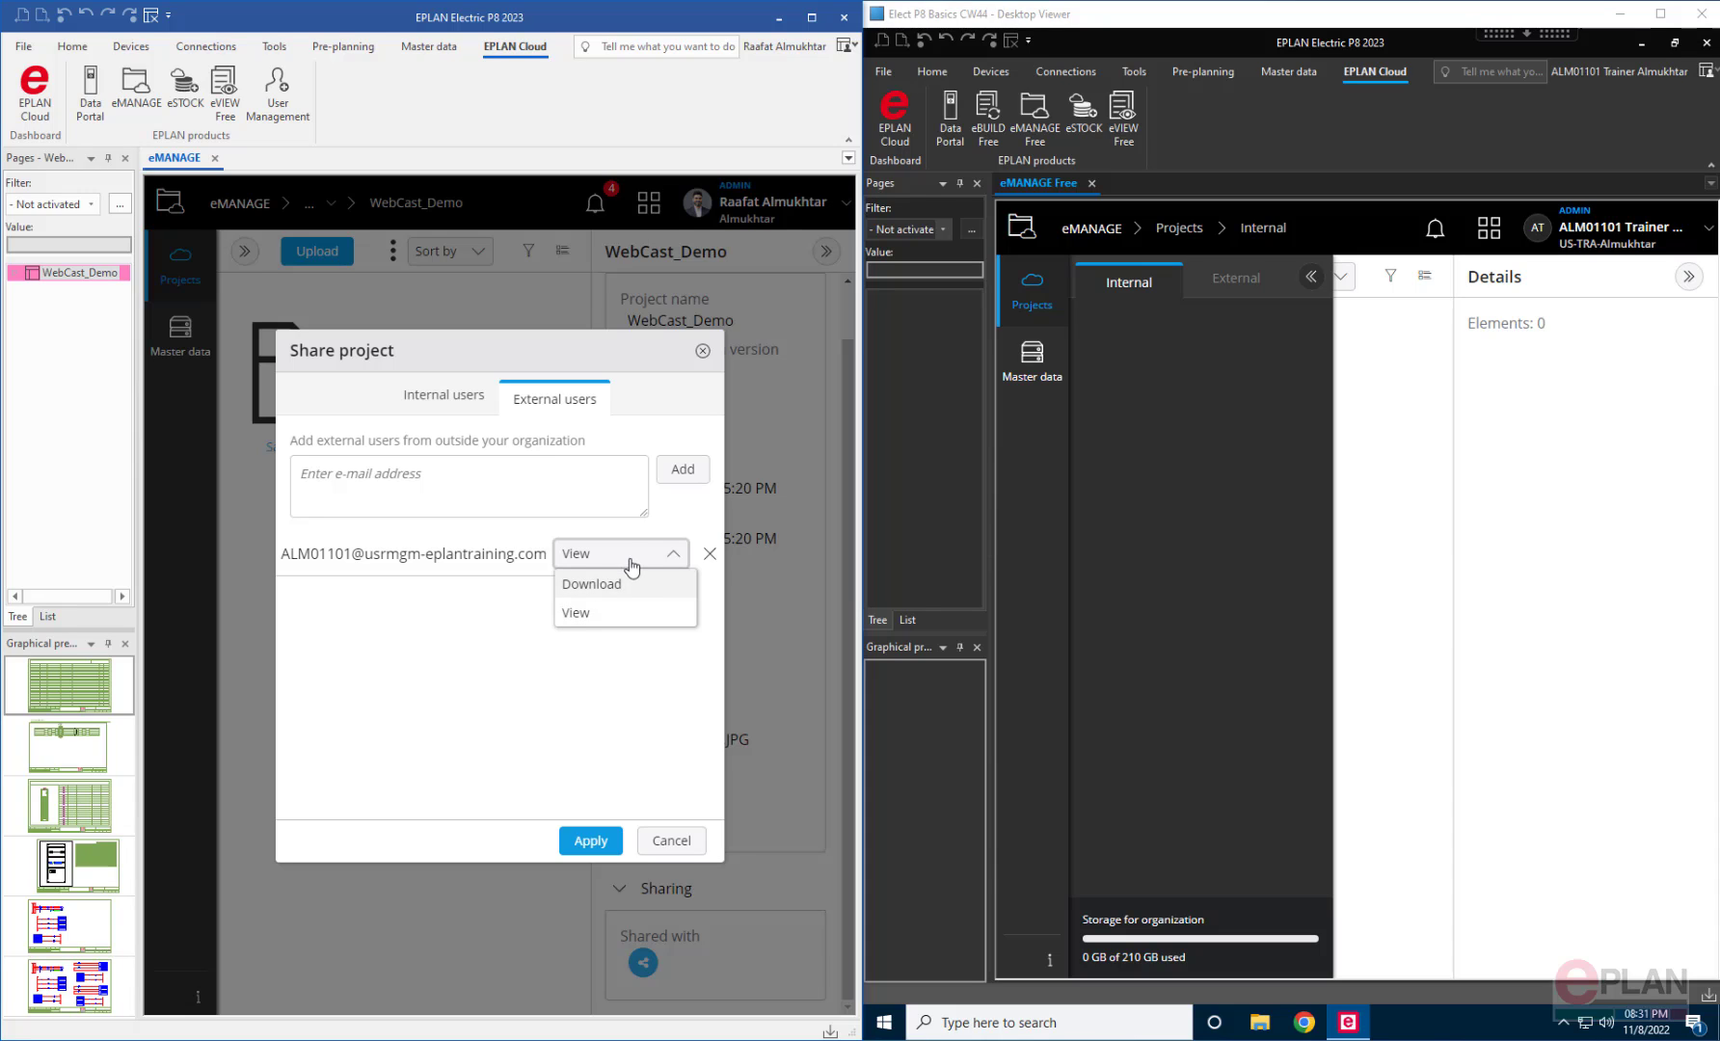
pyautogui.click(590, 584)
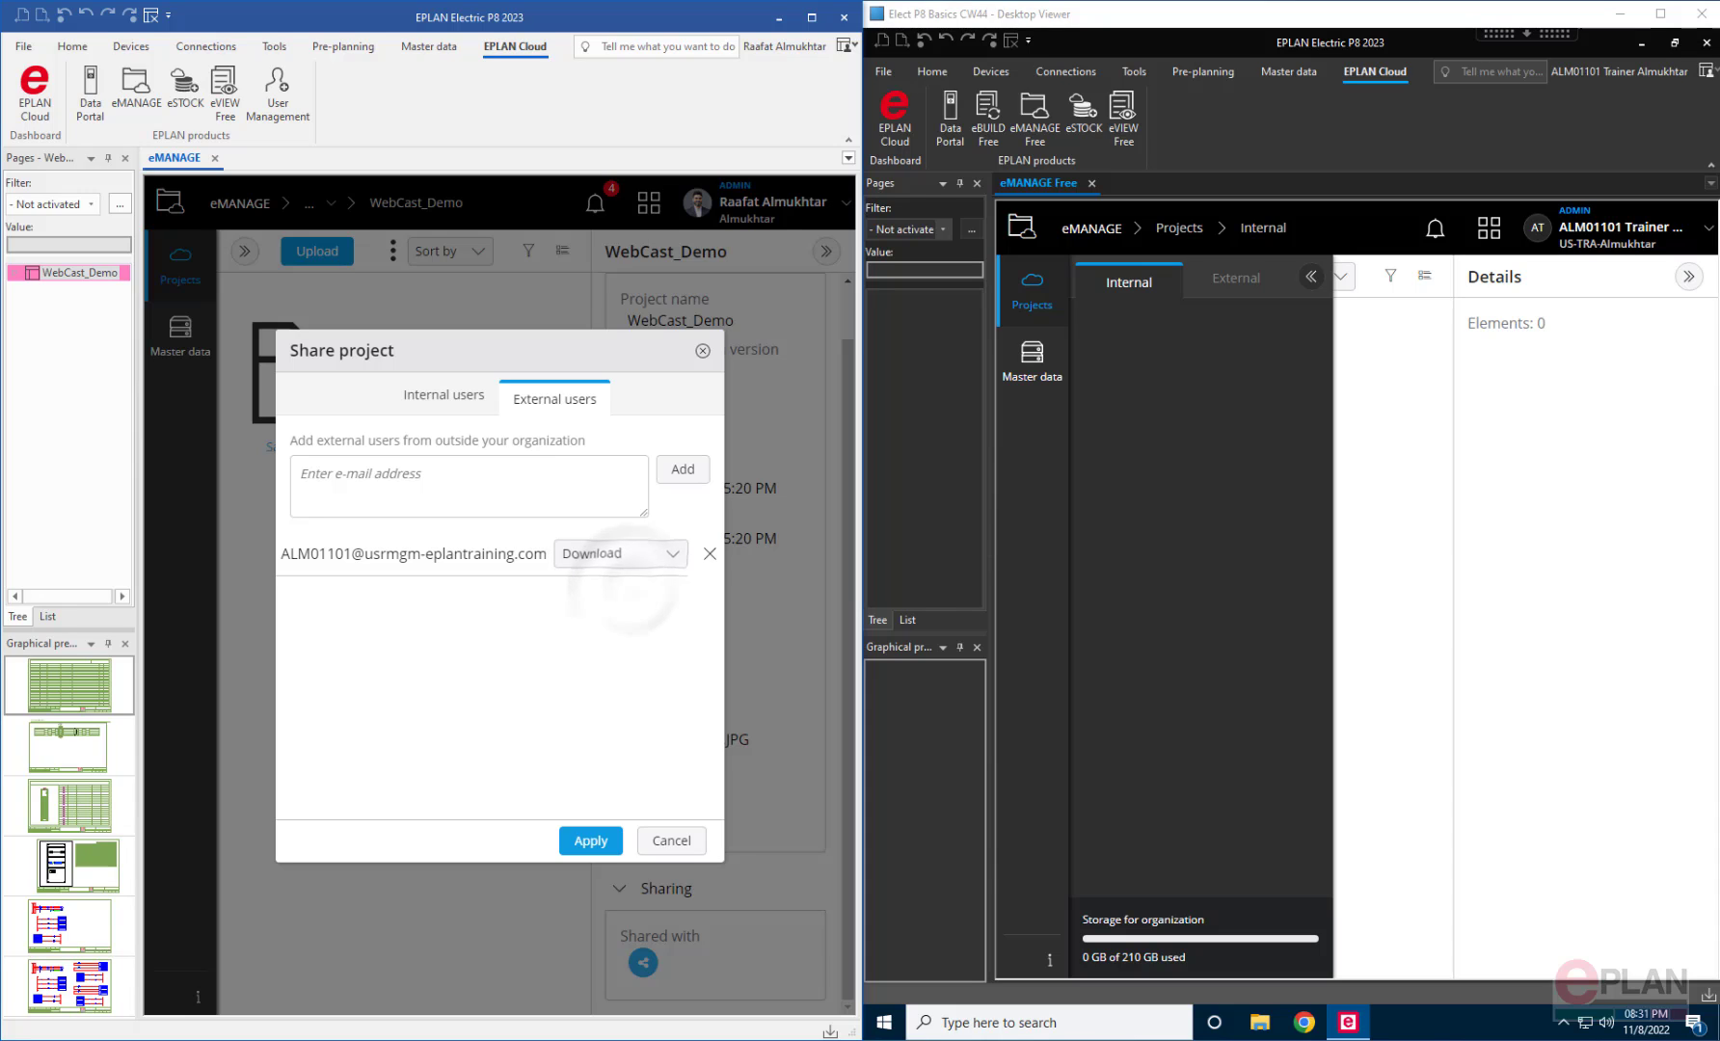
# Turn off the share-until expiry date and apply the sharing settings
pyautogui.click(304, 553)
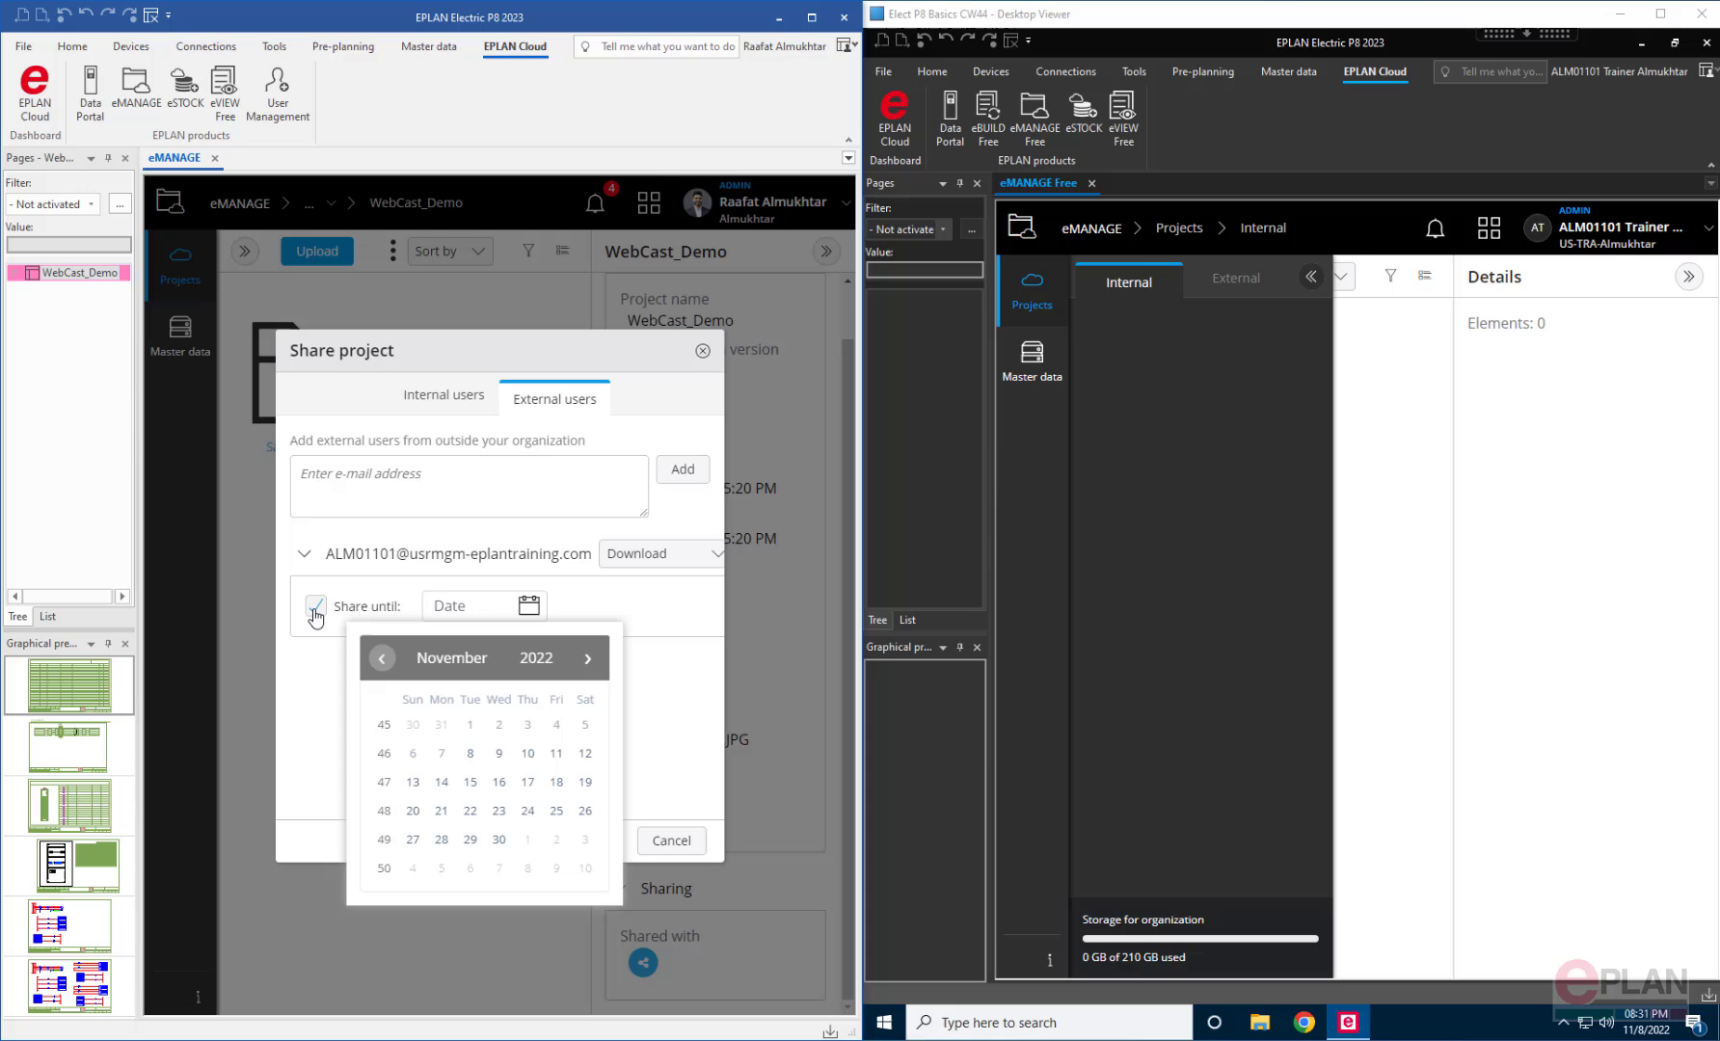
pyautogui.click(317, 608)
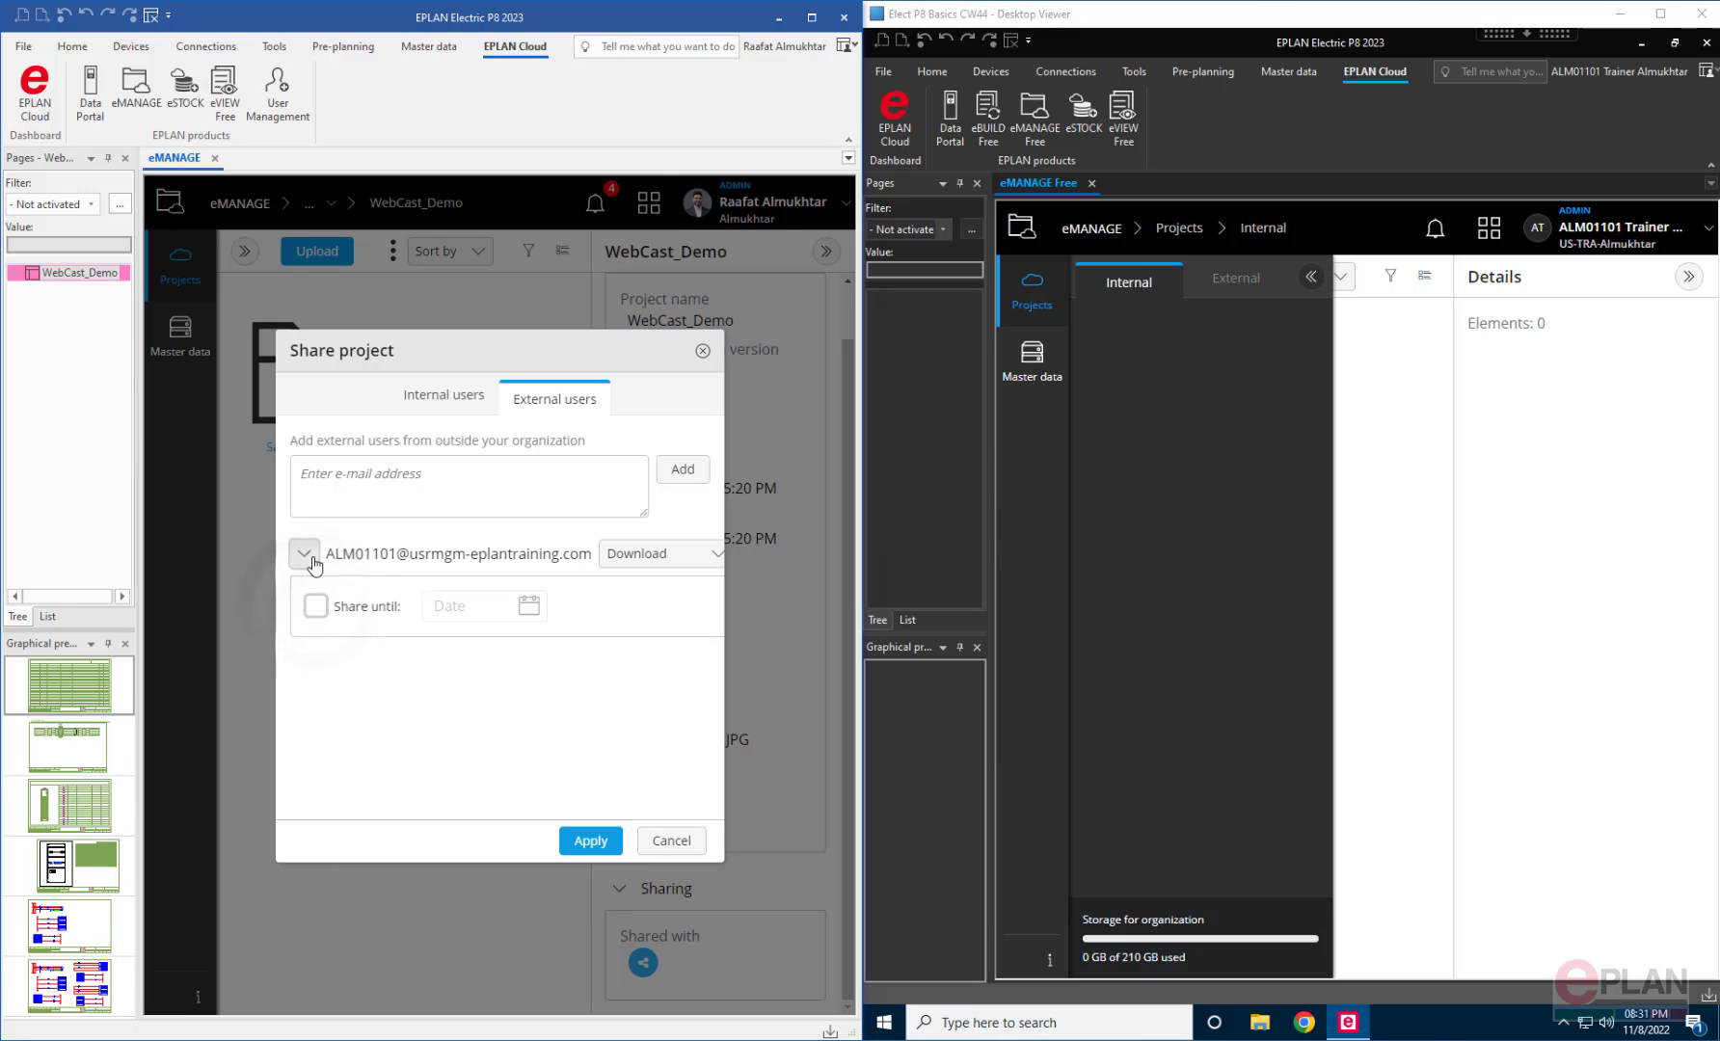
pyautogui.click(305, 553)
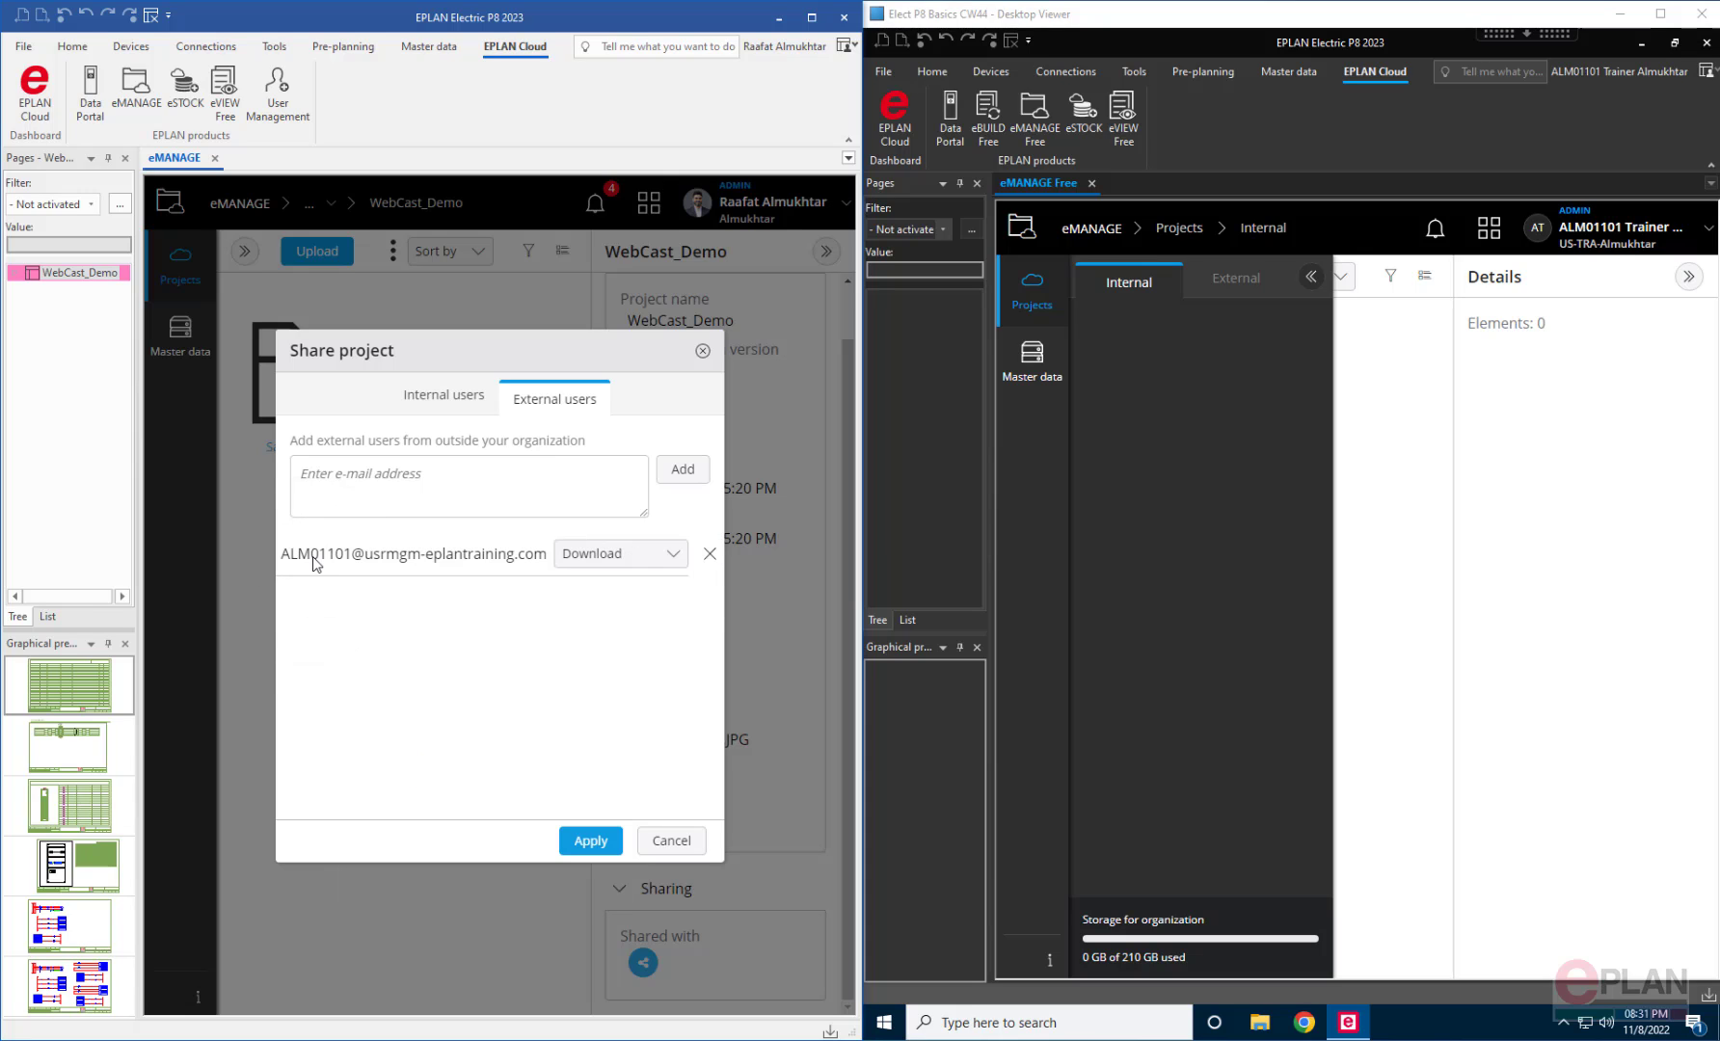
pyautogui.click(590, 841)
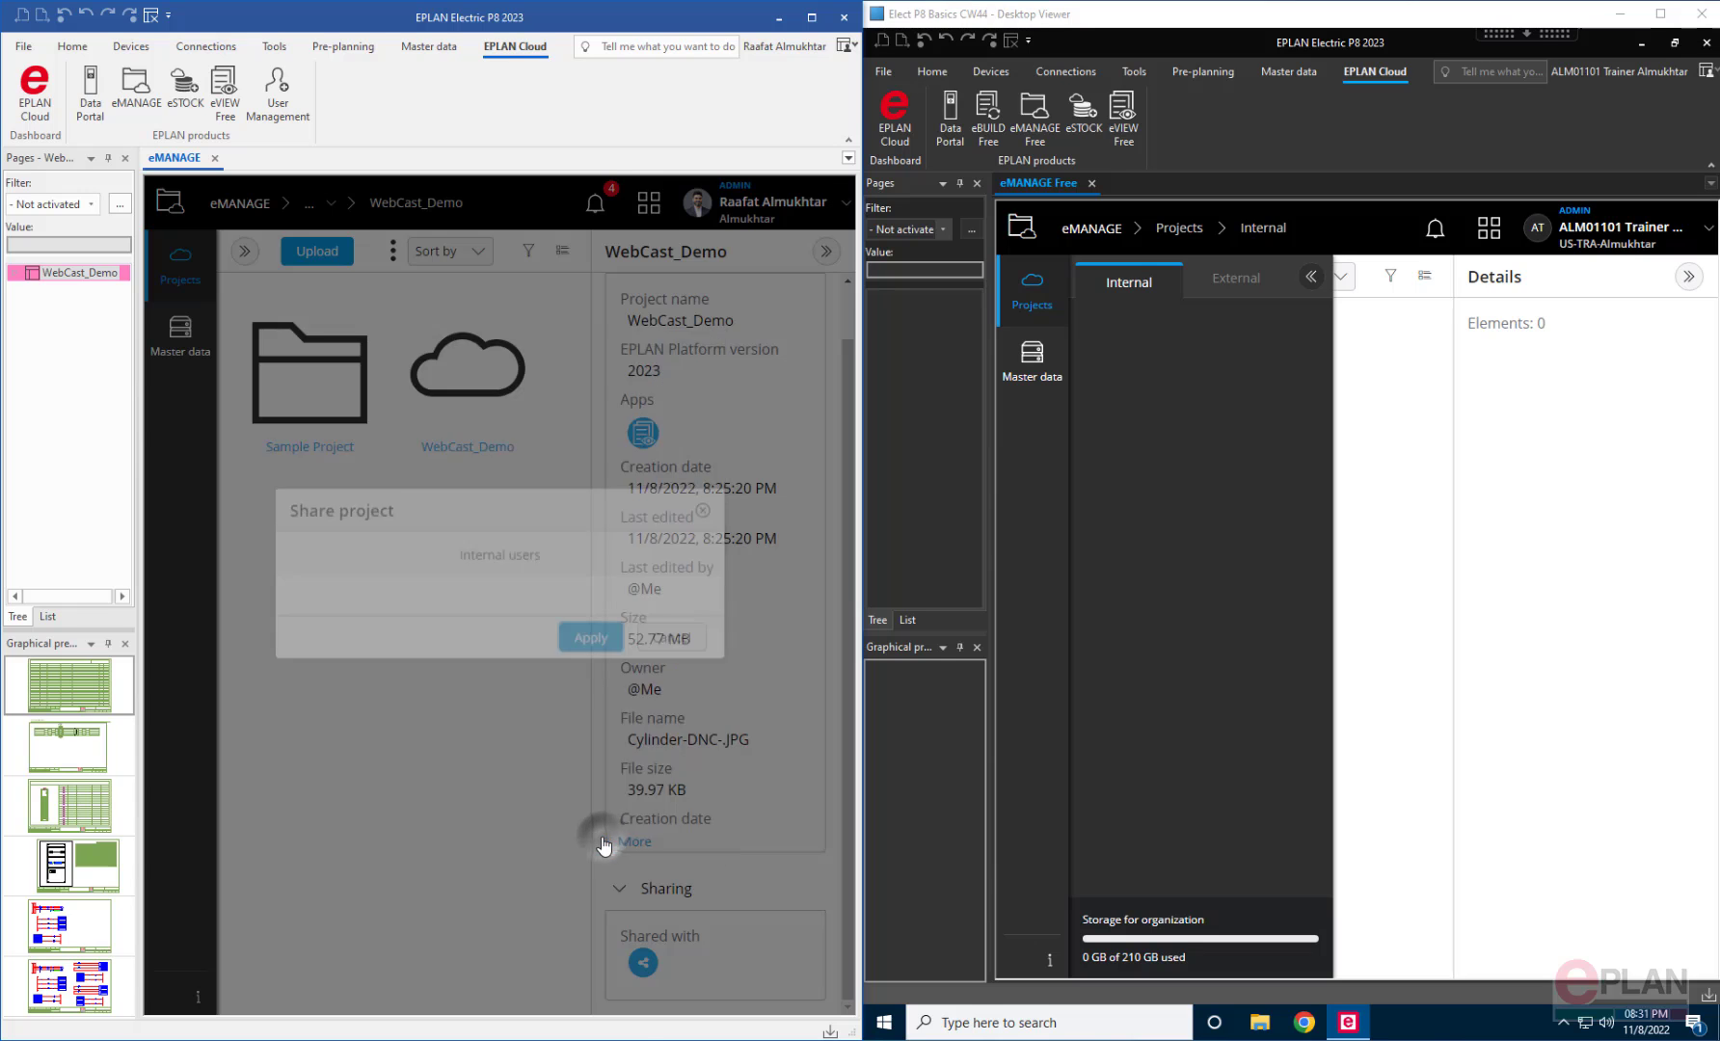
pyautogui.click(704, 511)
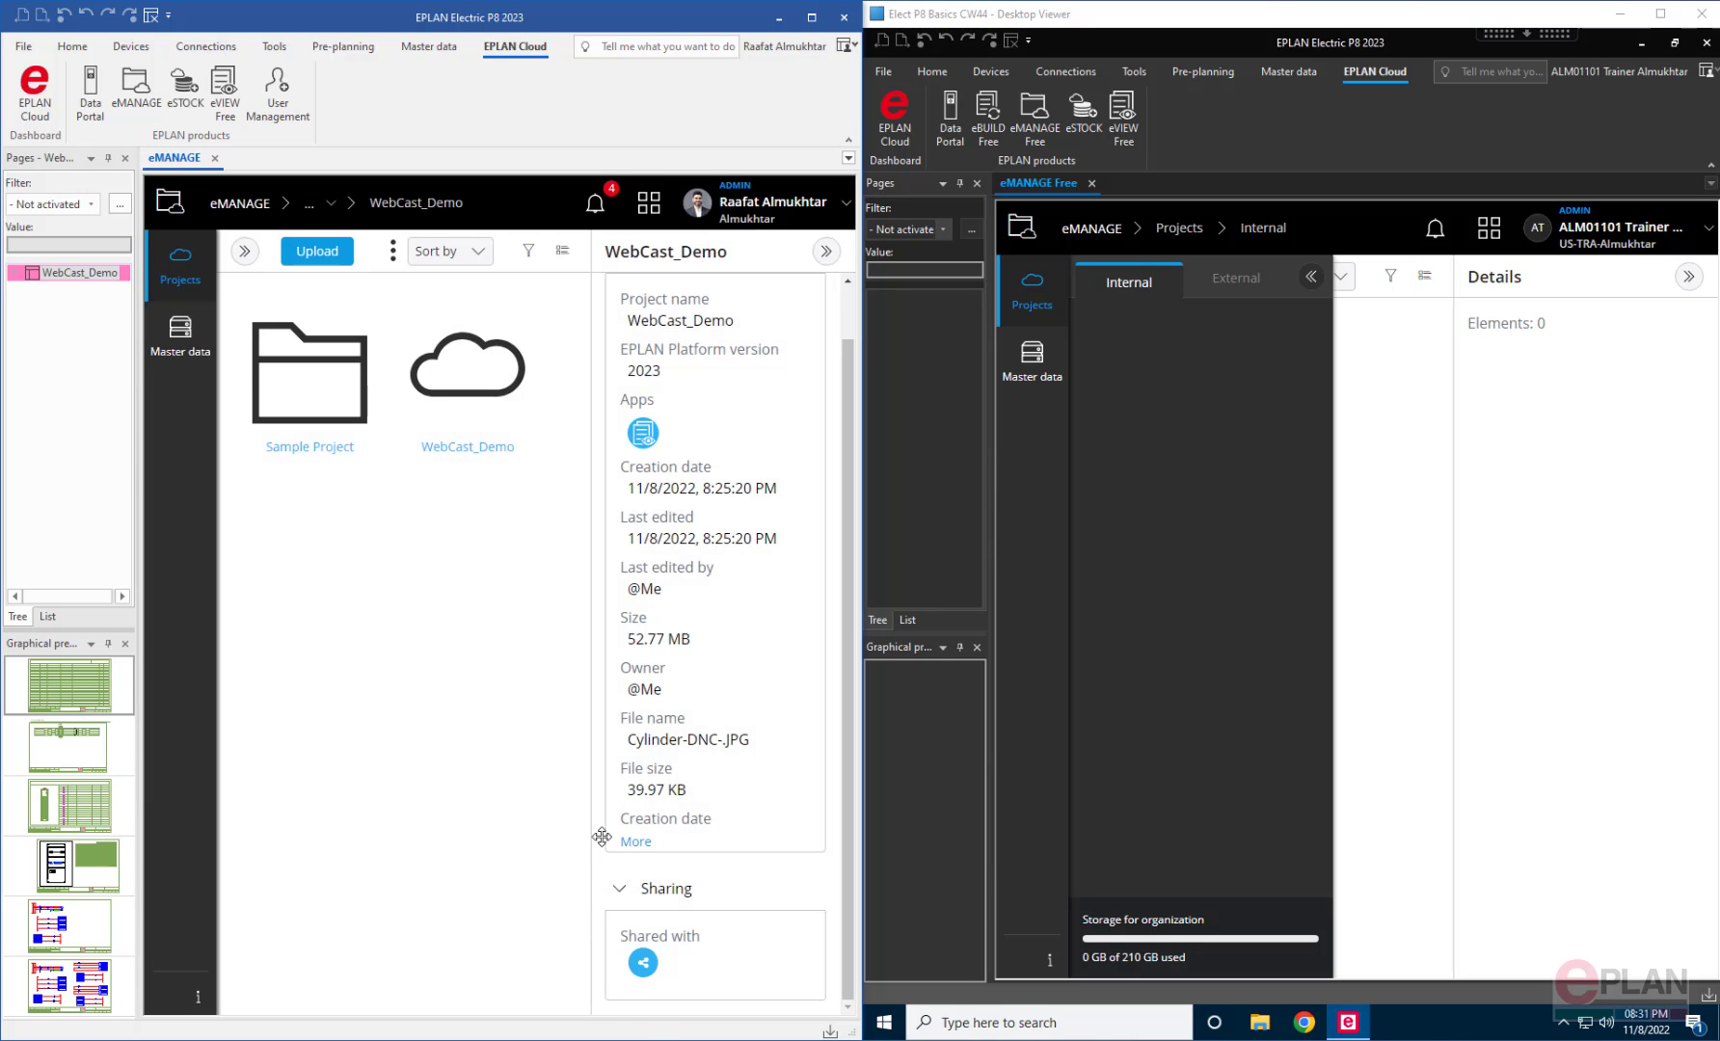
pyautogui.moveTo(1284, 410)
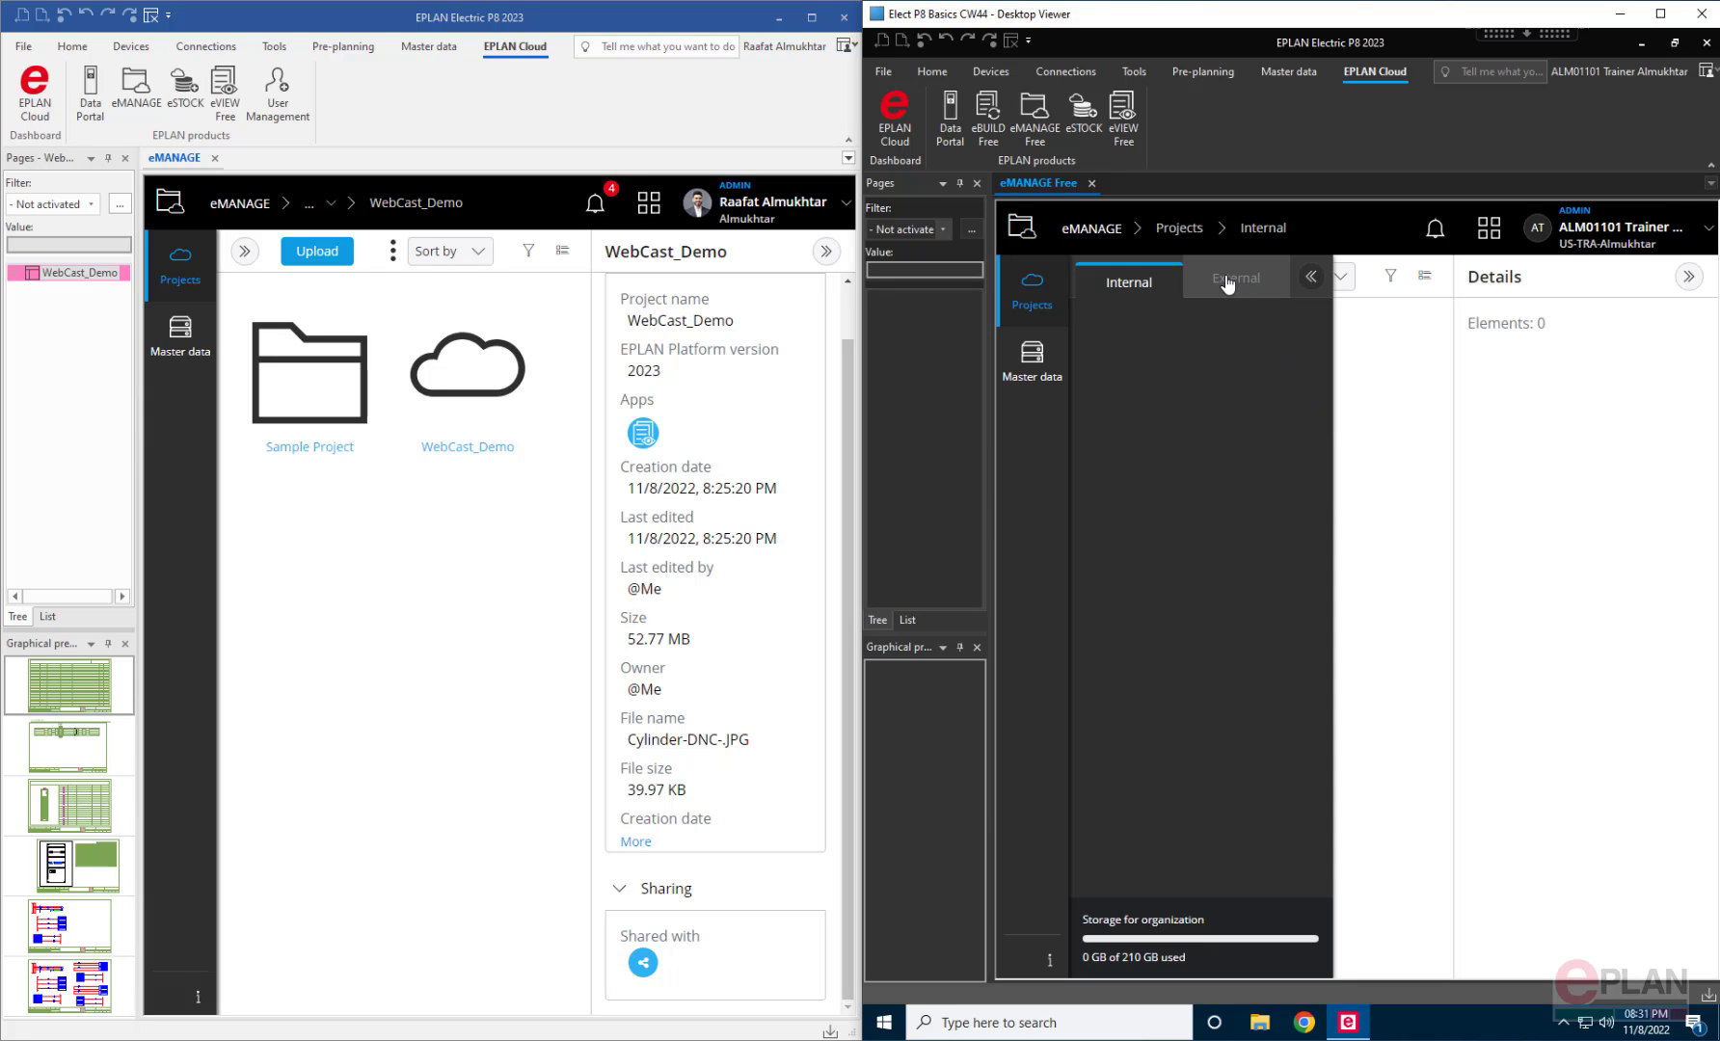
# Download WebCast_Demo from the external organization Almukhtar's shared files, bringing up Restore project
pyautogui.click(1236, 282)
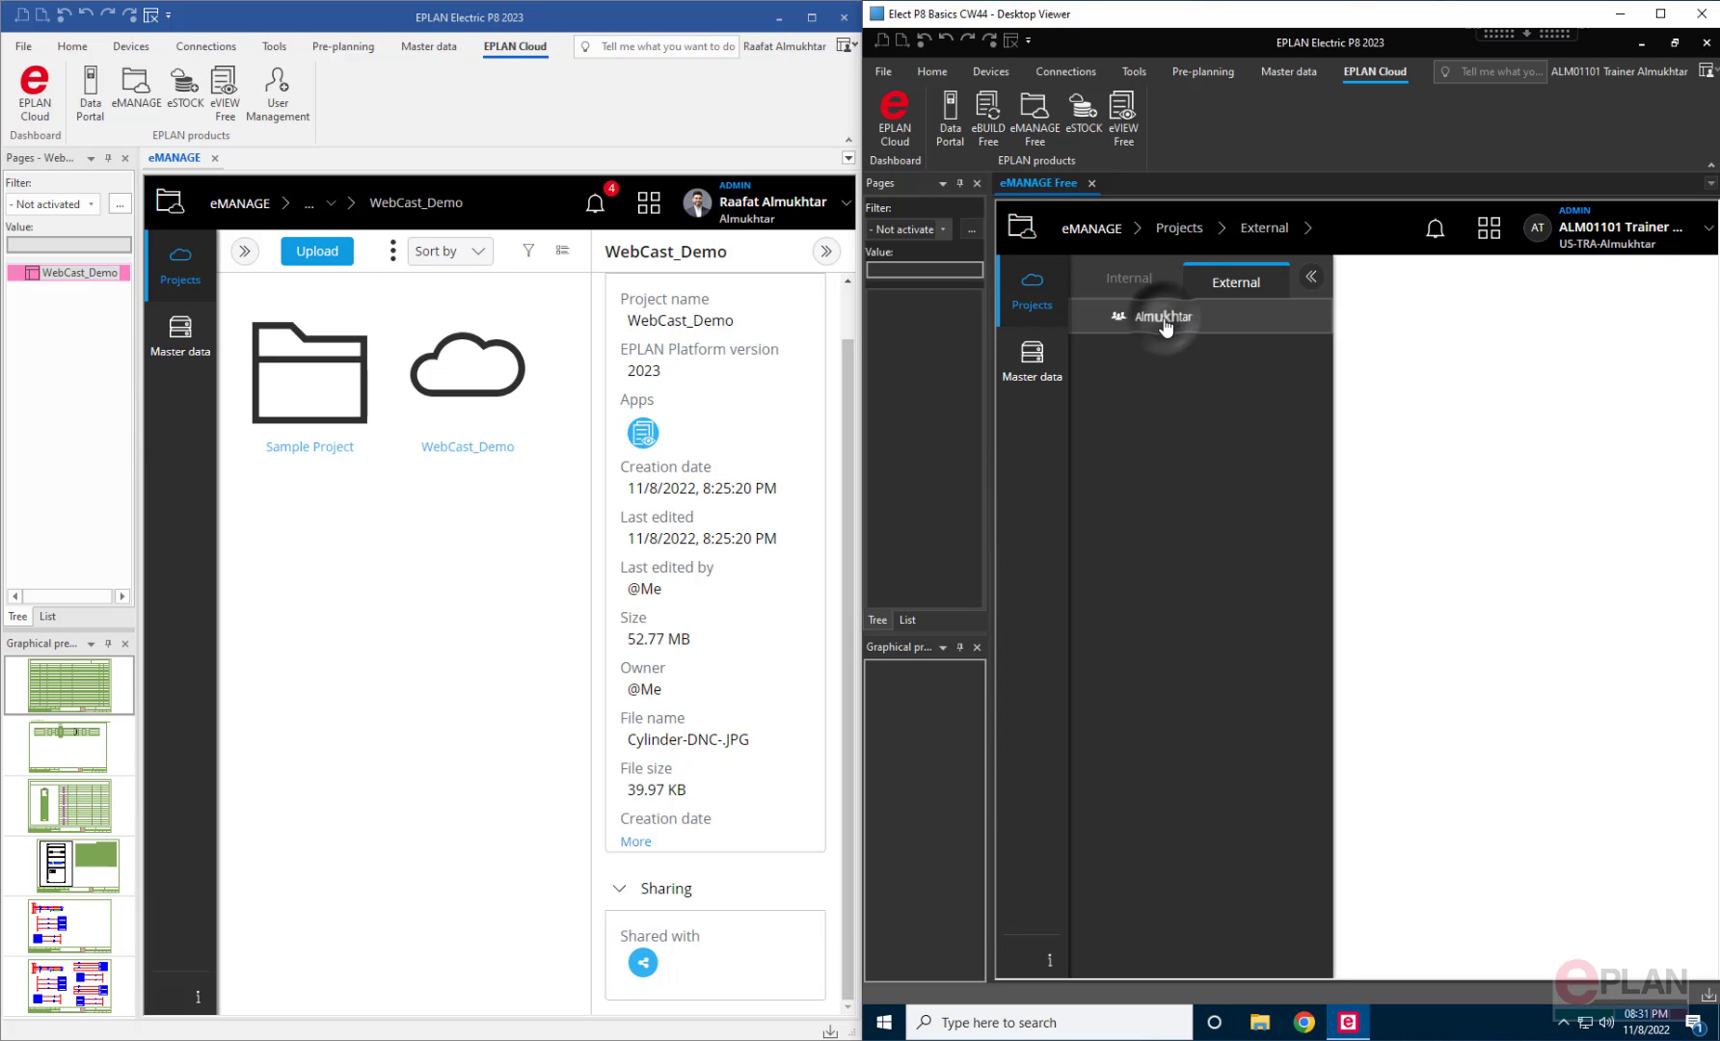
pyautogui.click(1159, 316)
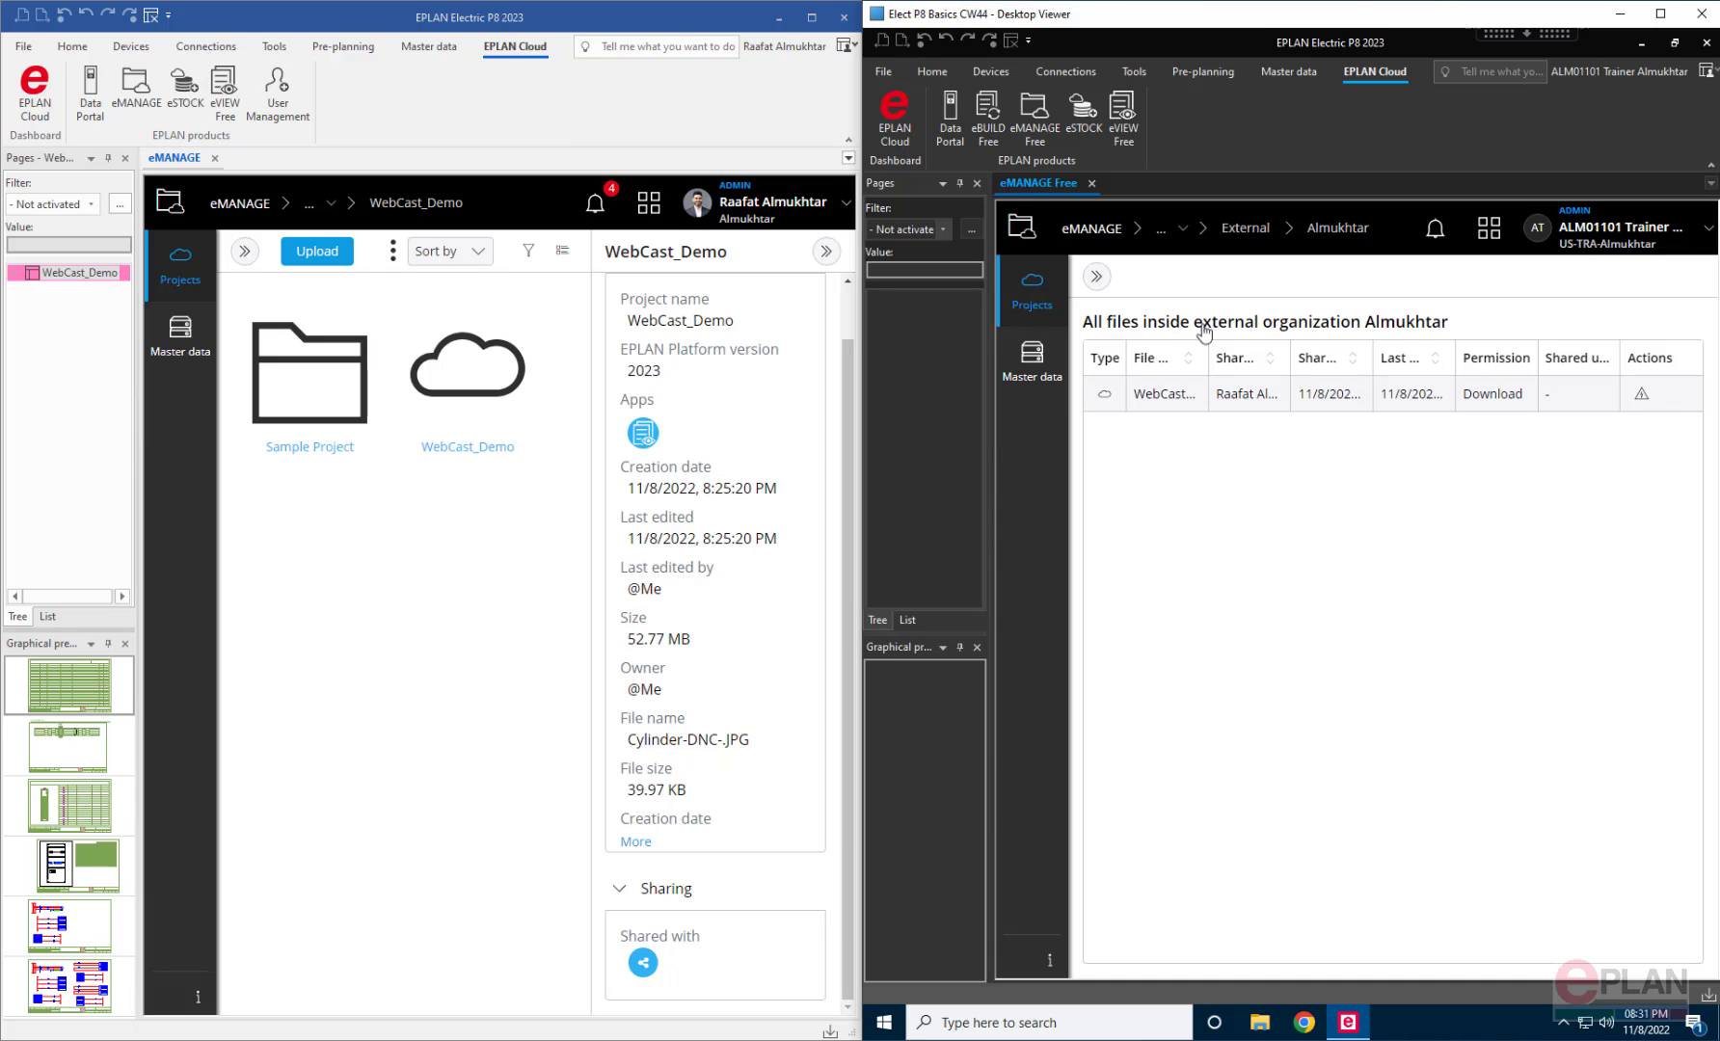
pyautogui.moveTo(1643, 395)
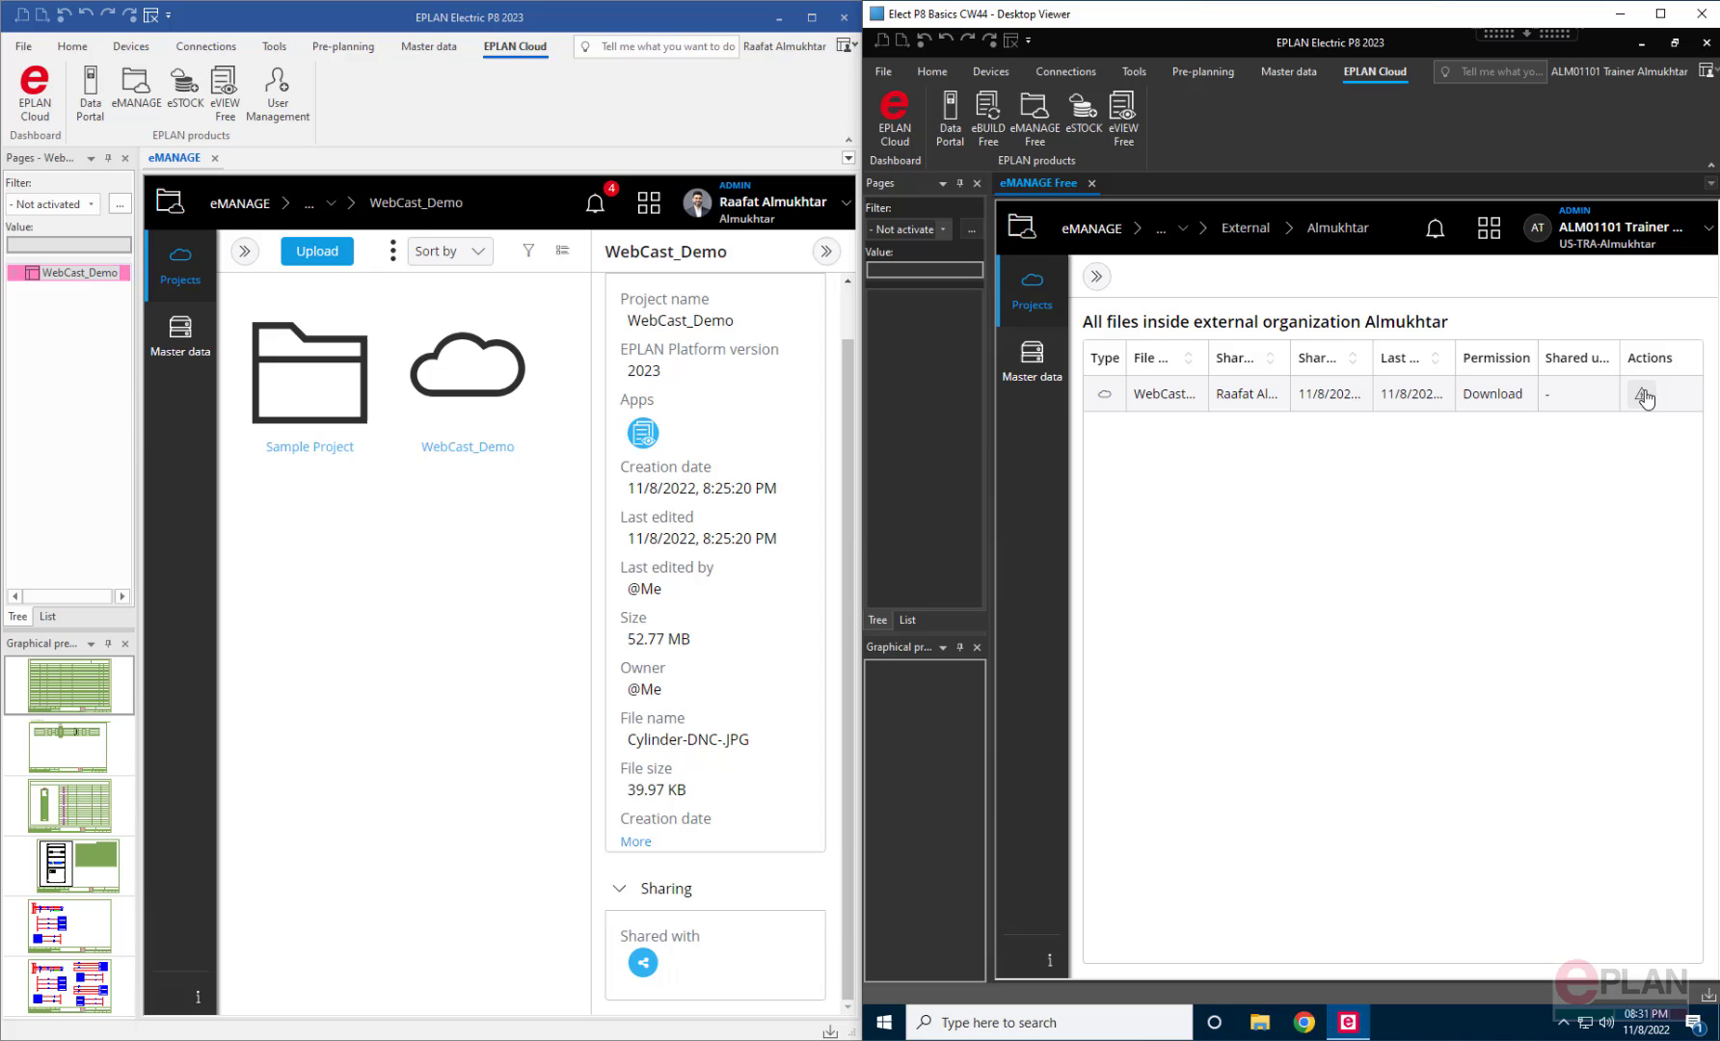
pyautogui.click(1643, 396)
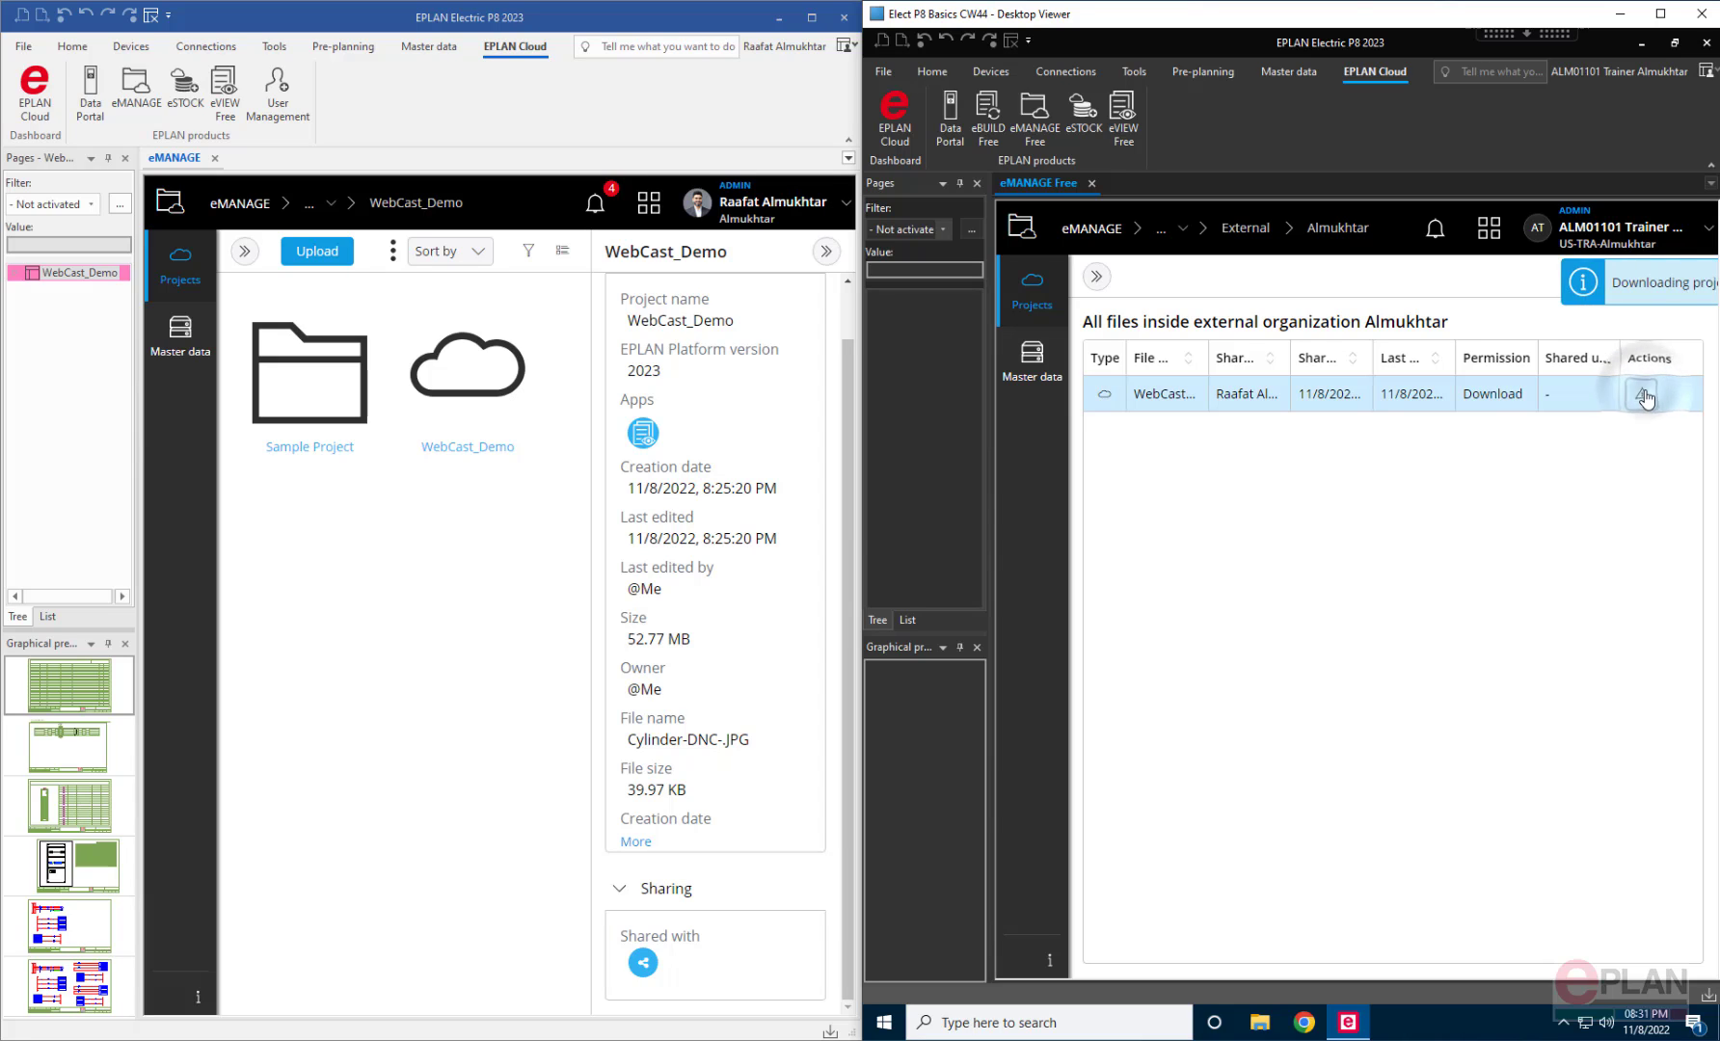
pyautogui.click(1643, 393)
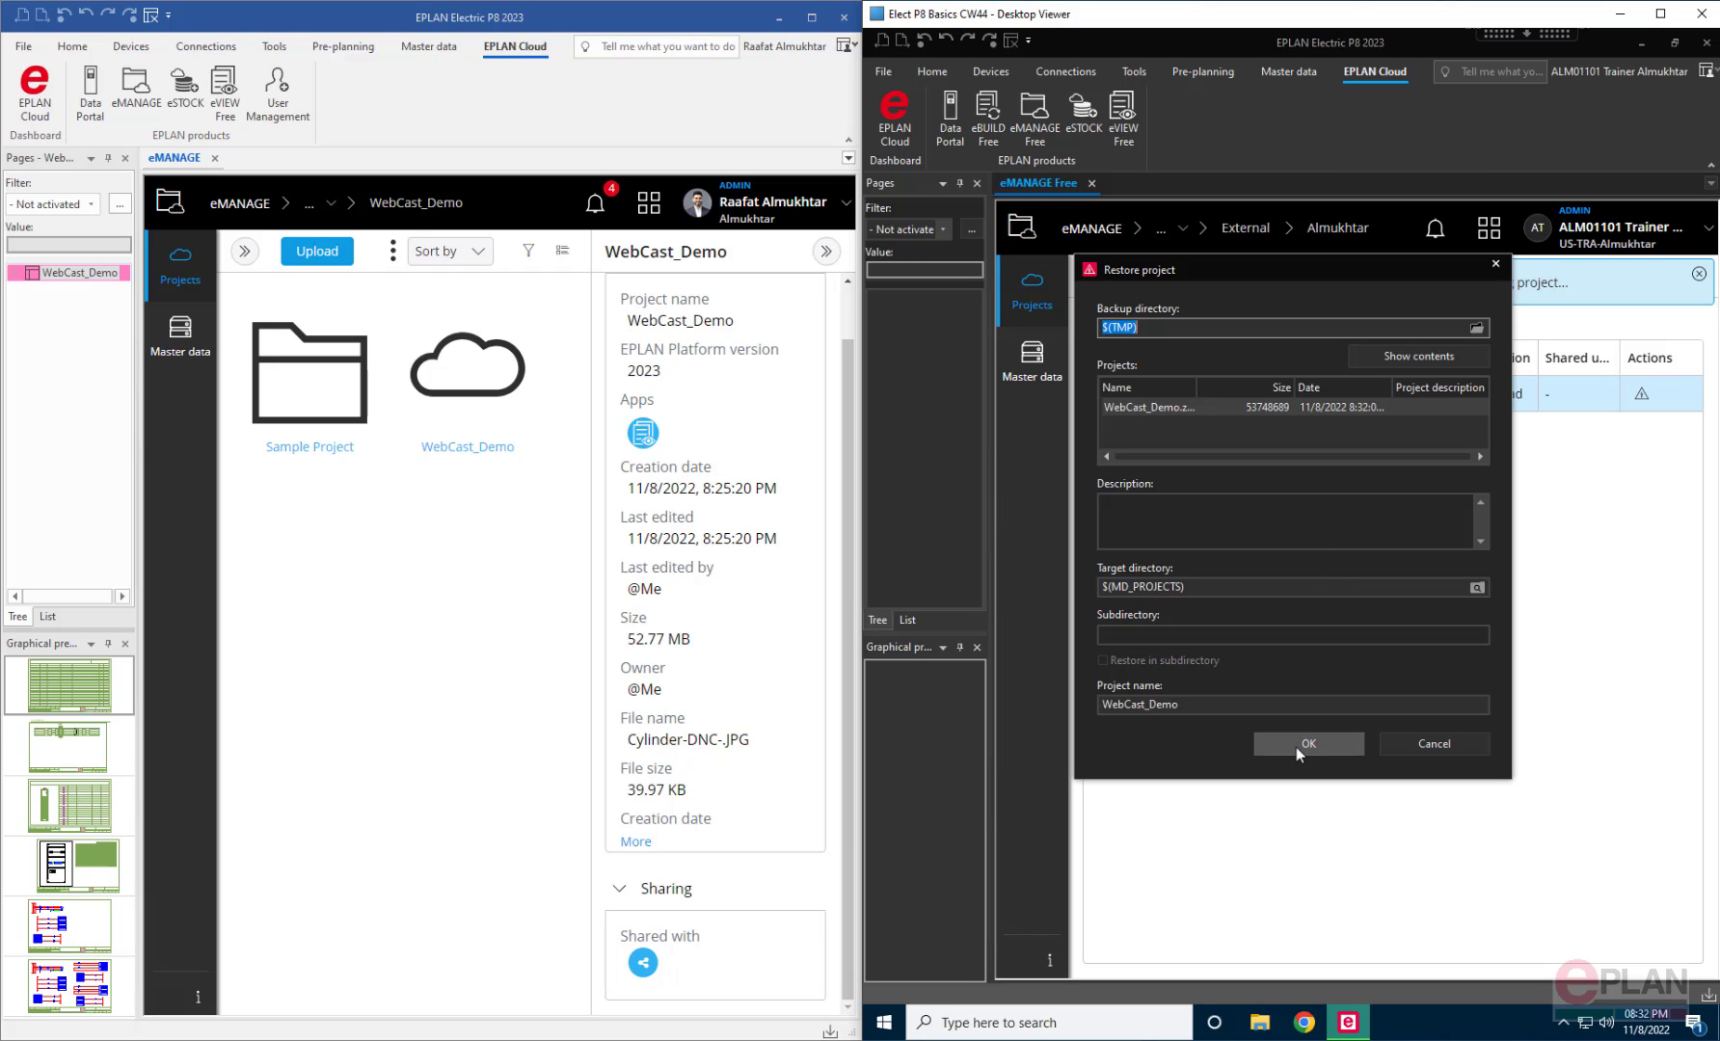
# Restore WebCast_Demo with updated master data and confirm the success message so its pages list
pyautogui.click(1307, 745)
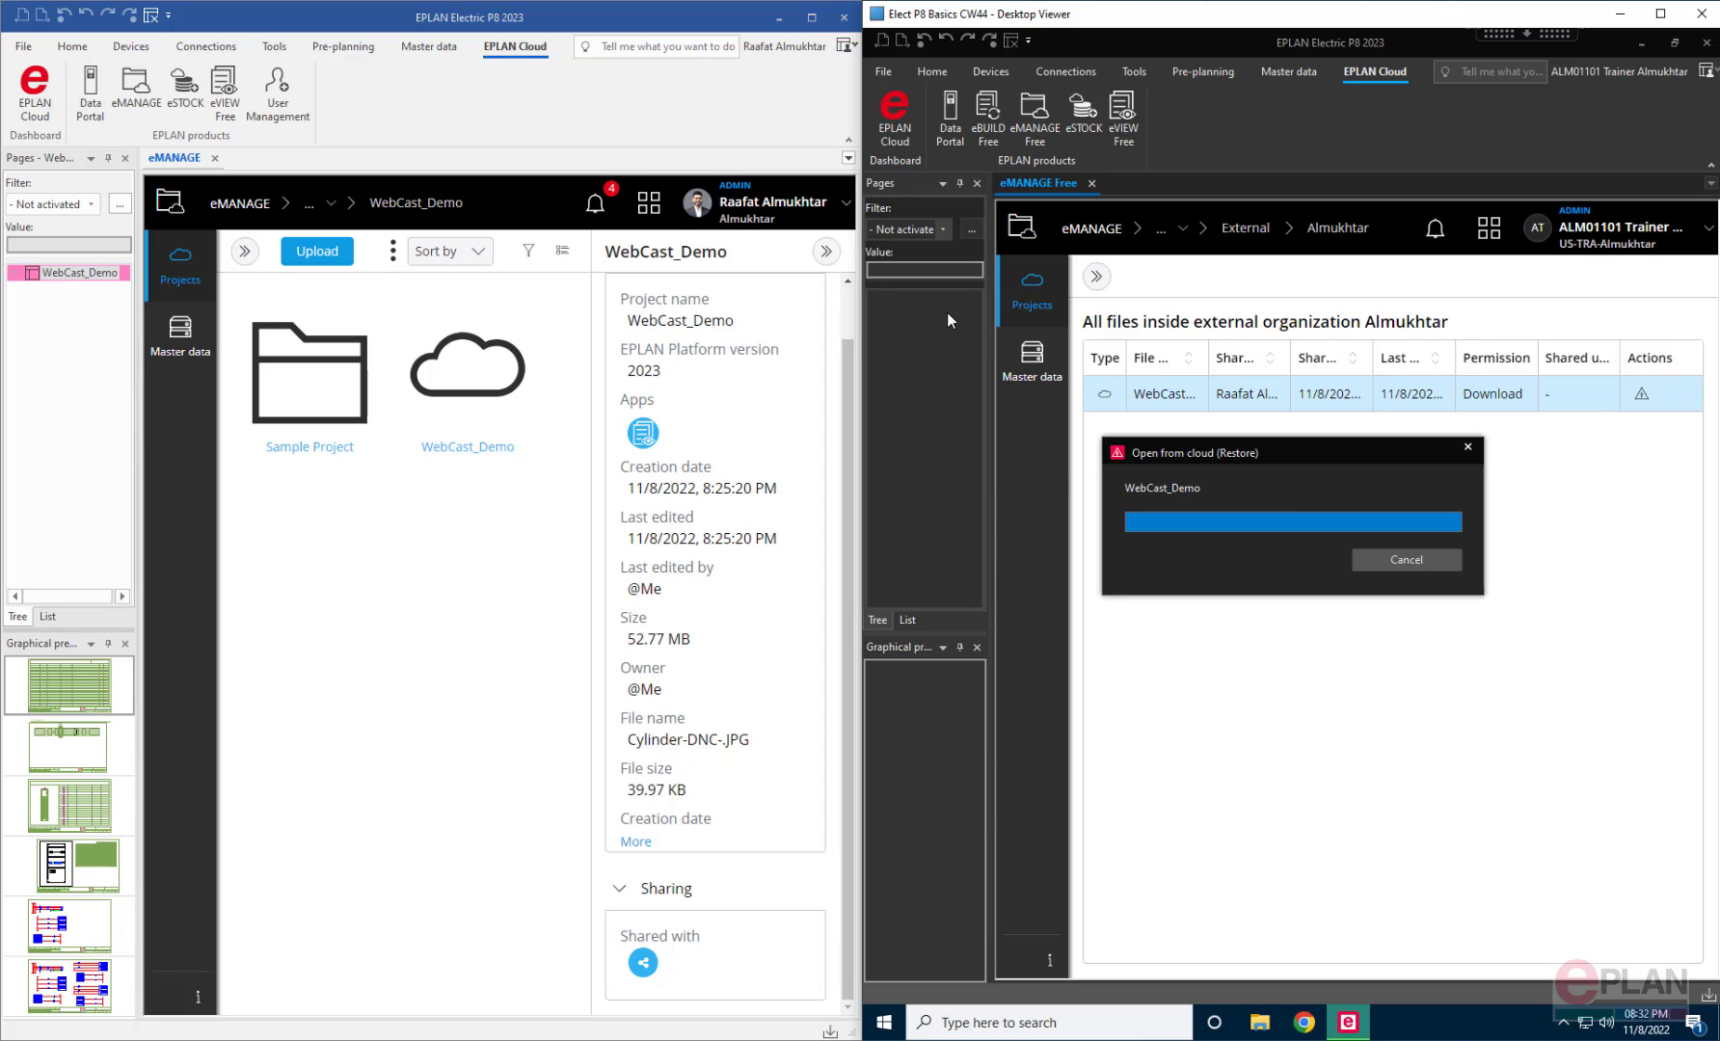
pyautogui.click(1406, 559)
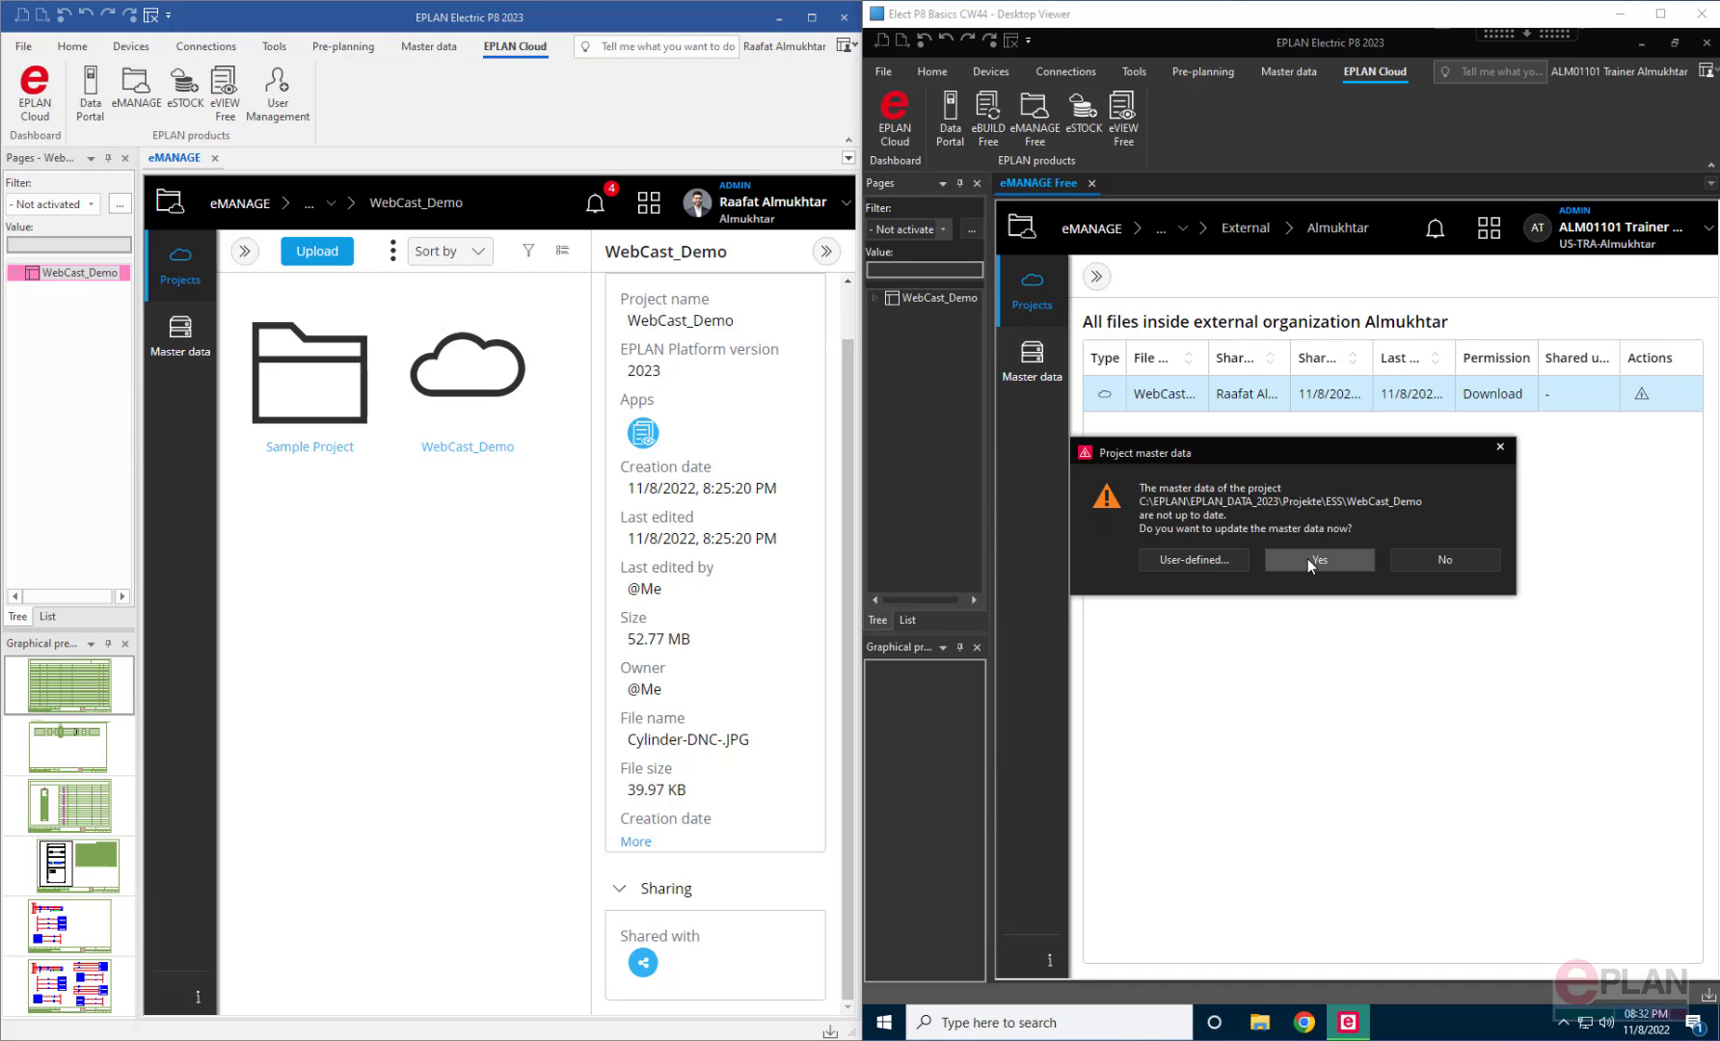
pyautogui.click(1319, 560)
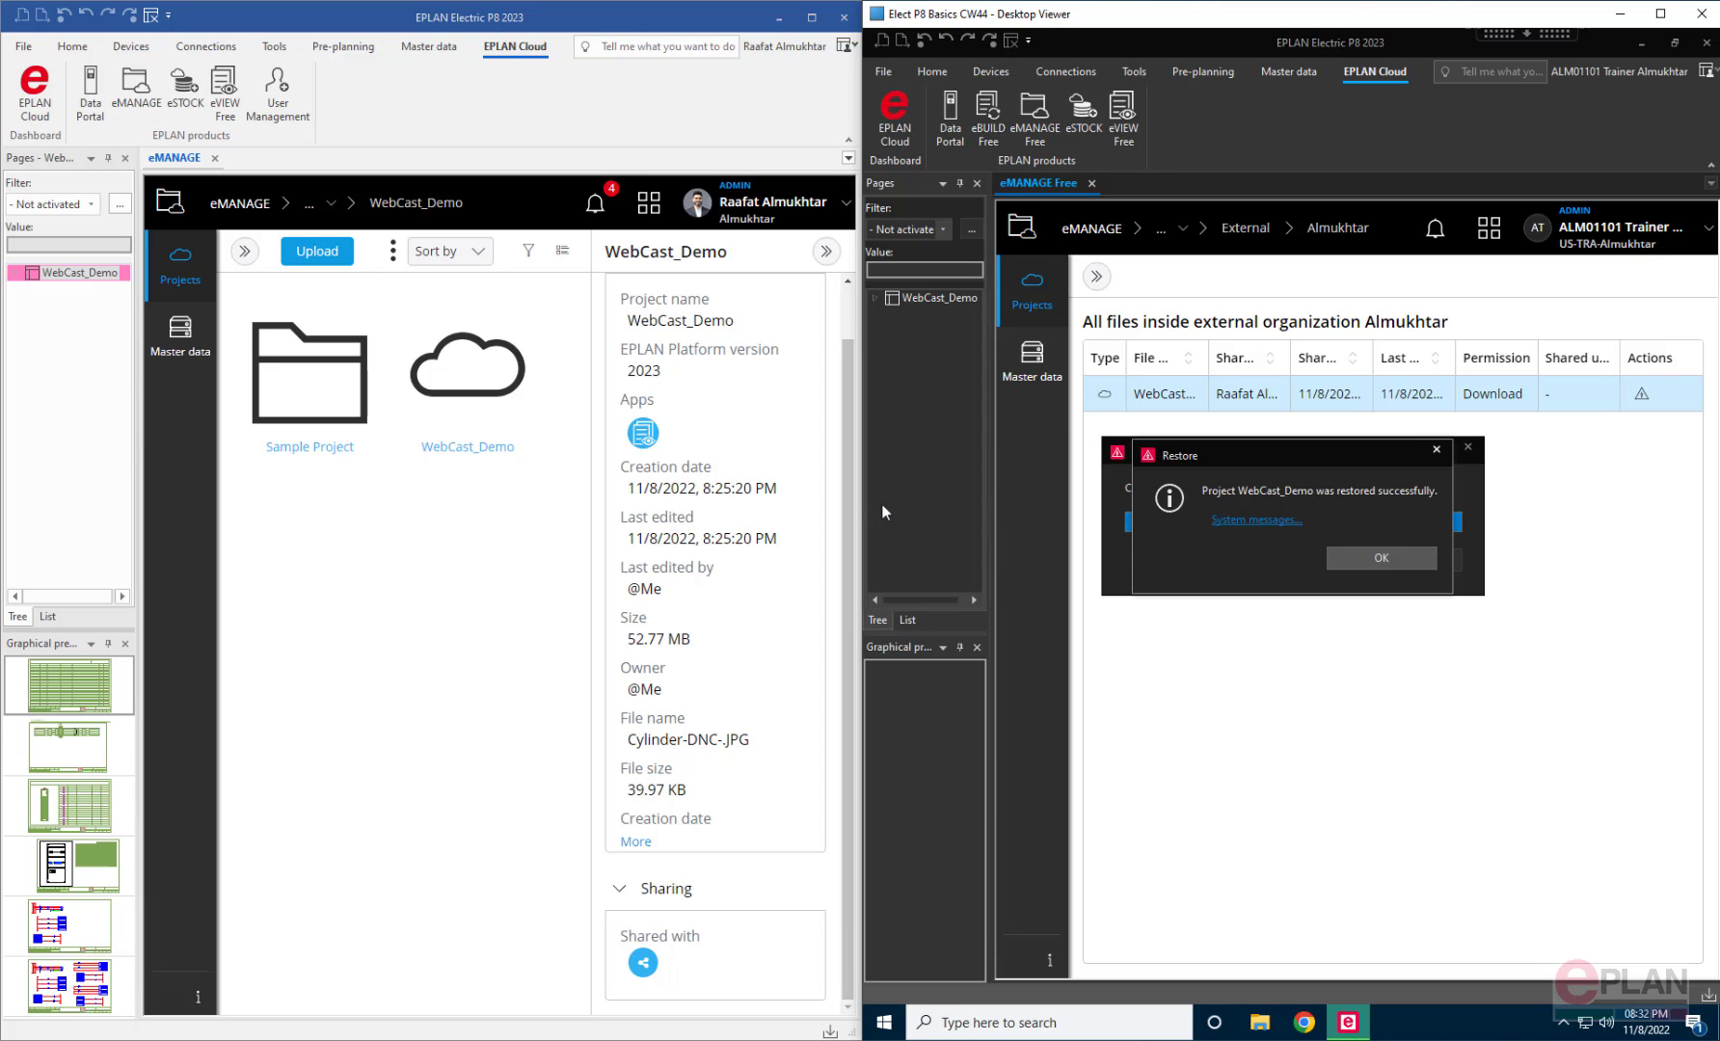
pyautogui.click(1380, 558)
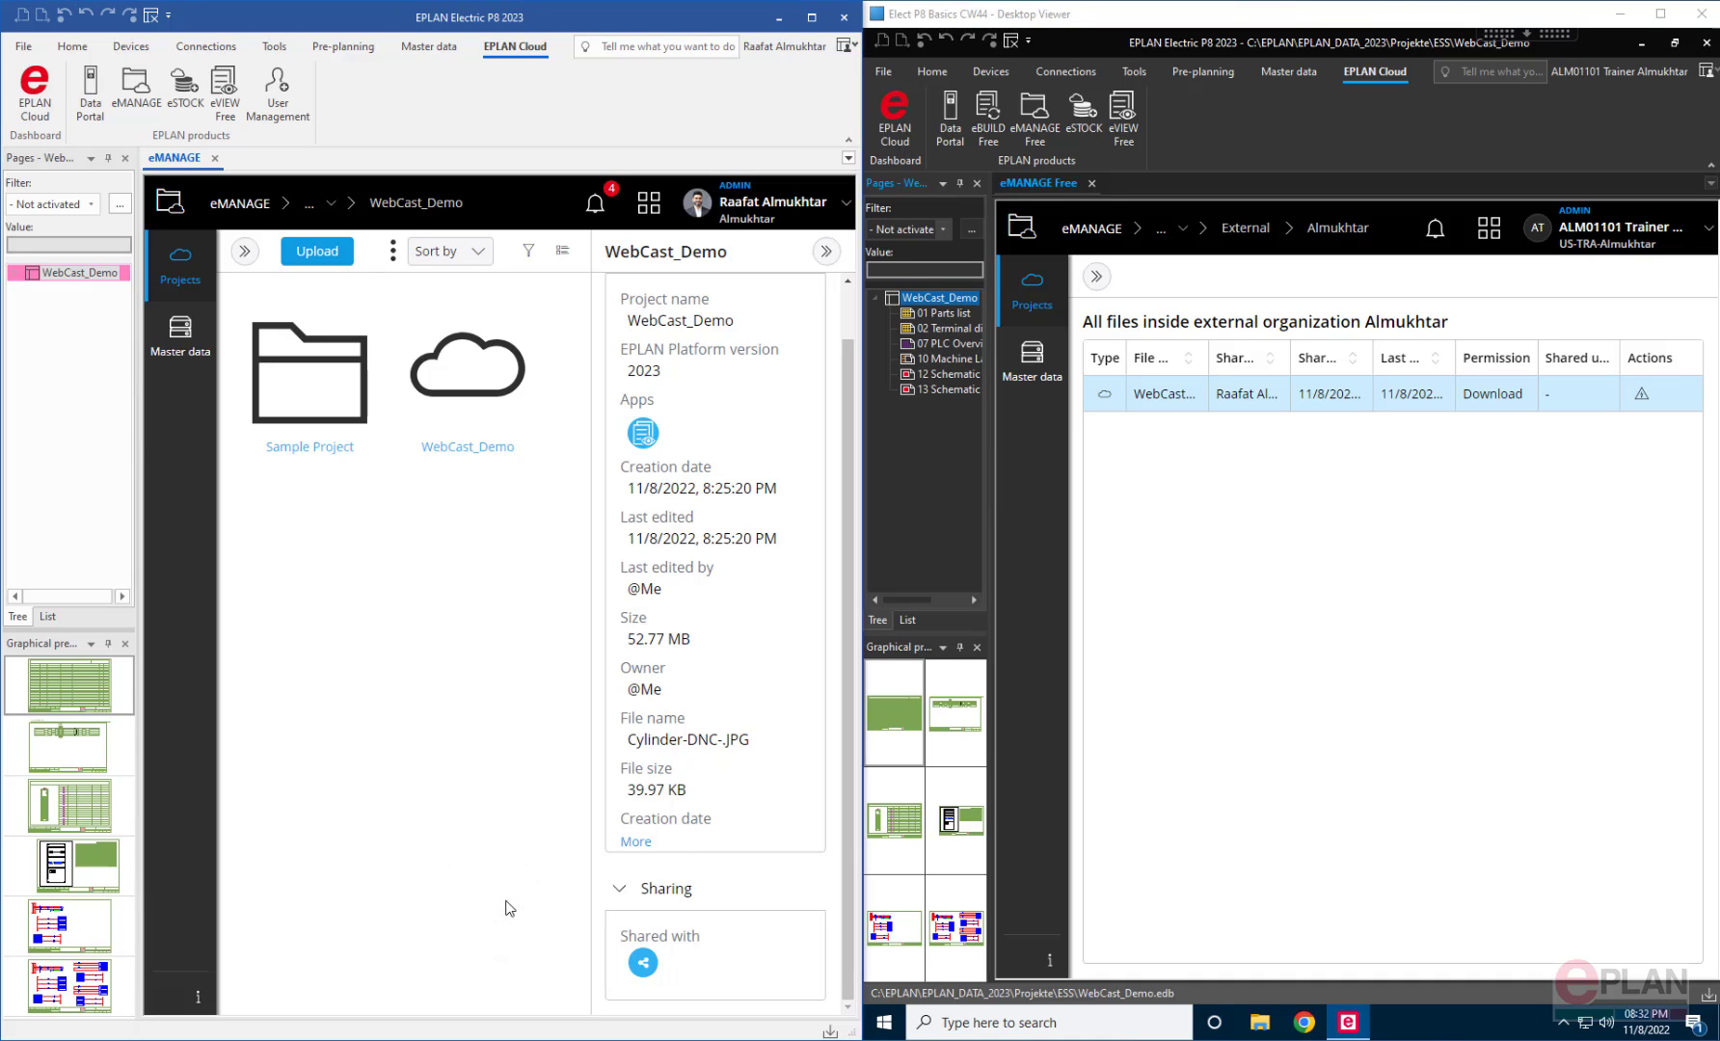
# Remove the trainer account from WebCast_Demo's external users and confirm the share list is empty
pyautogui.click(642, 962)
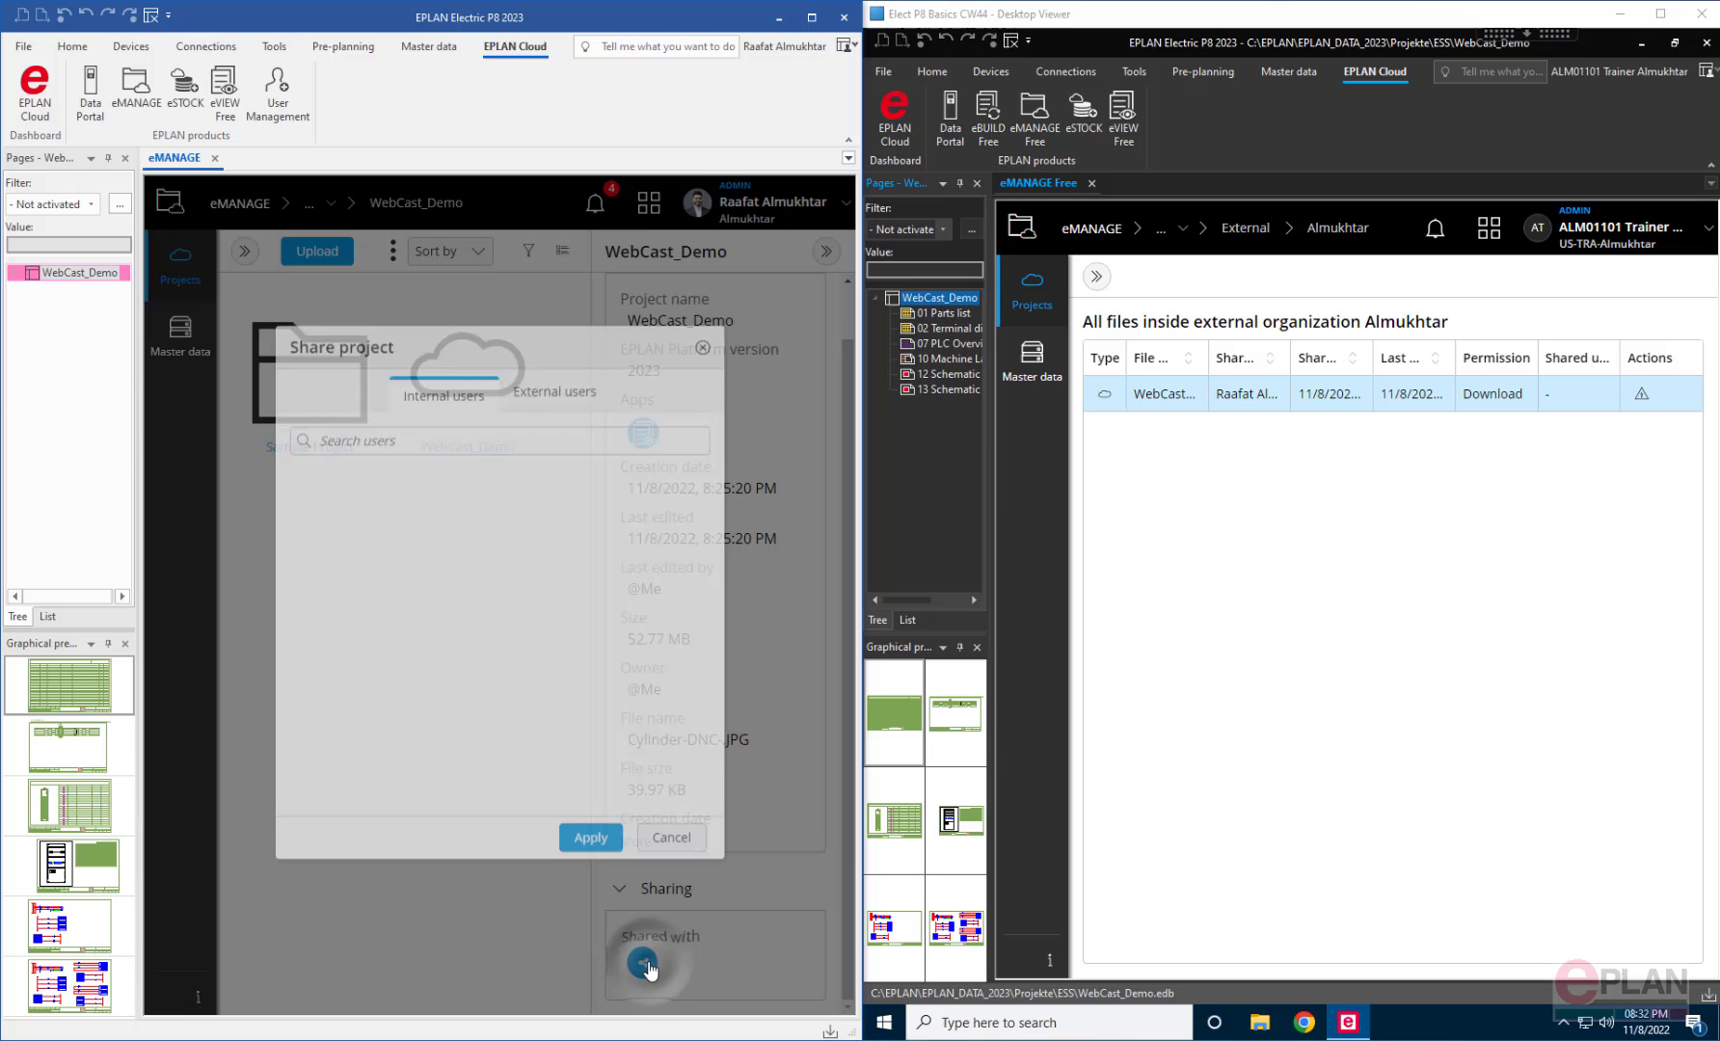
pyautogui.click(554, 397)
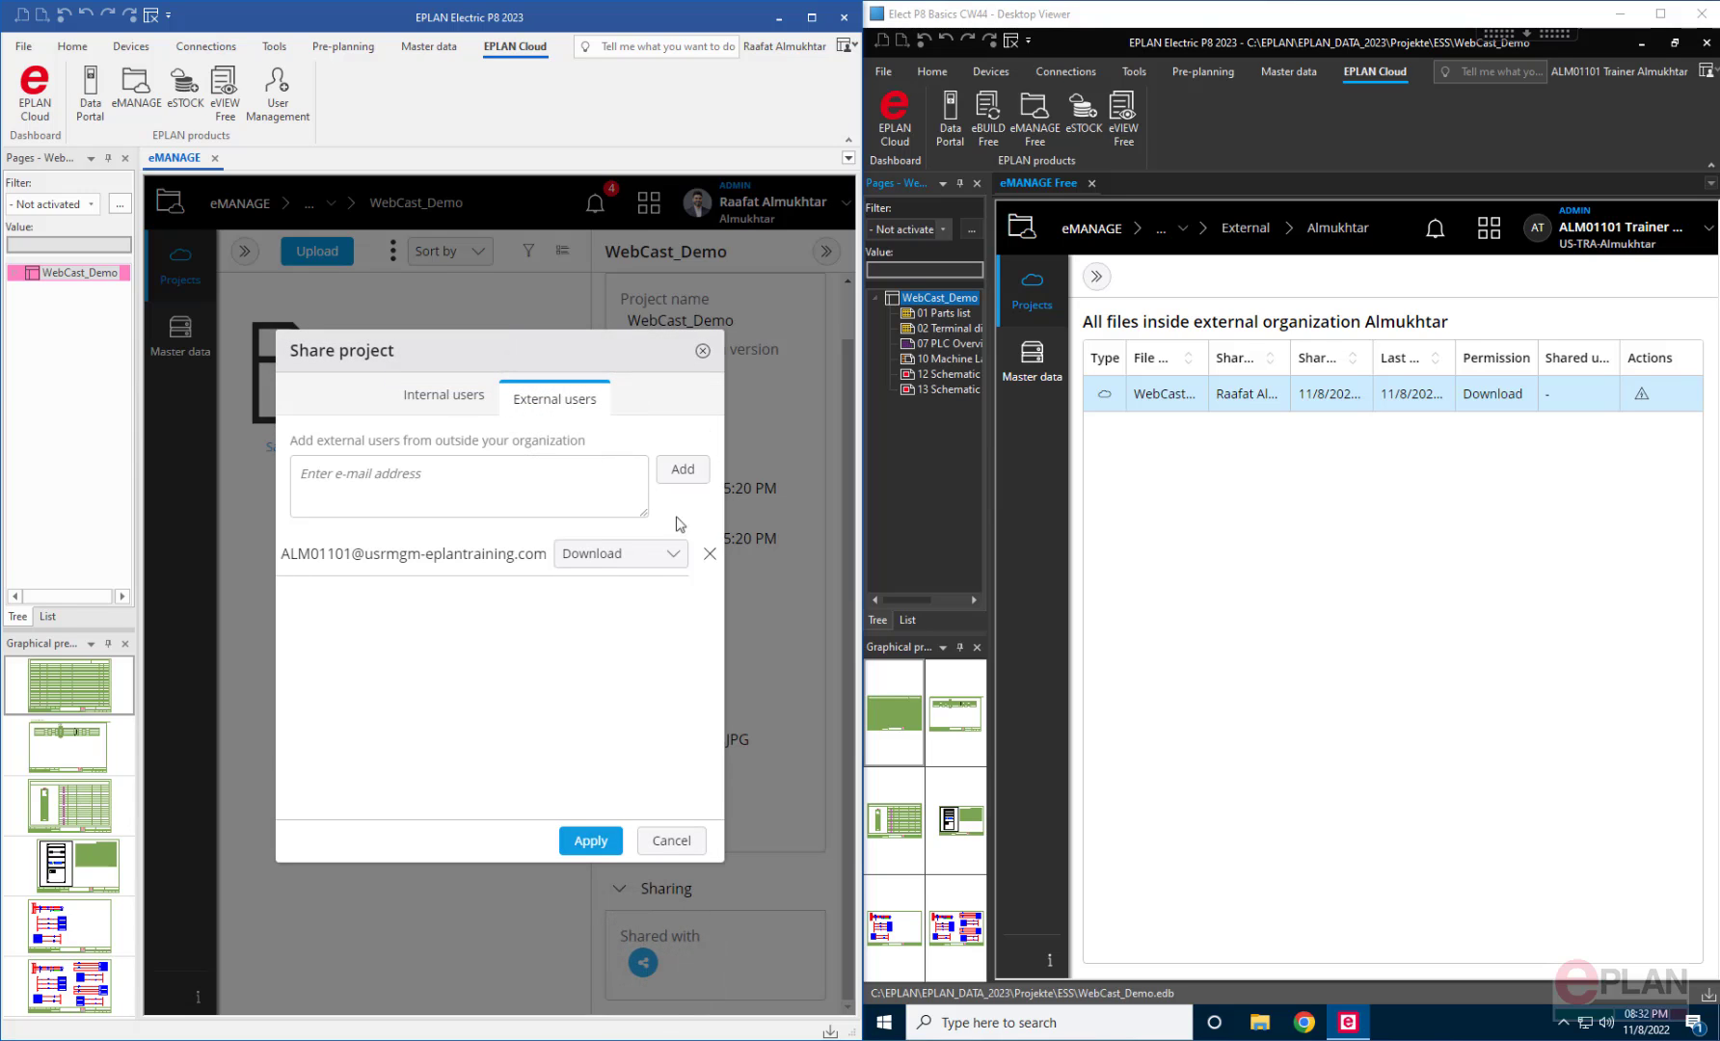
pyautogui.click(708, 553)
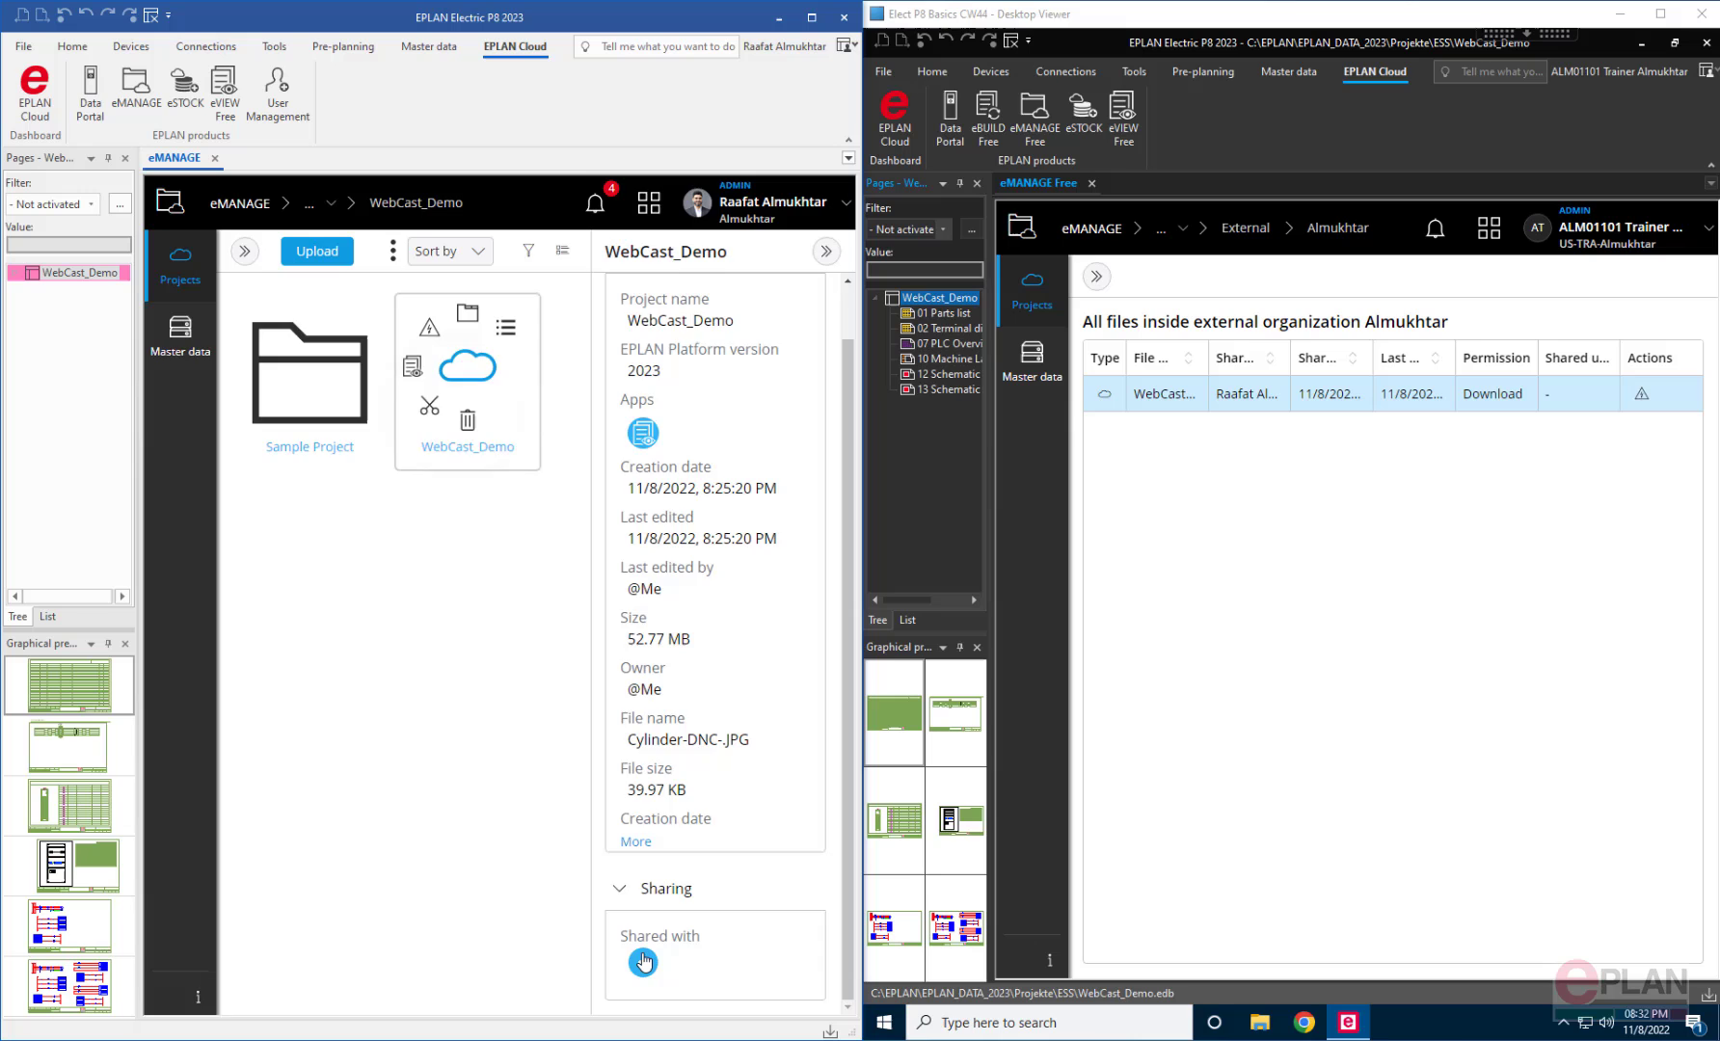
pyautogui.click(642, 961)
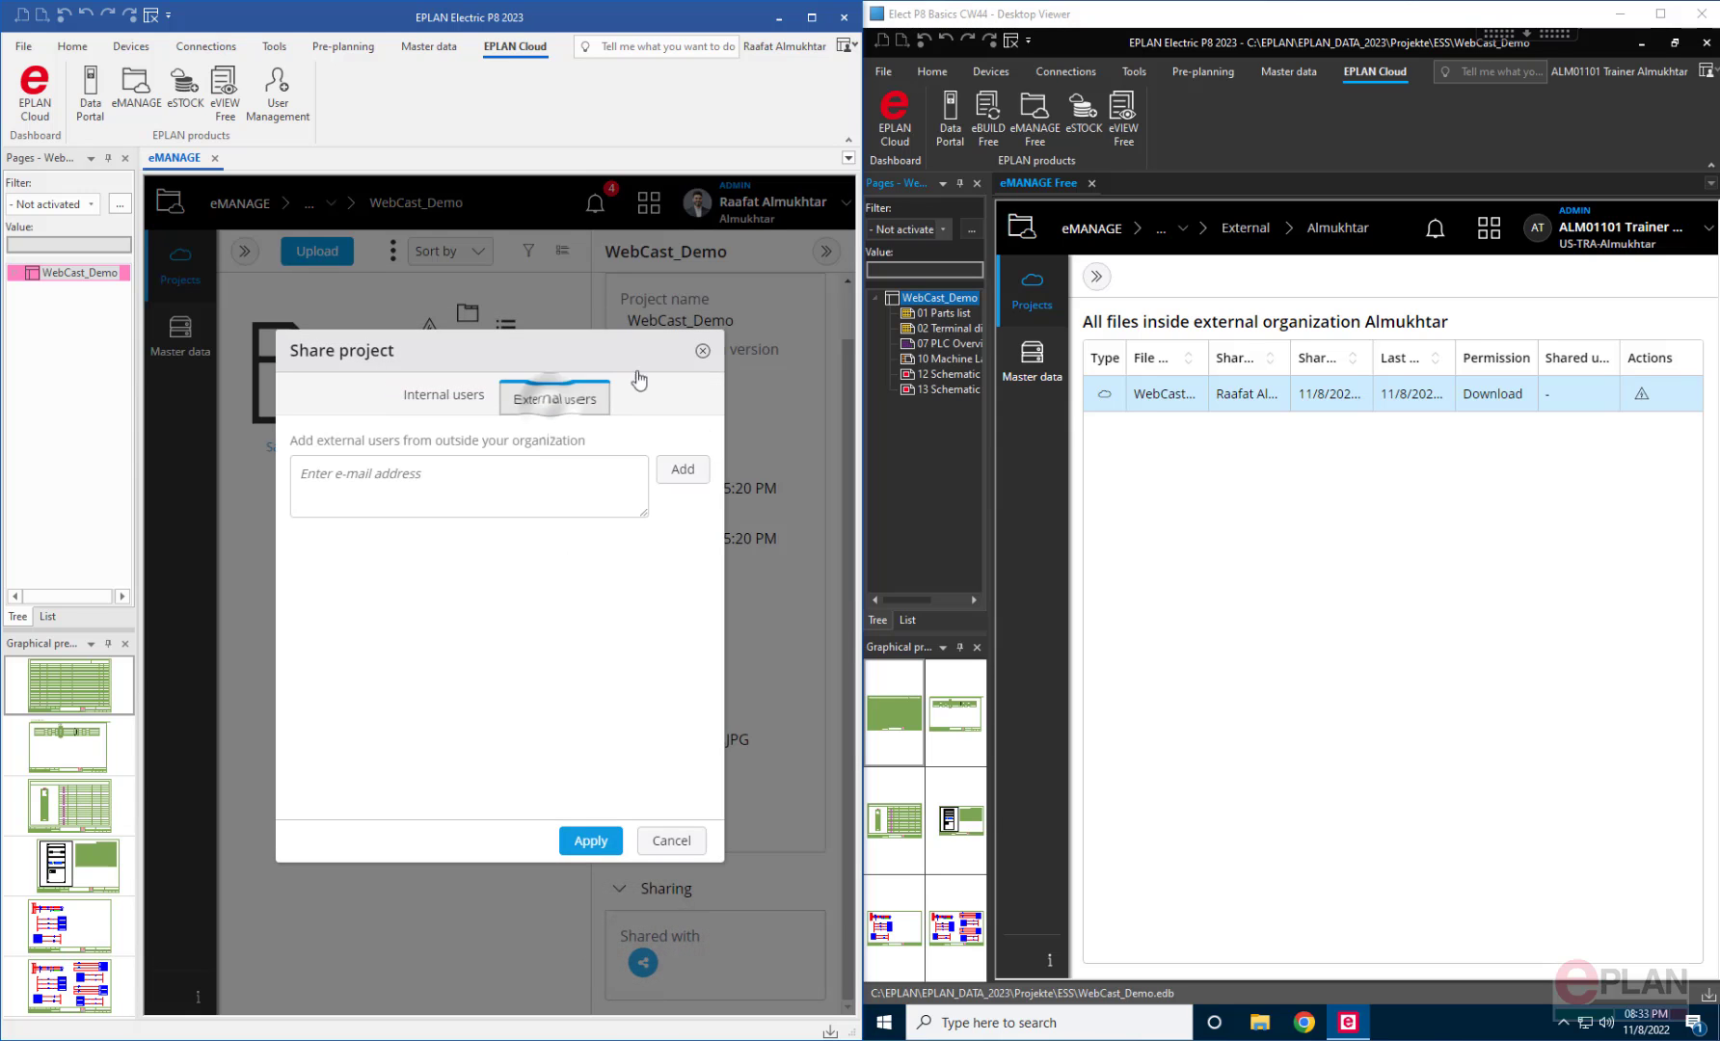
pyautogui.click(671, 840)
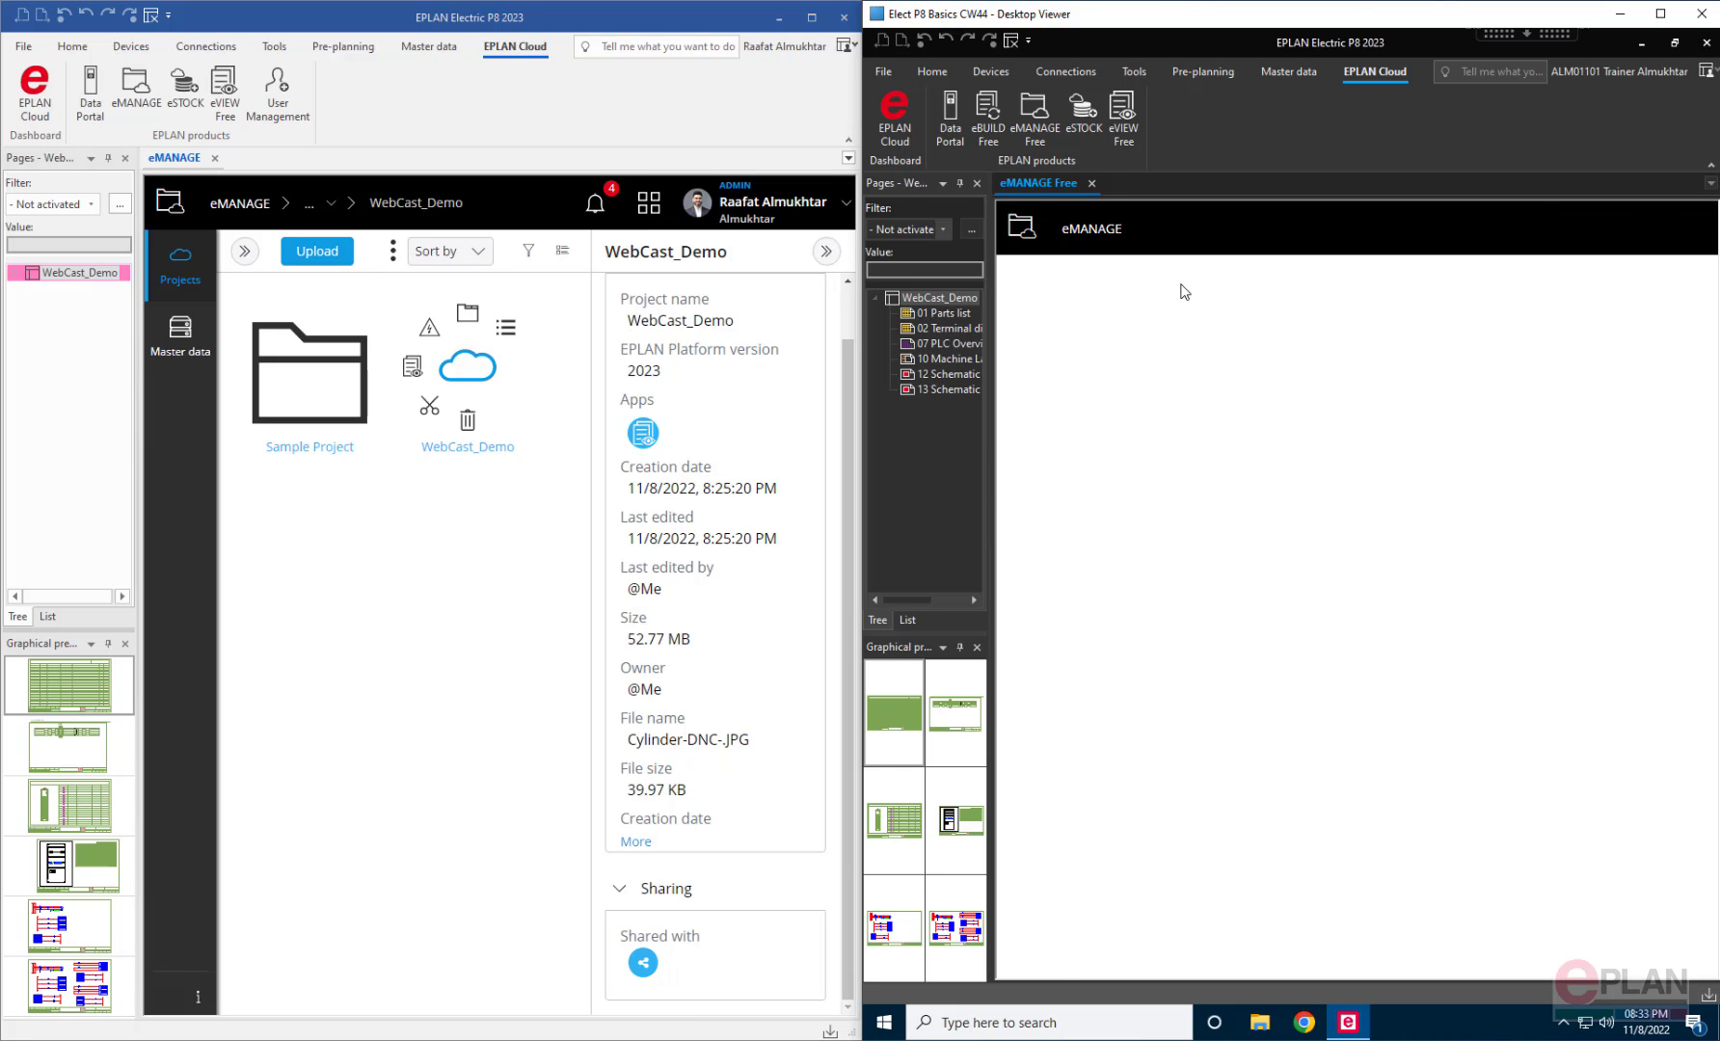
# Show the trainer's External projects list, now empty without WebCast_Demo
pyautogui.click(1030, 297)
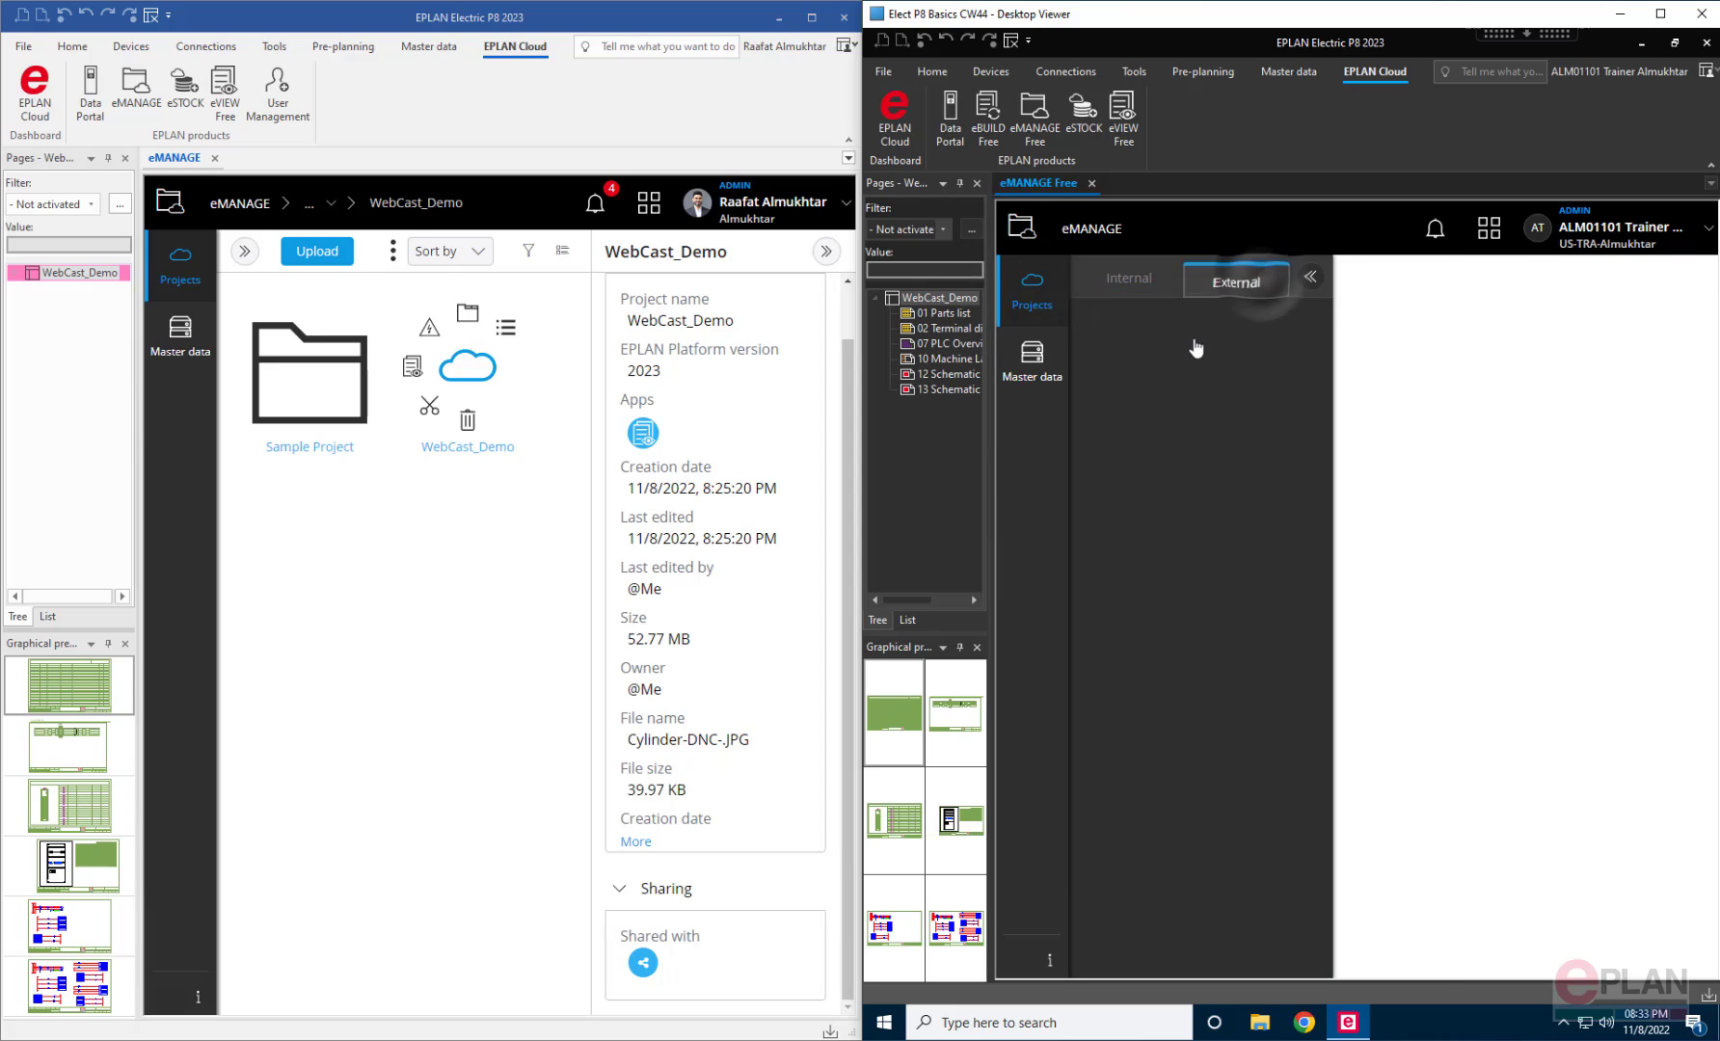
pyautogui.click(1232, 282)
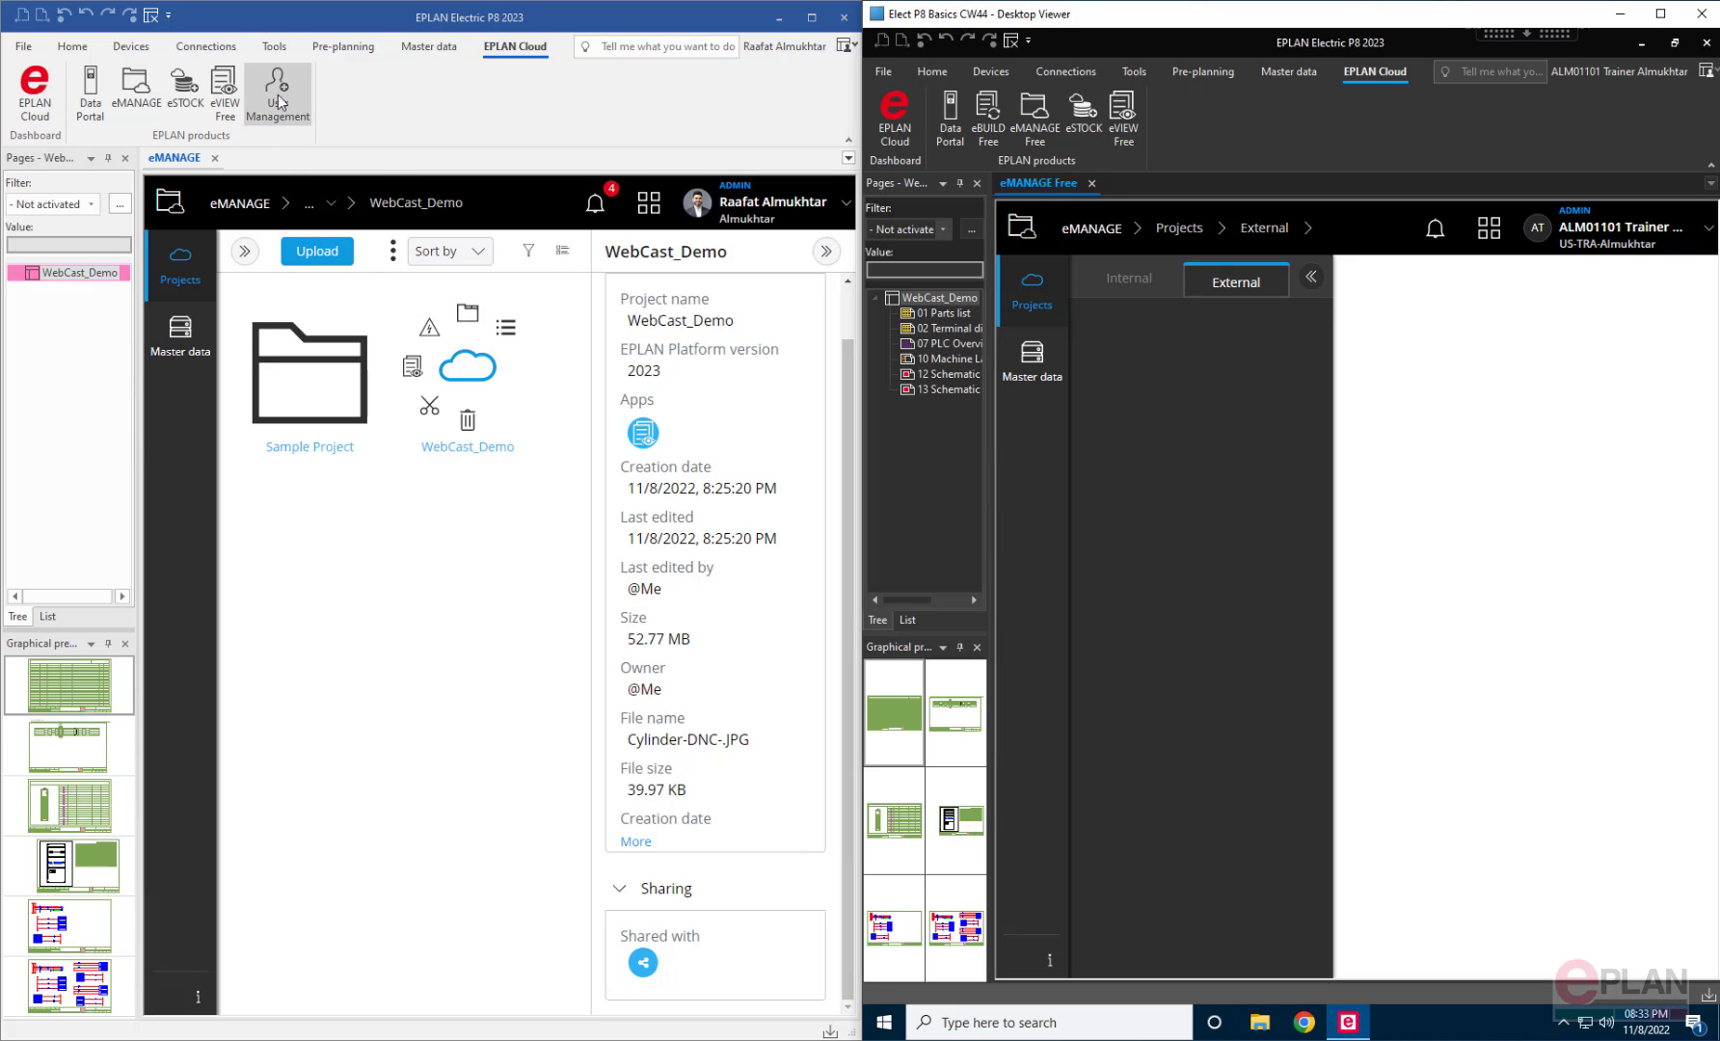
pyautogui.click(275, 92)
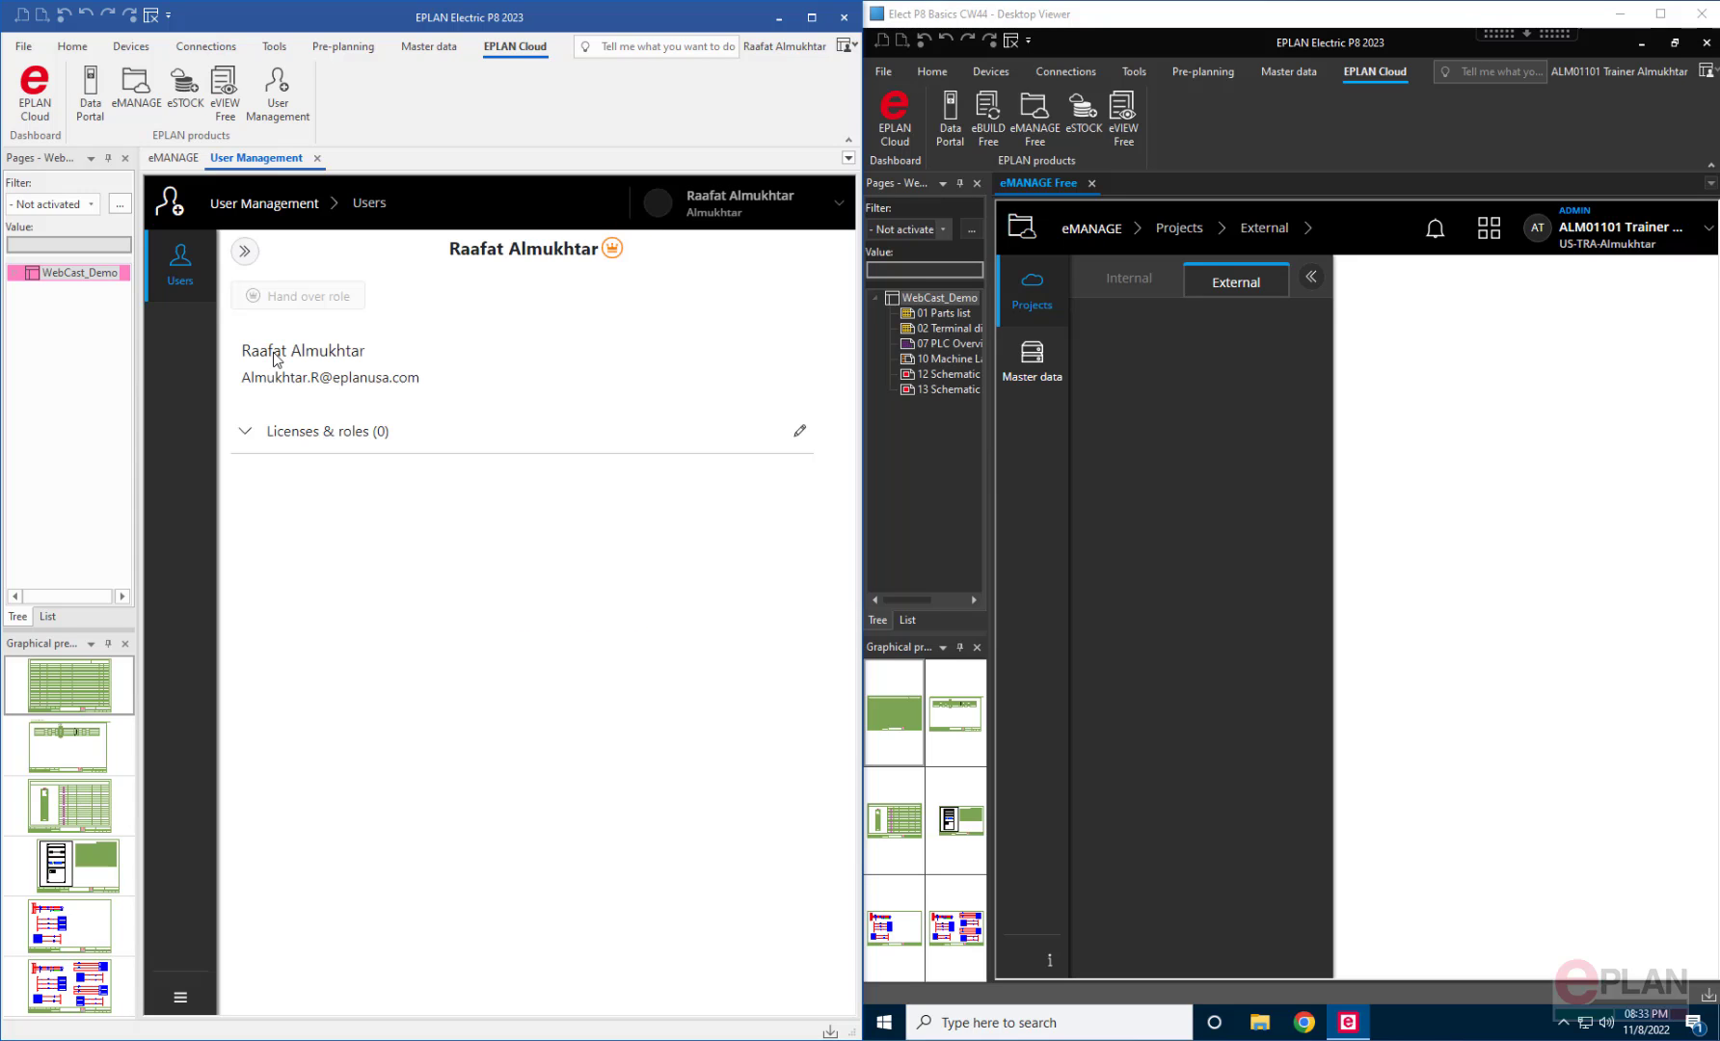
pyautogui.click(244, 251)
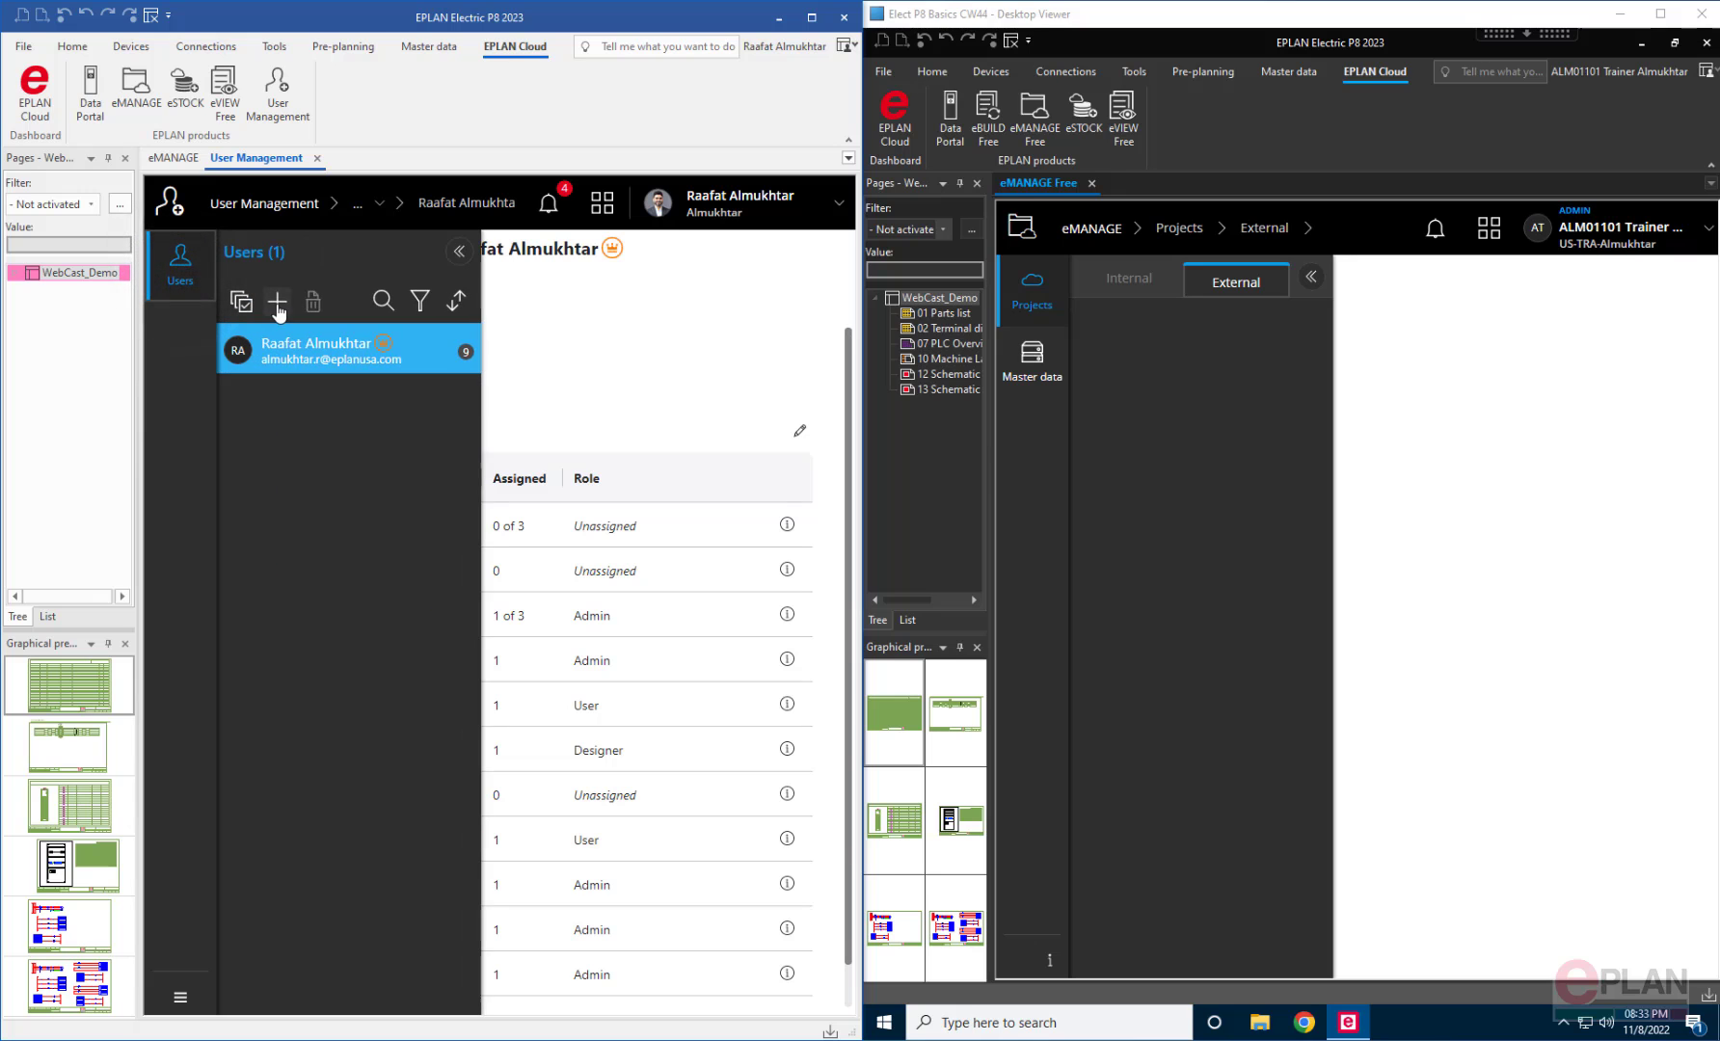
pyautogui.click(276, 301)
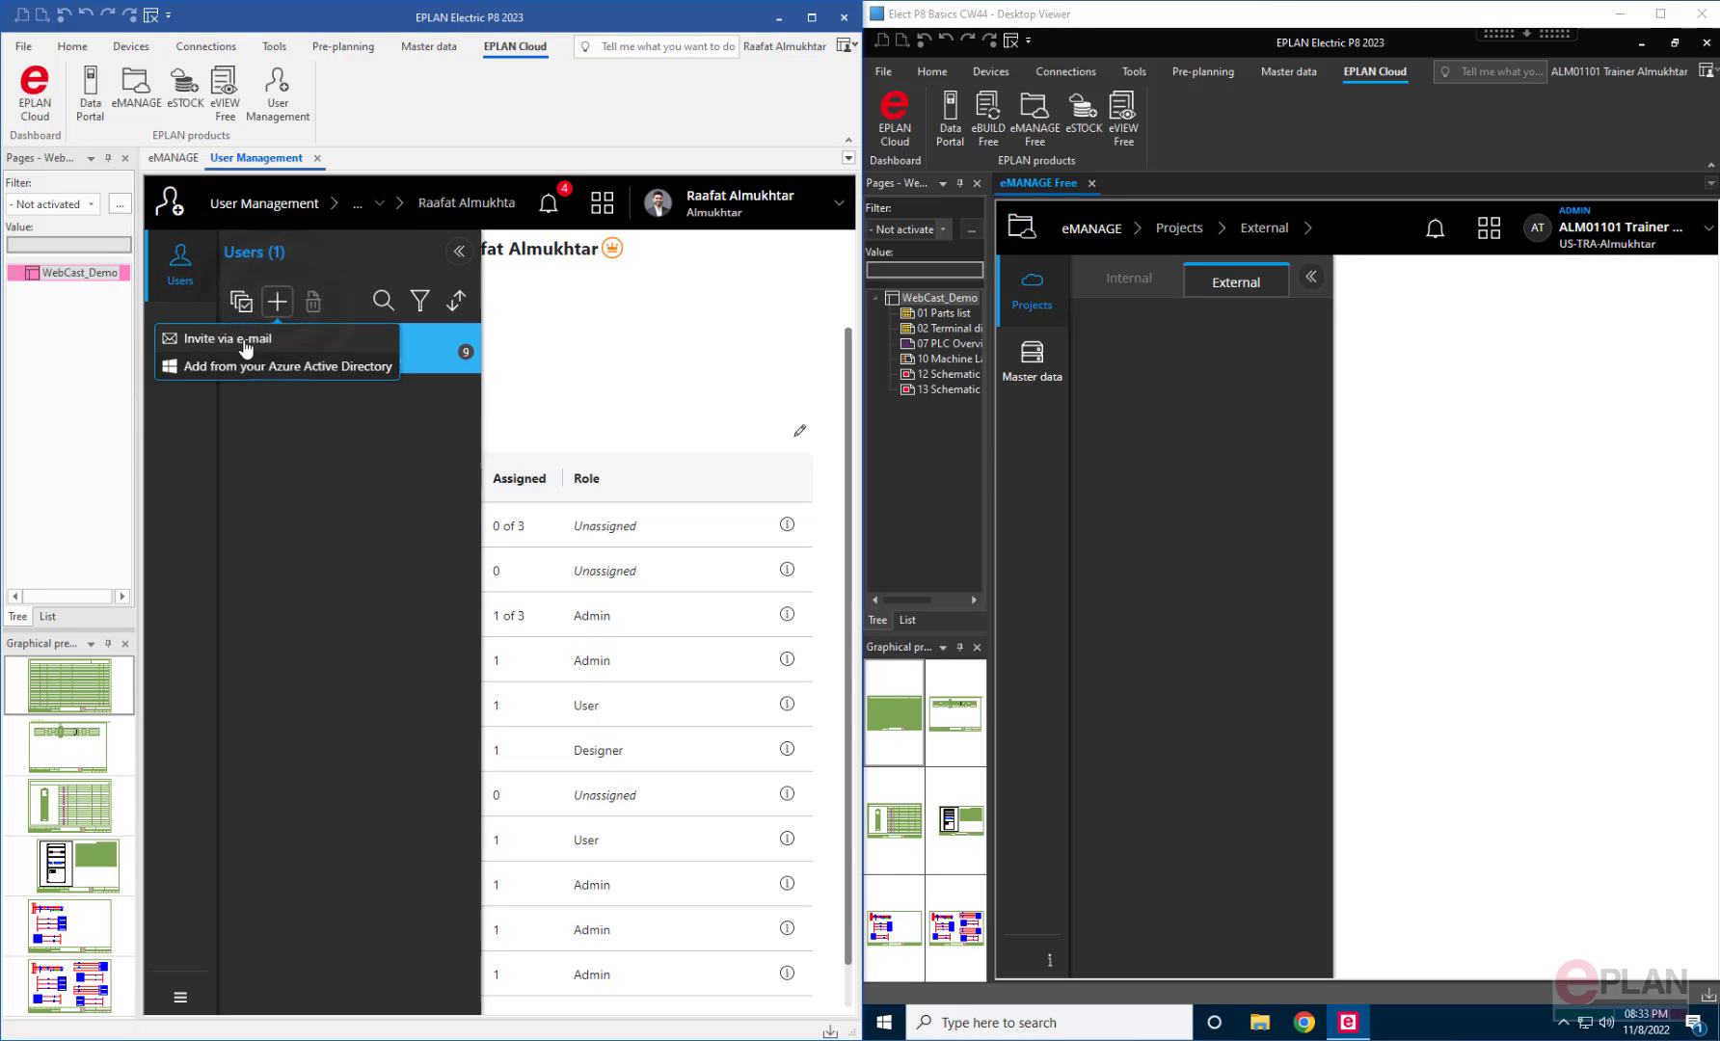
pyautogui.click(227, 338)
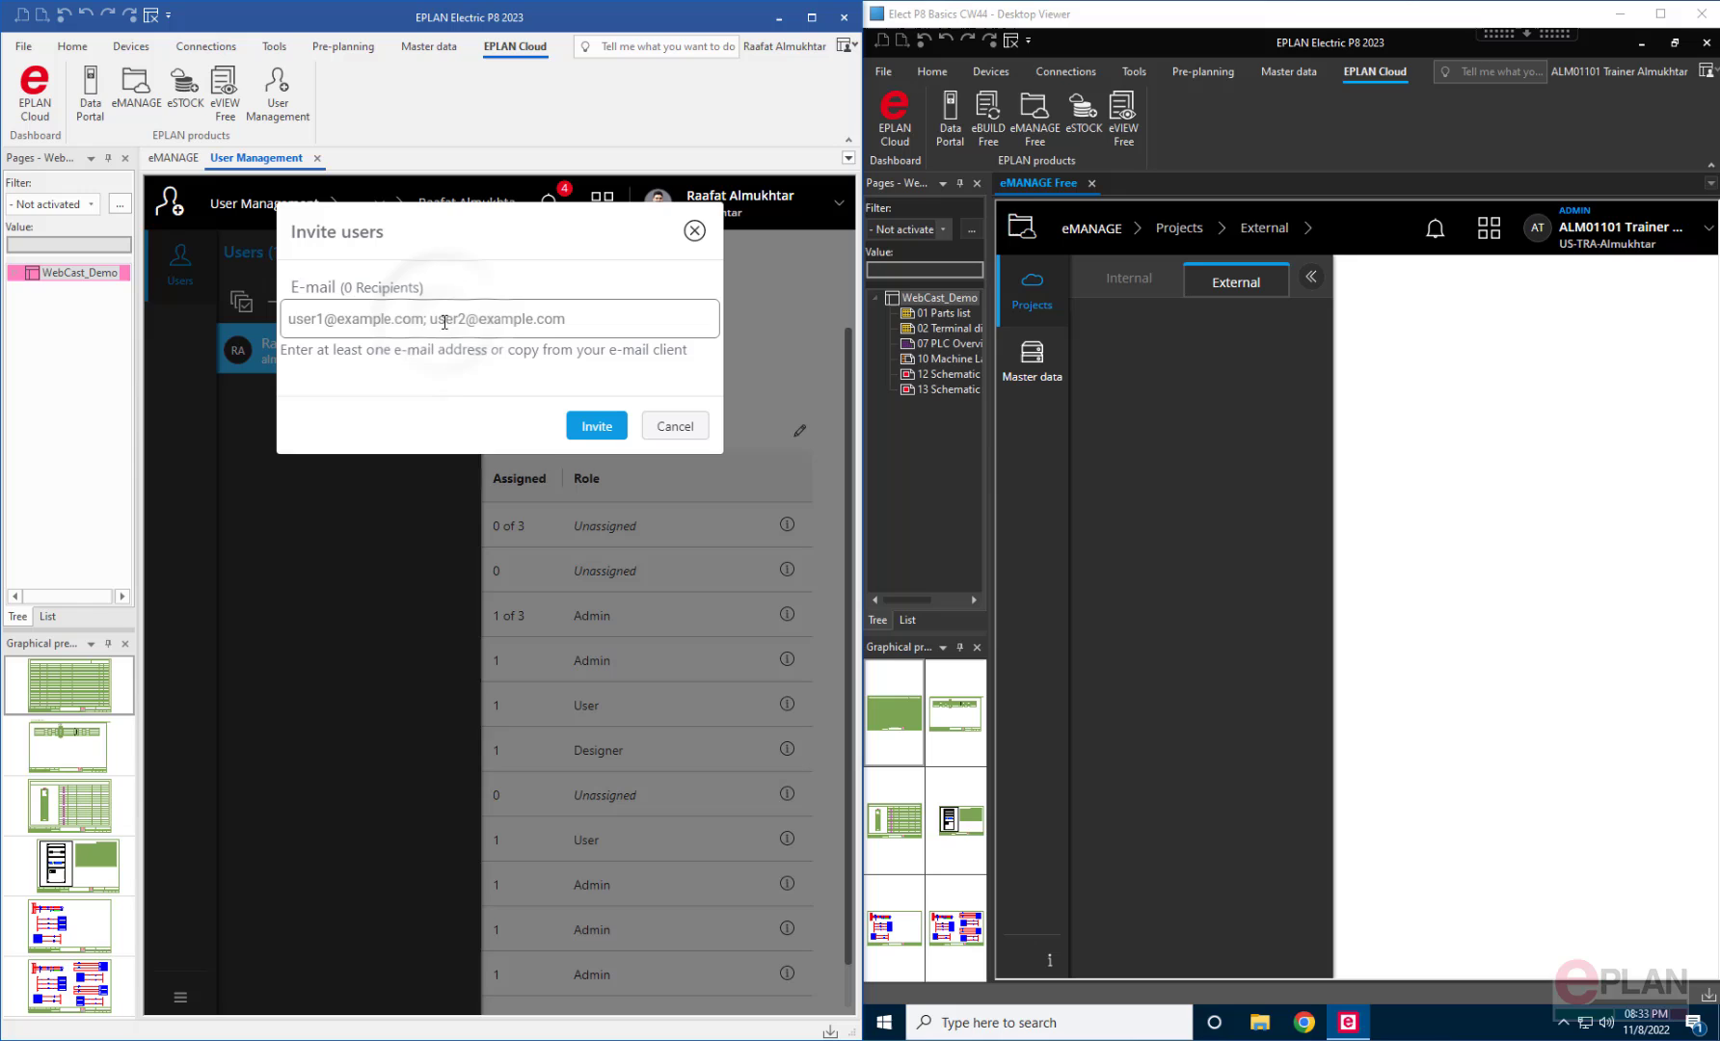
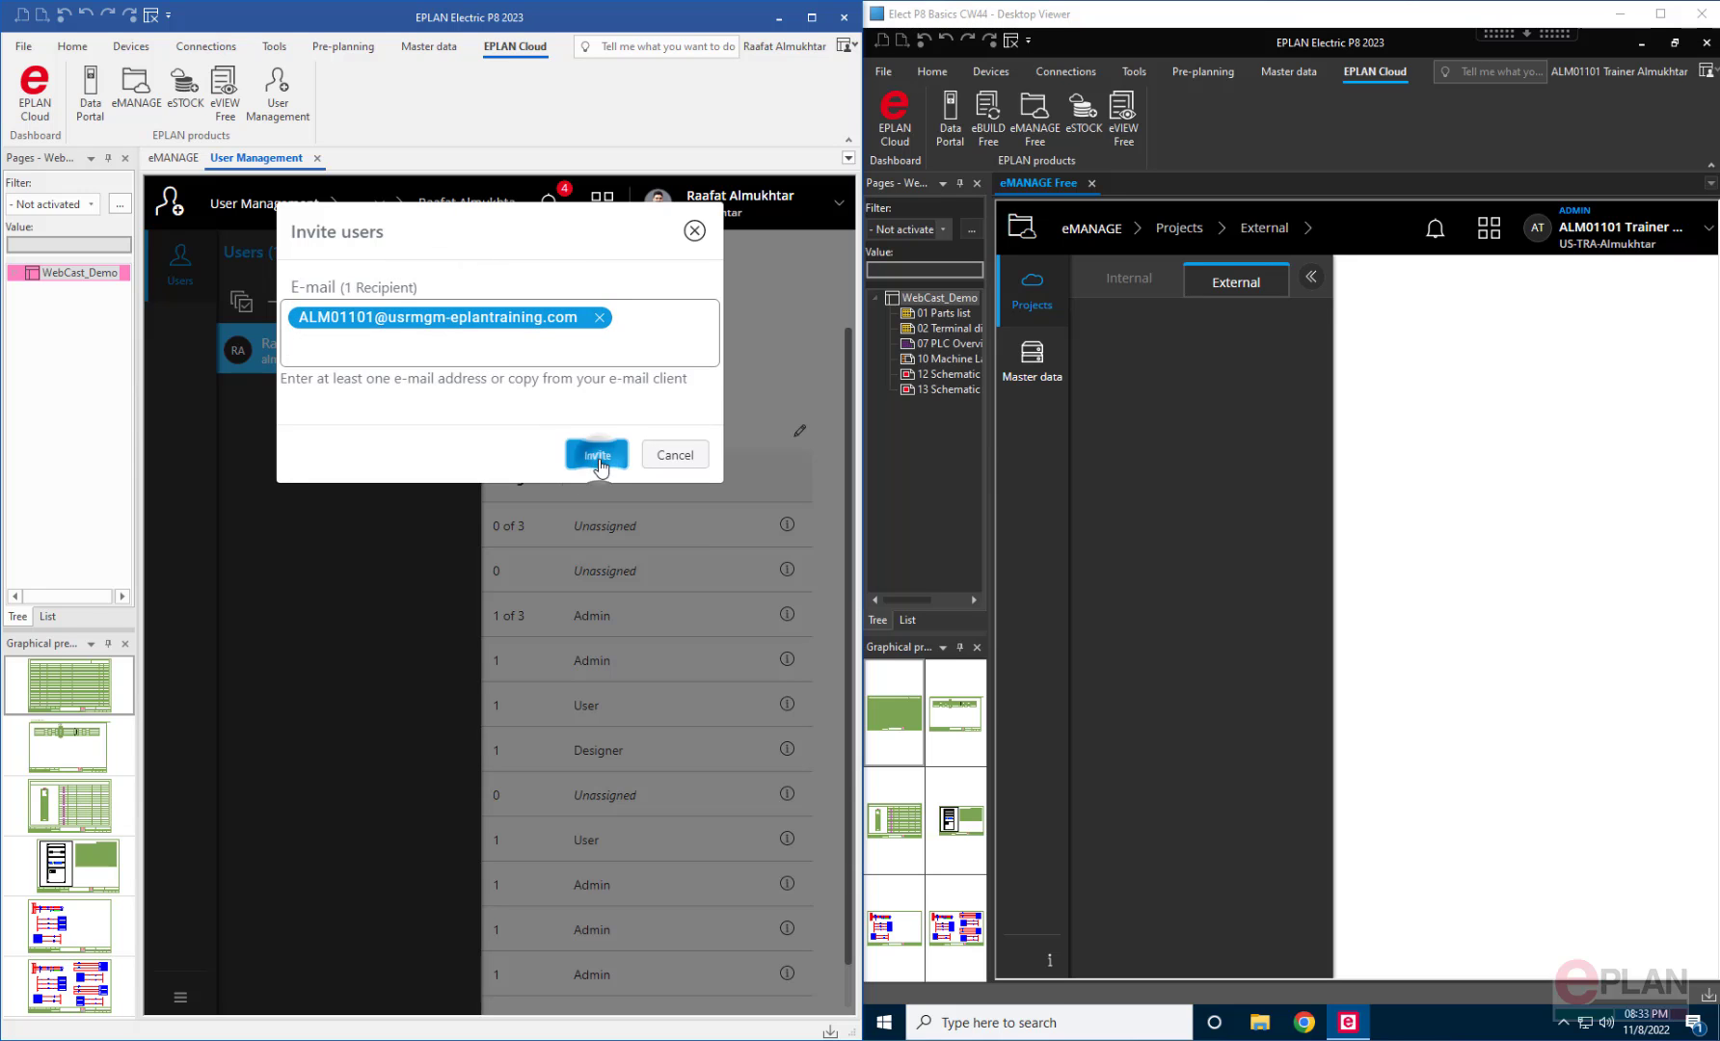
pyautogui.click(596, 455)
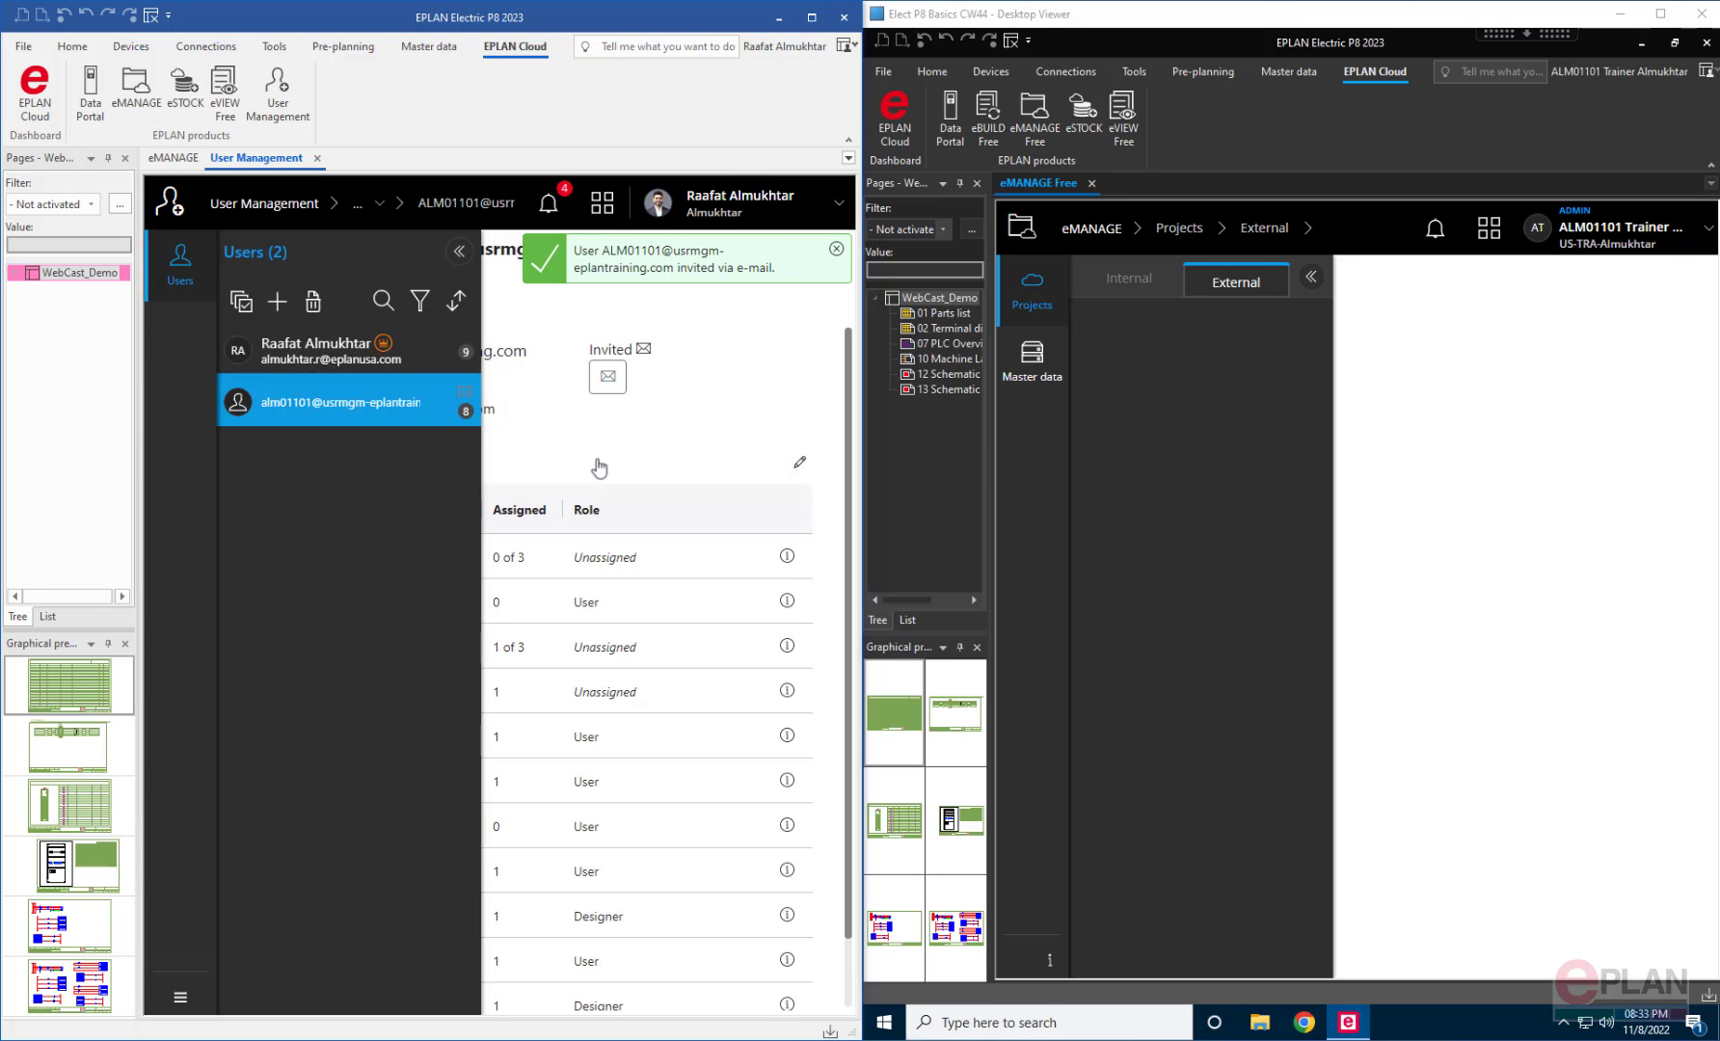
# Set the invited user's eMANAGE role to Designer and save the licenses & roles
pyautogui.click(456, 251)
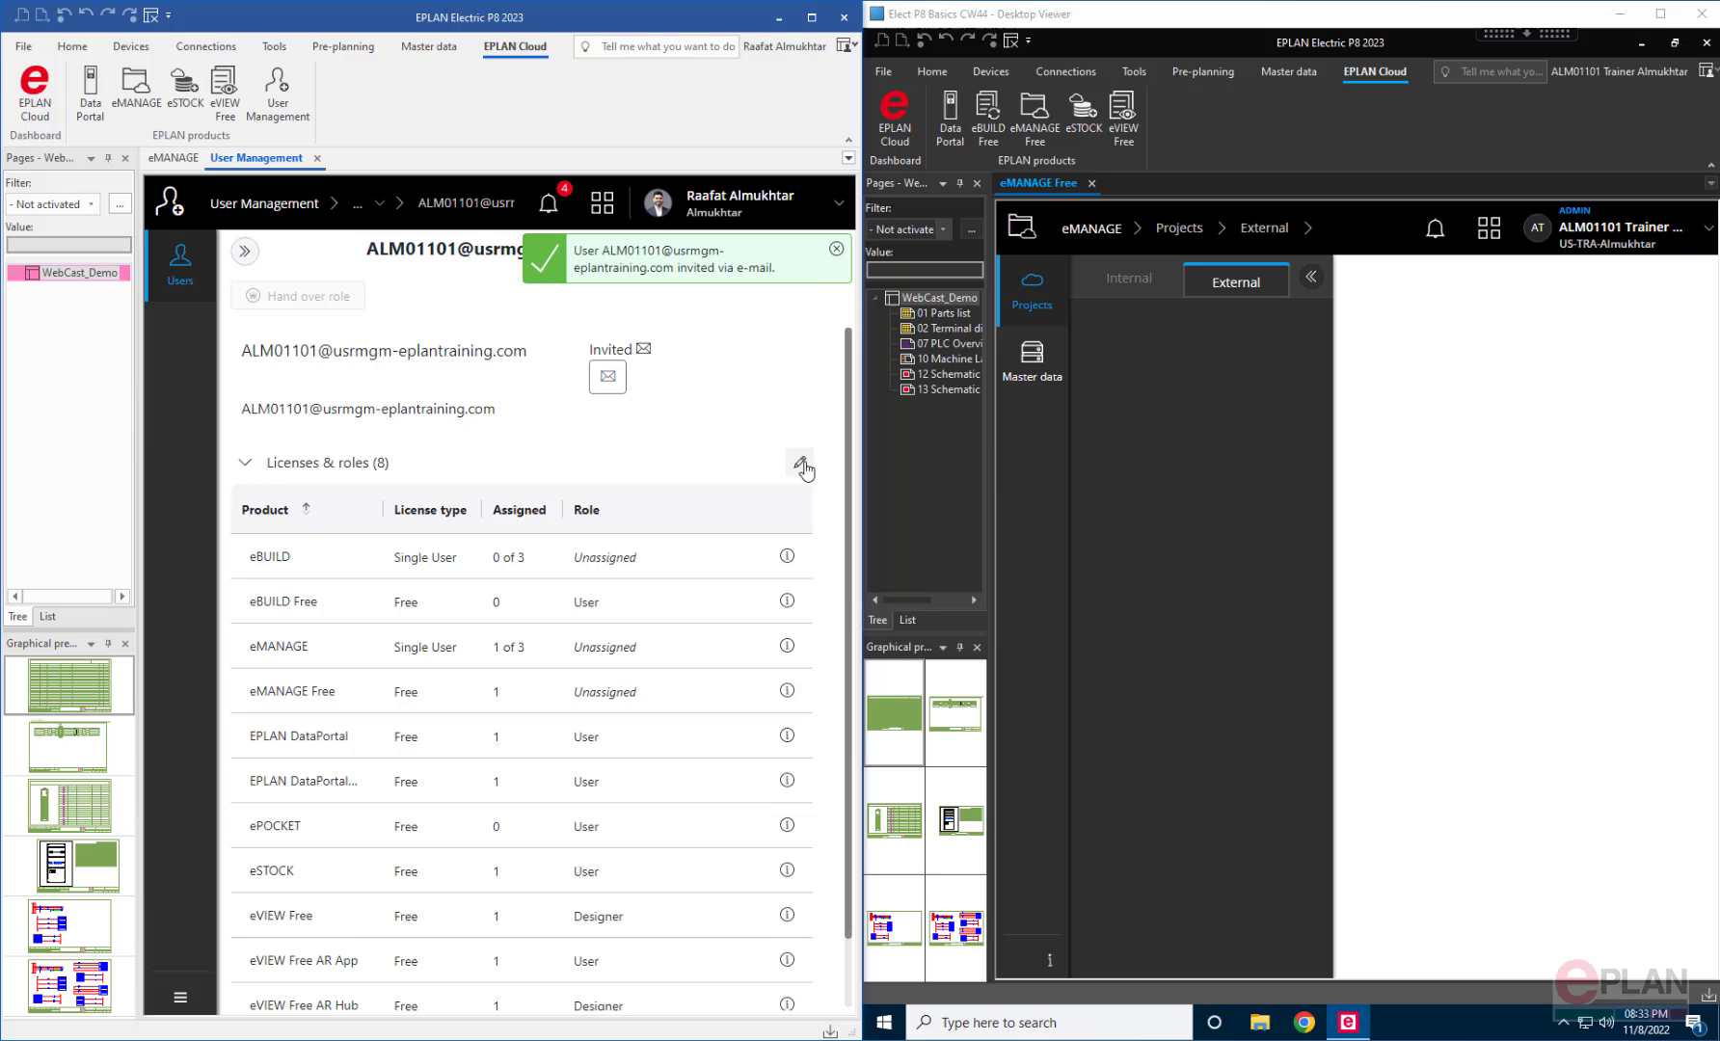
pyautogui.click(804, 467)
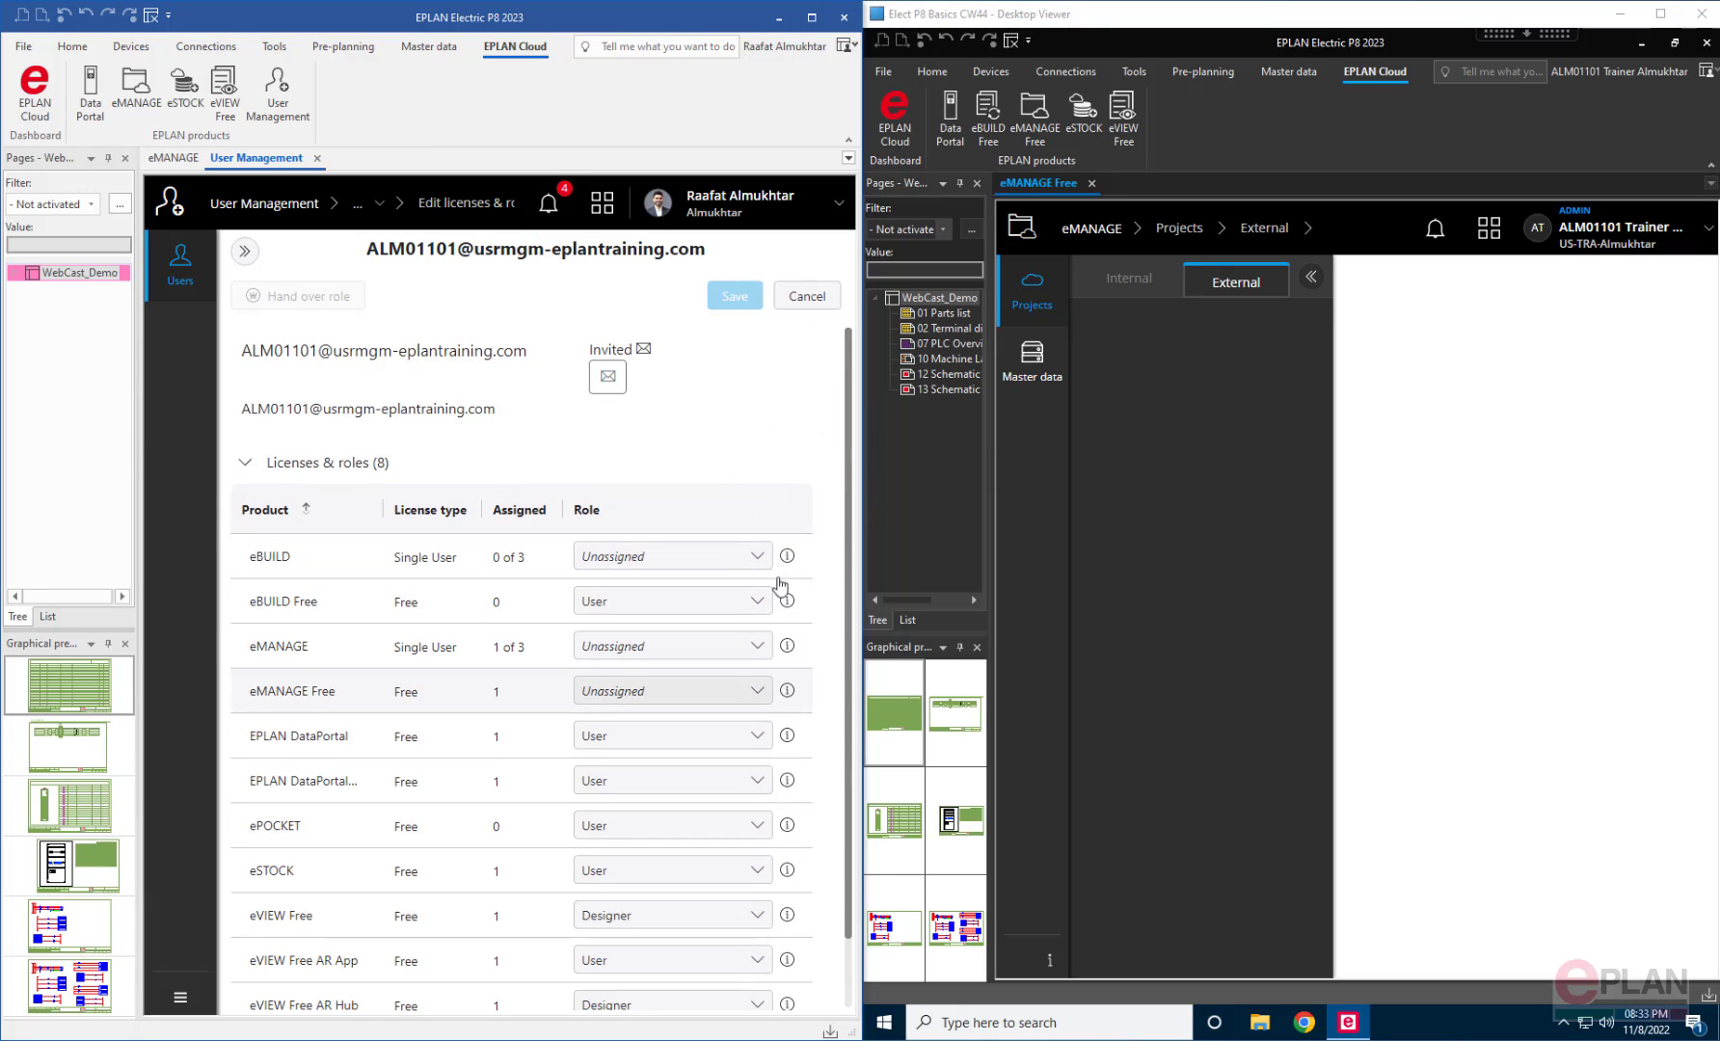
pyautogui.click(671, 646)
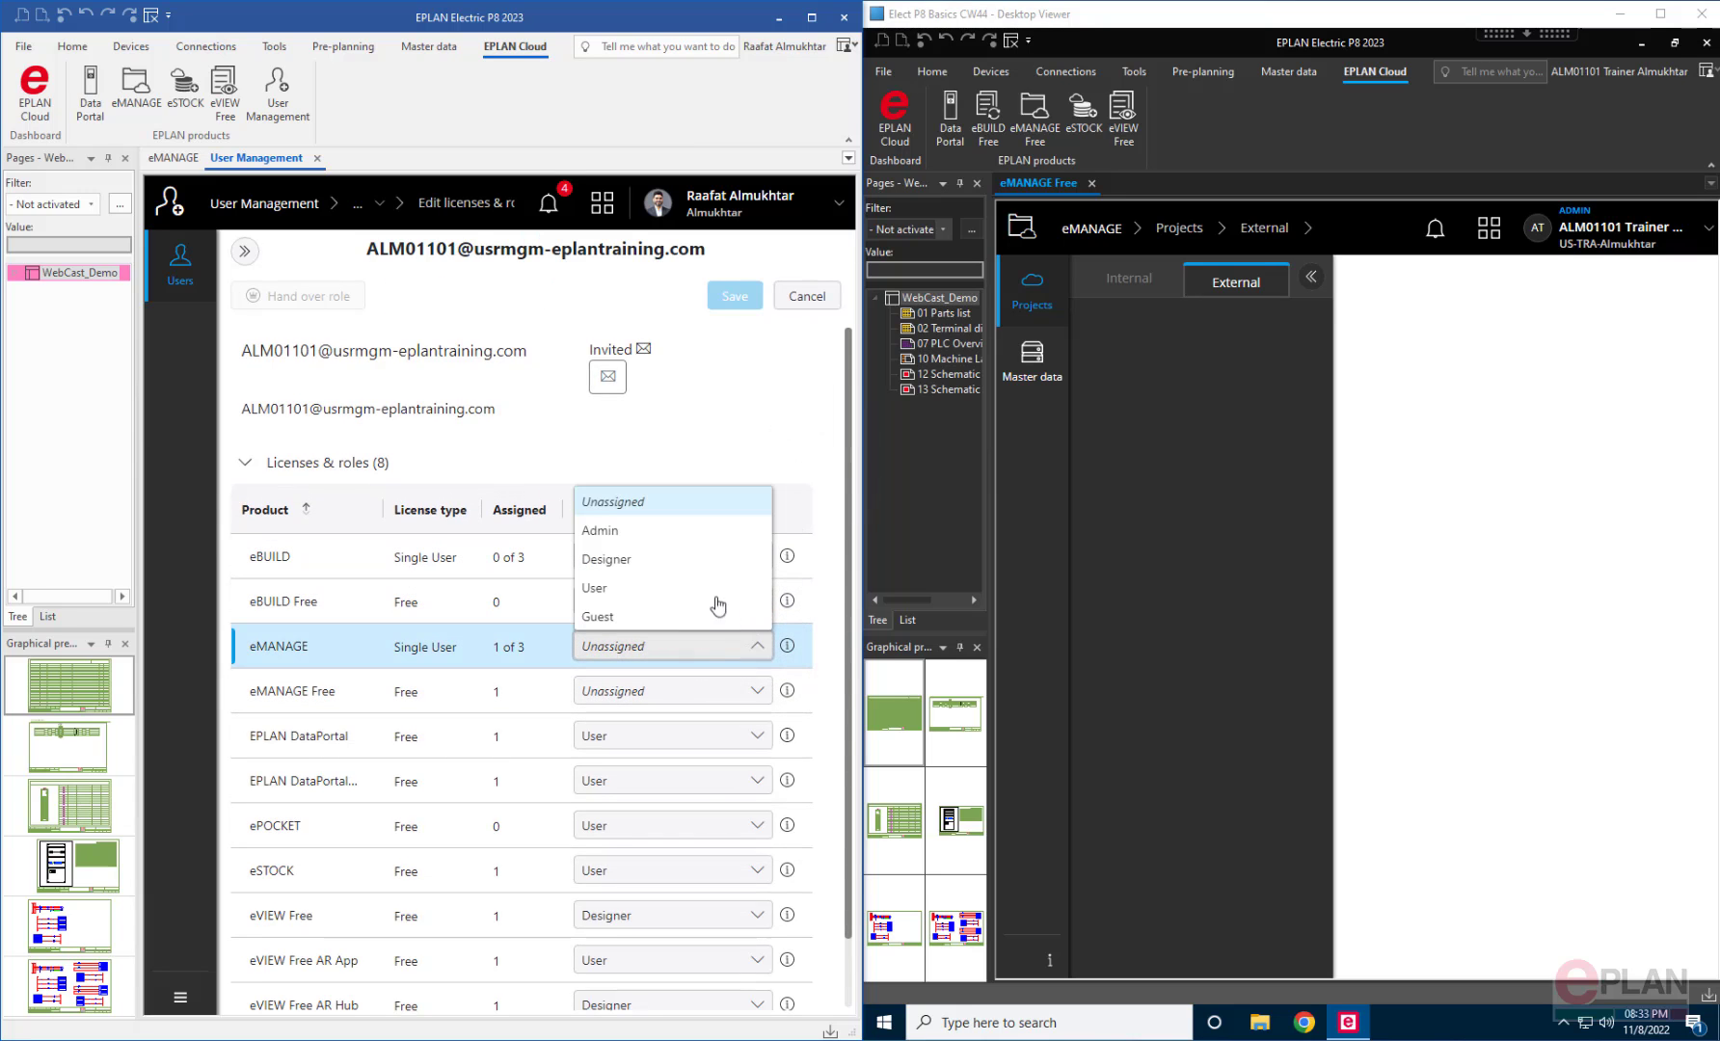
pyautogui.moveTo(671, 530)
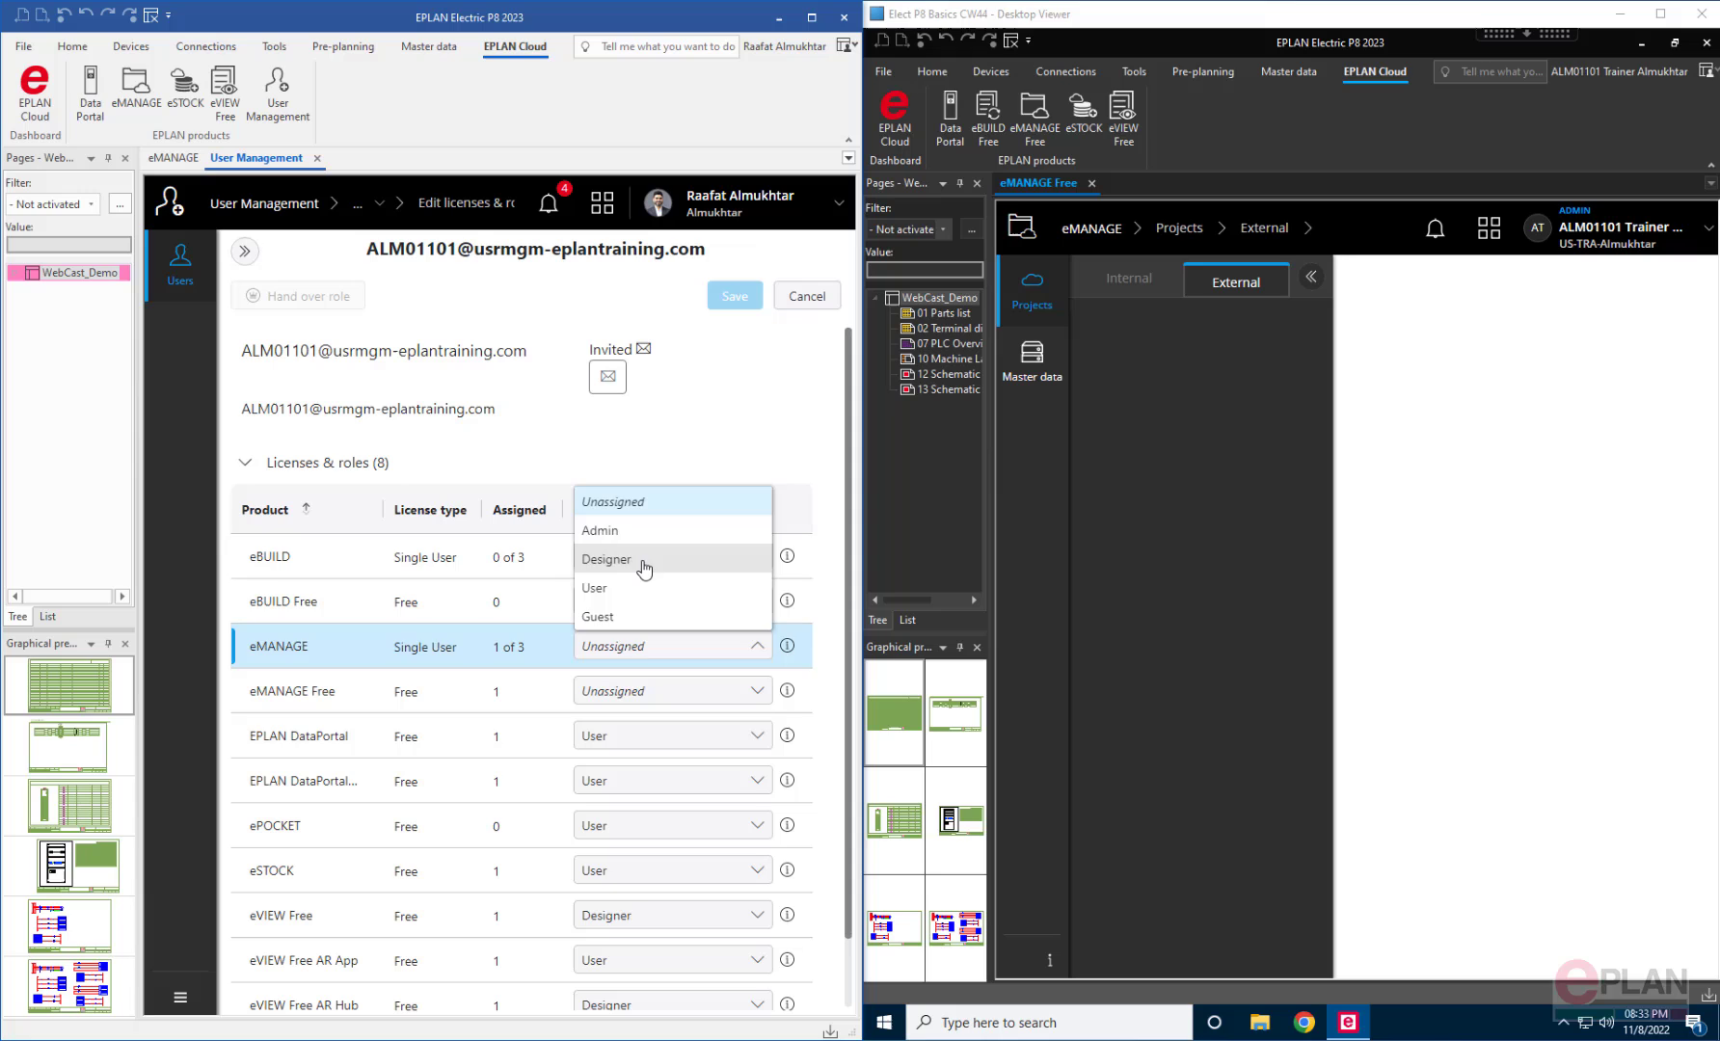
pyautogui.click(608, 559)
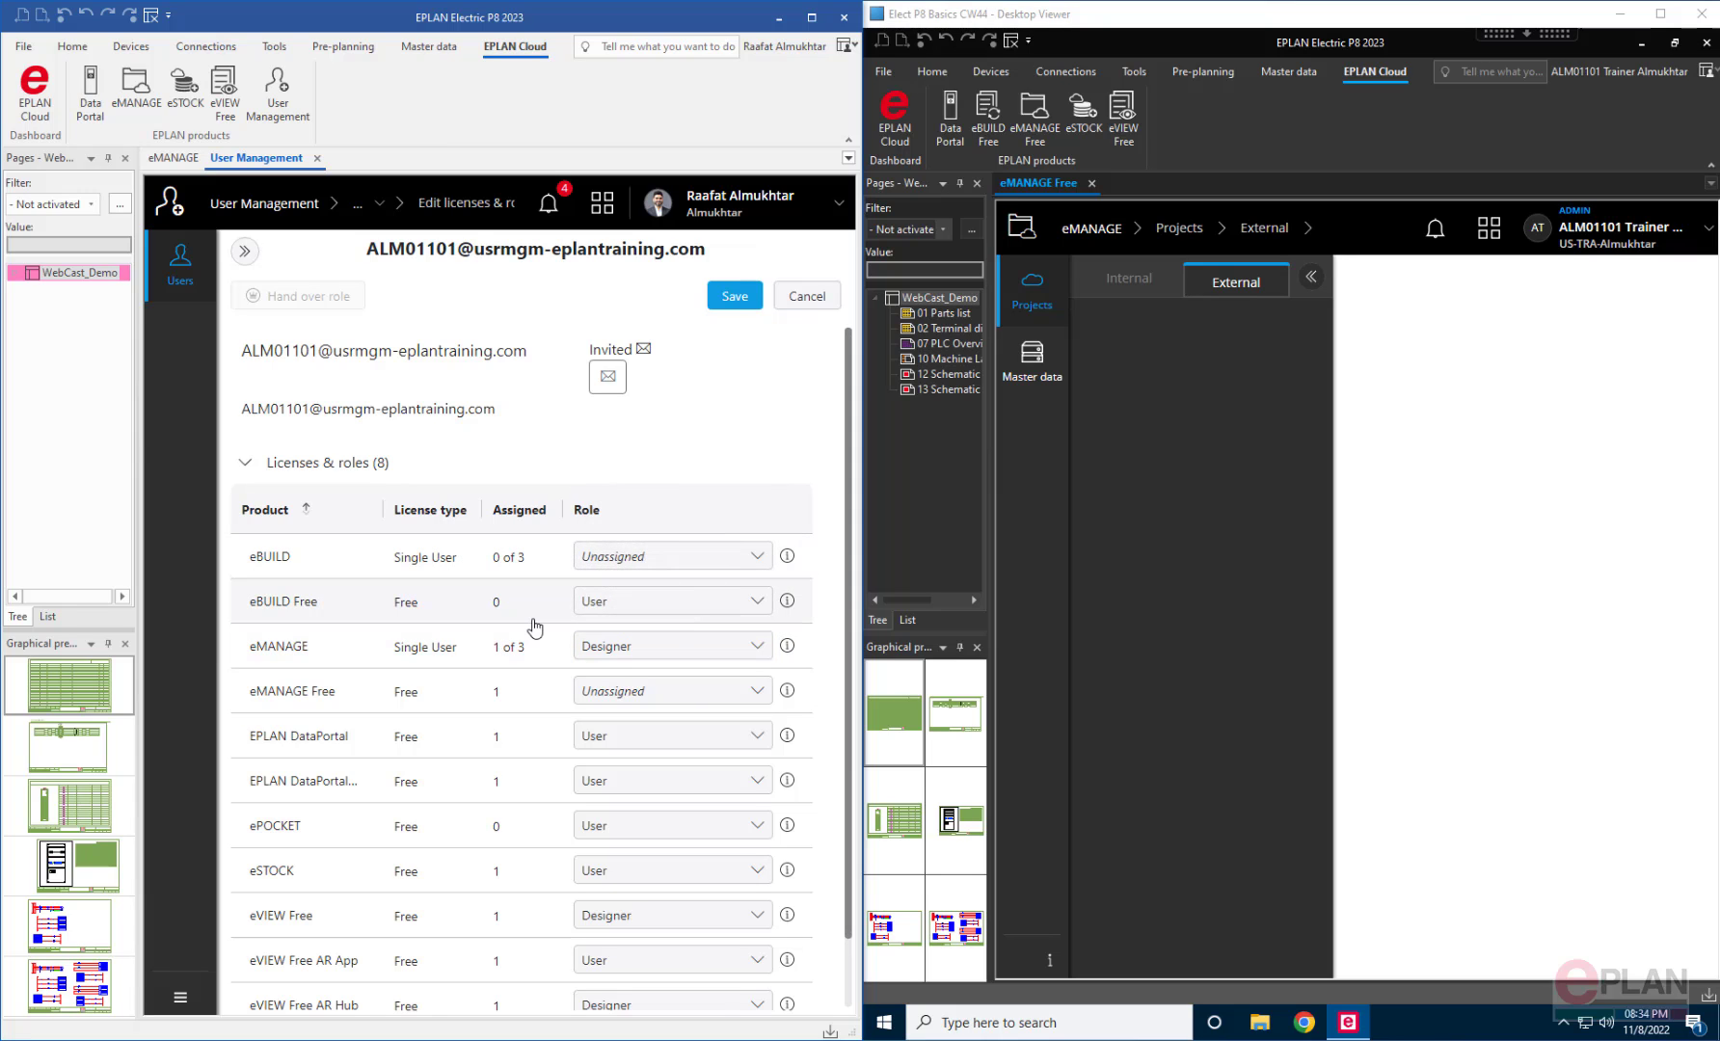
pyautogui.click(671, 645)
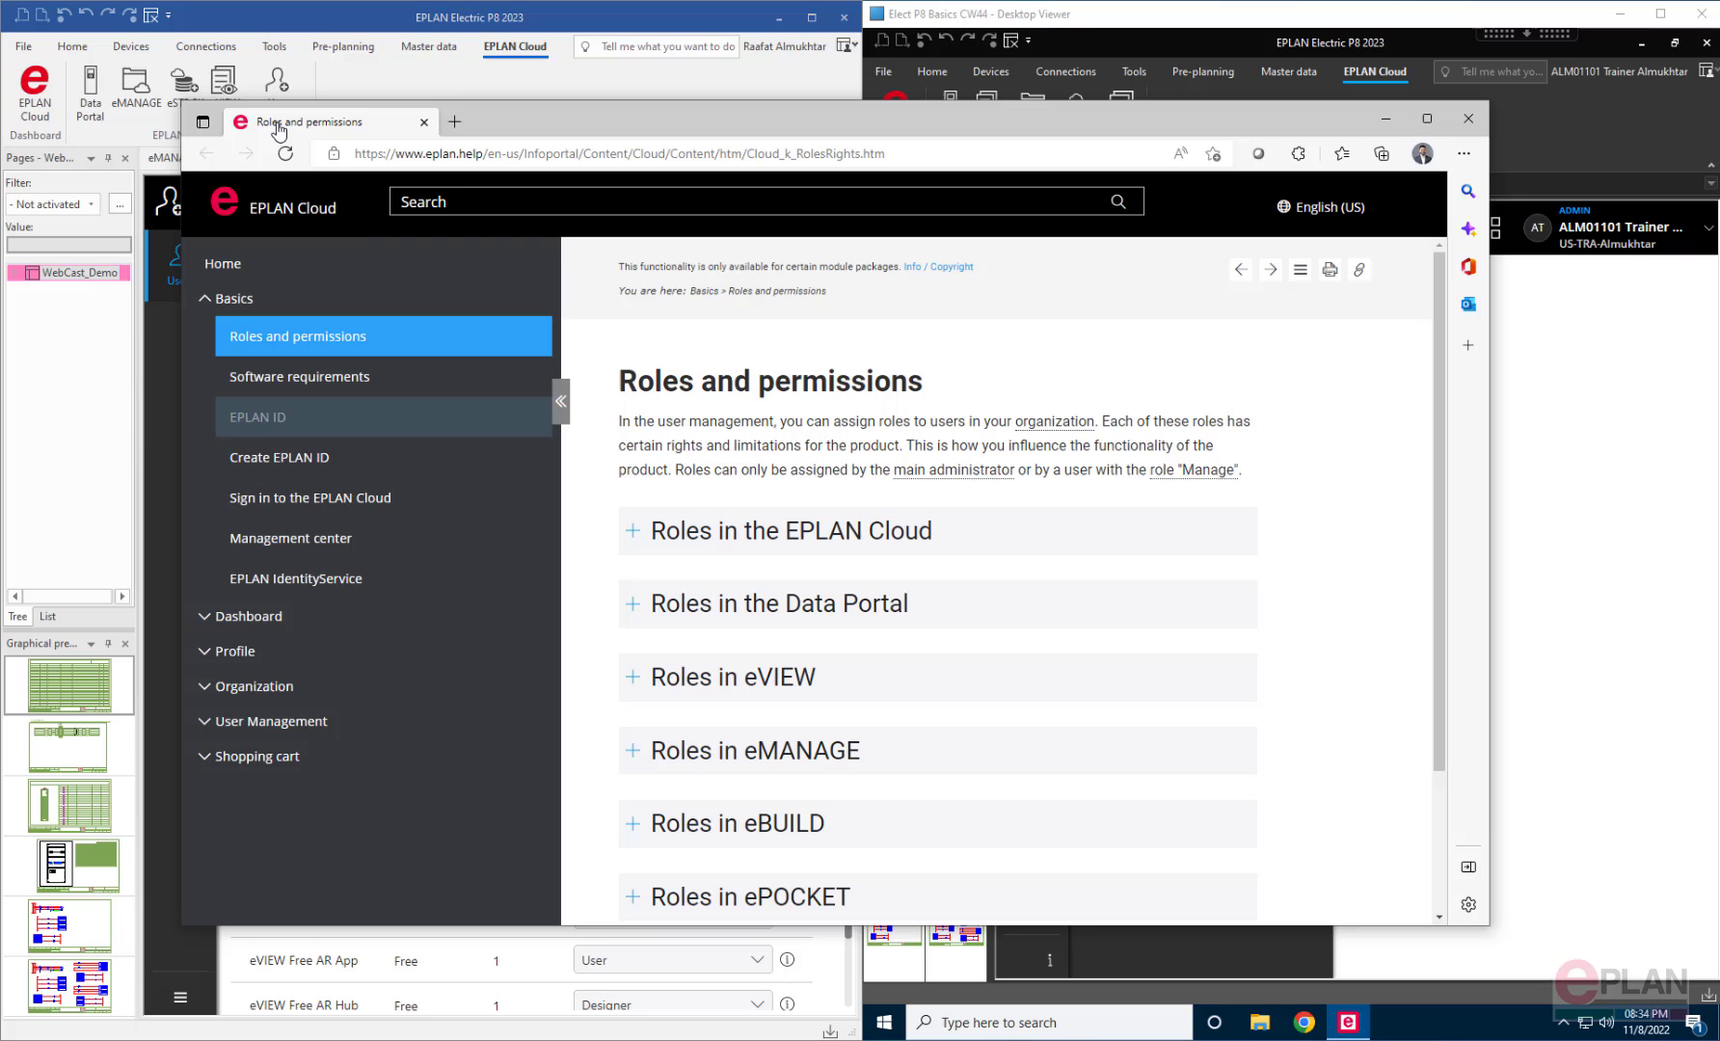
# Review the Roles in eMANAGE section, then go to the Information Portal home page
pyautogui.scroll(-3)
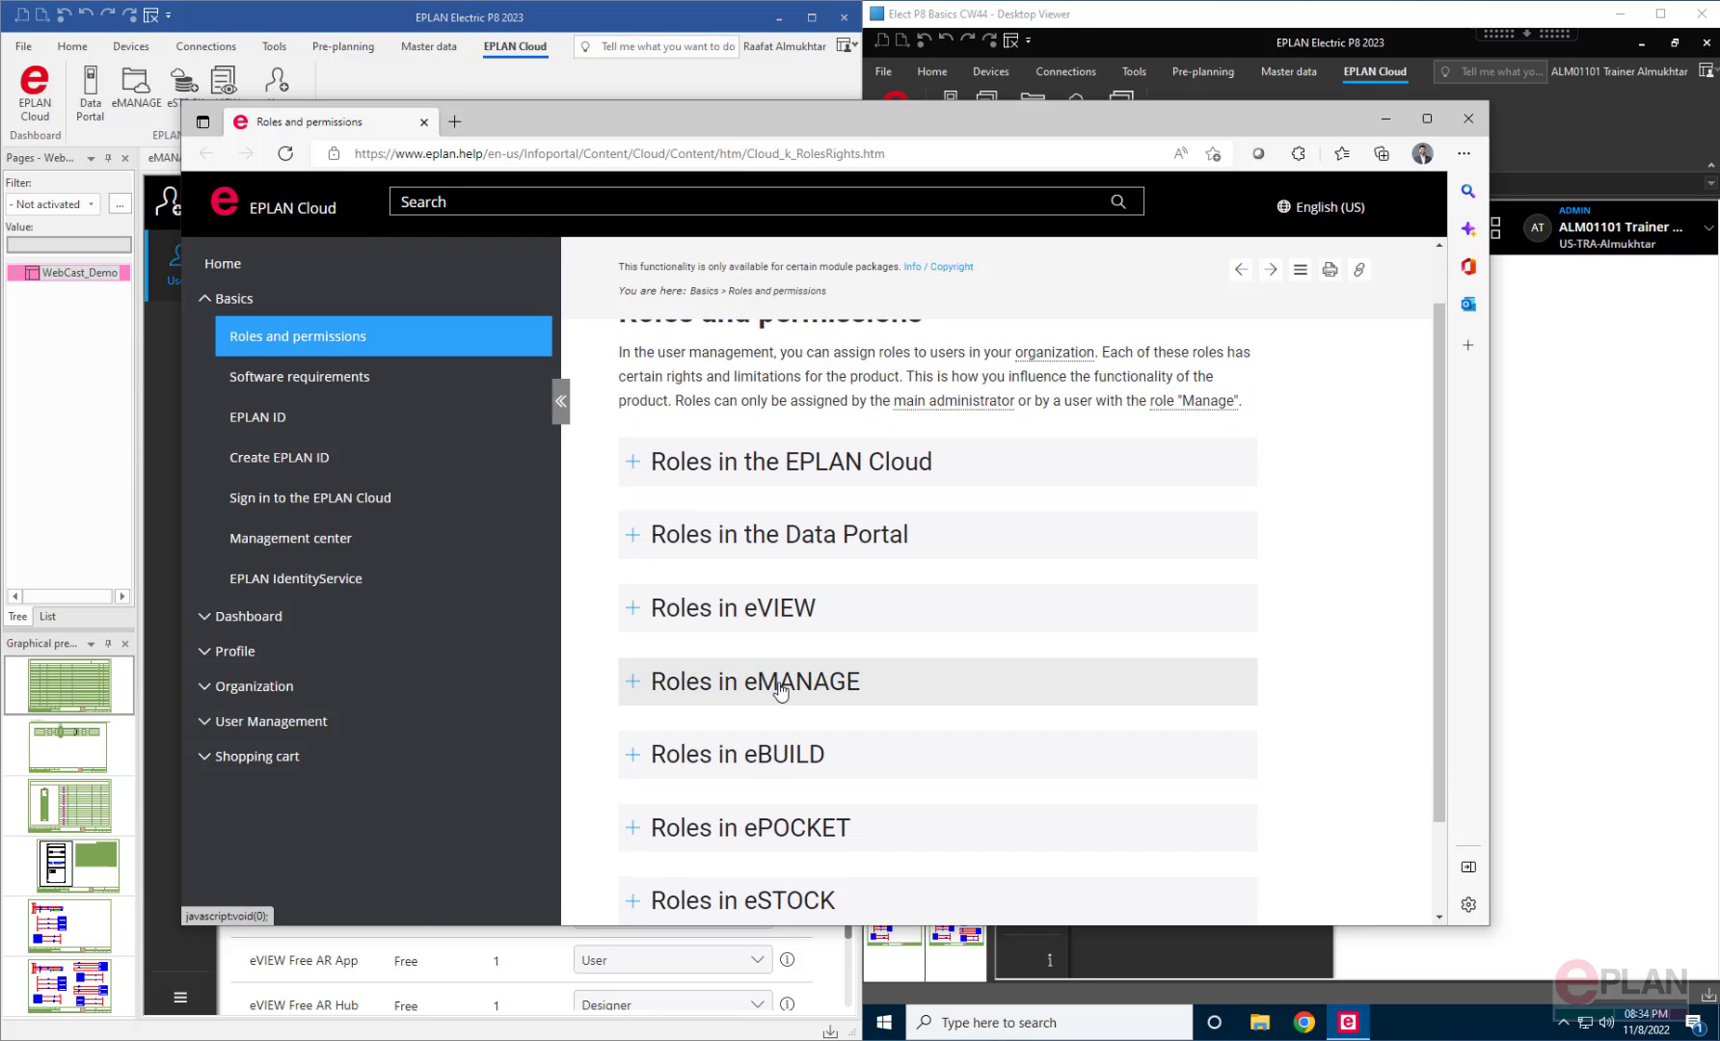
pyautogui.click(754, 681)
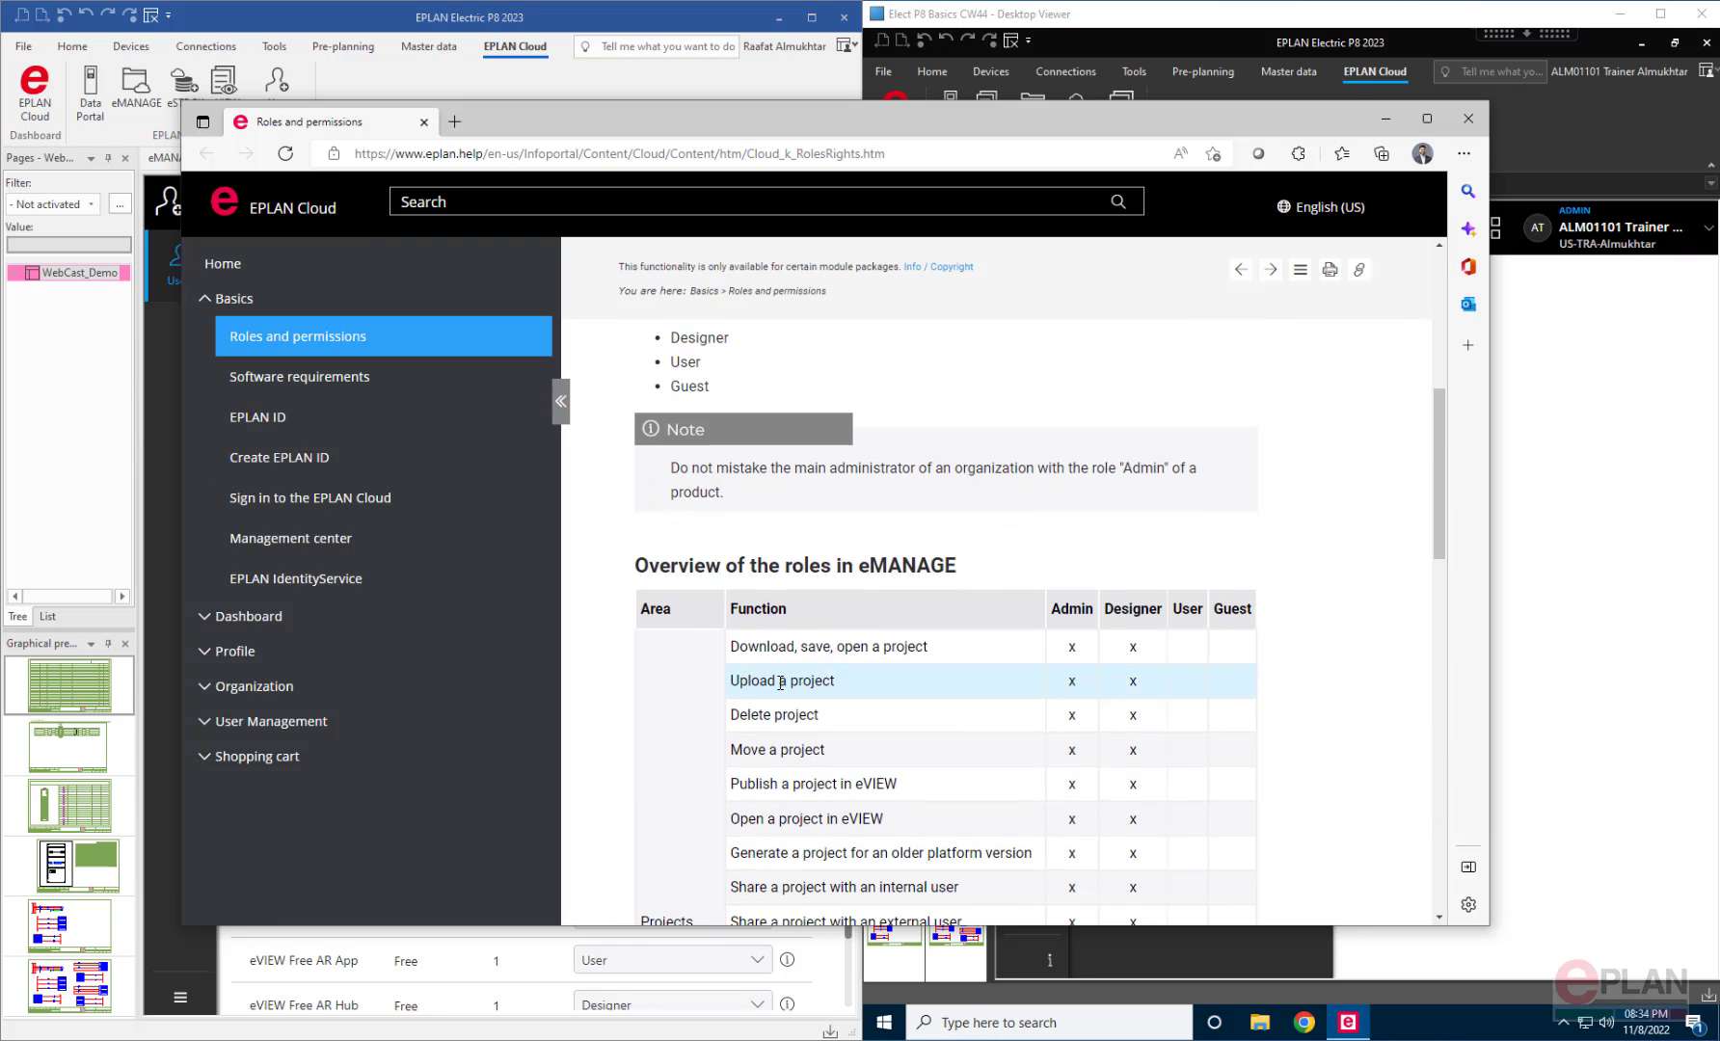
pyautogui.scroll(-3)
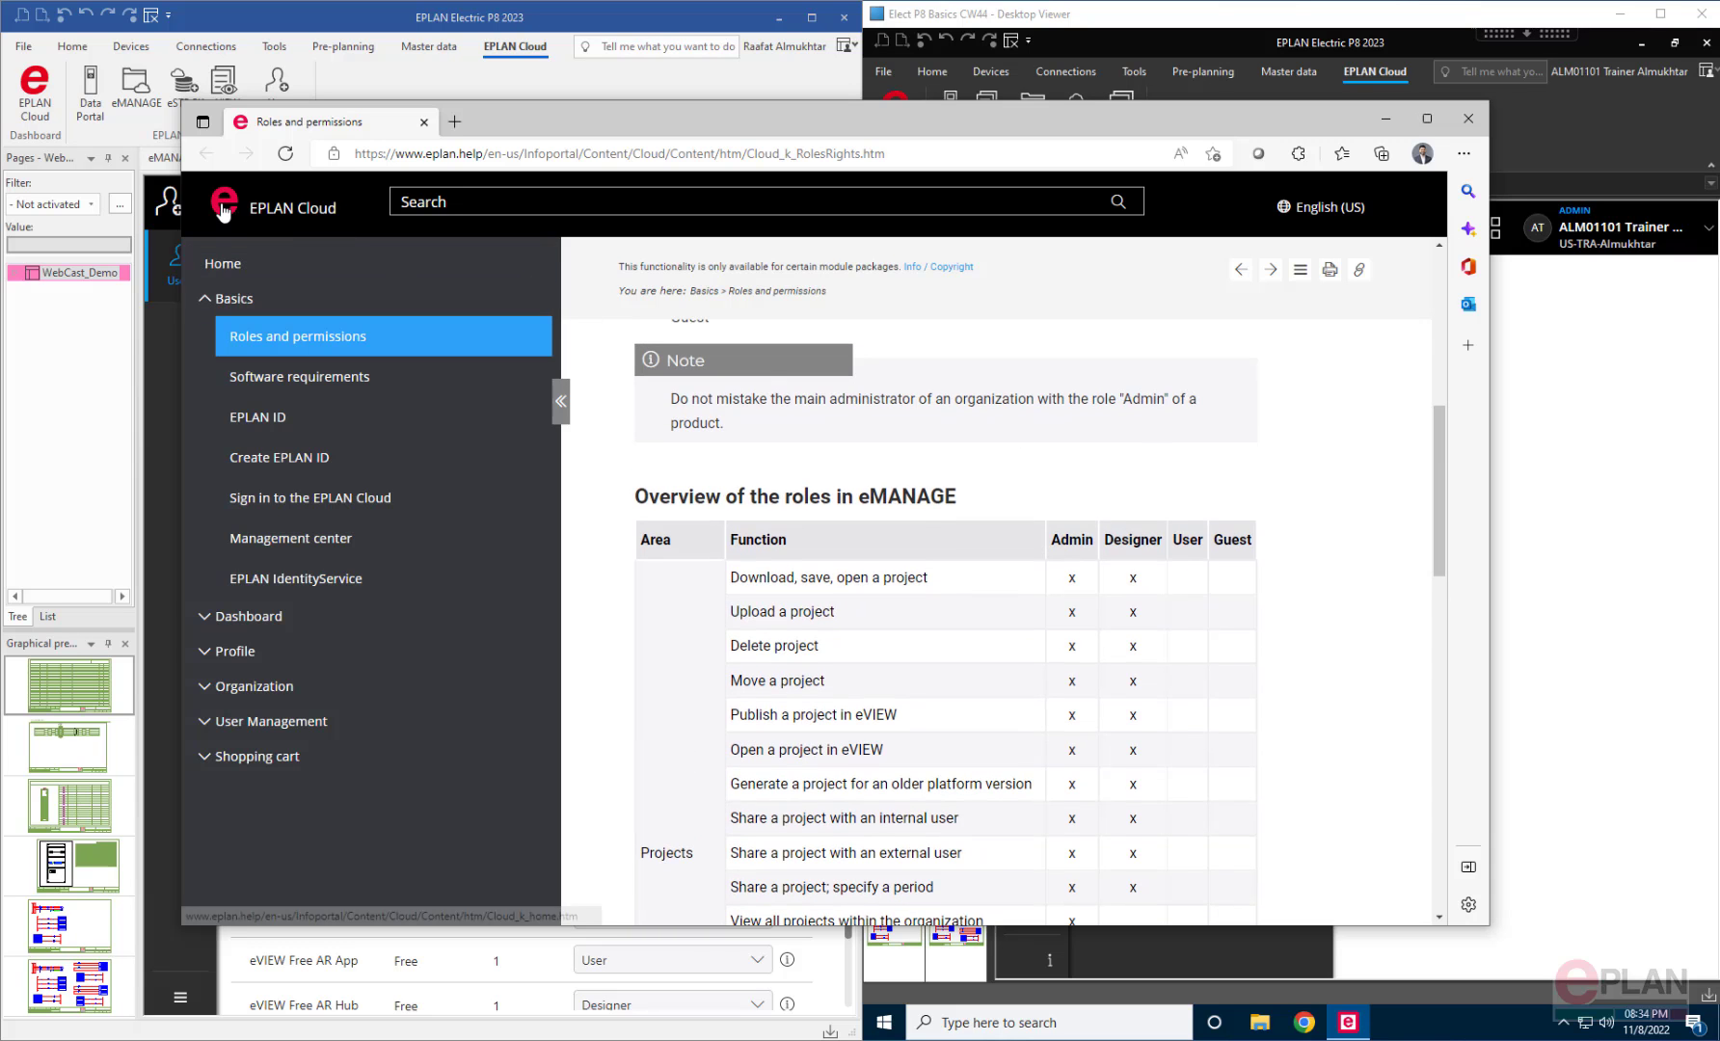
pyautogui.click(222, 208)
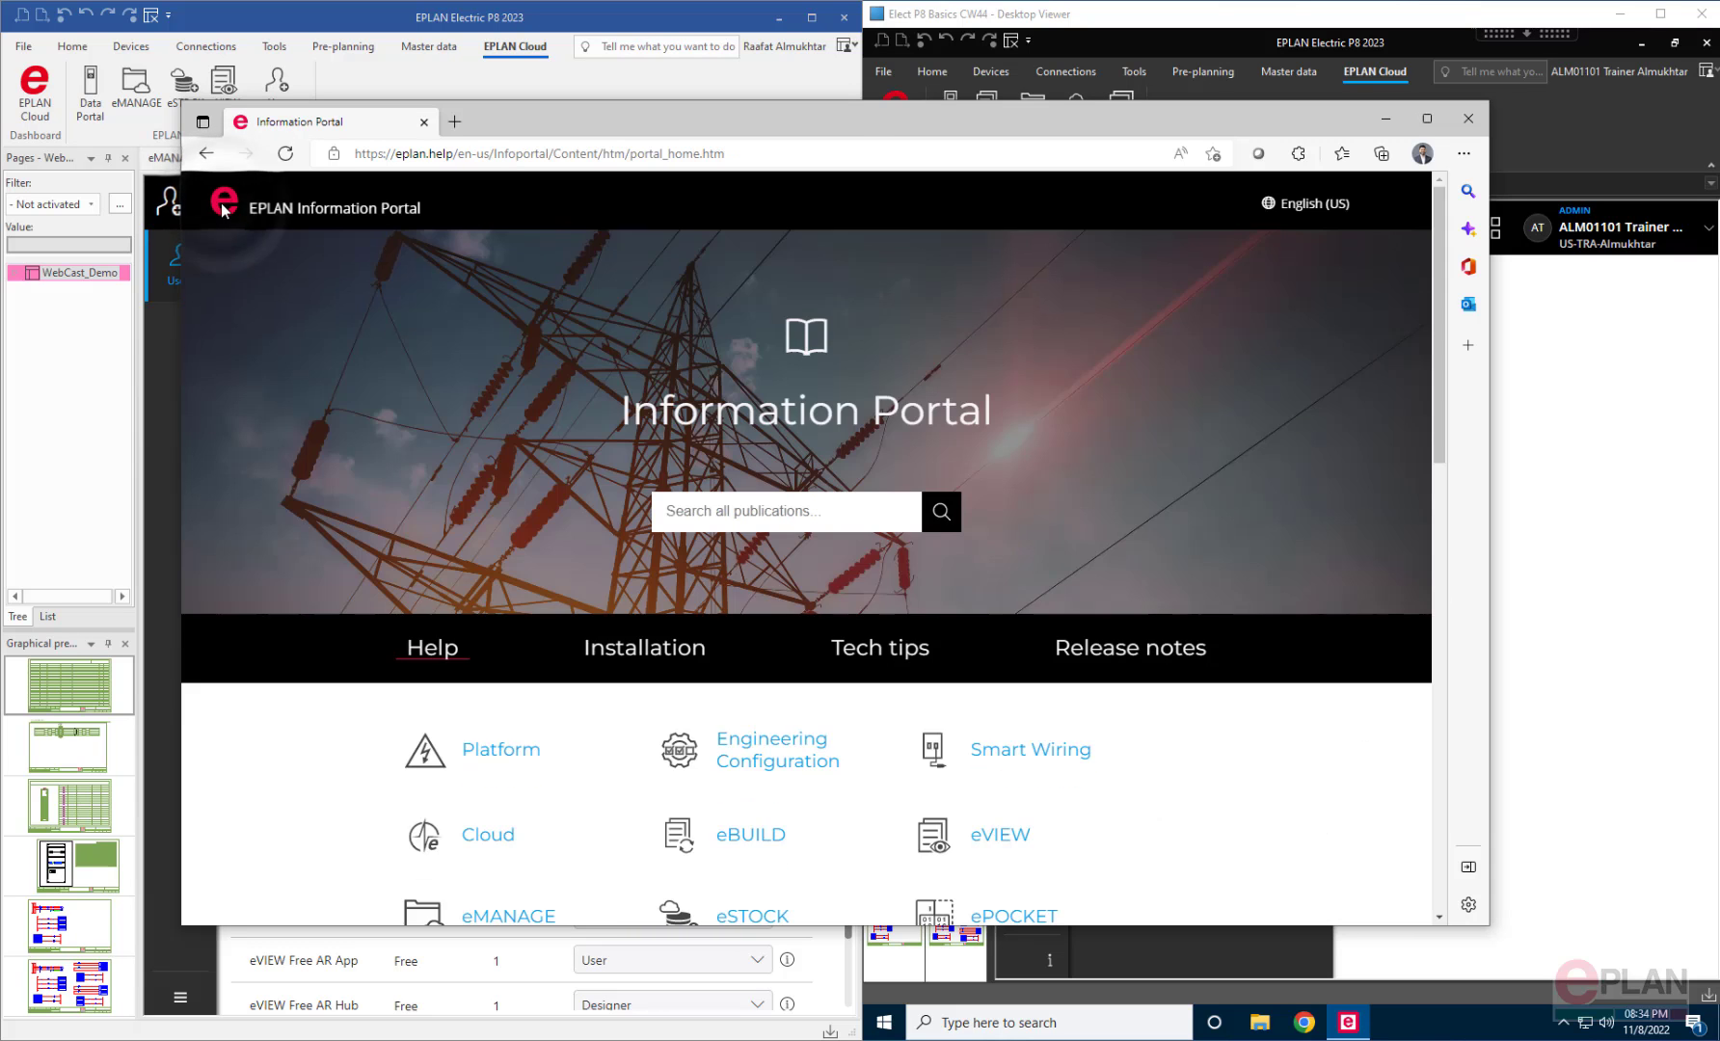
# Expand the Overview of the roles table and scroll through Admin, Designer, User and Guest functions
pyautogui.click(507, 916)
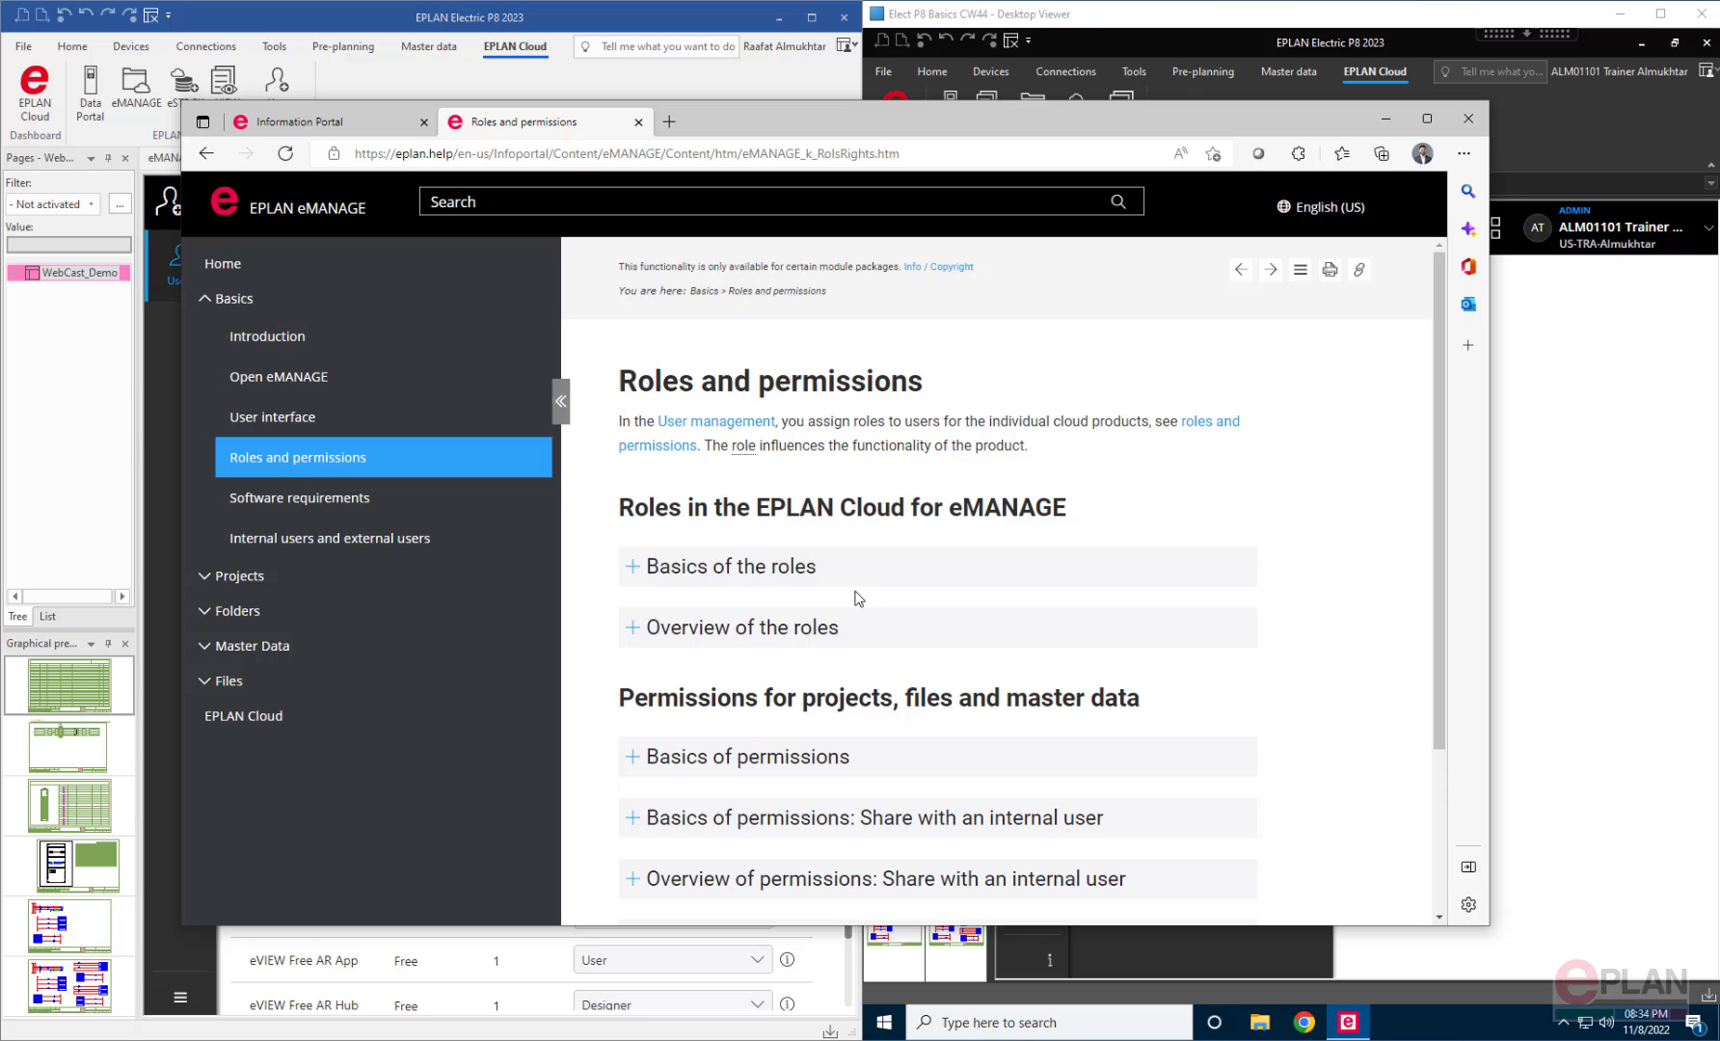
pyautogui.click(732, 567)
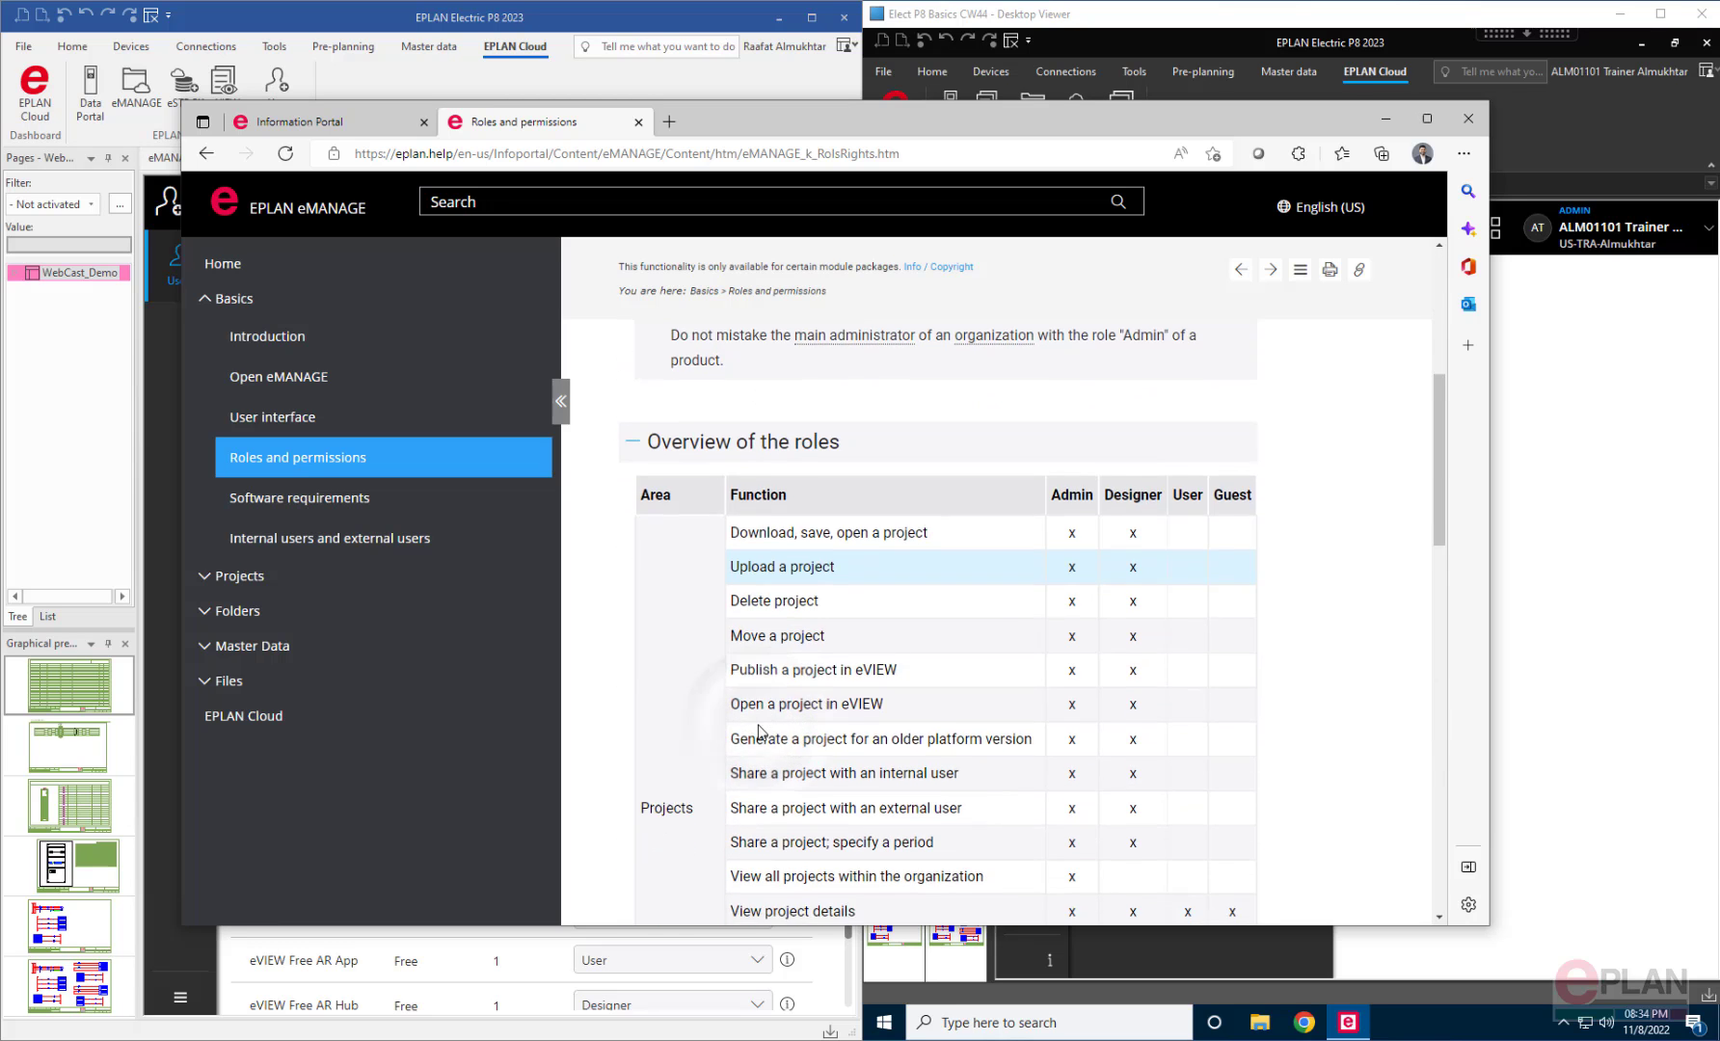
pyautogui.scroll(-3)
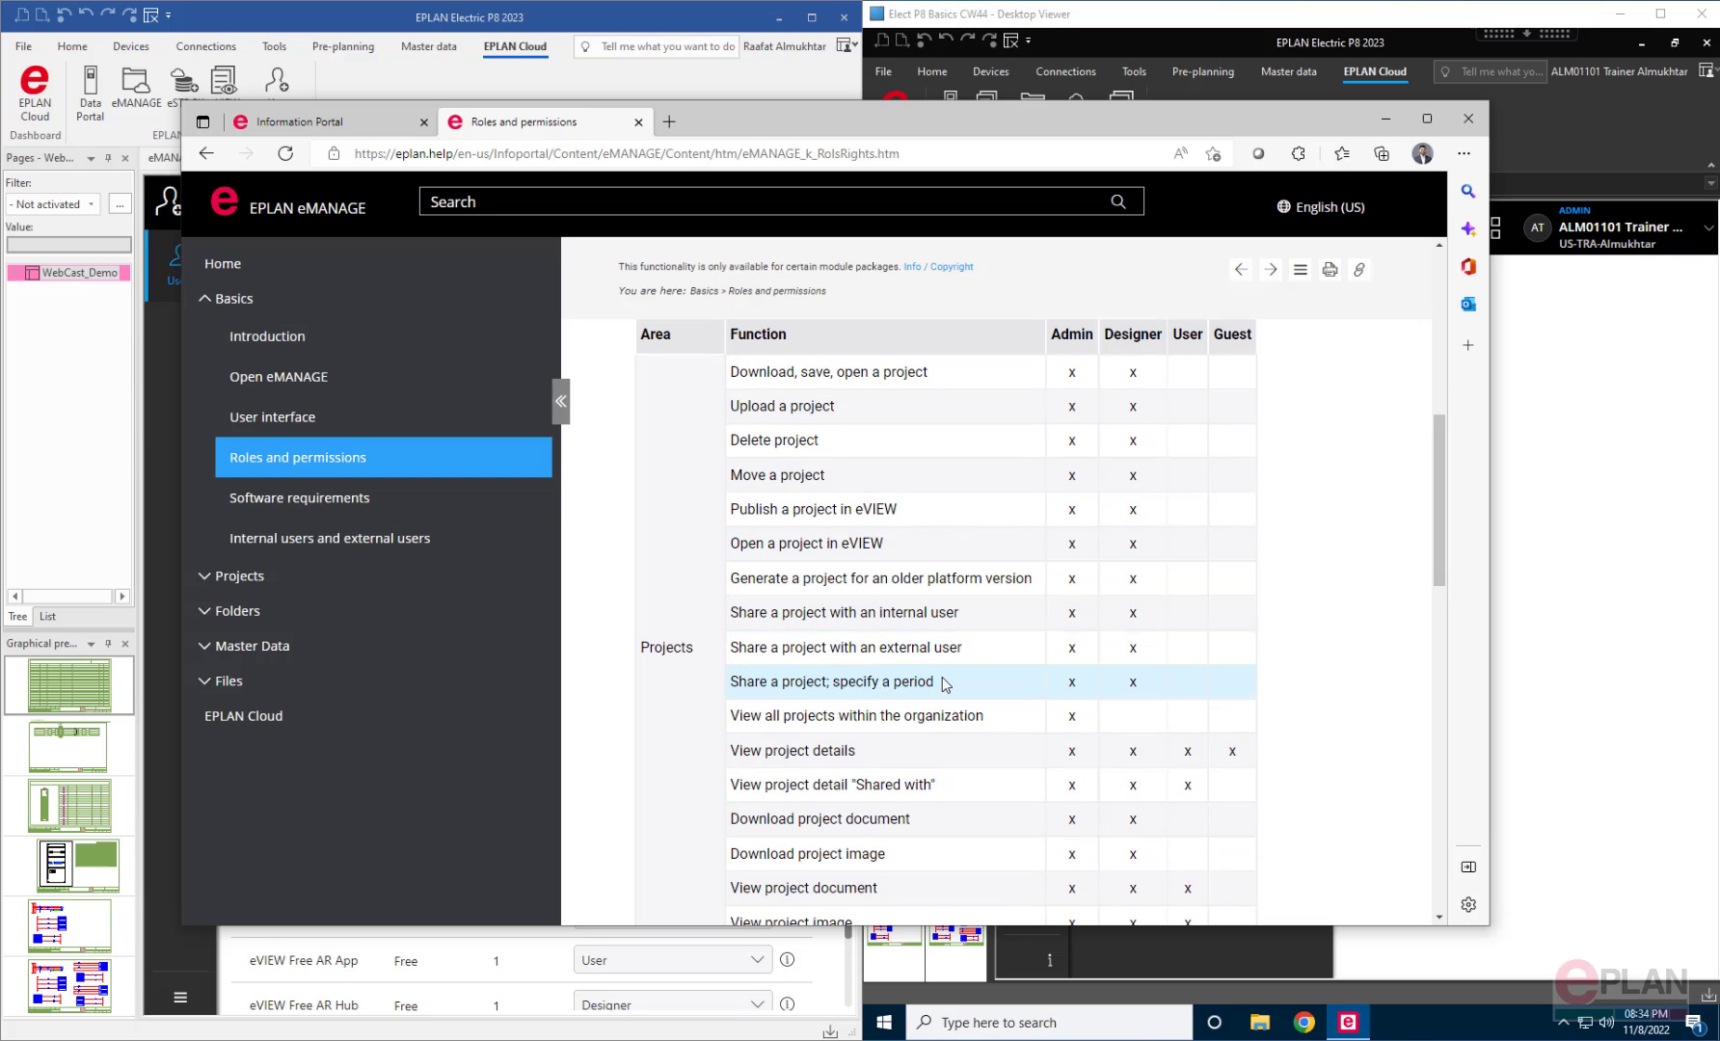
pyautogui.scroll(3)
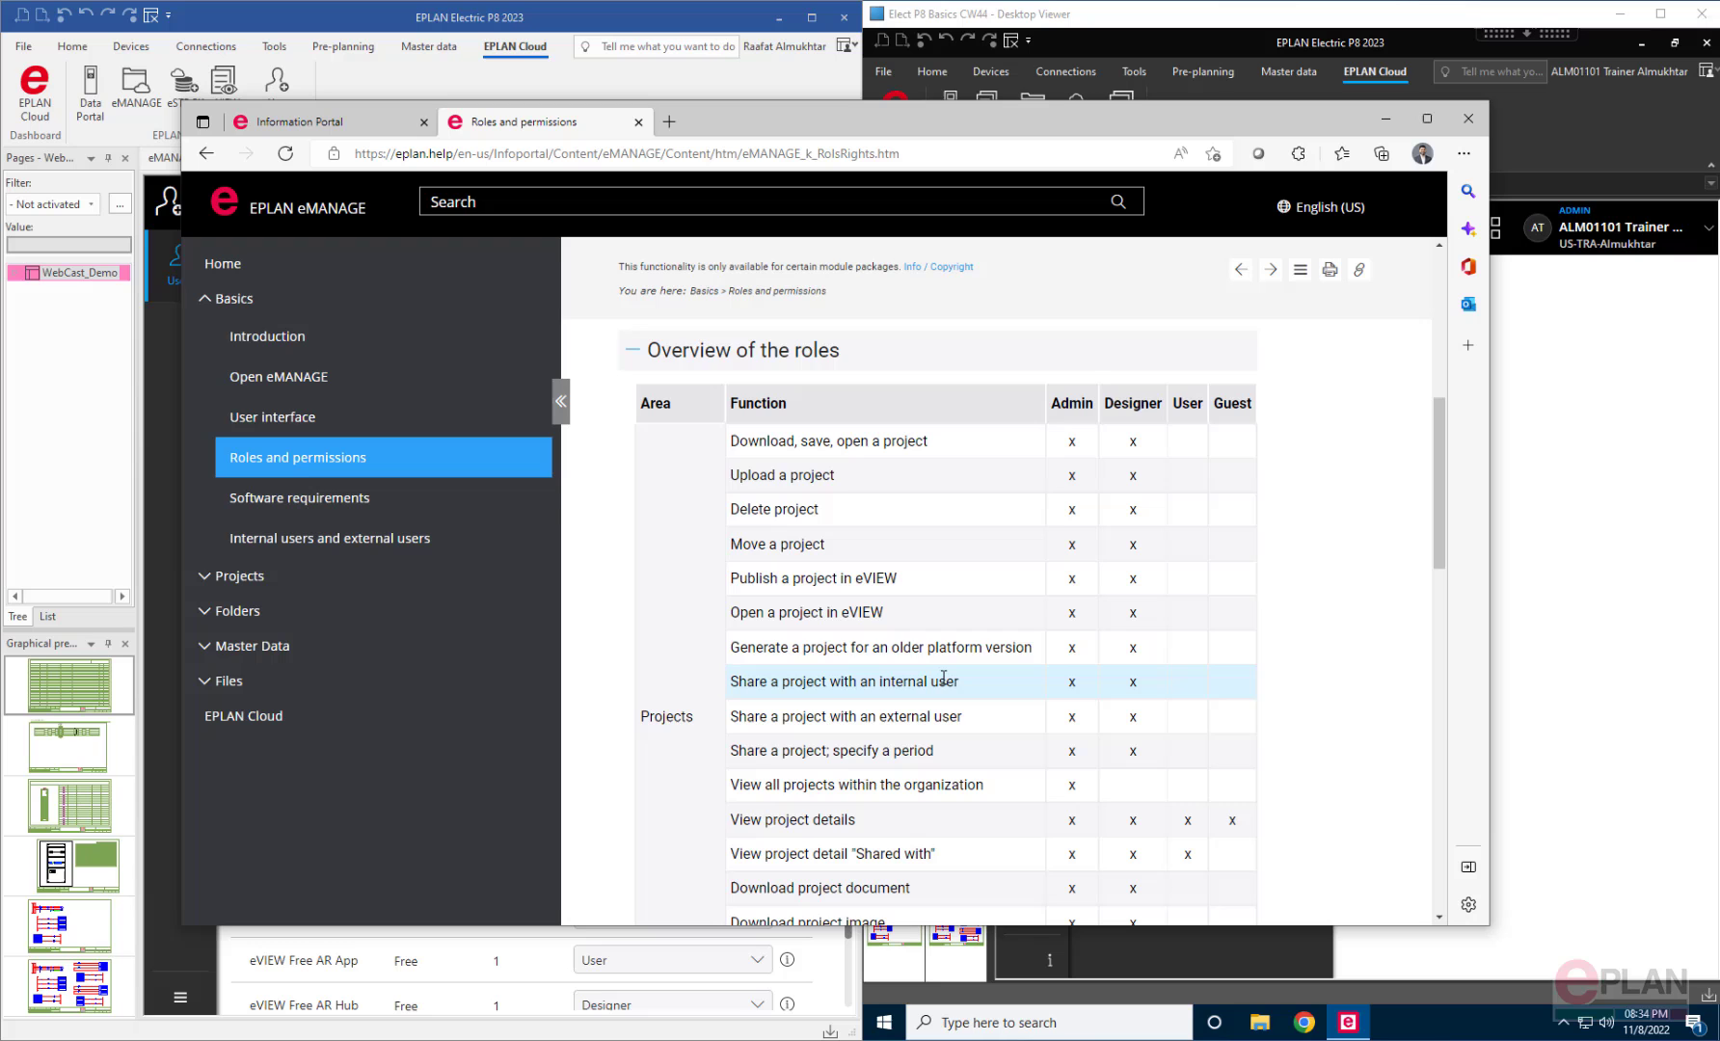
pyautogui.scroll(-3)
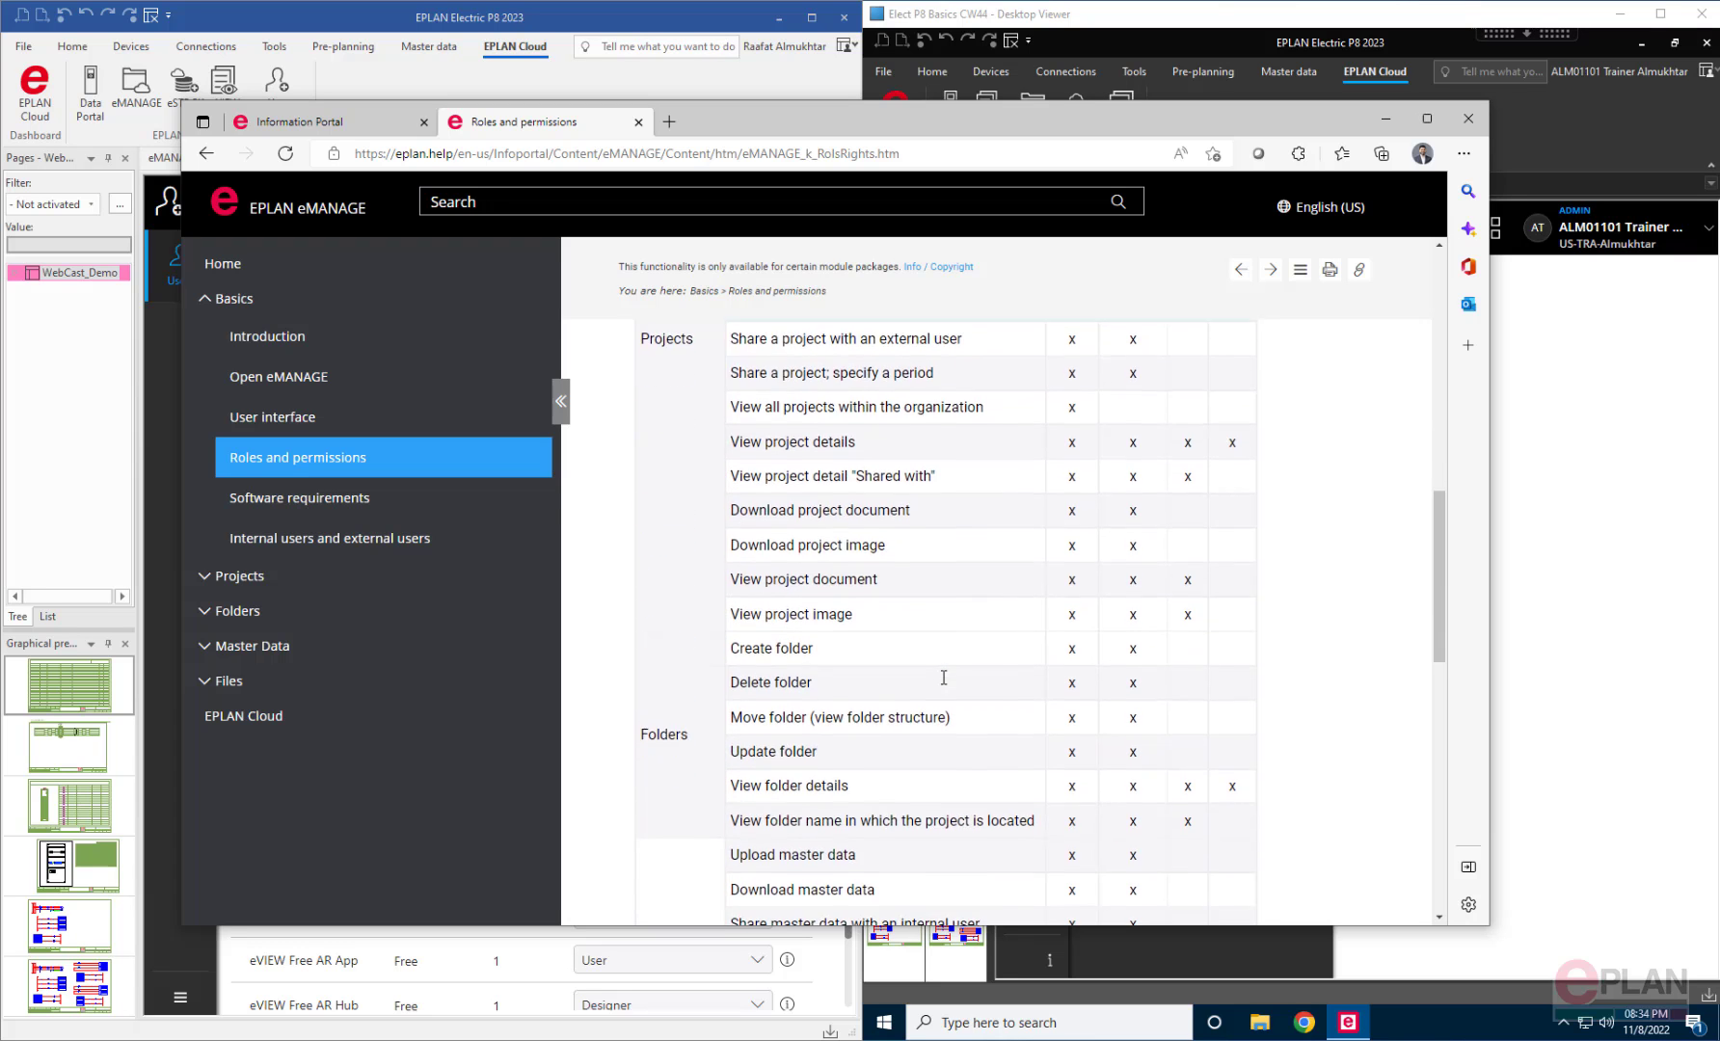
pyautogui.scroll(-3)
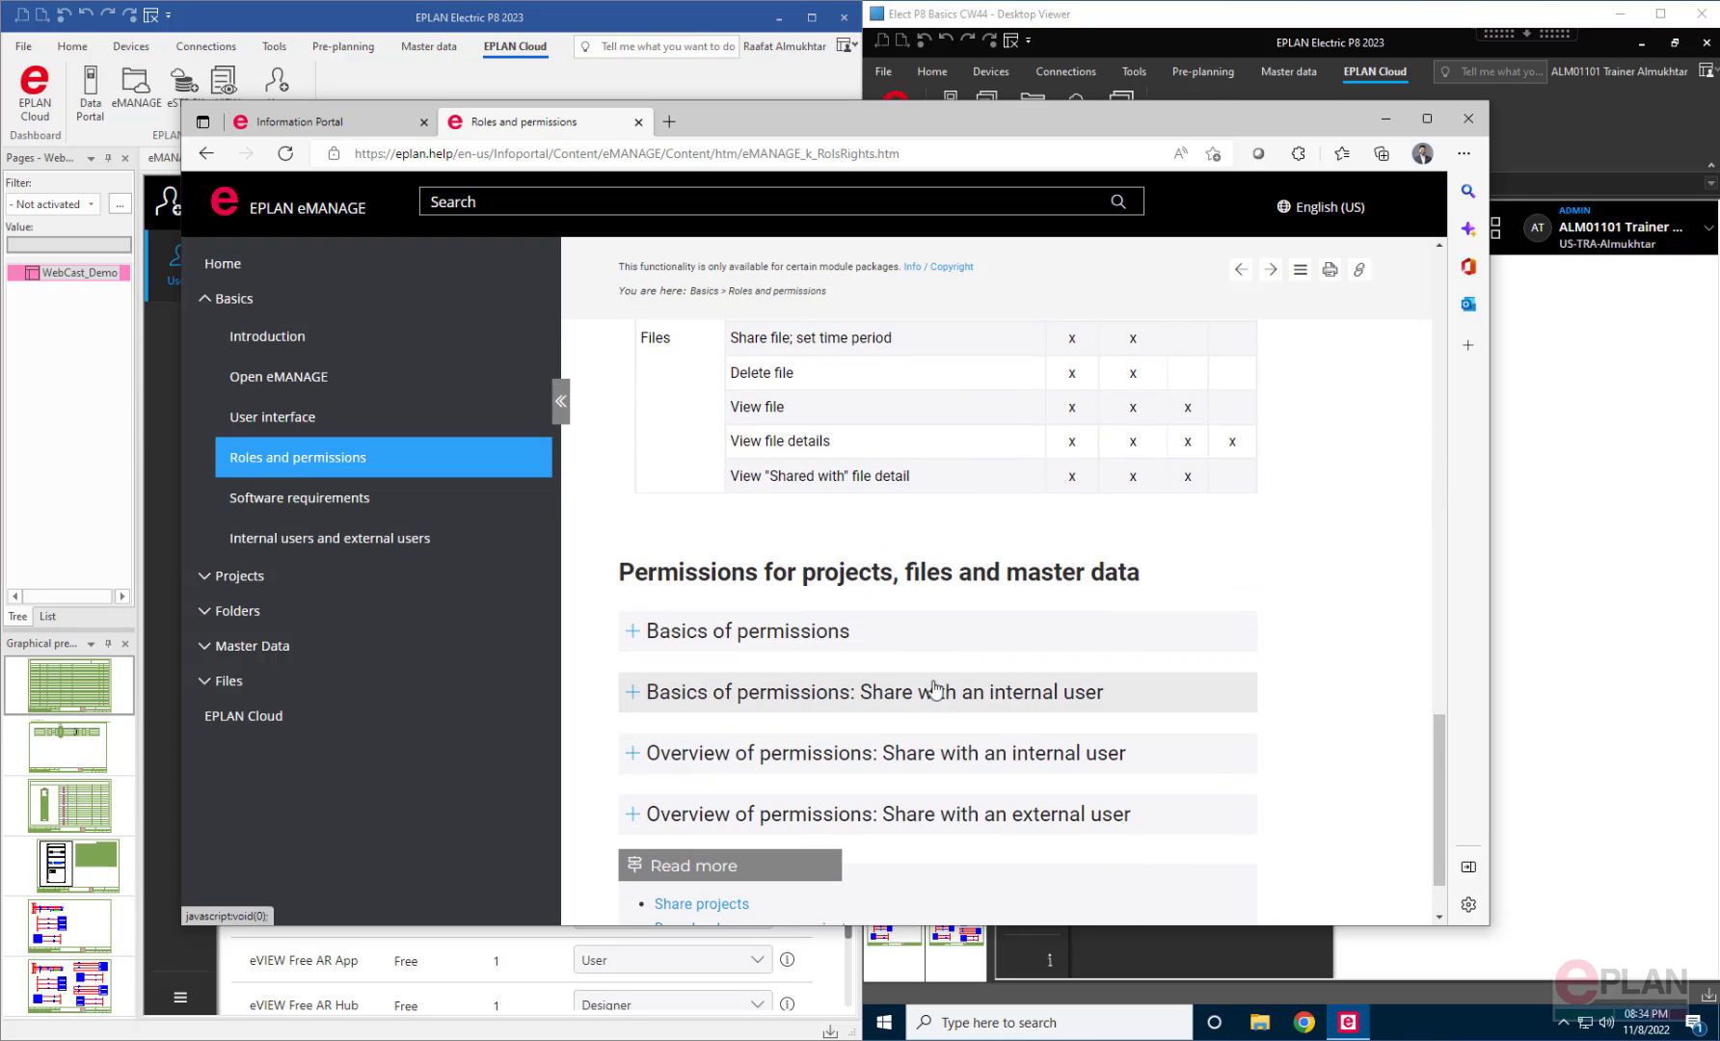
pyautogui.moveTo(721, 766)
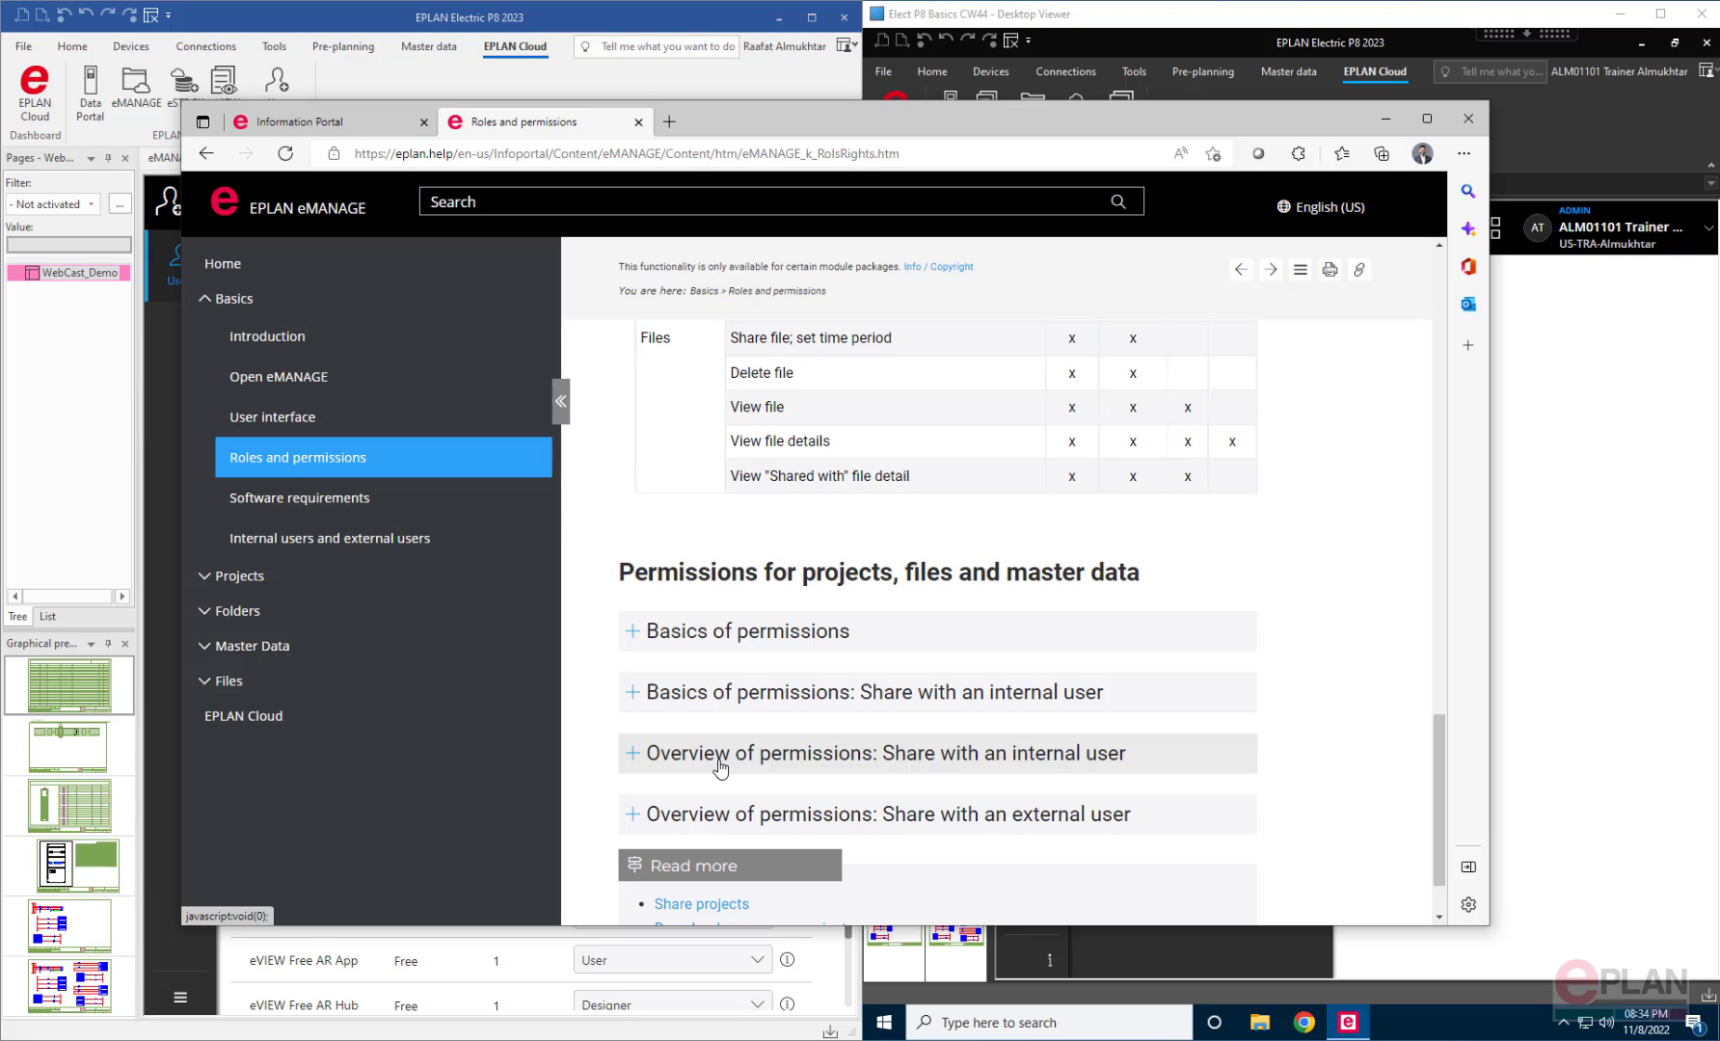
pyautogui.moveTo(787, 761)
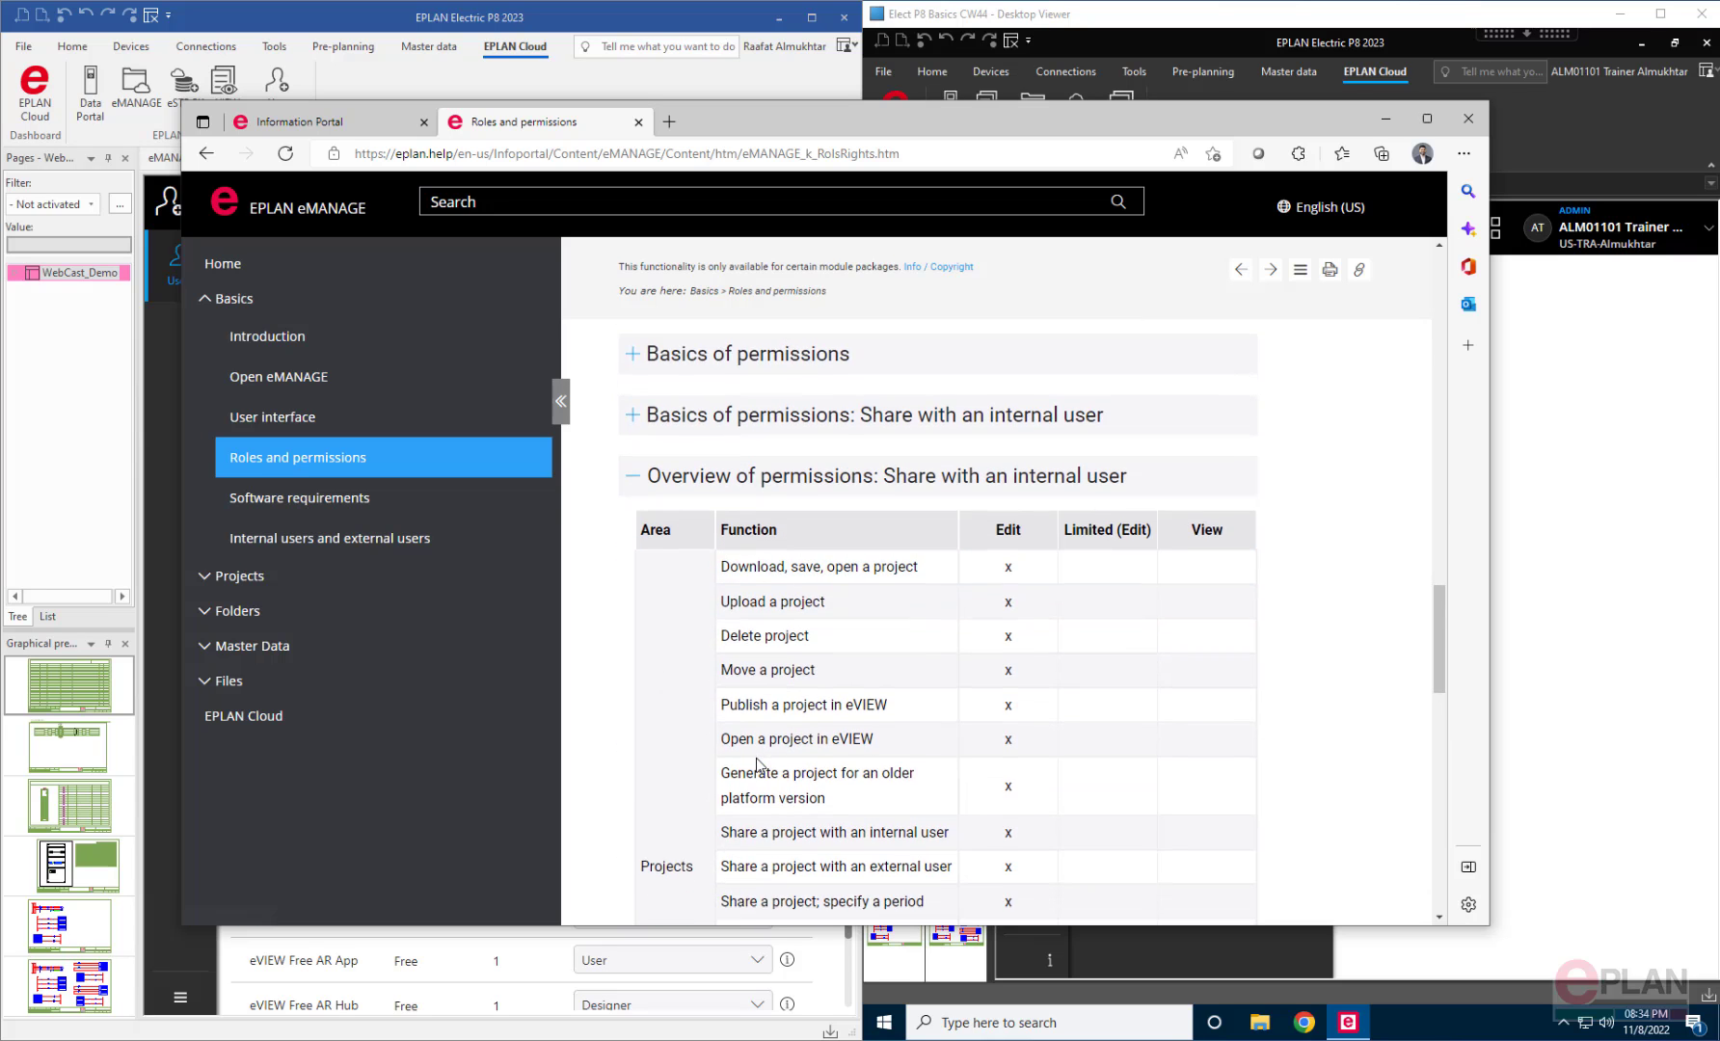
# Scroll through the permissions table covering folders and master data
pyautogui.scroll(-3)
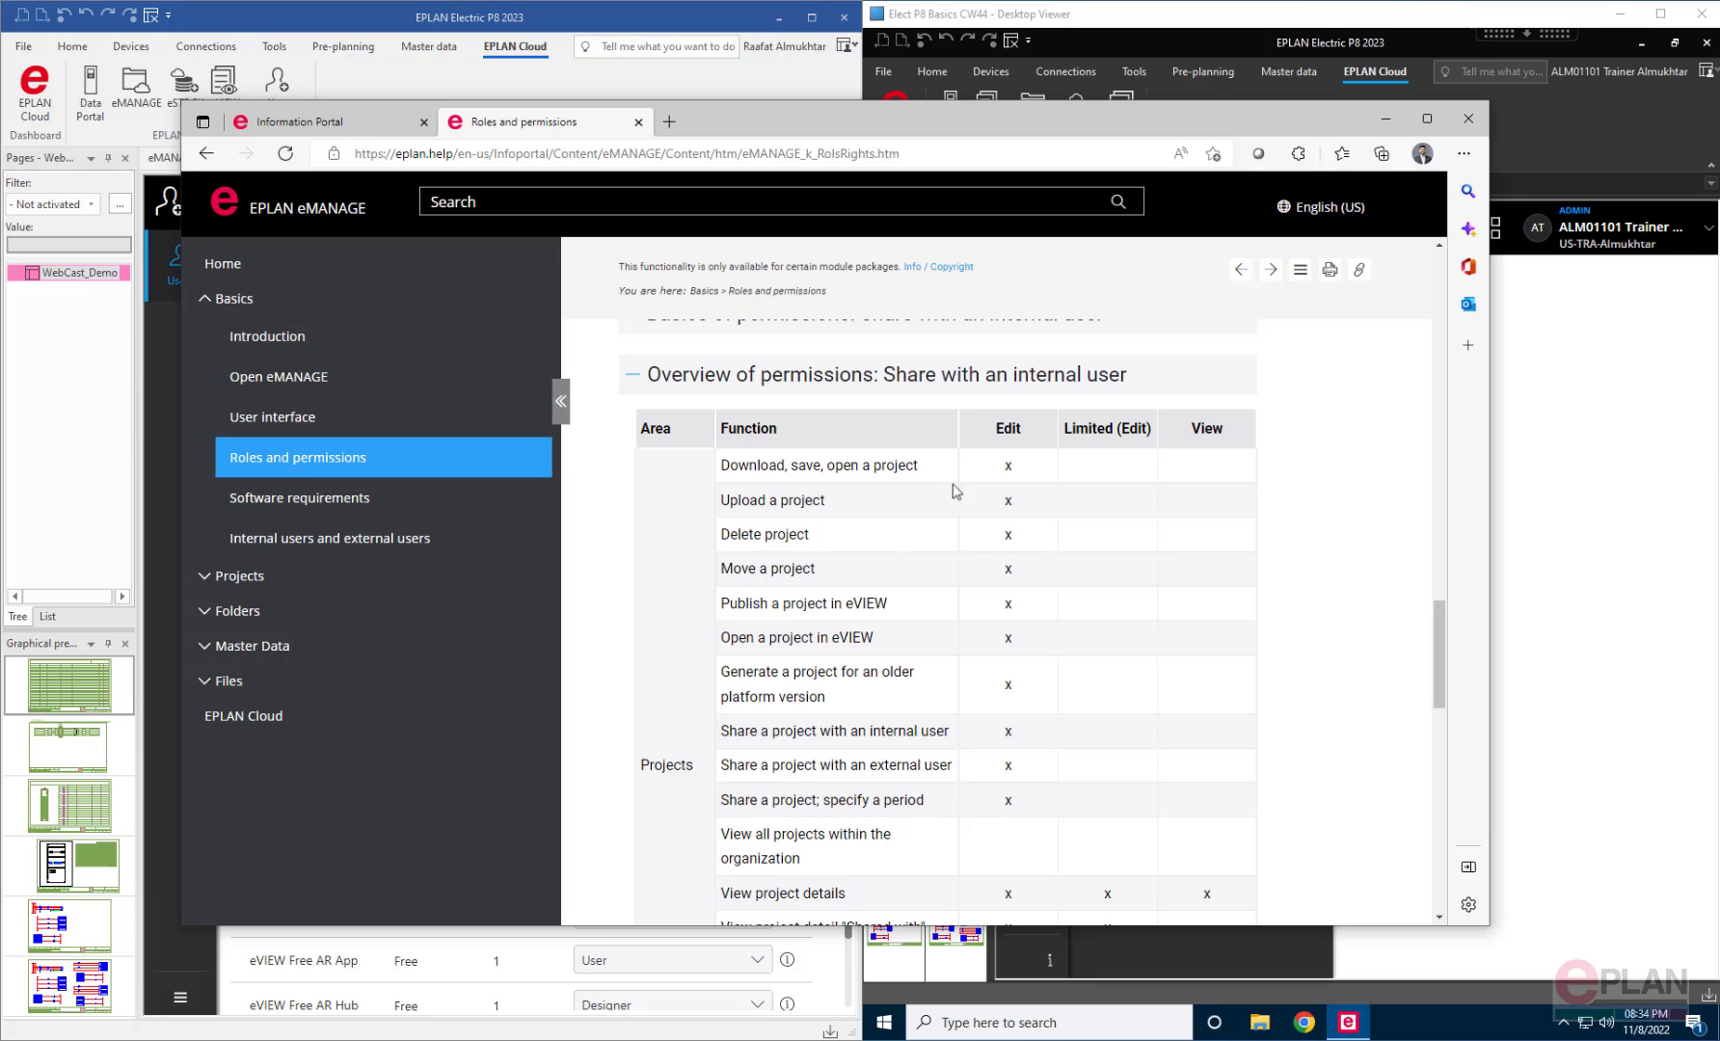
pyautogui.scroll(-3)
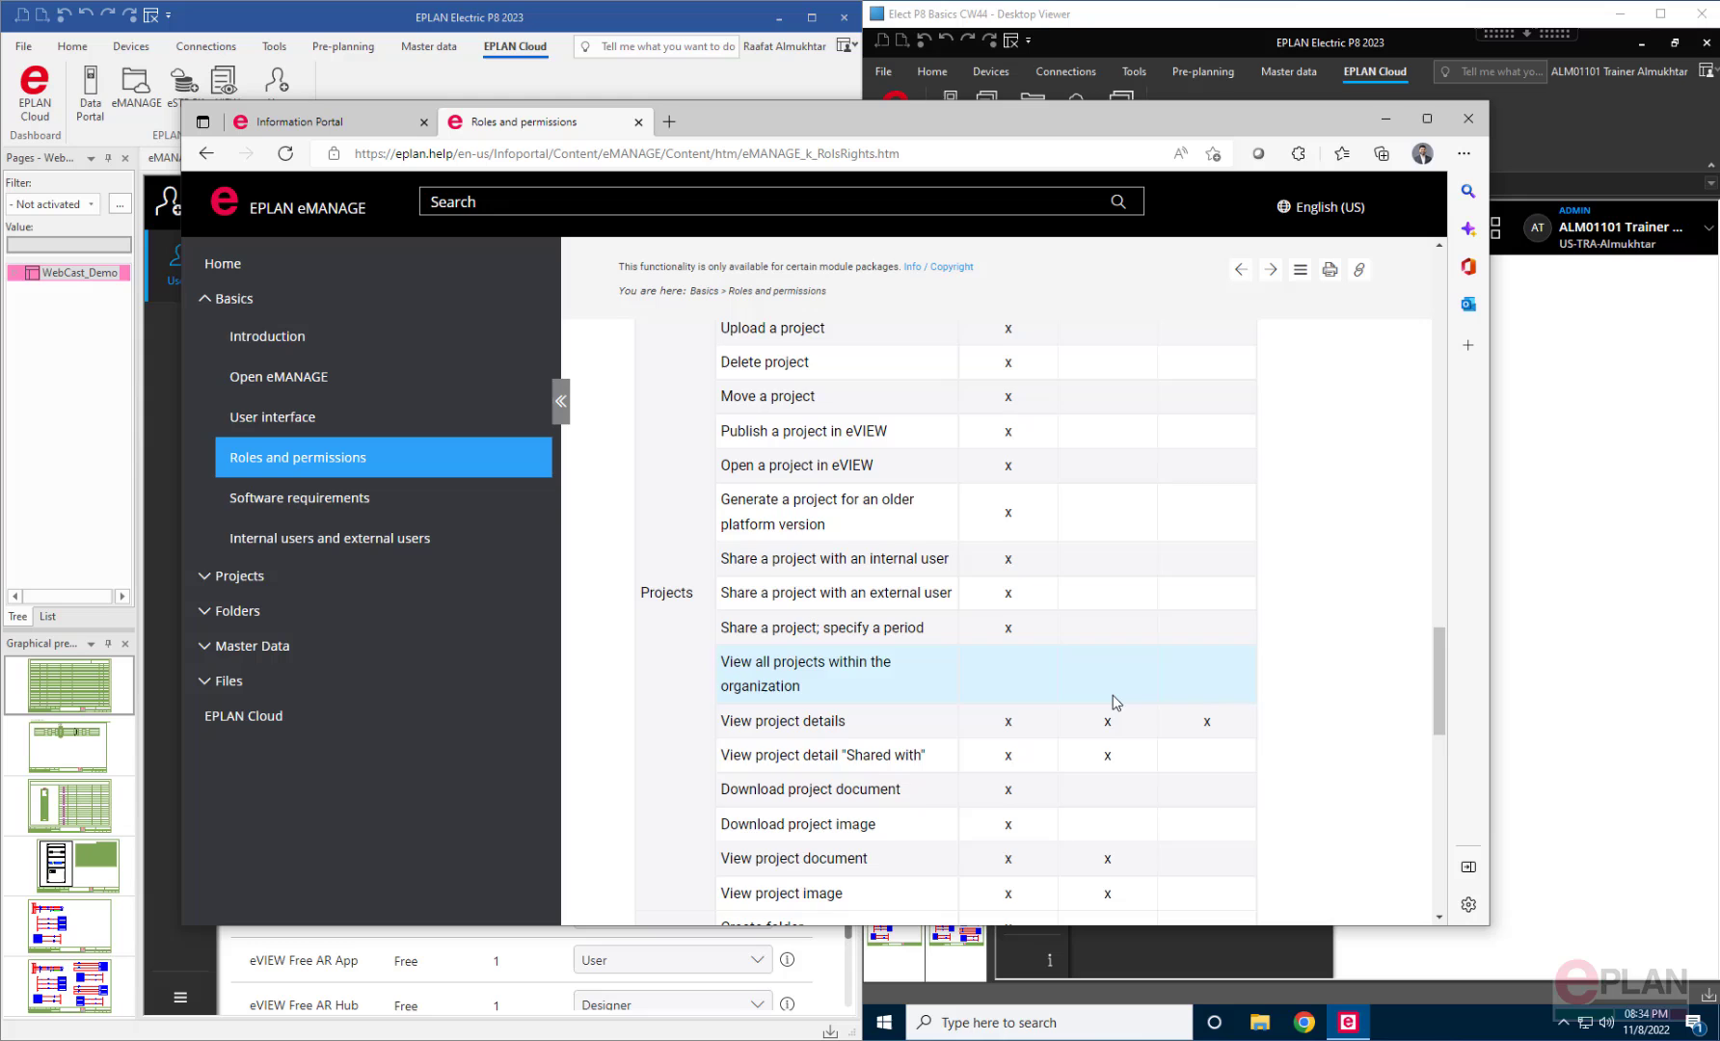
pyautogui.scroll(-3)
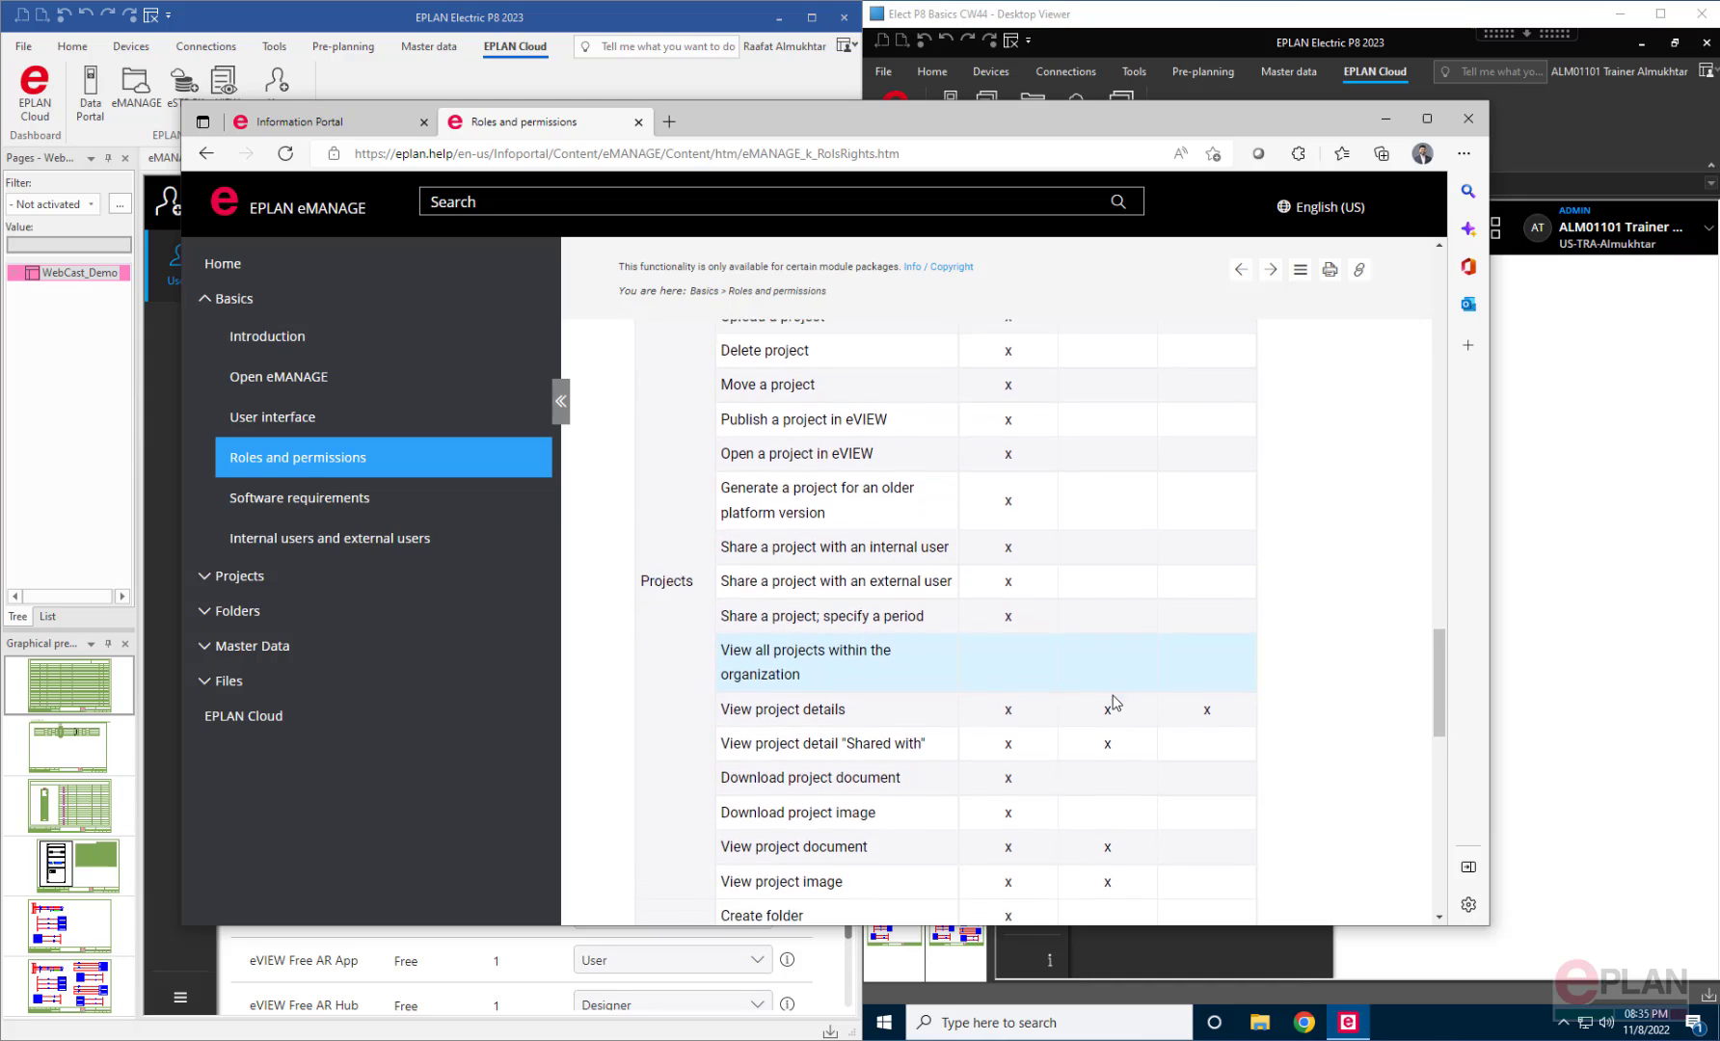
pyautogui.scroll(-3)
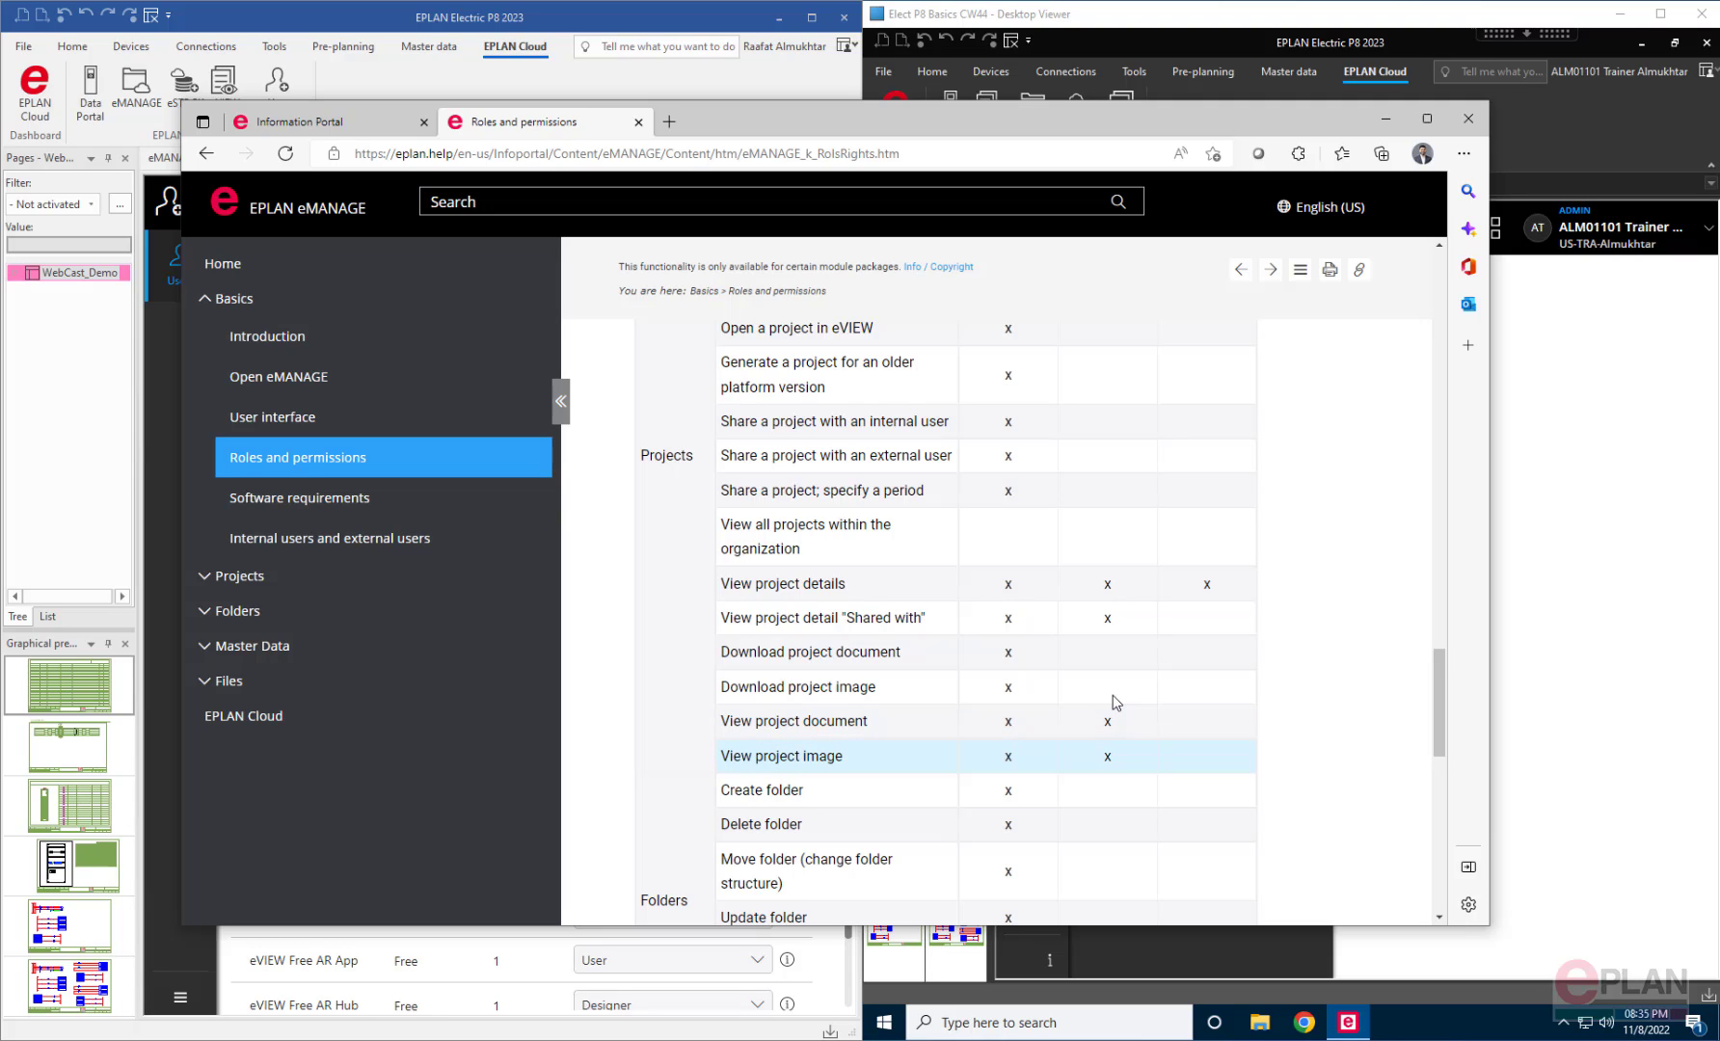
pyautogui.scroll(3)
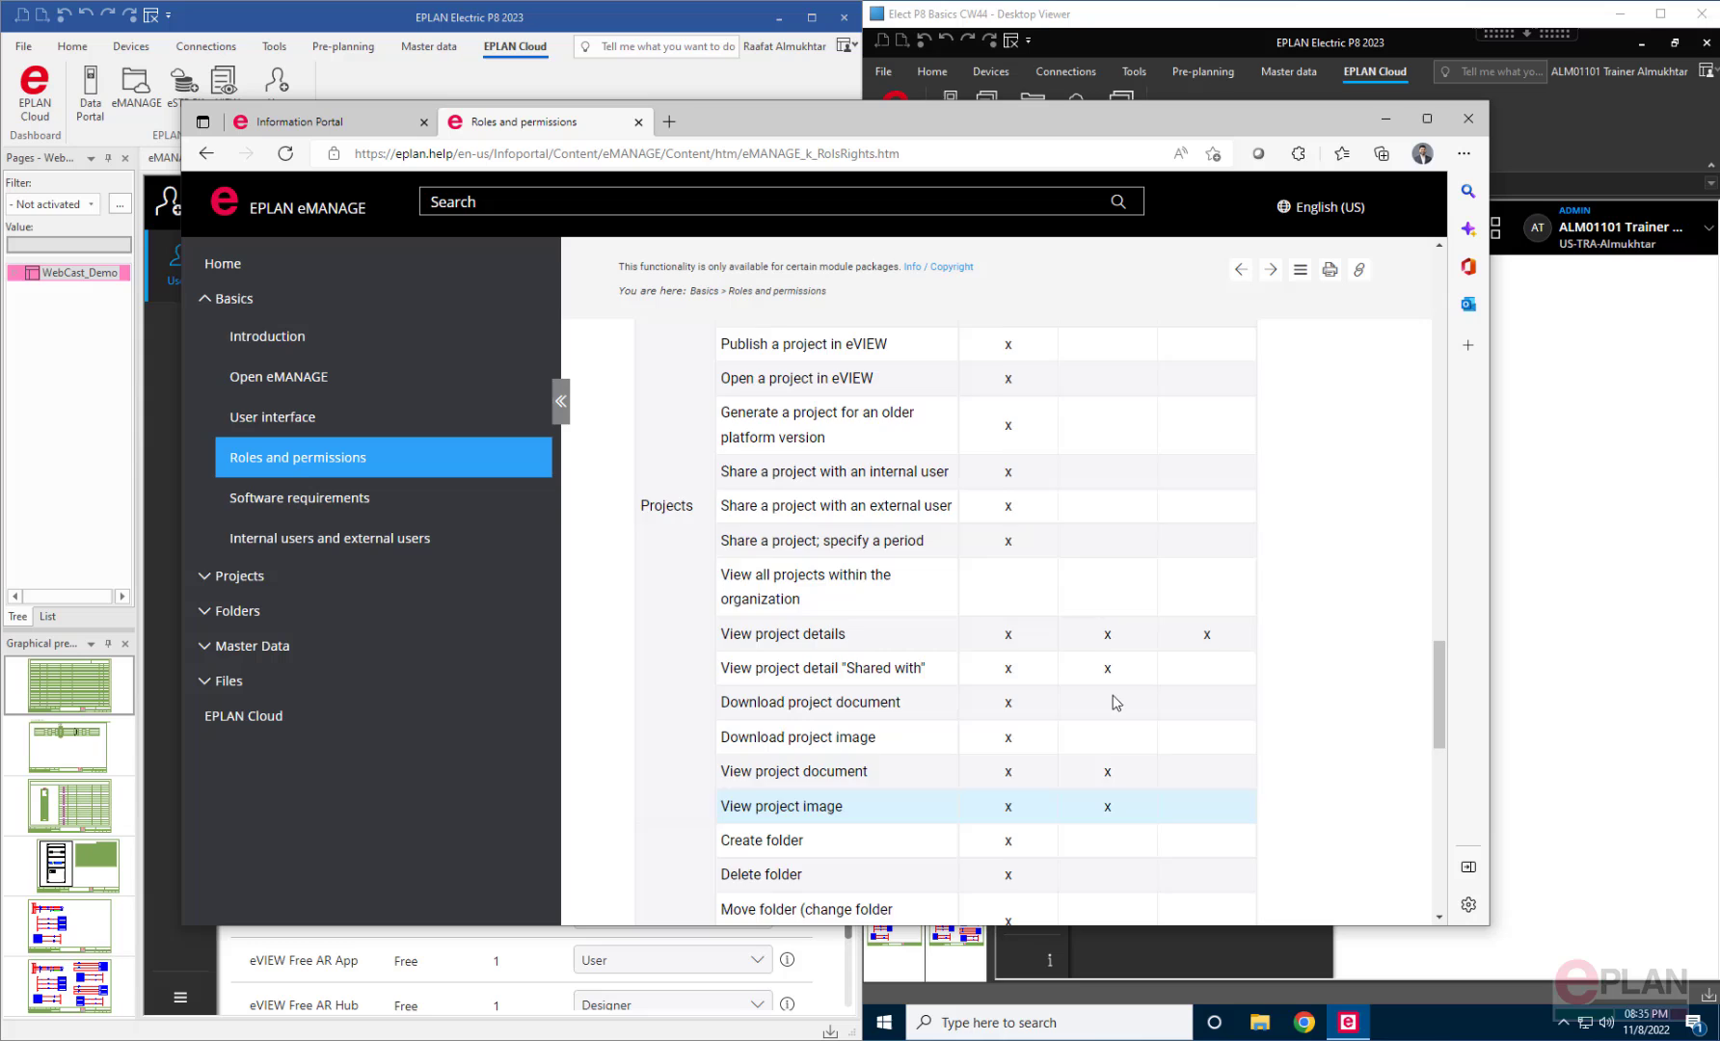
pyautogui.scroll(3)
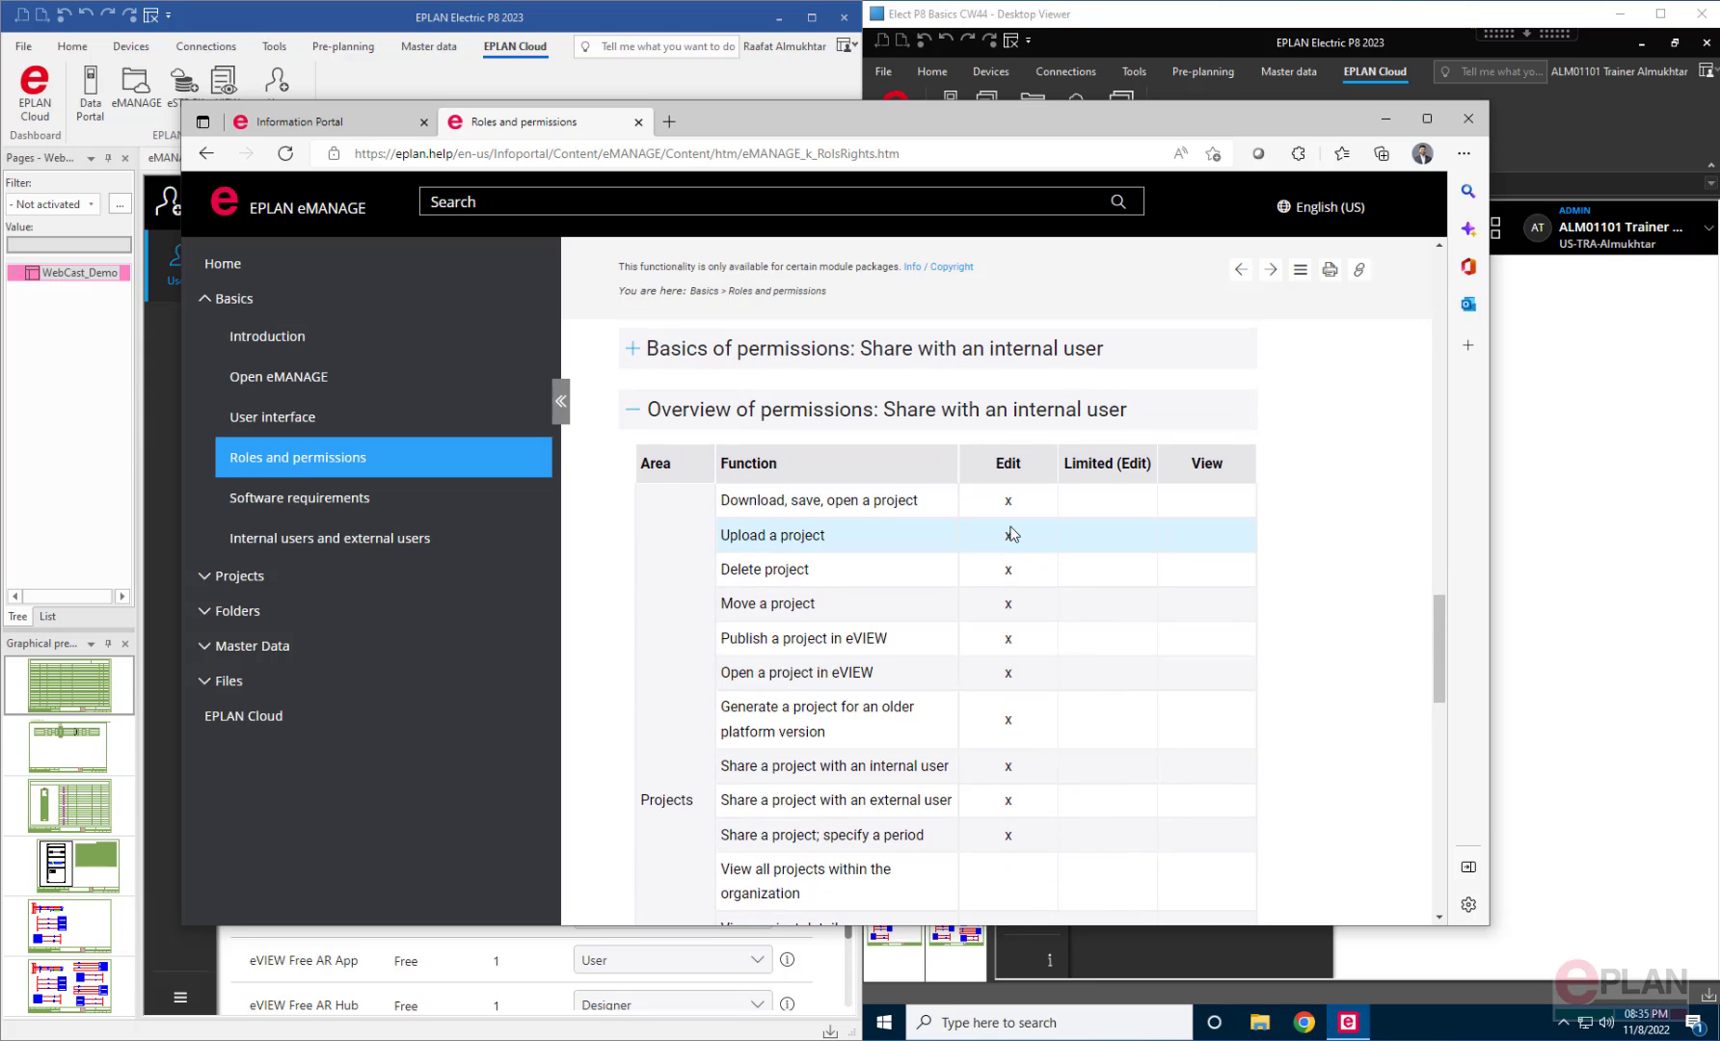
pyautogui.scroll(-3)
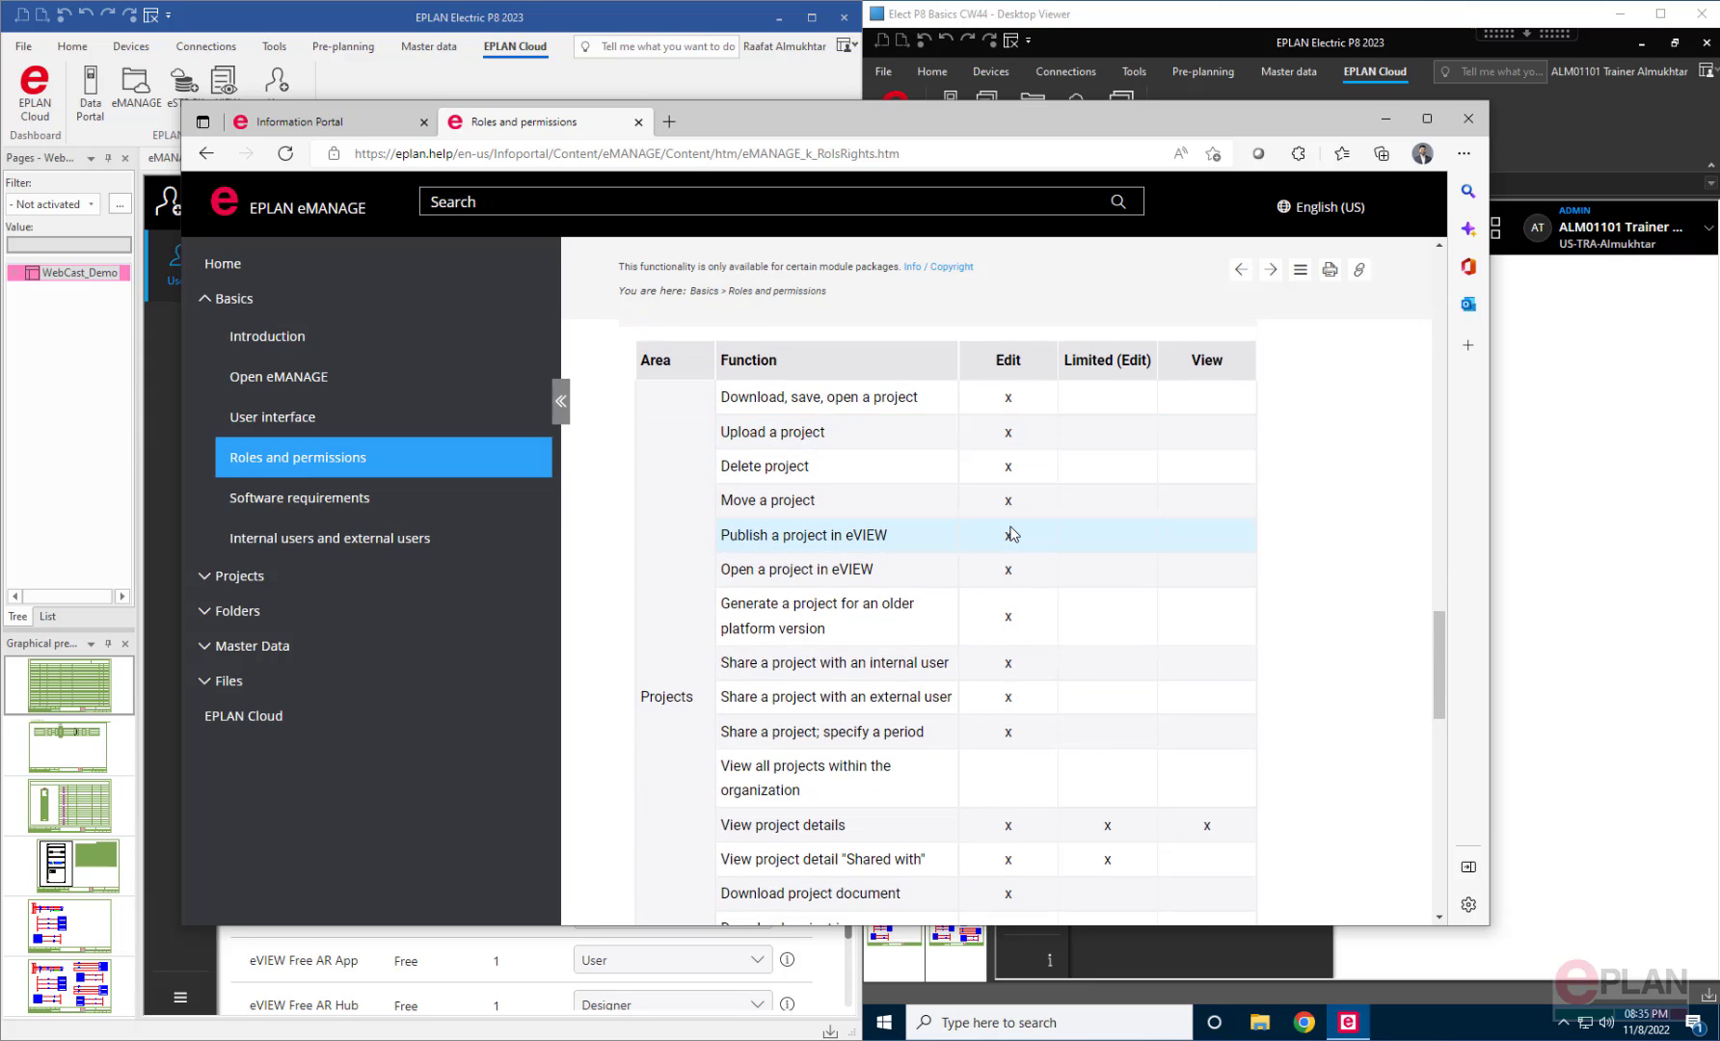
pyautogui.scroll(-3)
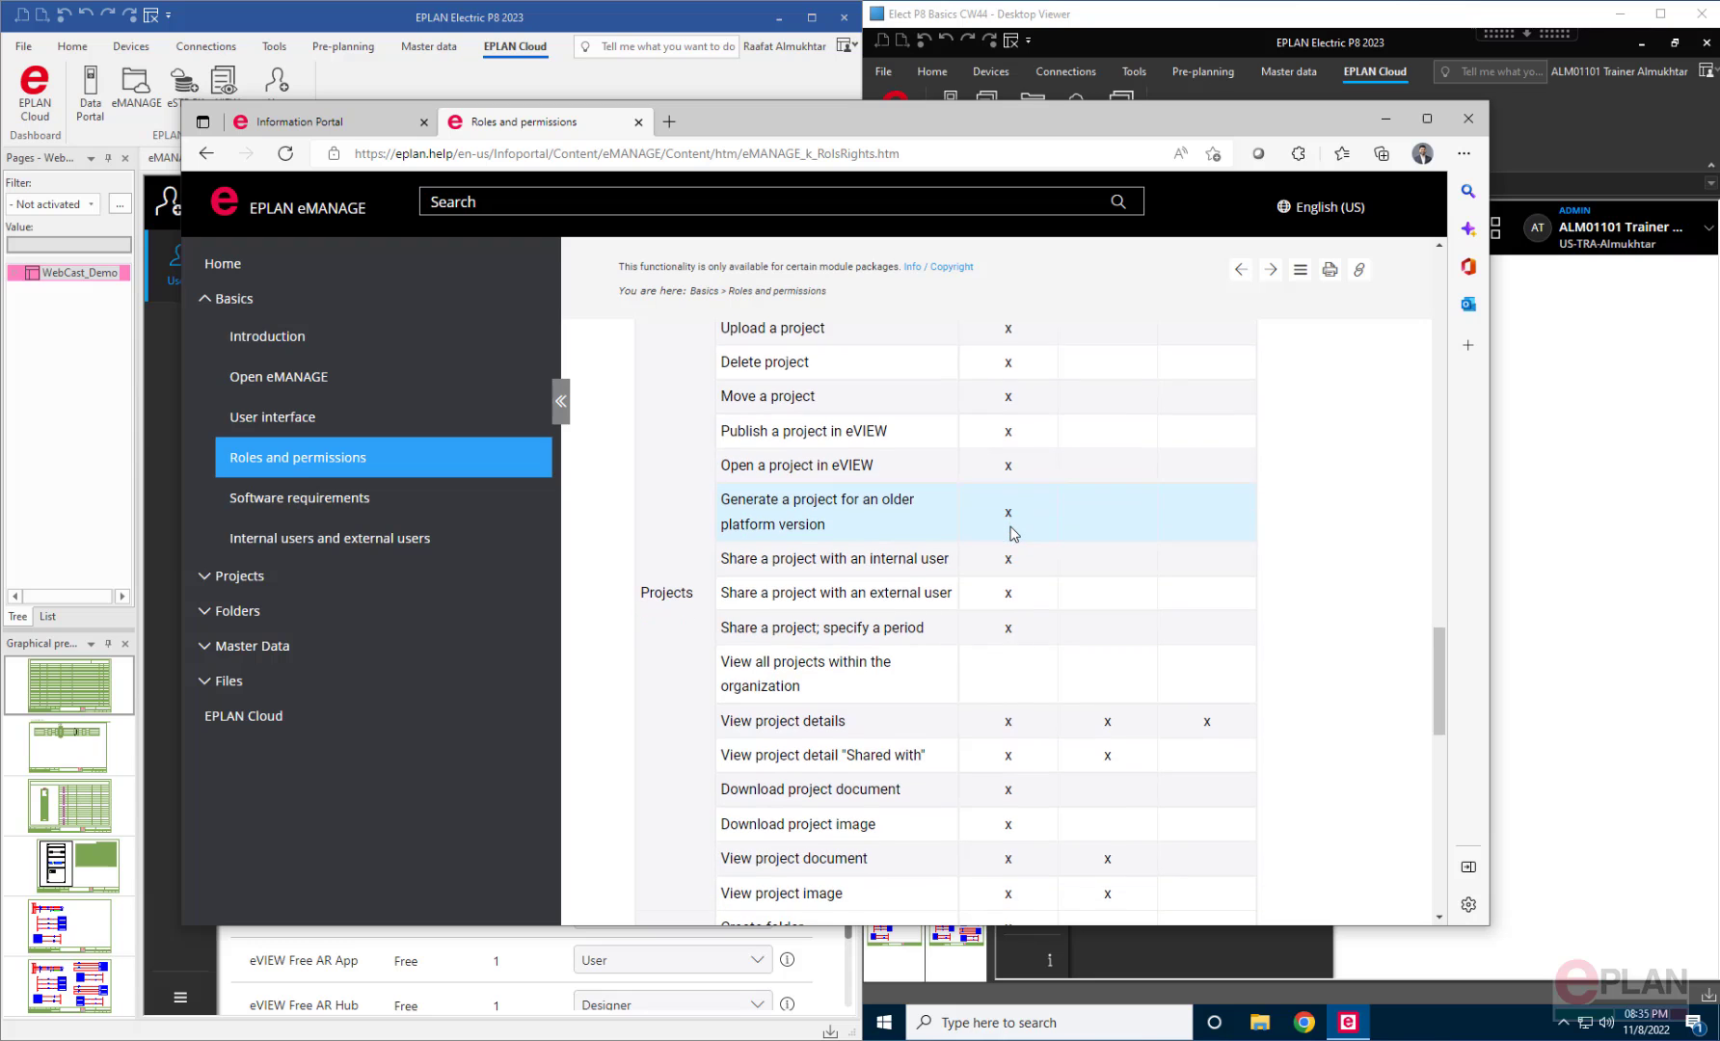
pyautogui.scroll(-3)
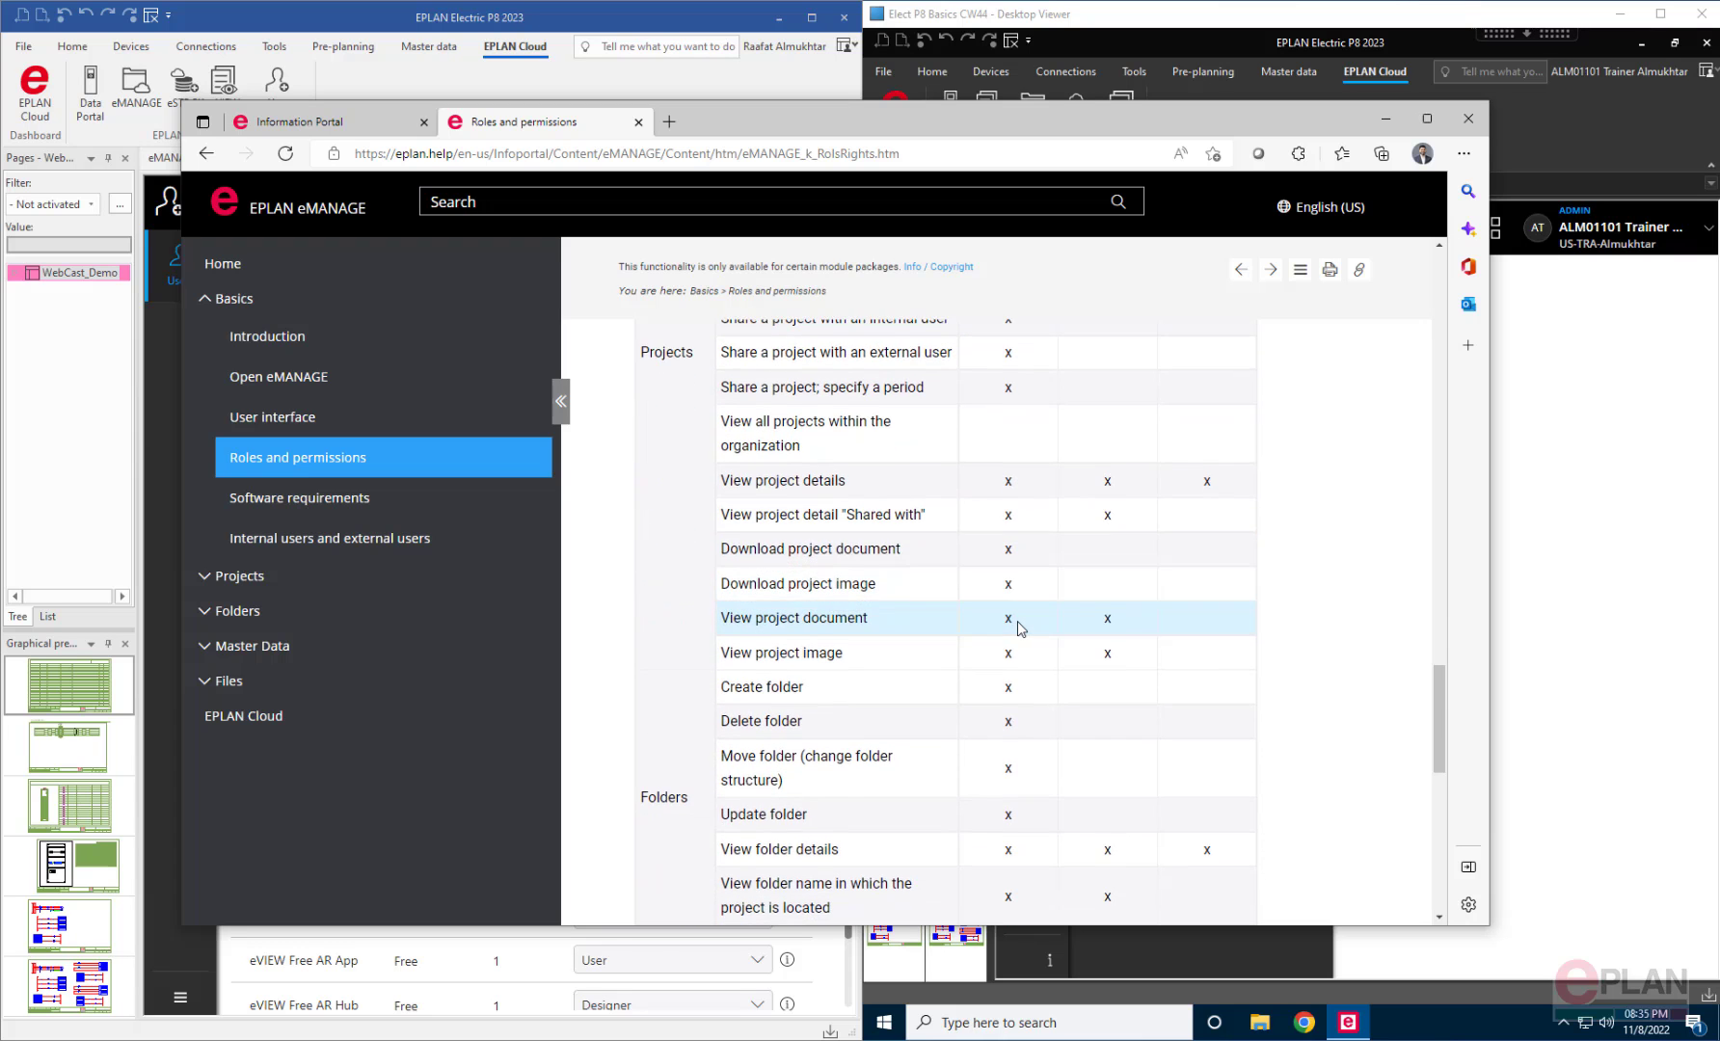
pyautogui.scroll(3)
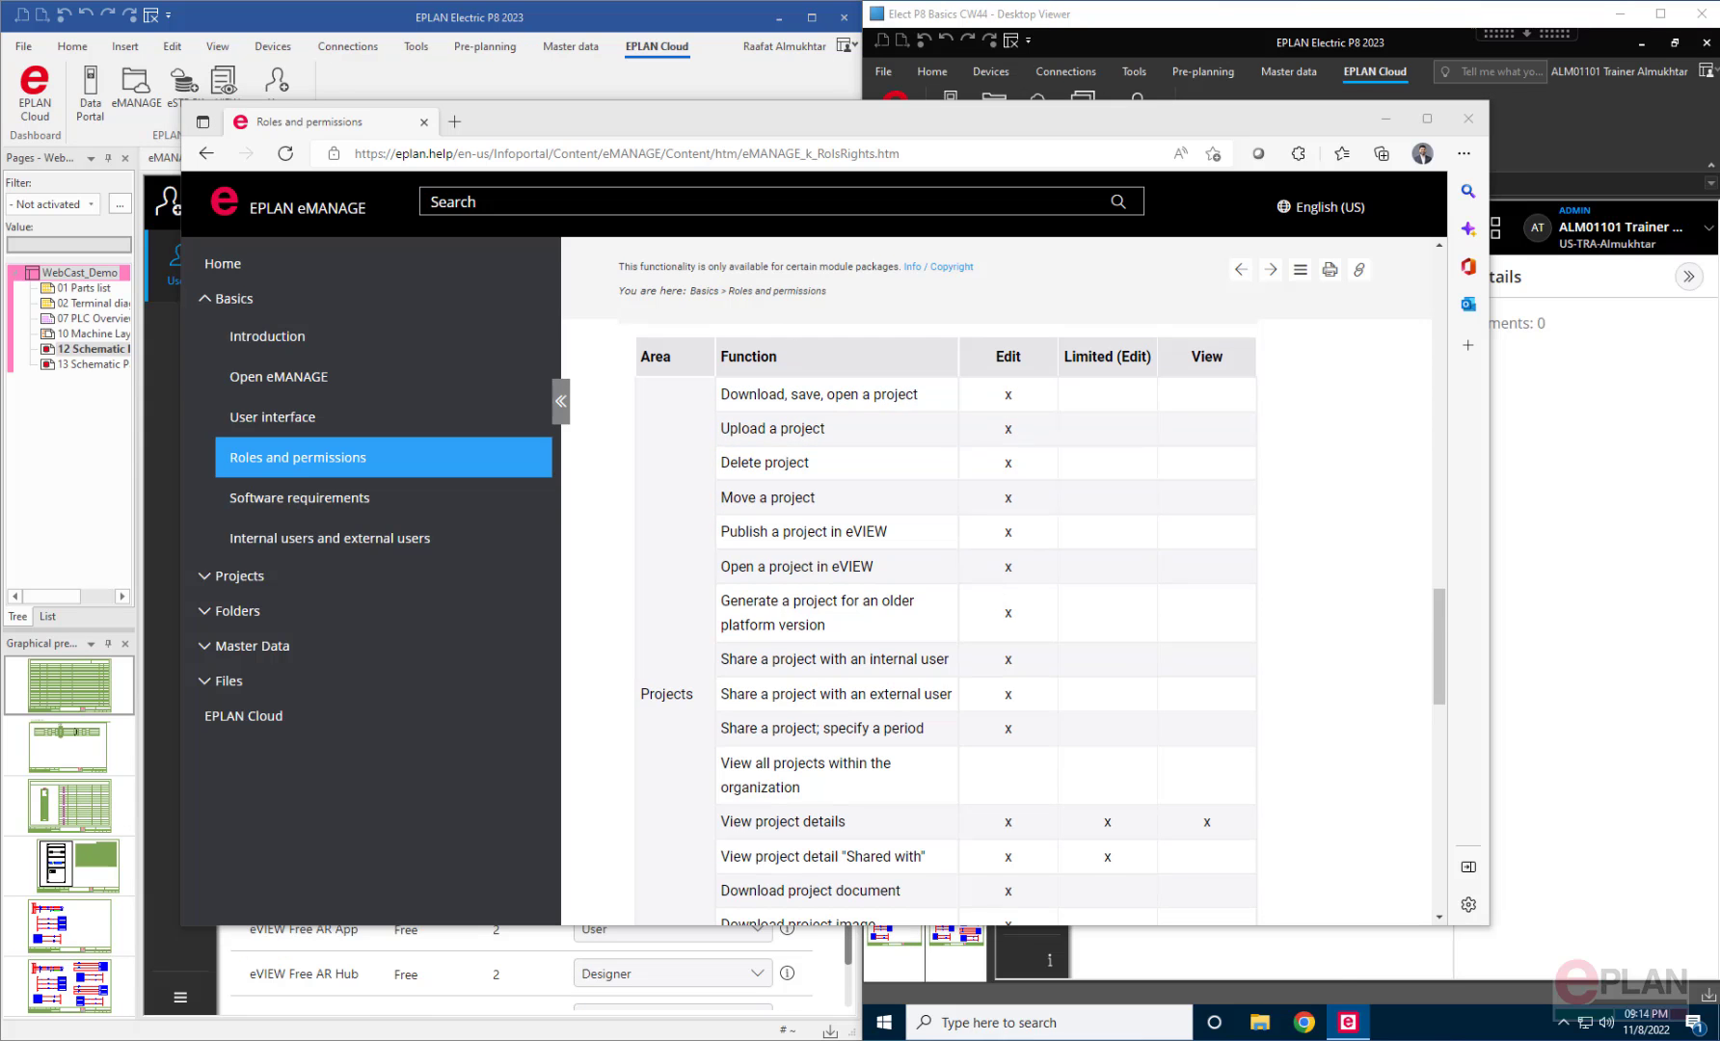
pyautogui.moveTo(1446, 673)
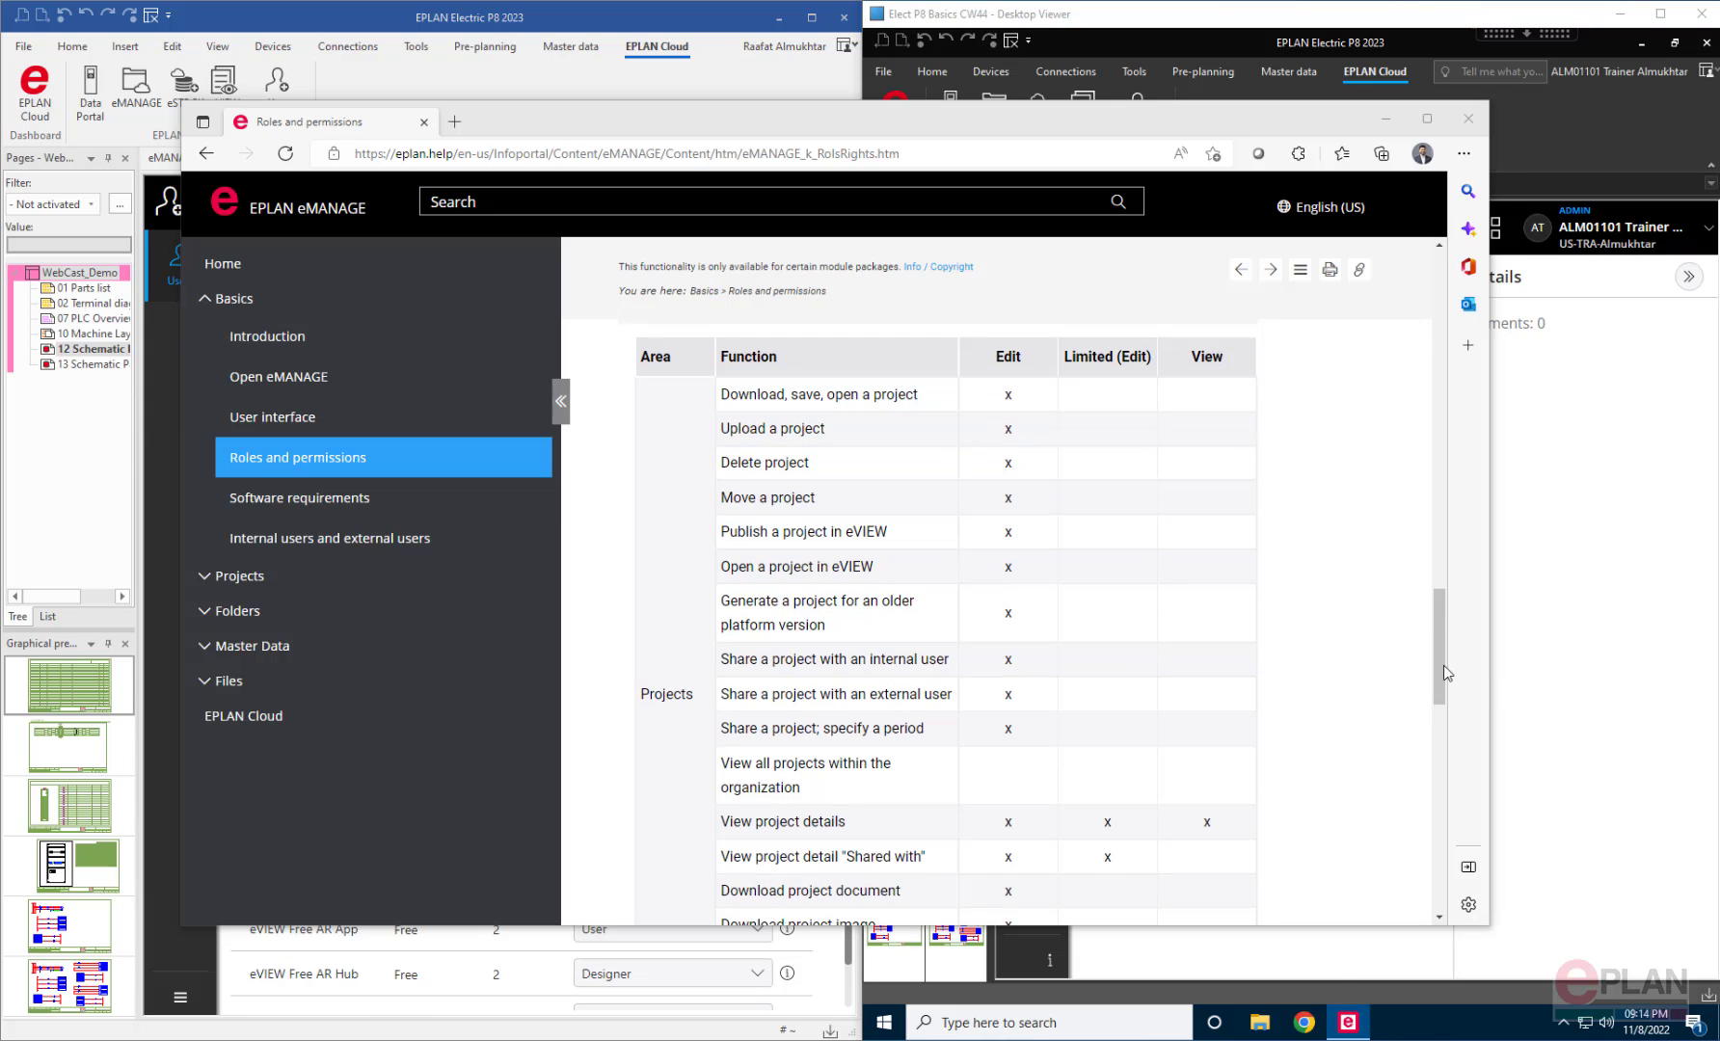
pyautogui.scroll(-3)
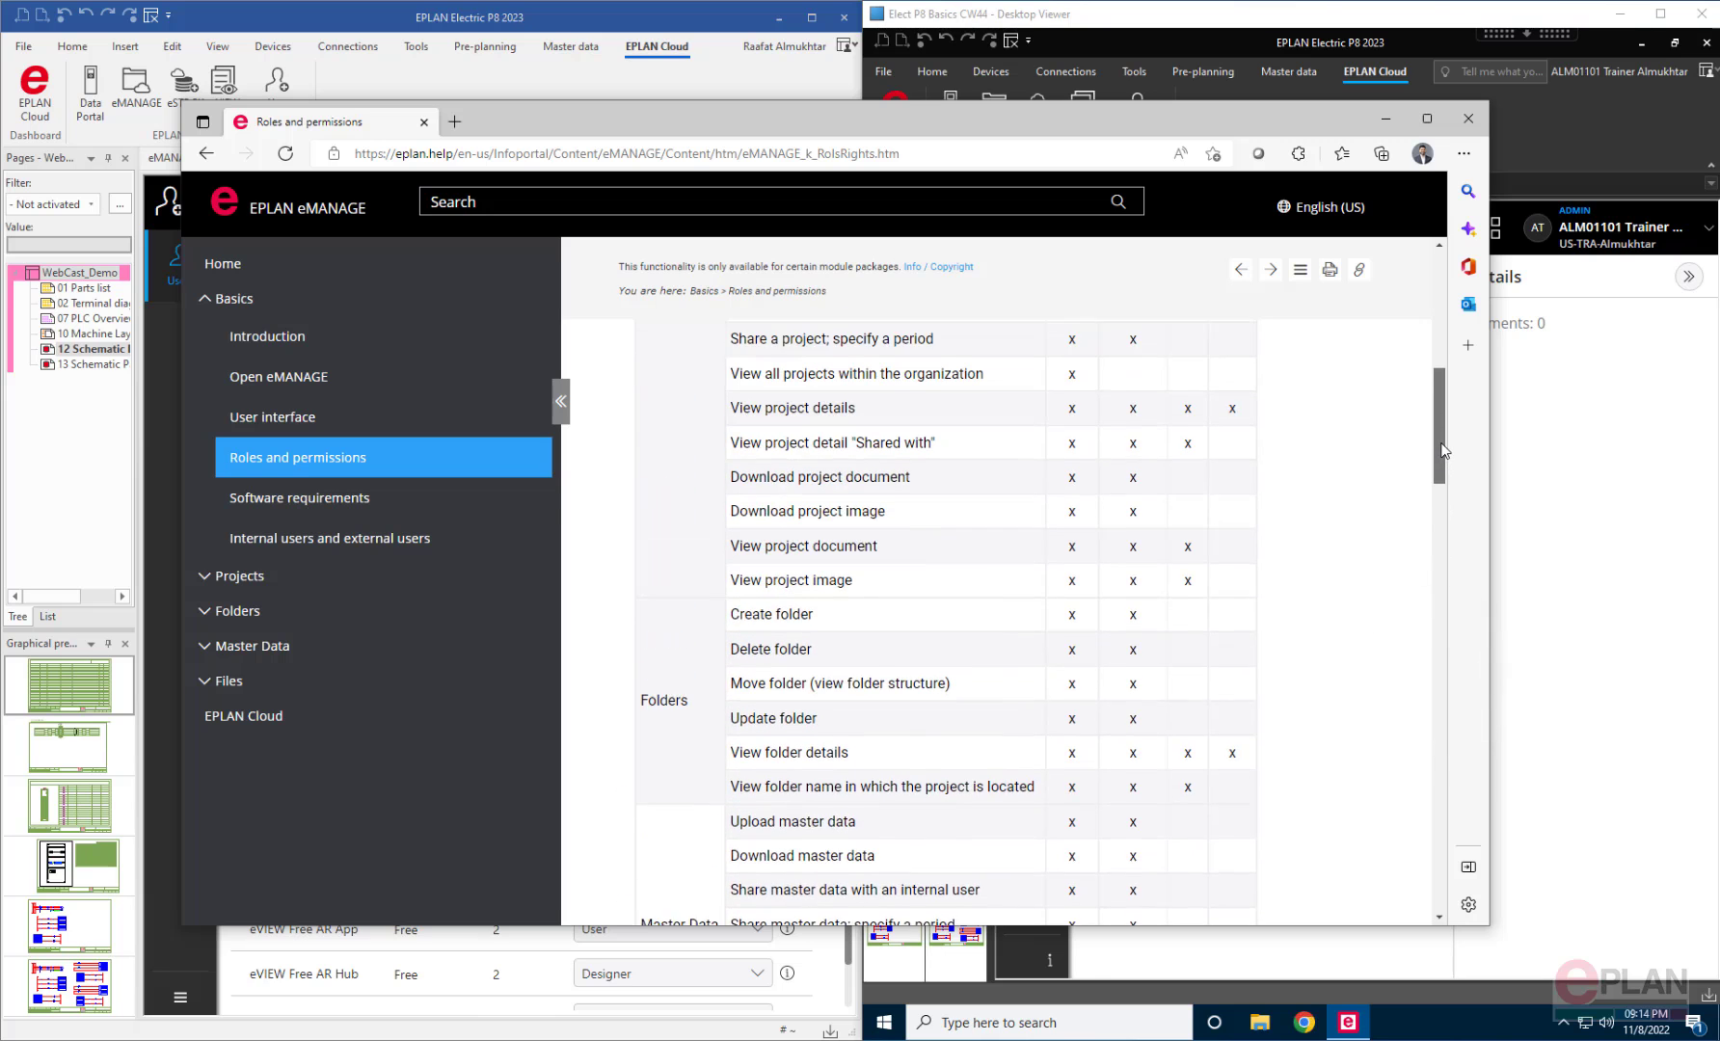
pyautogui.scroll(3)
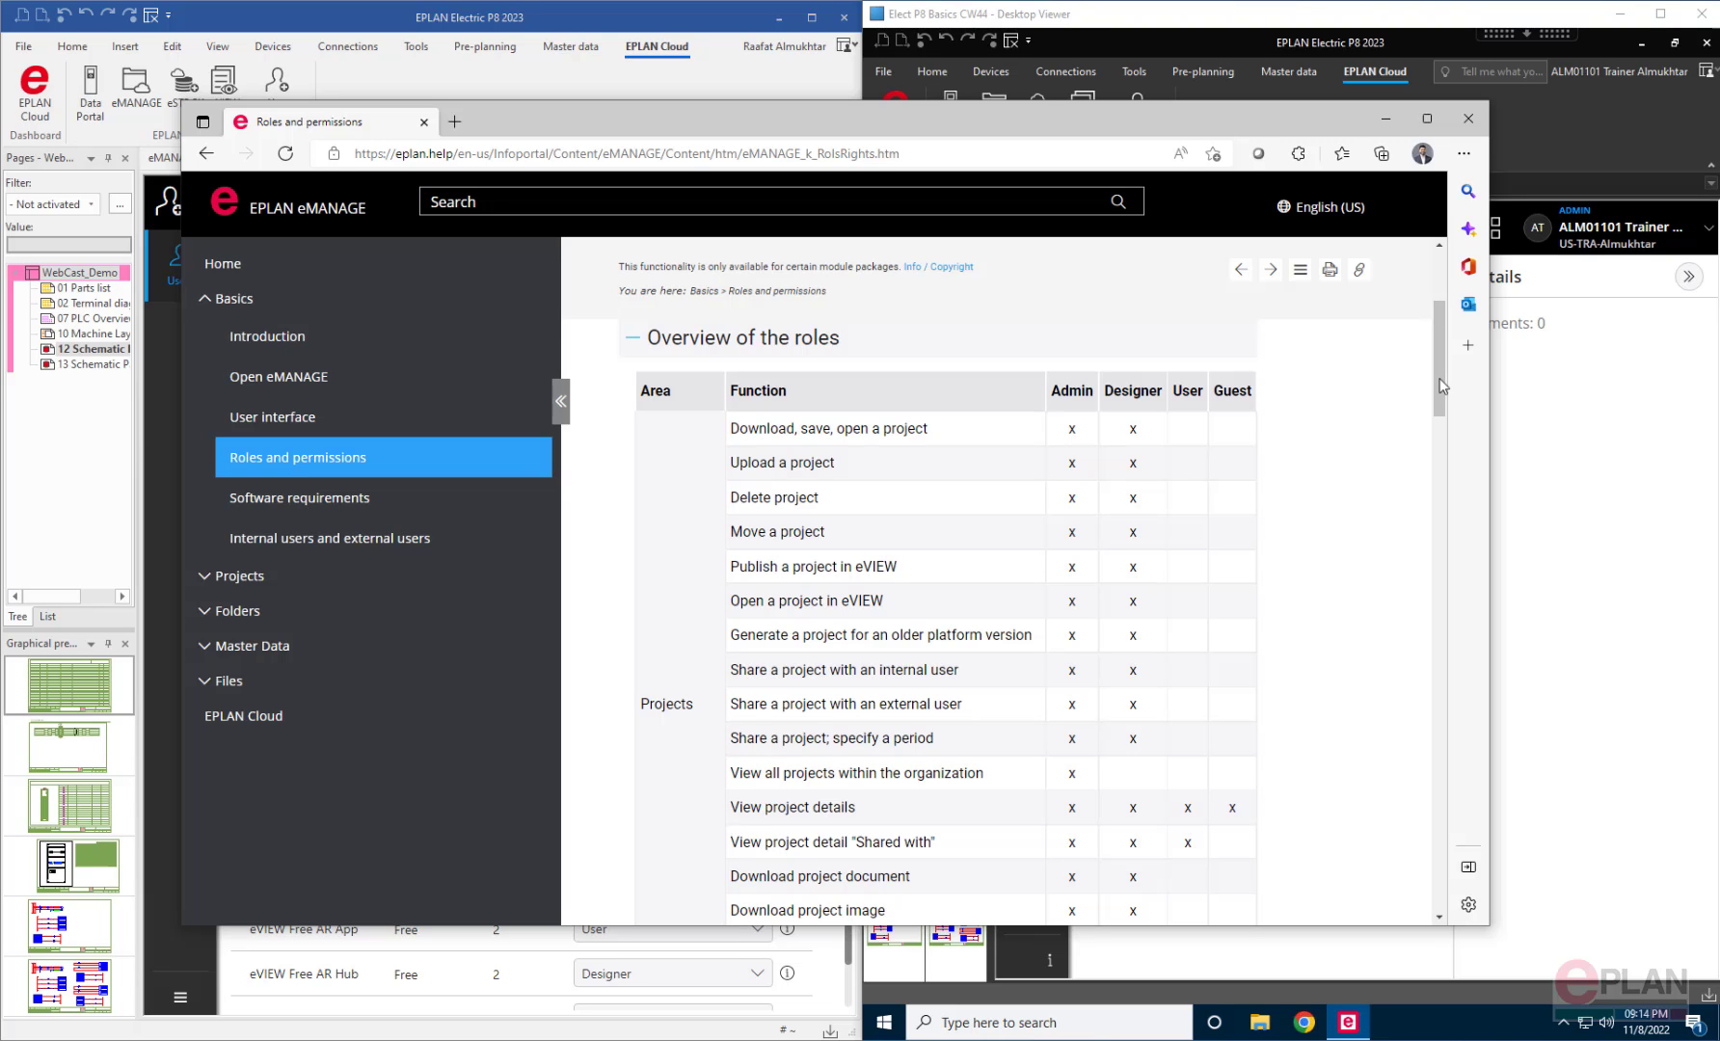
pyautogui.scroll(-3)
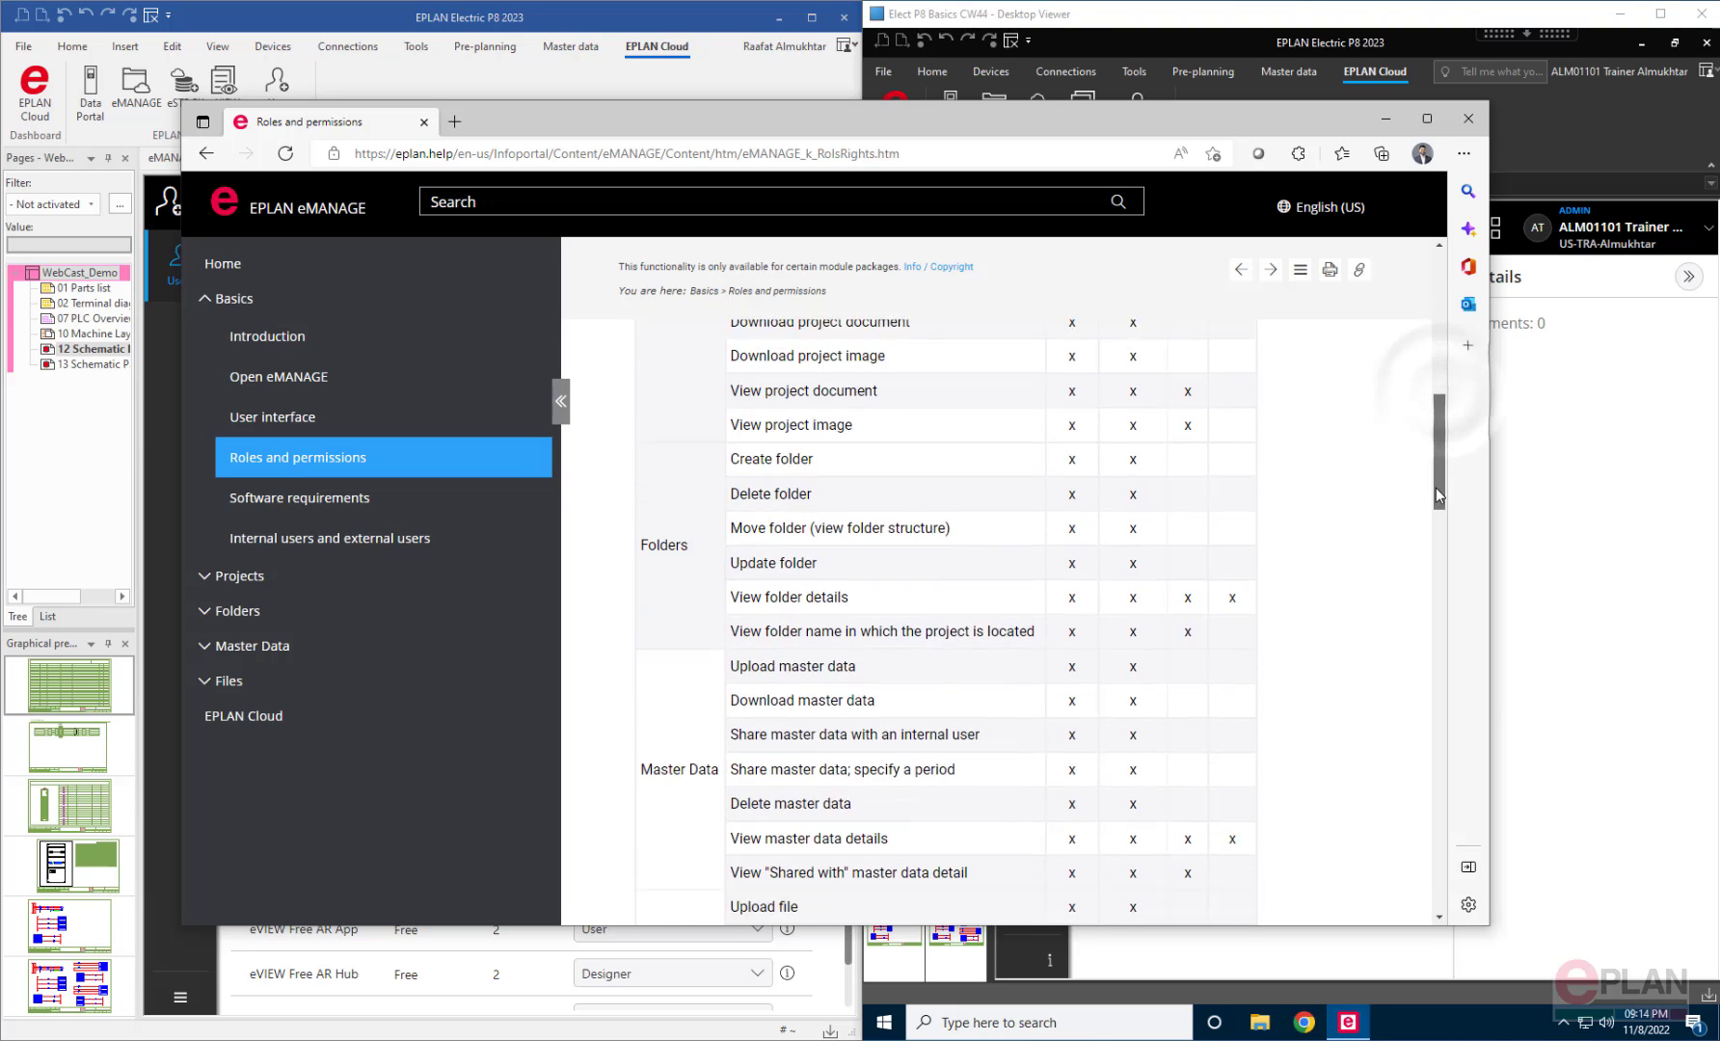
pyautogui.scroll(3)
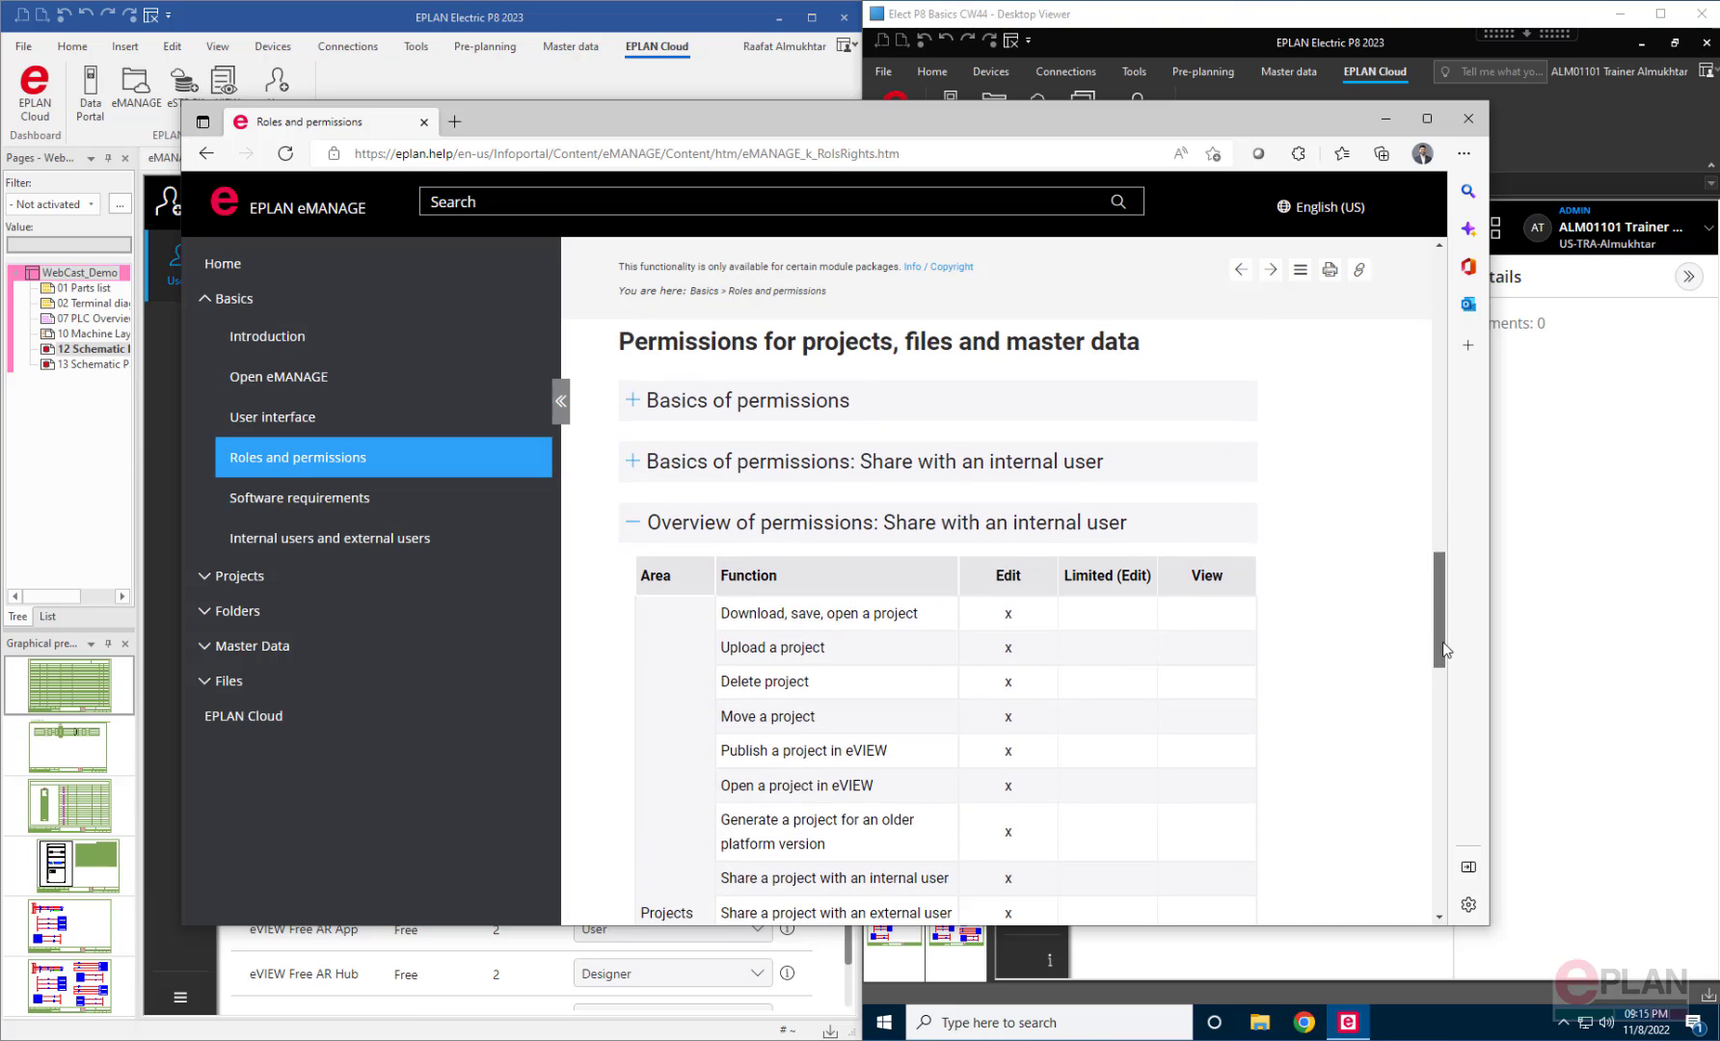
pyautogui.scroll(-3)
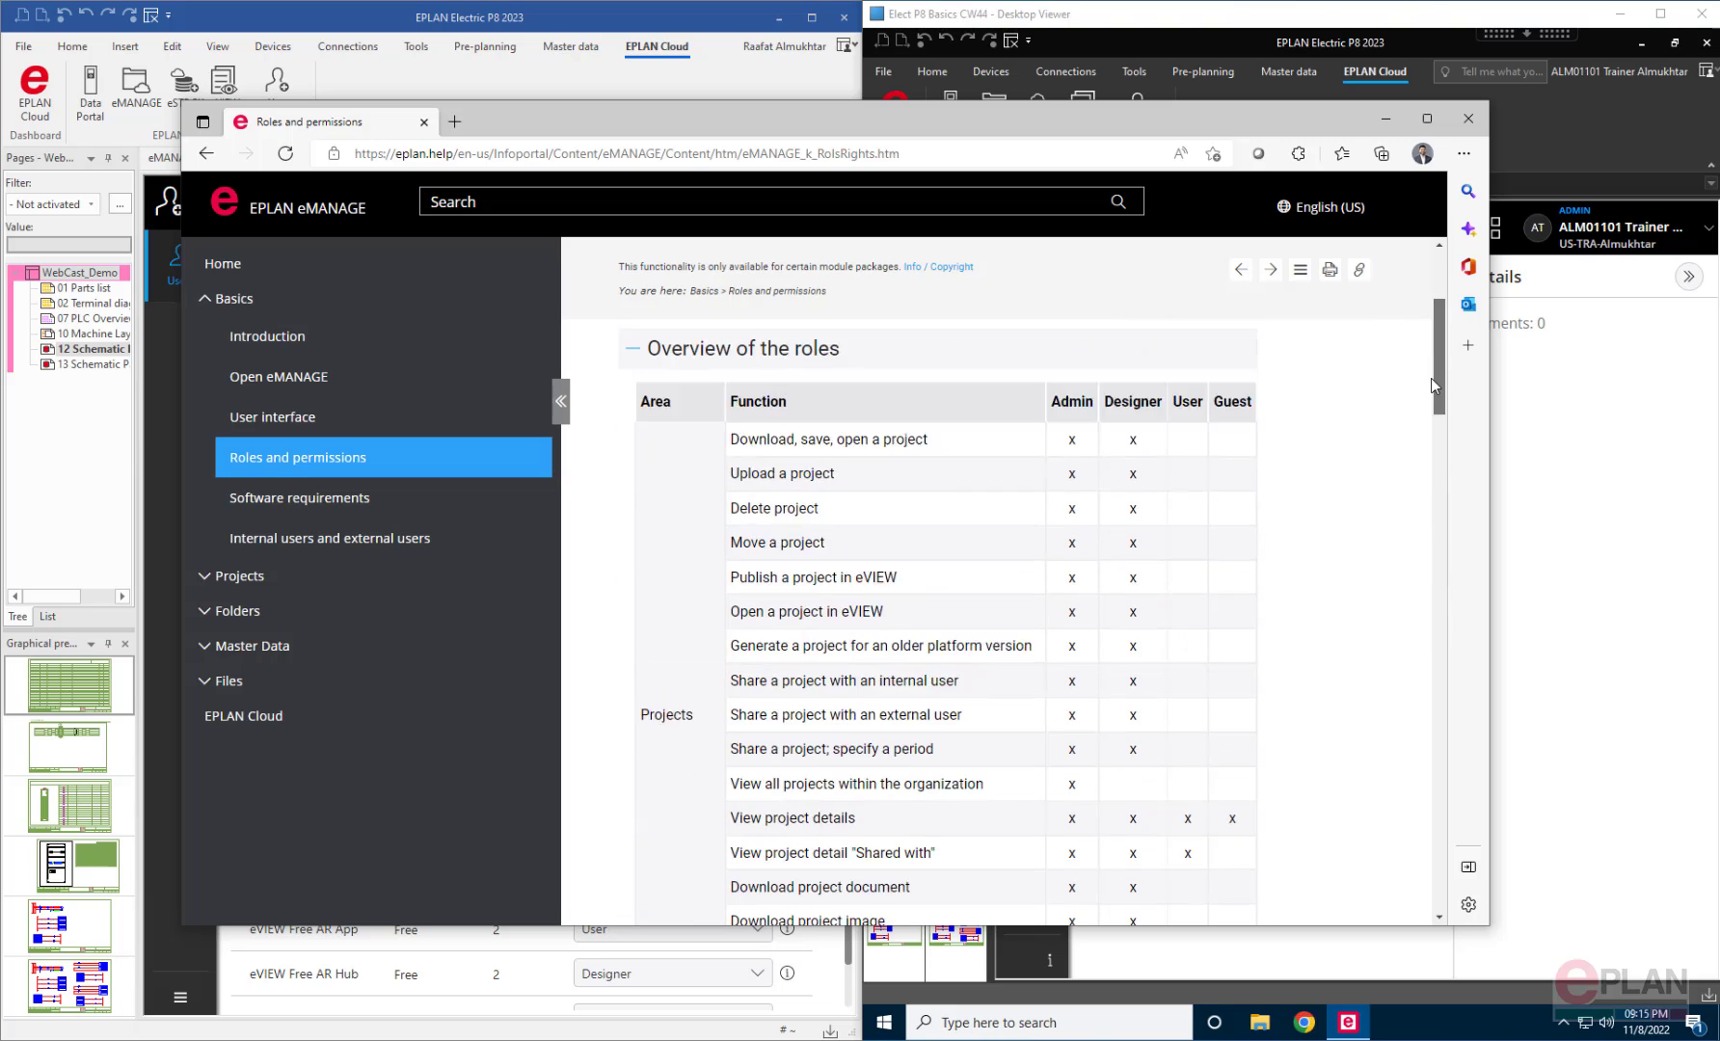
pyautogui.scroll(3)
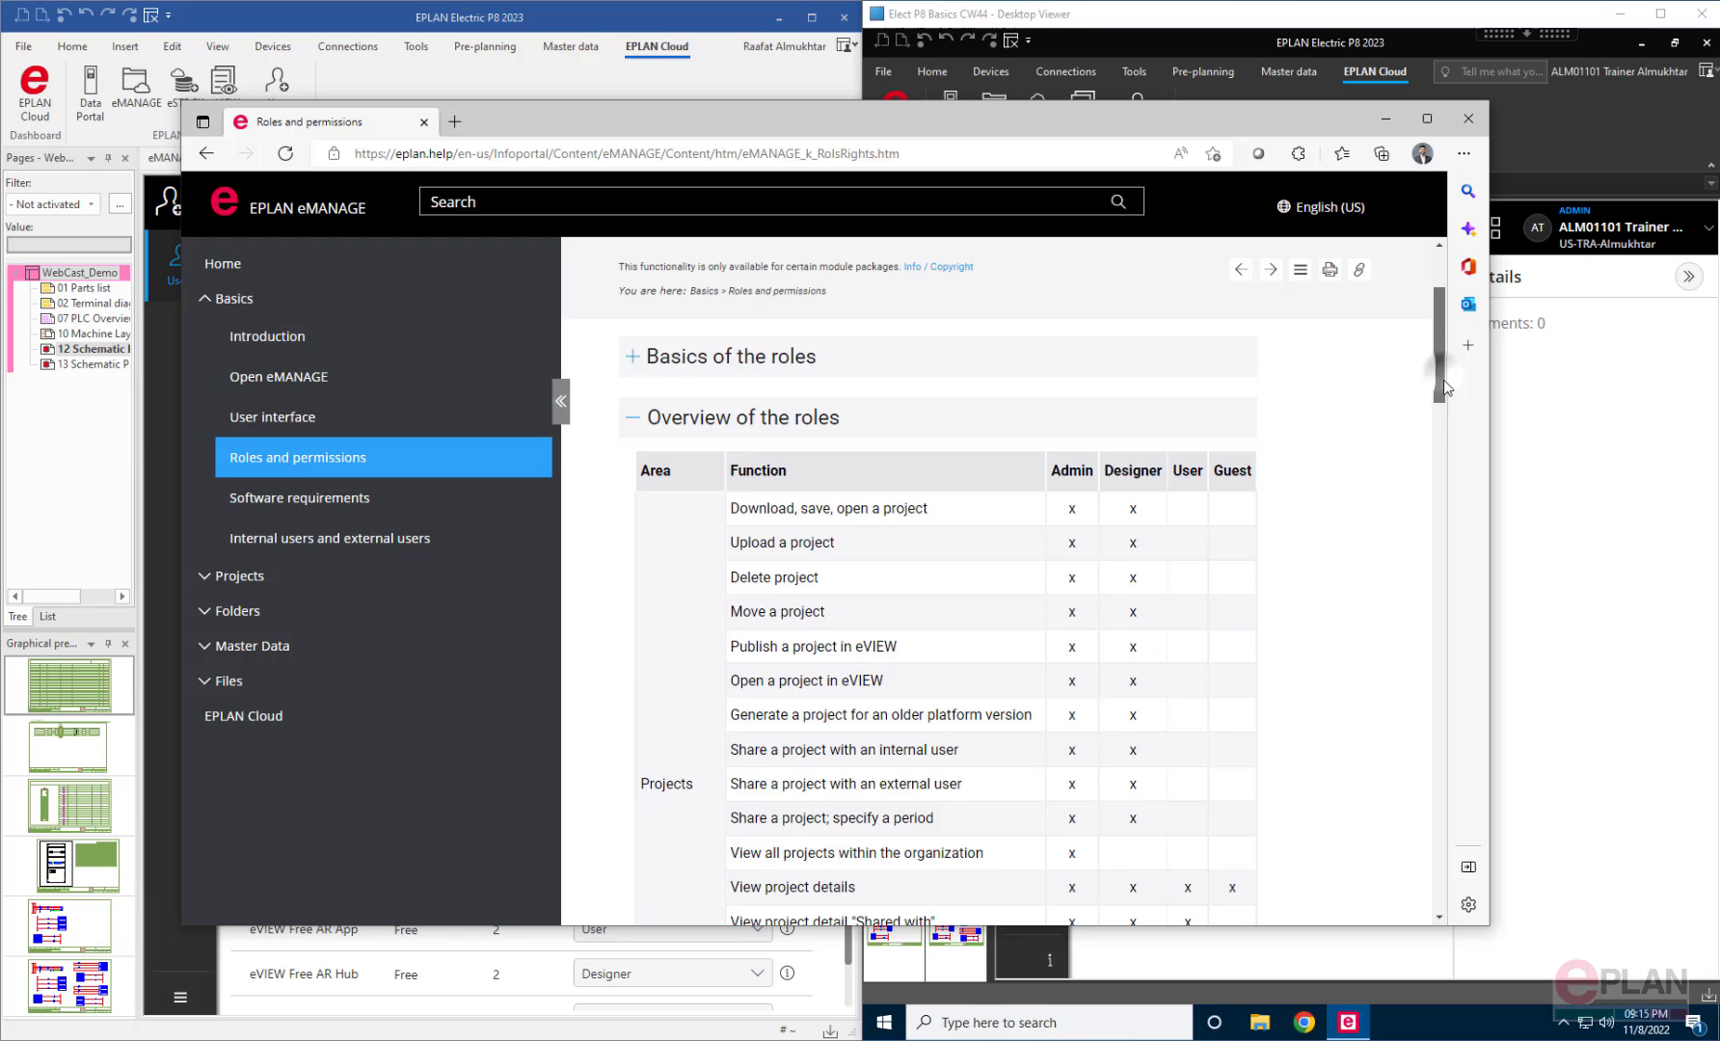
pyautogui.scroll(-3)
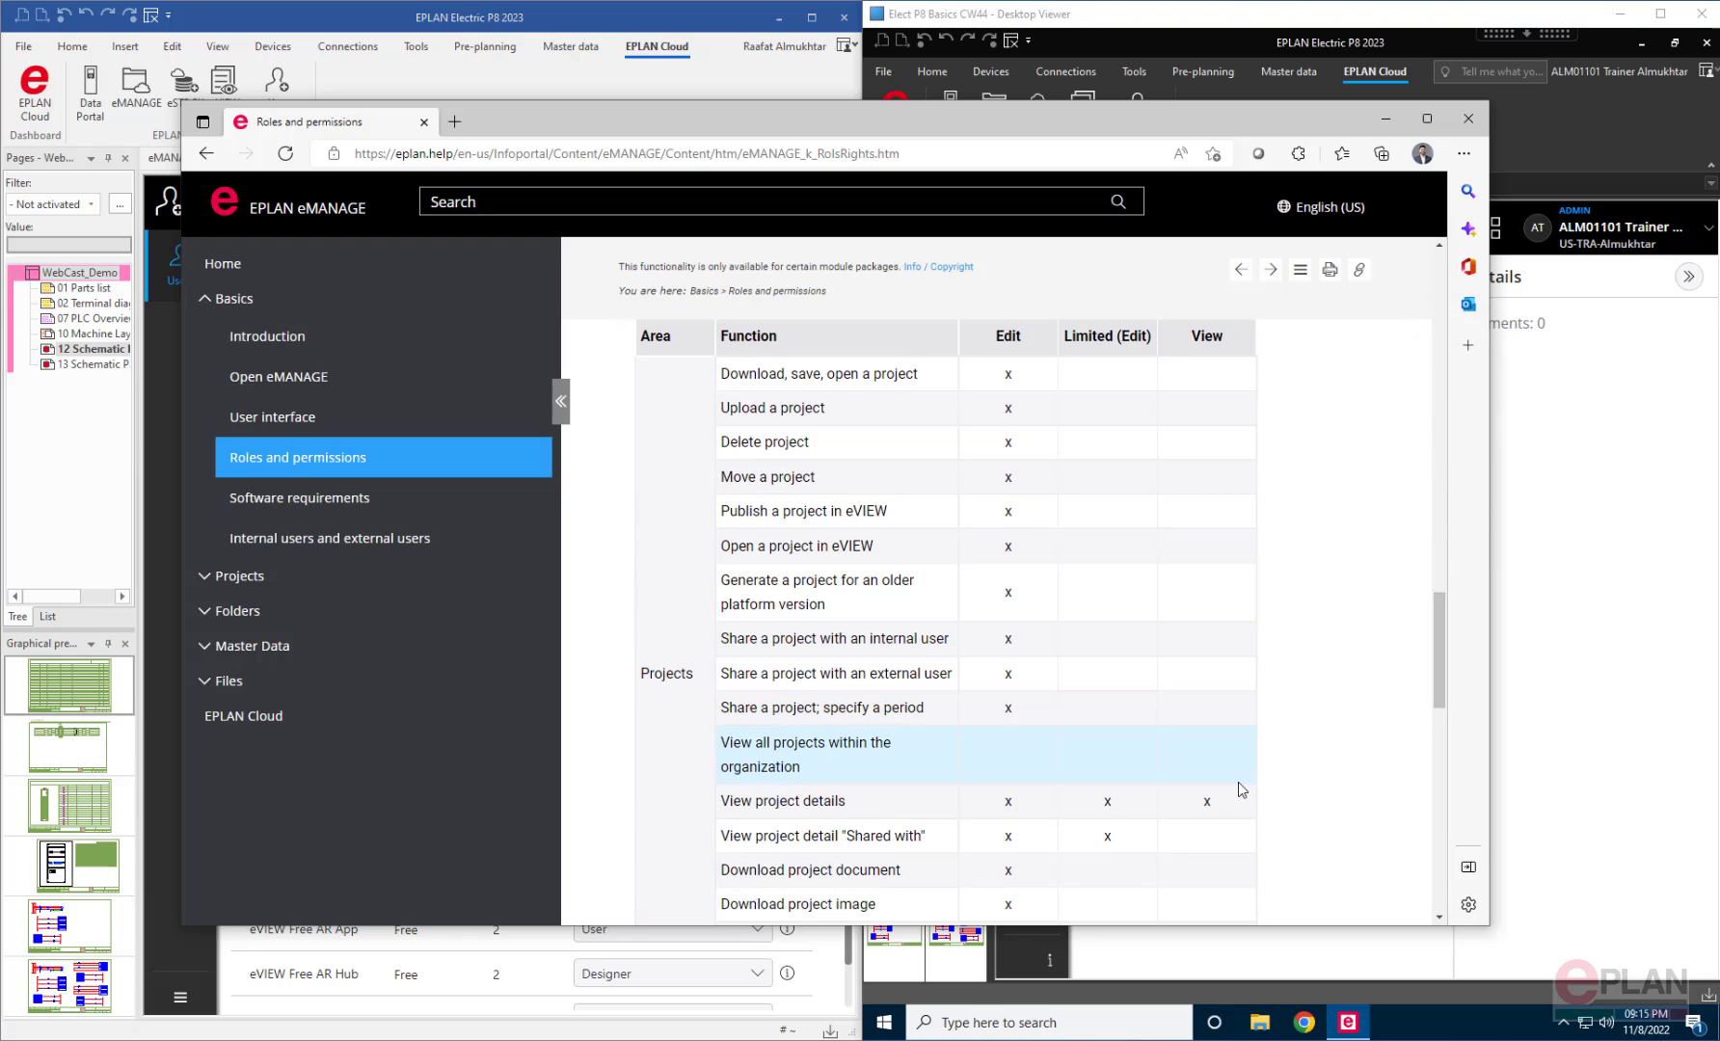
pyautogui.moveTo(1238, 802)
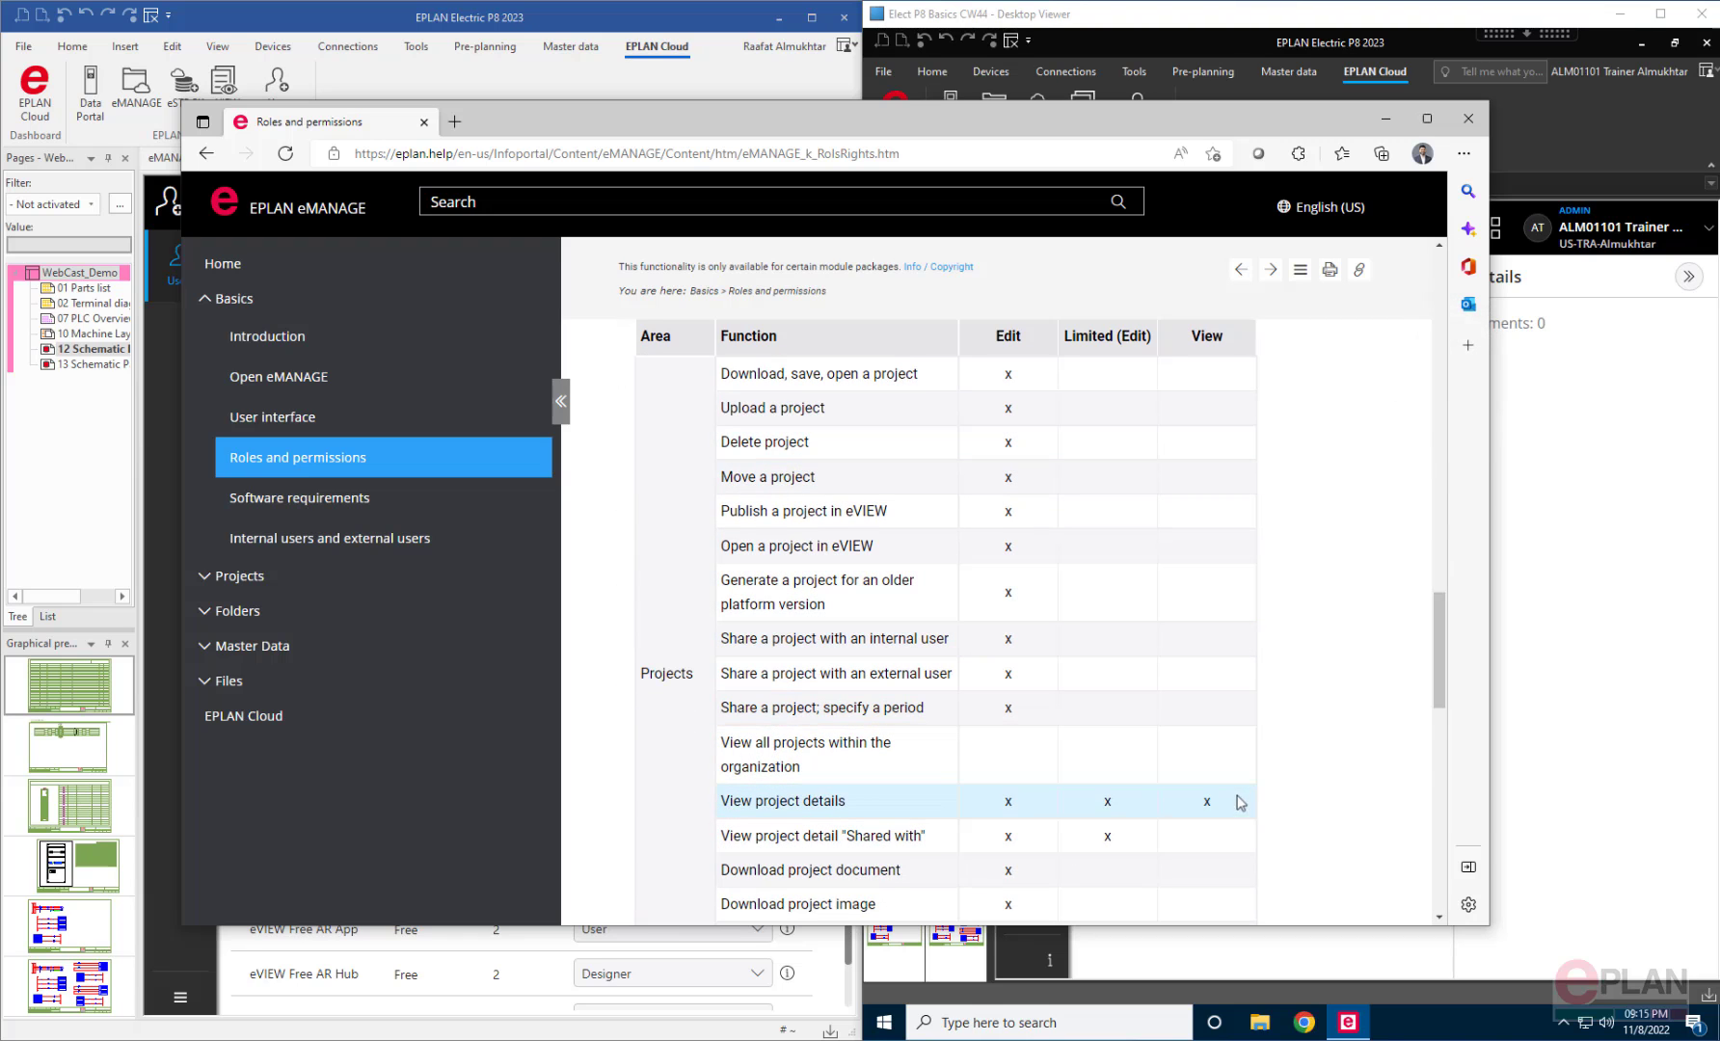
pyautogui.moveTo(1238, 815)
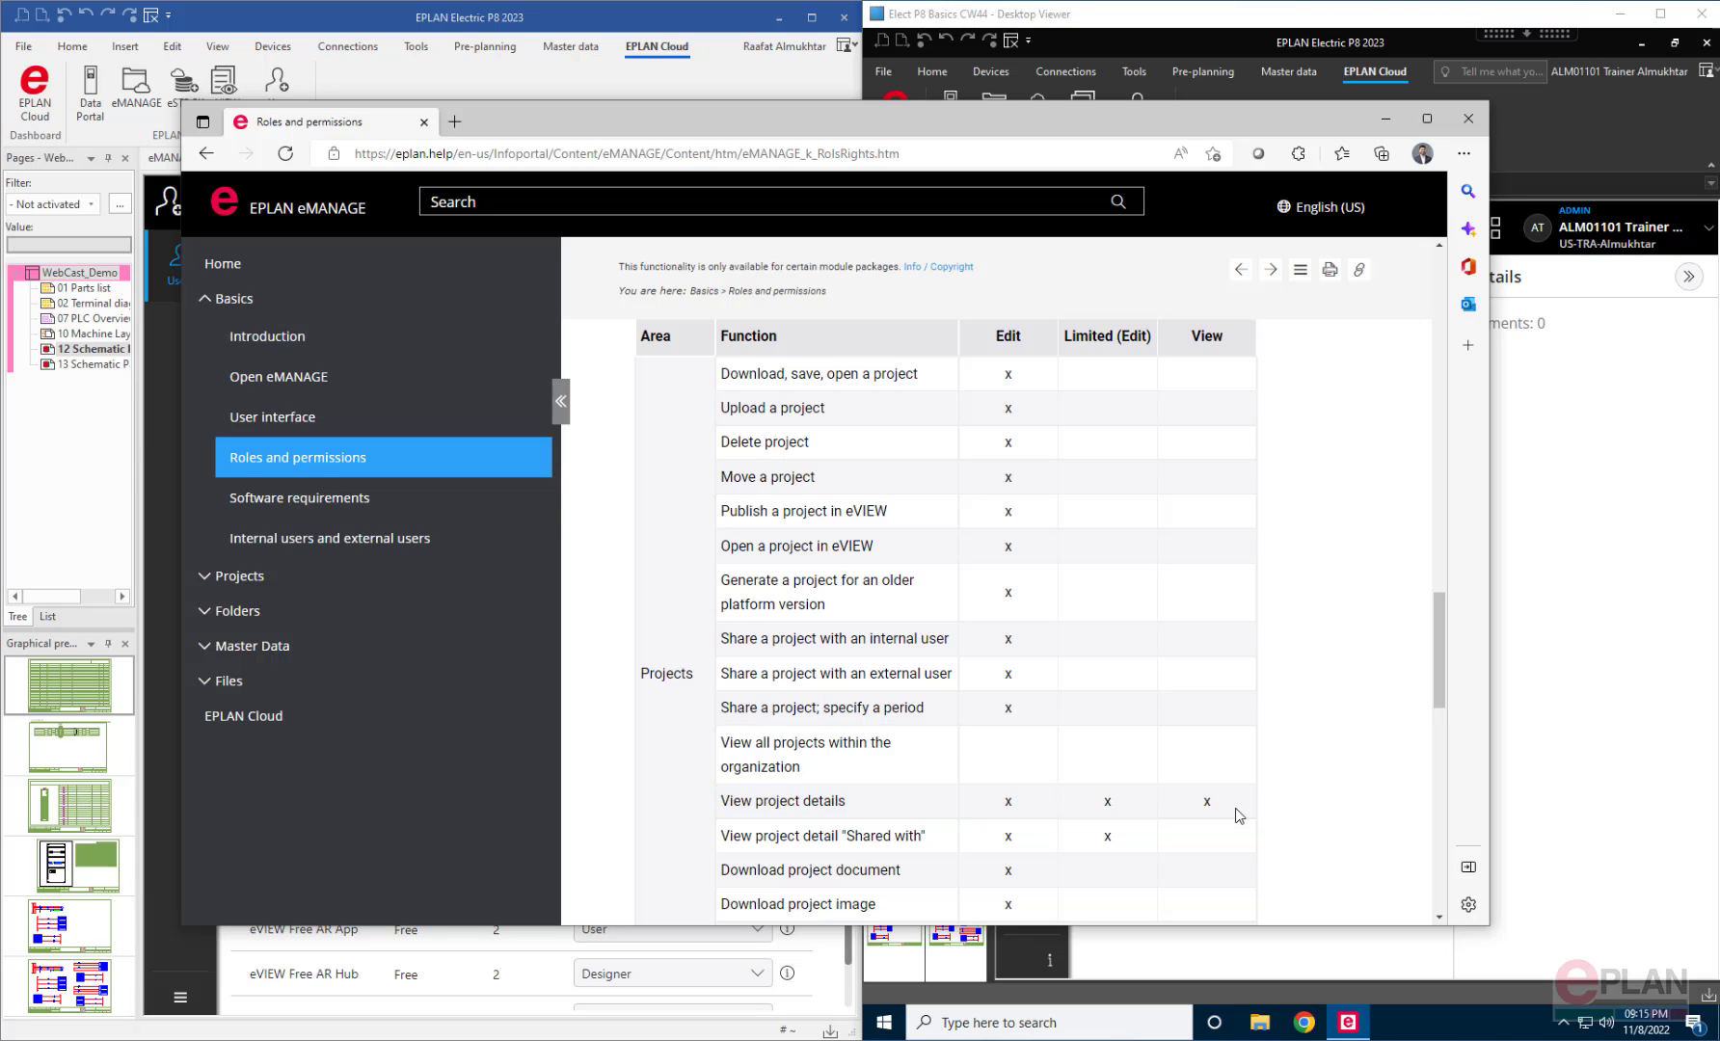
pyautogui.moveTo(1313, 770)
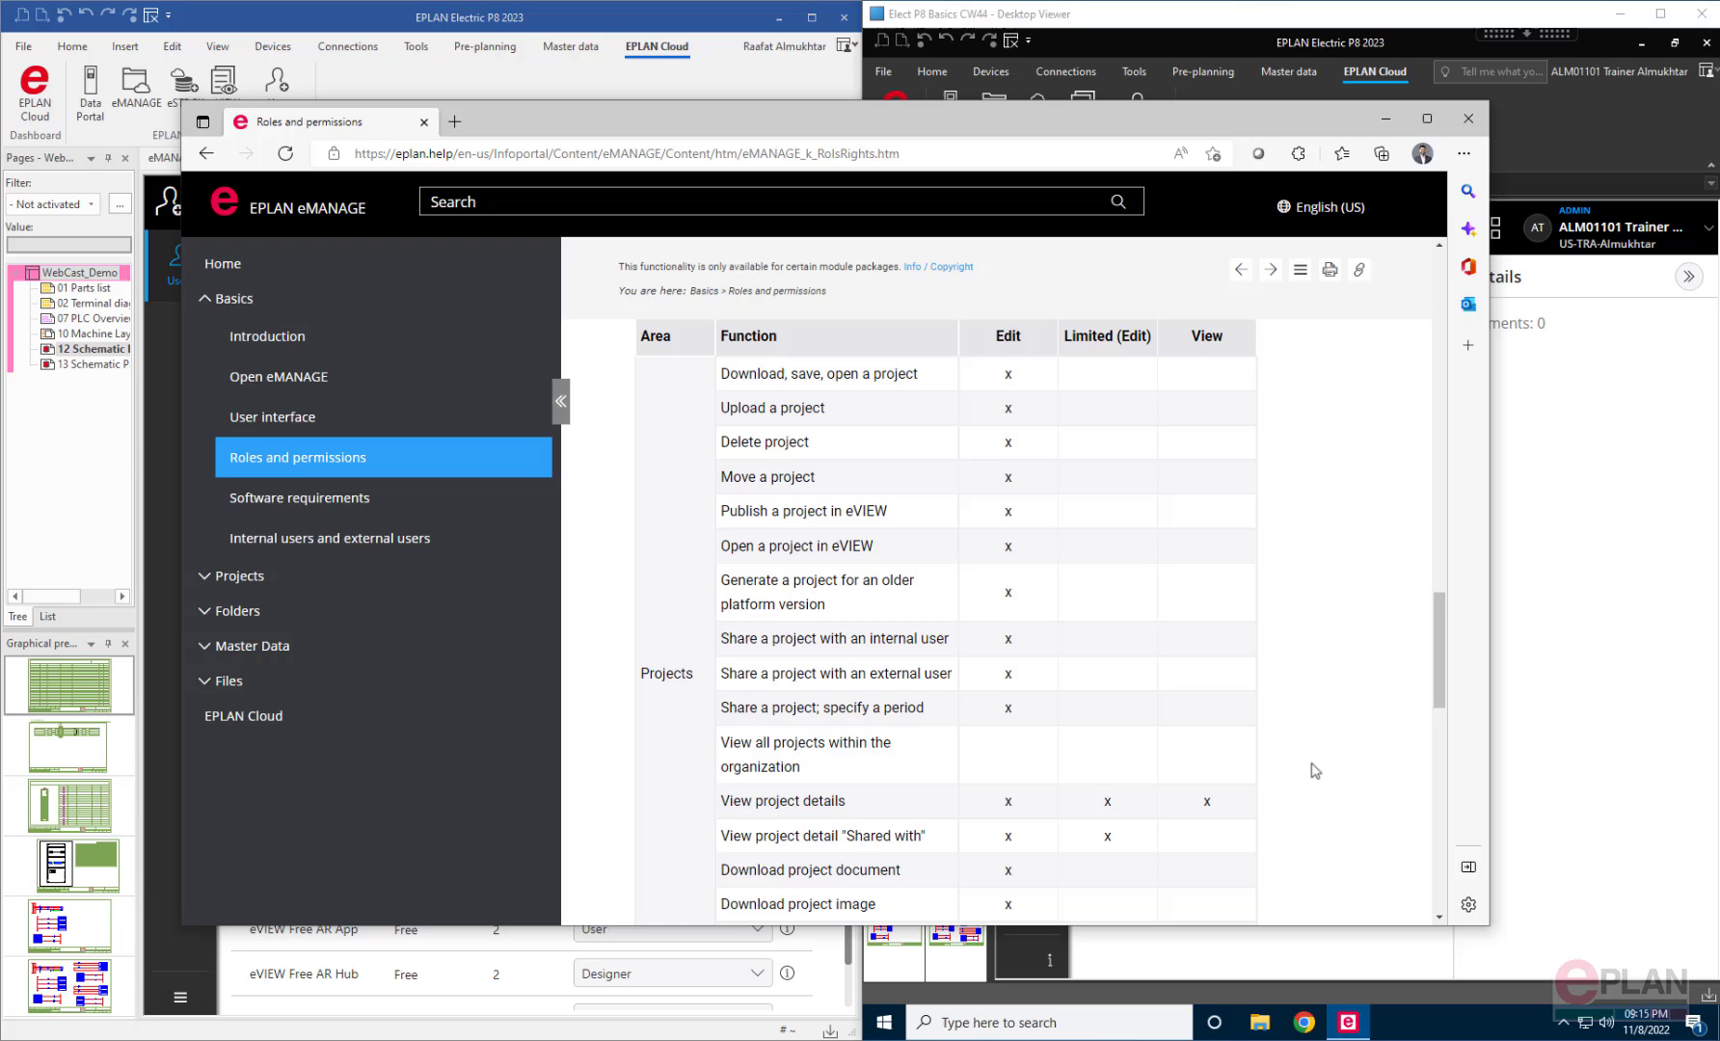
pyautogui.scroll(-3)
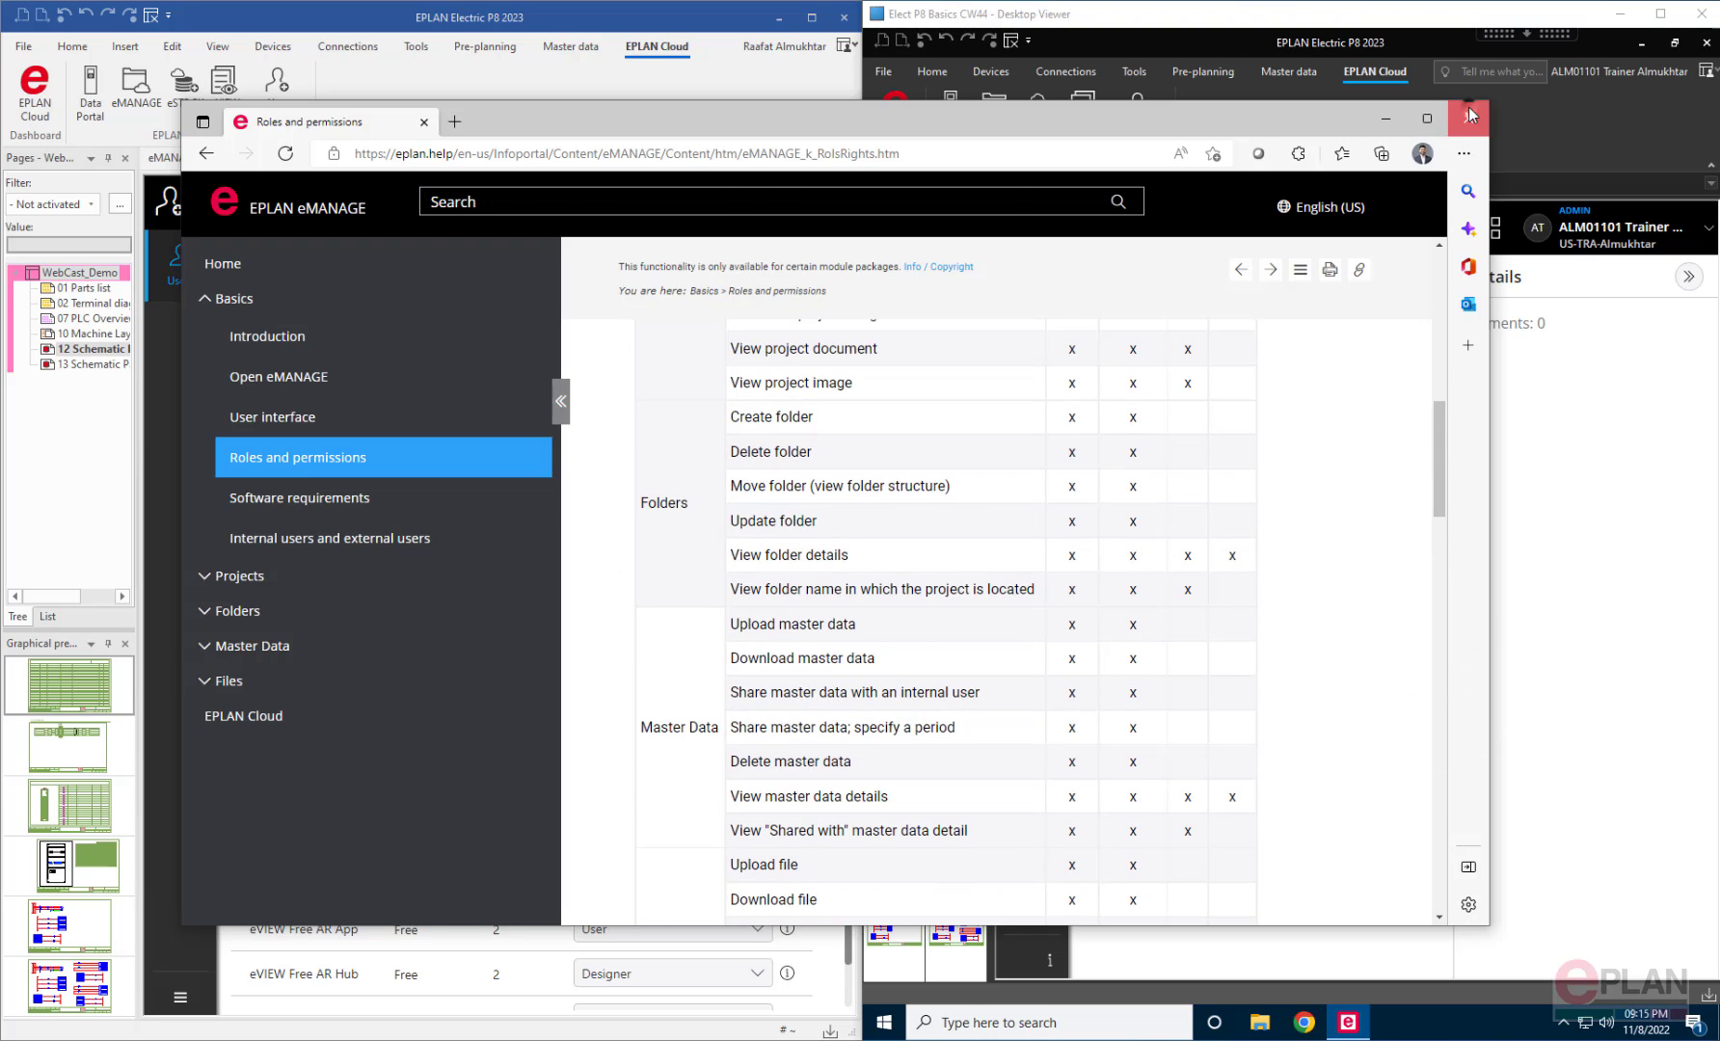
# Set the invited trainer's eMANAGE role to Designer and save
pyautogui.click(1467, 114)
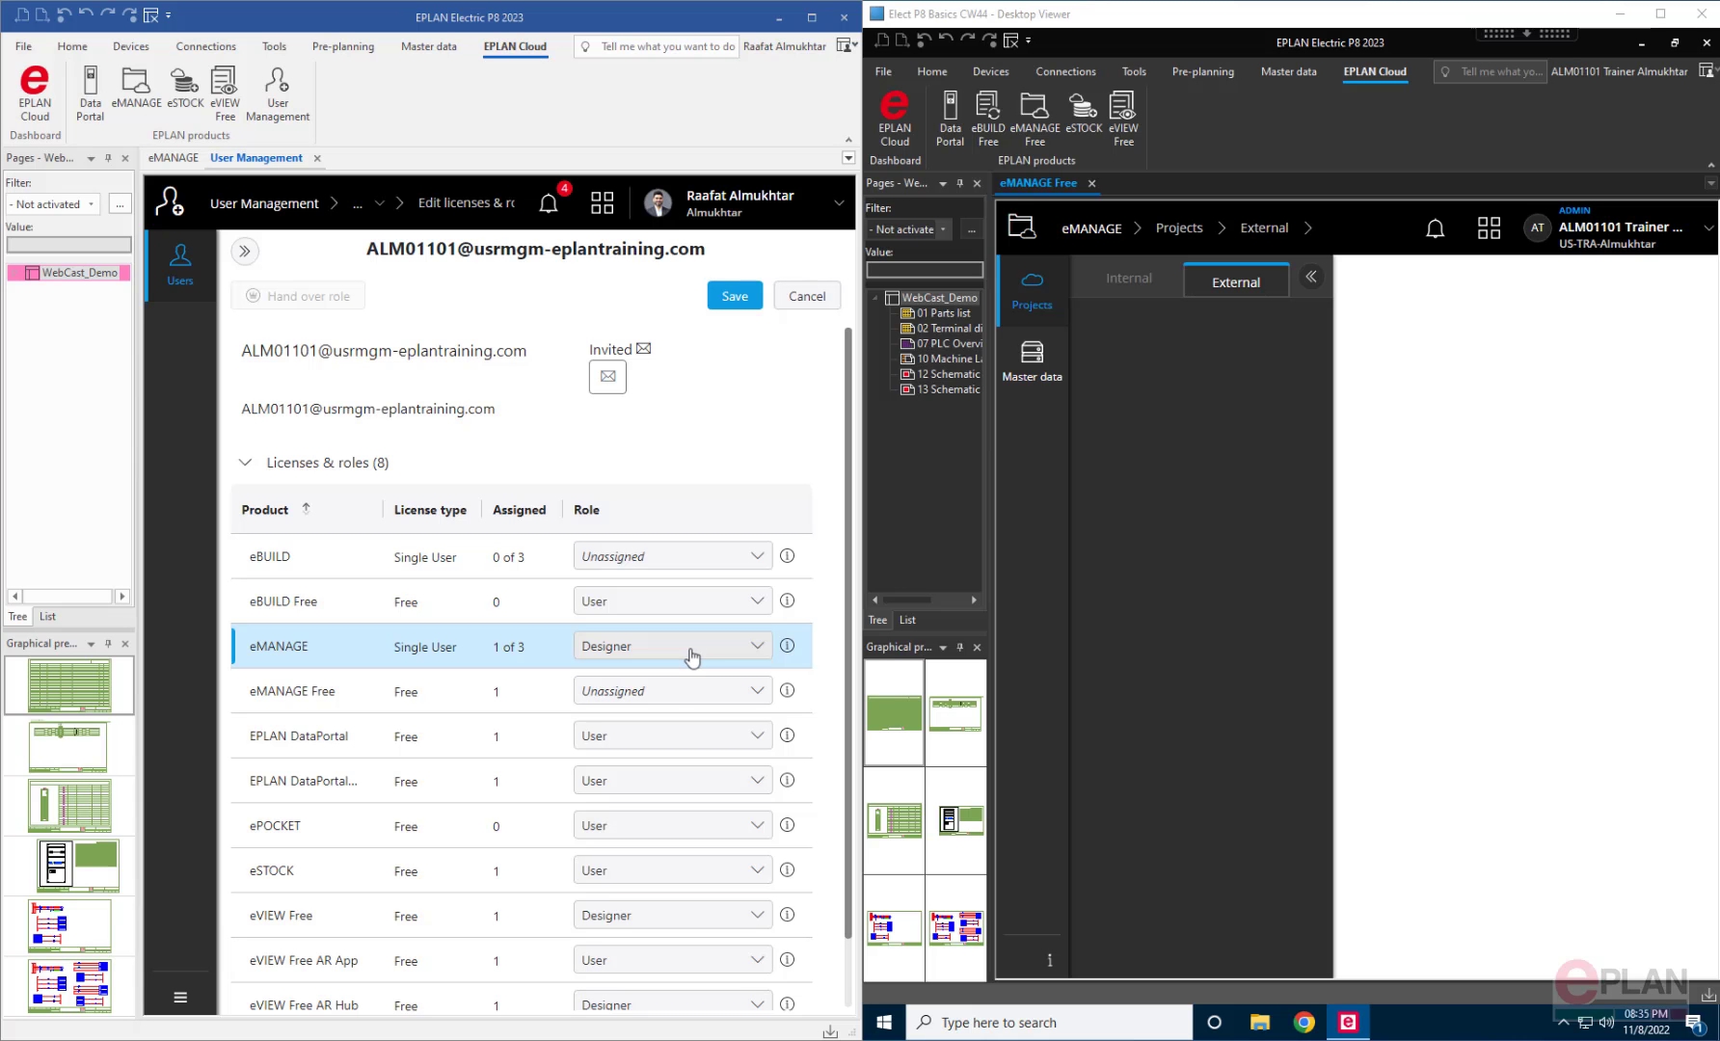
pyautogui.moveTo(658, 661)
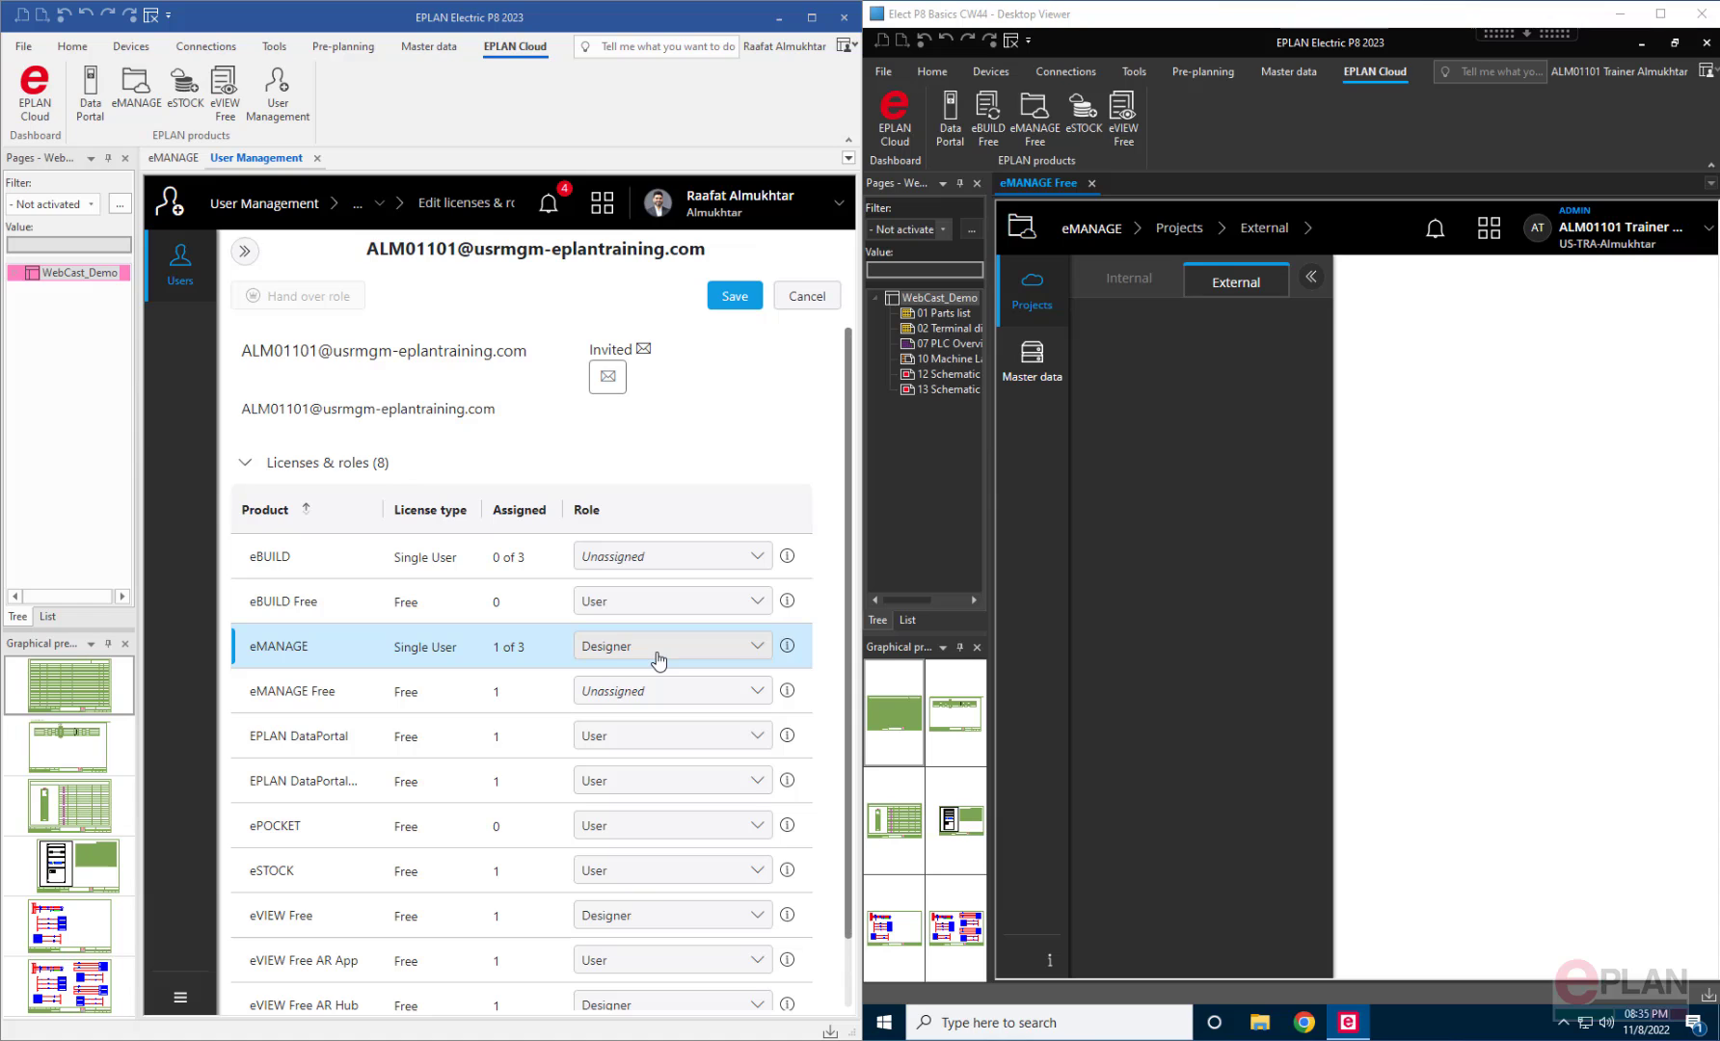
pyautogui.moveTo(698, 470)
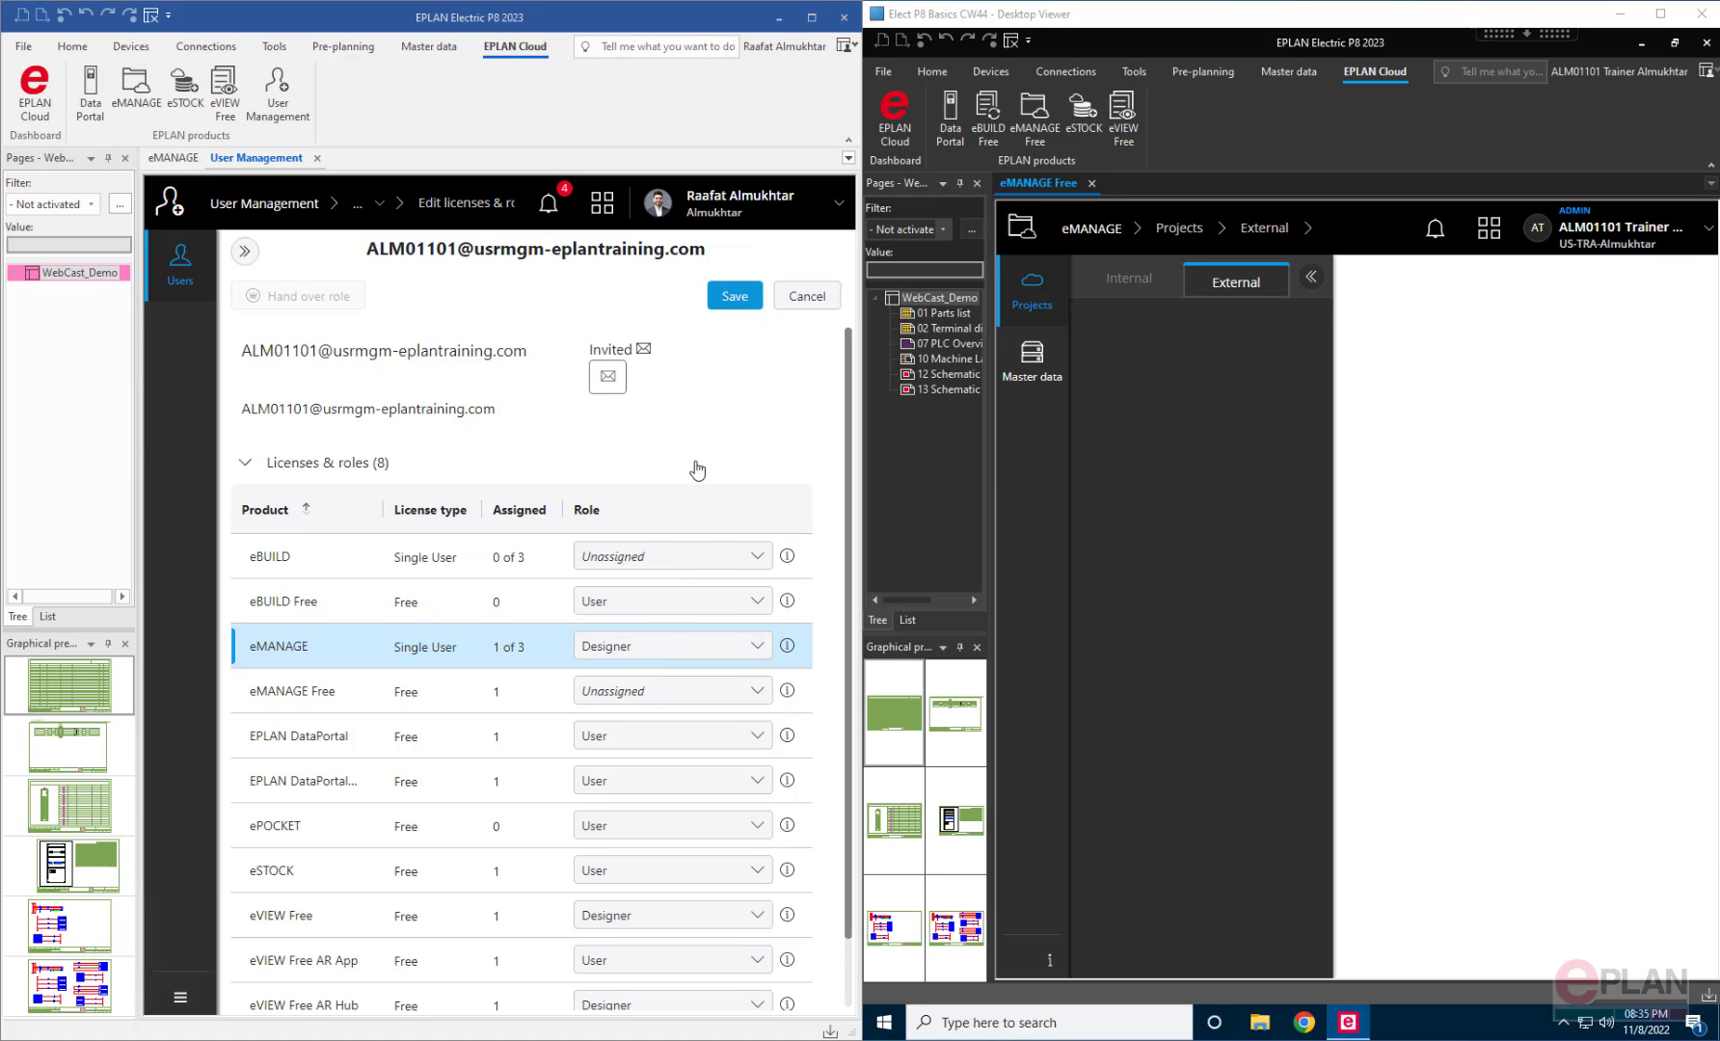
pyautogui.click(733, 295)
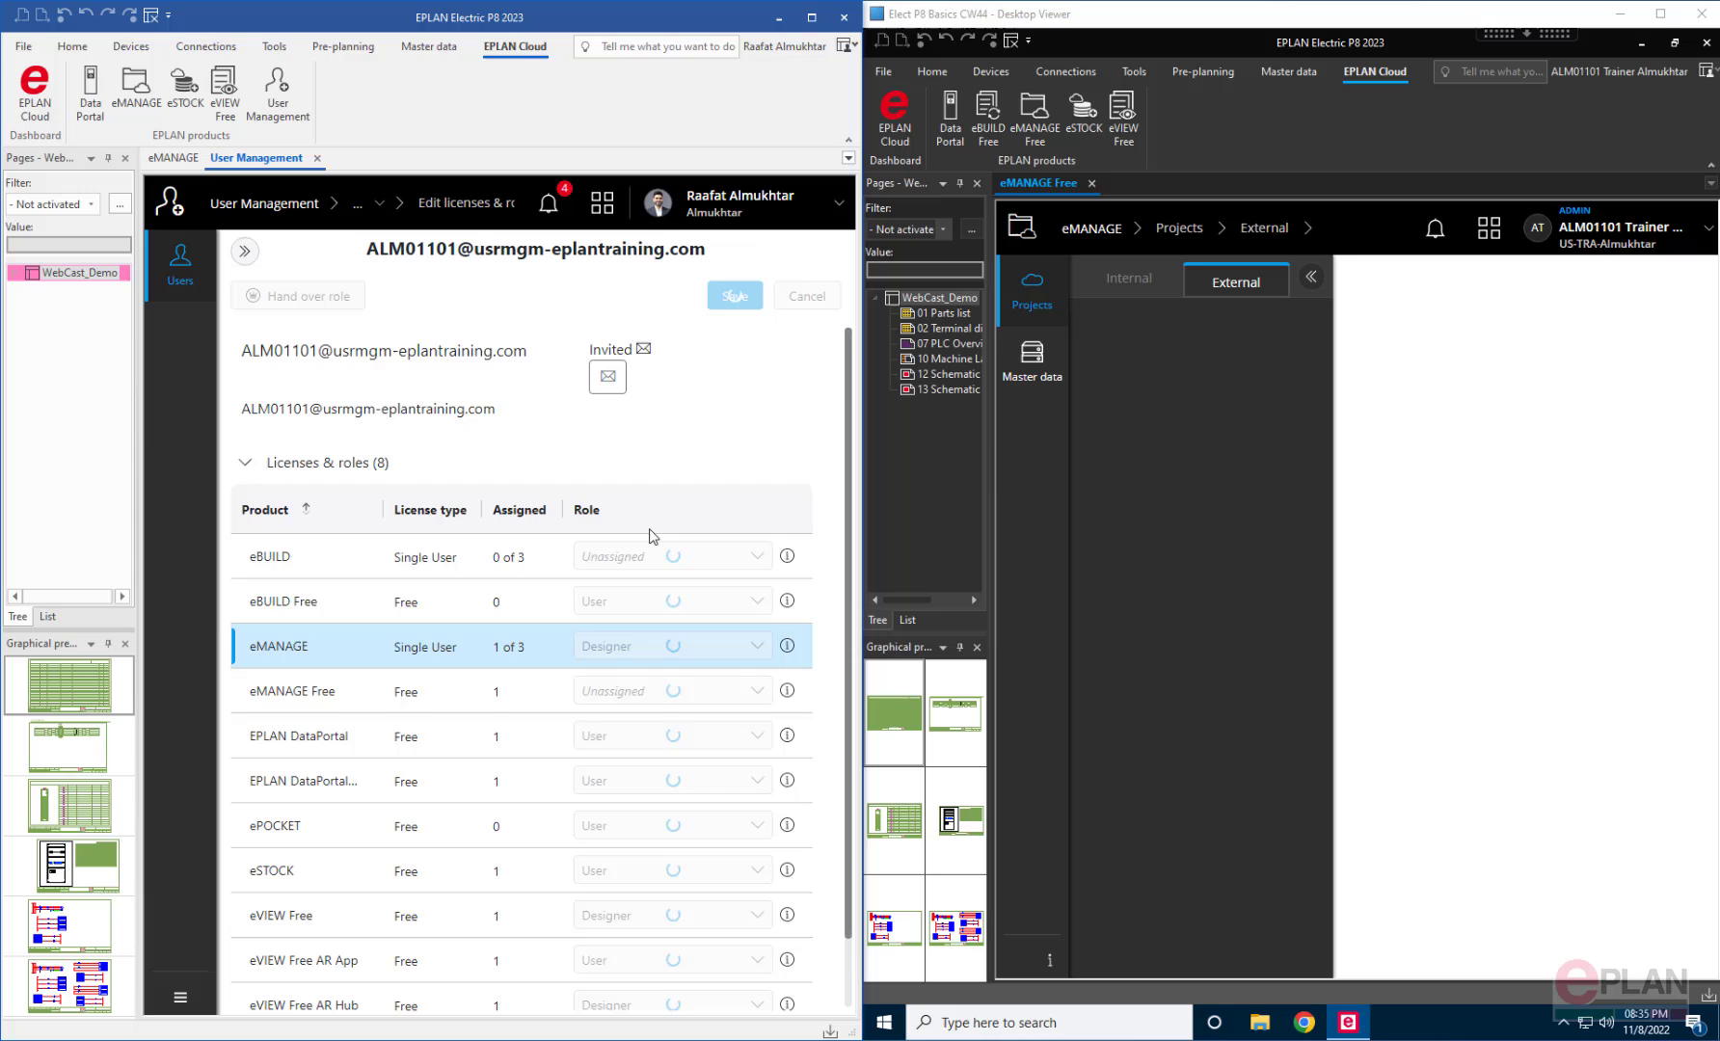
# Close User Management, relaunch eMANAGE and show WebCast_Demo's Sharing details
pyautogui.click(735, 295)
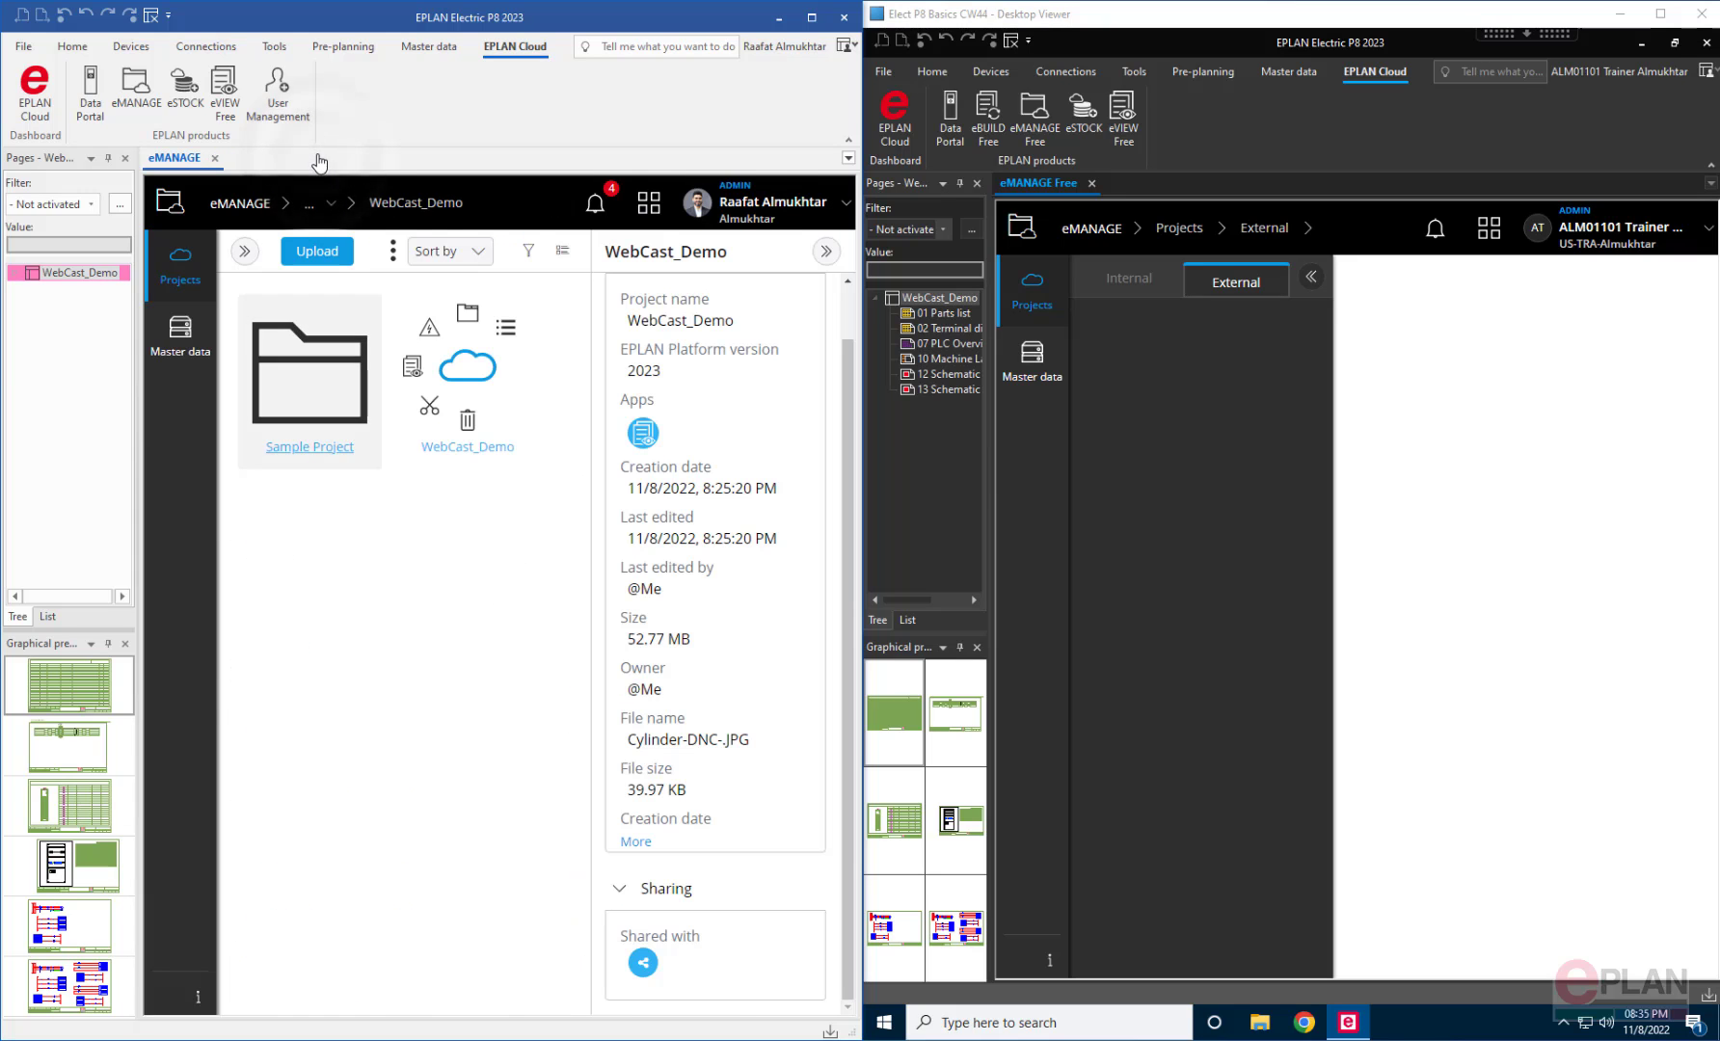
pyautogui.click(642, 962)
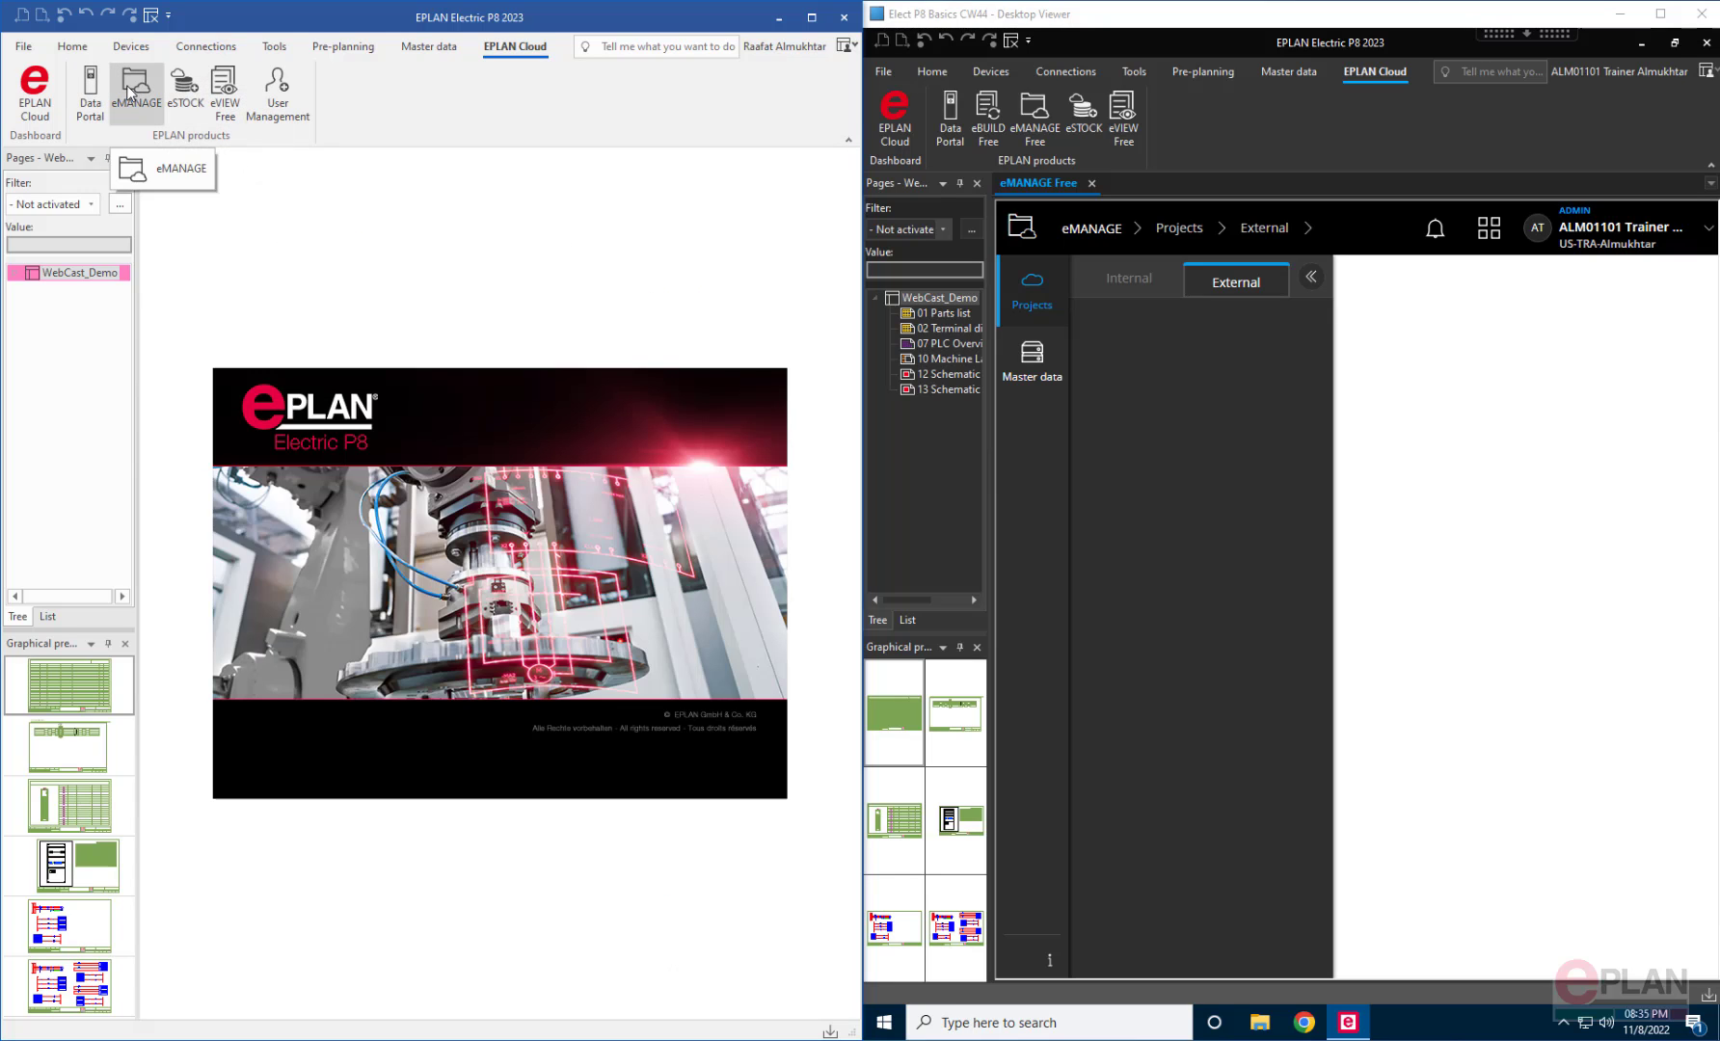
pyautogui.click(181, 167)
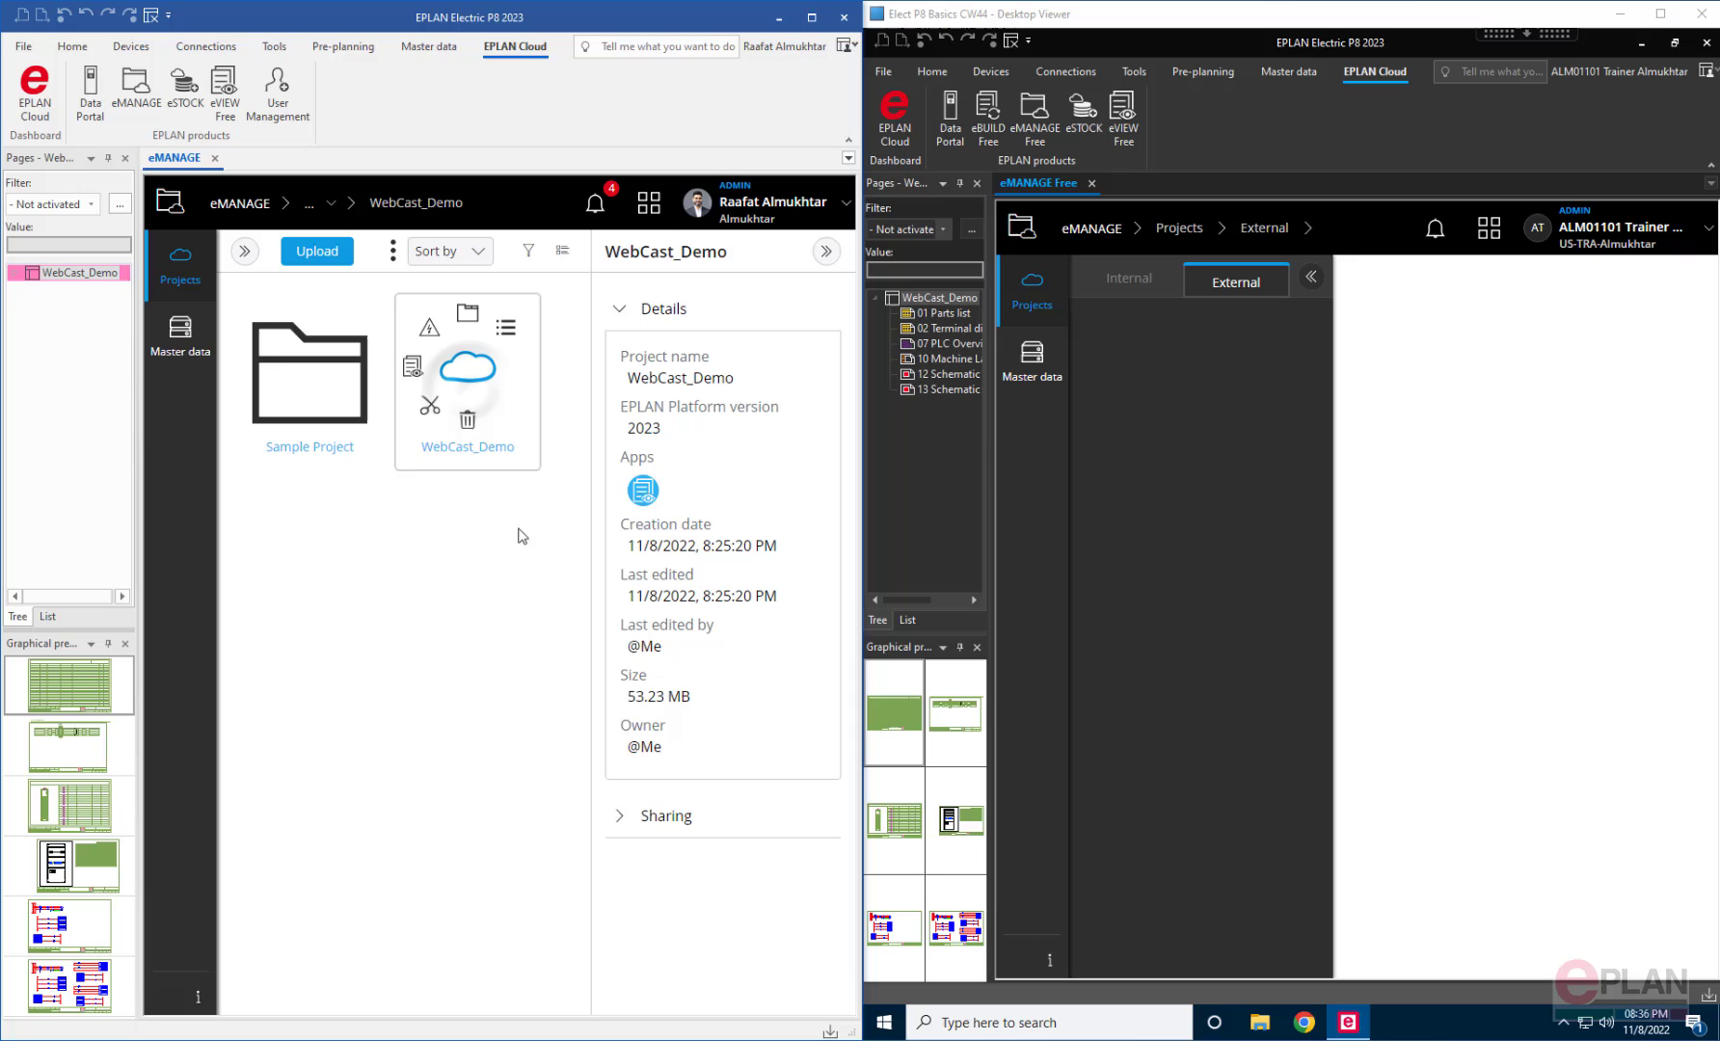
pyautogui.click(663, 816)
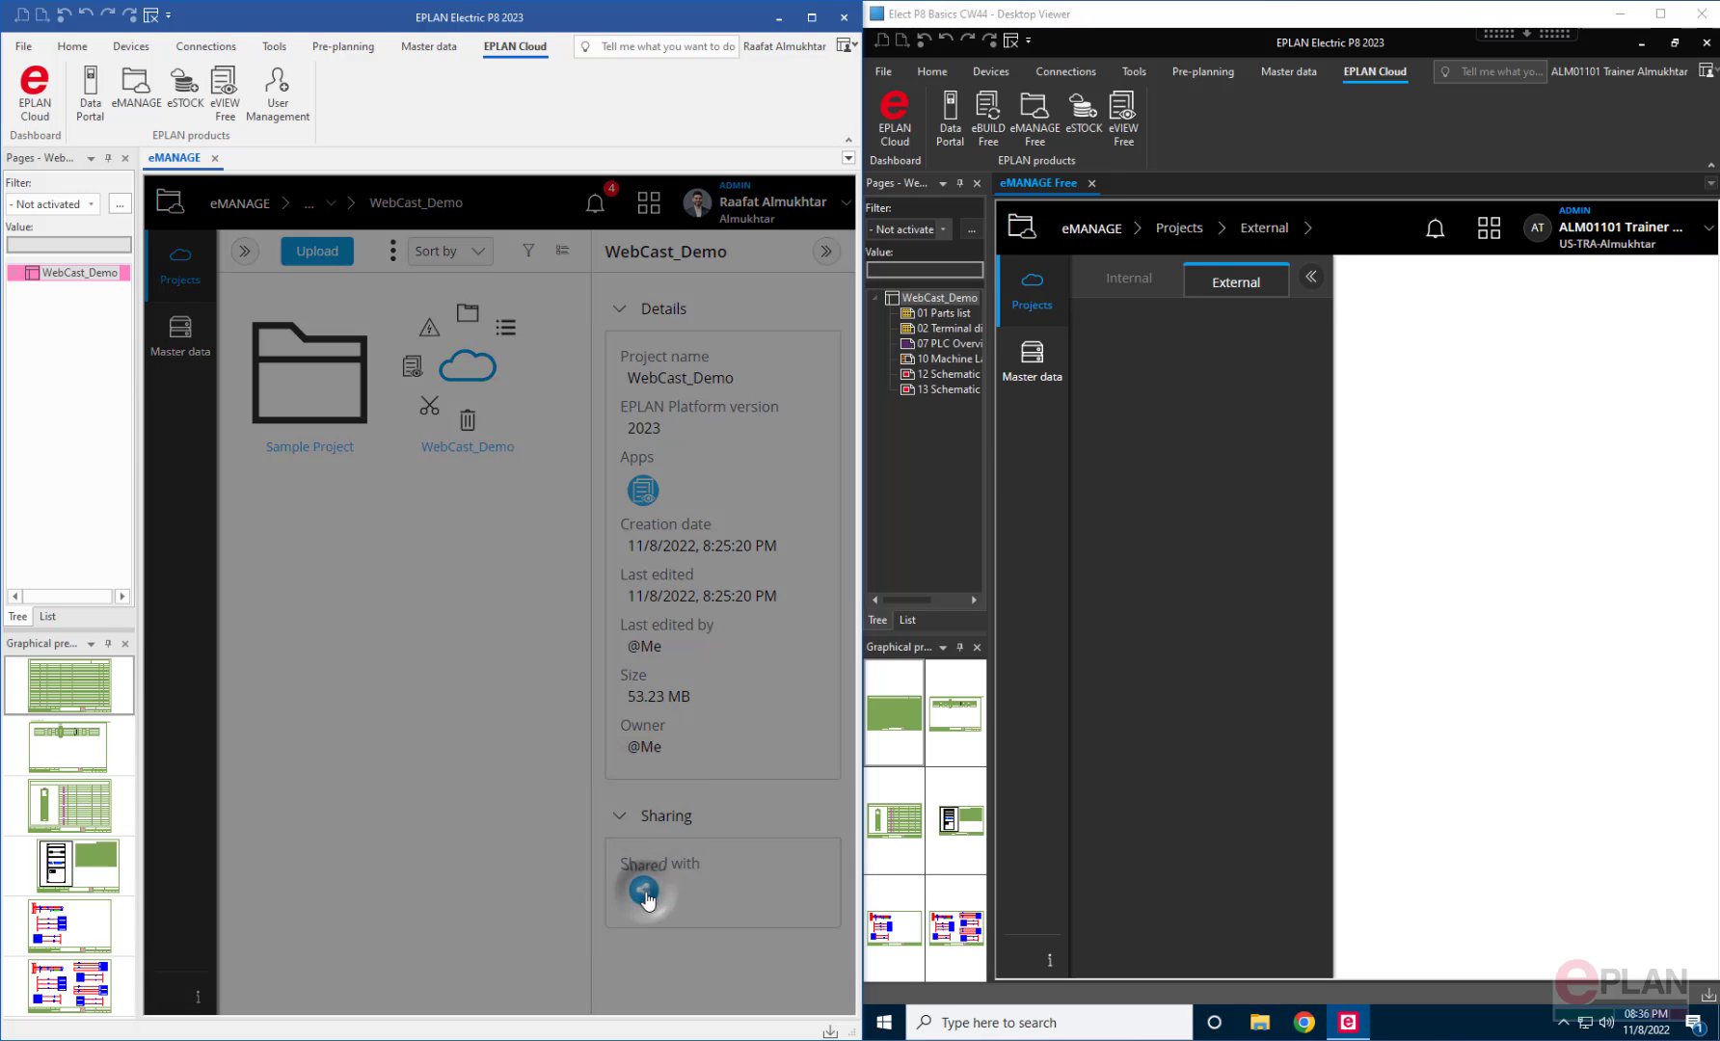
# Share WebCast_Demo internally with the trainer account using View permission
pyautogui.click(644, 889)
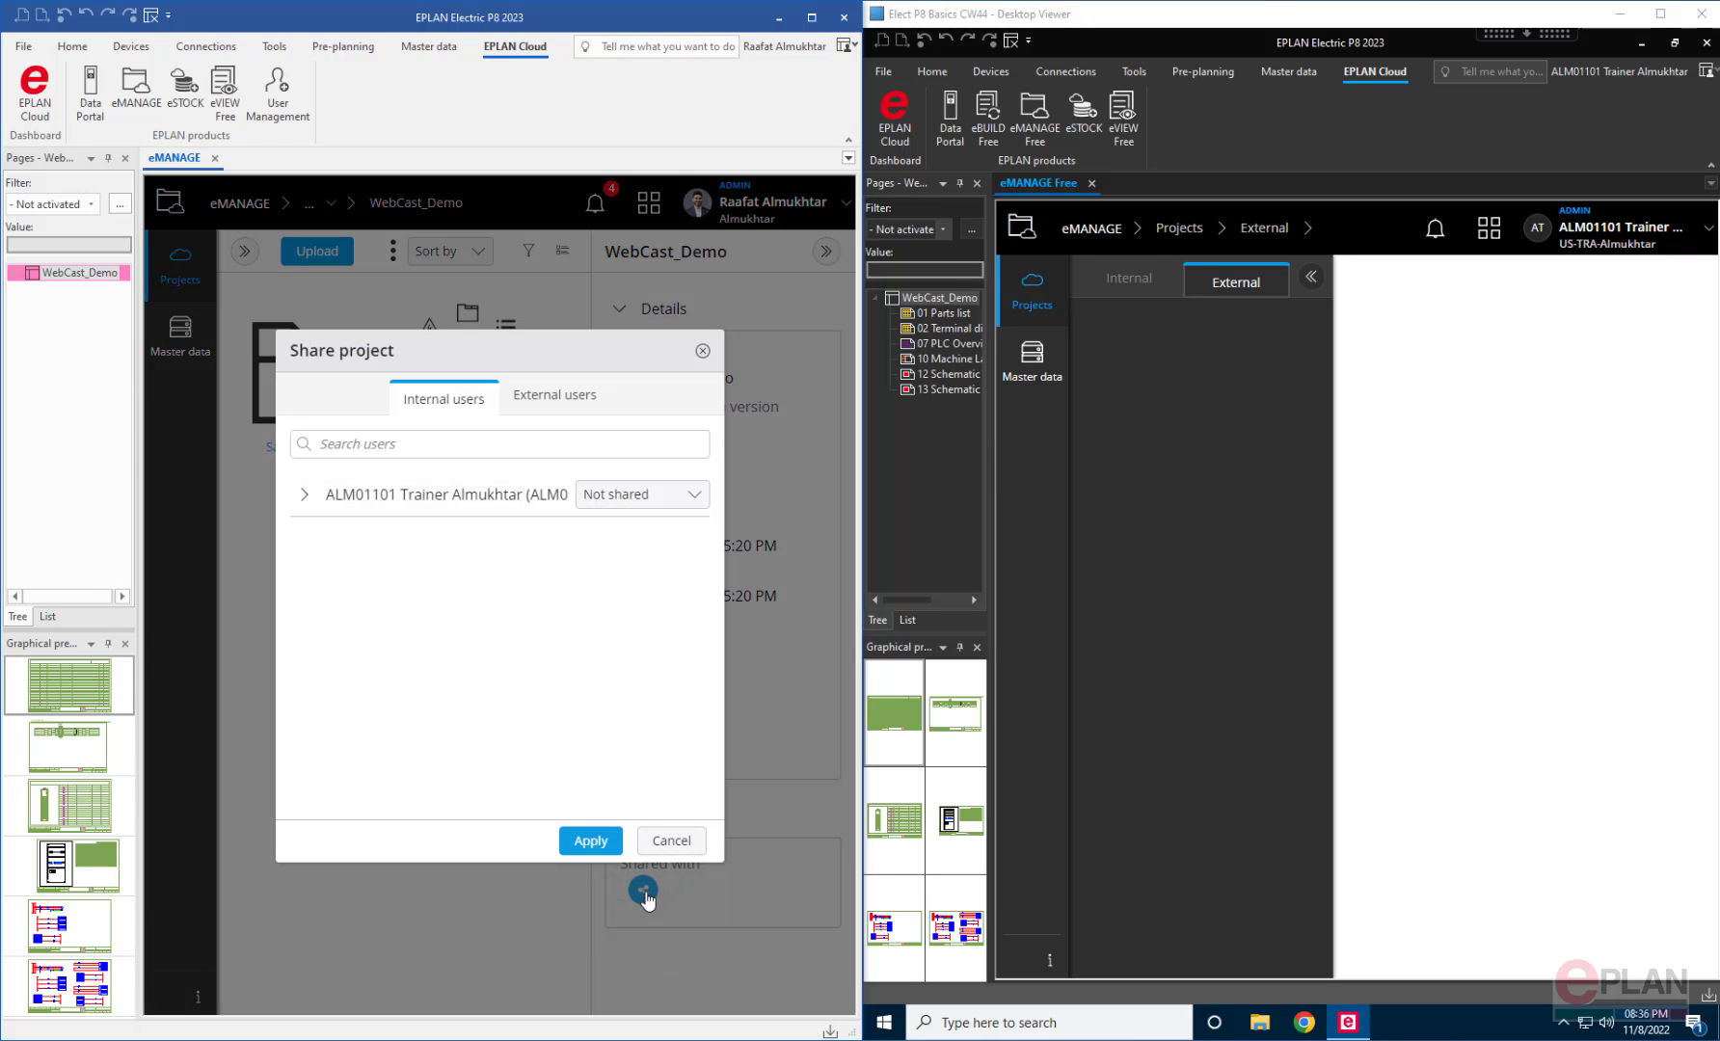
pyautogui.moveTo(440, 507)
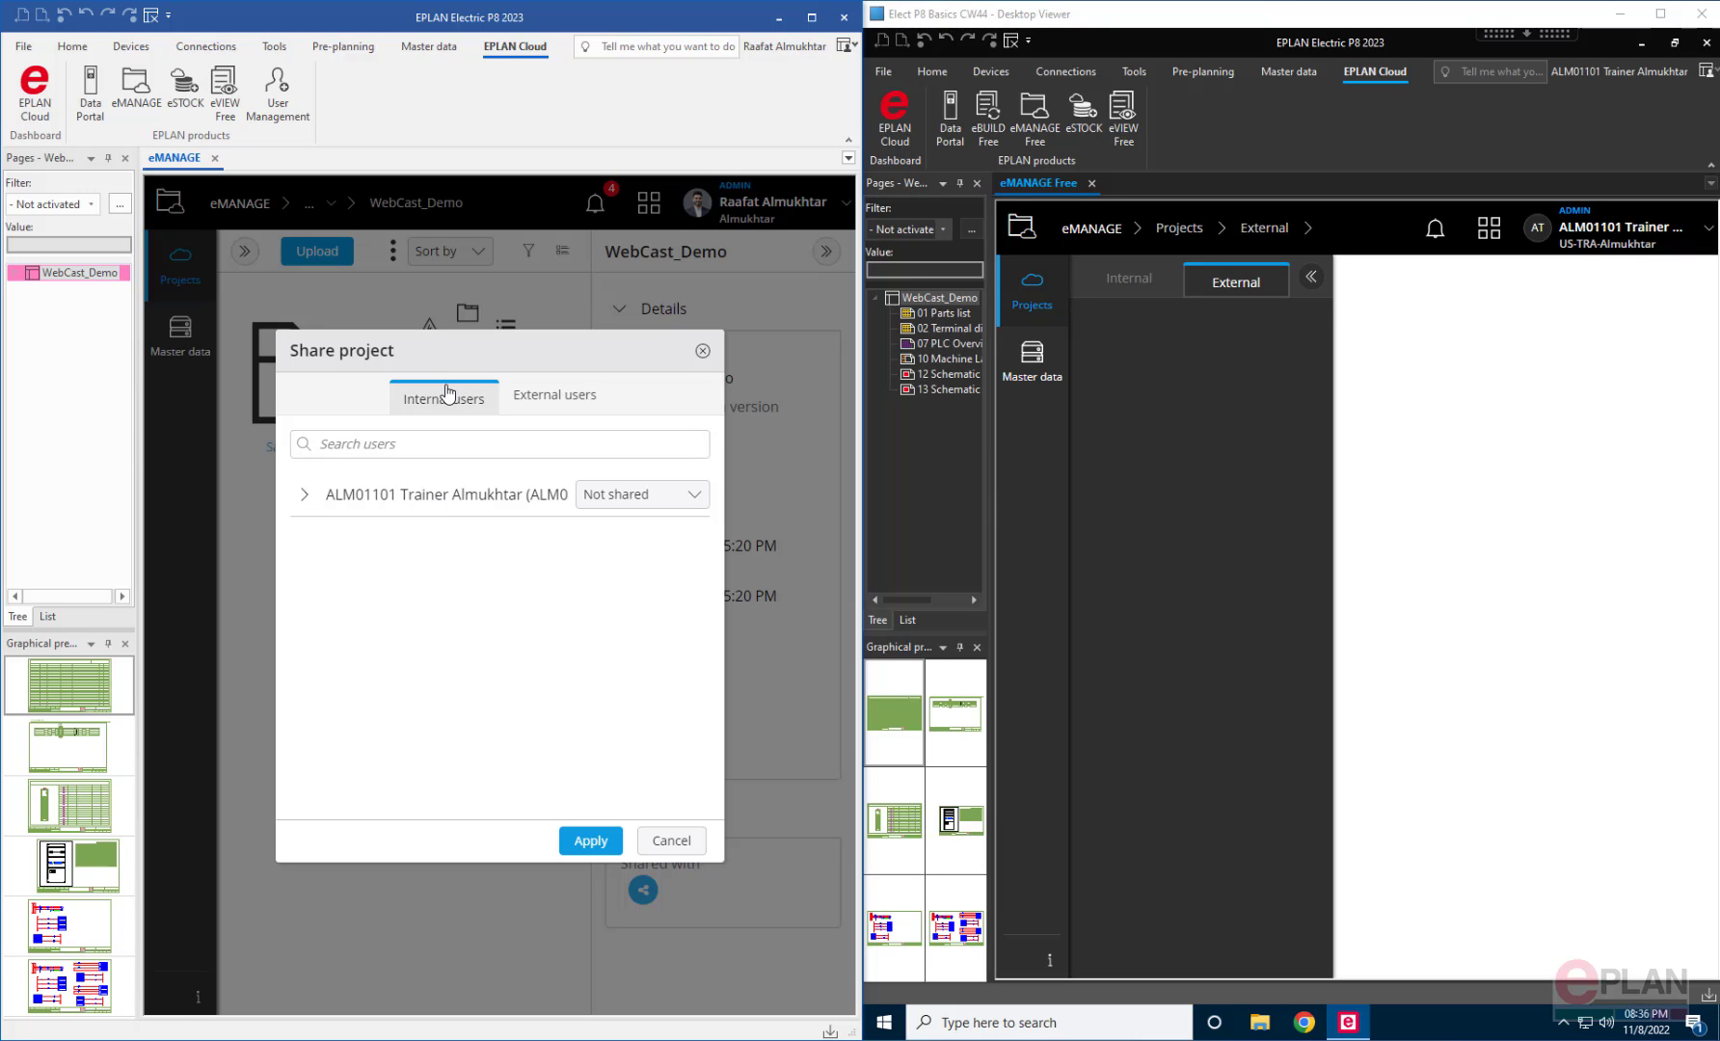
pyautogui.click(696, 494)
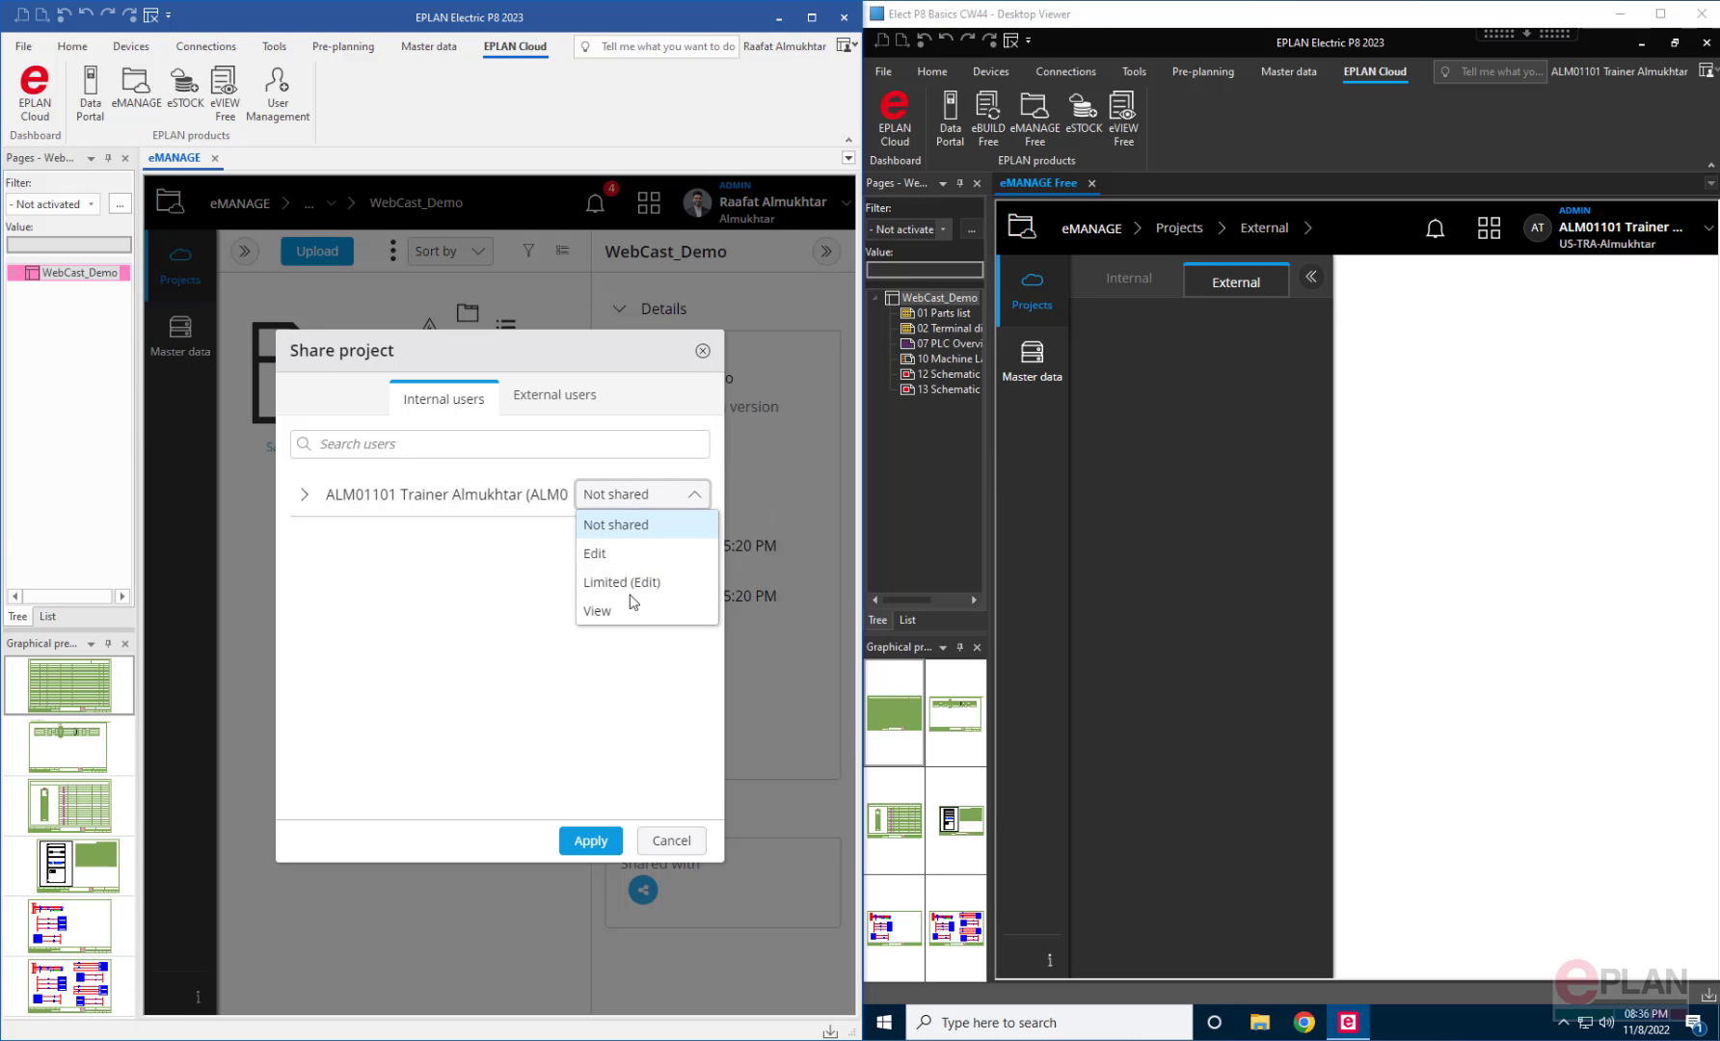
pyautogui.click(596, 611)
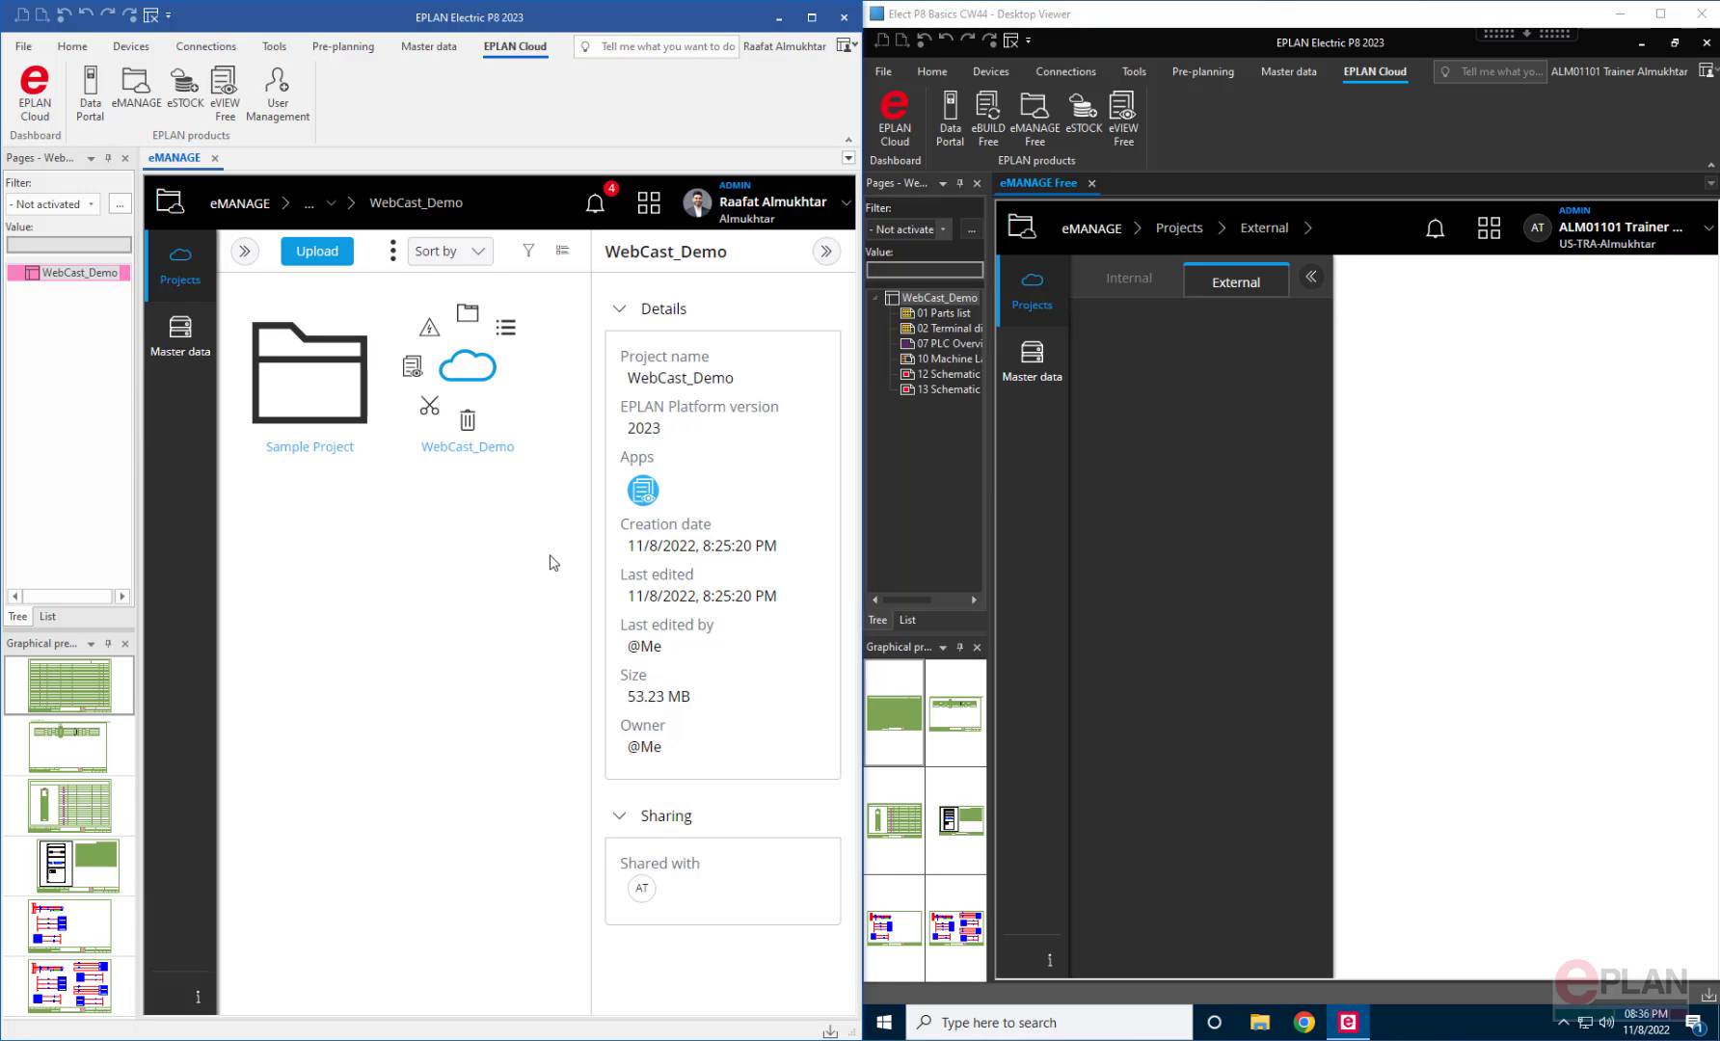
pyautogui.moveTo(771, 598)
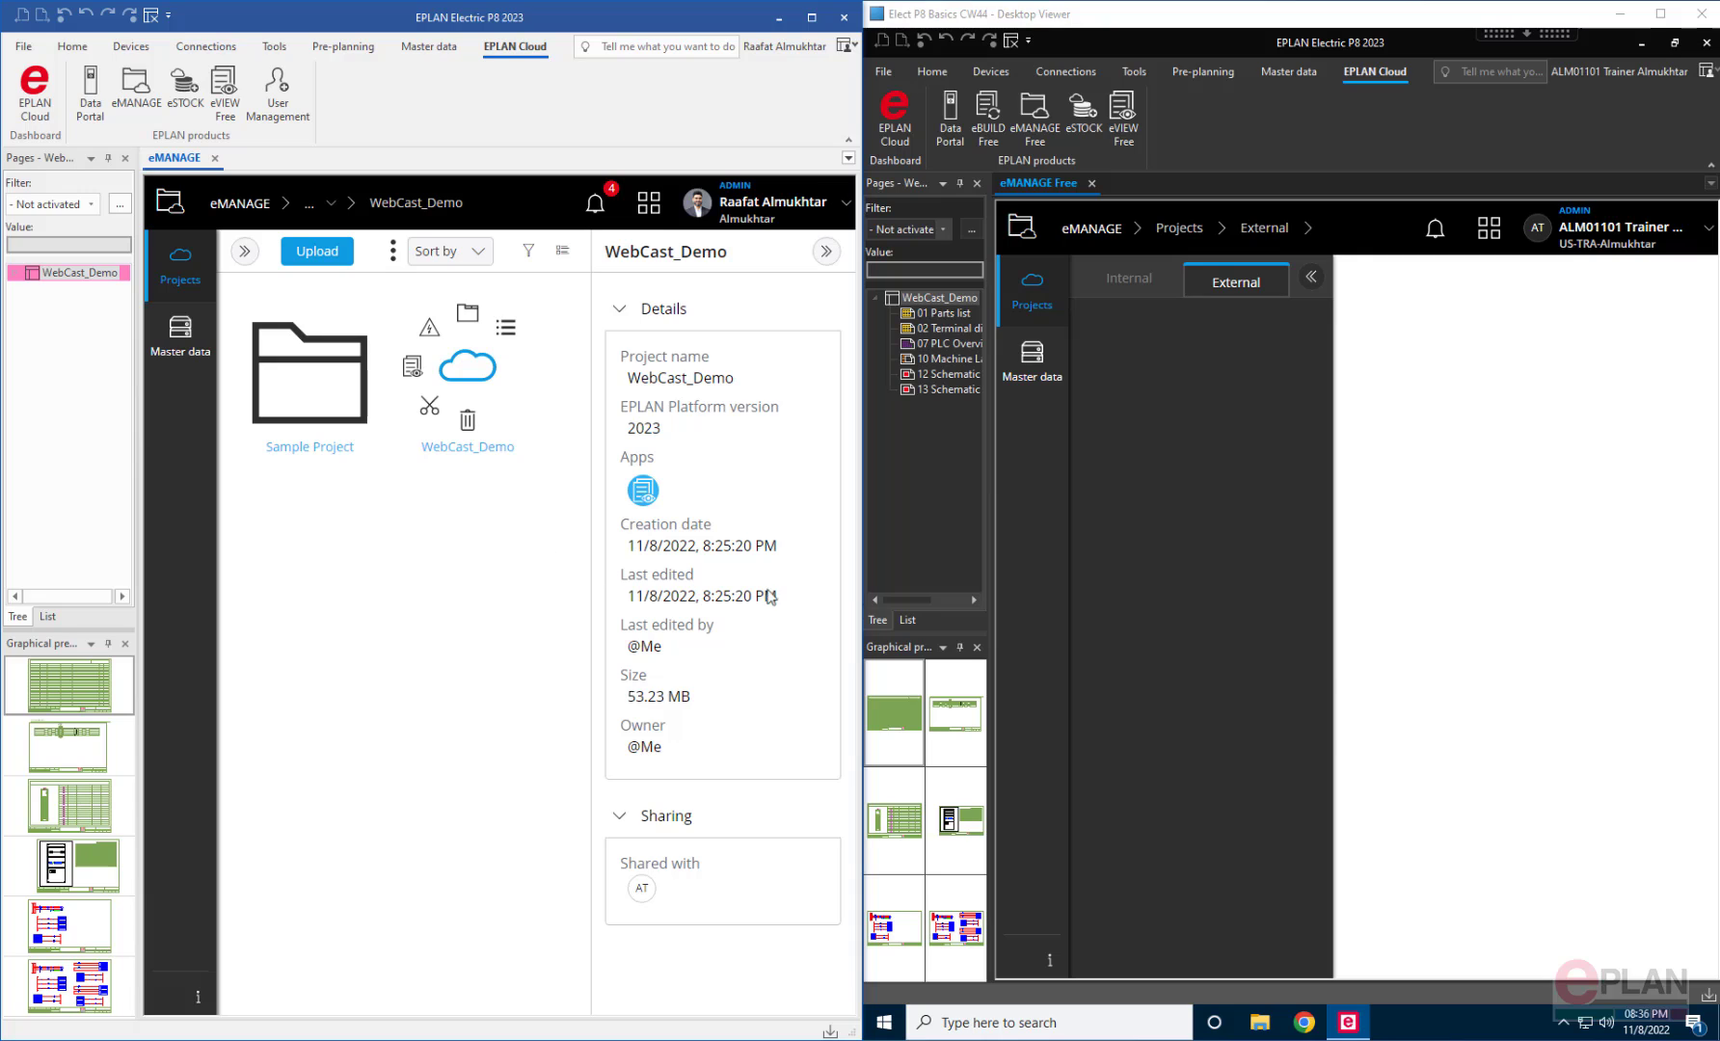
pyautogui.moveTo(1176, 662)
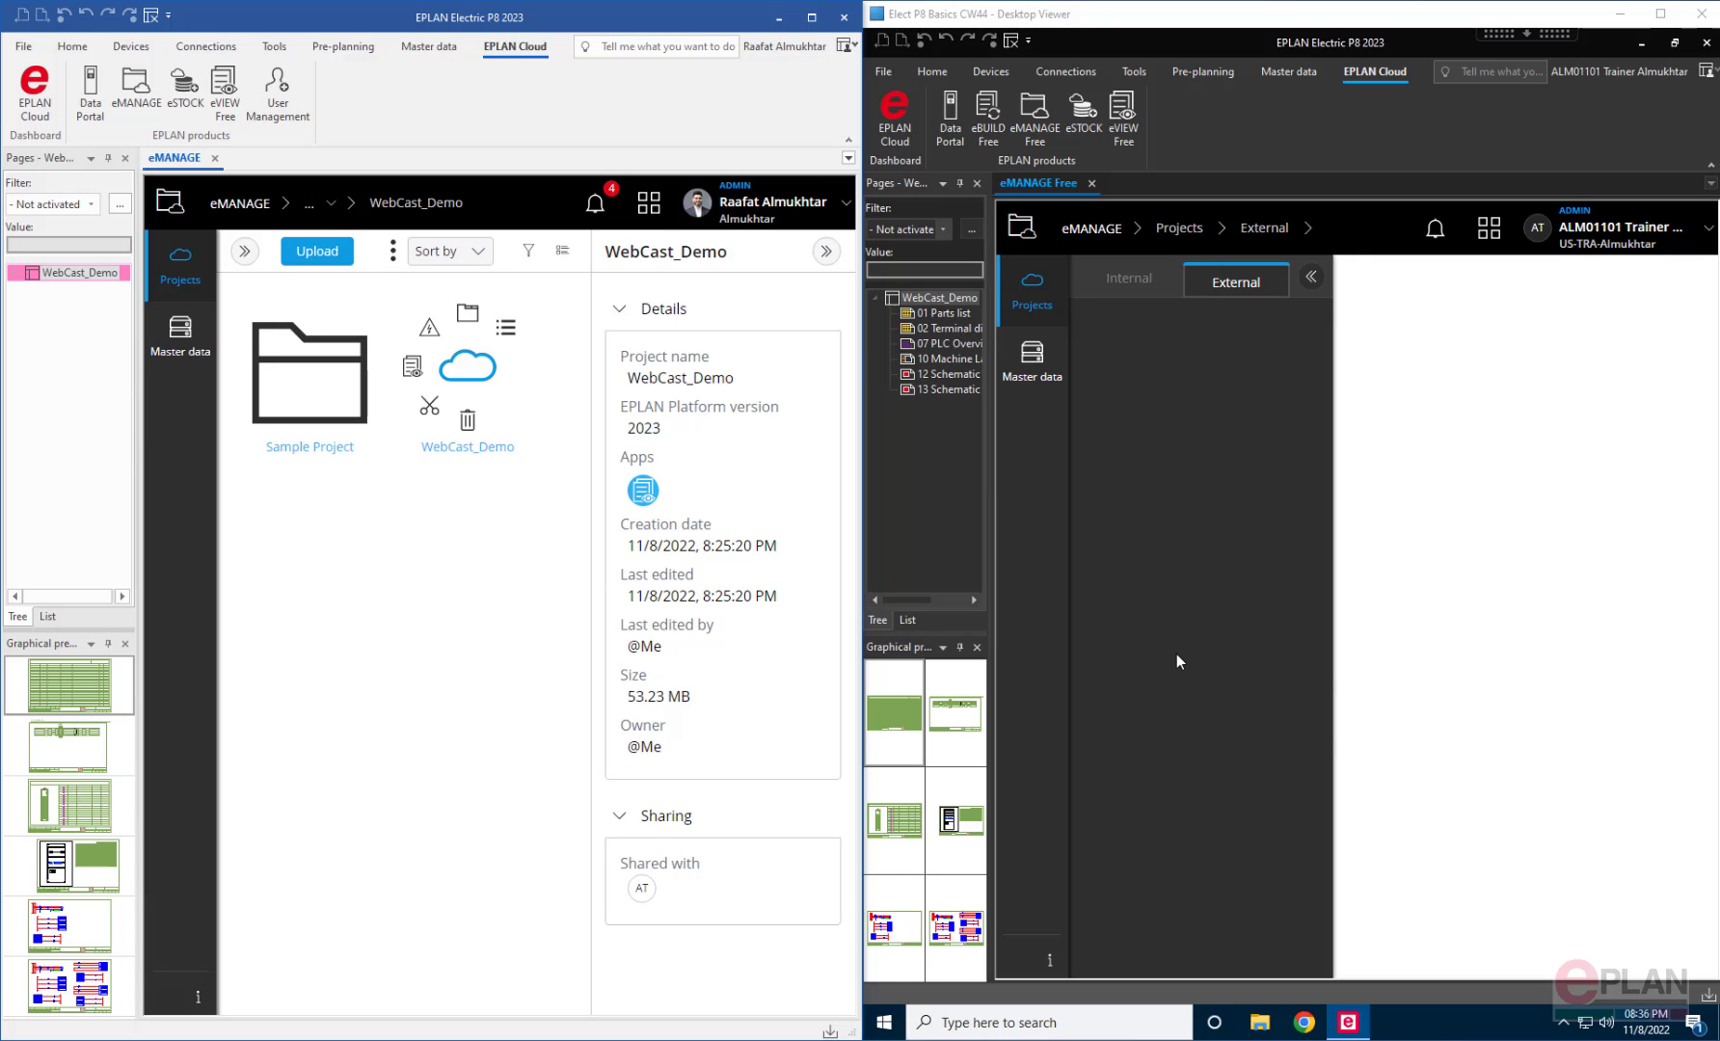
pyautogui.moveTo(1128, 281)
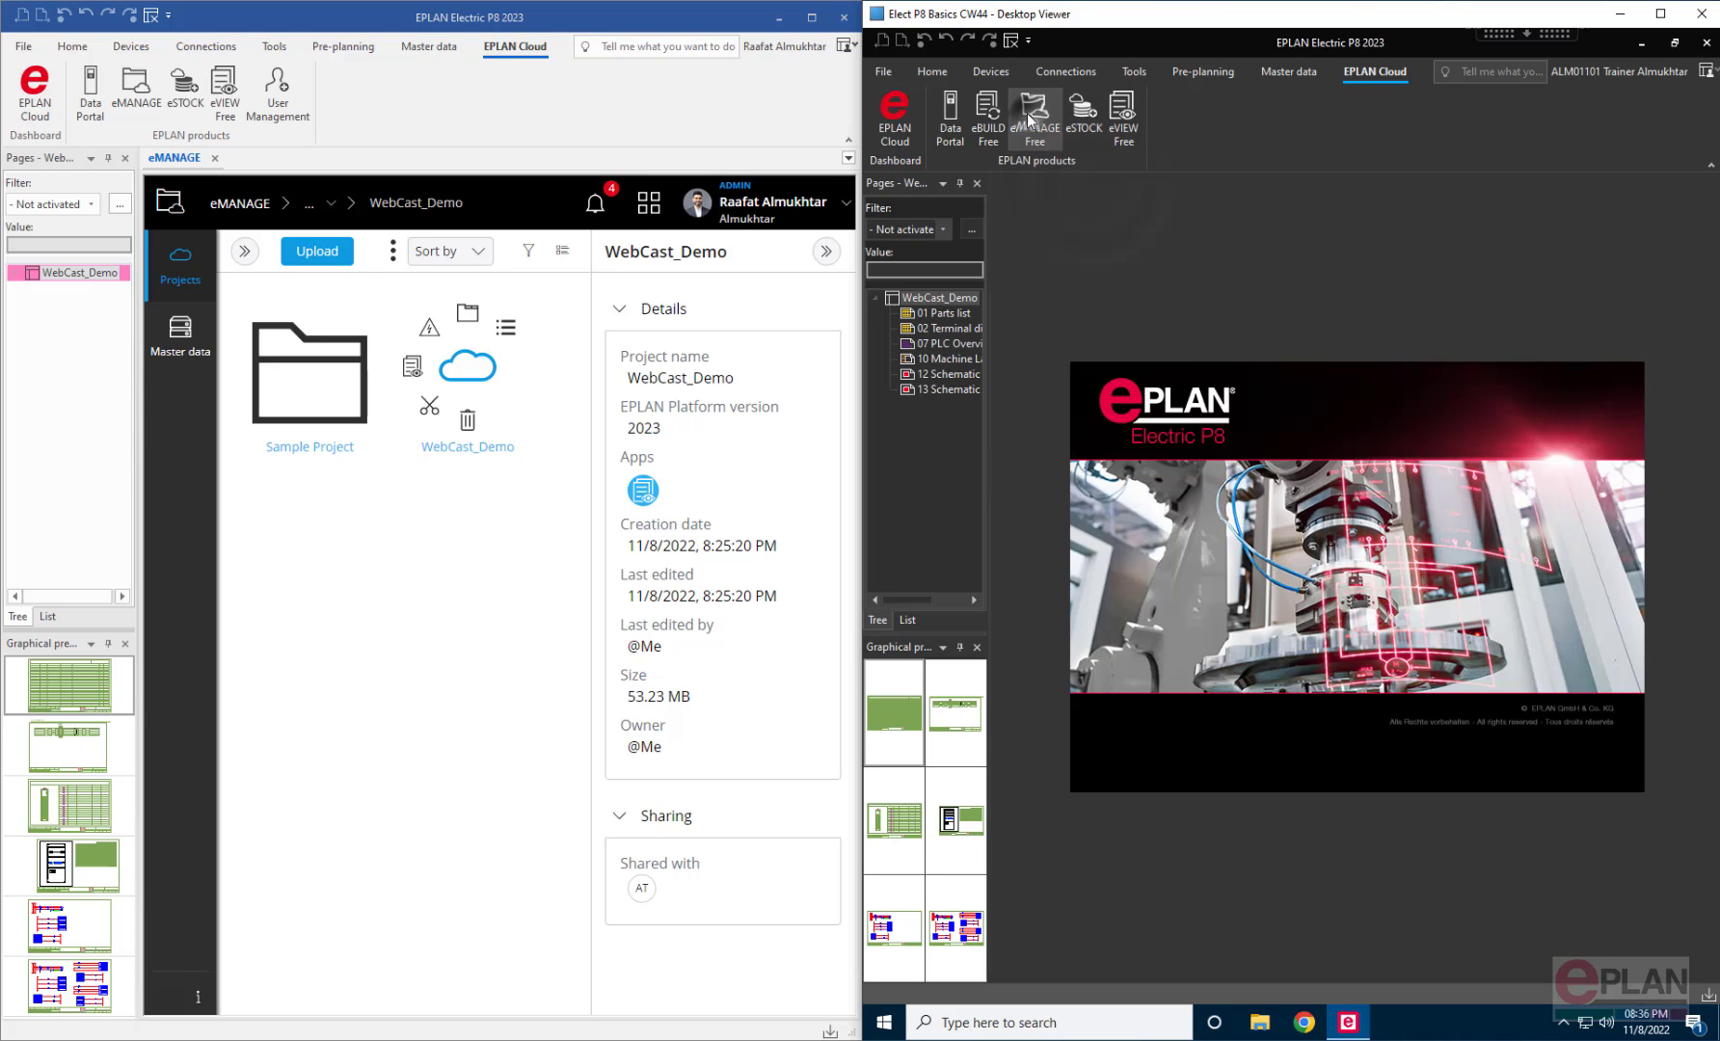
# Reopen eMANAGE Free on the trainer's workstation and accept the Almukhtar organization invitation
pyautogui.click(1032, 118)
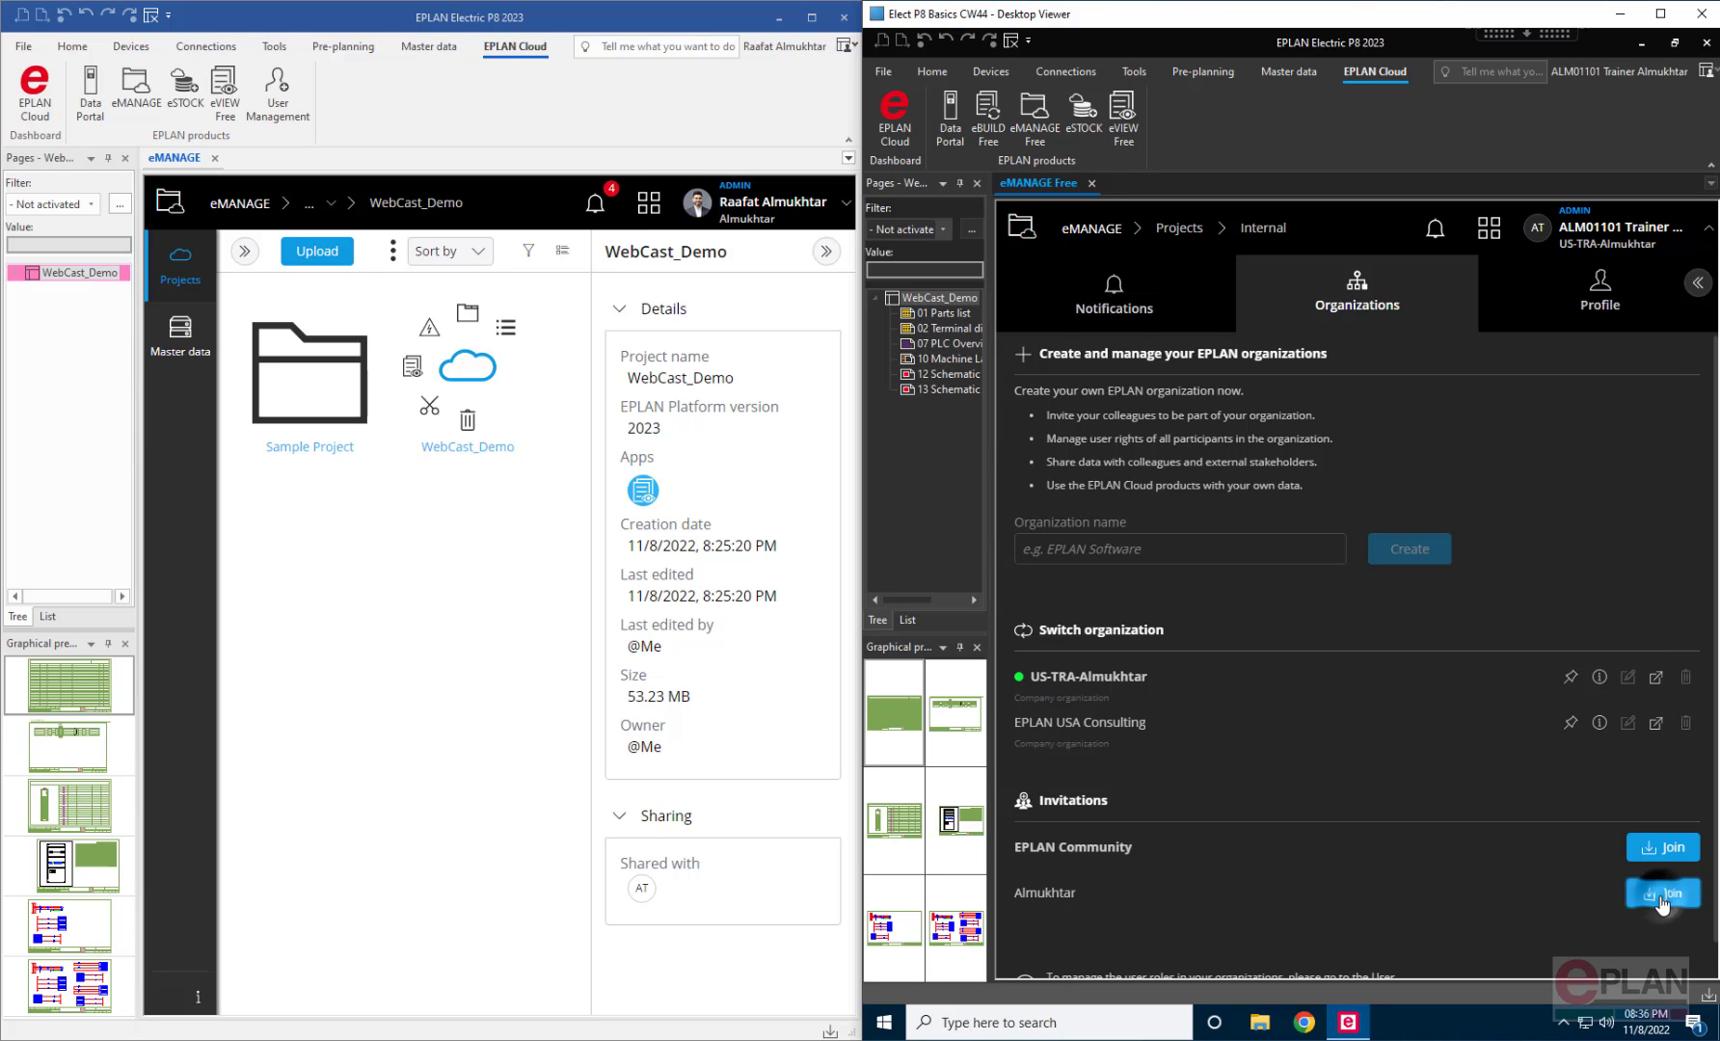
pyautogui.click(1662, 893)
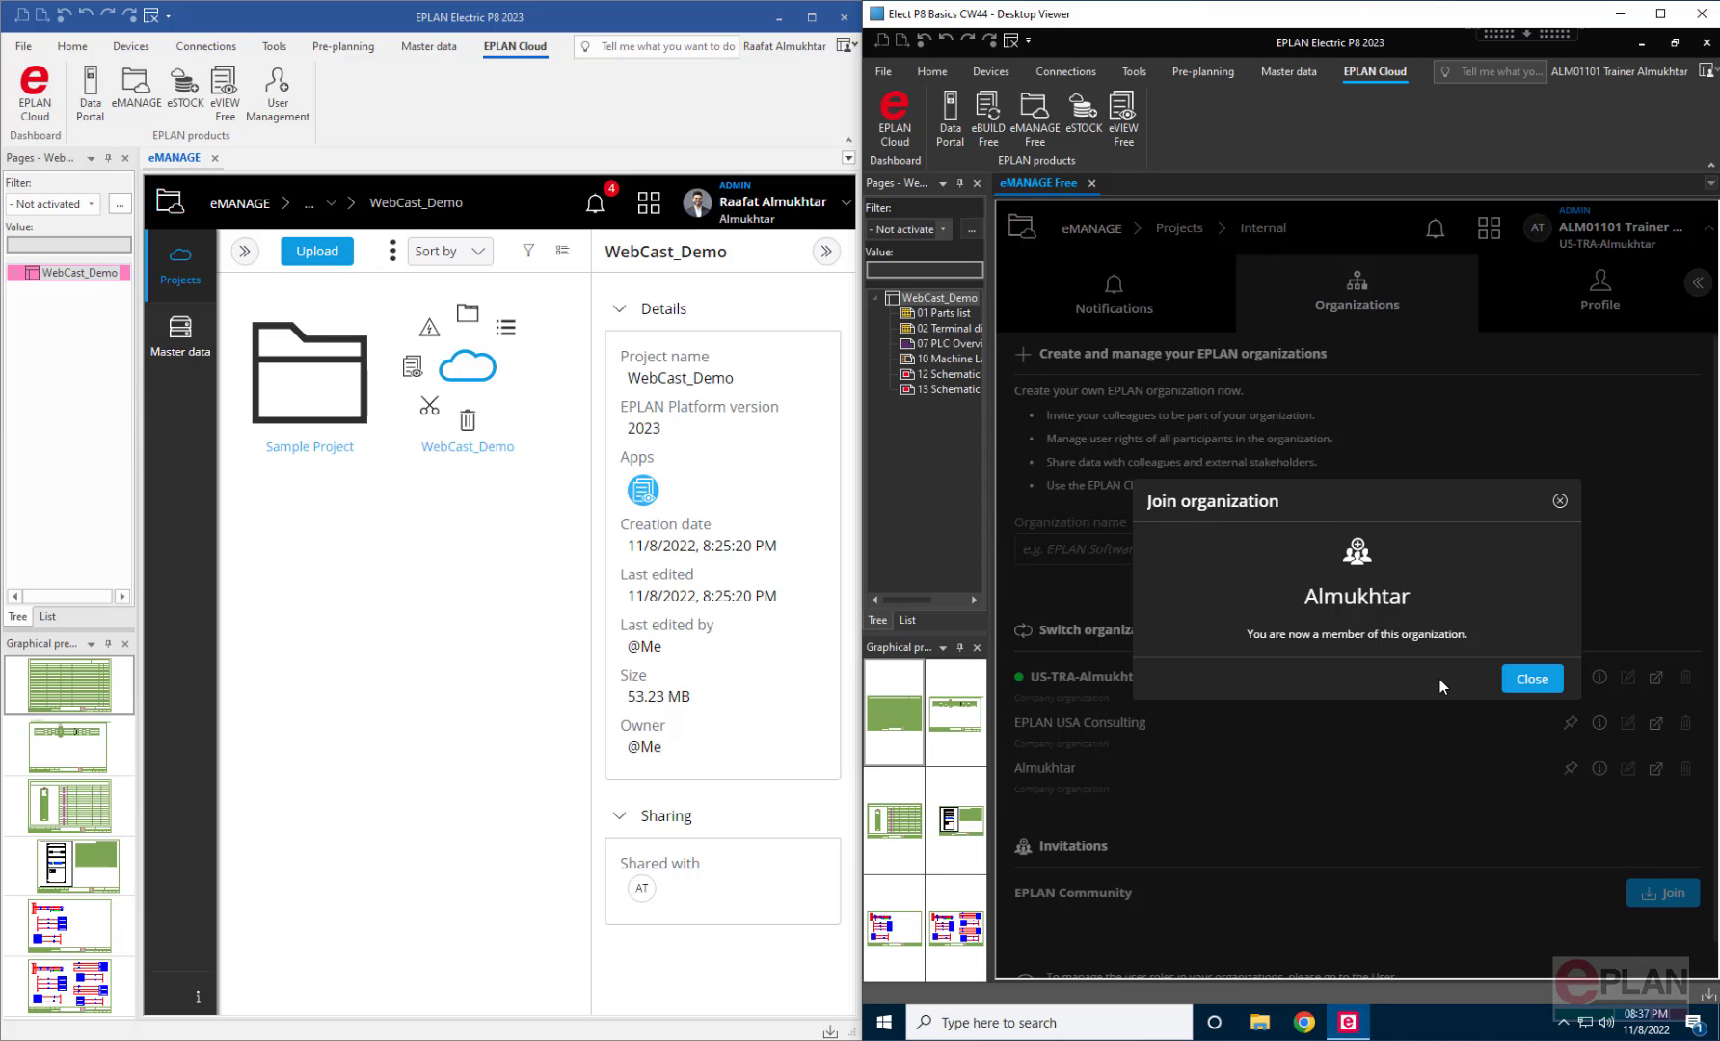
# Dismiss the membership confirmation so eMANAGE shows Almukhtar's internal projects
pyautogui.click(1529, 678)
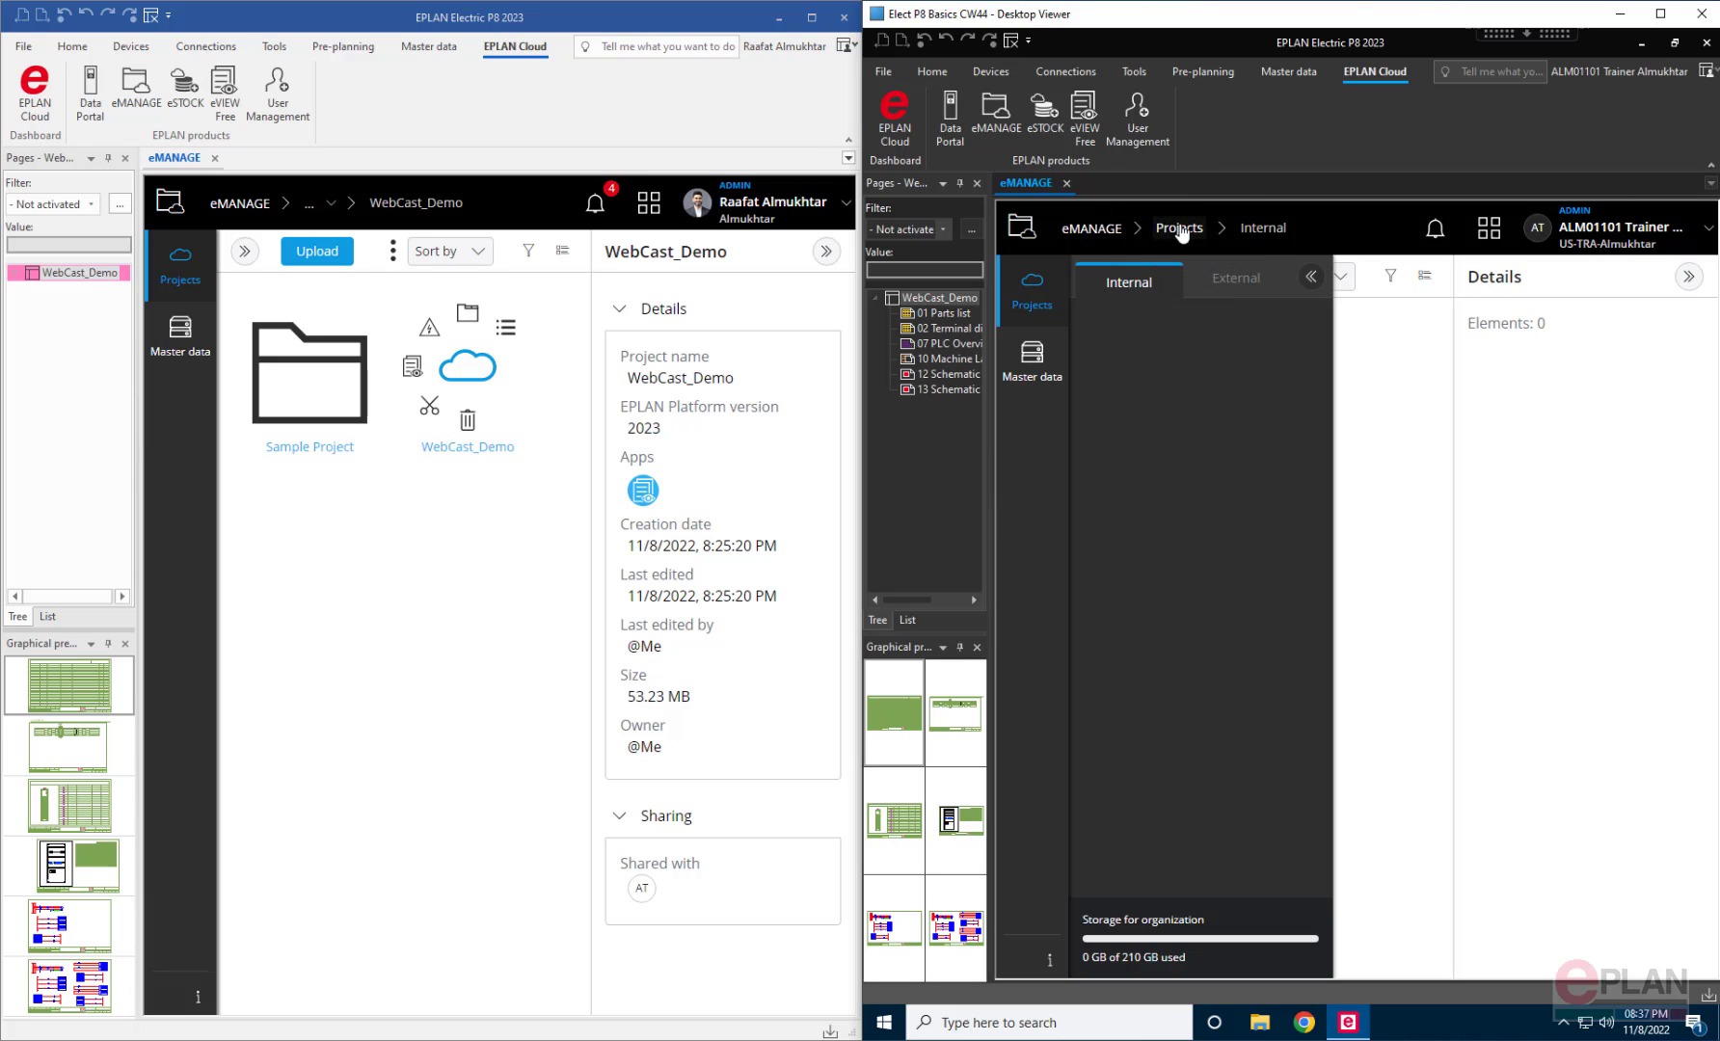
pyautogui.moveTo(1180, 227)
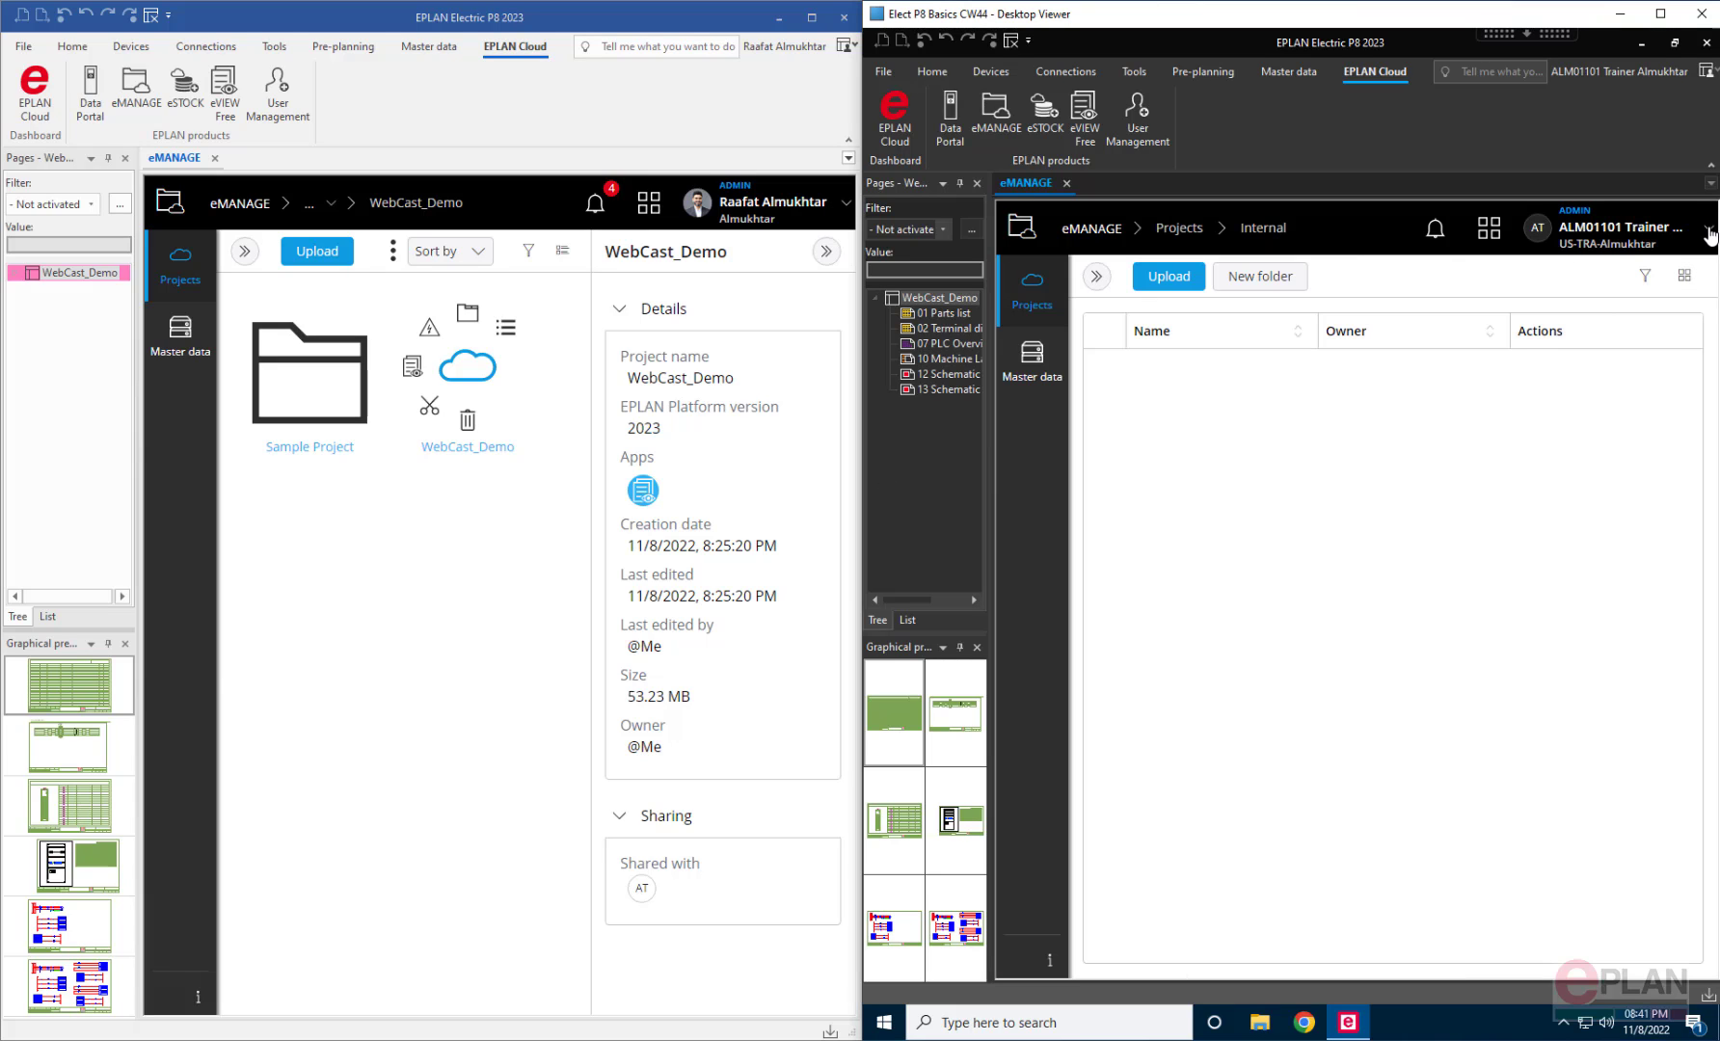
# Switch the trainer account to the joined Almukhtar organization so its internal projects load
pyautogui.click(1537, 227)
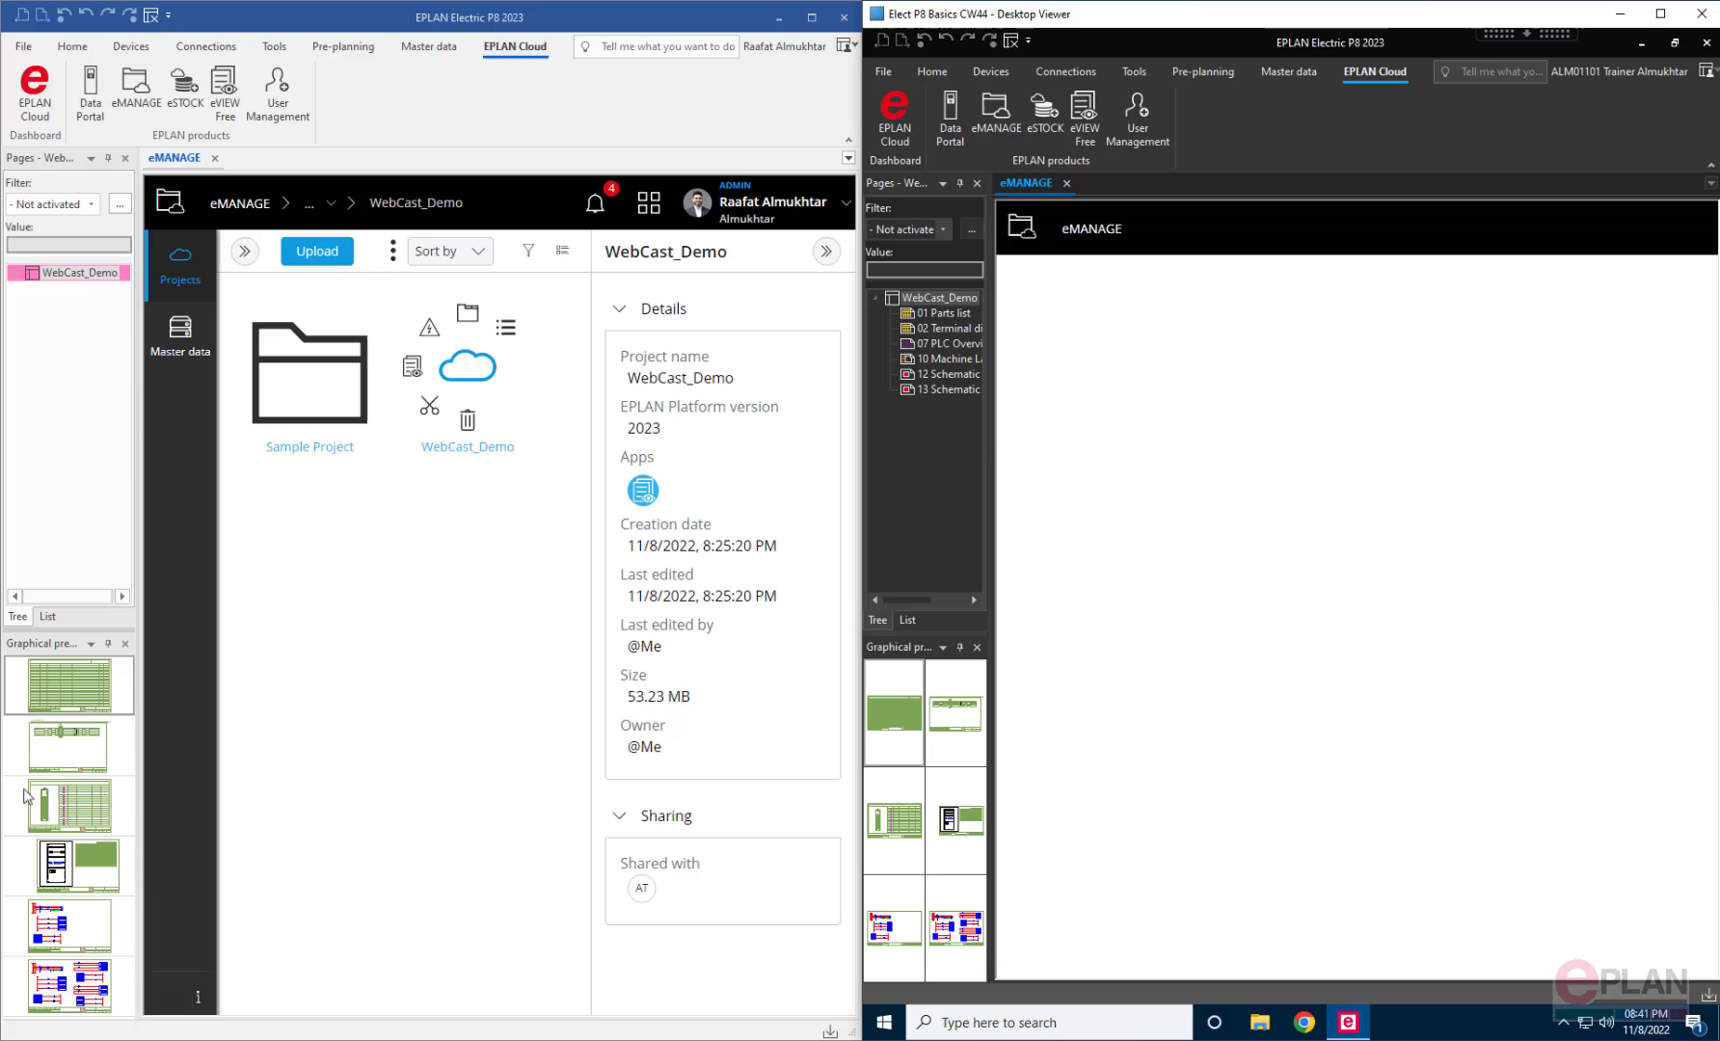
pyautogui.click(1029, 281)
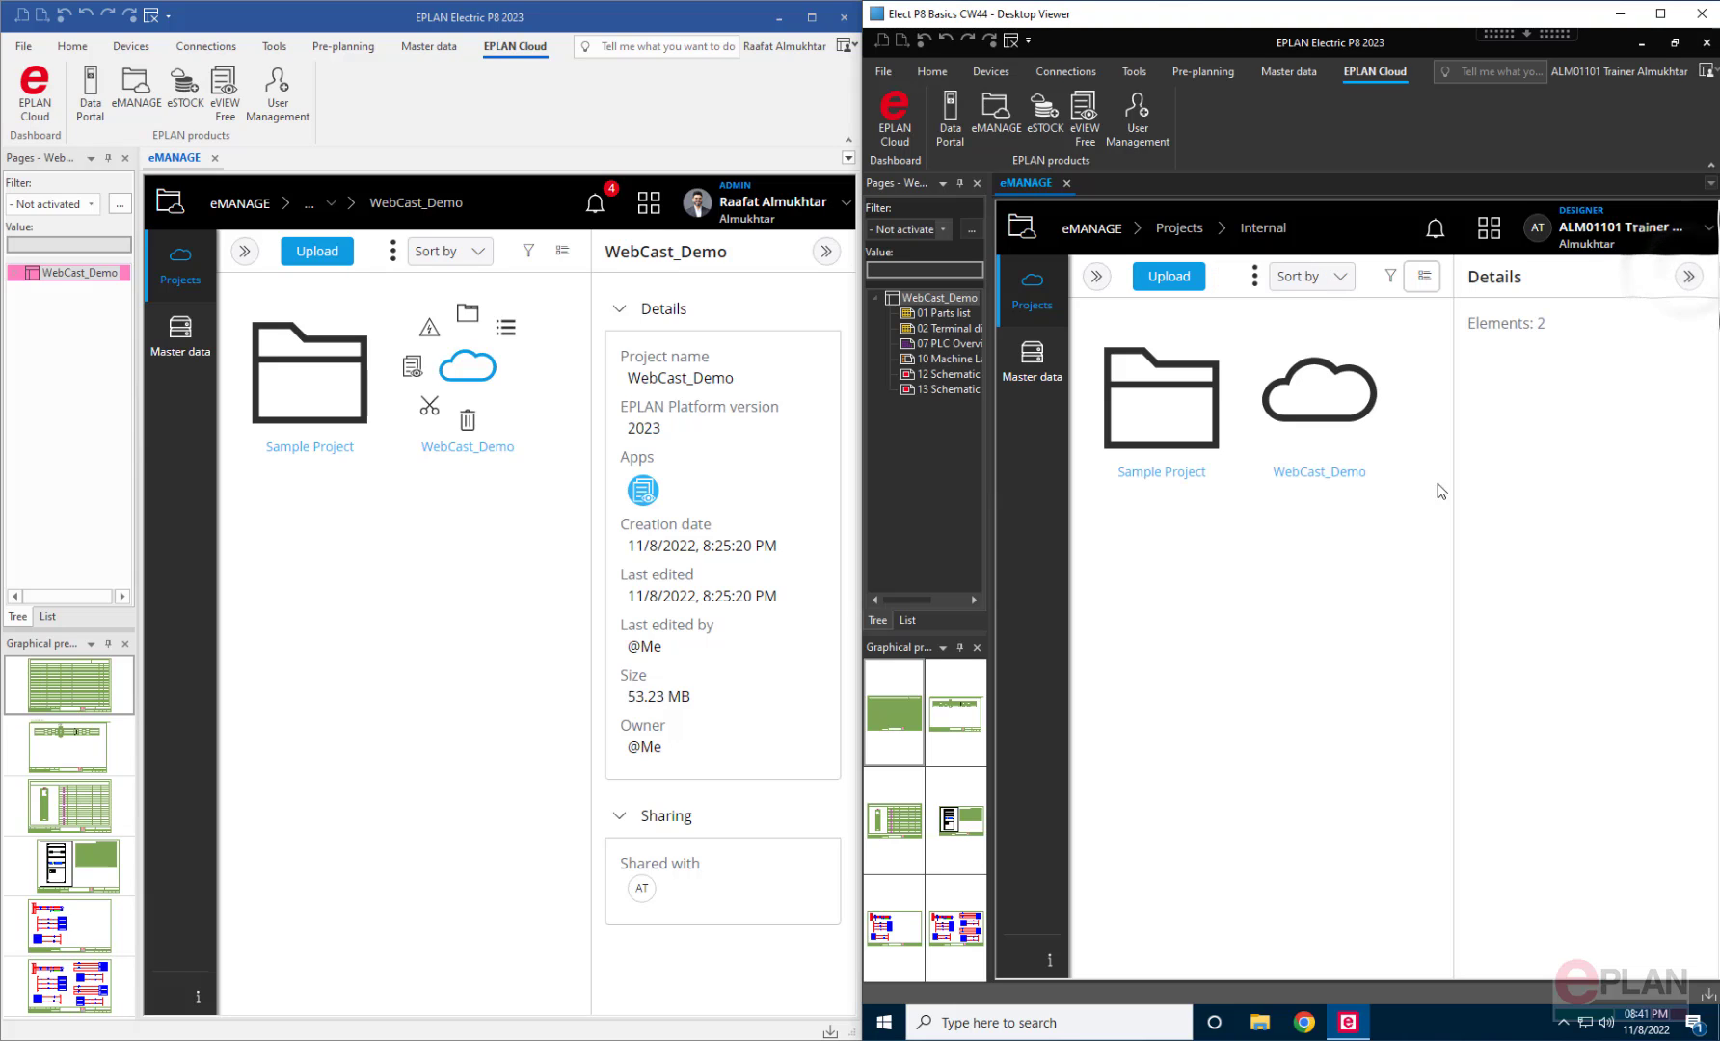
pyautogui.click(1161, 395)
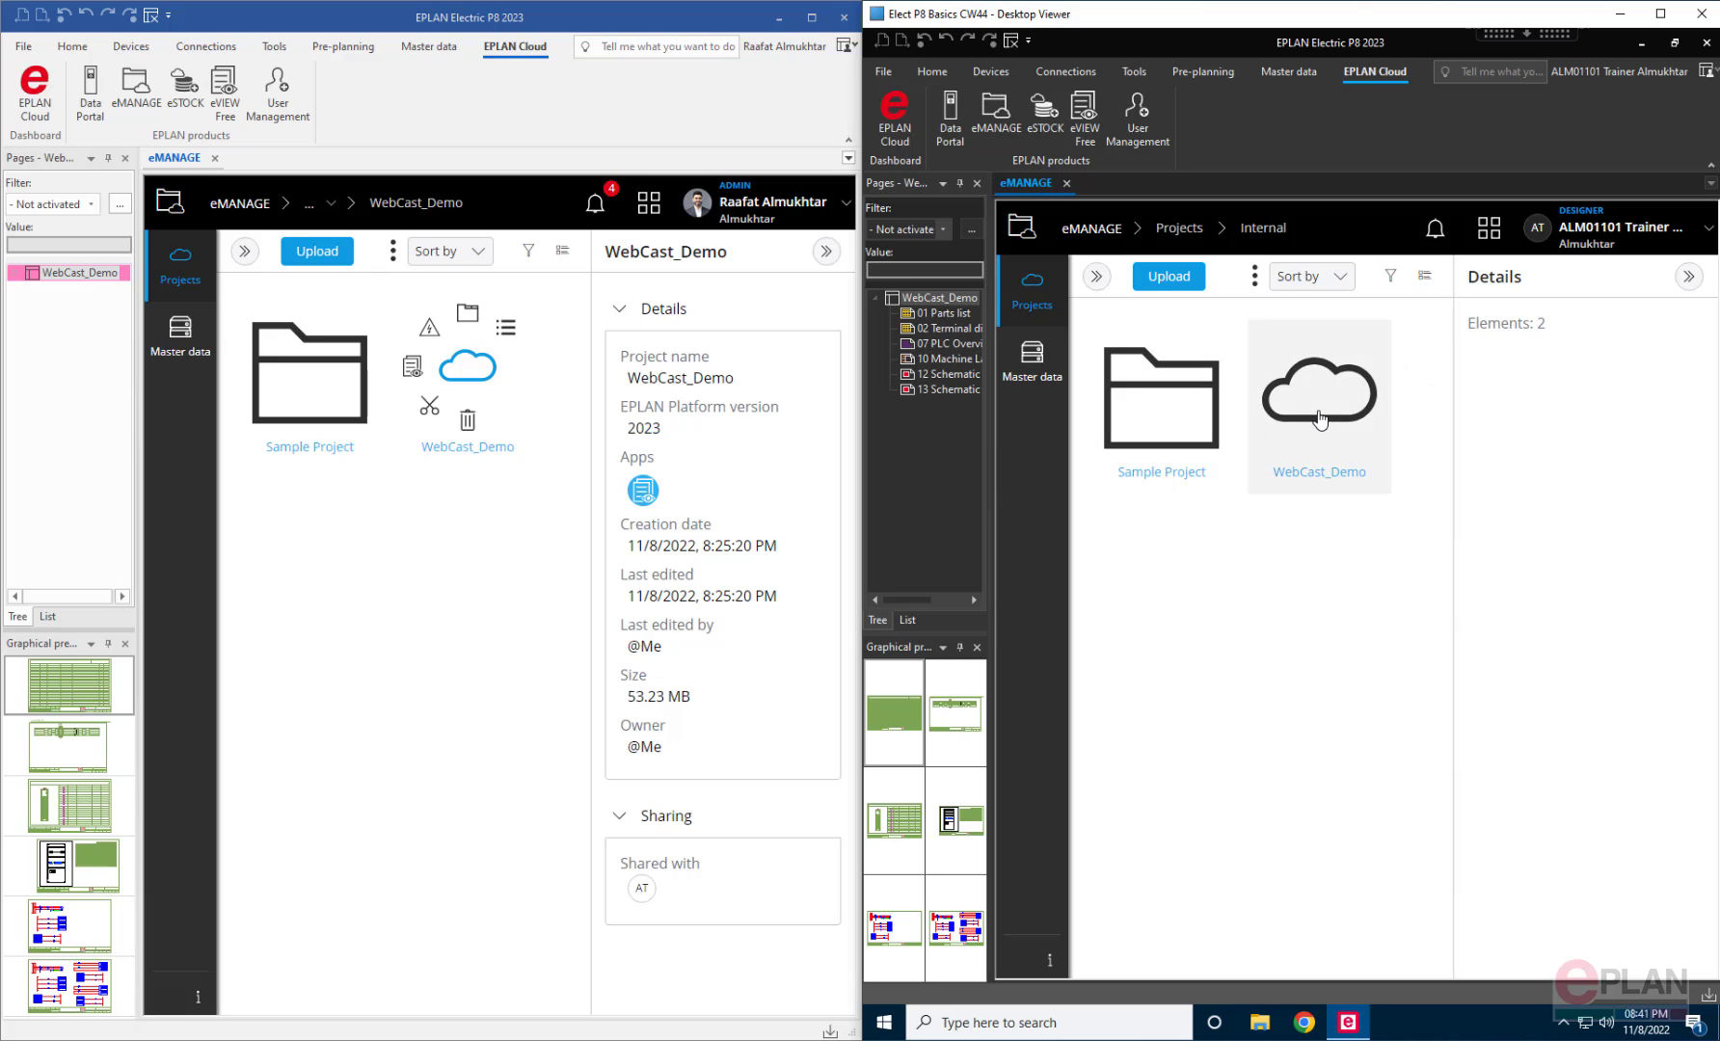
# Inspect WebCast_Demo's sharing details, then browse into its Documents folder and the PDF inside
pyautogui.click(1318, 395)
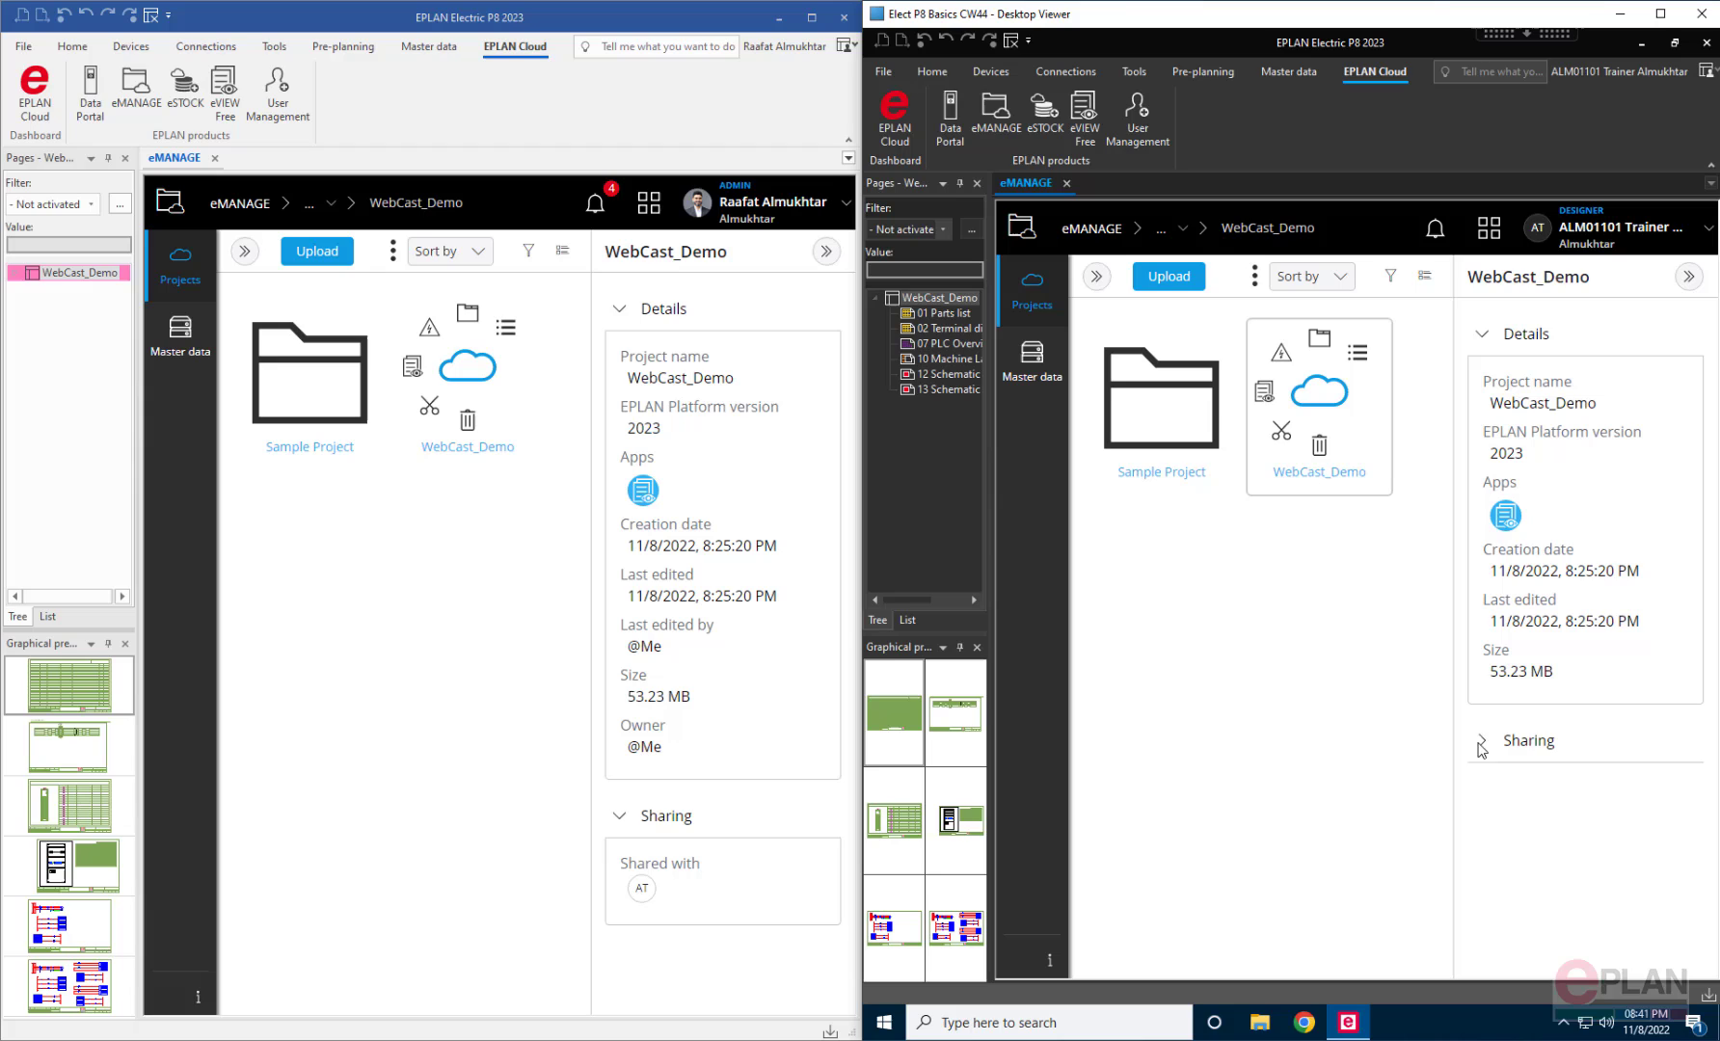
pyautogui.click(1525, 741)
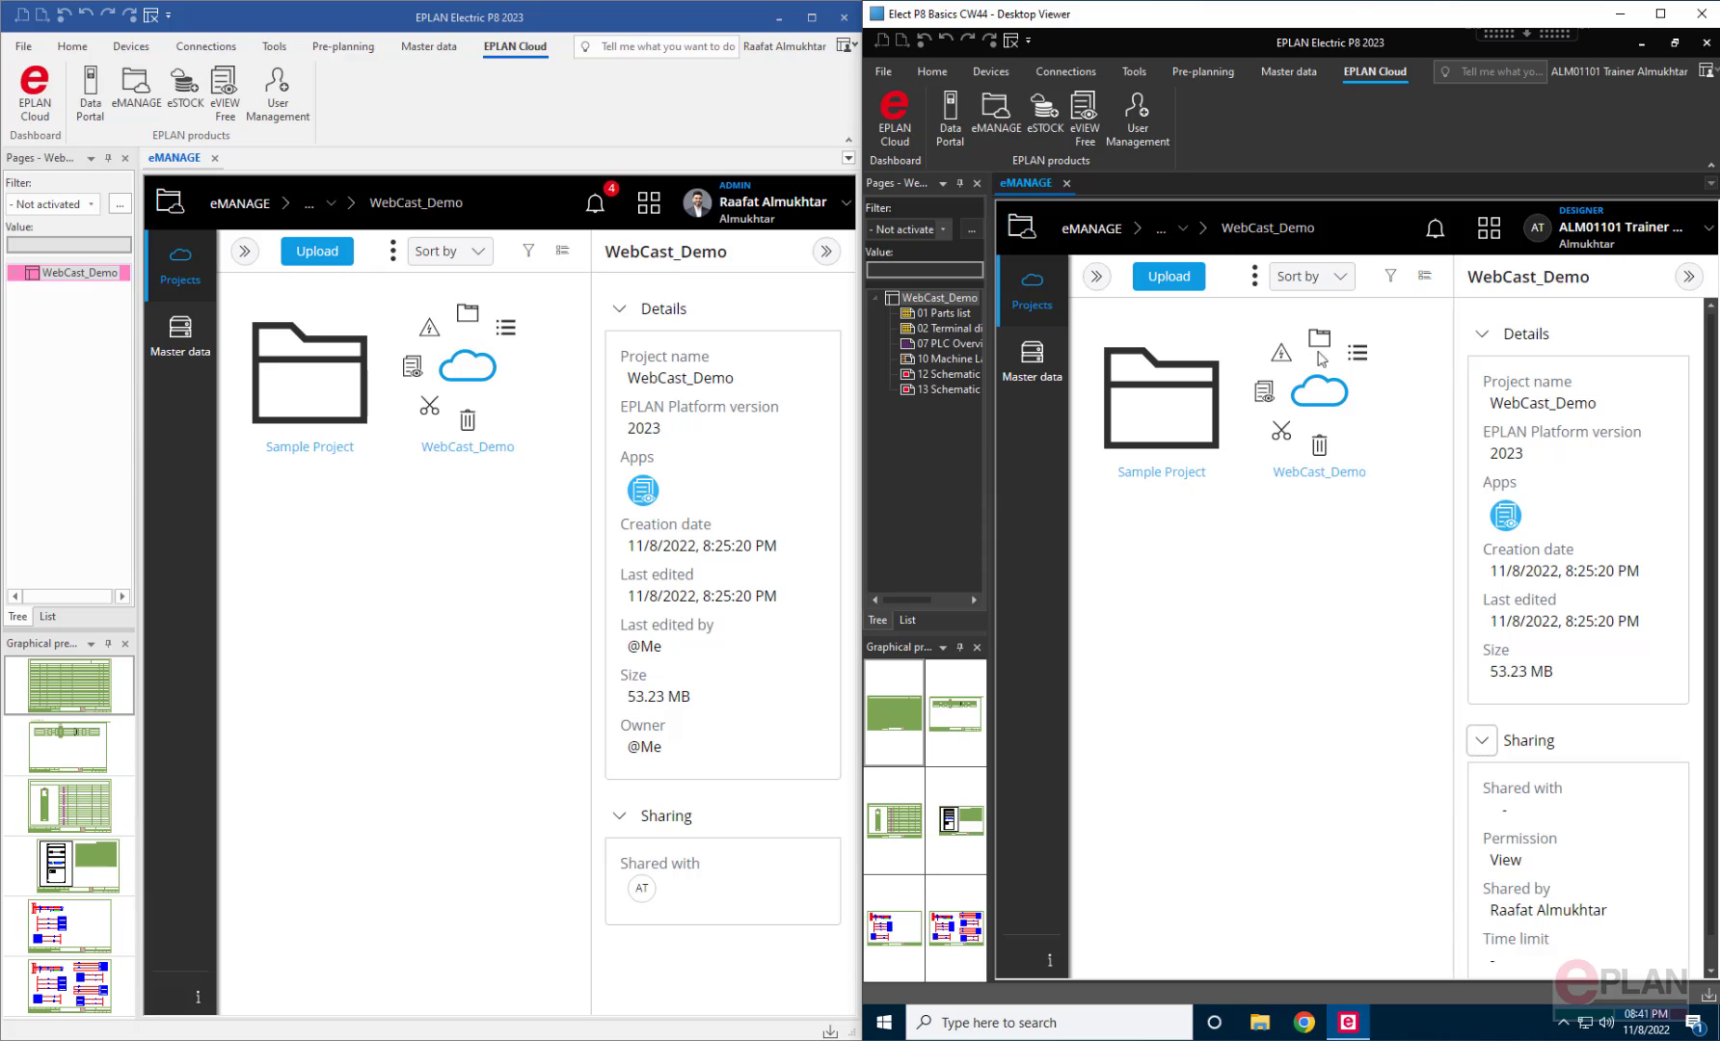
pyautogui.doubleClick(1317, 390)
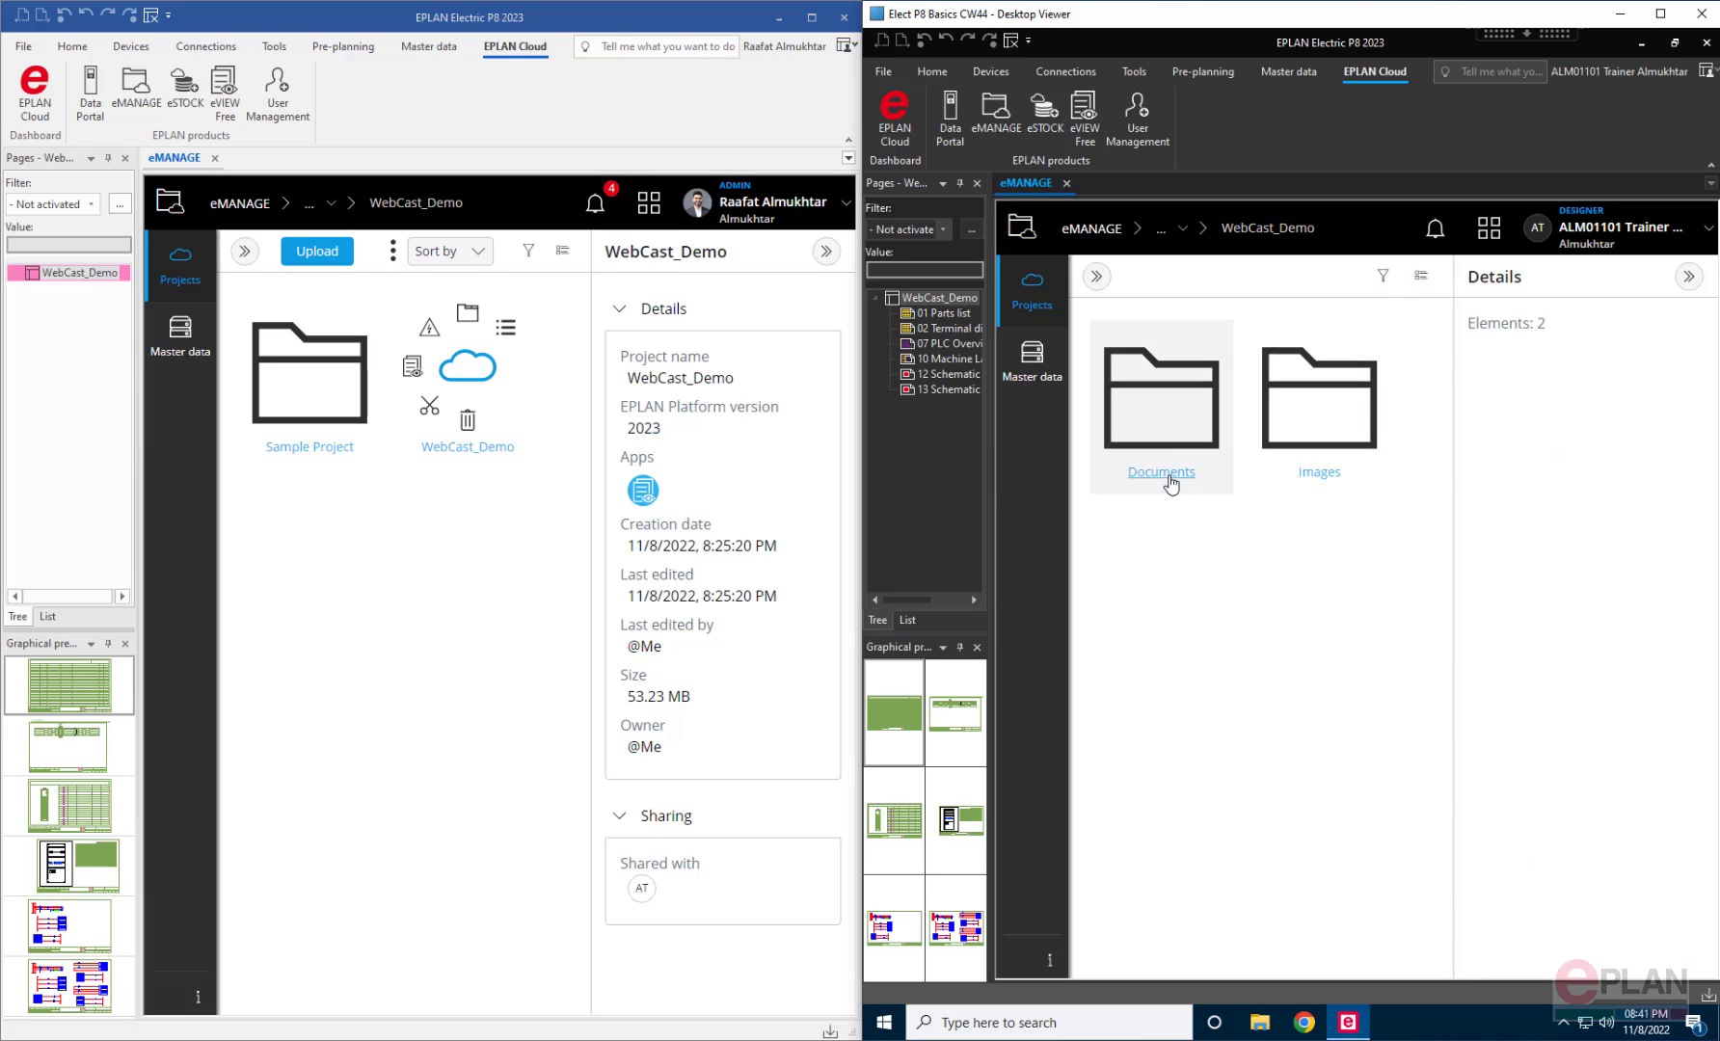
pyautogui.doubleClick(1159, 396)
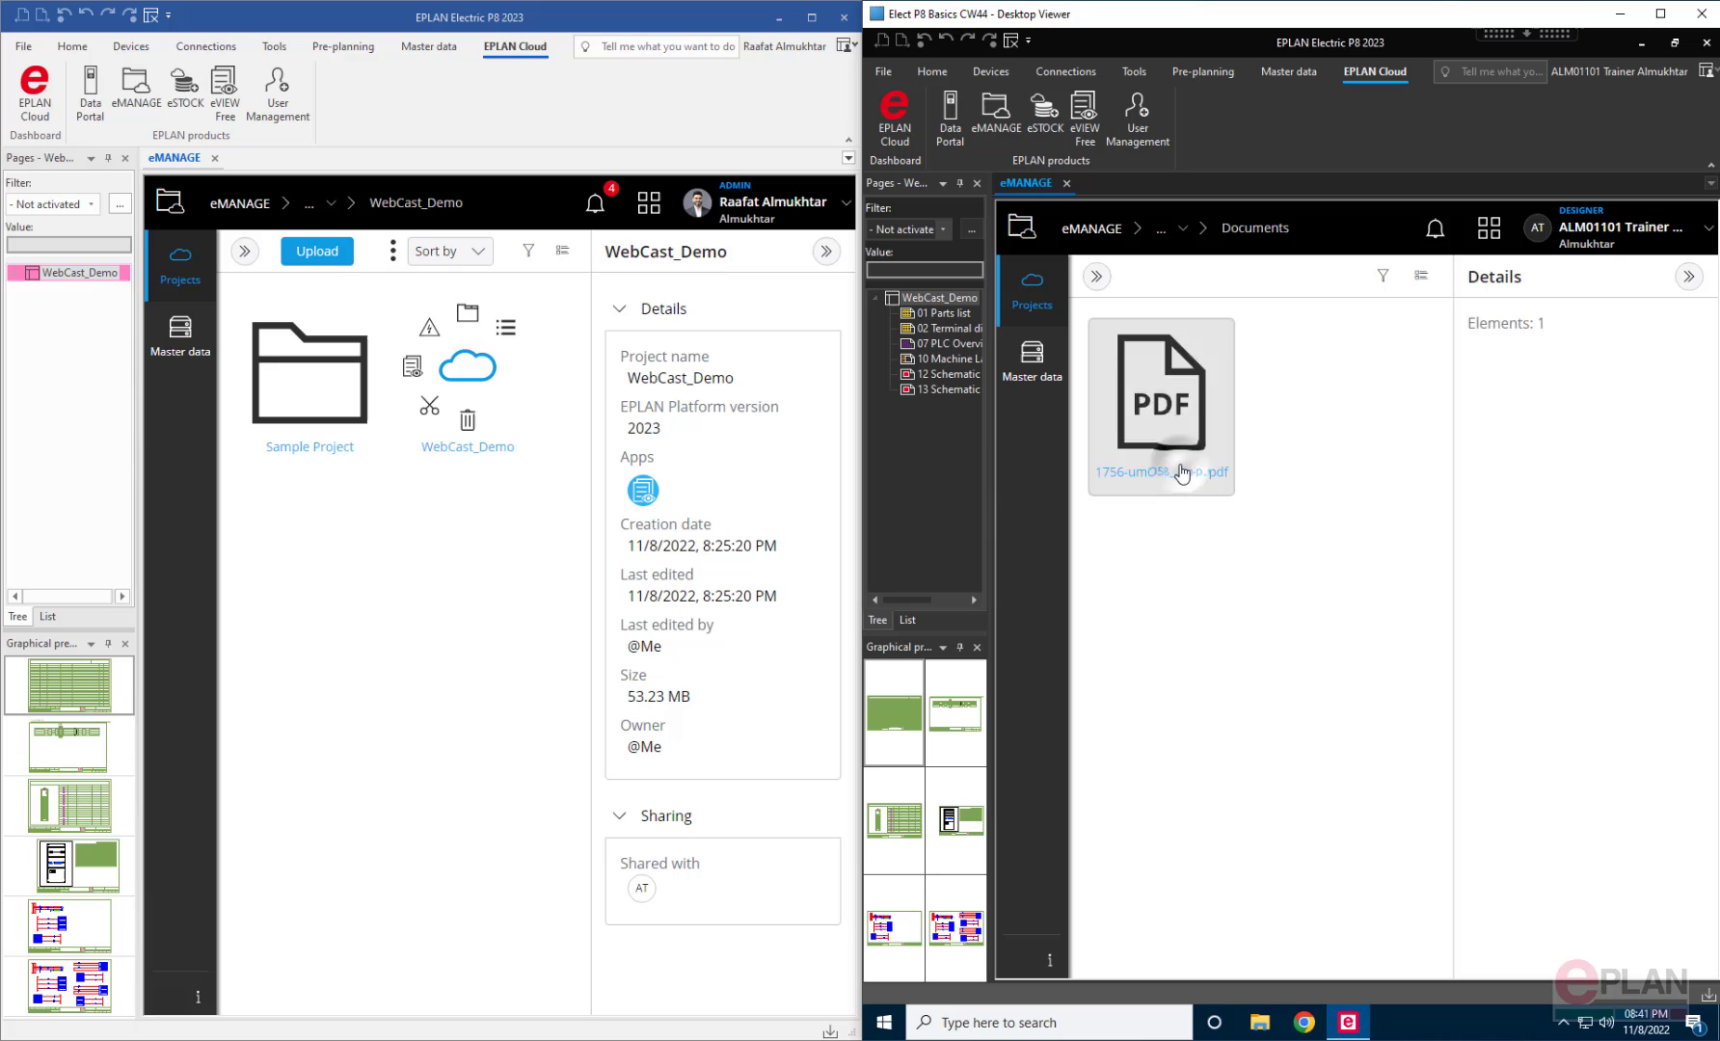
pyautogui.click(1159, 395)
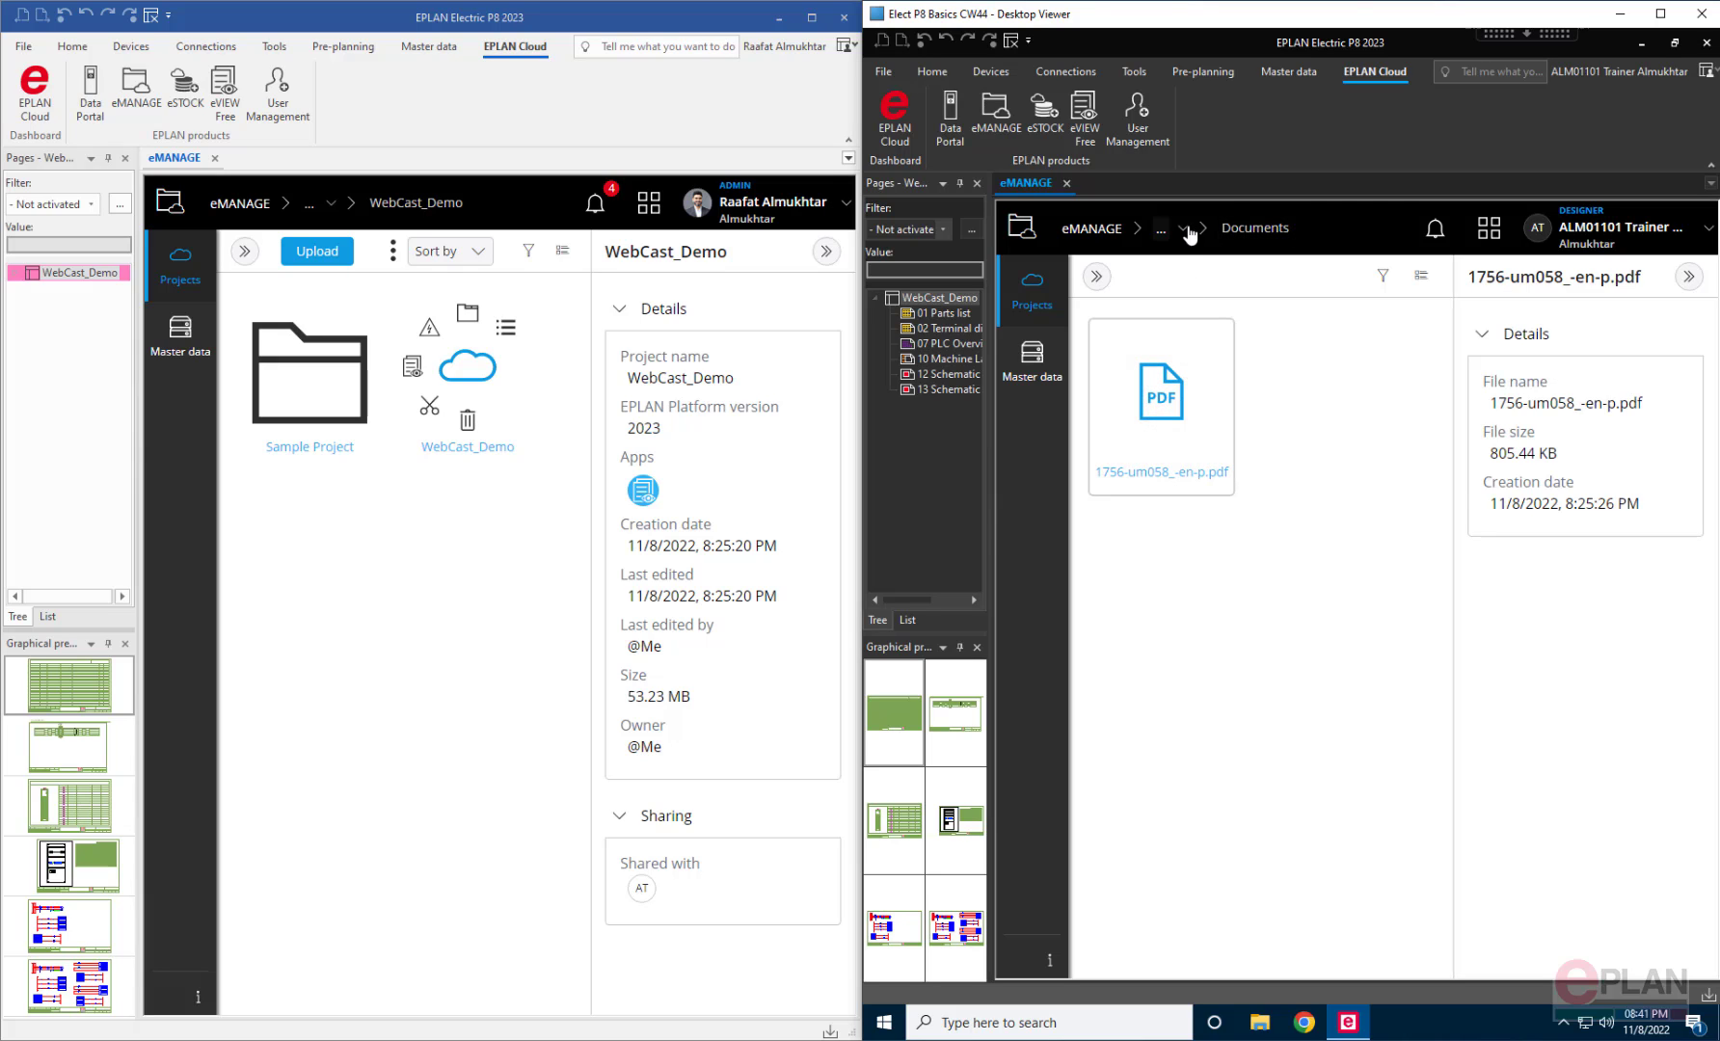
# Return via the breadcrumb to WebCast_Demo and inspect the Cylinder-DNC-.JPG image details
pyautogui.click(1161, 228)
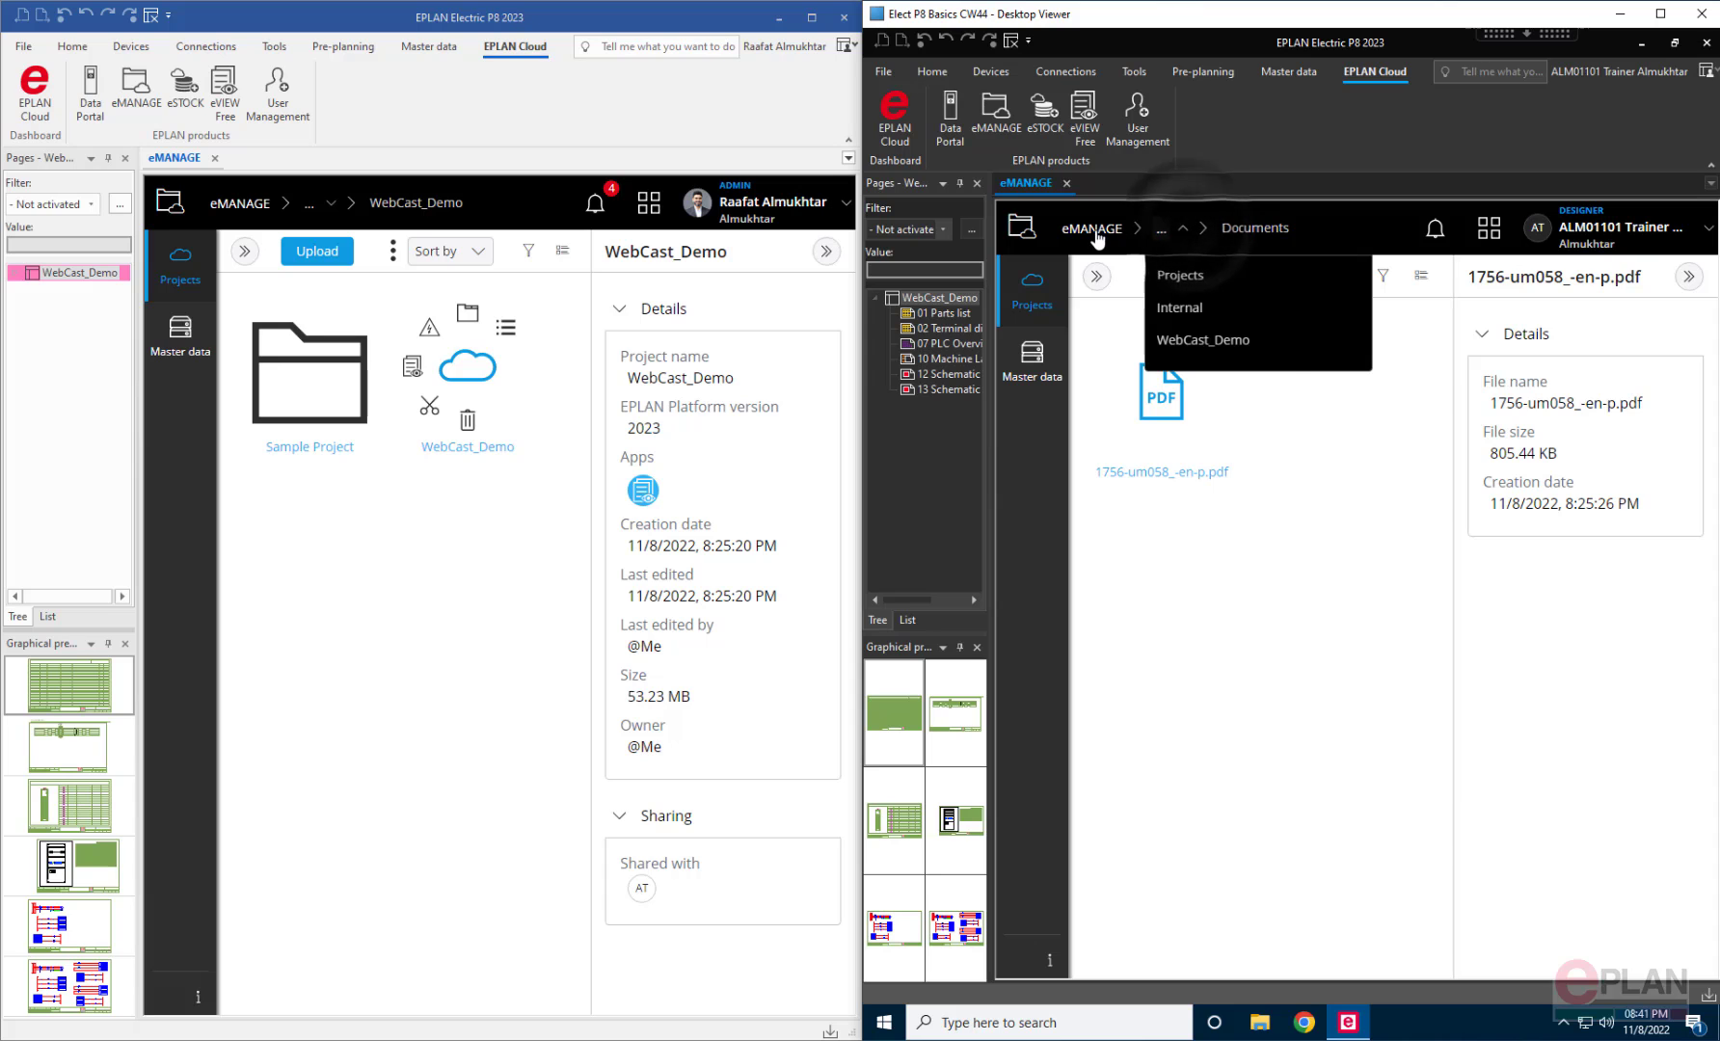
pyautogui.click(1201, 339)
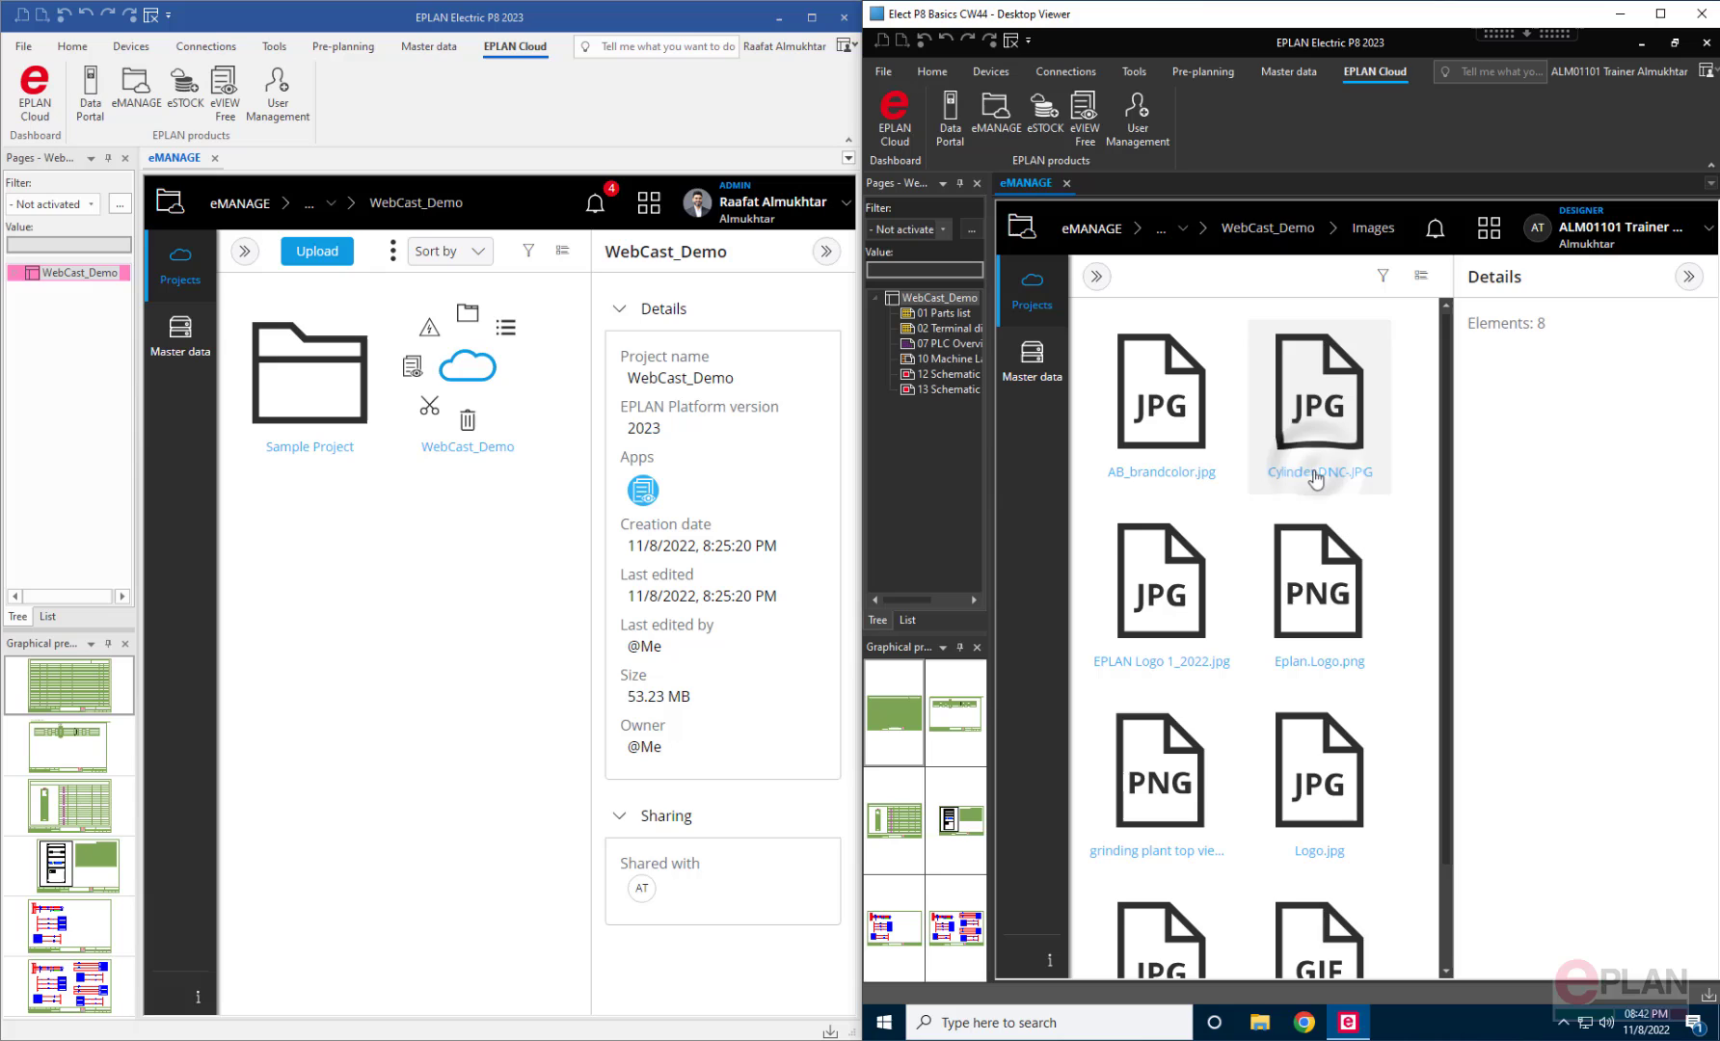
pyautogui.click(1315, 390)
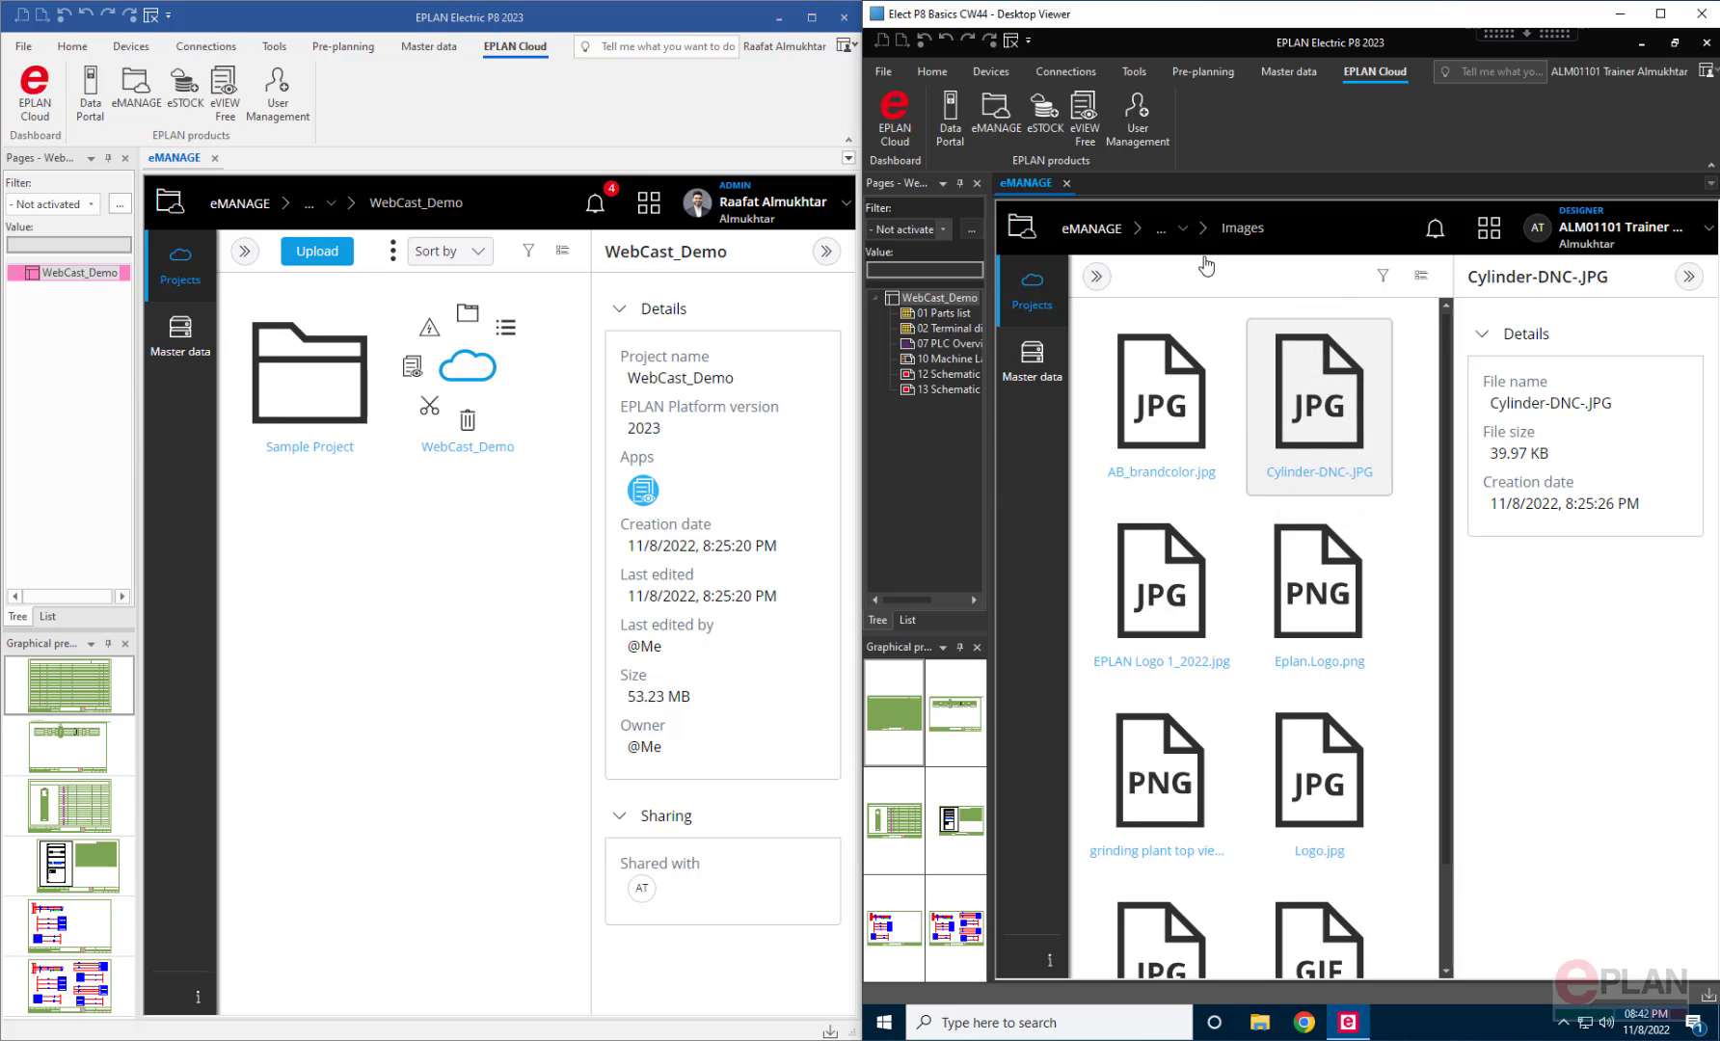
pyautogui.click(1167, 227)
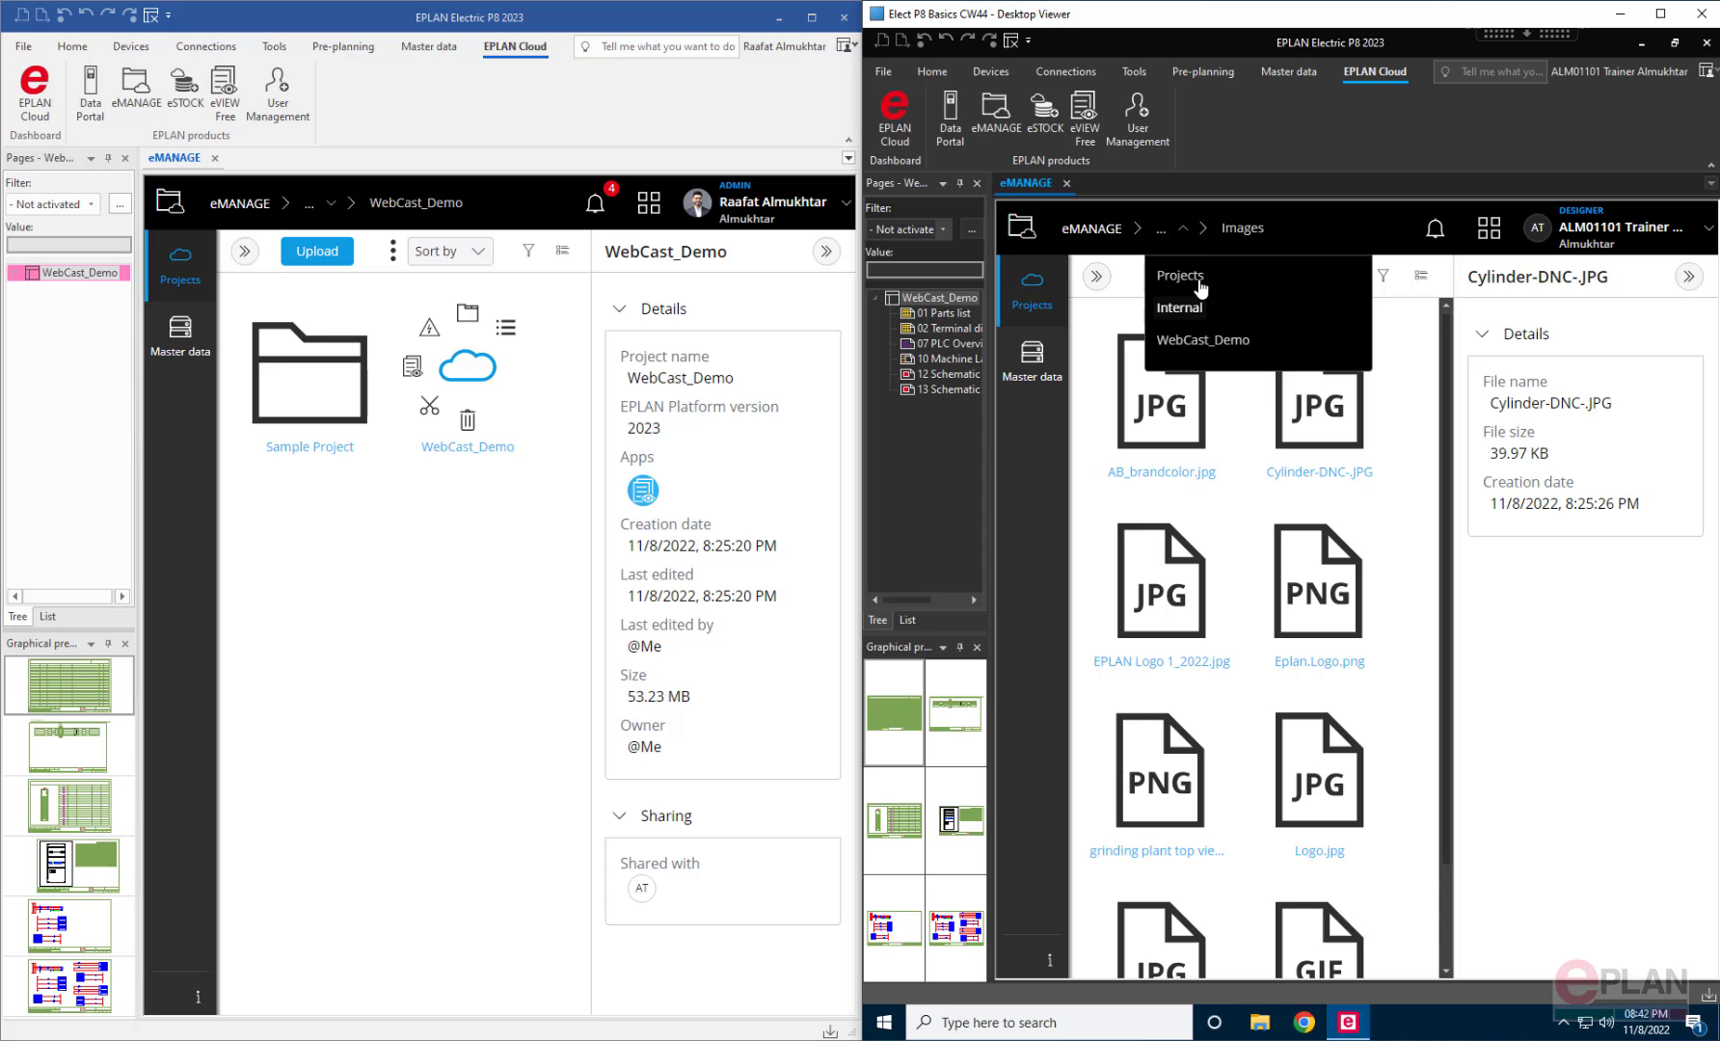
pyautogui.moveTo(1205, 307)
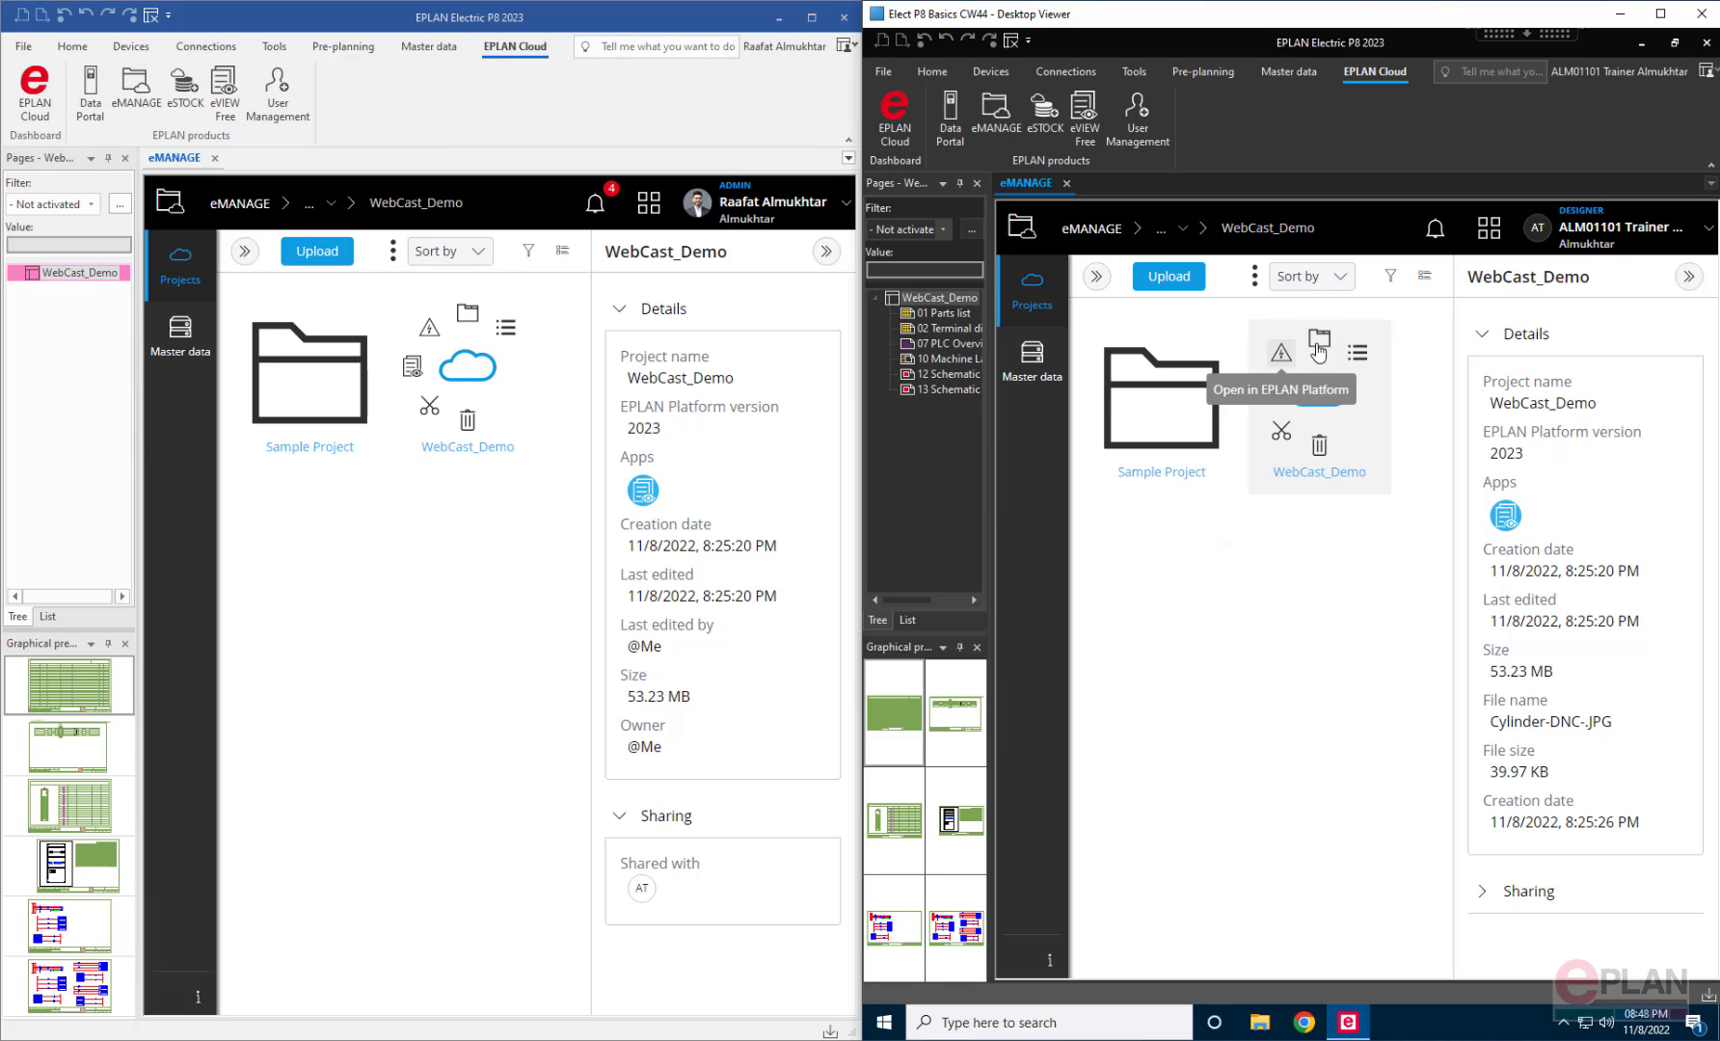
pyautogui.moveTo(1285, 356)
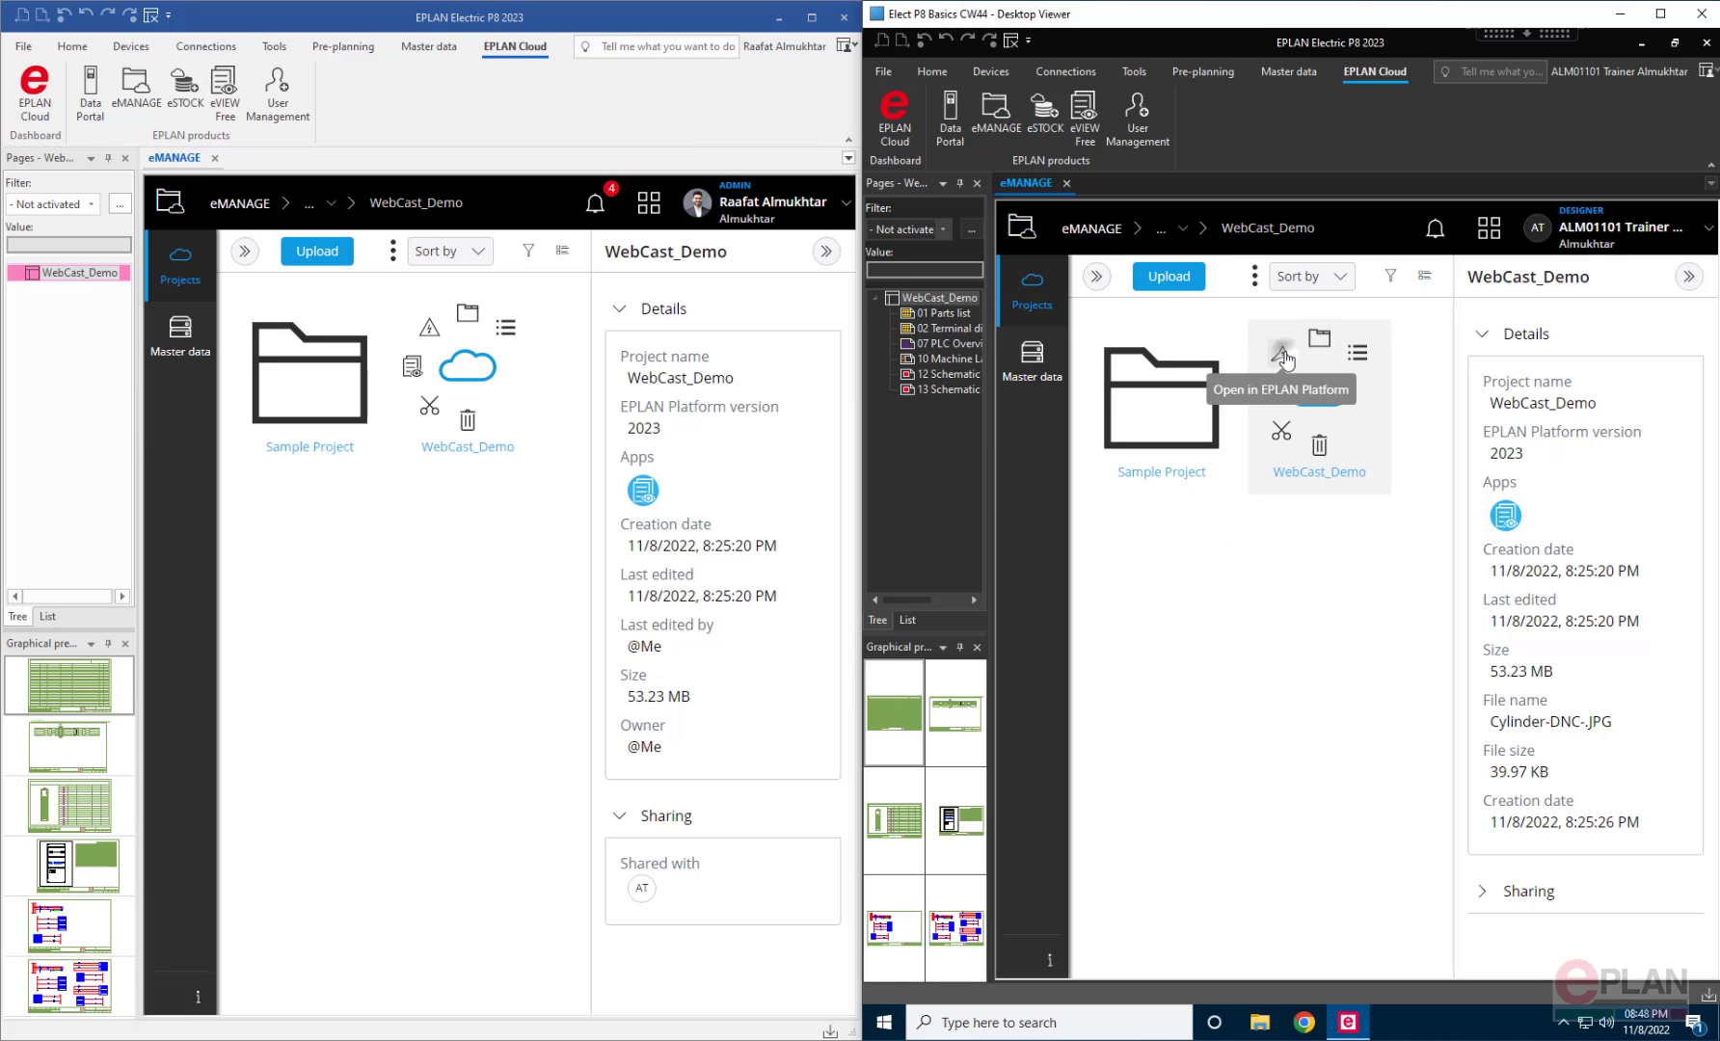
# Attempt to open WebCast_Demo in the EPLAN Platform, which is refused as not authorized
pyautogui.click(1319, 364)
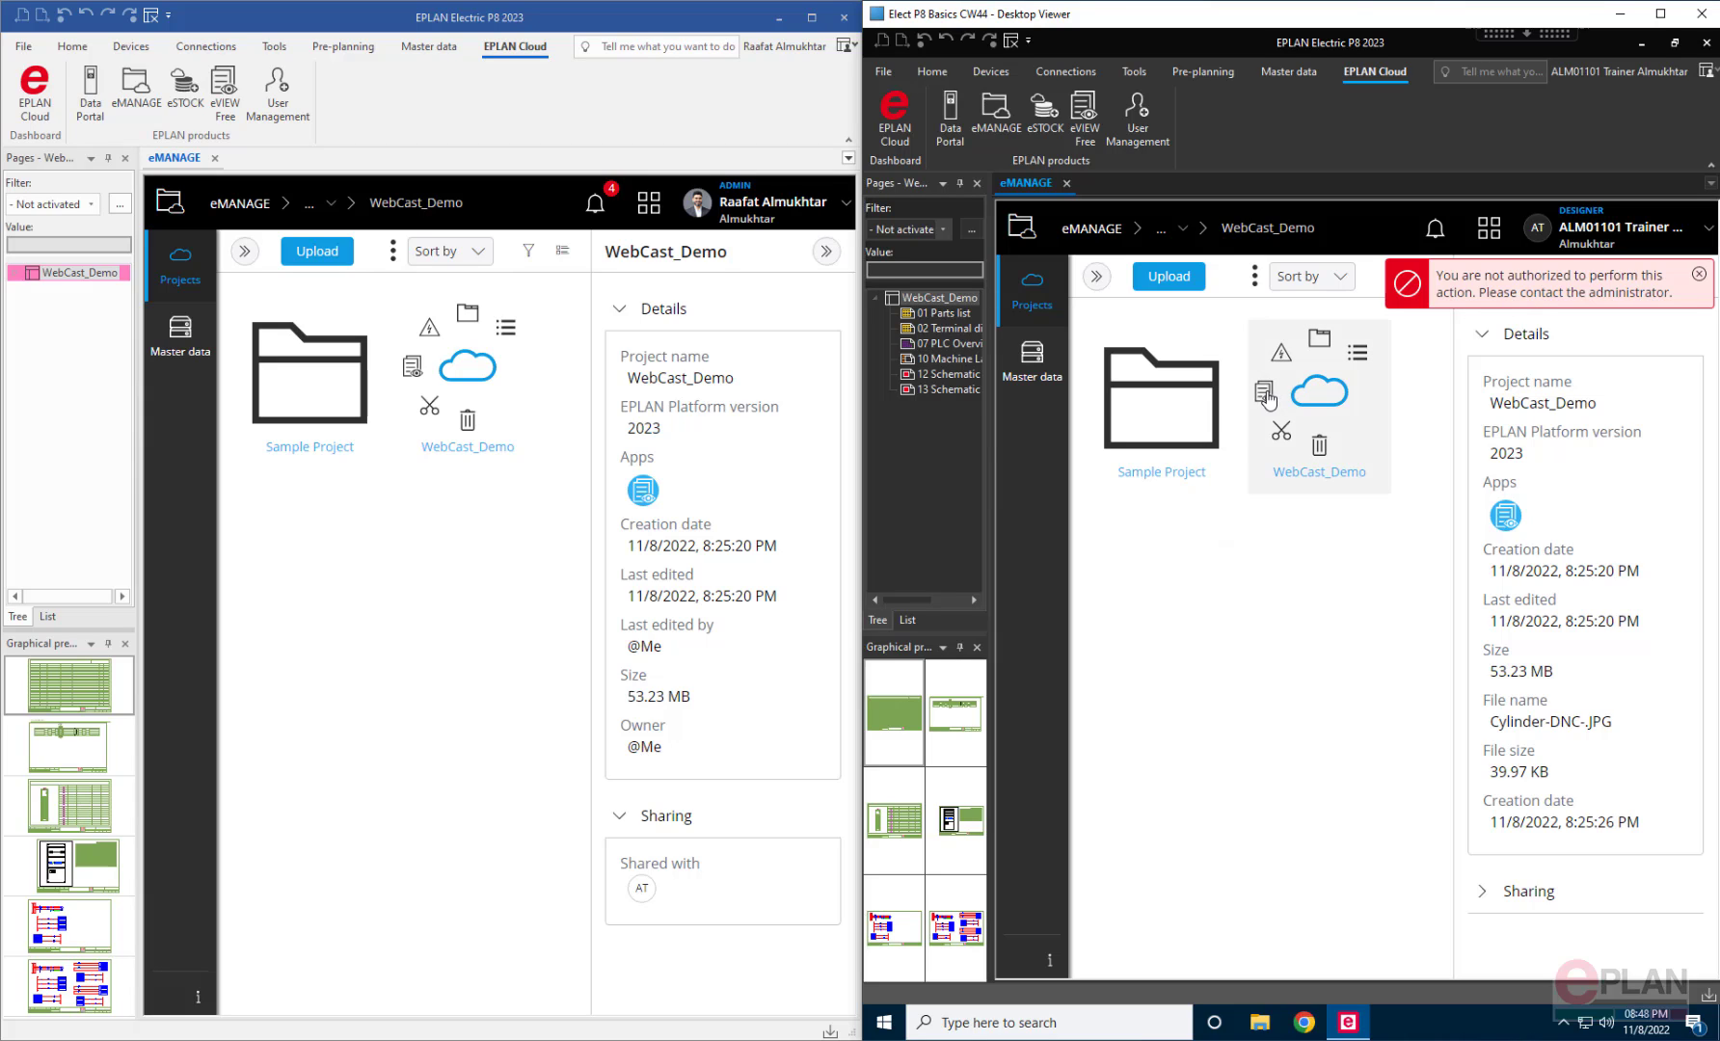
pyautogui.moveTo(1264, 395)
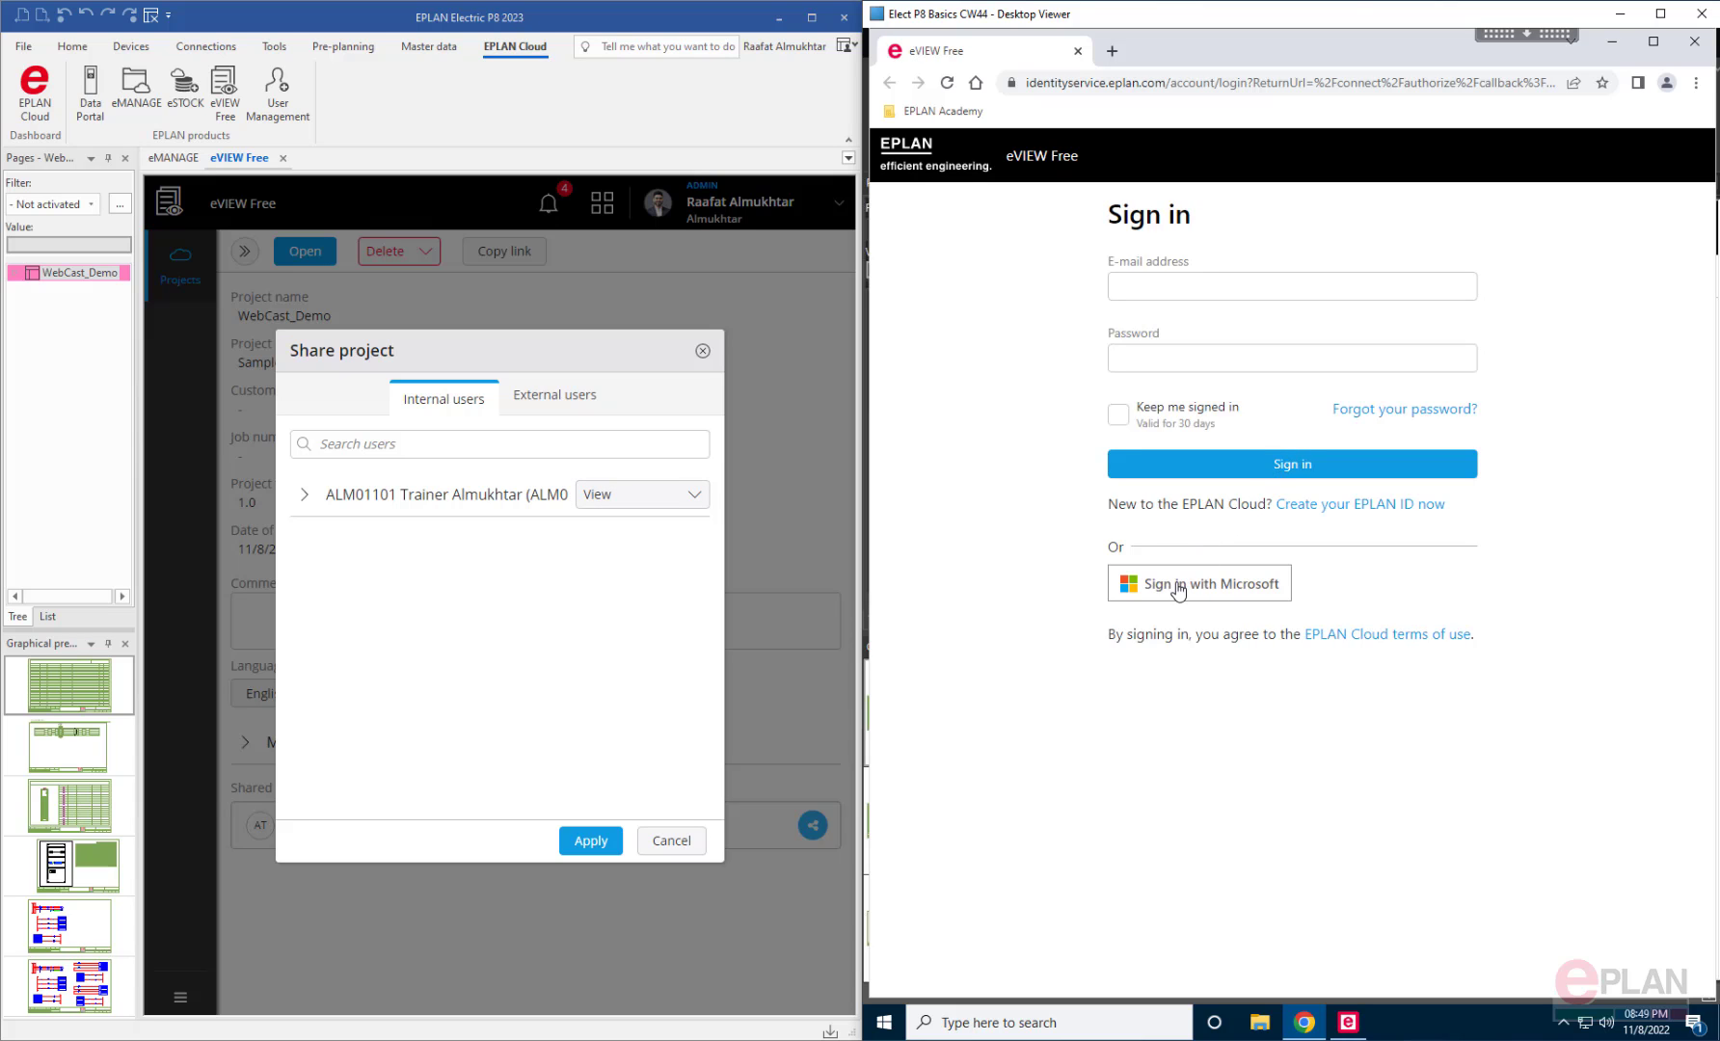
# Sign in to eVIEW Free with Microsoft, choose the organization and open Schematic Page 1 of WebCast_Demo
pyautogui.click(1197, 583)
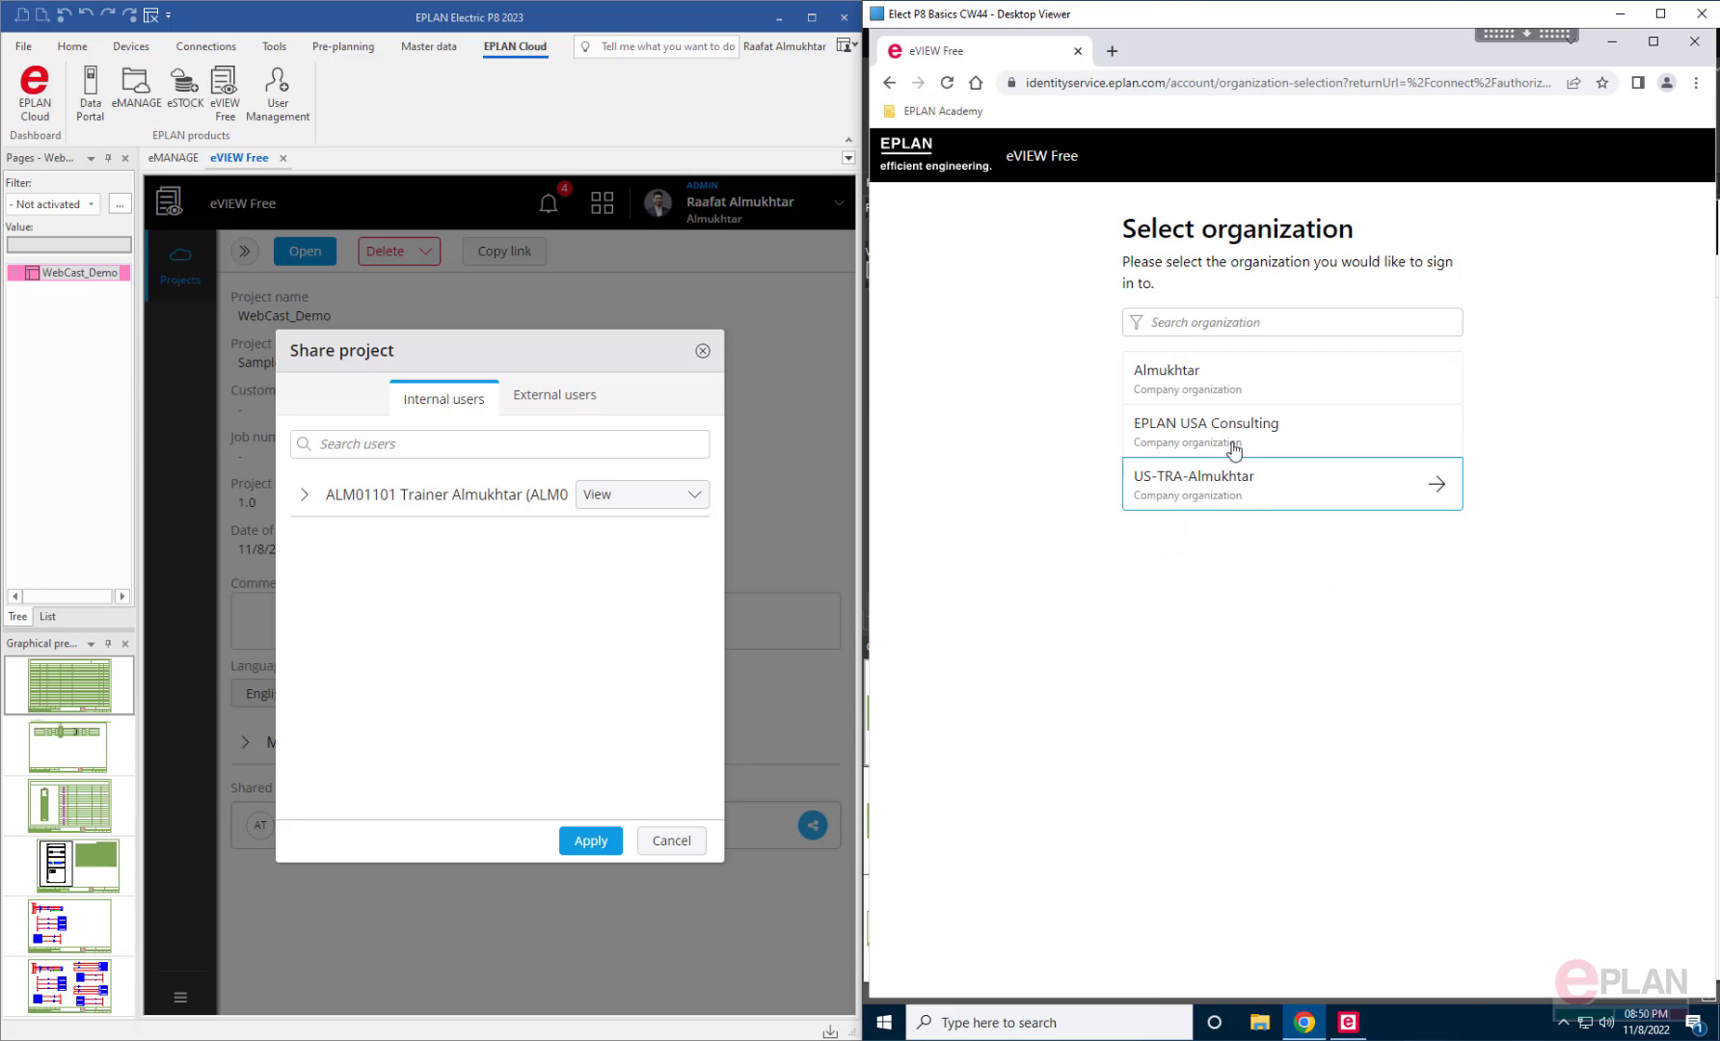
pyautogui.click(1292, 484)
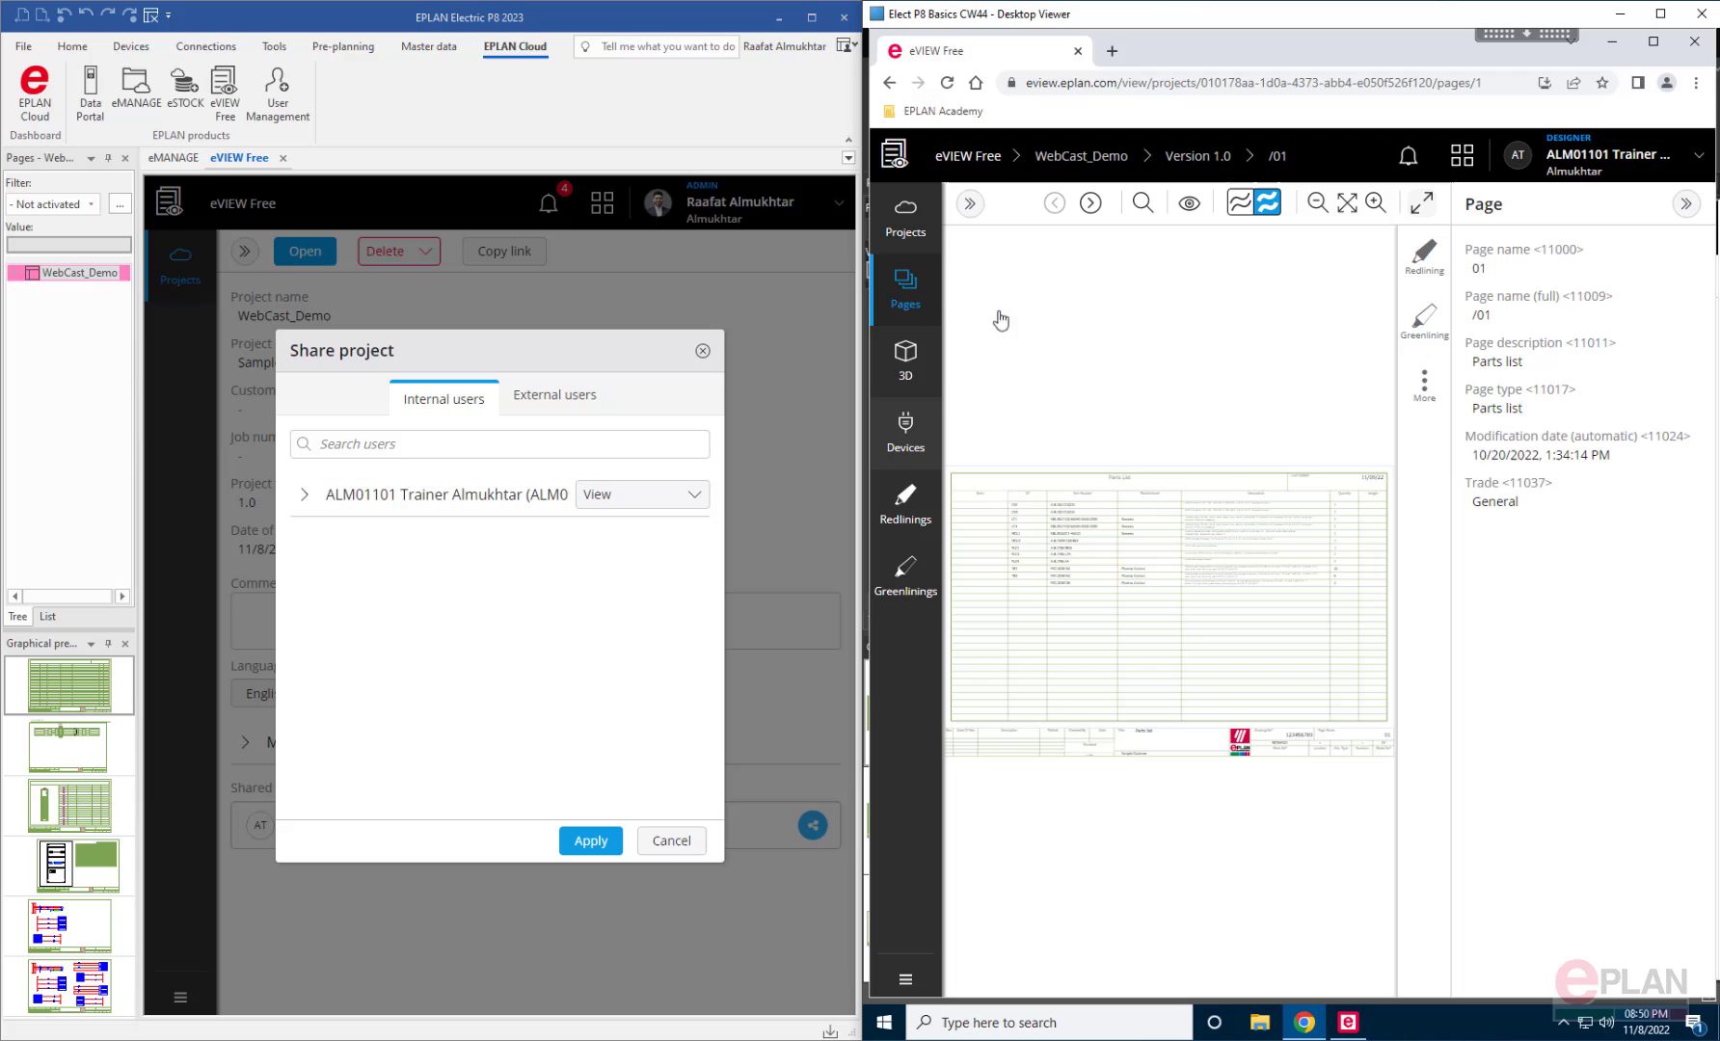
pyautogui.click(904, 290)
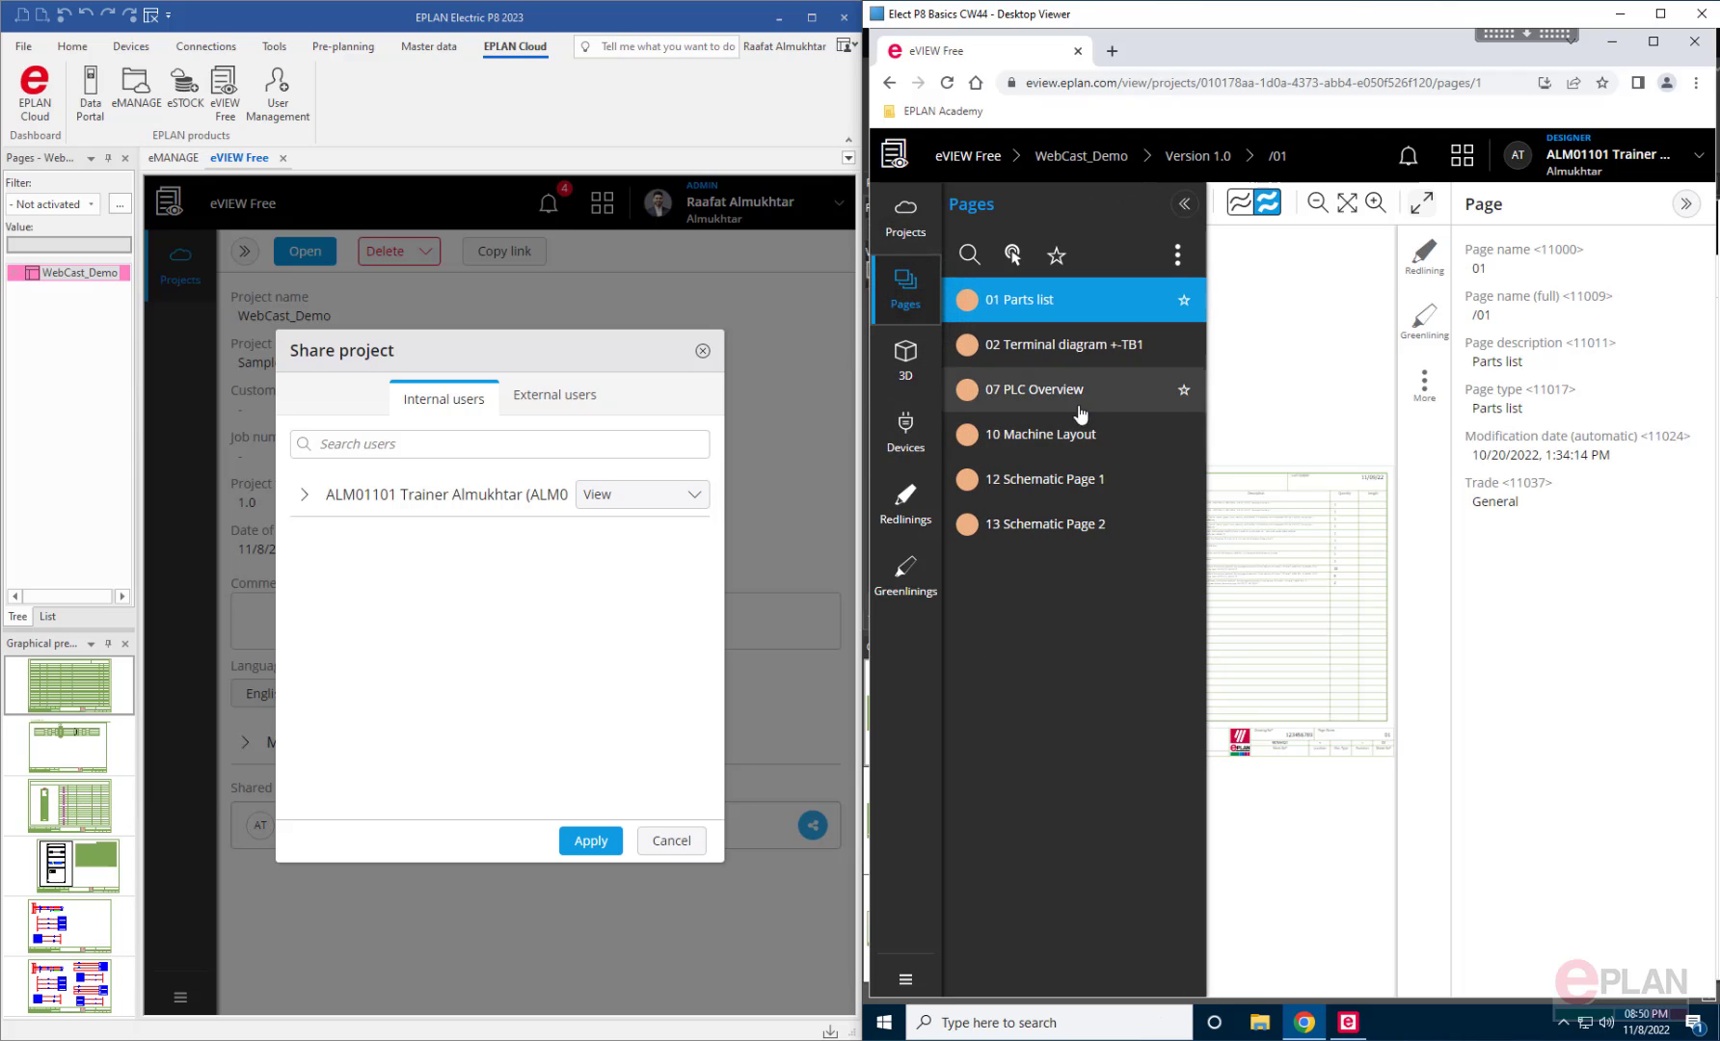
pyautogui.click(1045, 480)
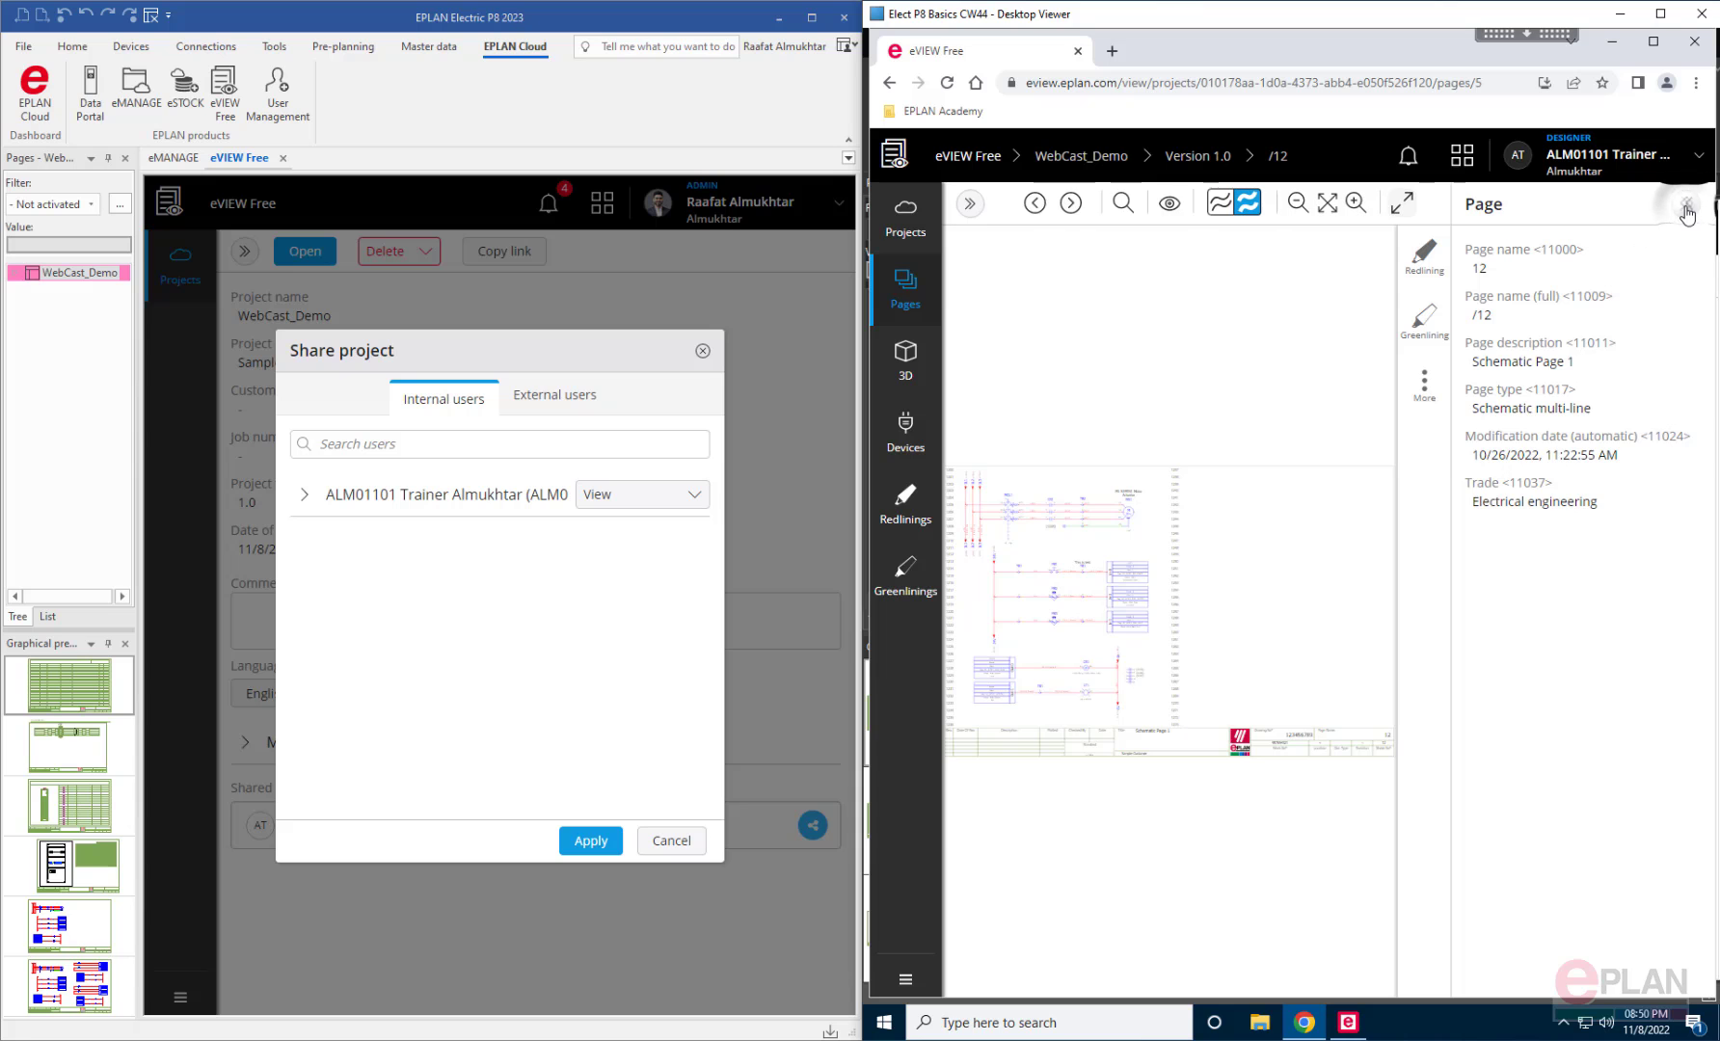
pyautogui.click(1687, 214)
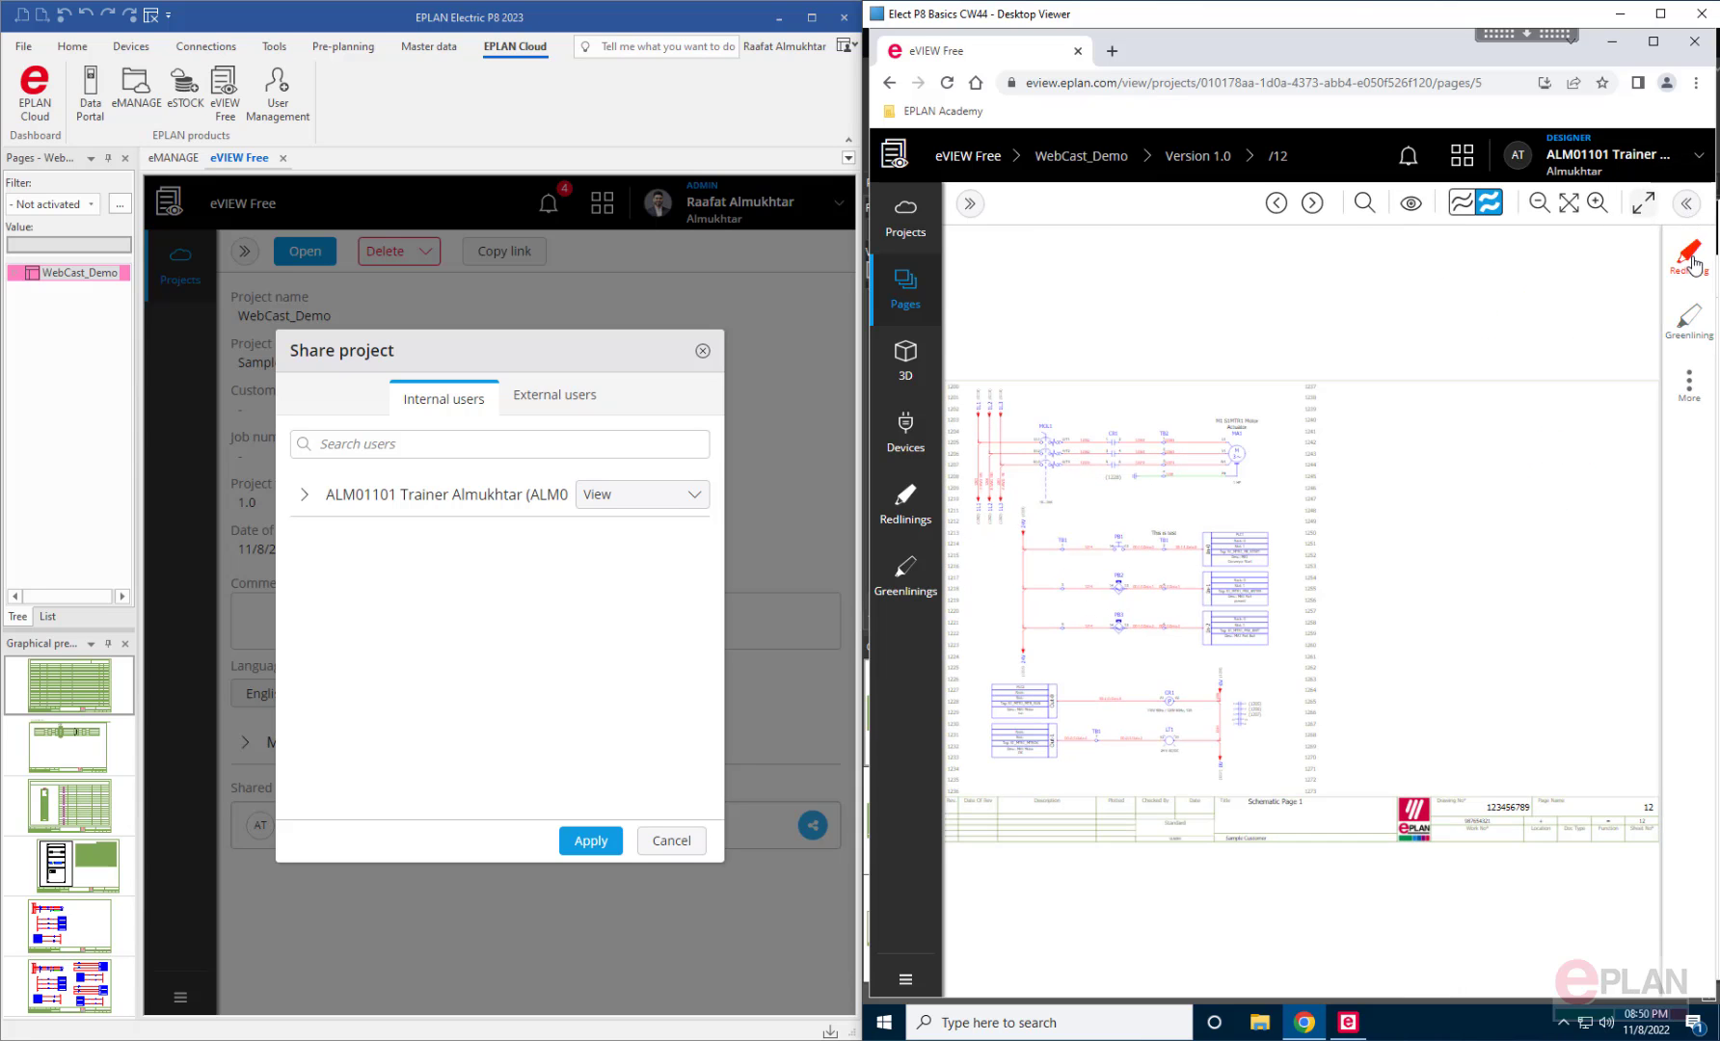
# Redline the schematic page with a text note reading 'Change value'
pyautogui.click(1689, 255)
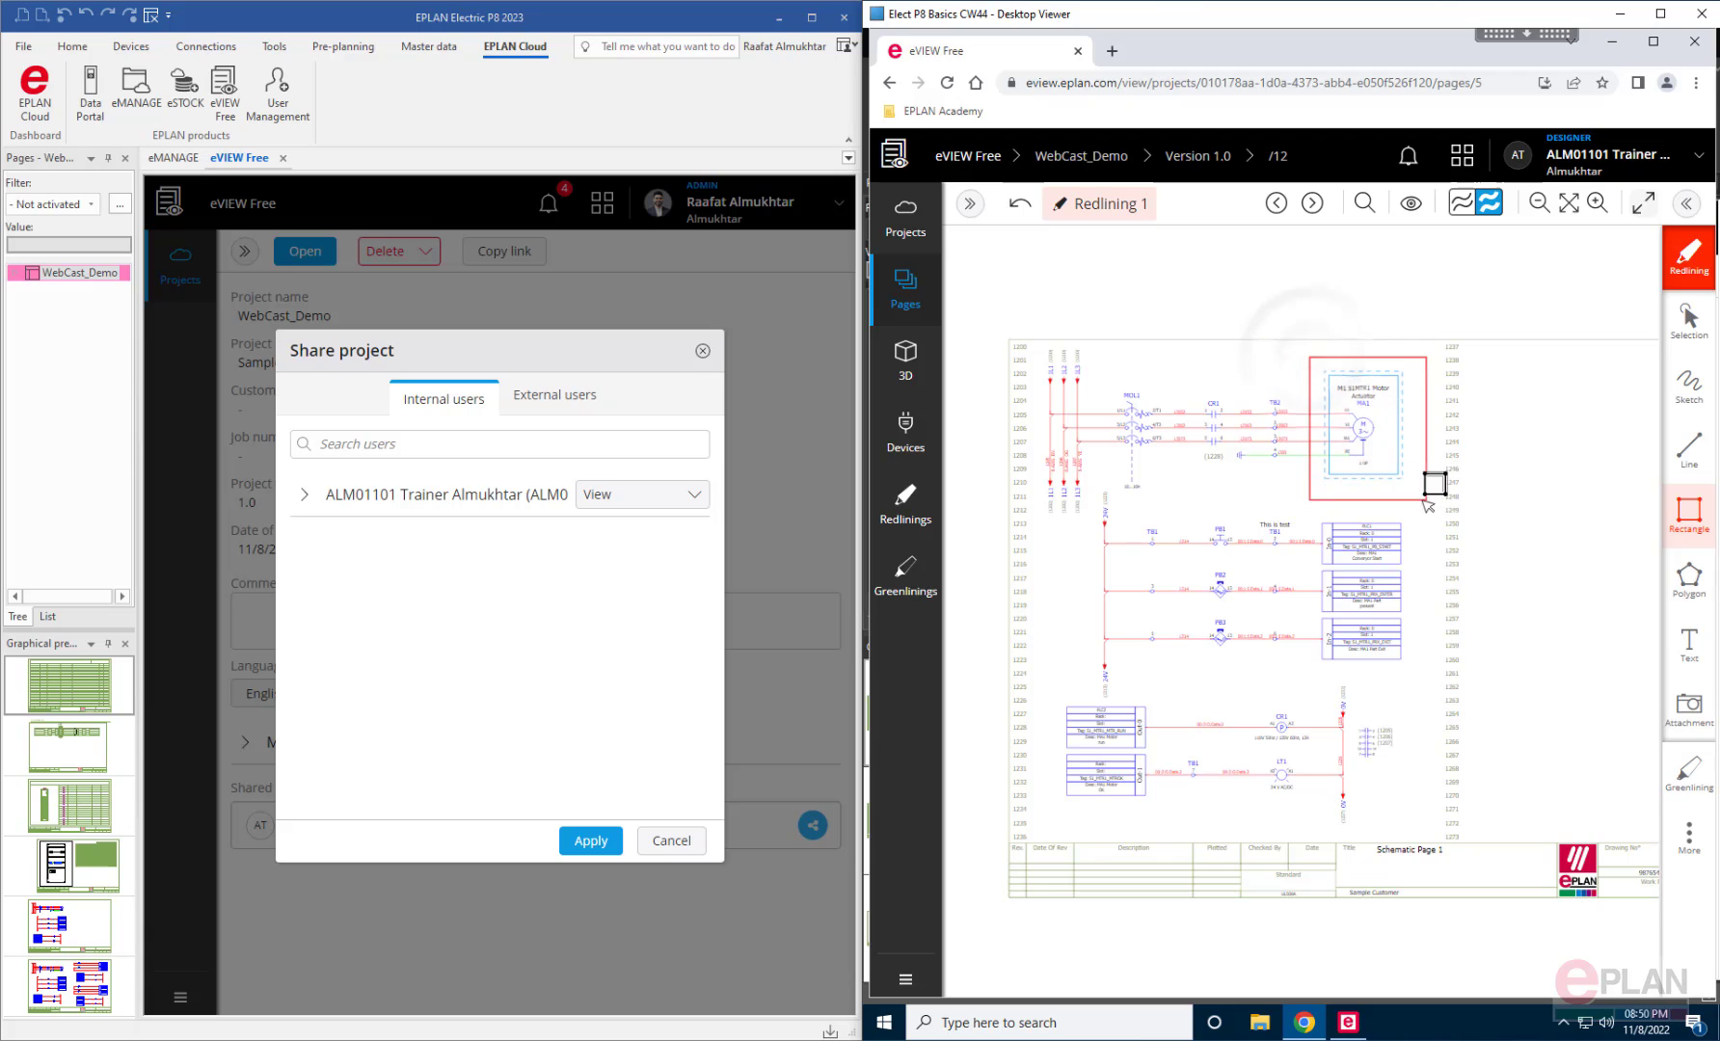
pyautogui.click(1687, 648)
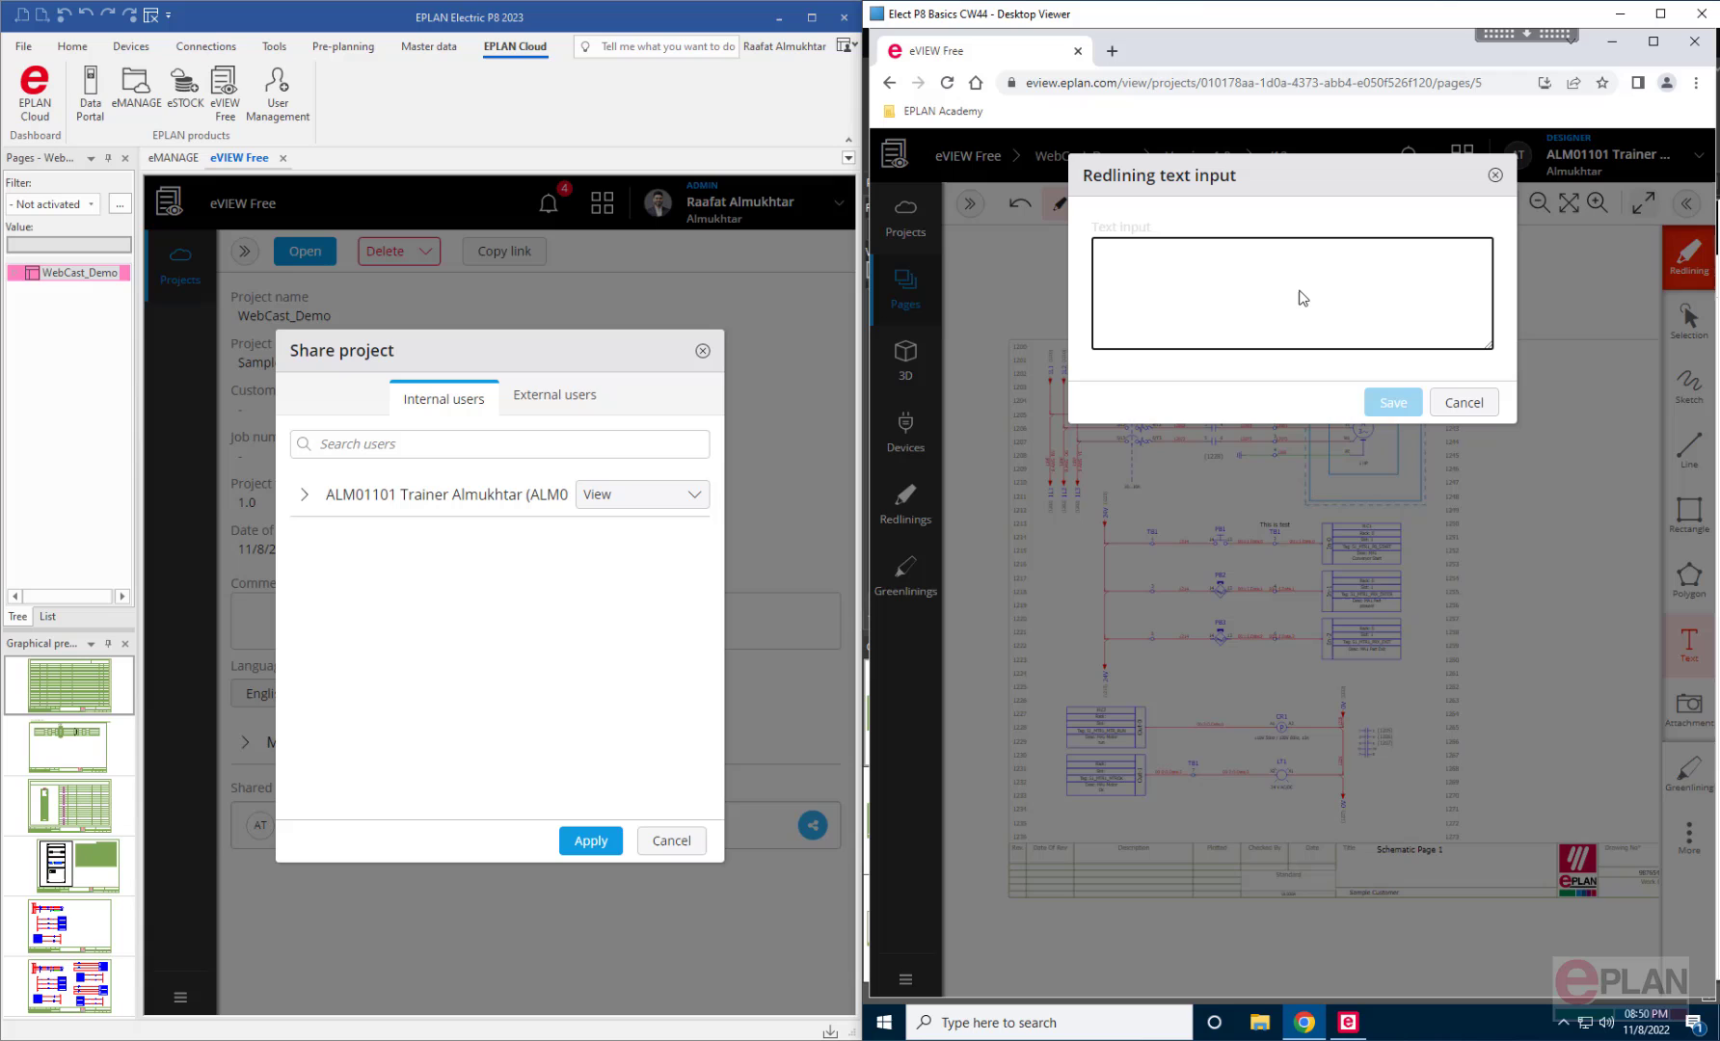
pyautogui.write('Change')
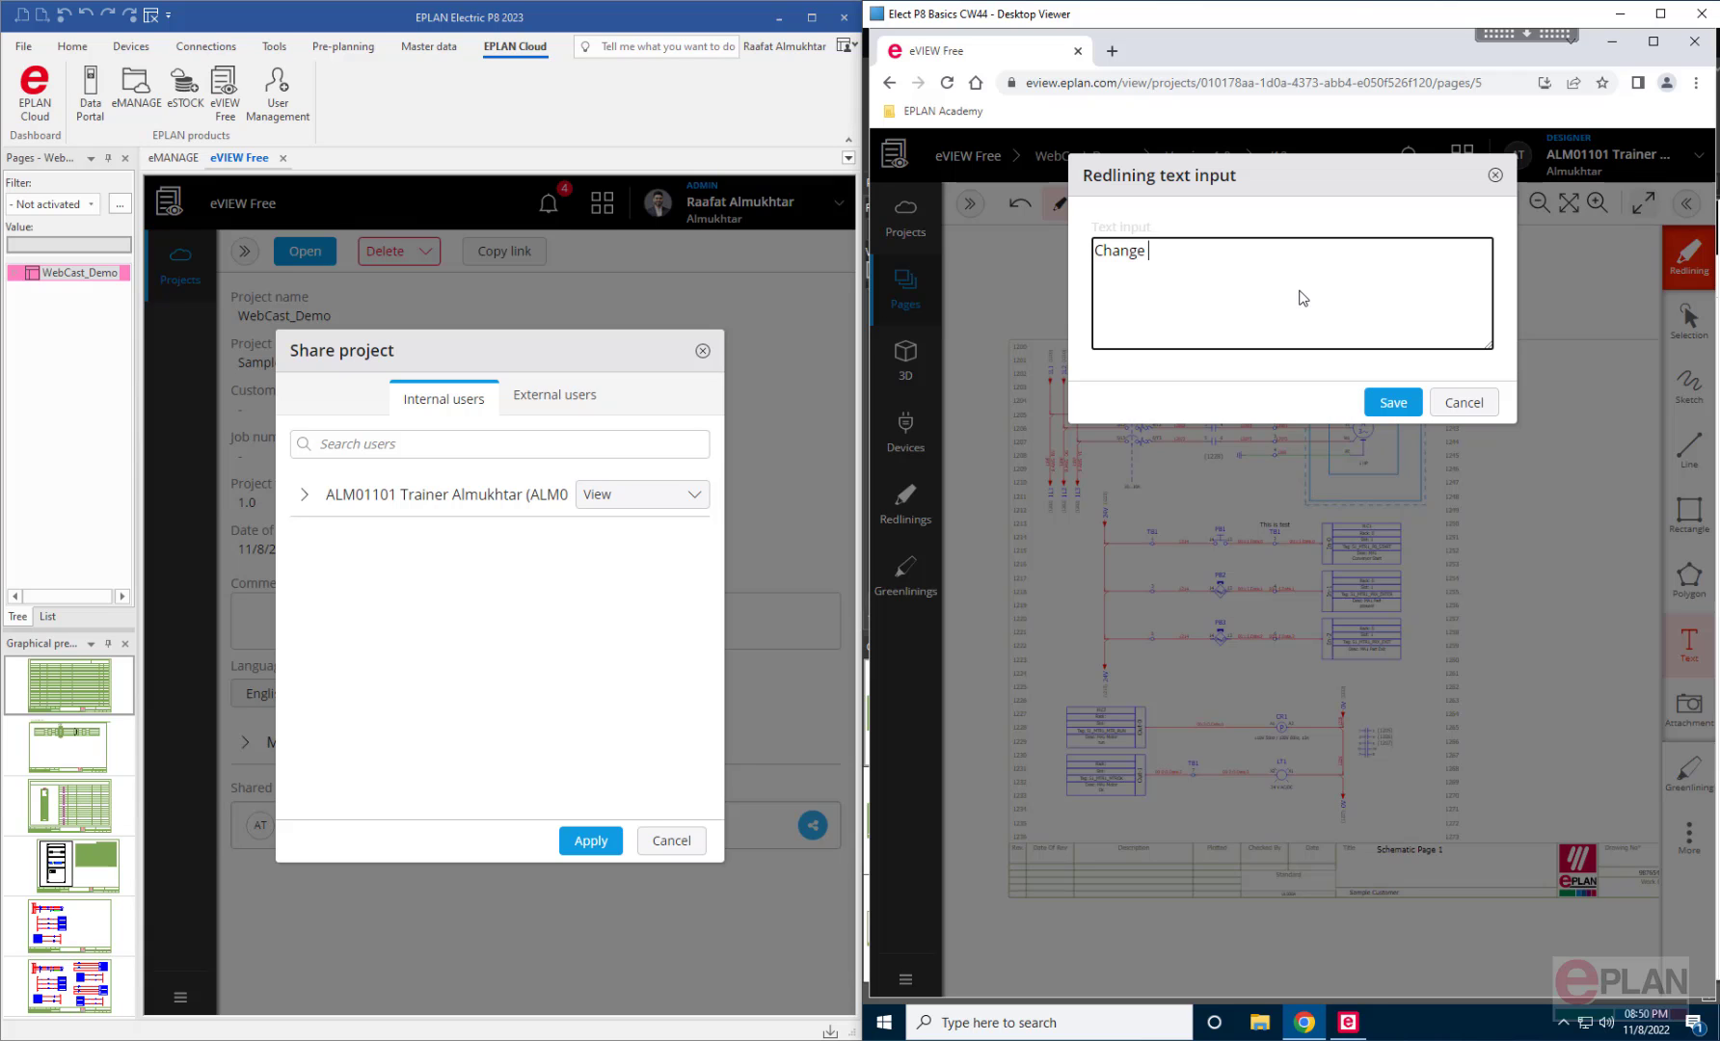
pyautogui.write('value')
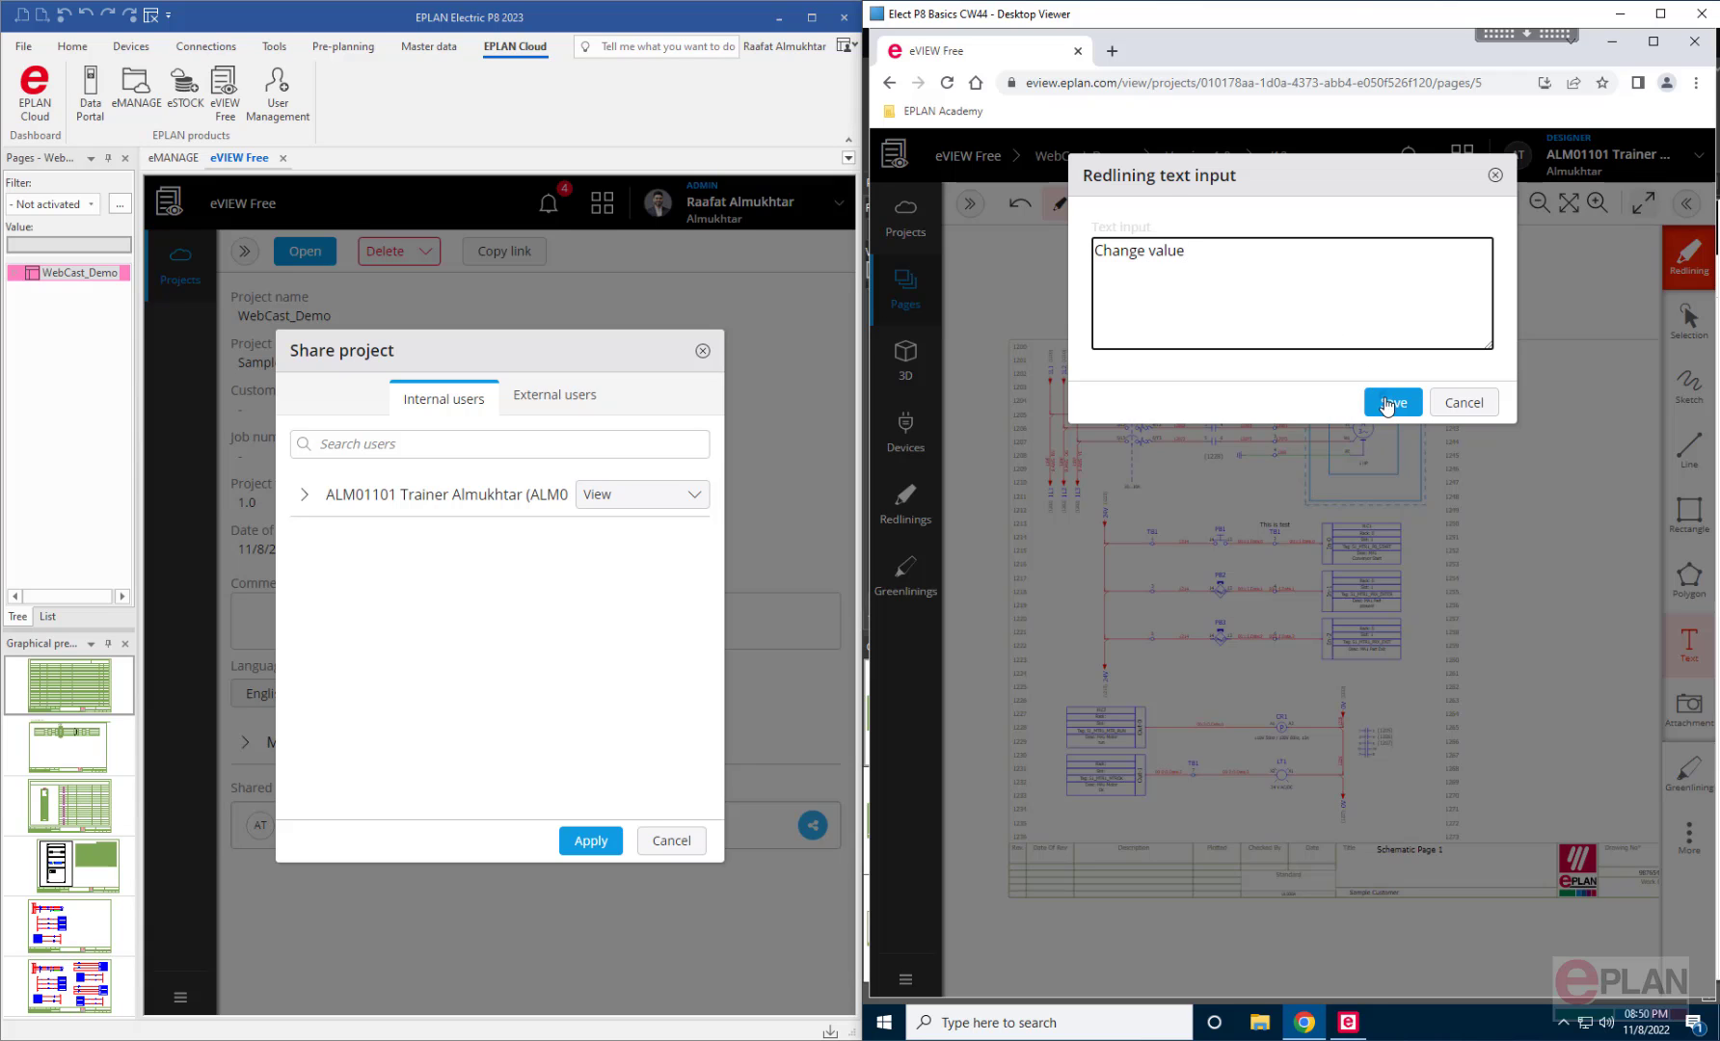
pyautogui.click(1390, 401)
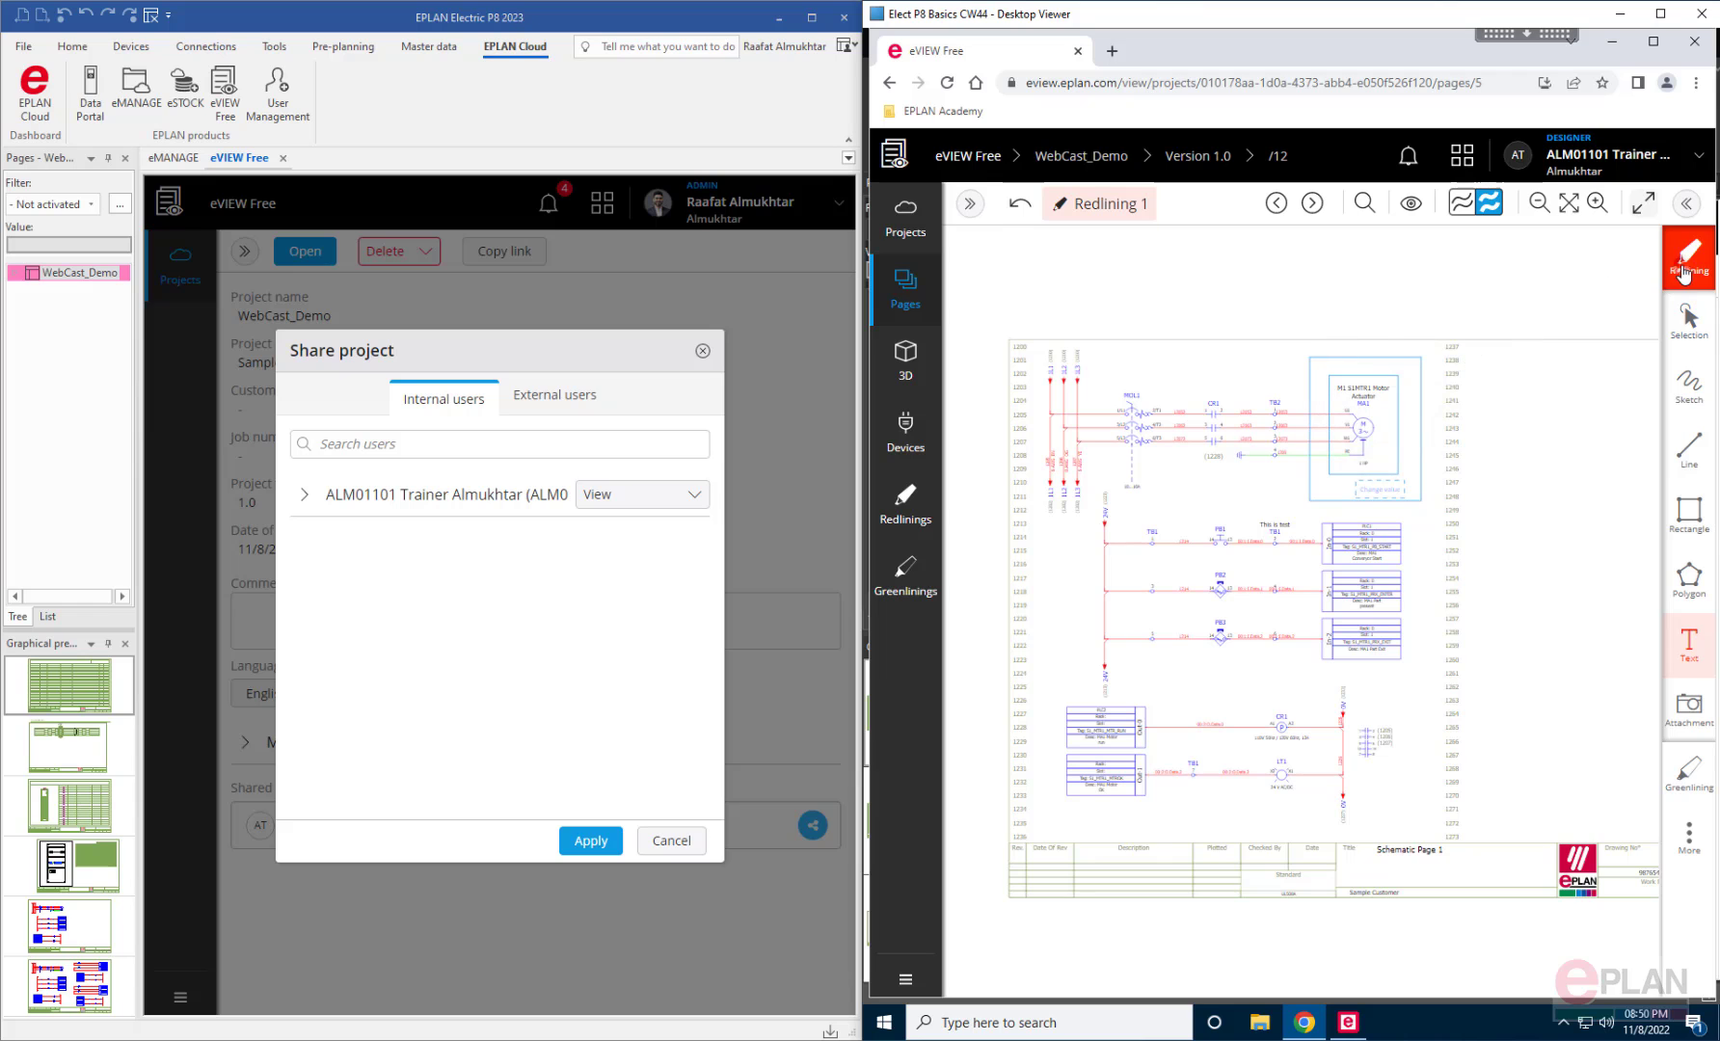
# Name the redlining 'Customer comments' in its Description
pyautogui.click(1689, 203)
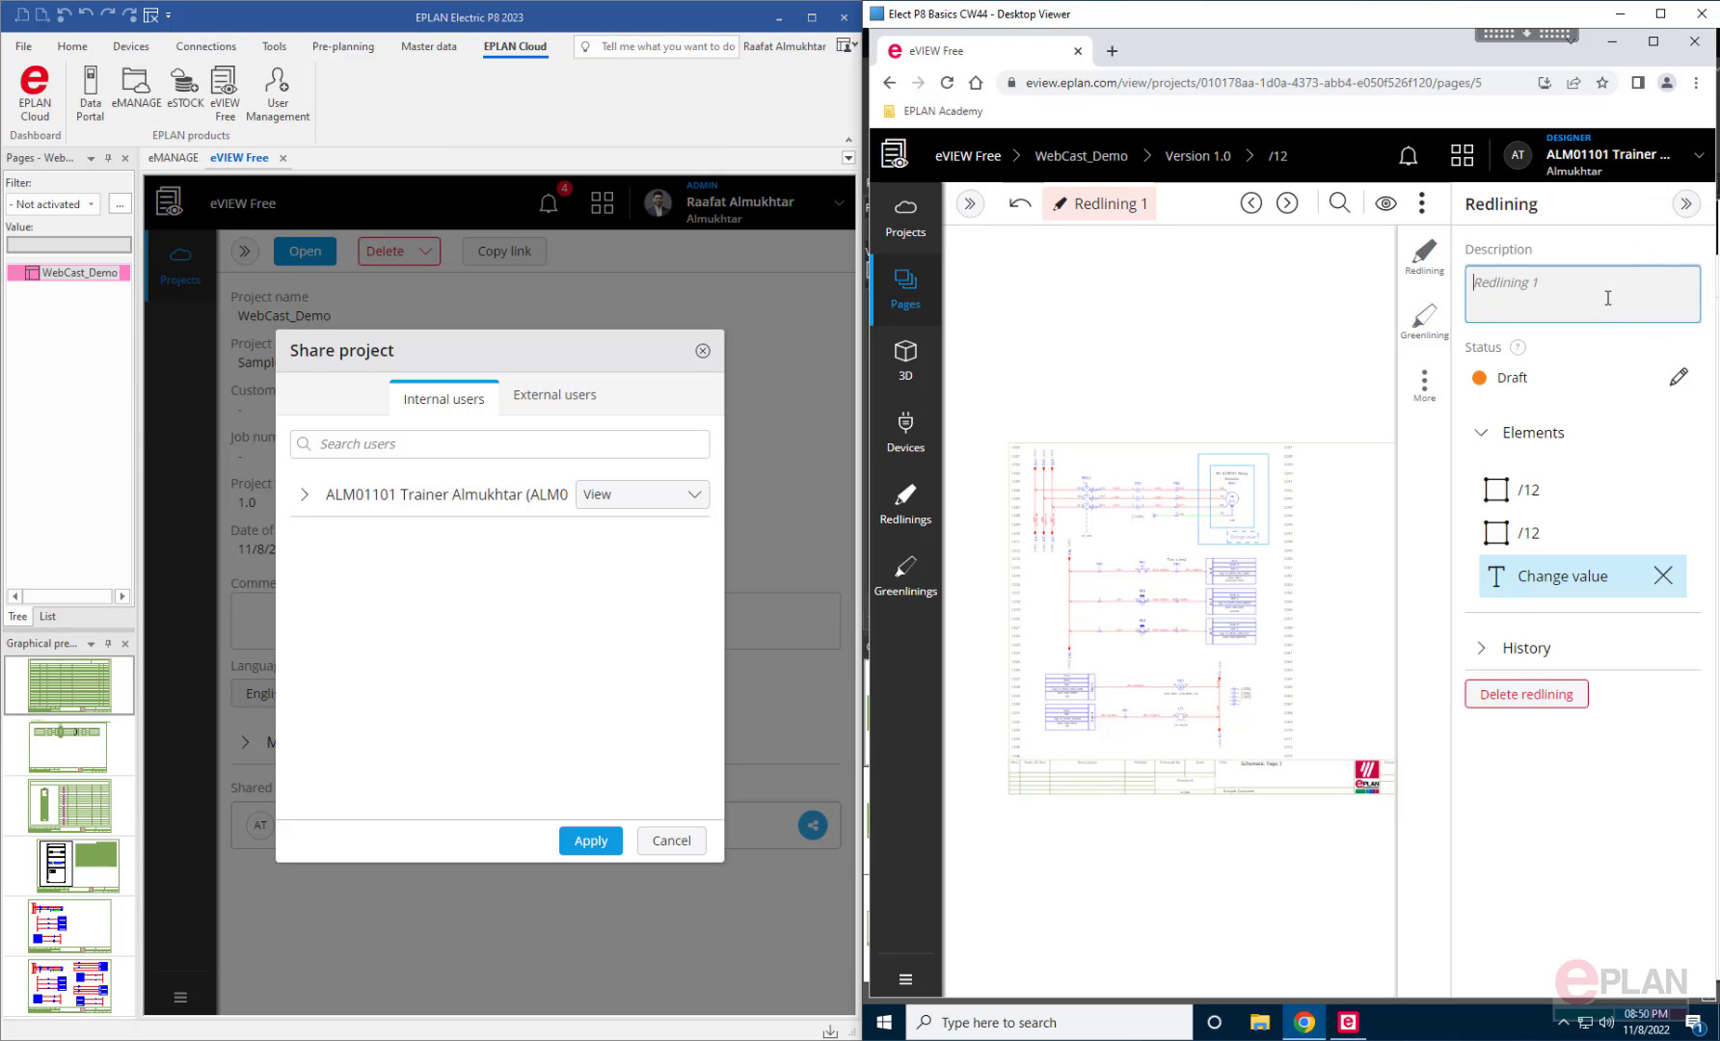
pyautogui.write('Customer')
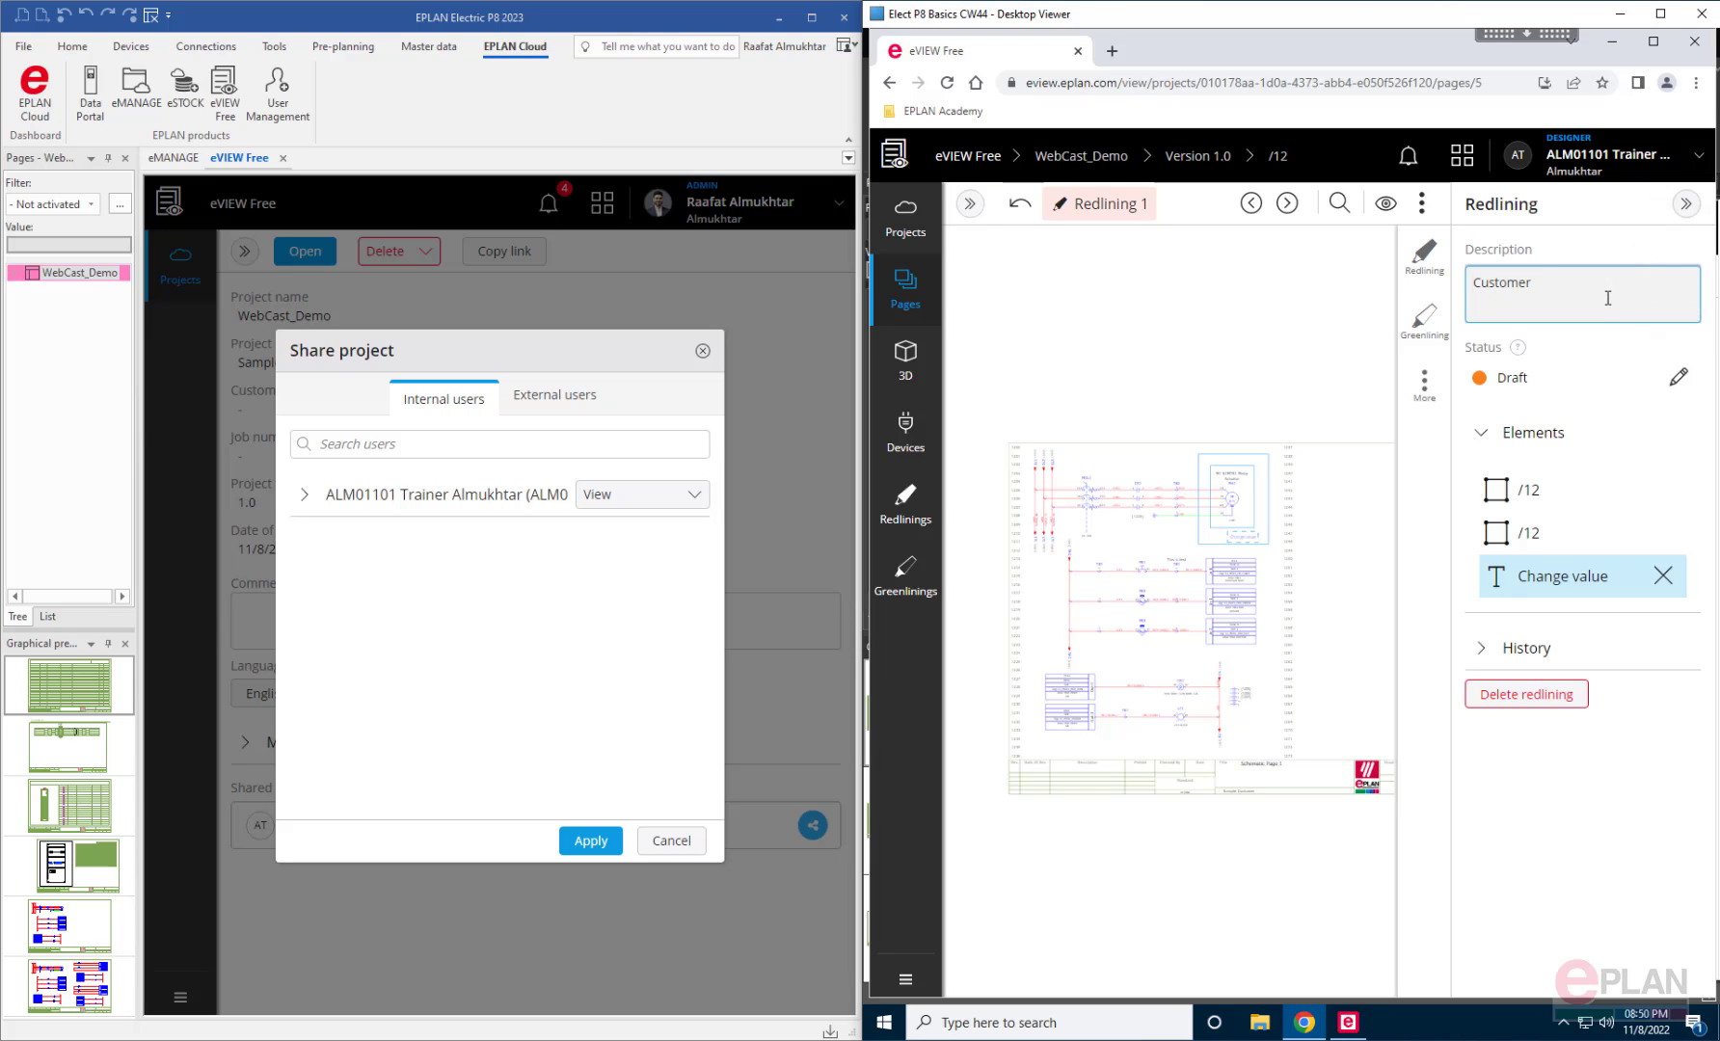
pyautogui.write('commme')
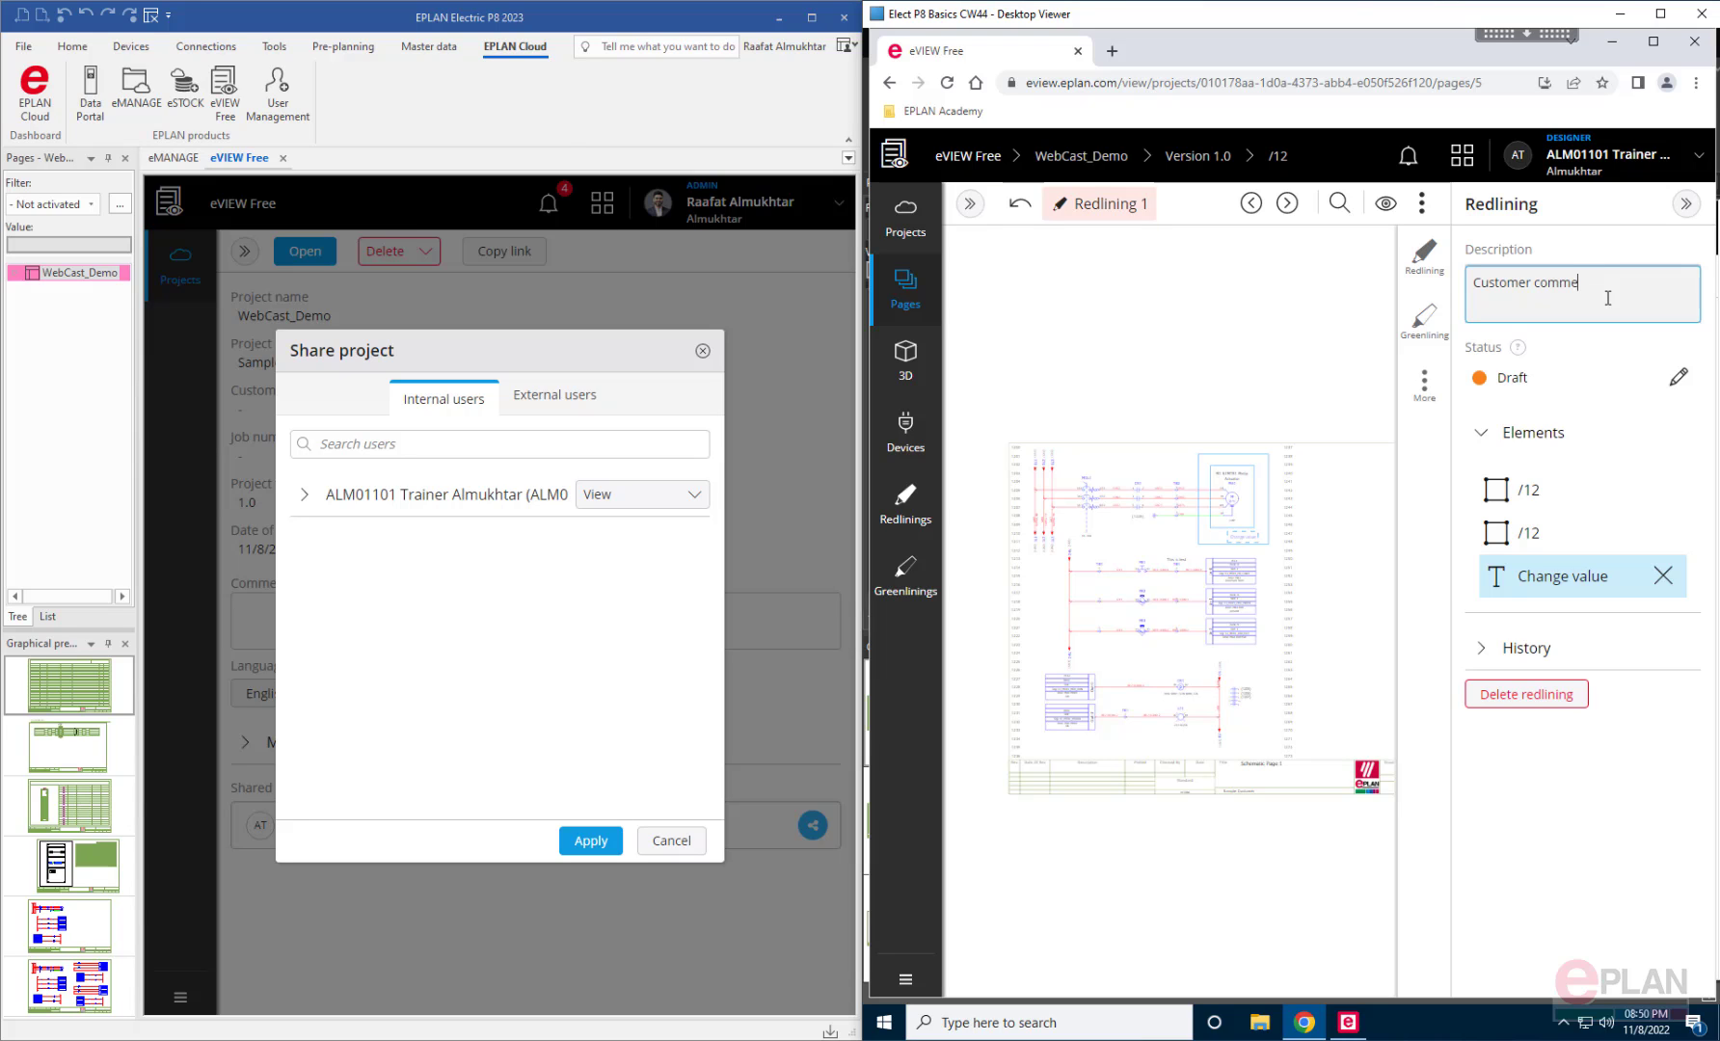
pyautogui.write('nts')
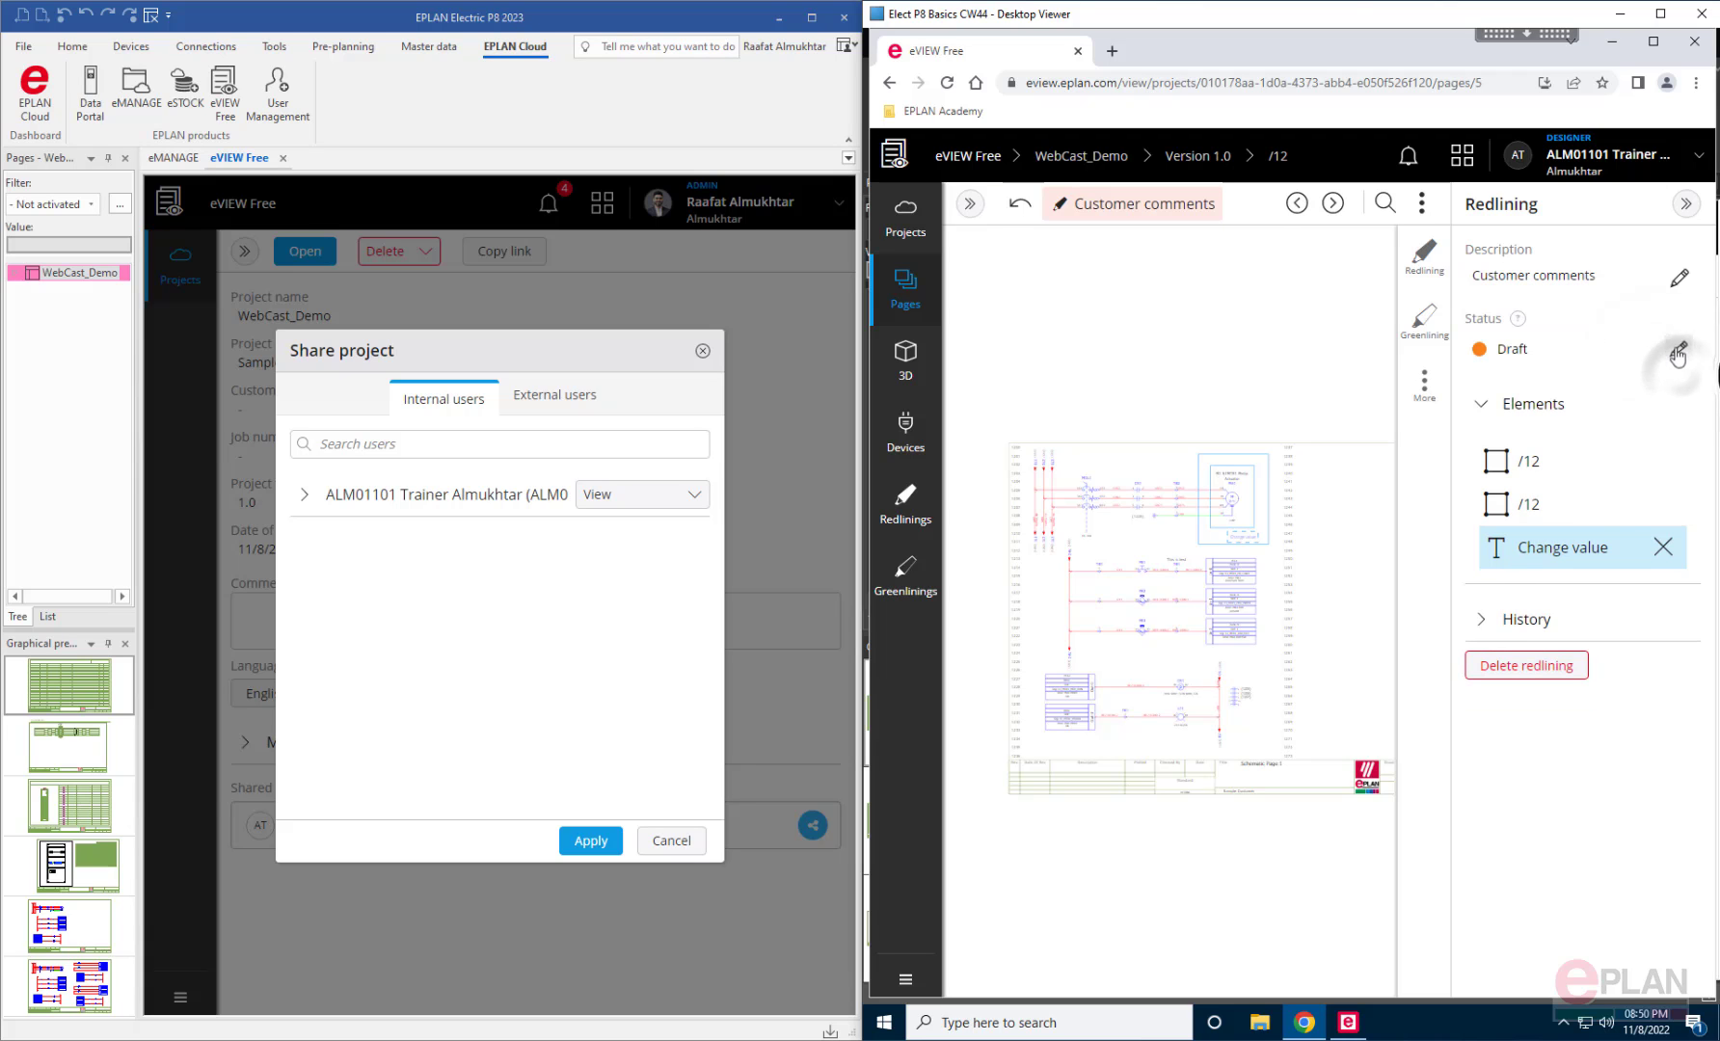
# Set the redlining status to Review with the comment 'PLS review asap' and save it
pyautogui.click(1679, 355)
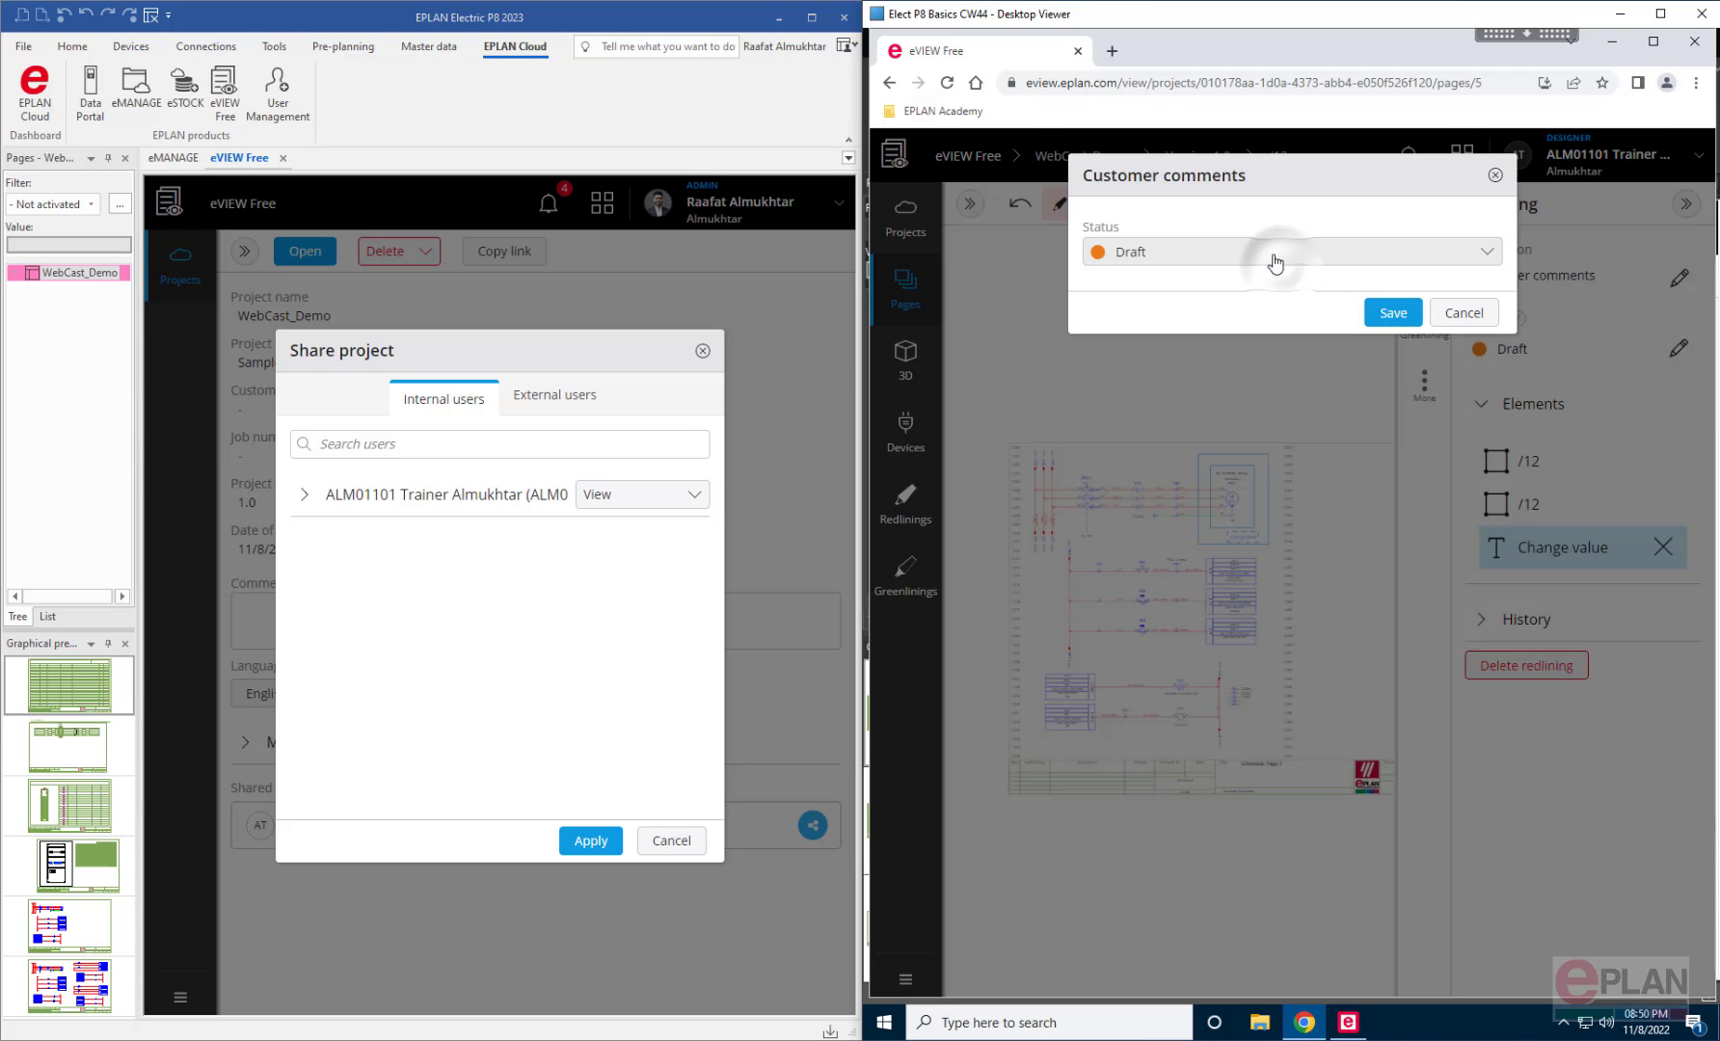
pyautogui.click(1288, 250)
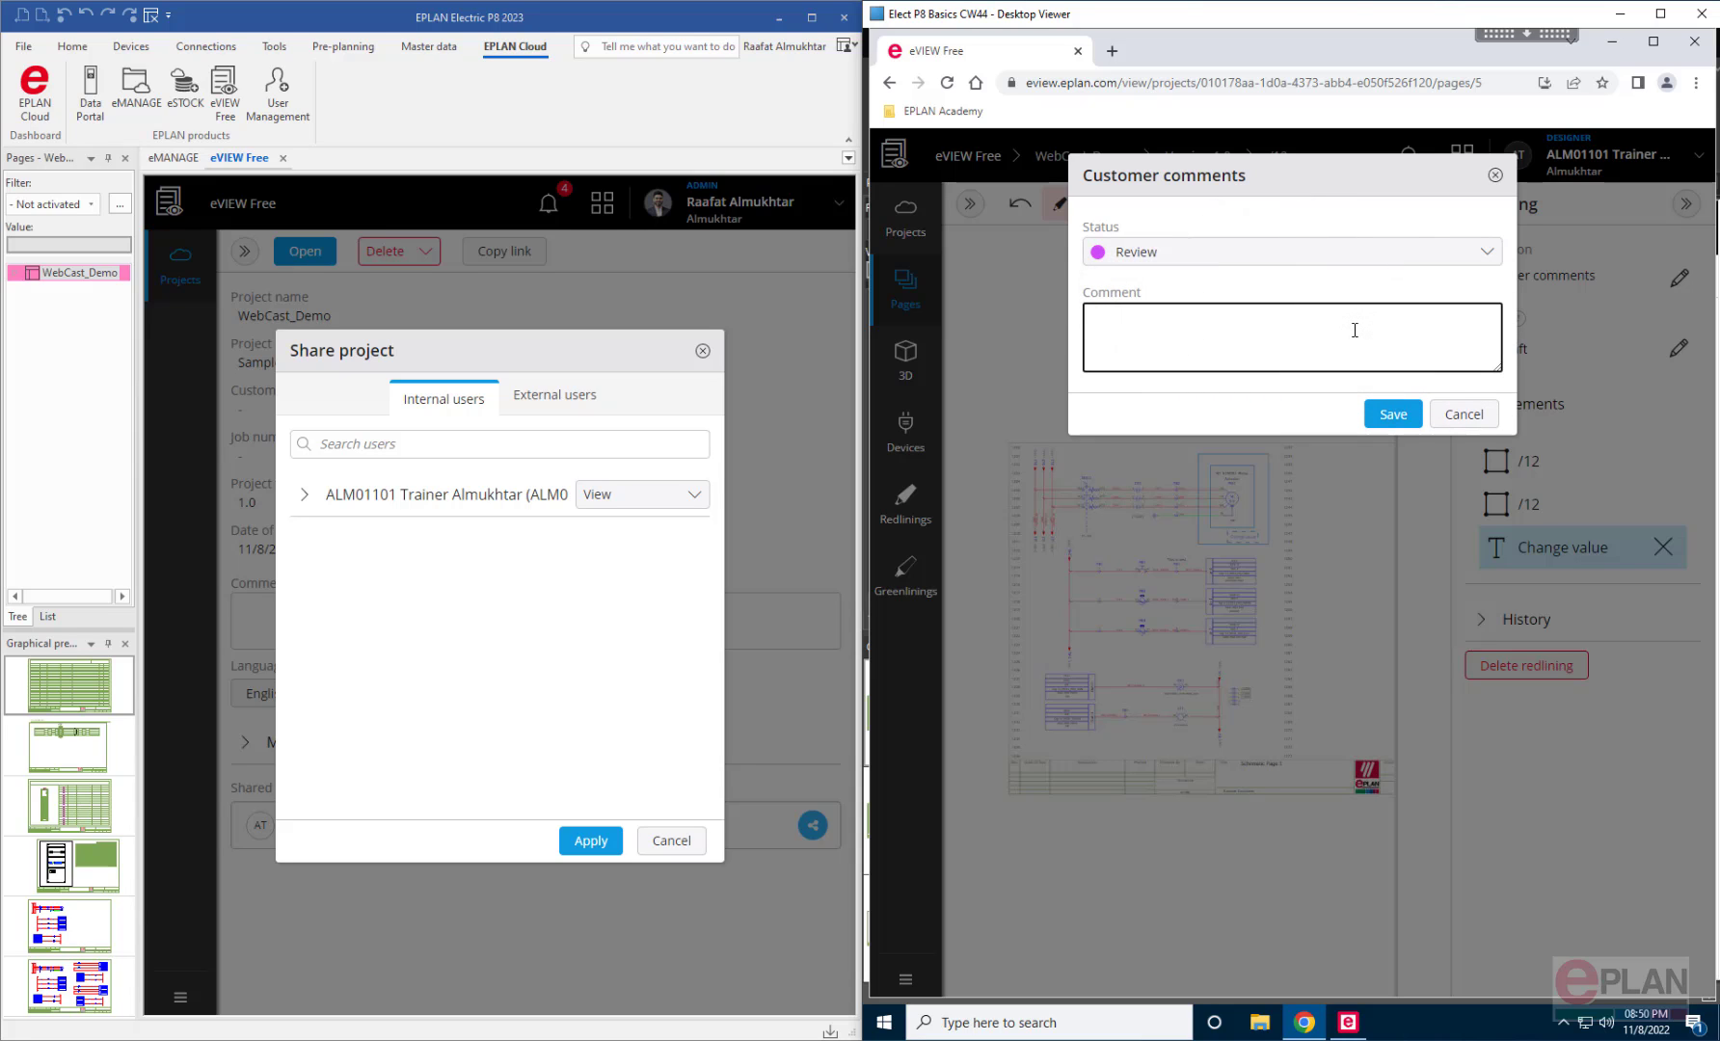
pyautogui.write('PLS')
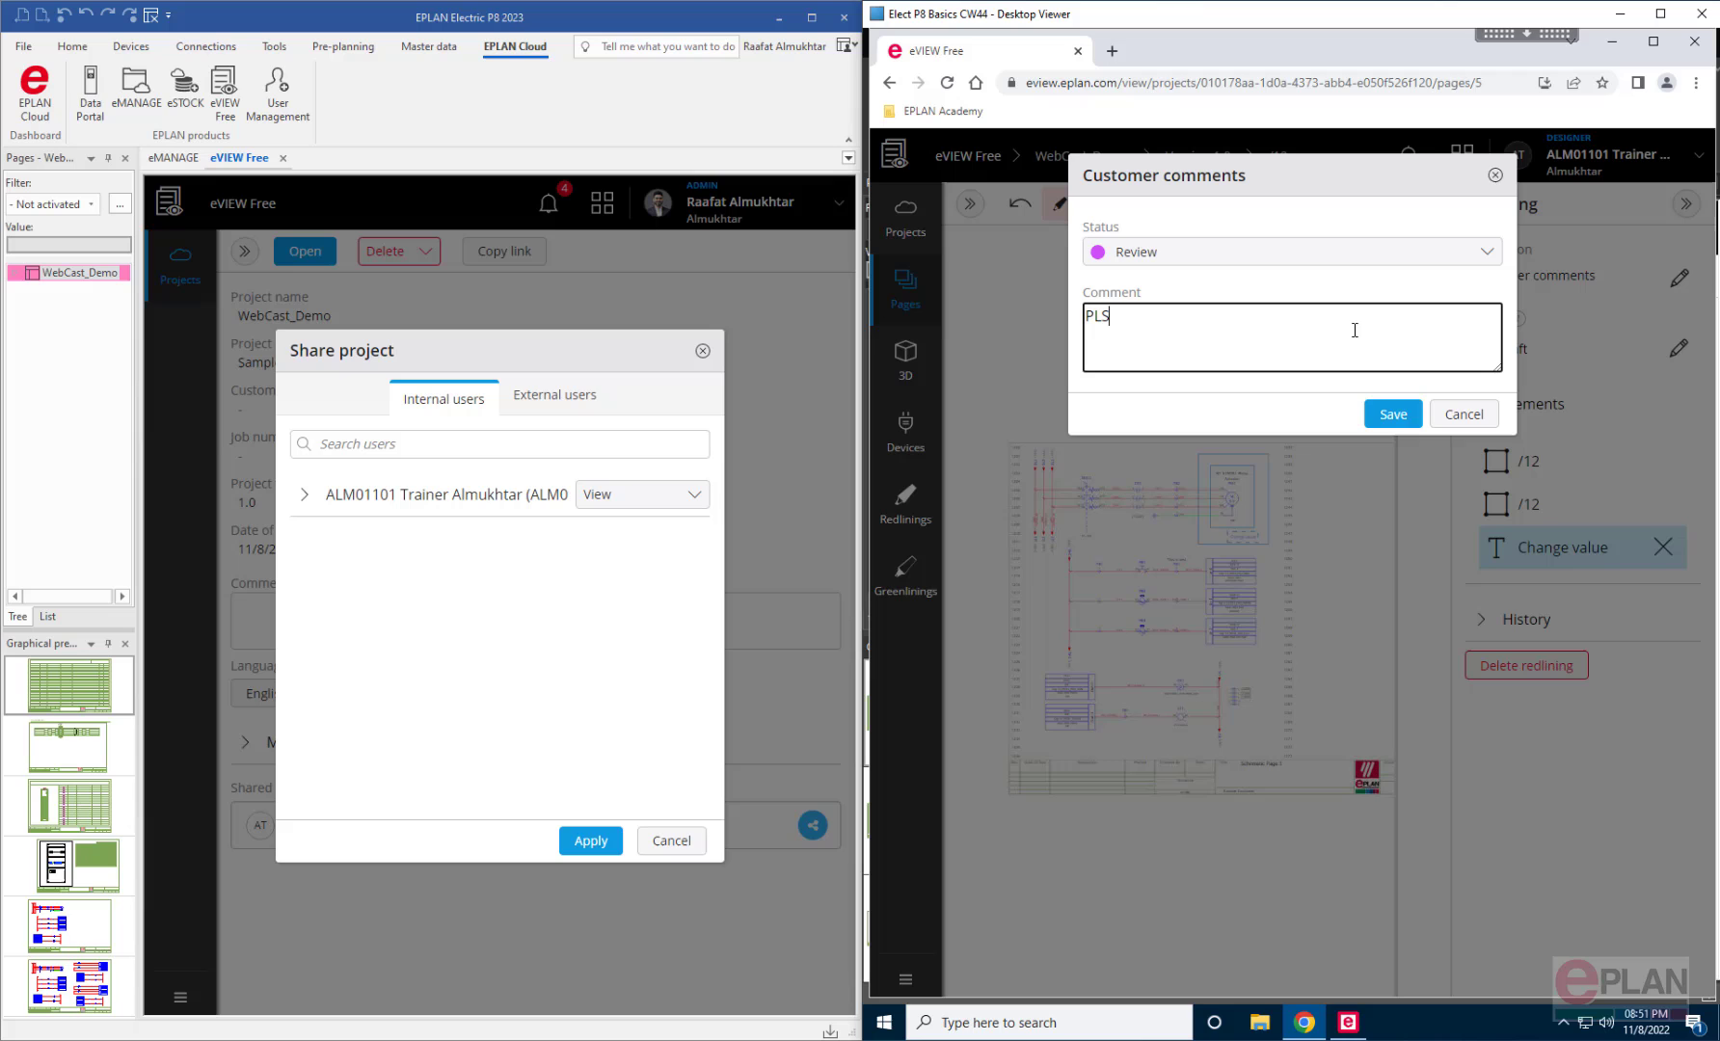
pyautogui.write('review asap')
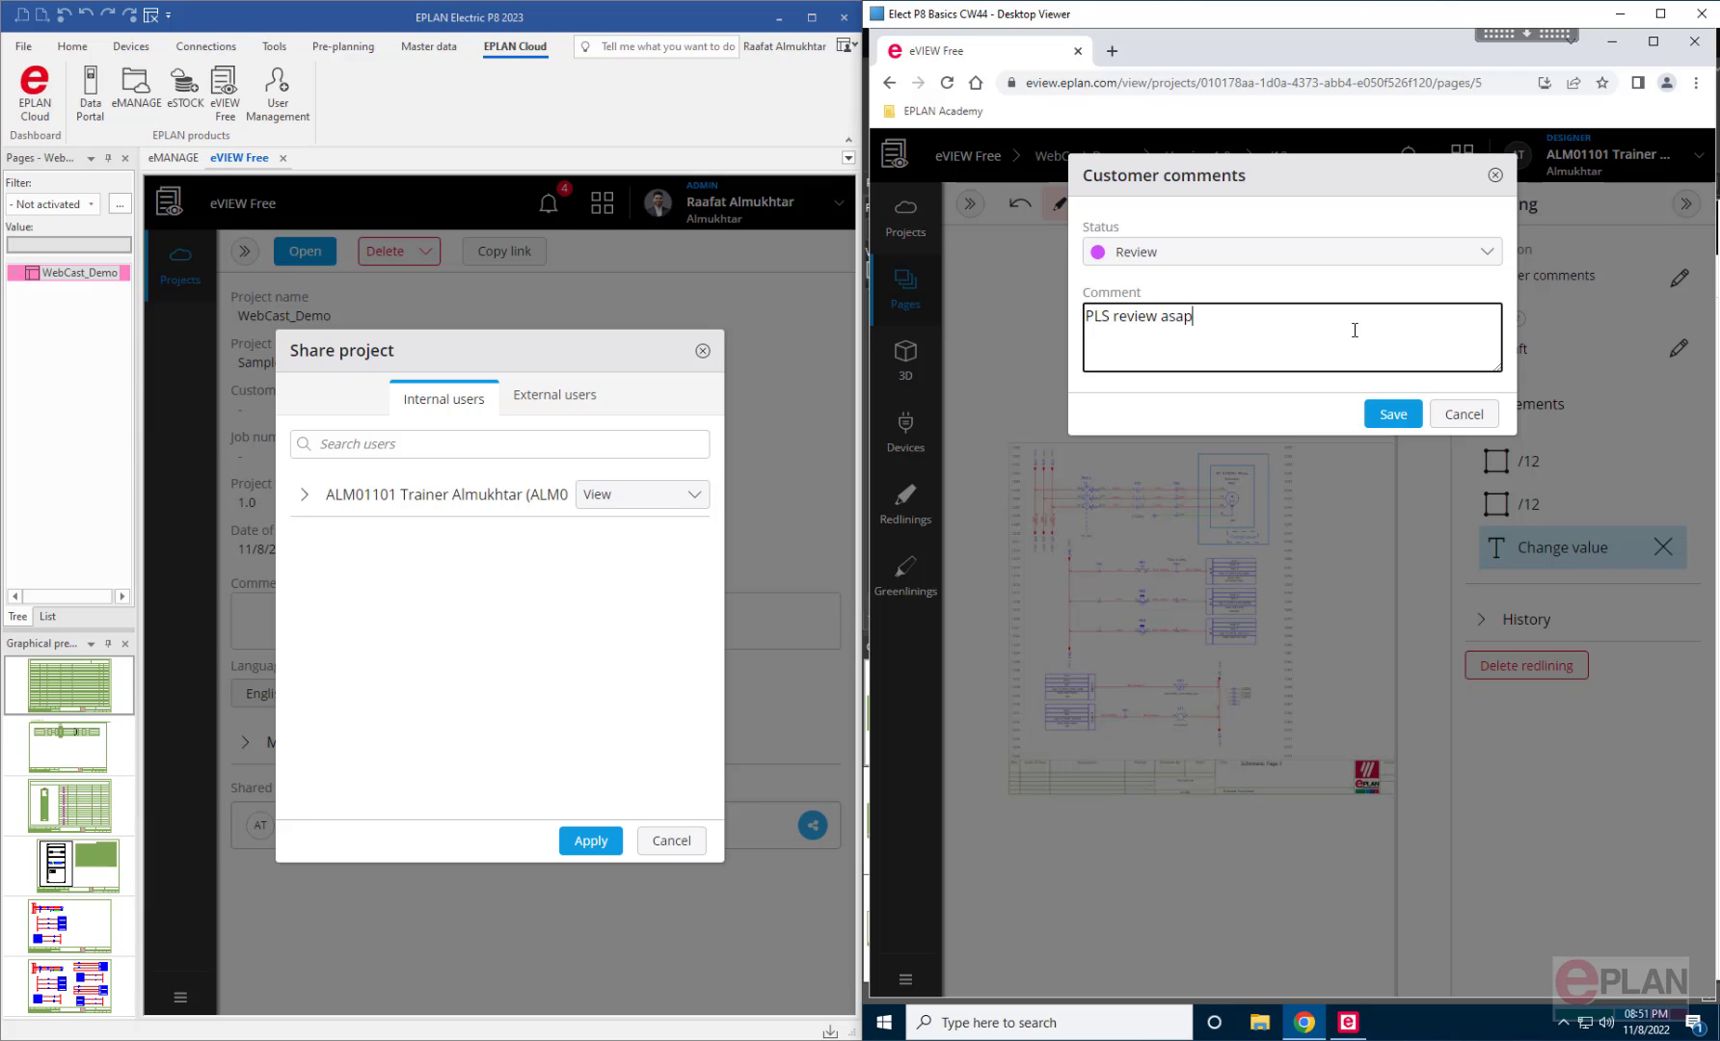
pyautogui.click(1390, 414)
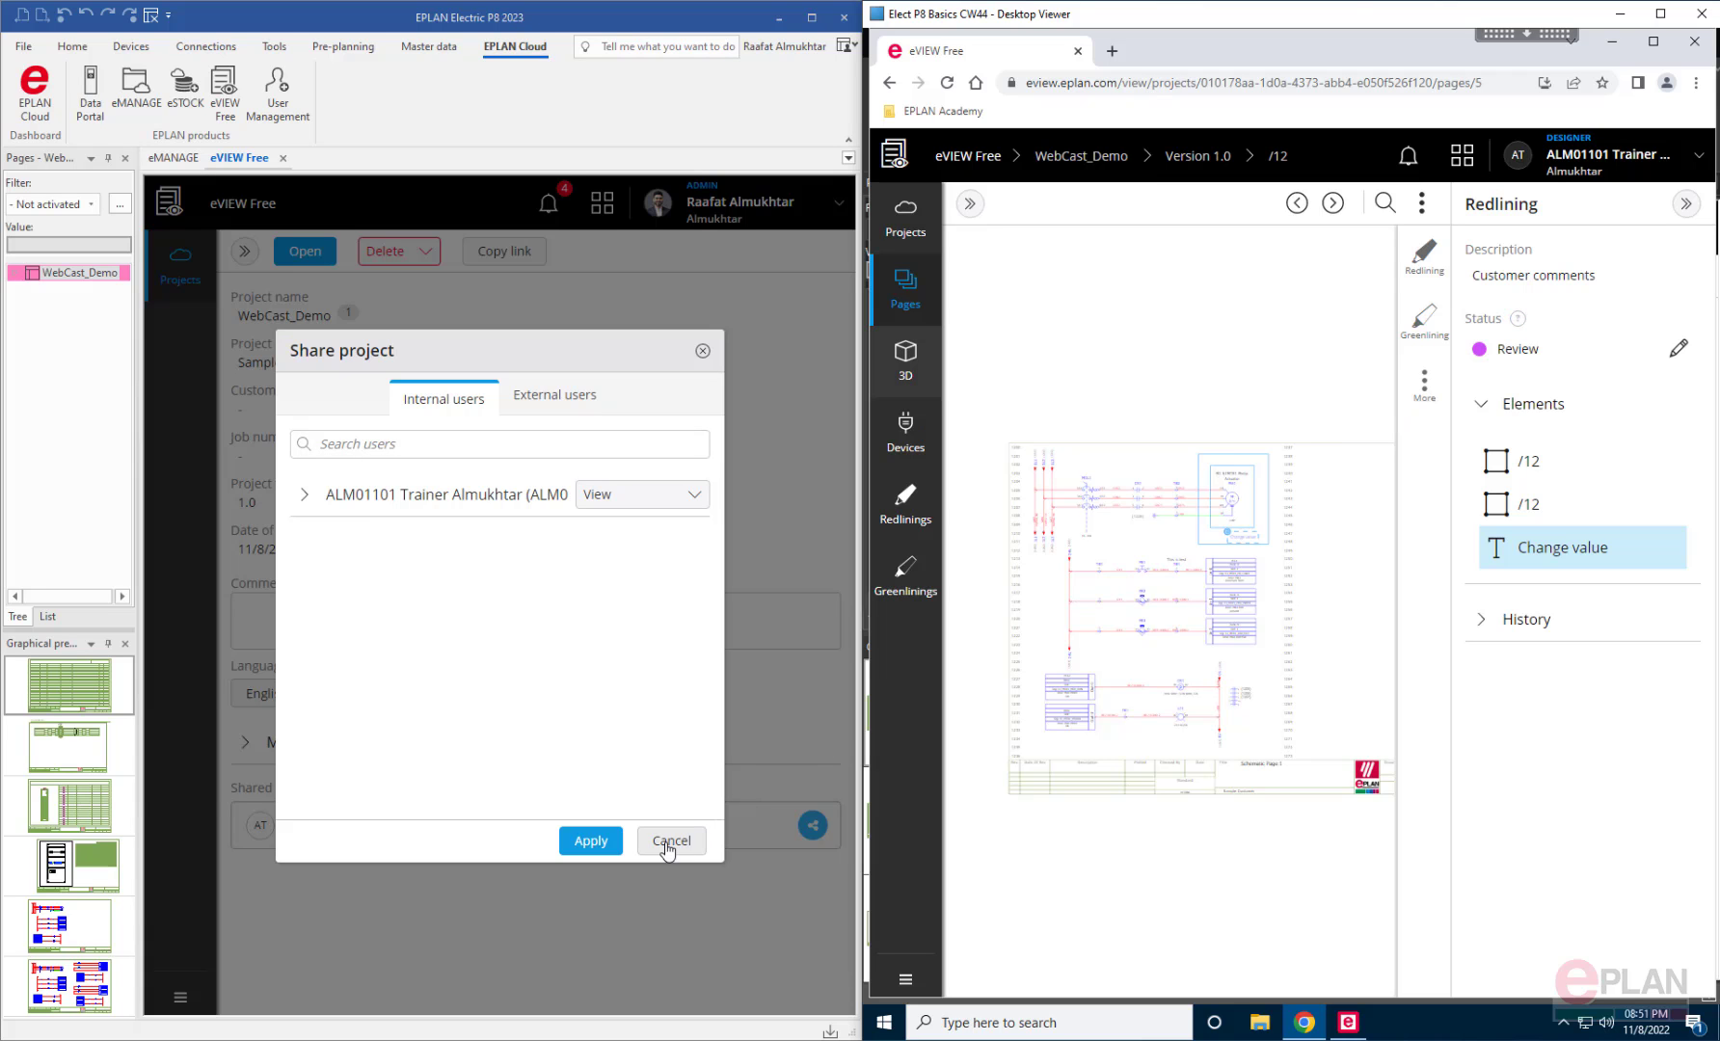
# Cancel the Share project dialog, reload eVIEW Free and open the EPLAN Draft-to-Review notification email
pyautogui.click(671, 841)
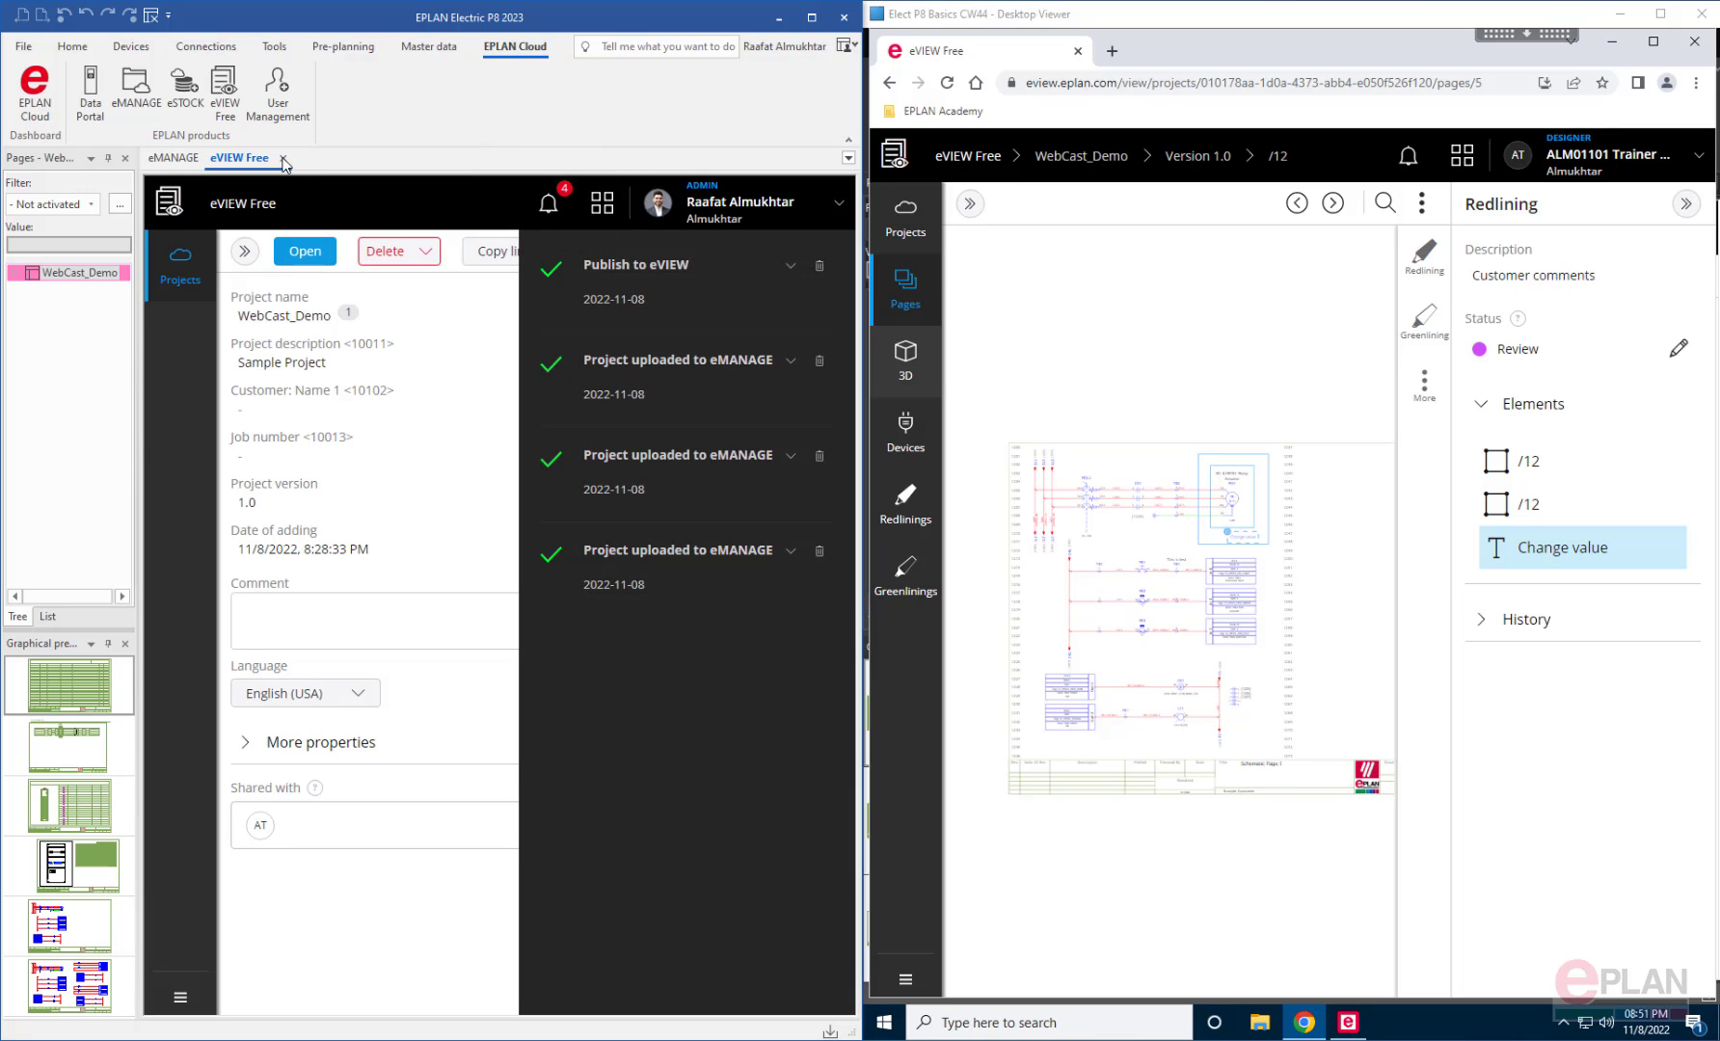
pyautogui.click(172, 156)
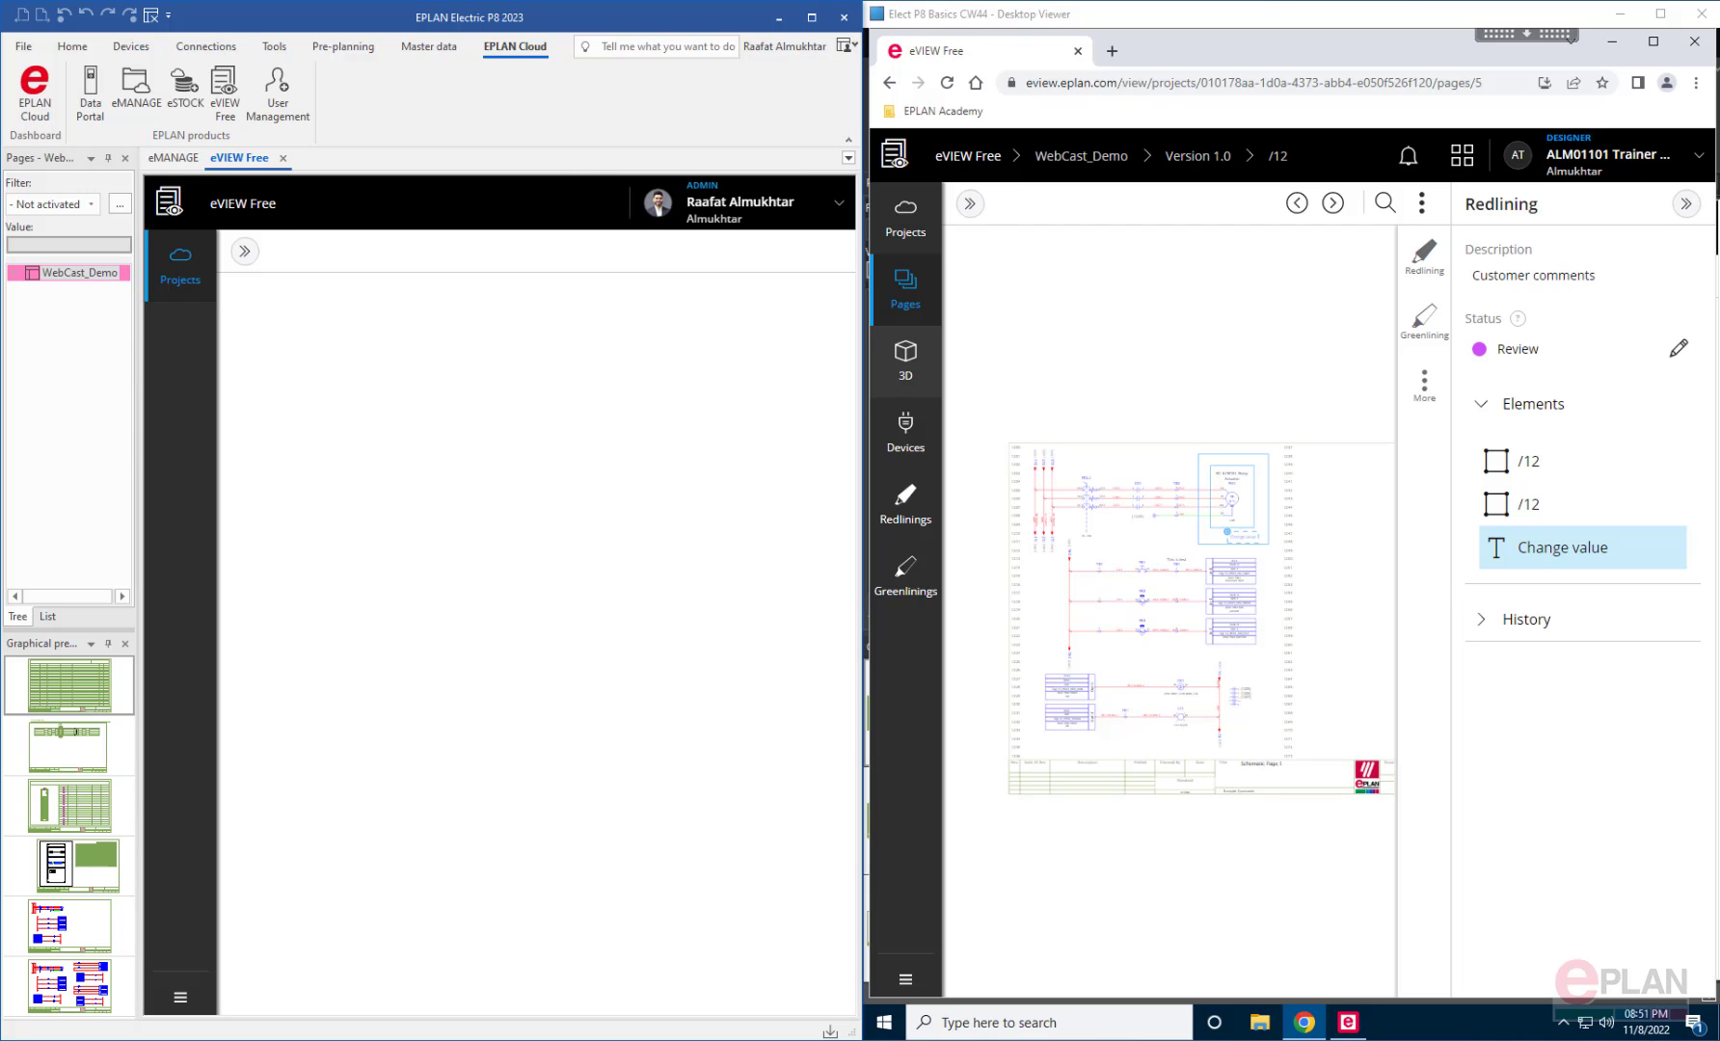
pyautogui.click(74, 272)
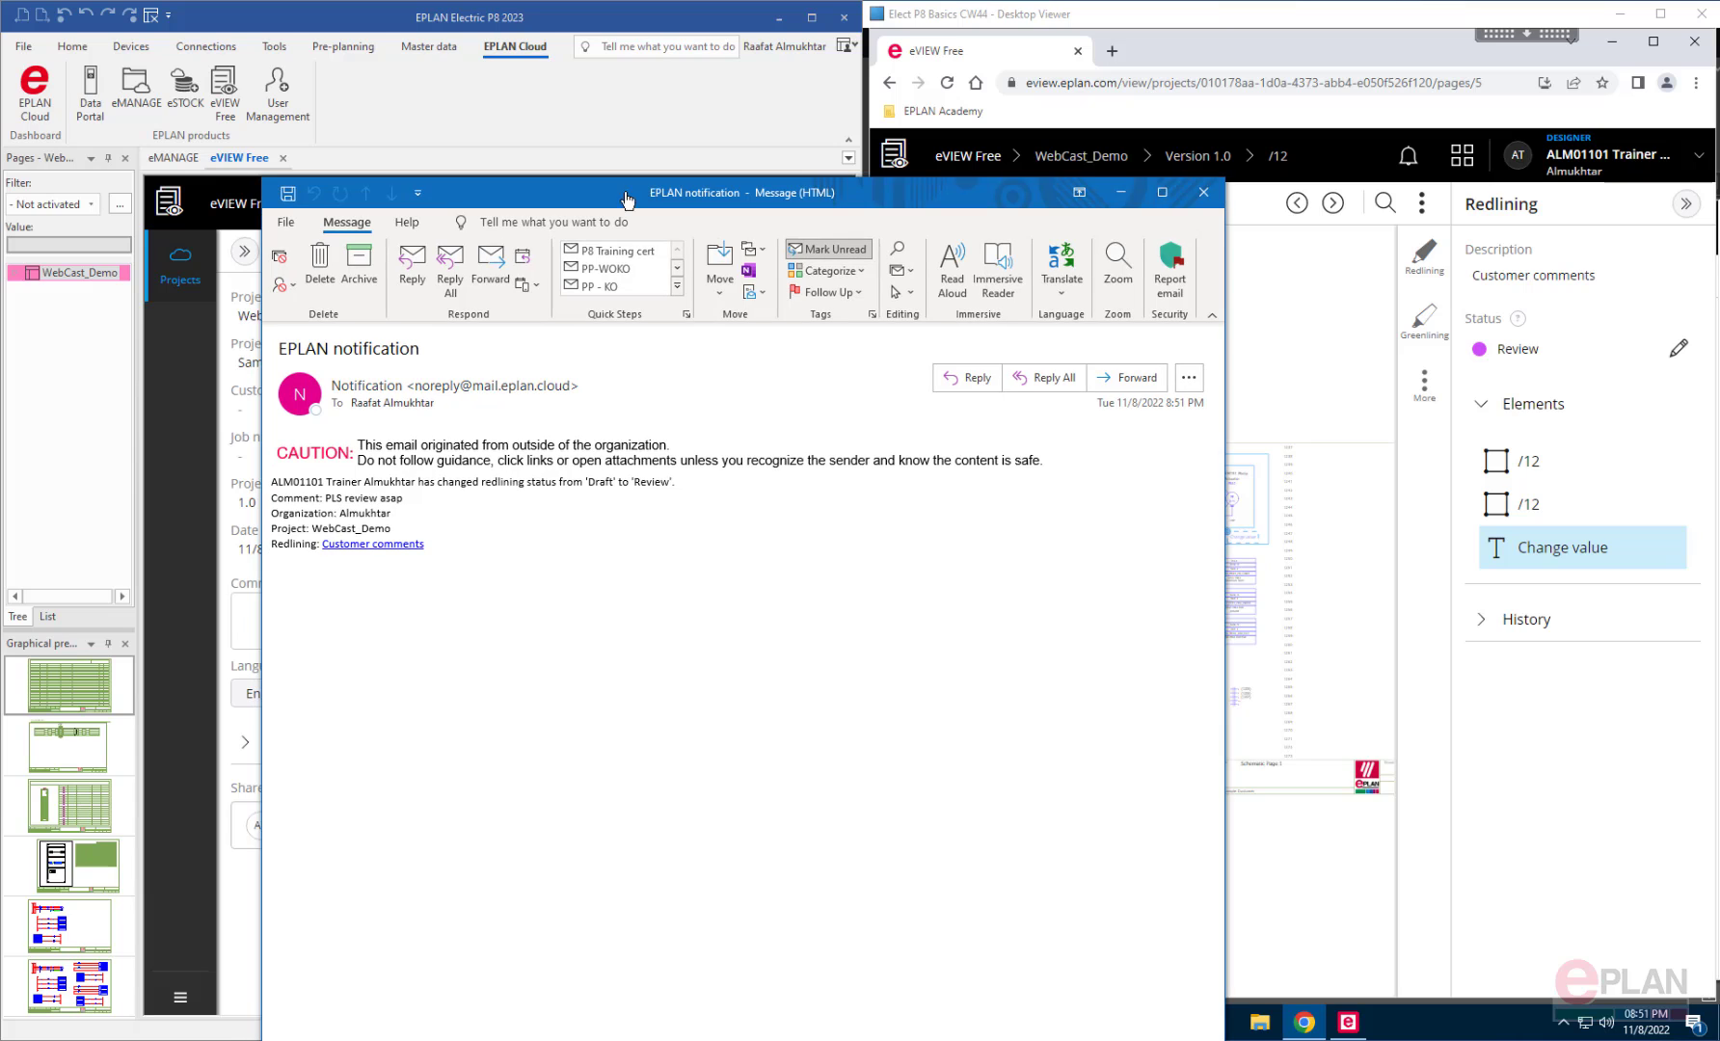
pyautogui.moveTo(785, 203)
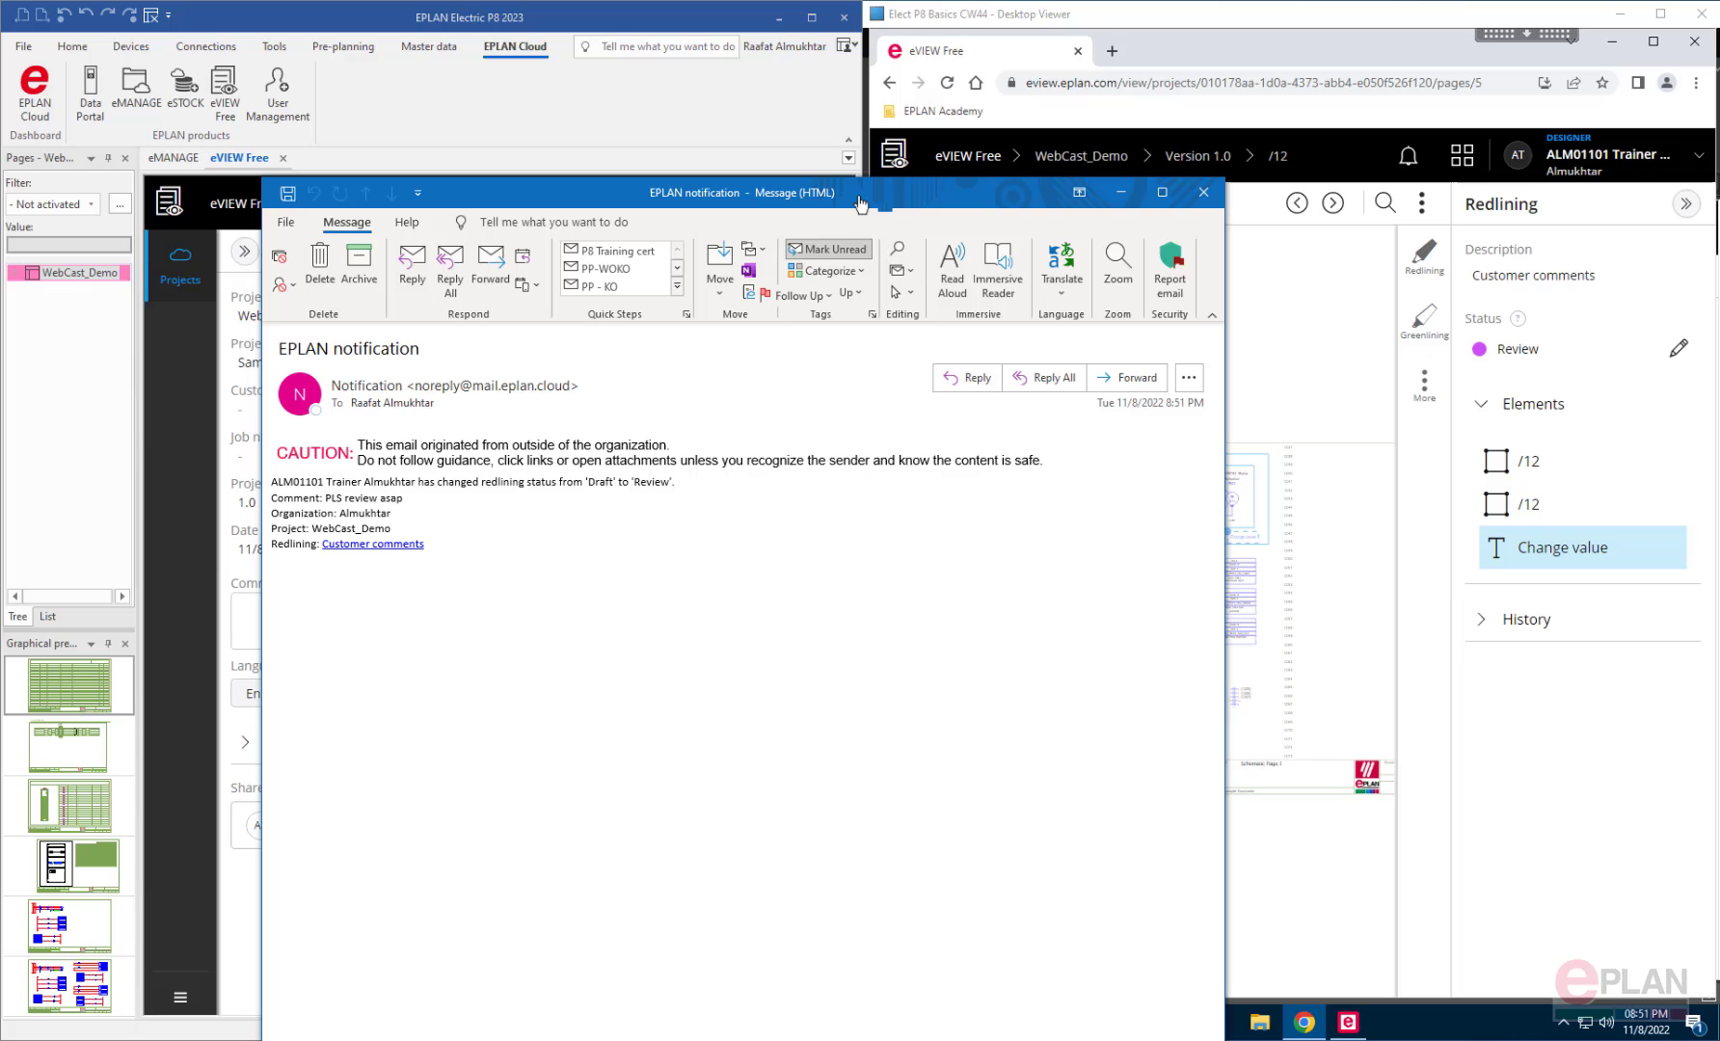
# From the WebCast_Demo project details, list its redlinings and expand the Review group showing Customer comments
pyautogui.click(1201, 192)
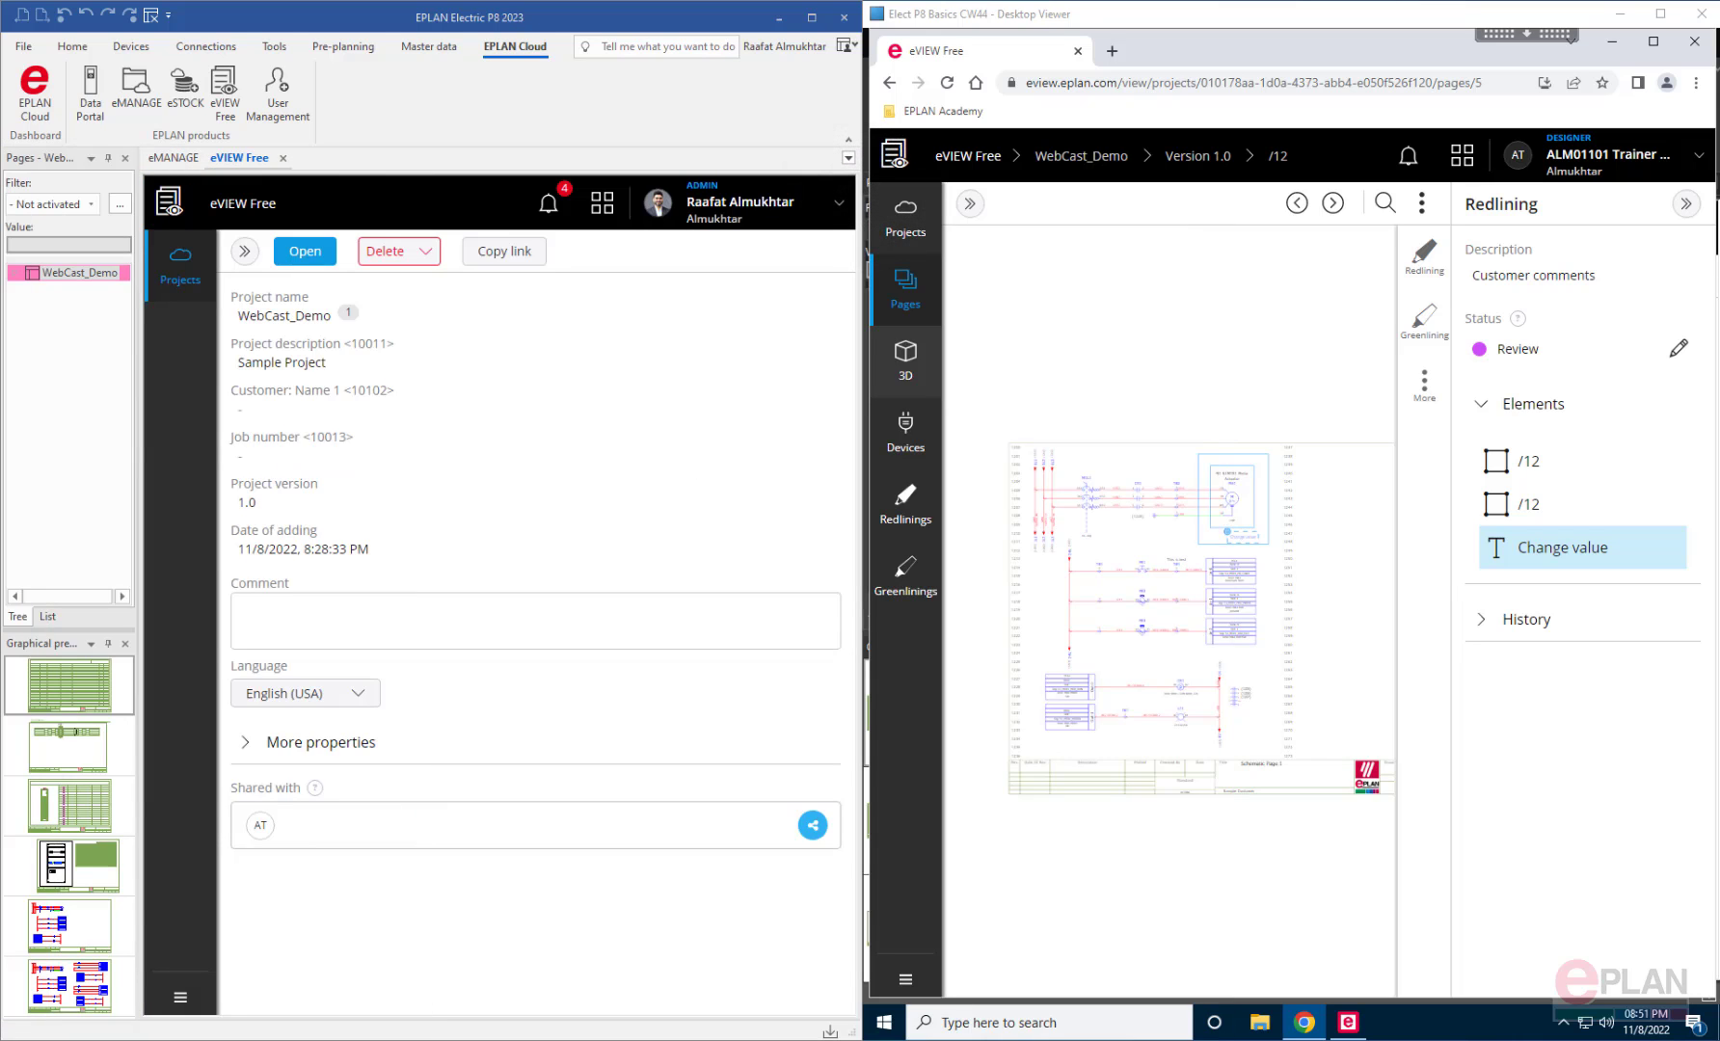
pyautogui.click(180, 266)
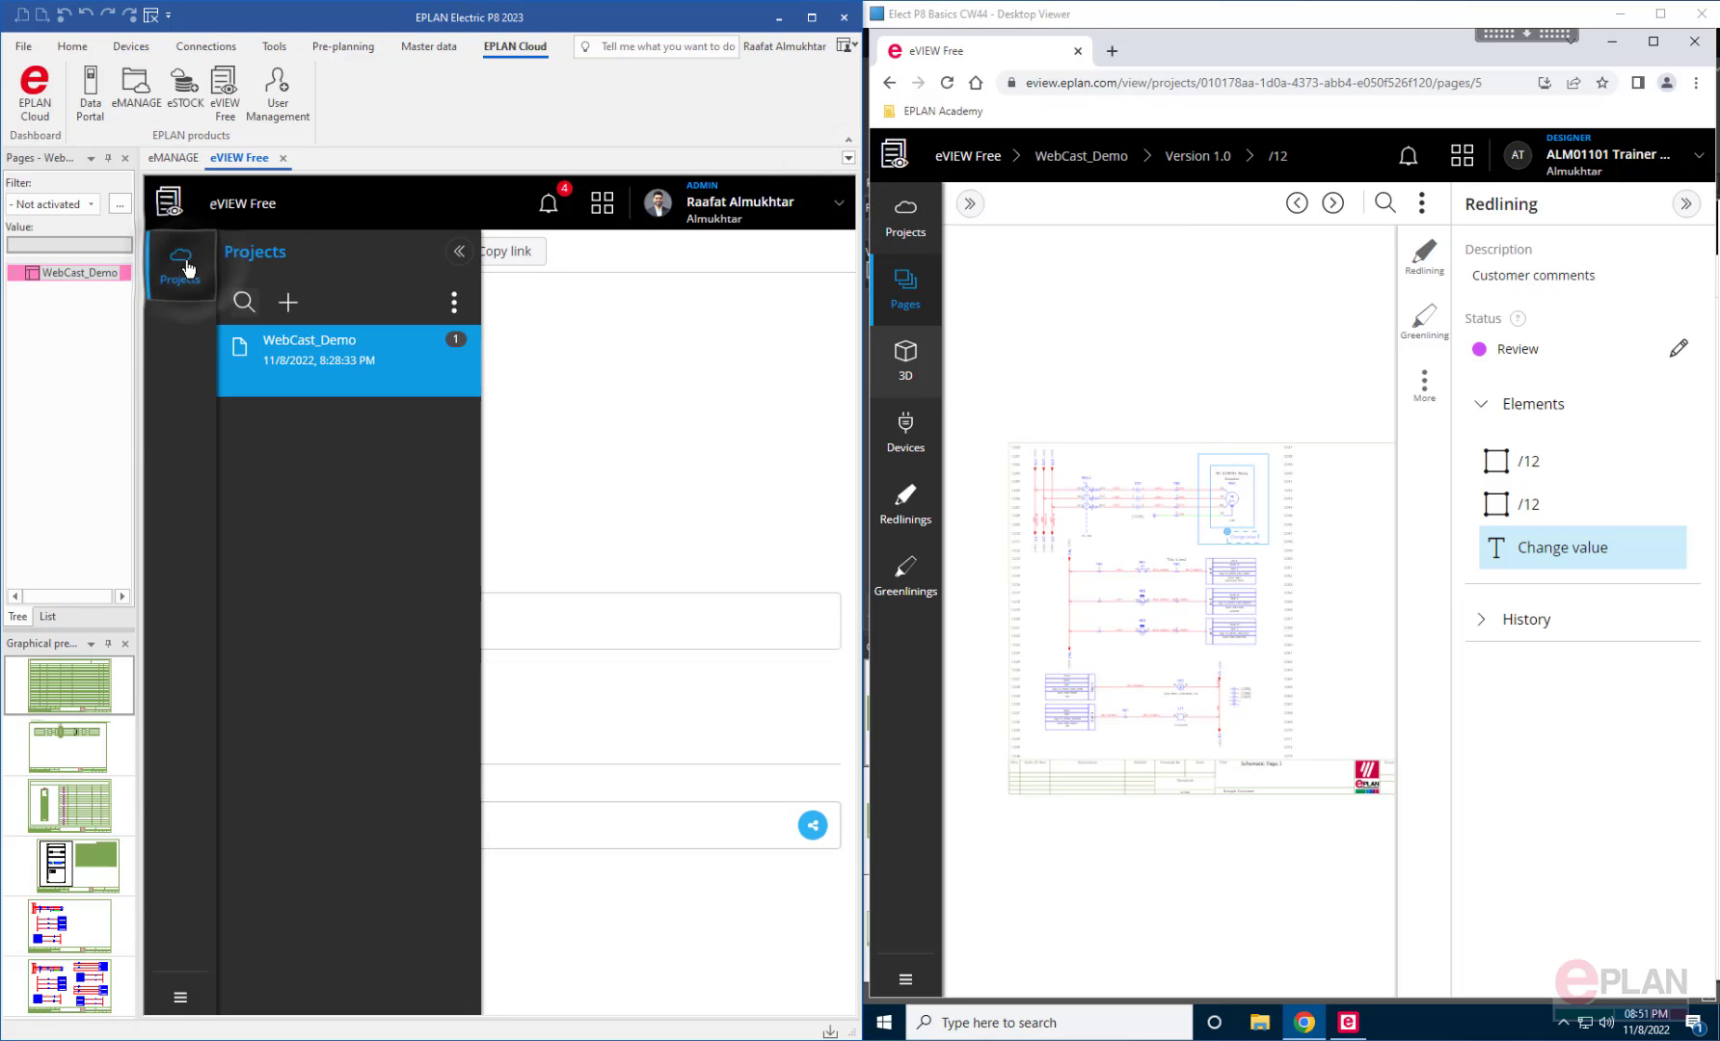
pyautogui.moveTo(349, 359)
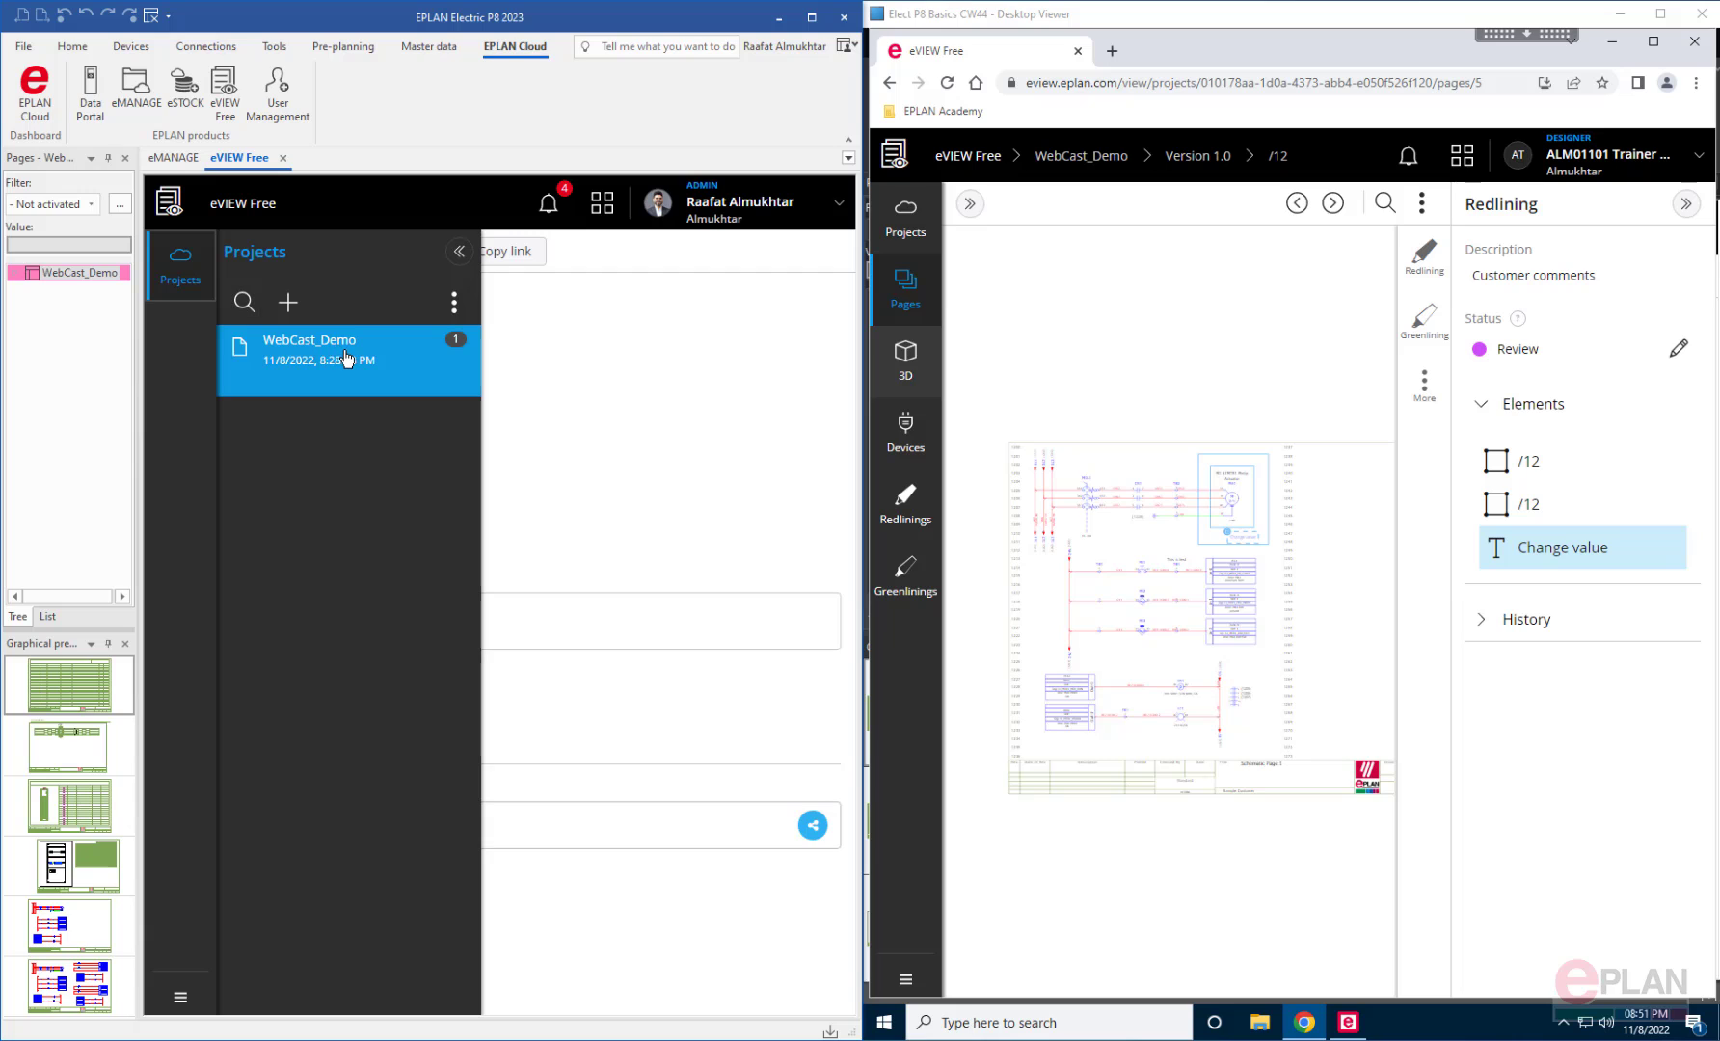
pyautogui.click(349, 350)
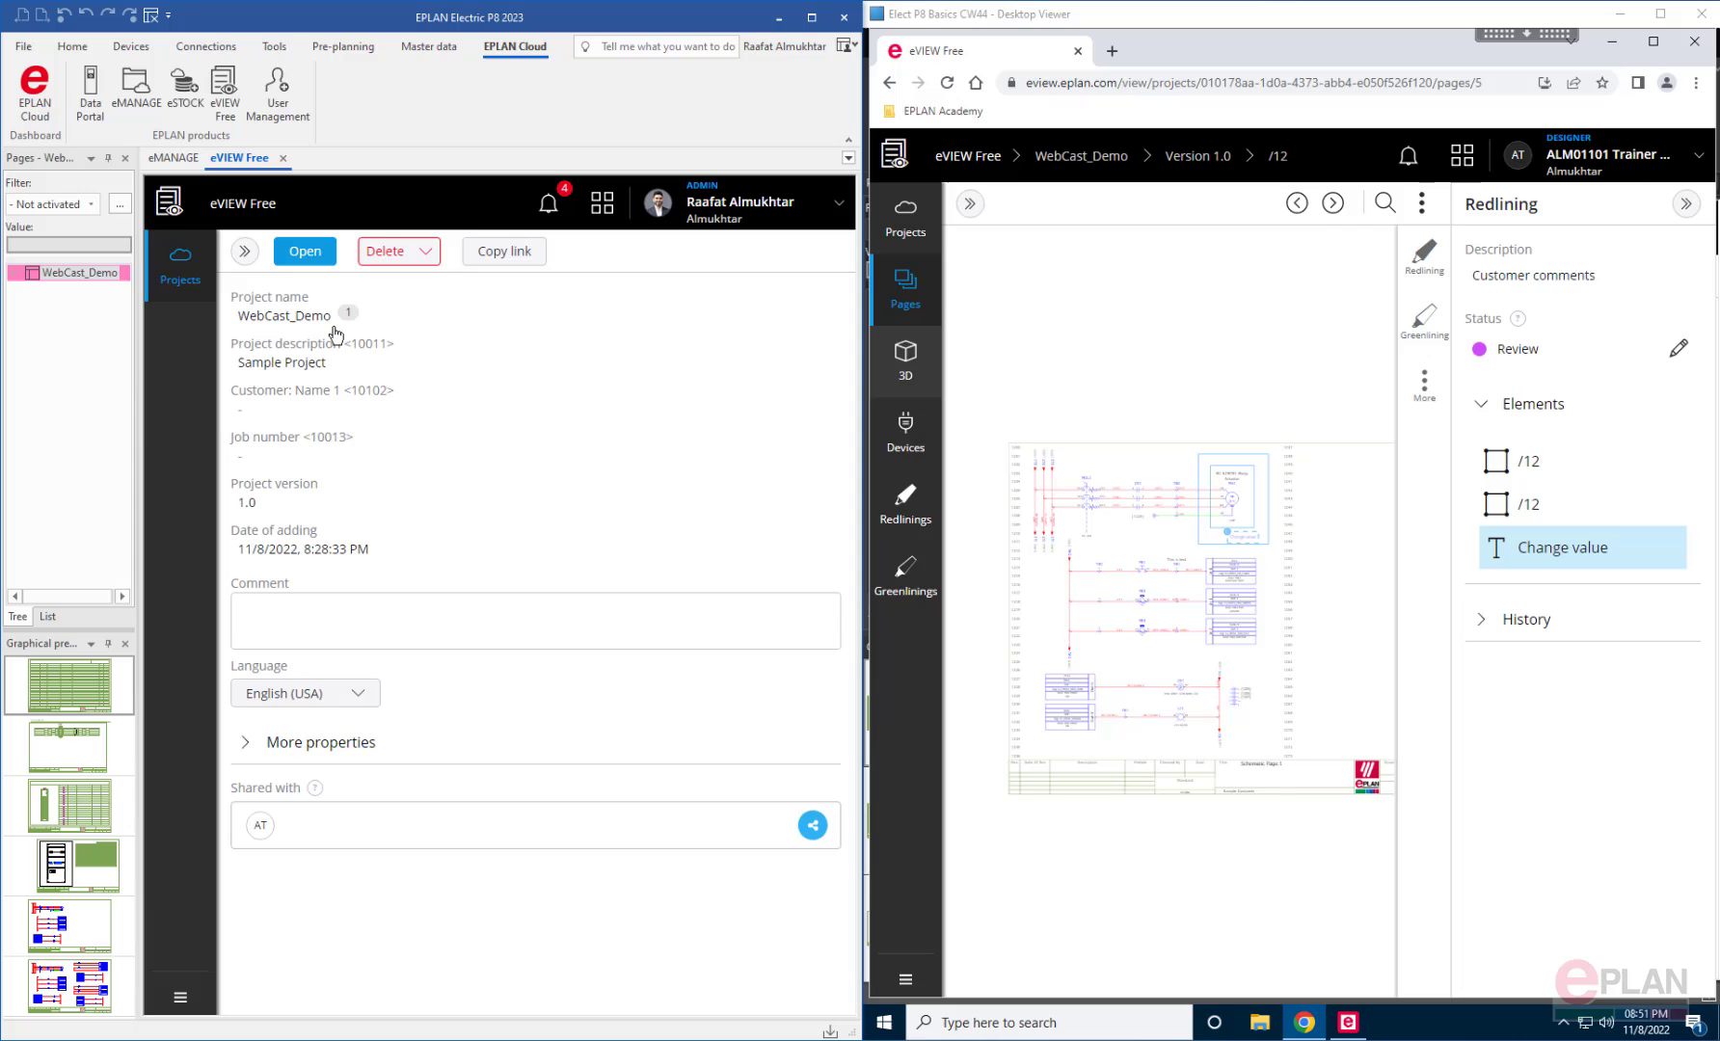
pyautogui.click(179, 338)
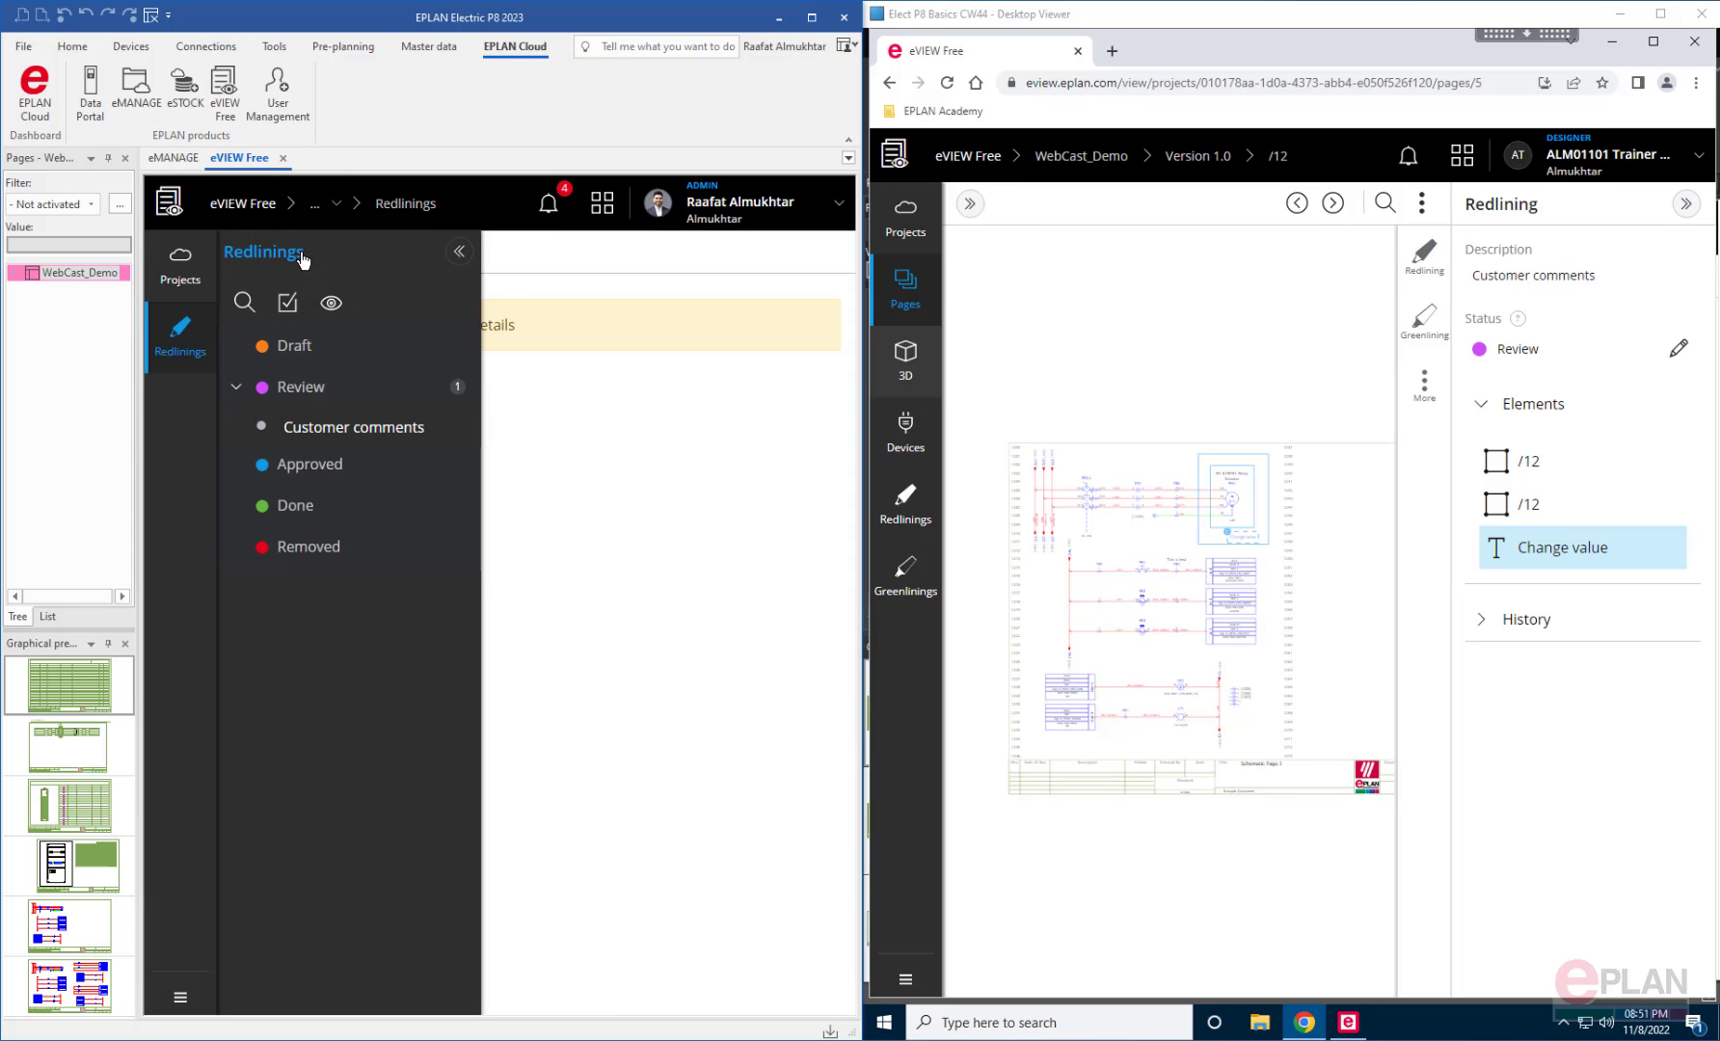
pyautogui.click(235, 388)
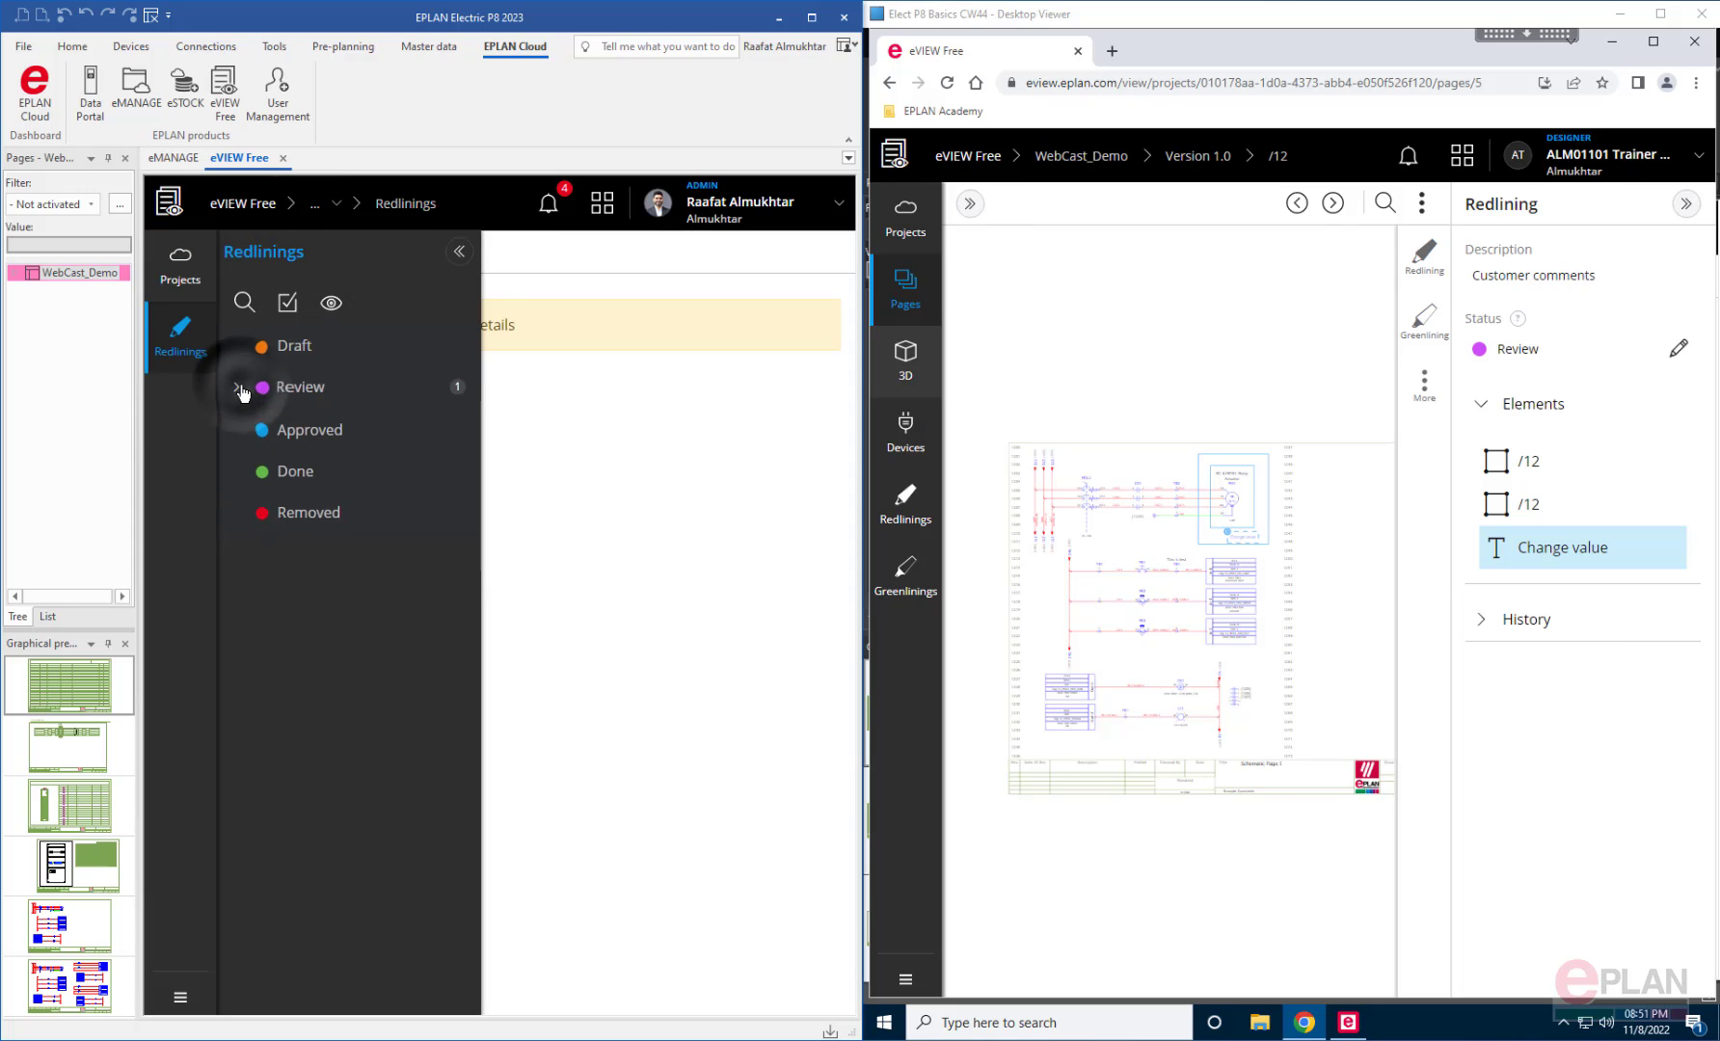
pyautogui.click(235, 386)
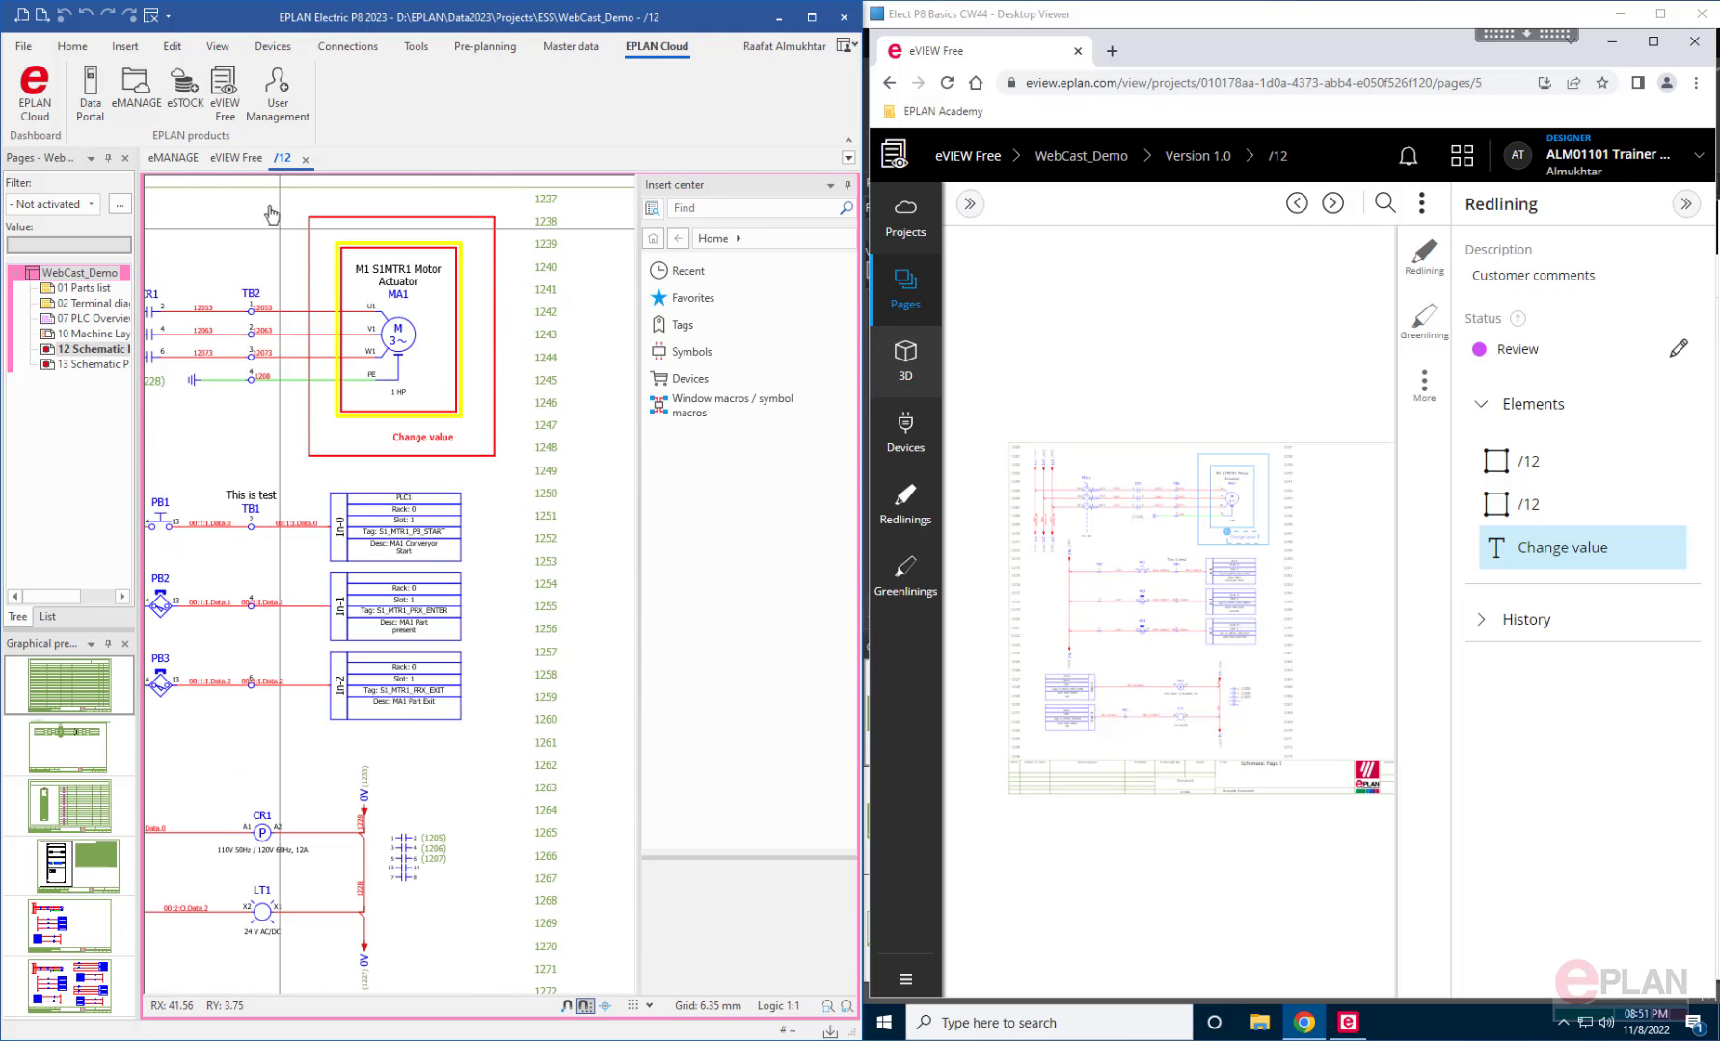
# Set the Customer comments redlining's status to Removed with a comment and save it
pyautogui.click(236, 159)
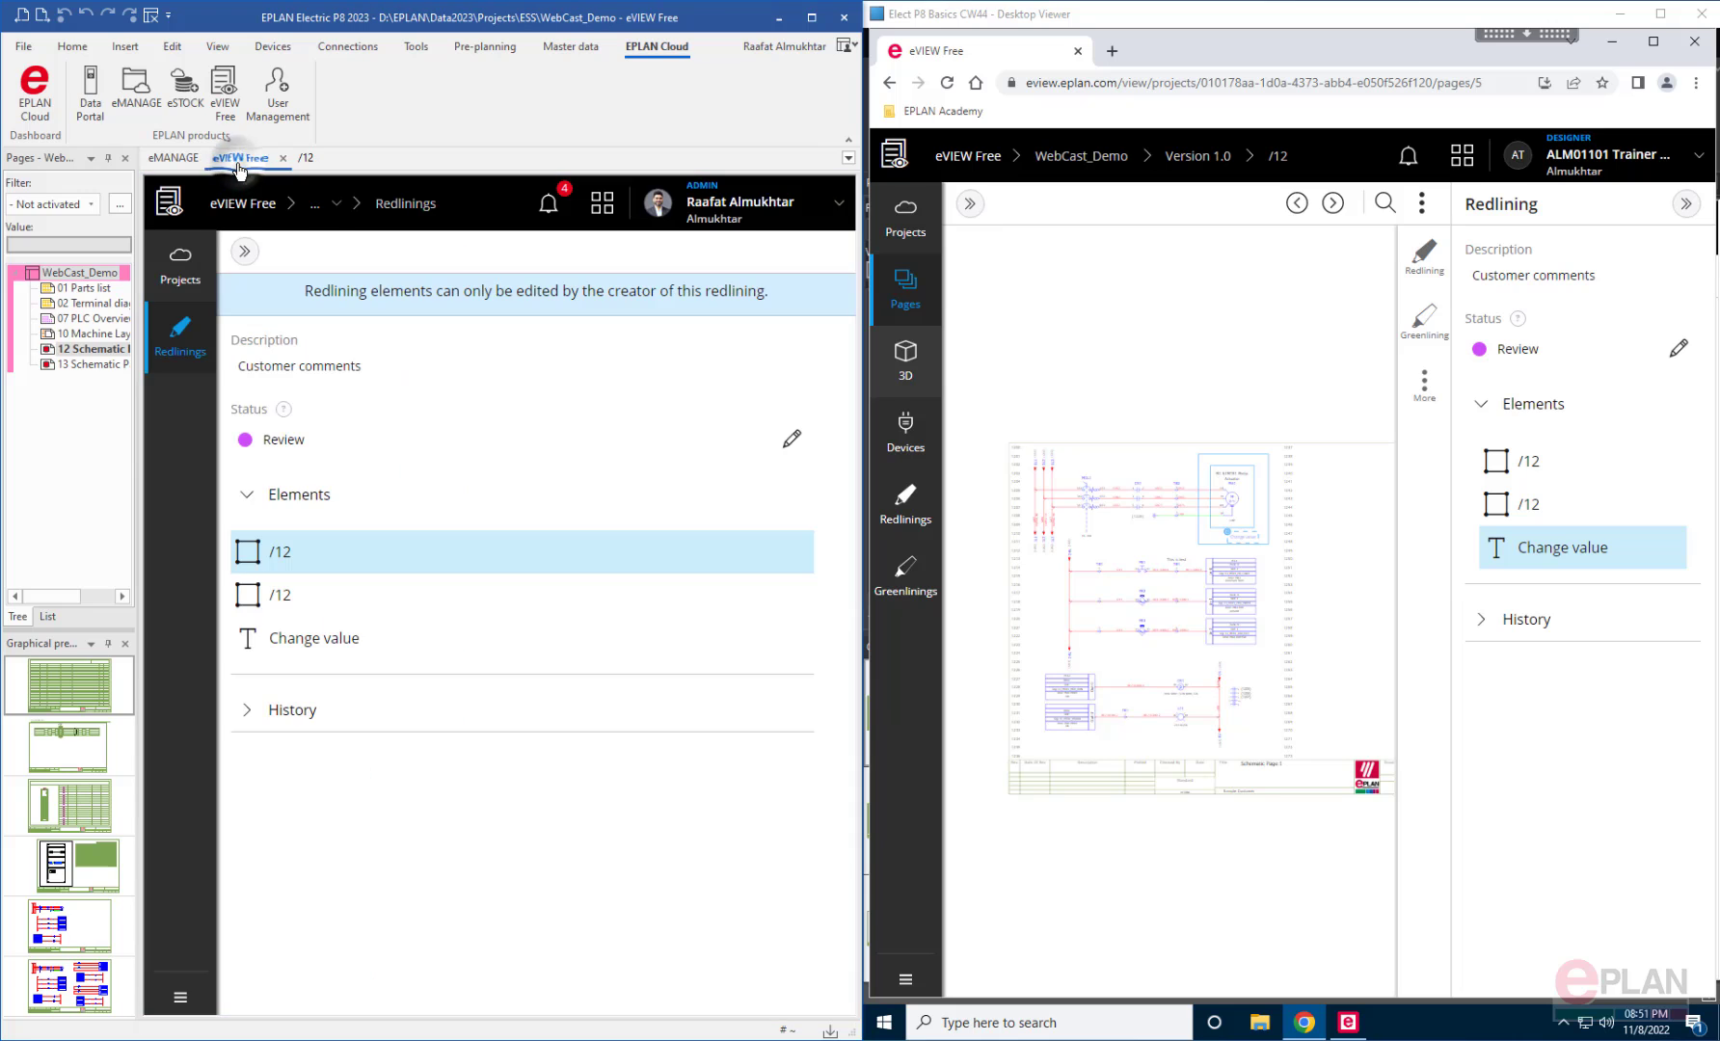
pyautogui.click(791, 440)
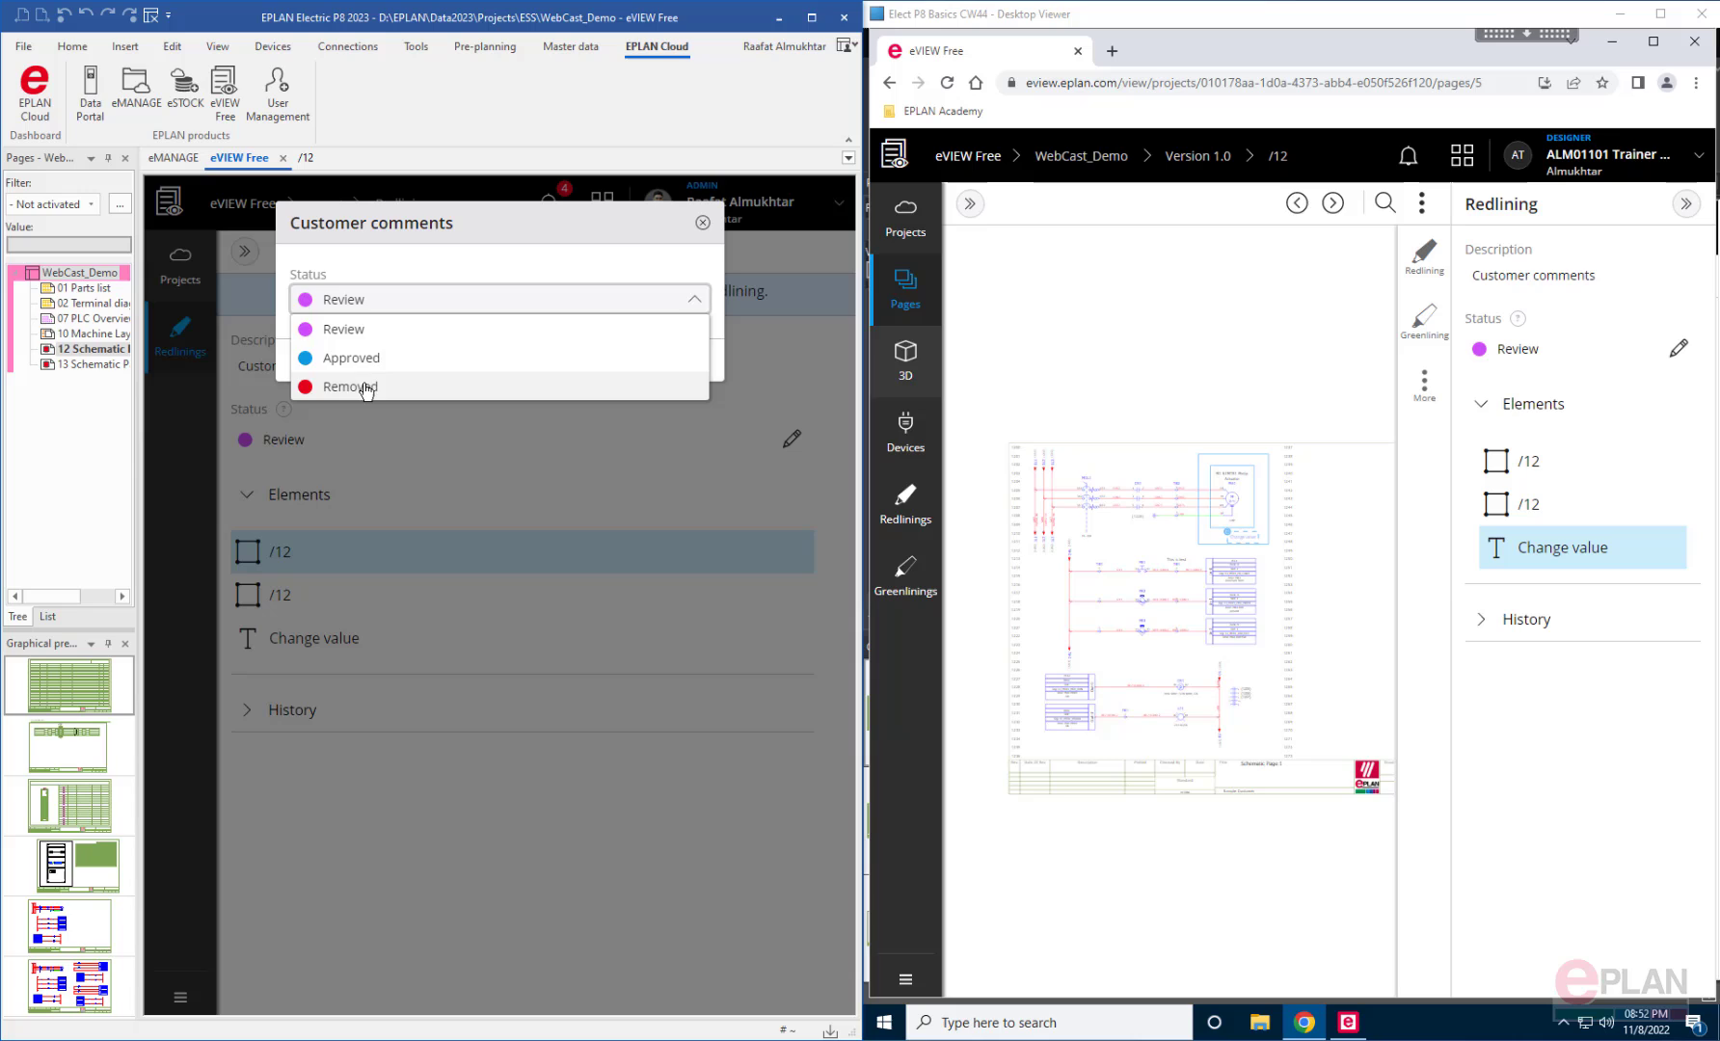
pyautogui.click(351, 385)
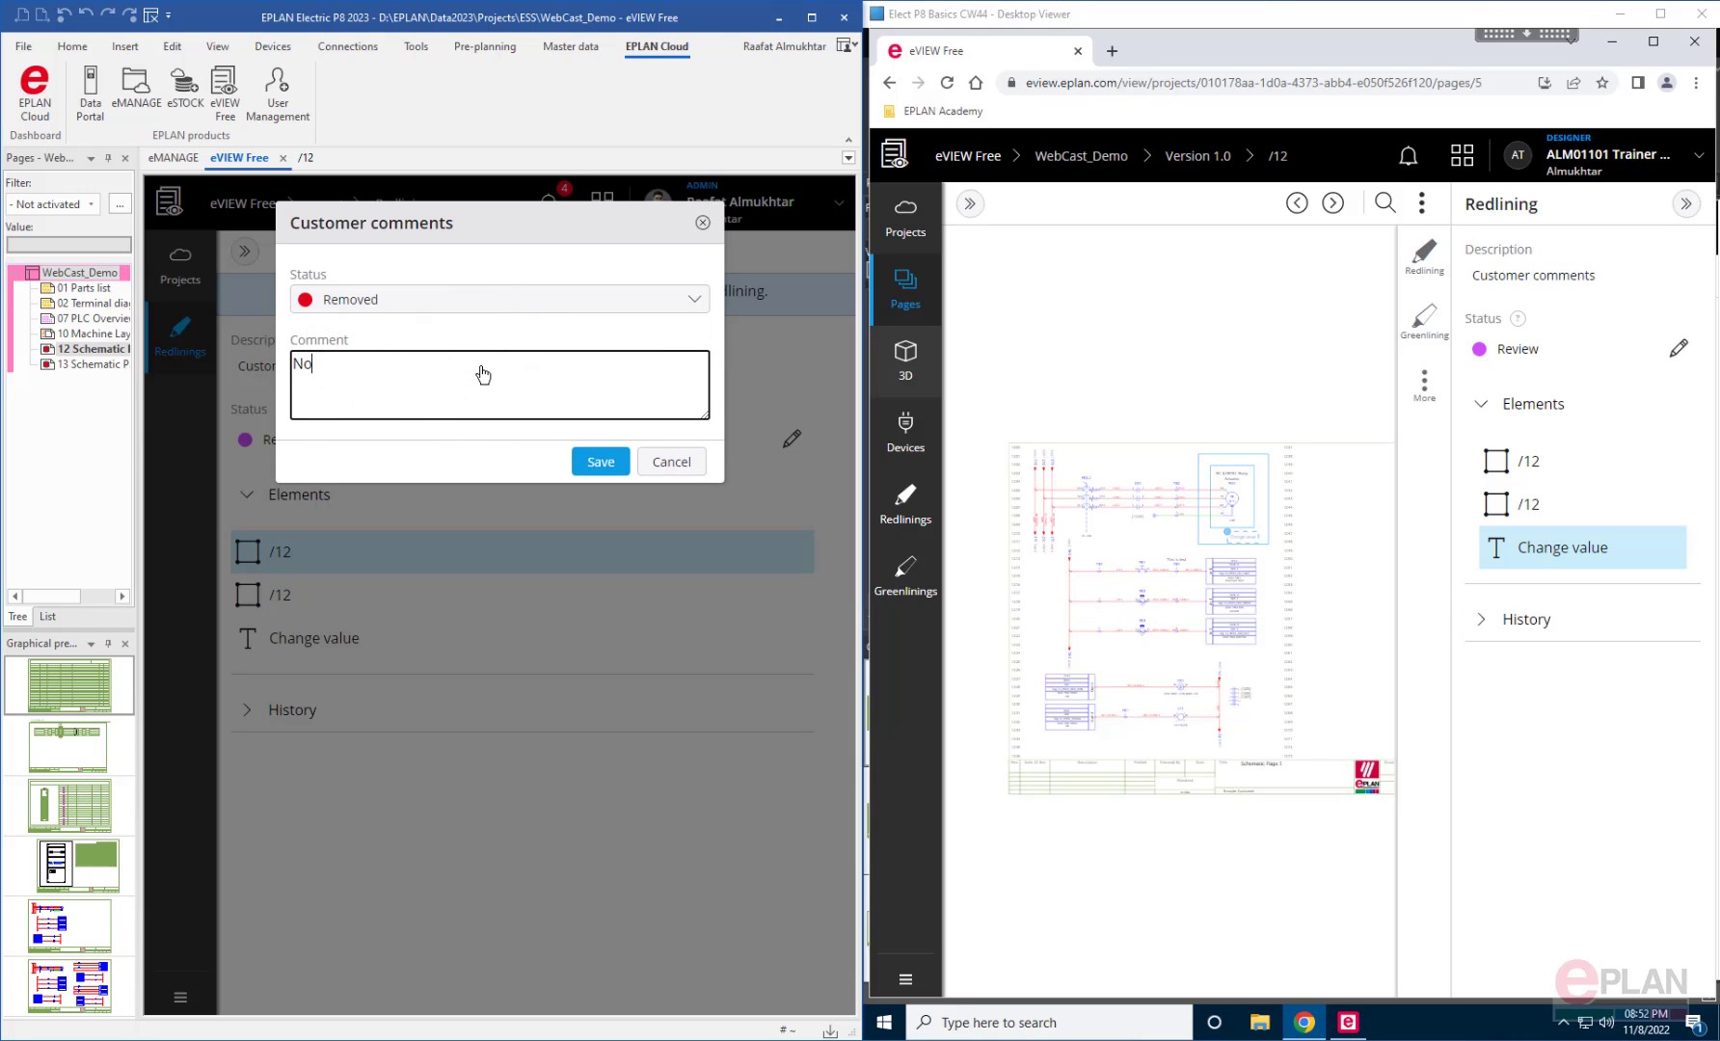
pyautogui.write('t p')
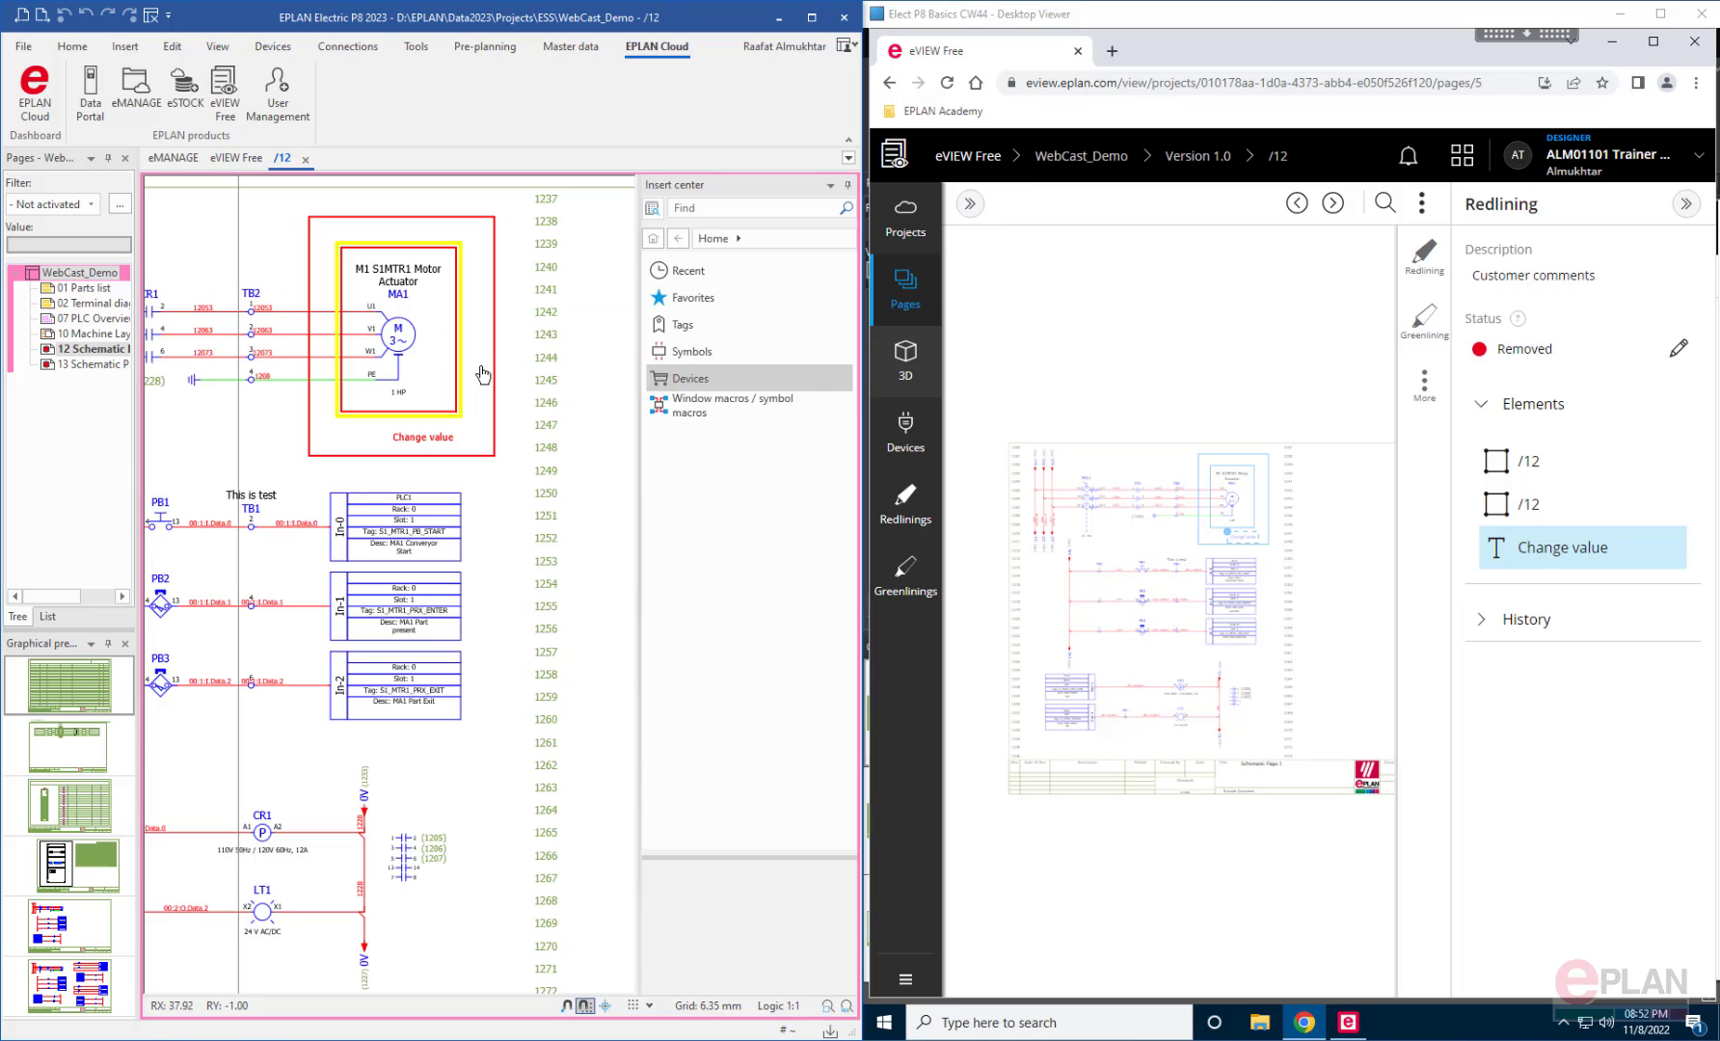
pyautogui.moveTo(530, 408)
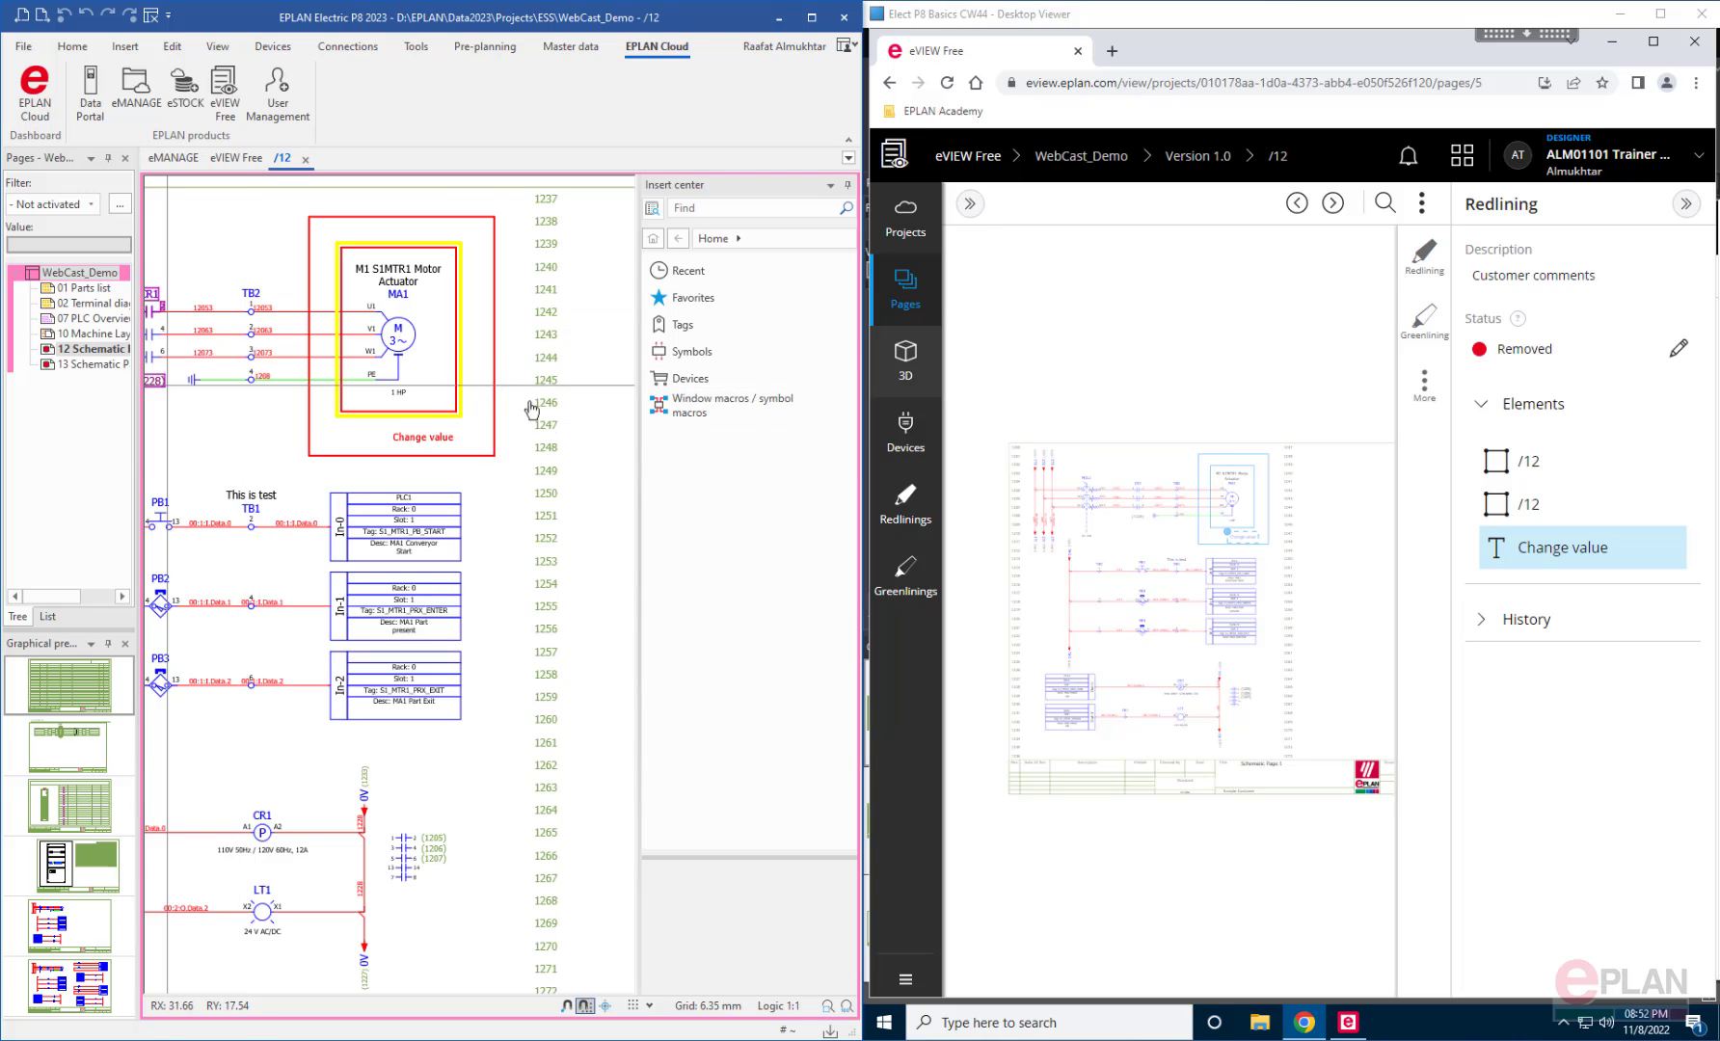
pyautogui.moveTo(634, 486)
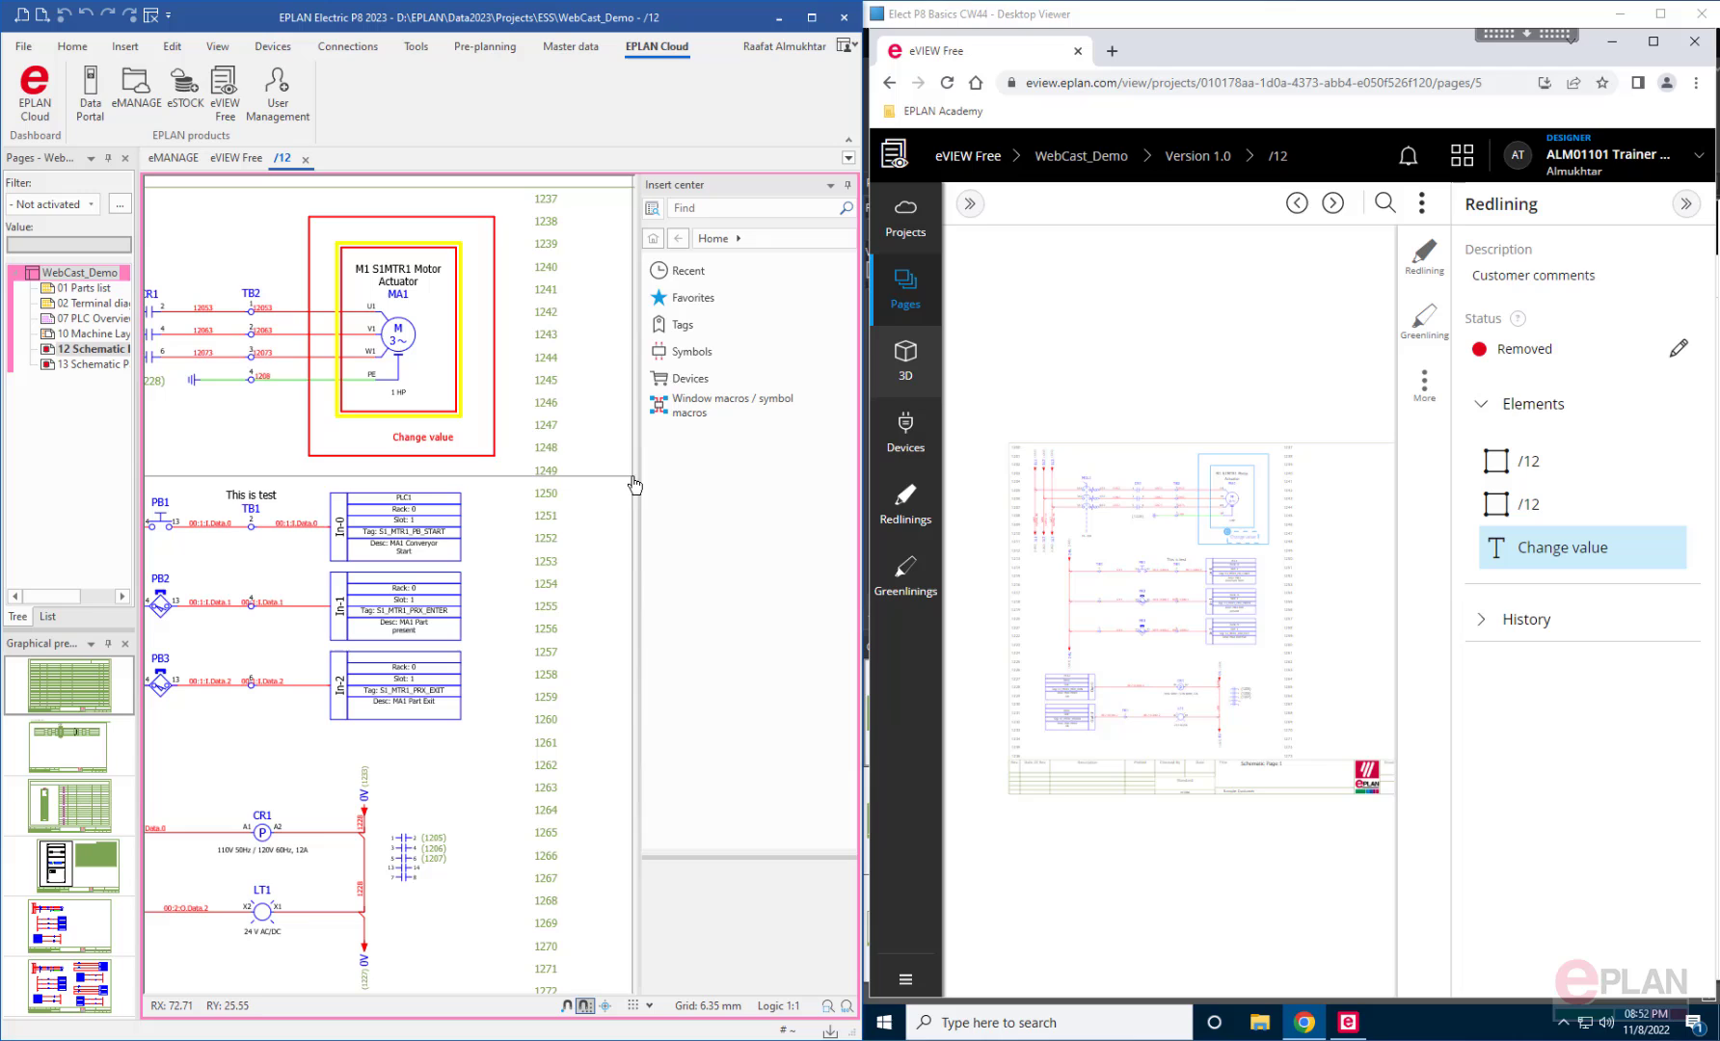
pyautogui.moveTo(529, 480)
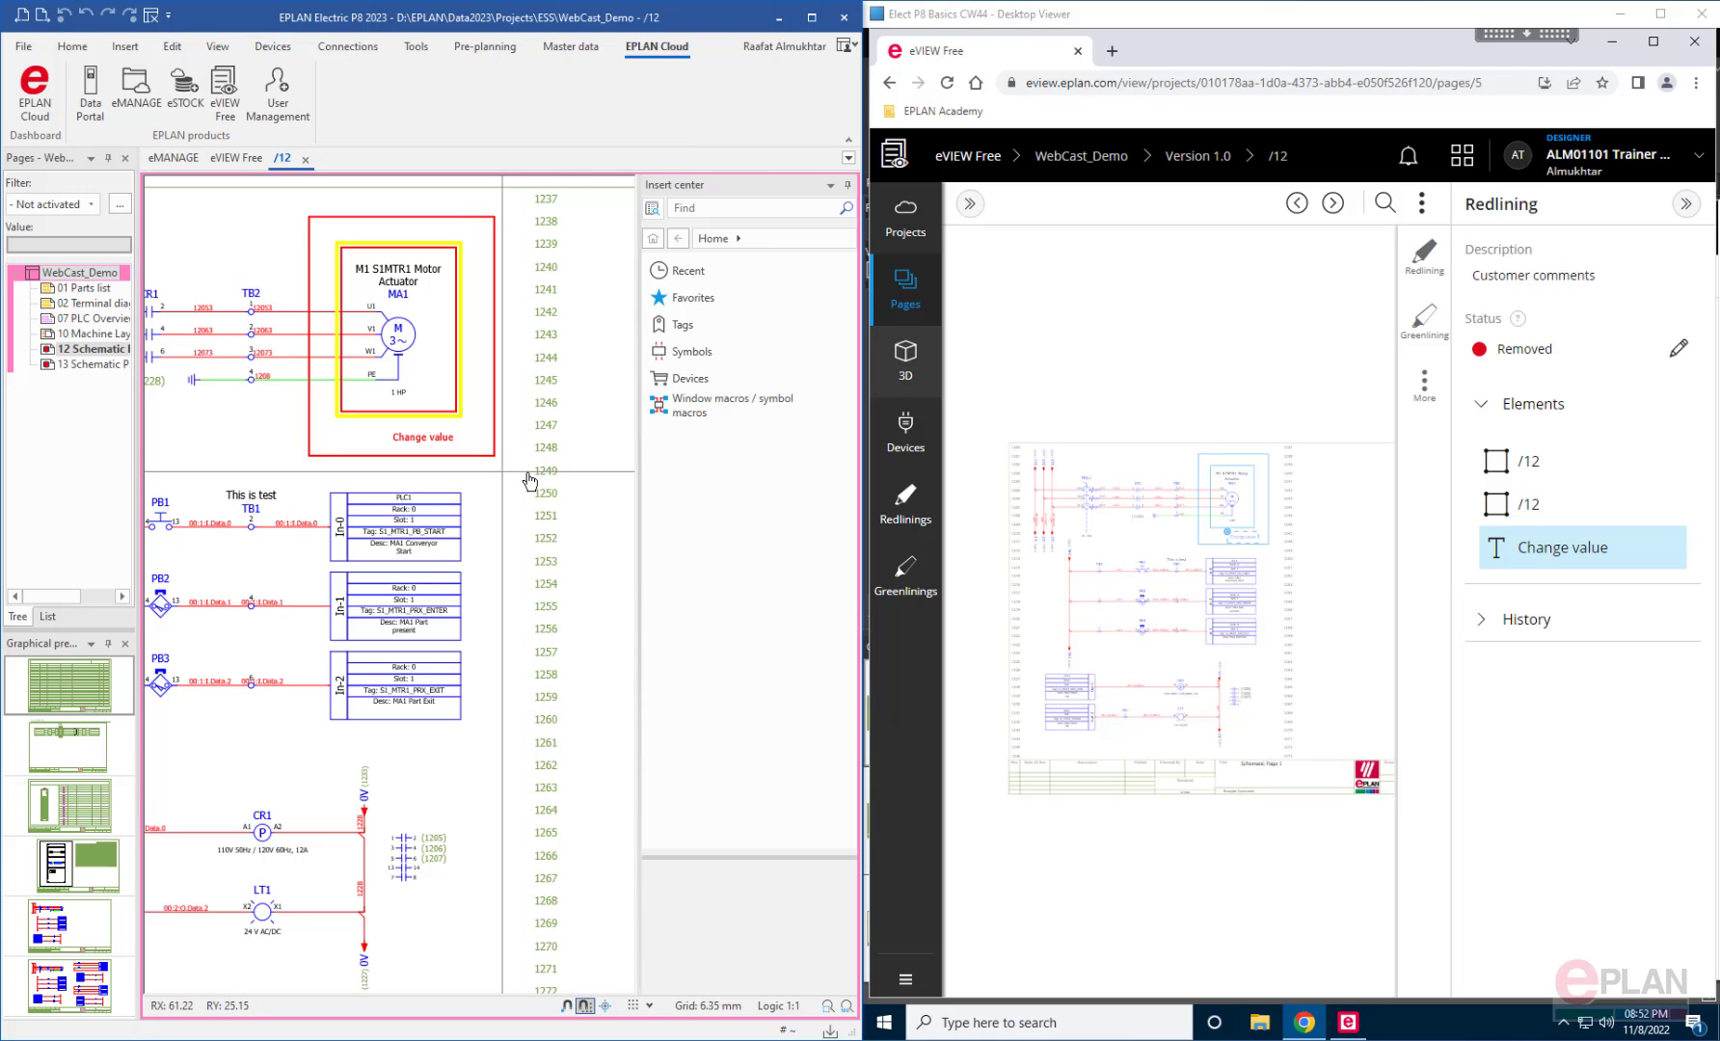
pyautogui.moveTo(503, 453)
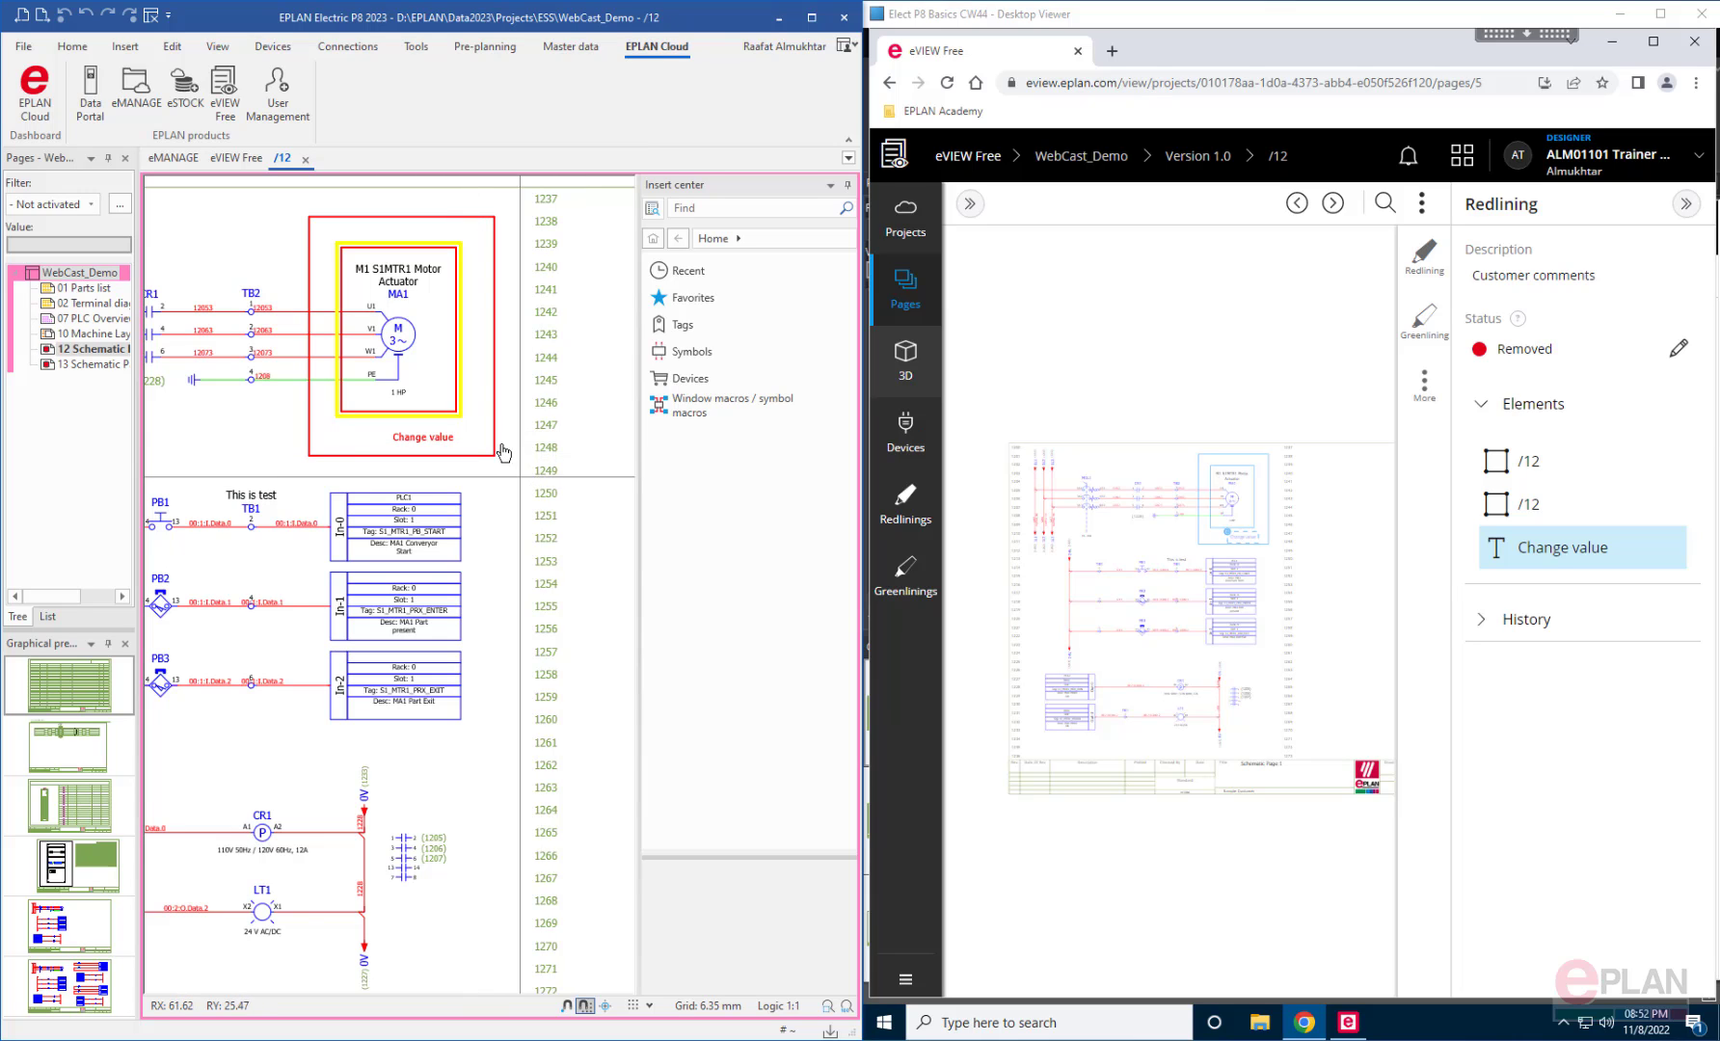
pyautogui.moveTo(503, 453)
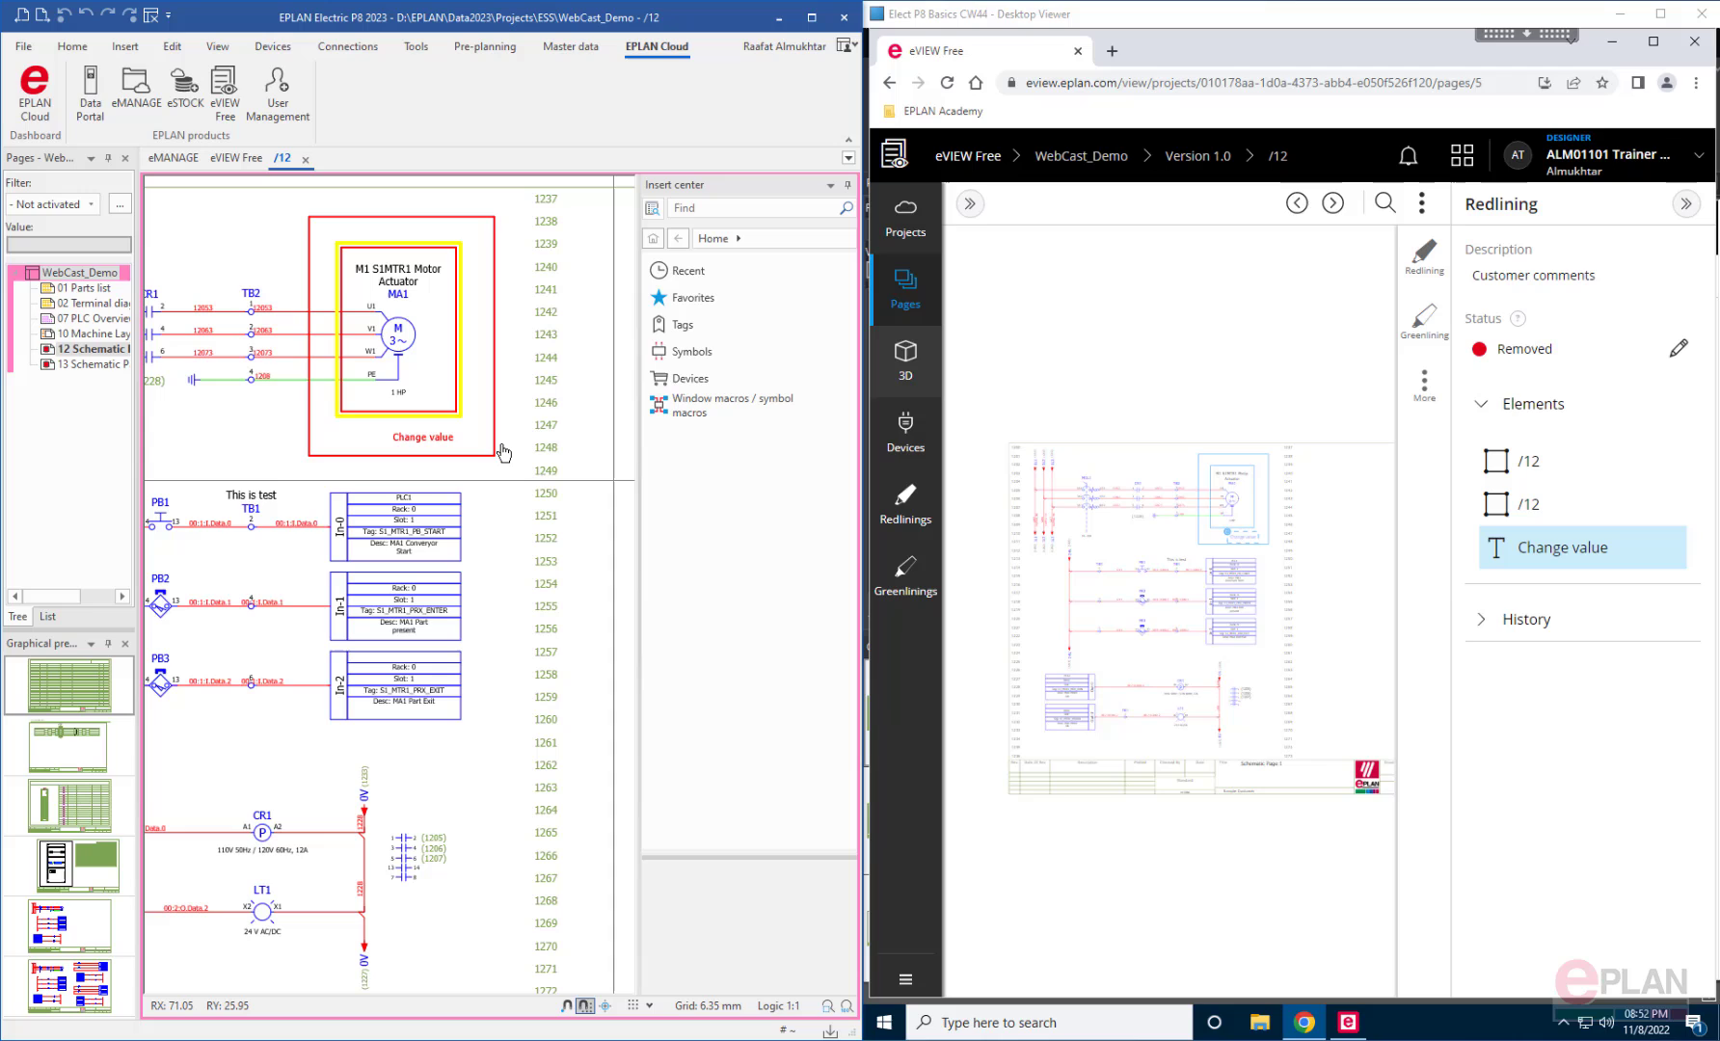
pyautogui.moveTo(787, 432)
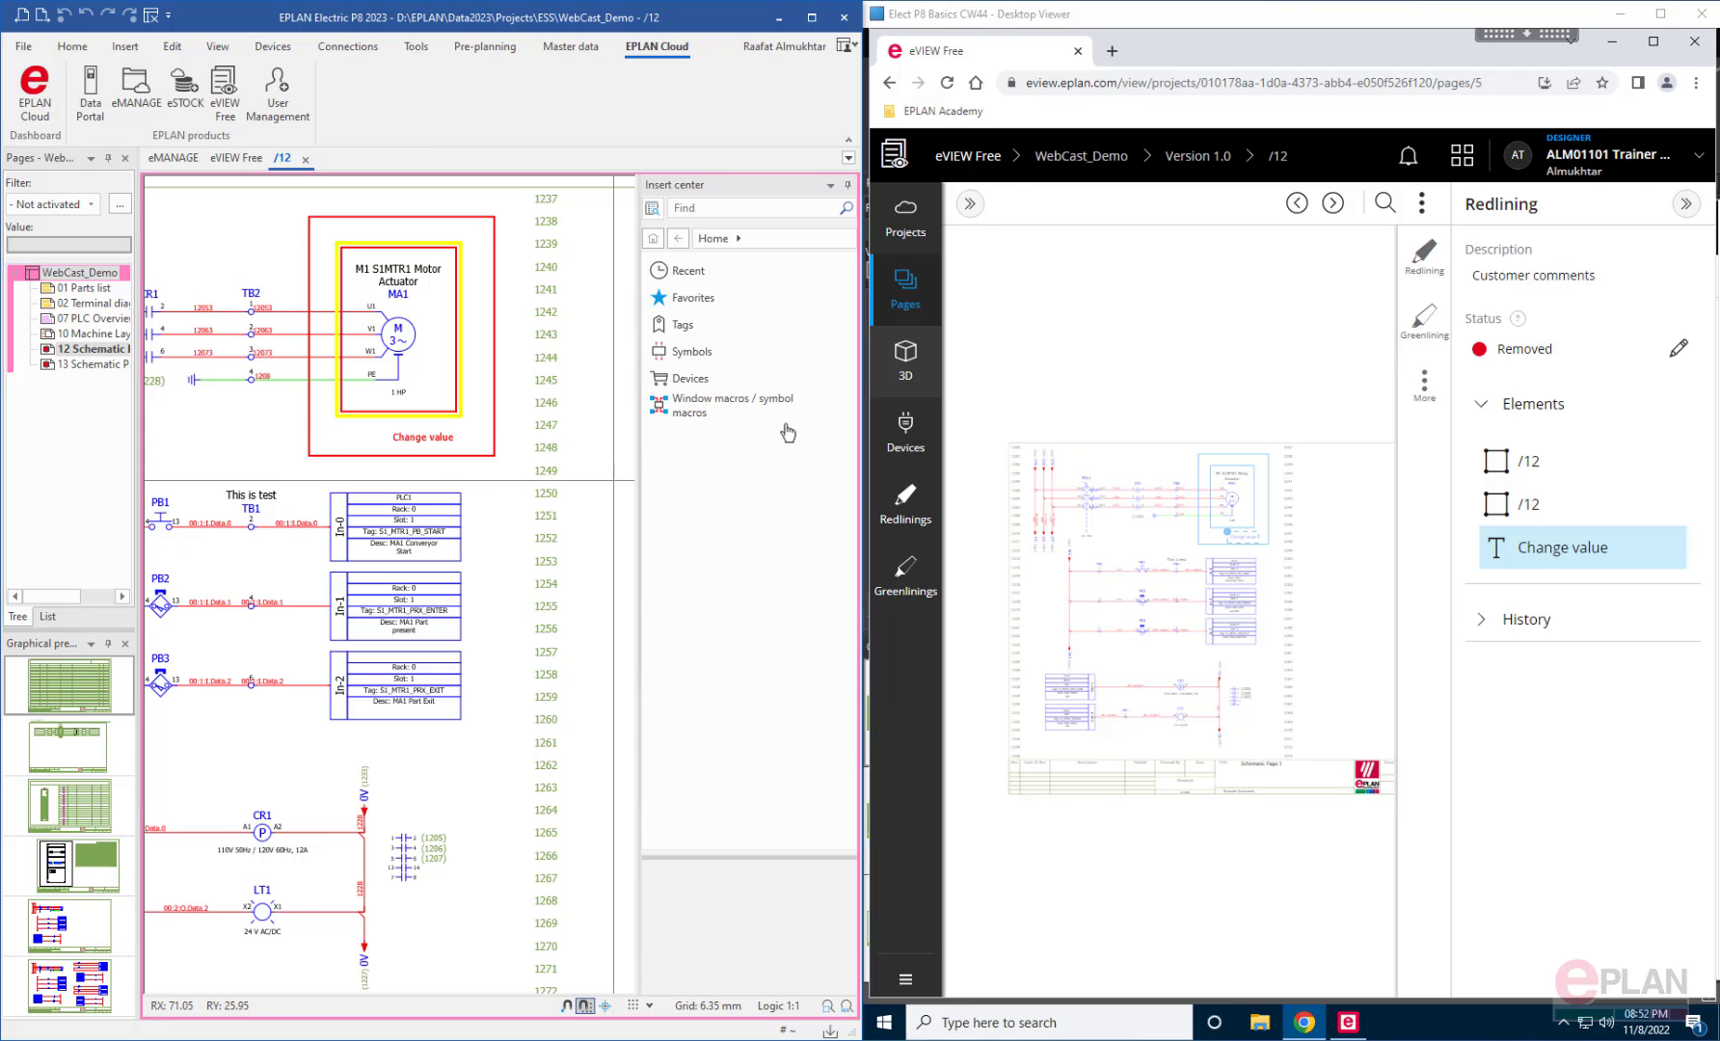
pyautogui.moveTo(1558, 376)
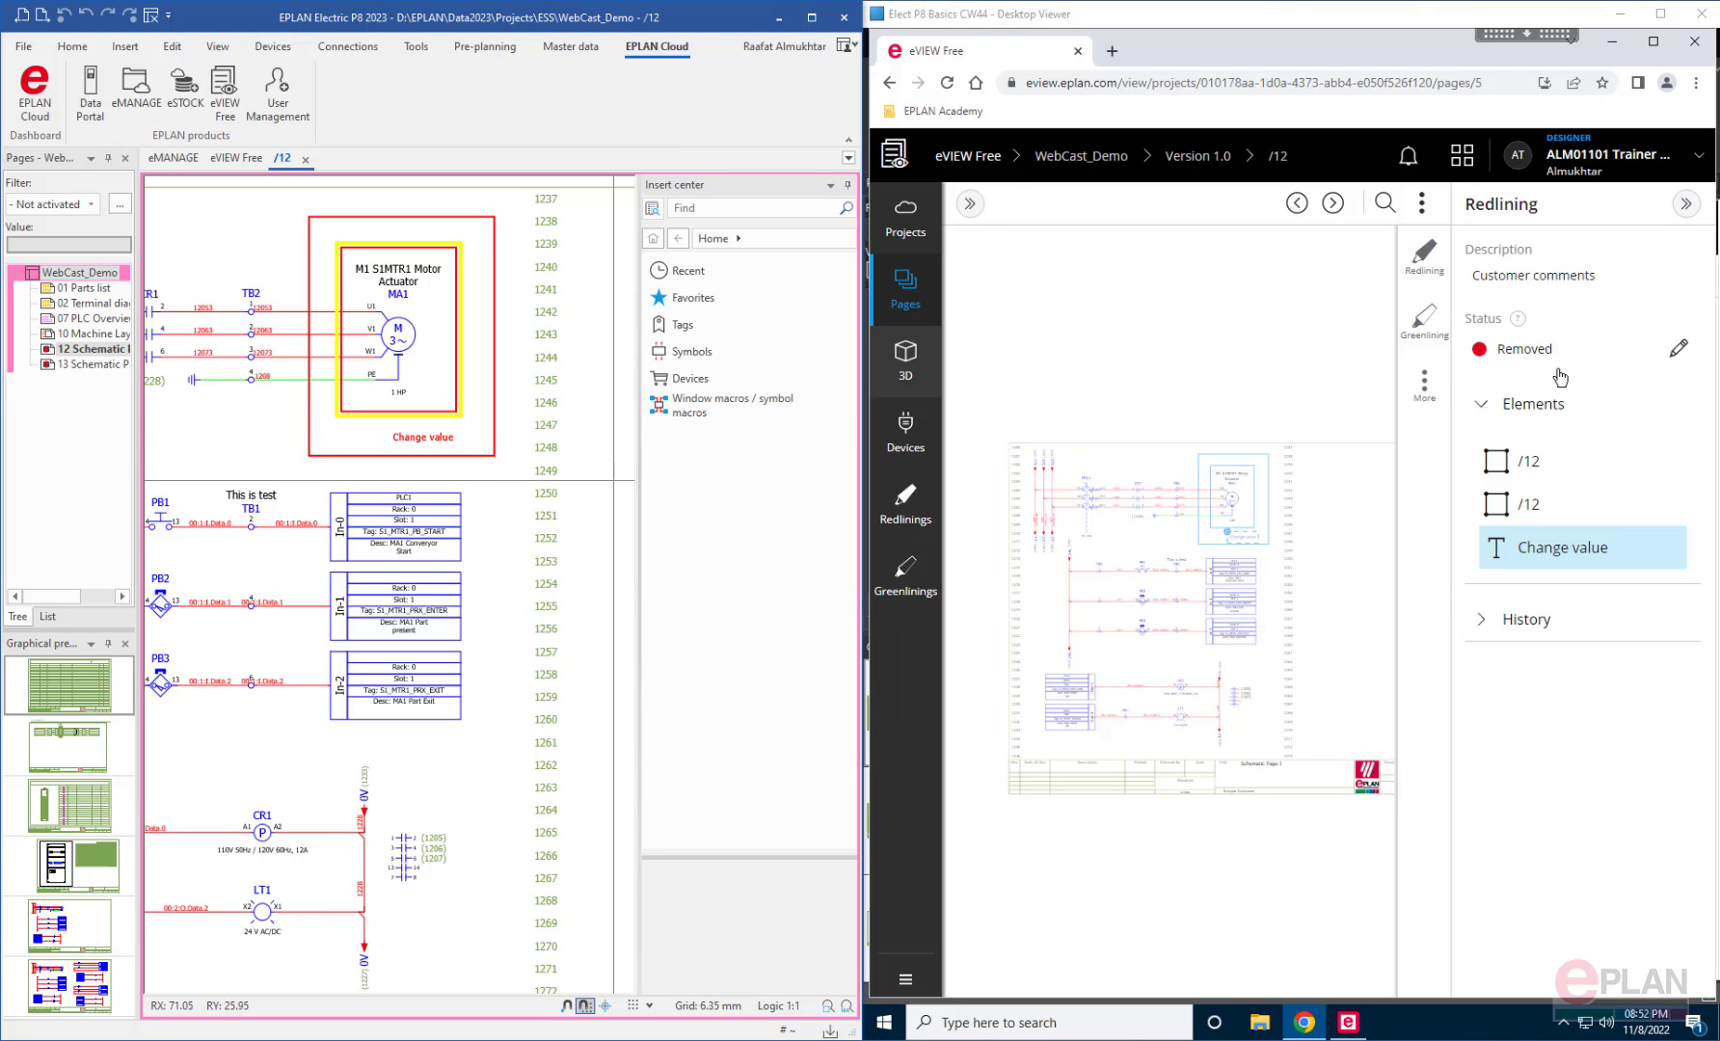
pyautogui.moveTo(1554, 405)
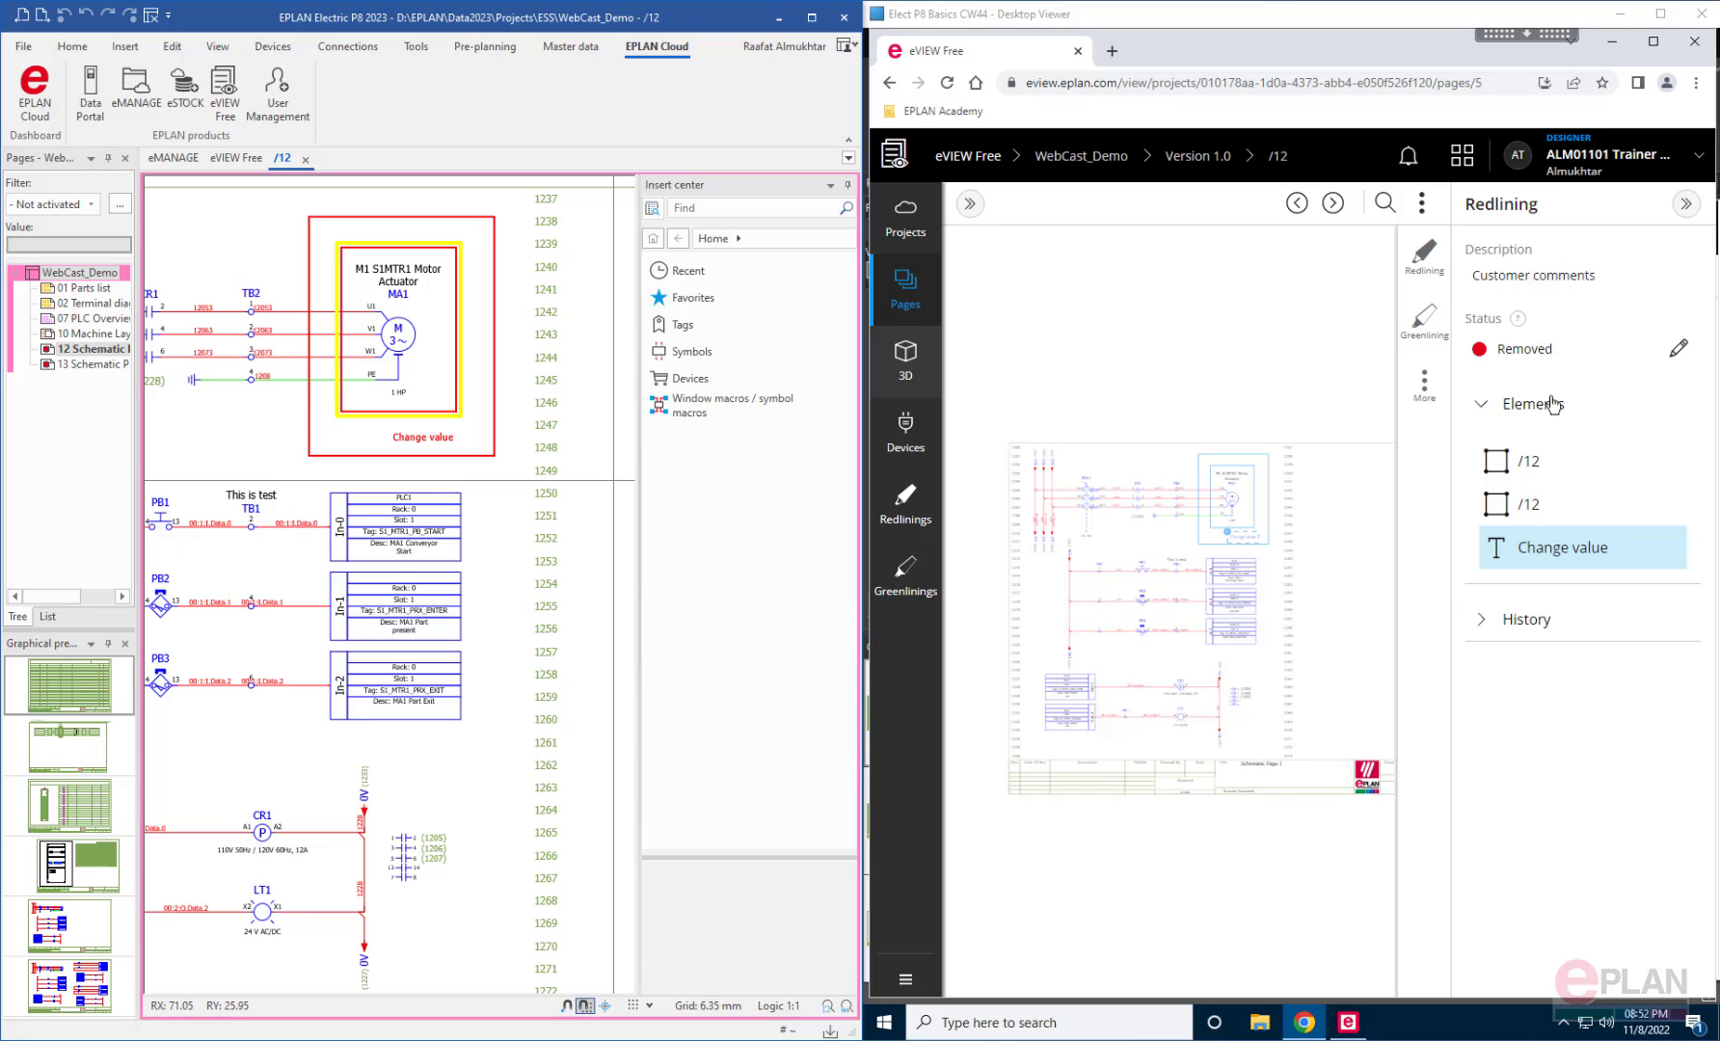
pyautogui.click(1479, 619)
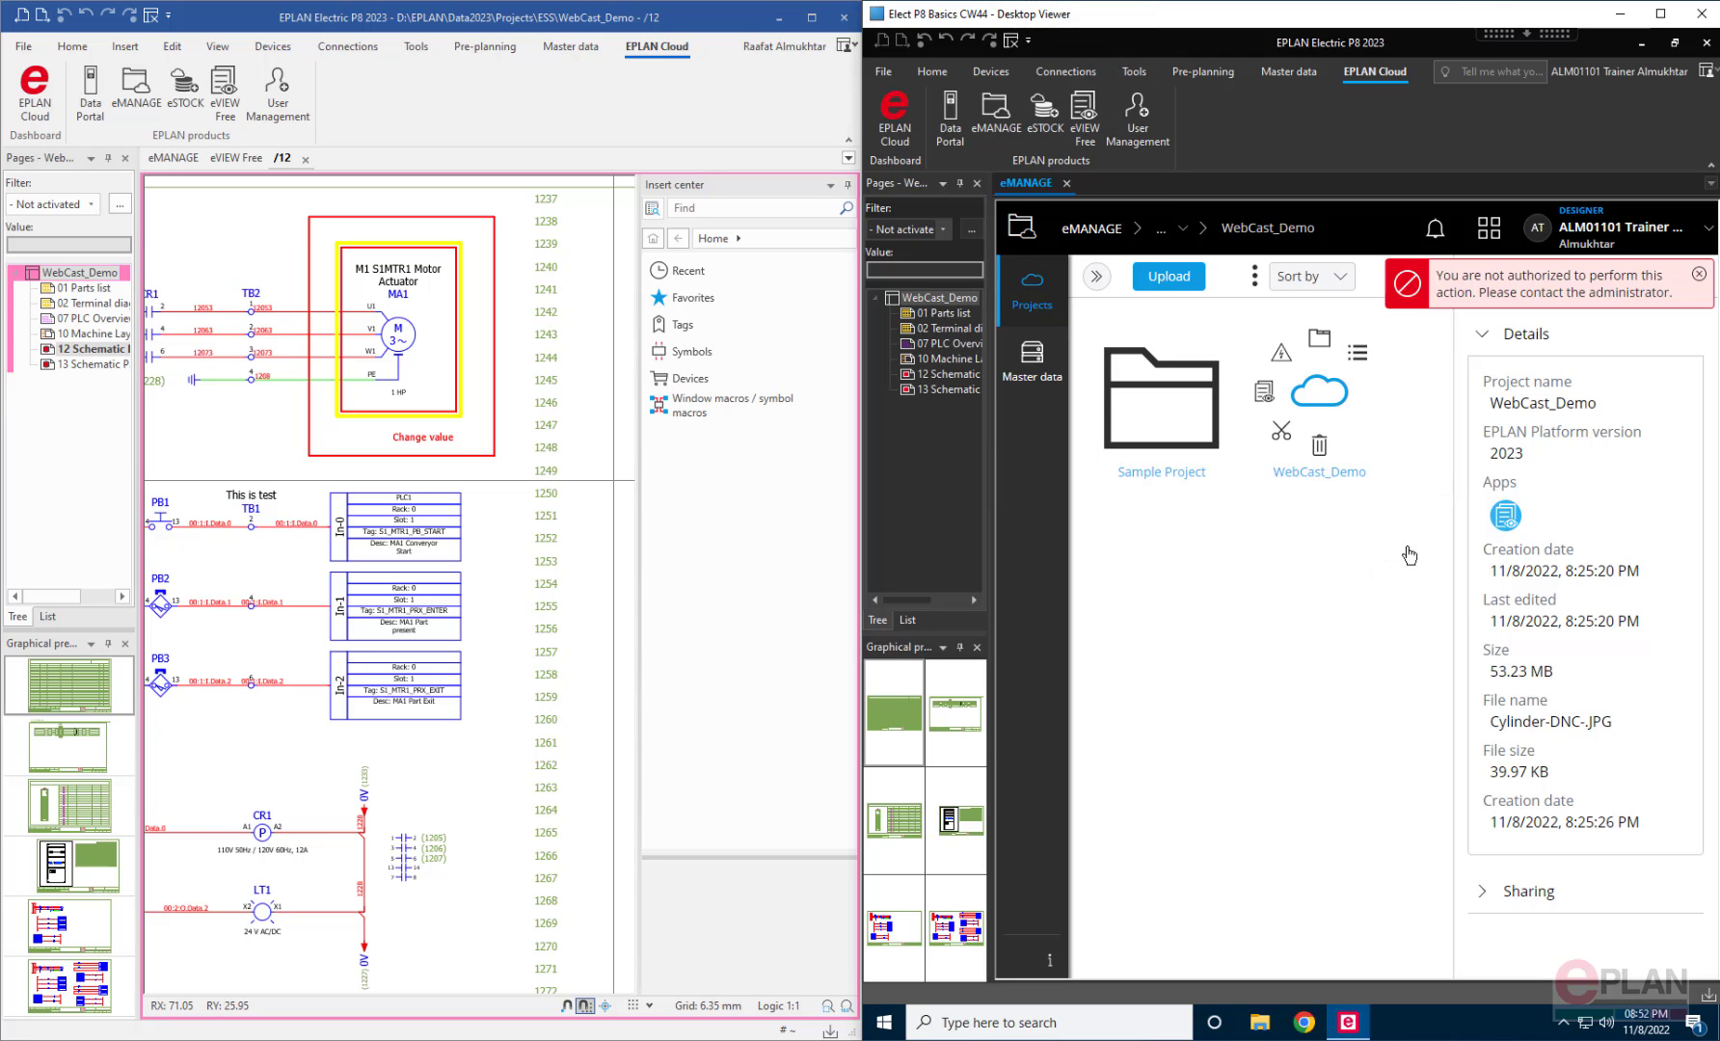
# Return to WebCast_Demo's details, open Share project and leave the trainer's permission at View
pyautogui.click(239, 158)
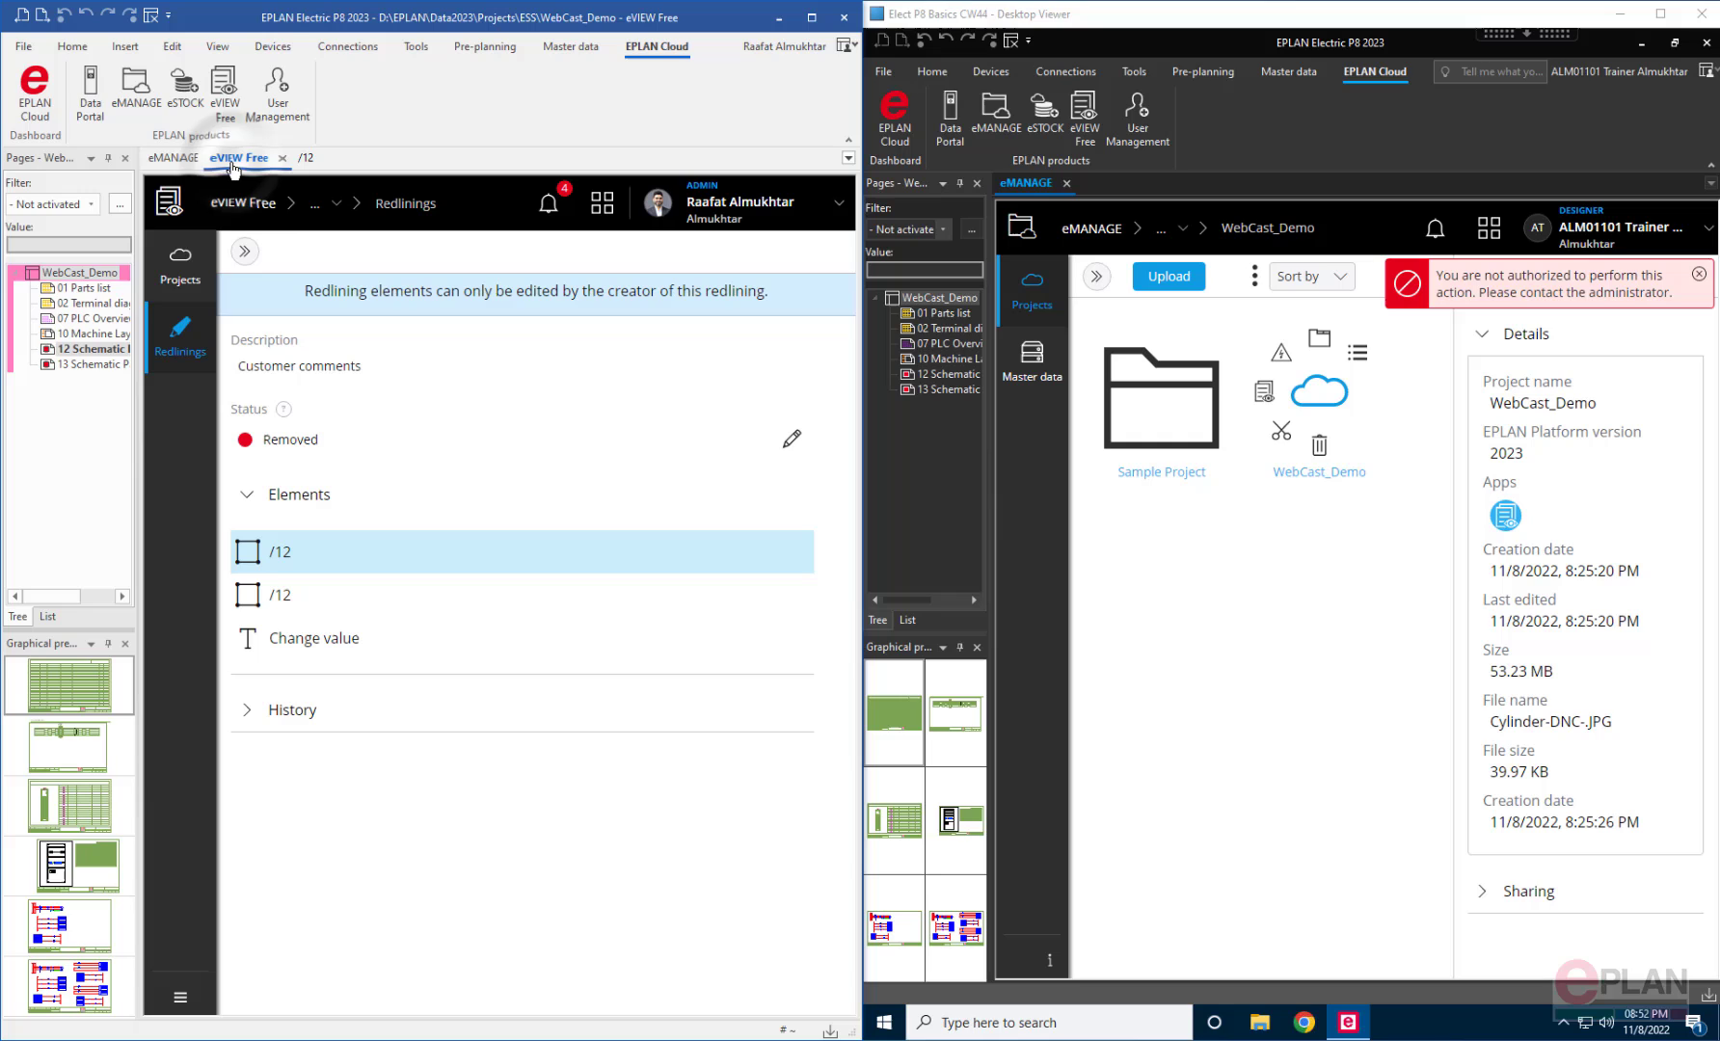
pyautogui.click(180, 336)
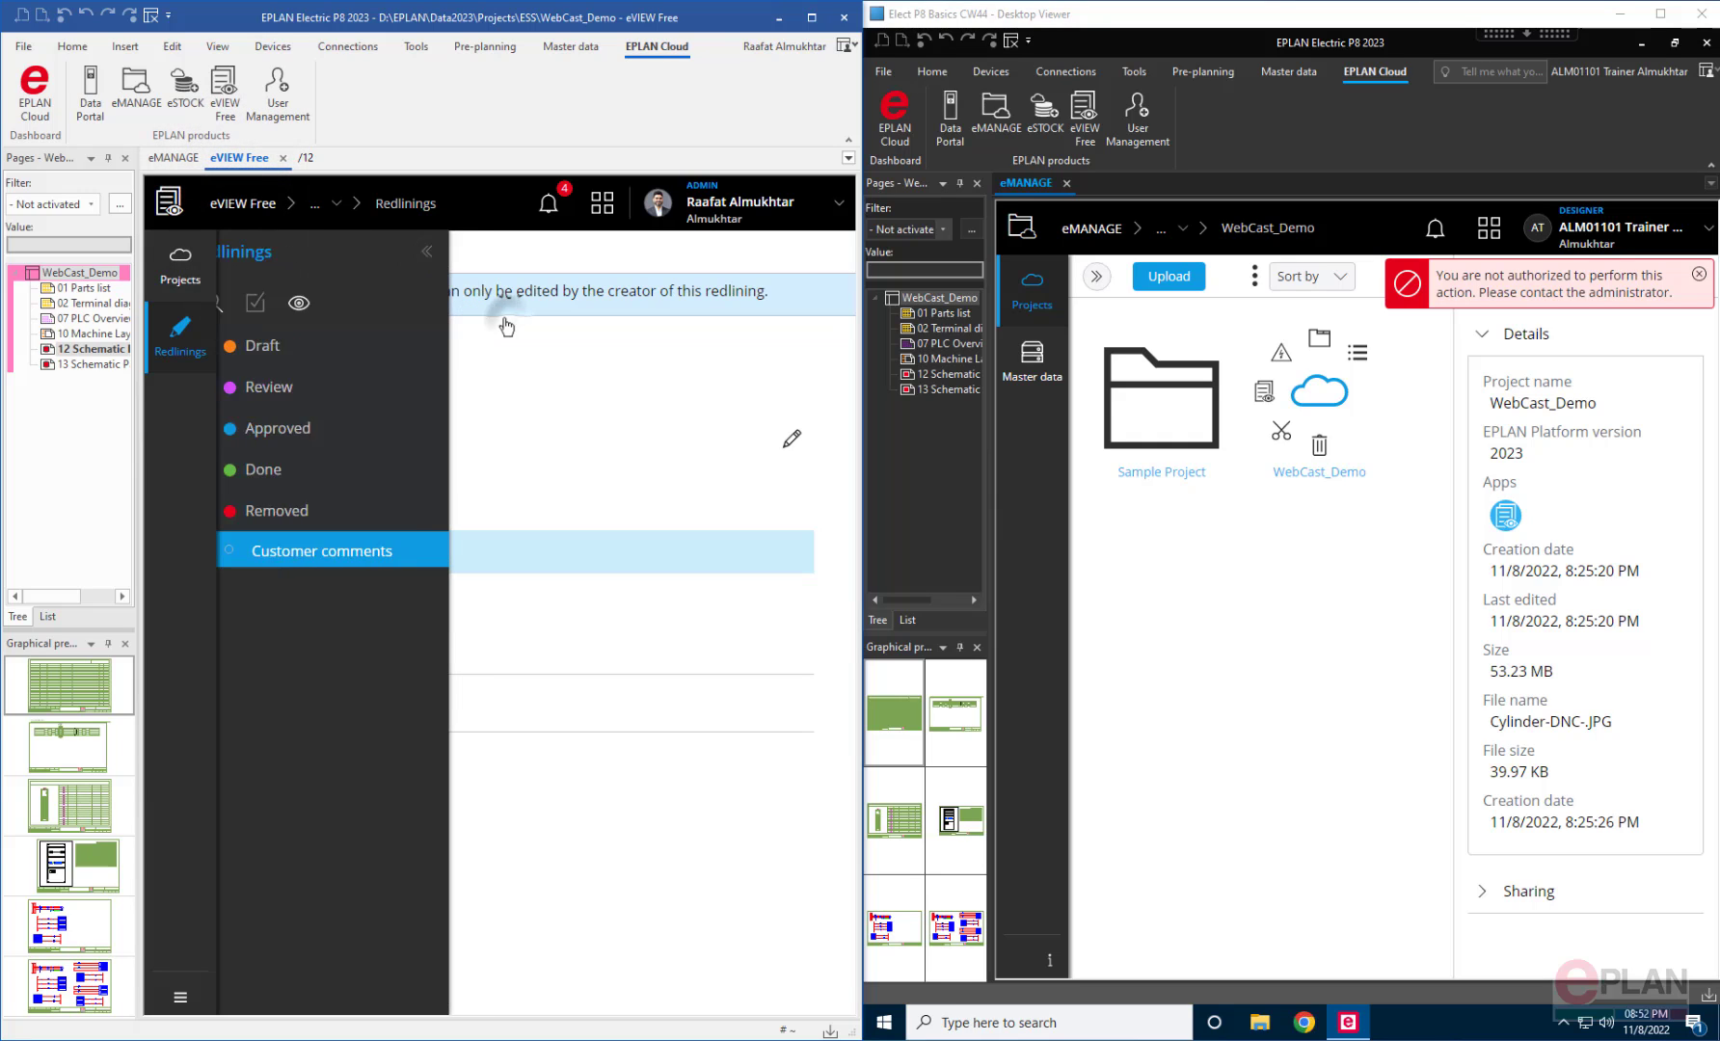
pyautogui.click(179, 265)
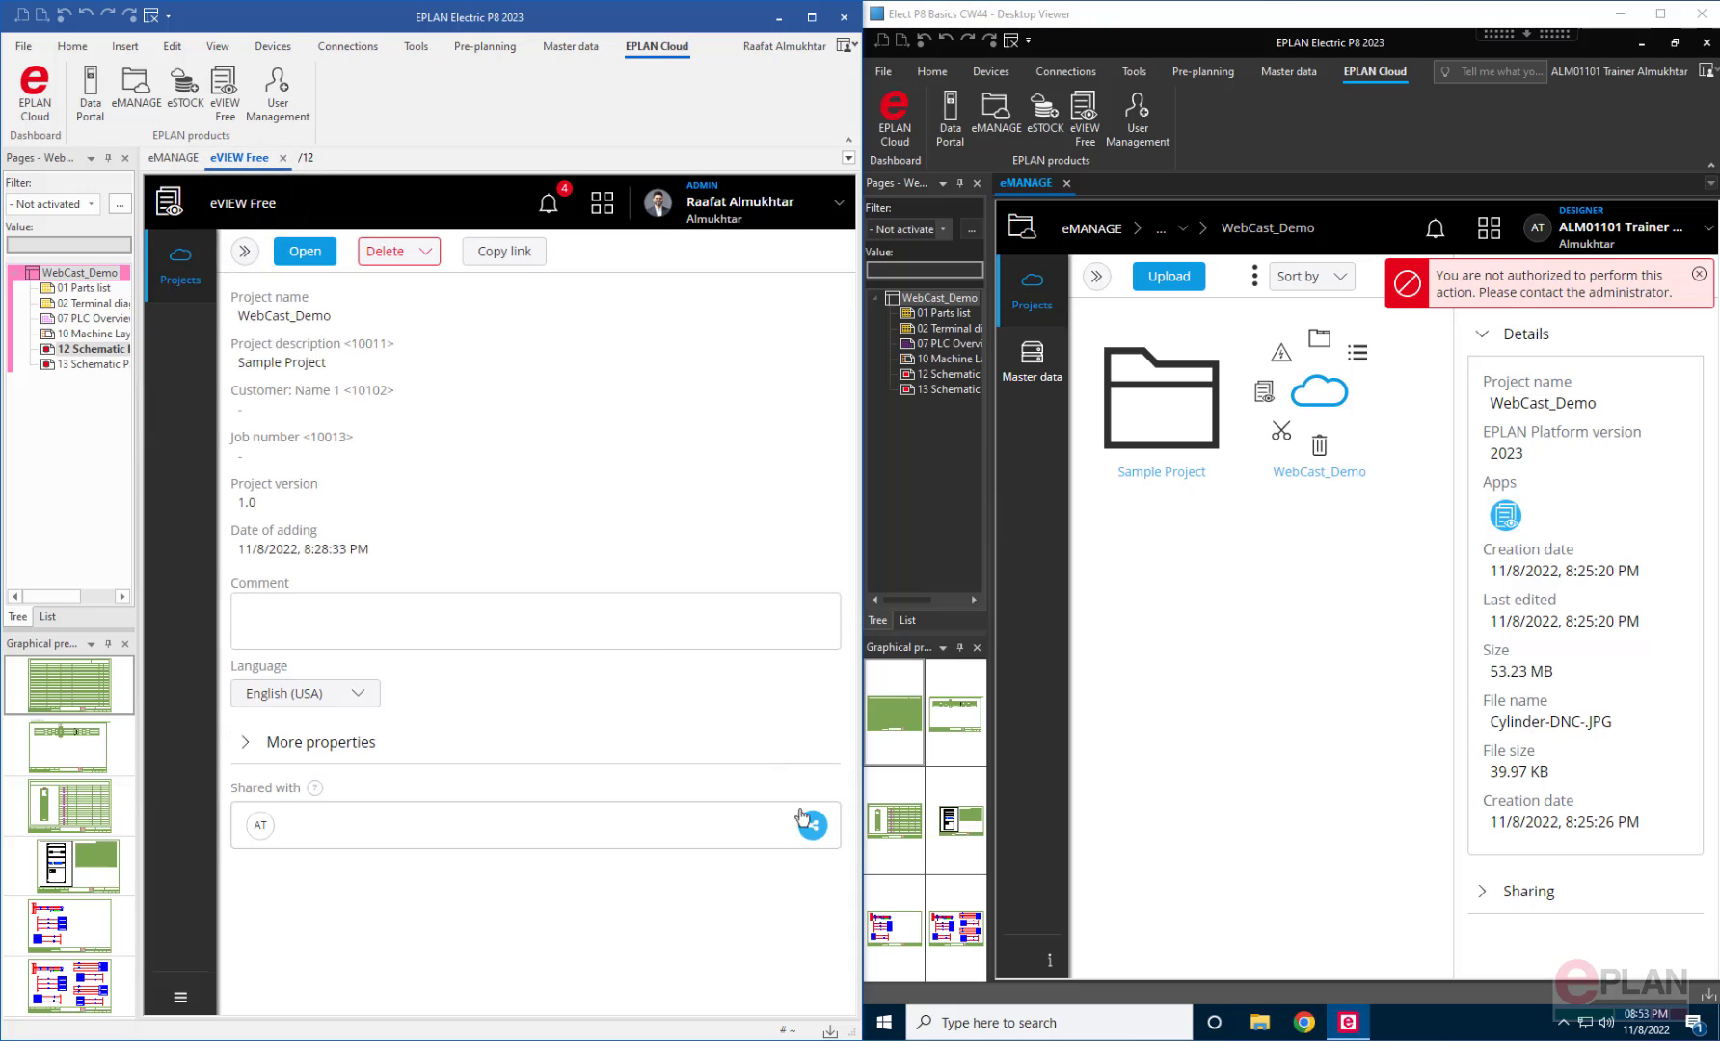
pyautogui.click(809, 823)
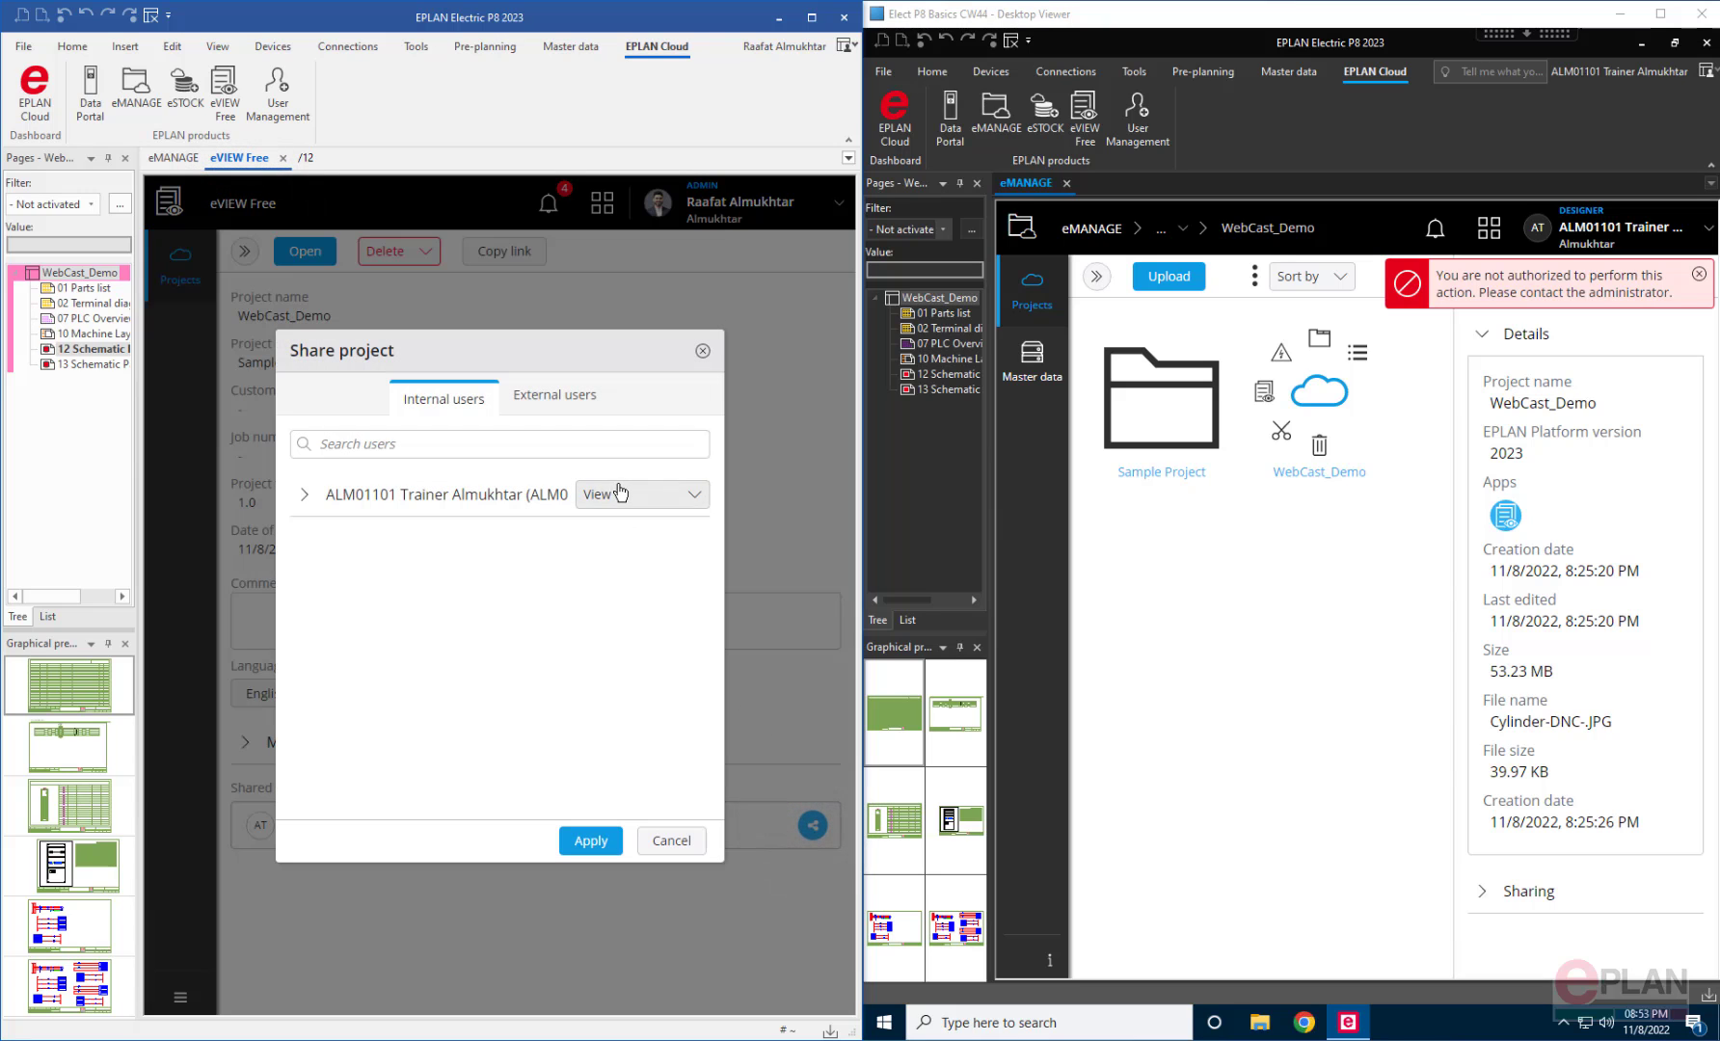
pyautogui.click(692, 493)
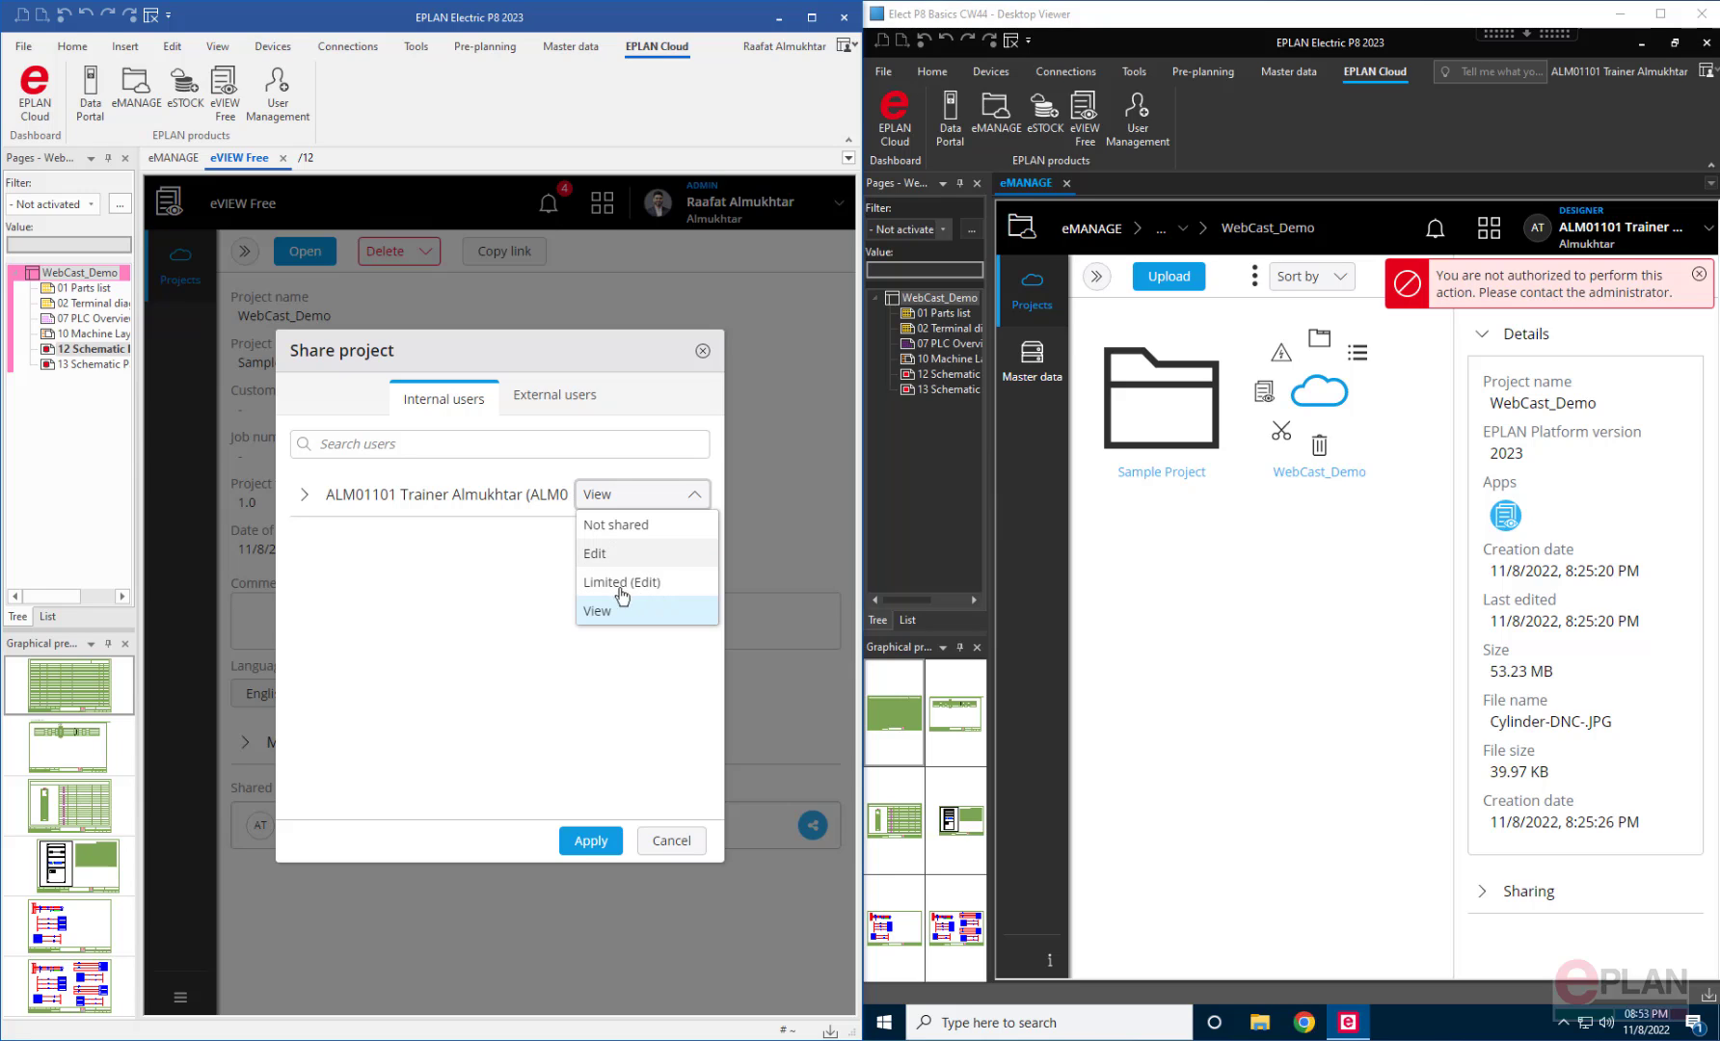
pyautogui.moveTo(505, 590)
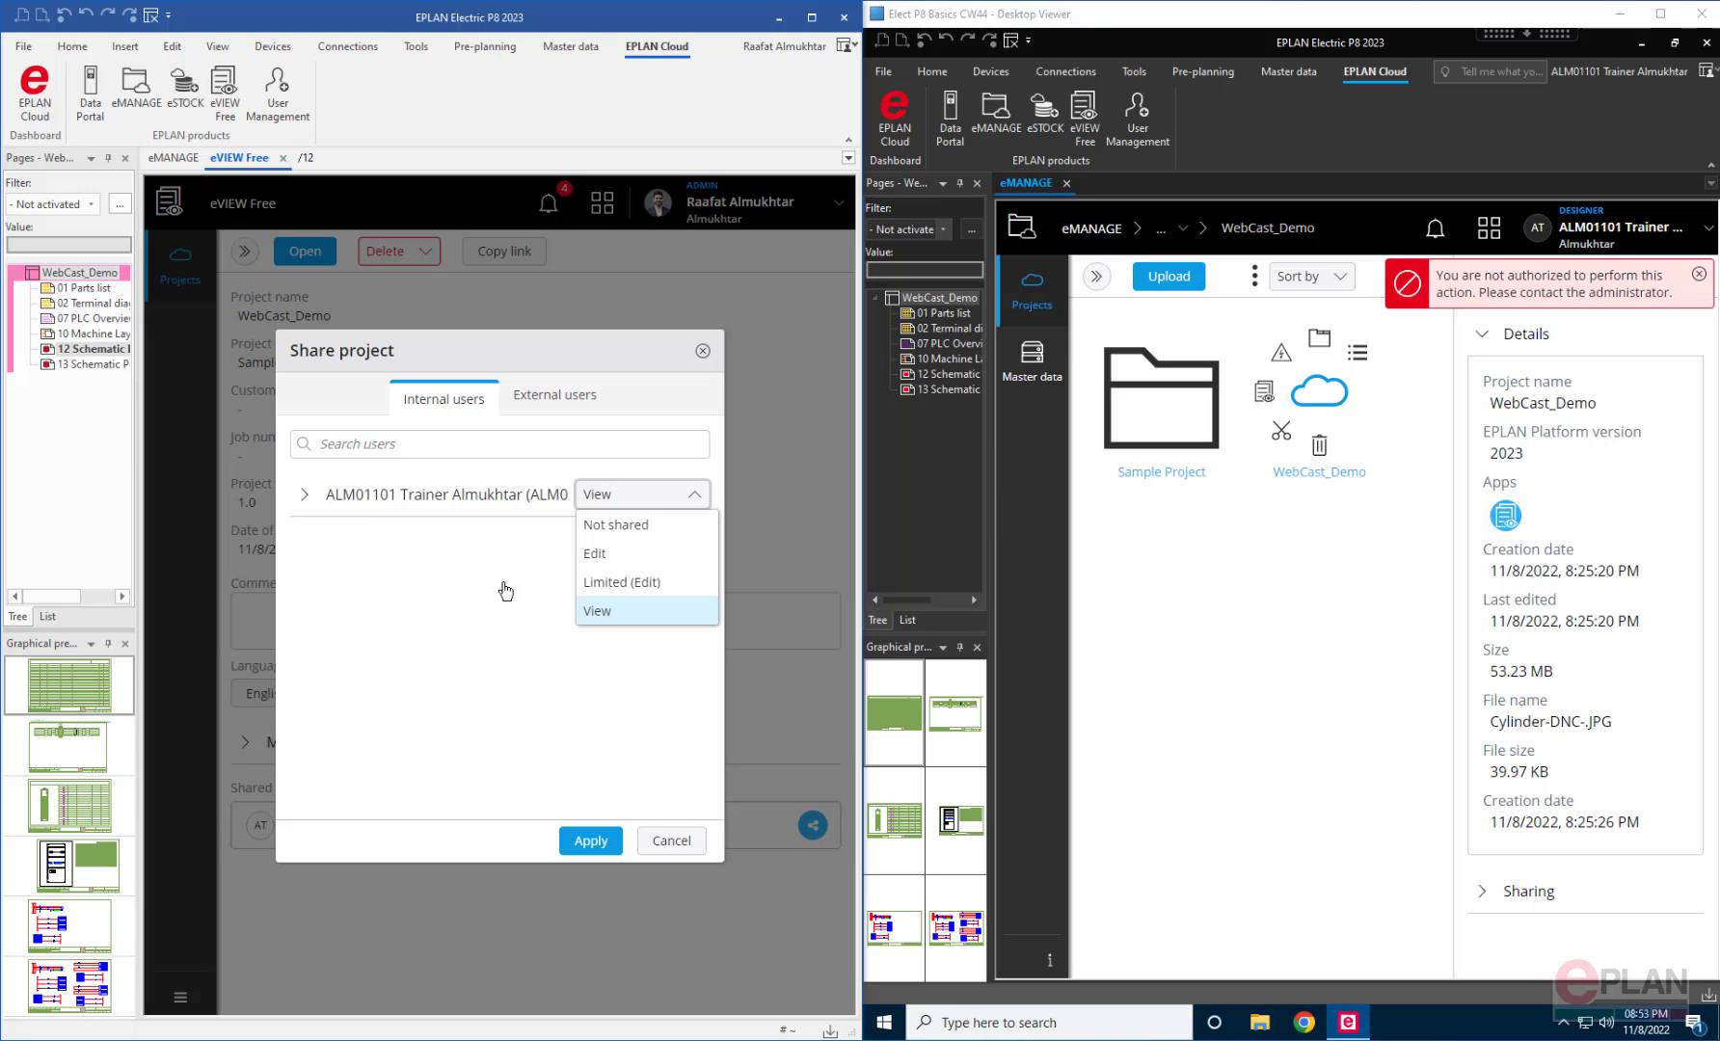
pyautogui.click(596, 612)
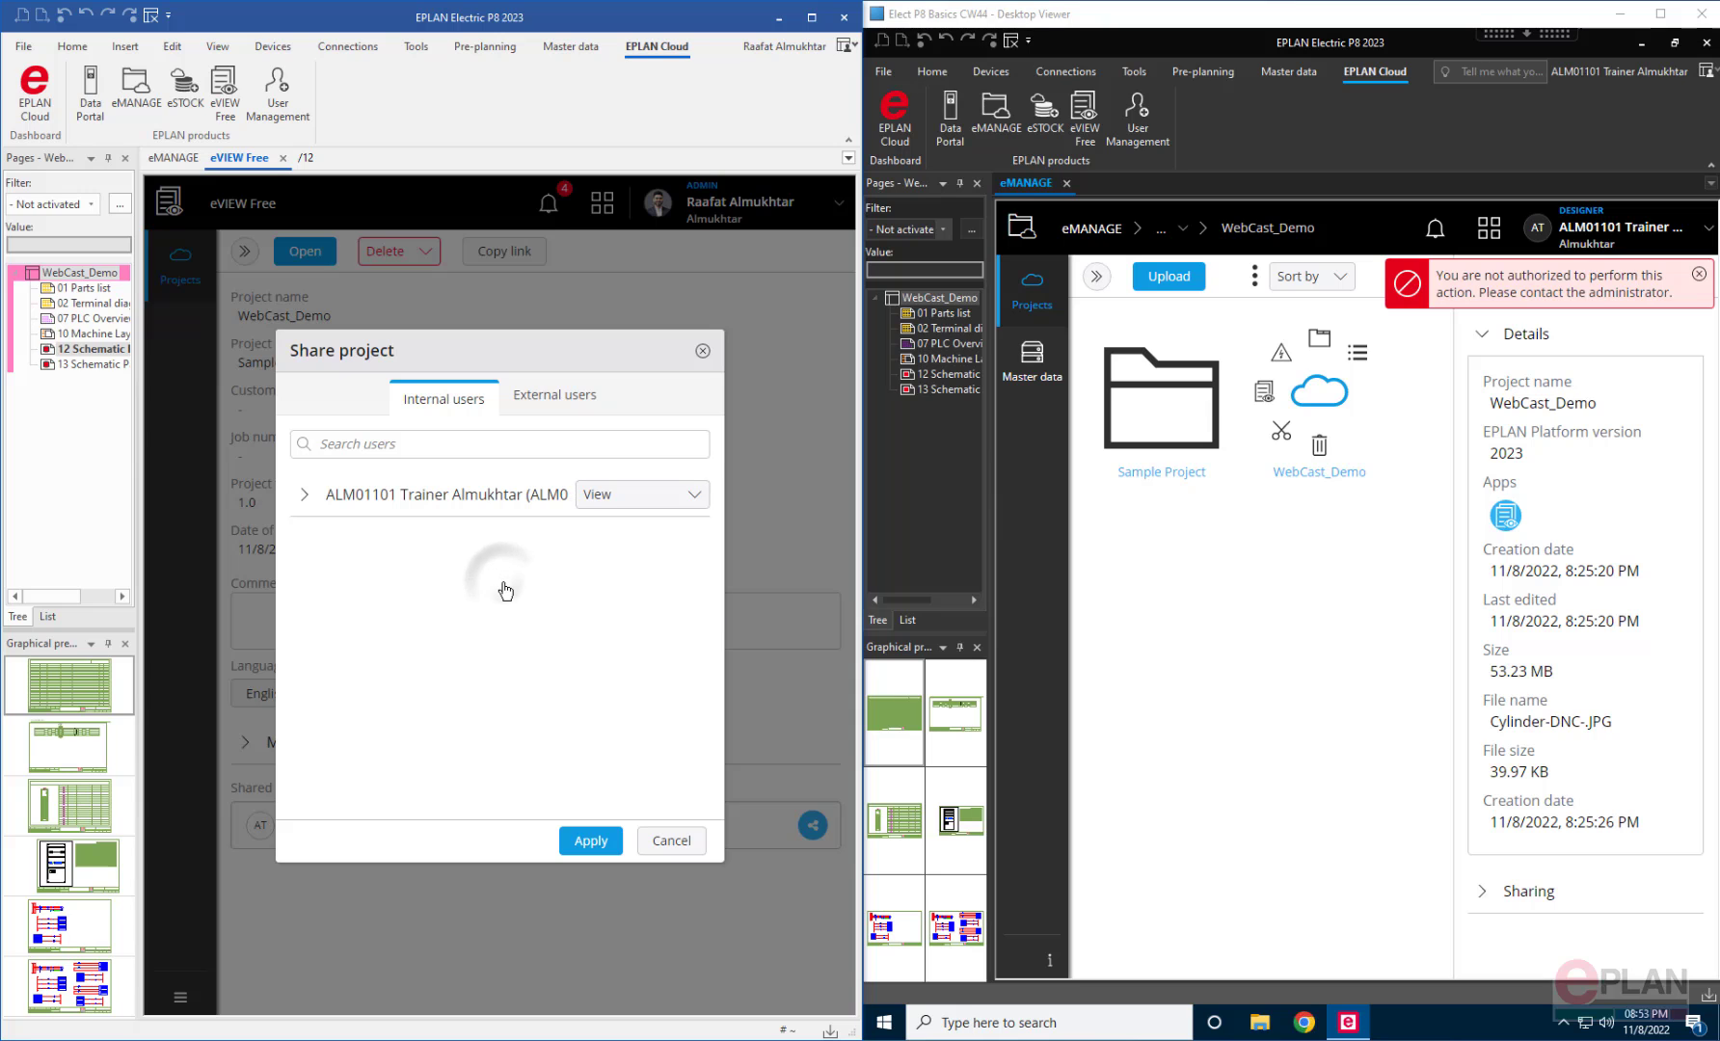